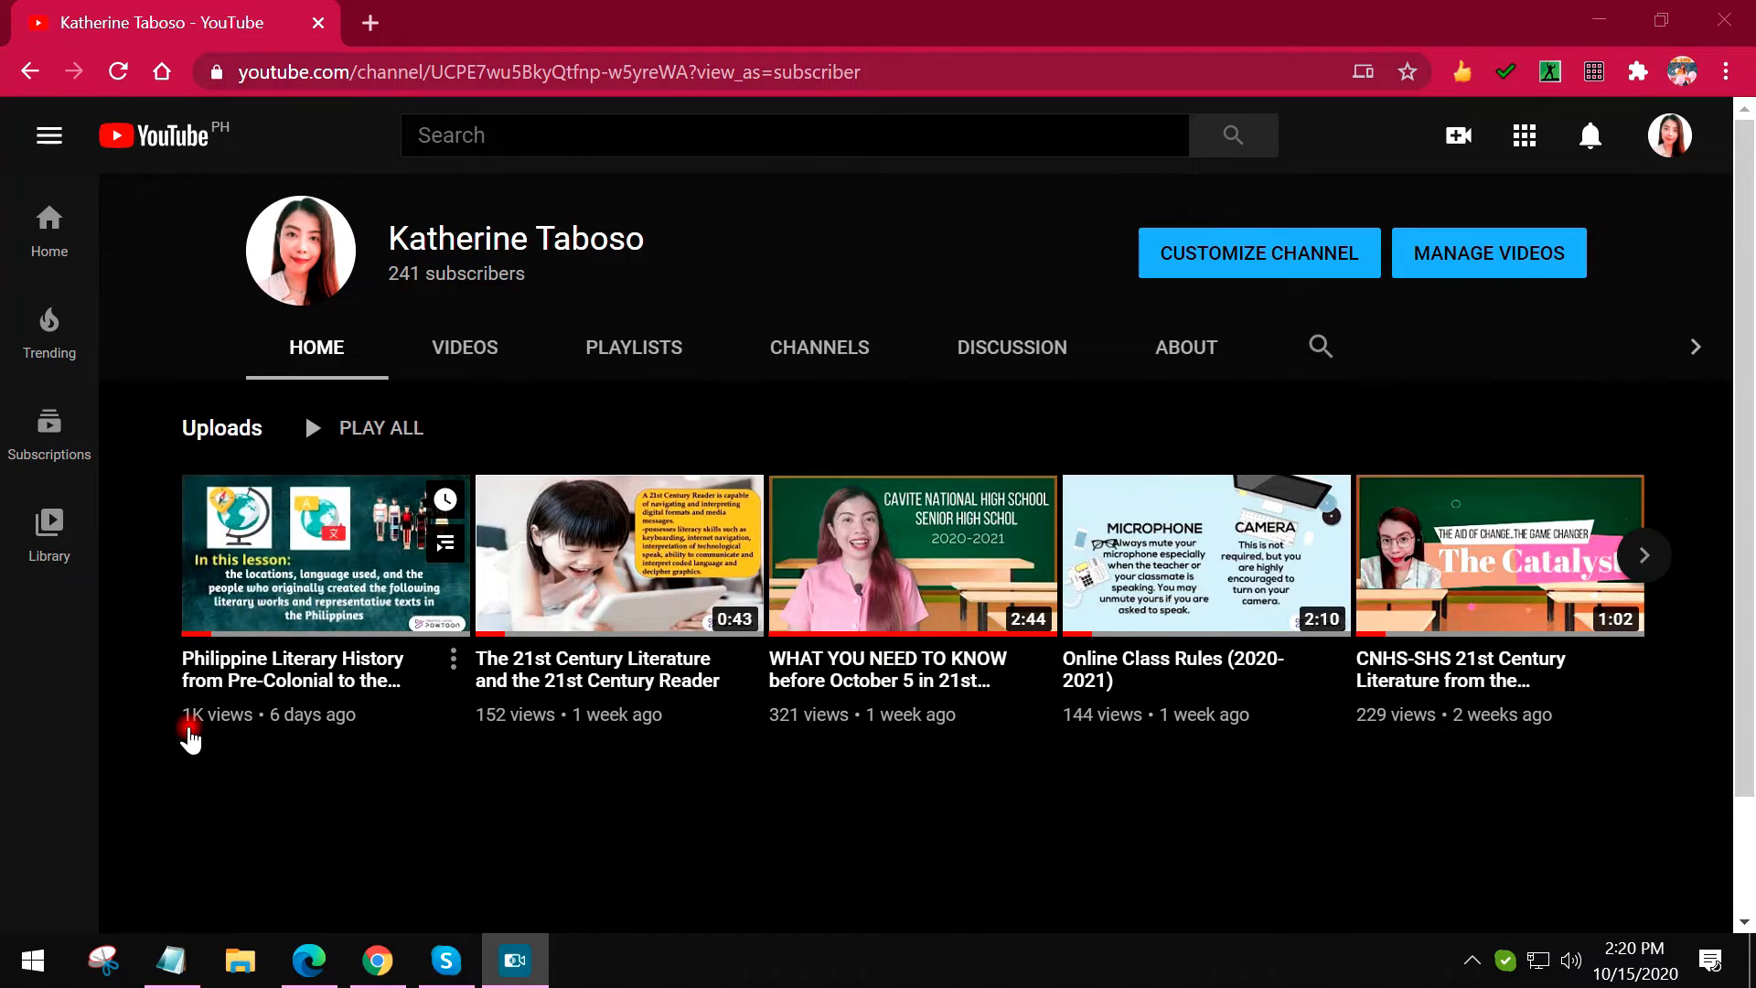
mouse_move(229, 765)
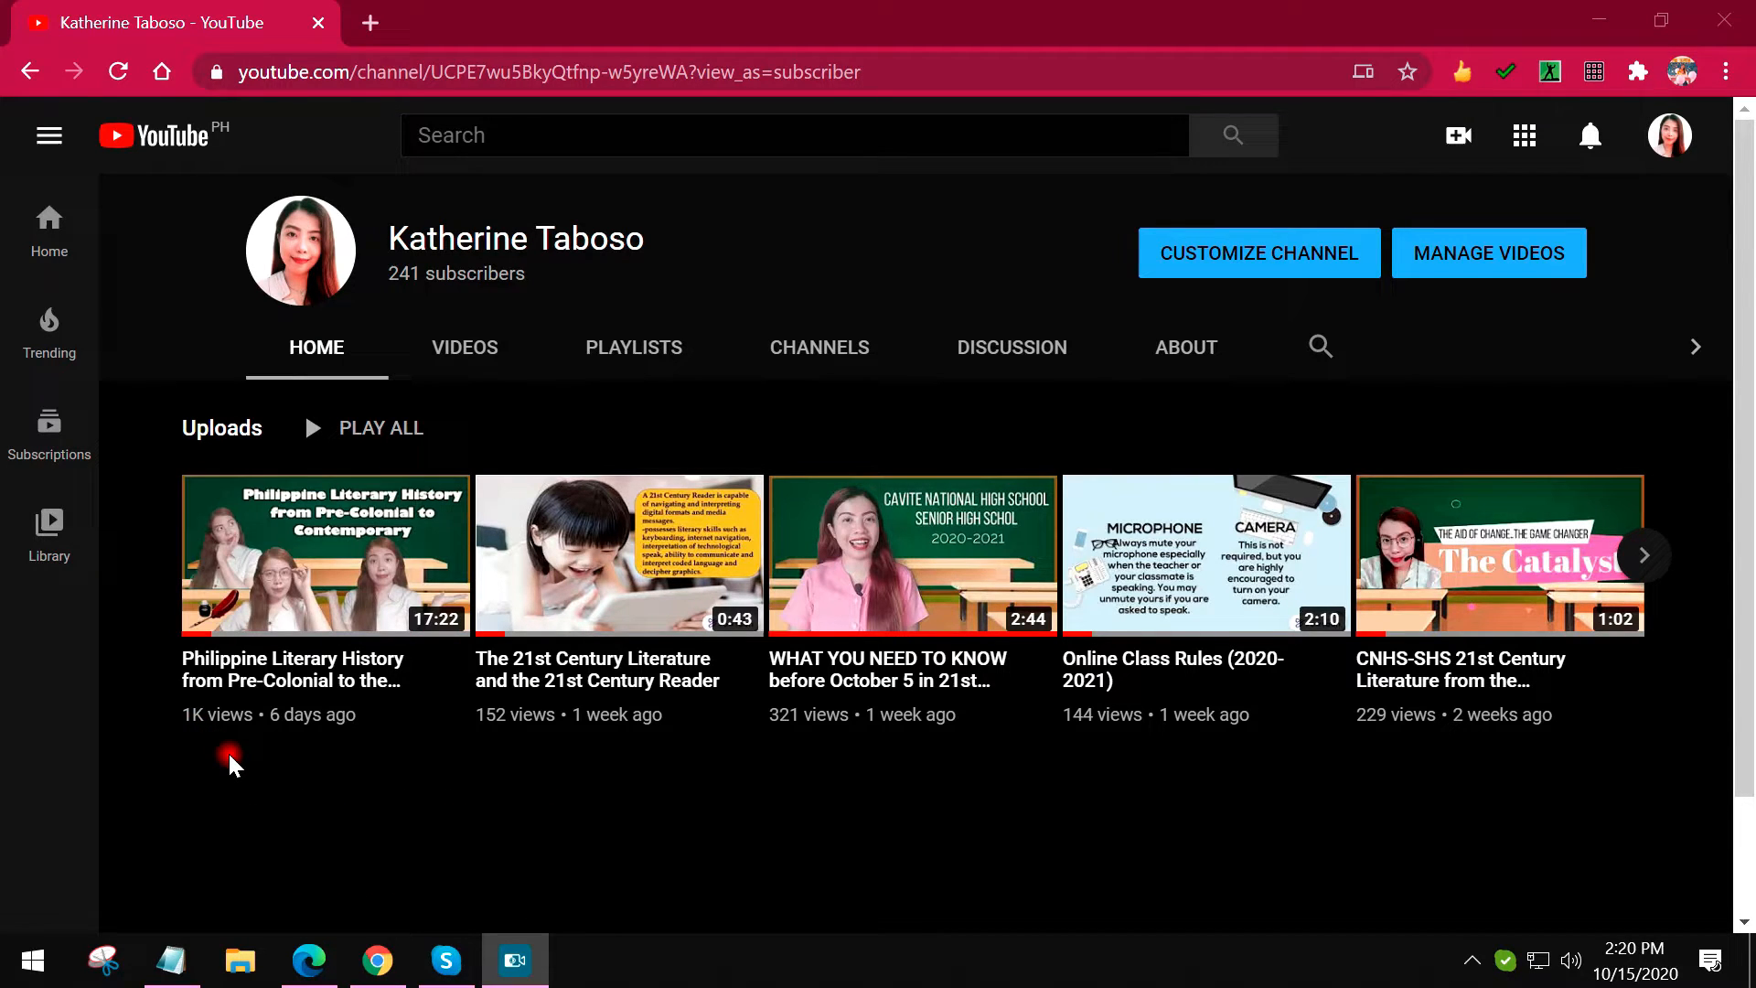
mouse_move(398, 251)
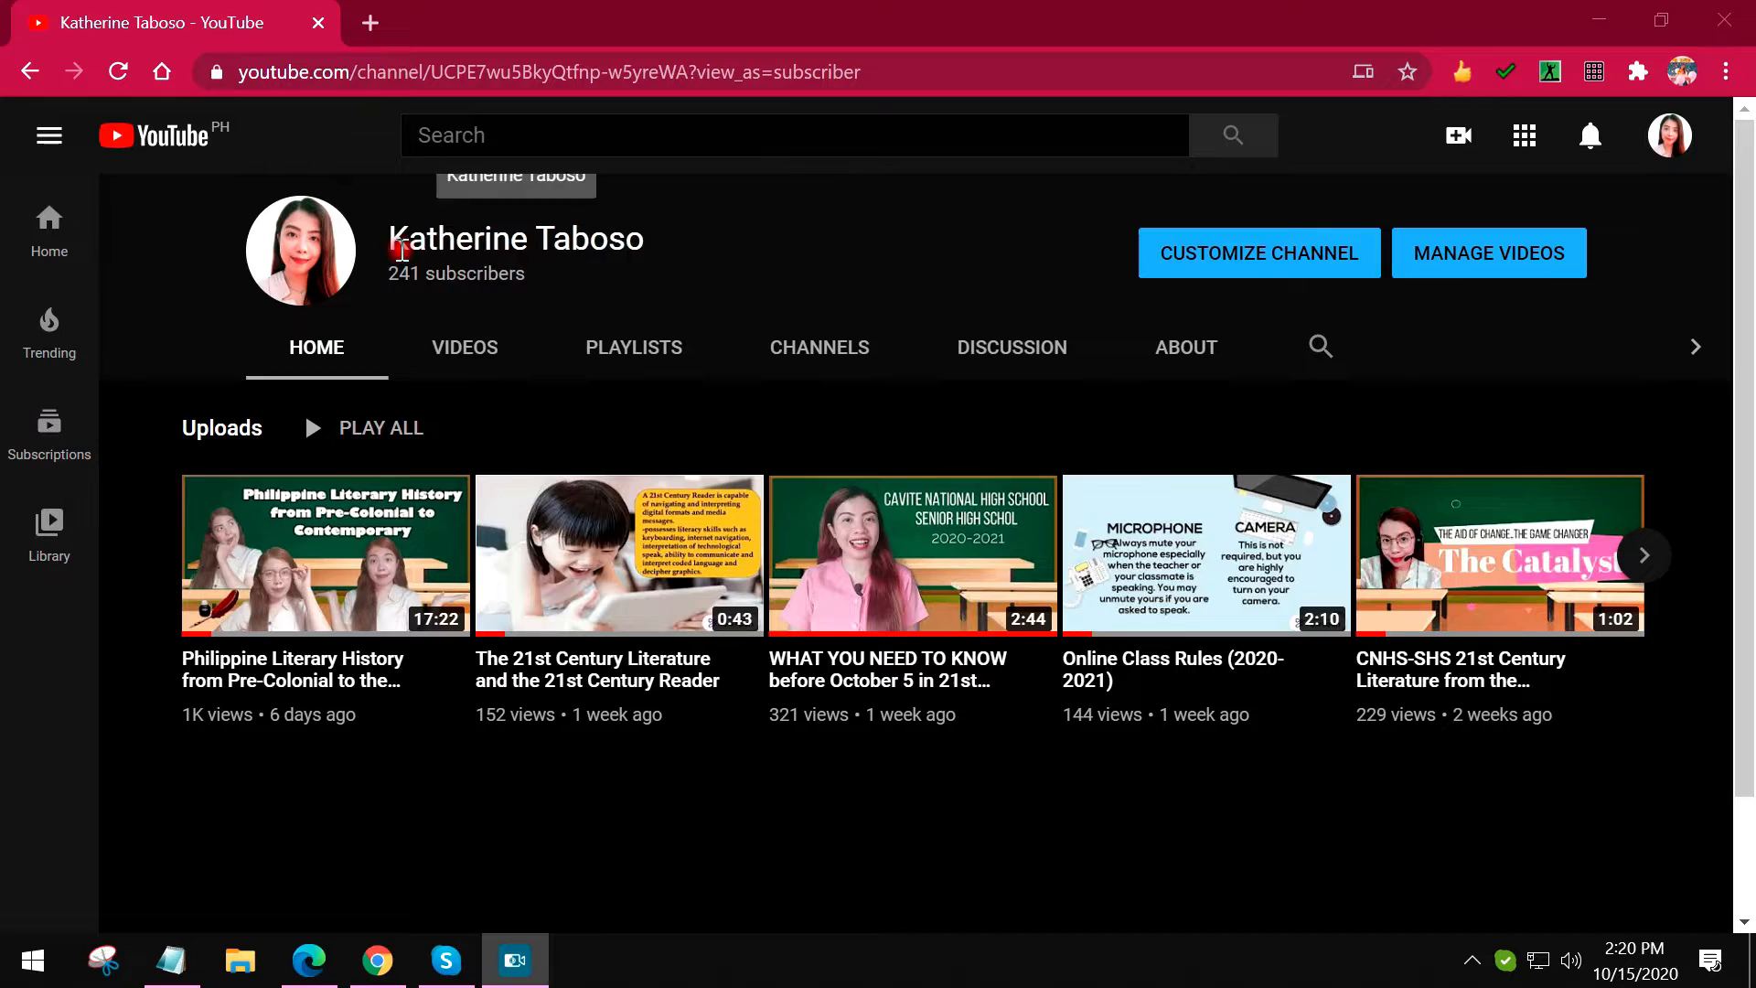
mouse_move(737, 261)
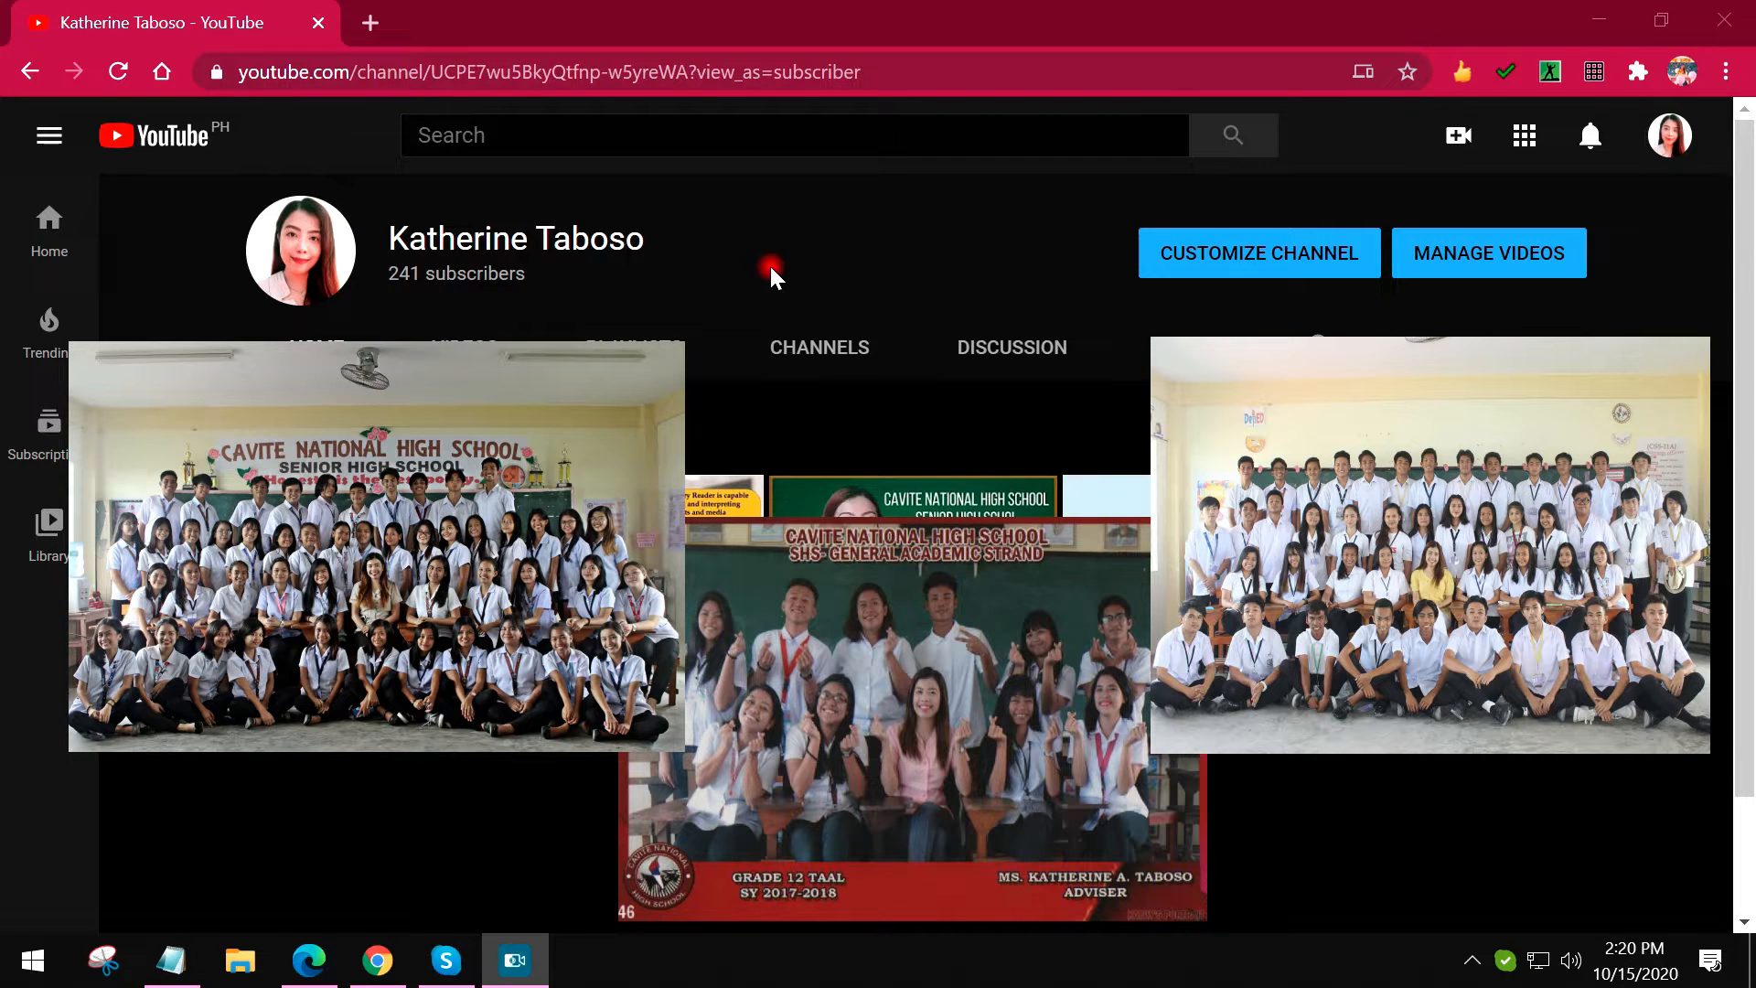
mouse_move(739, 249)
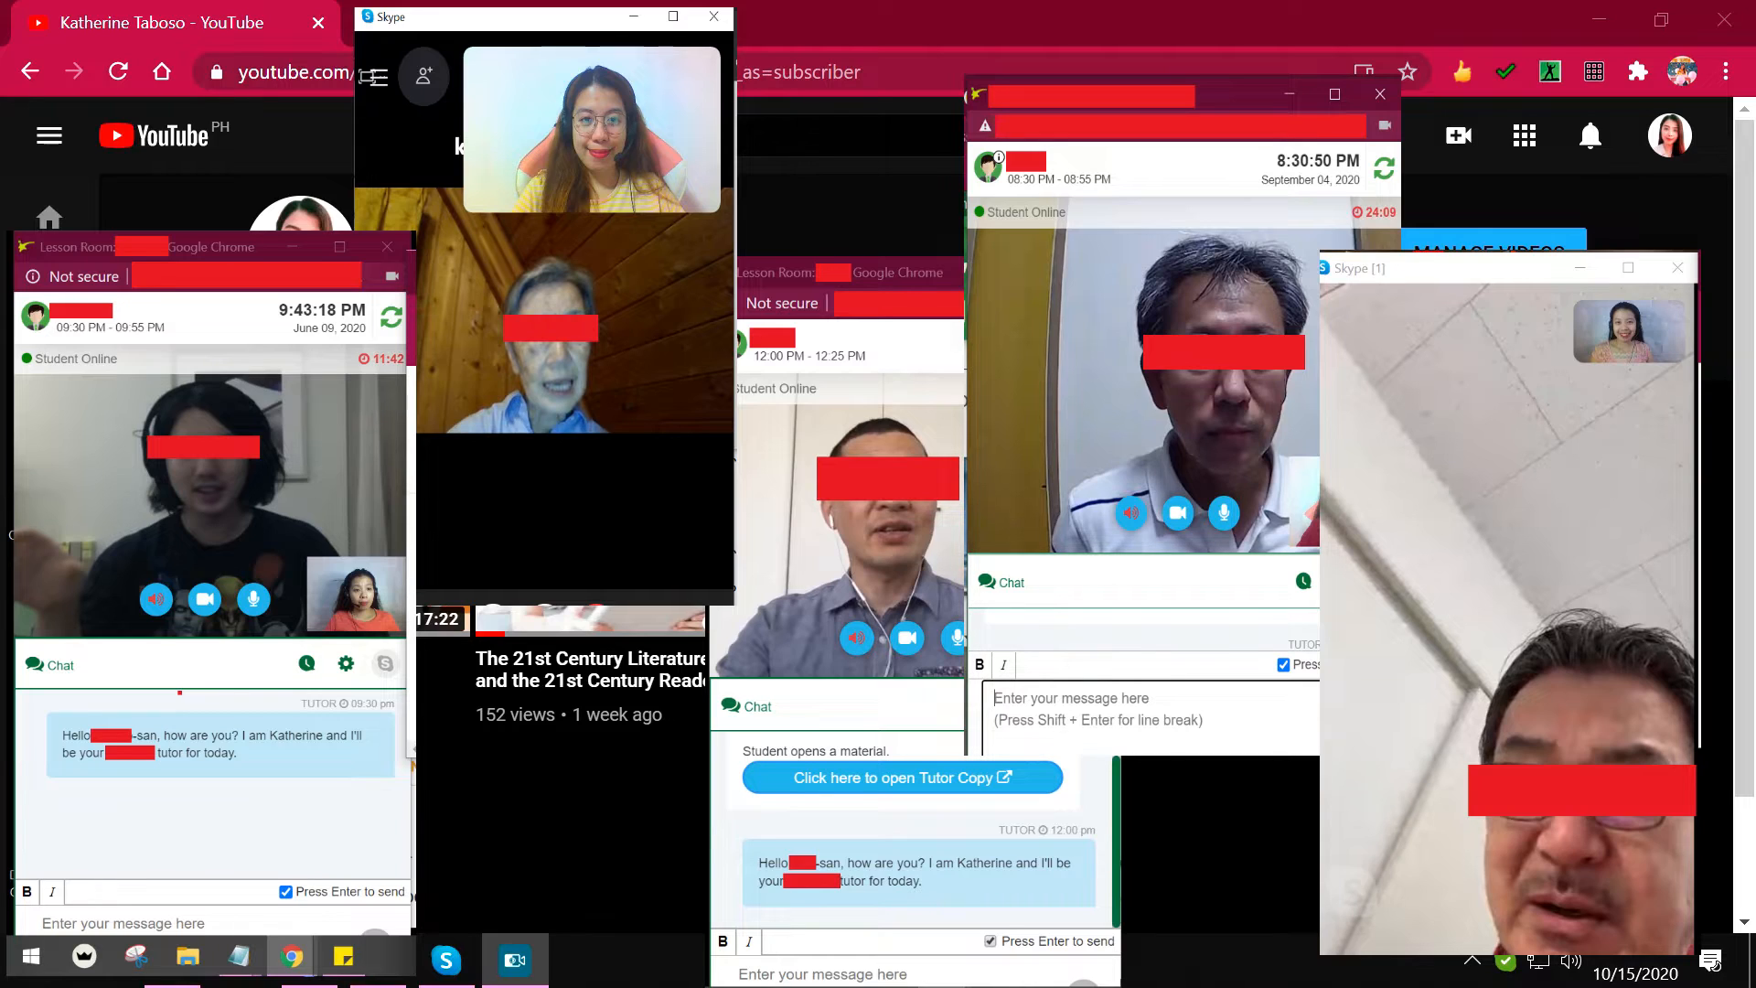
mouse_move(952, 218)
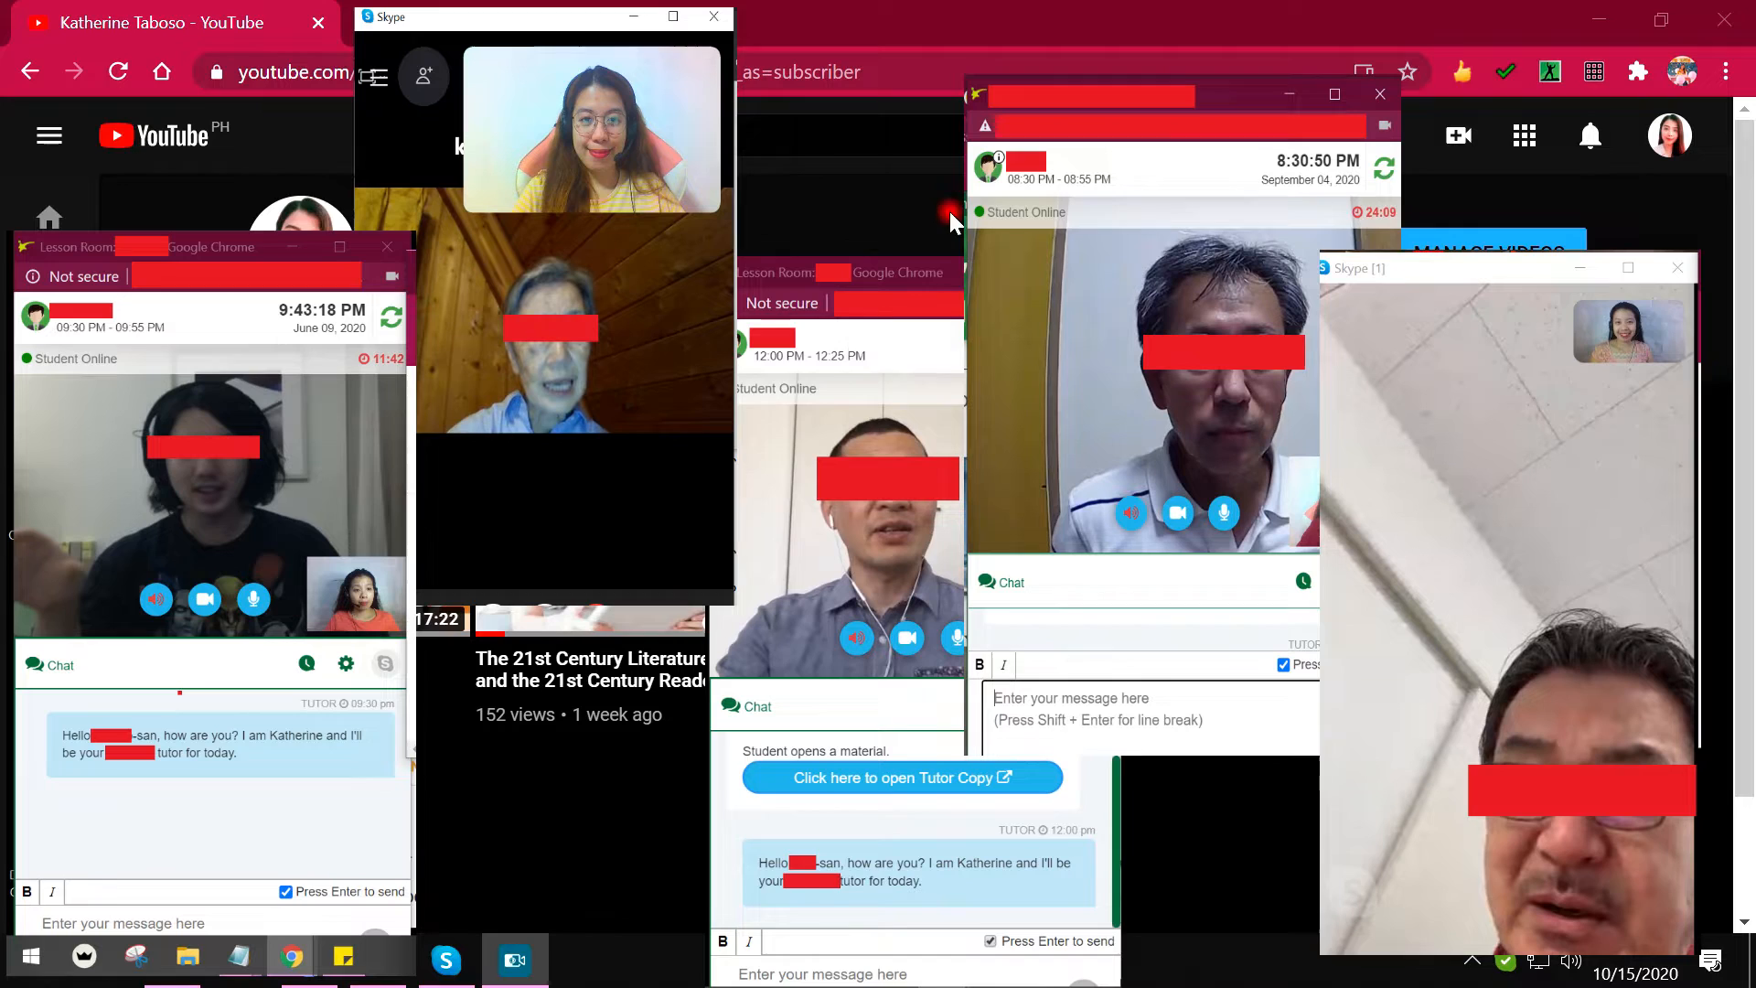
mouse_move(929, 244)
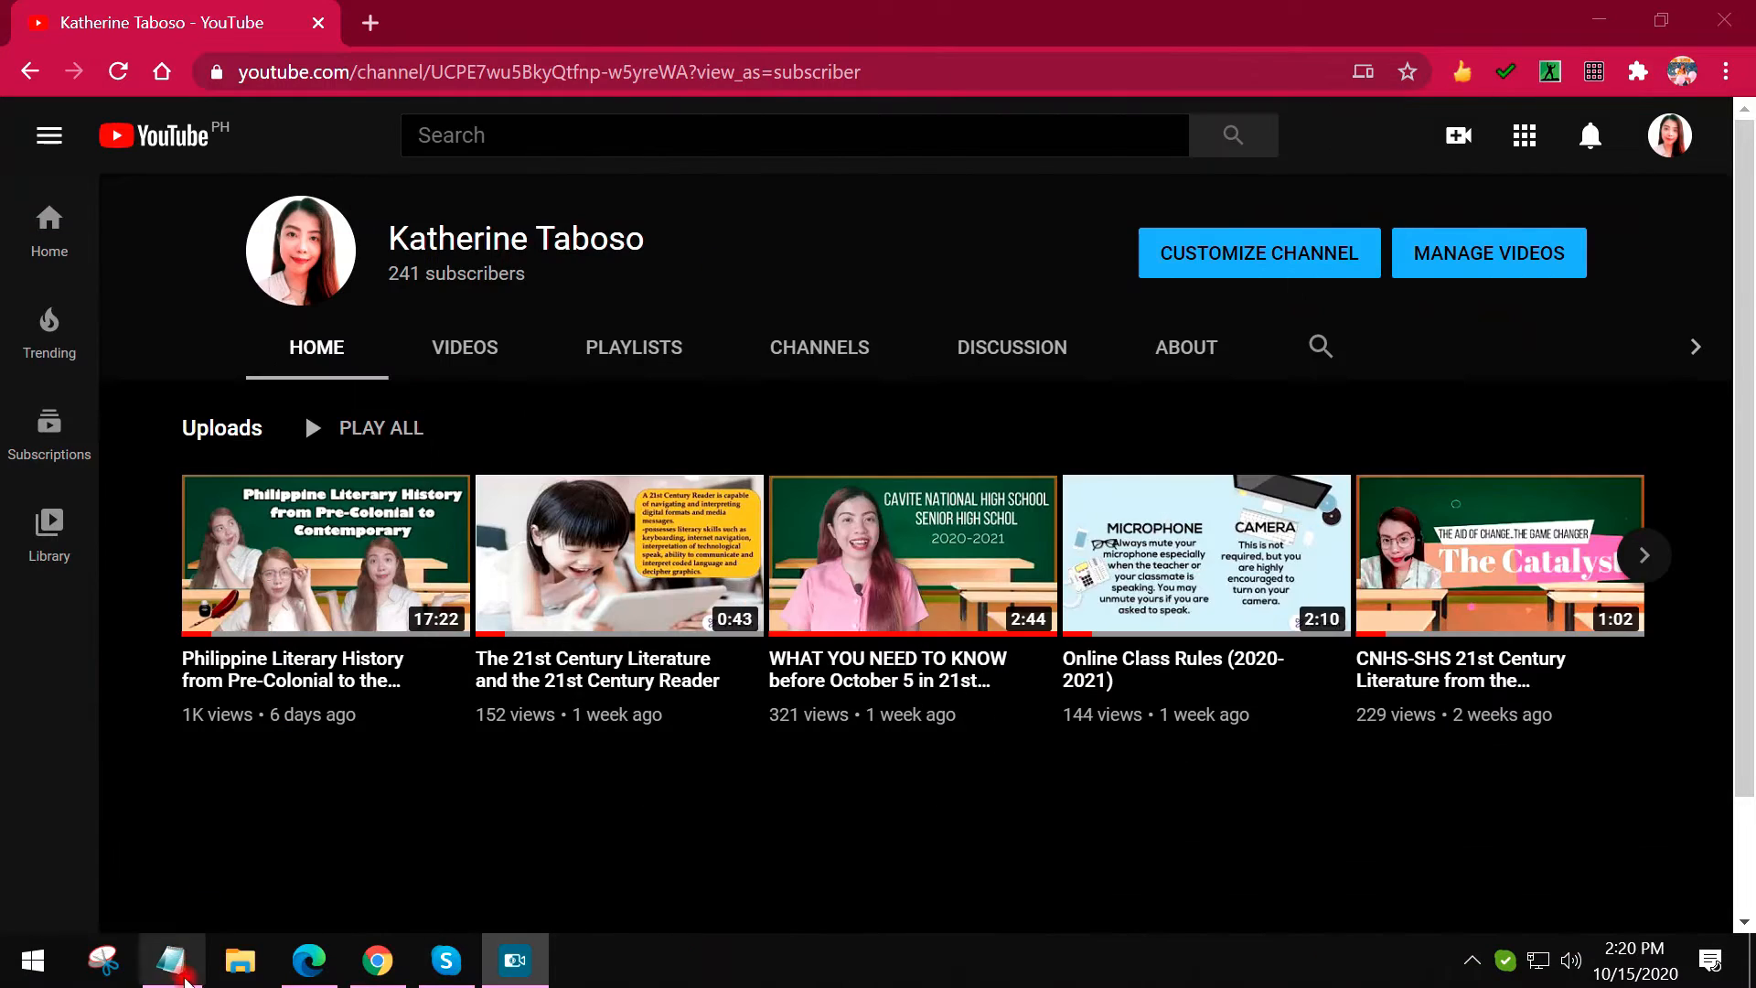
Step: Bring up the STEP notes and highlight words in the free Krisp install guide title
click(170, 960)
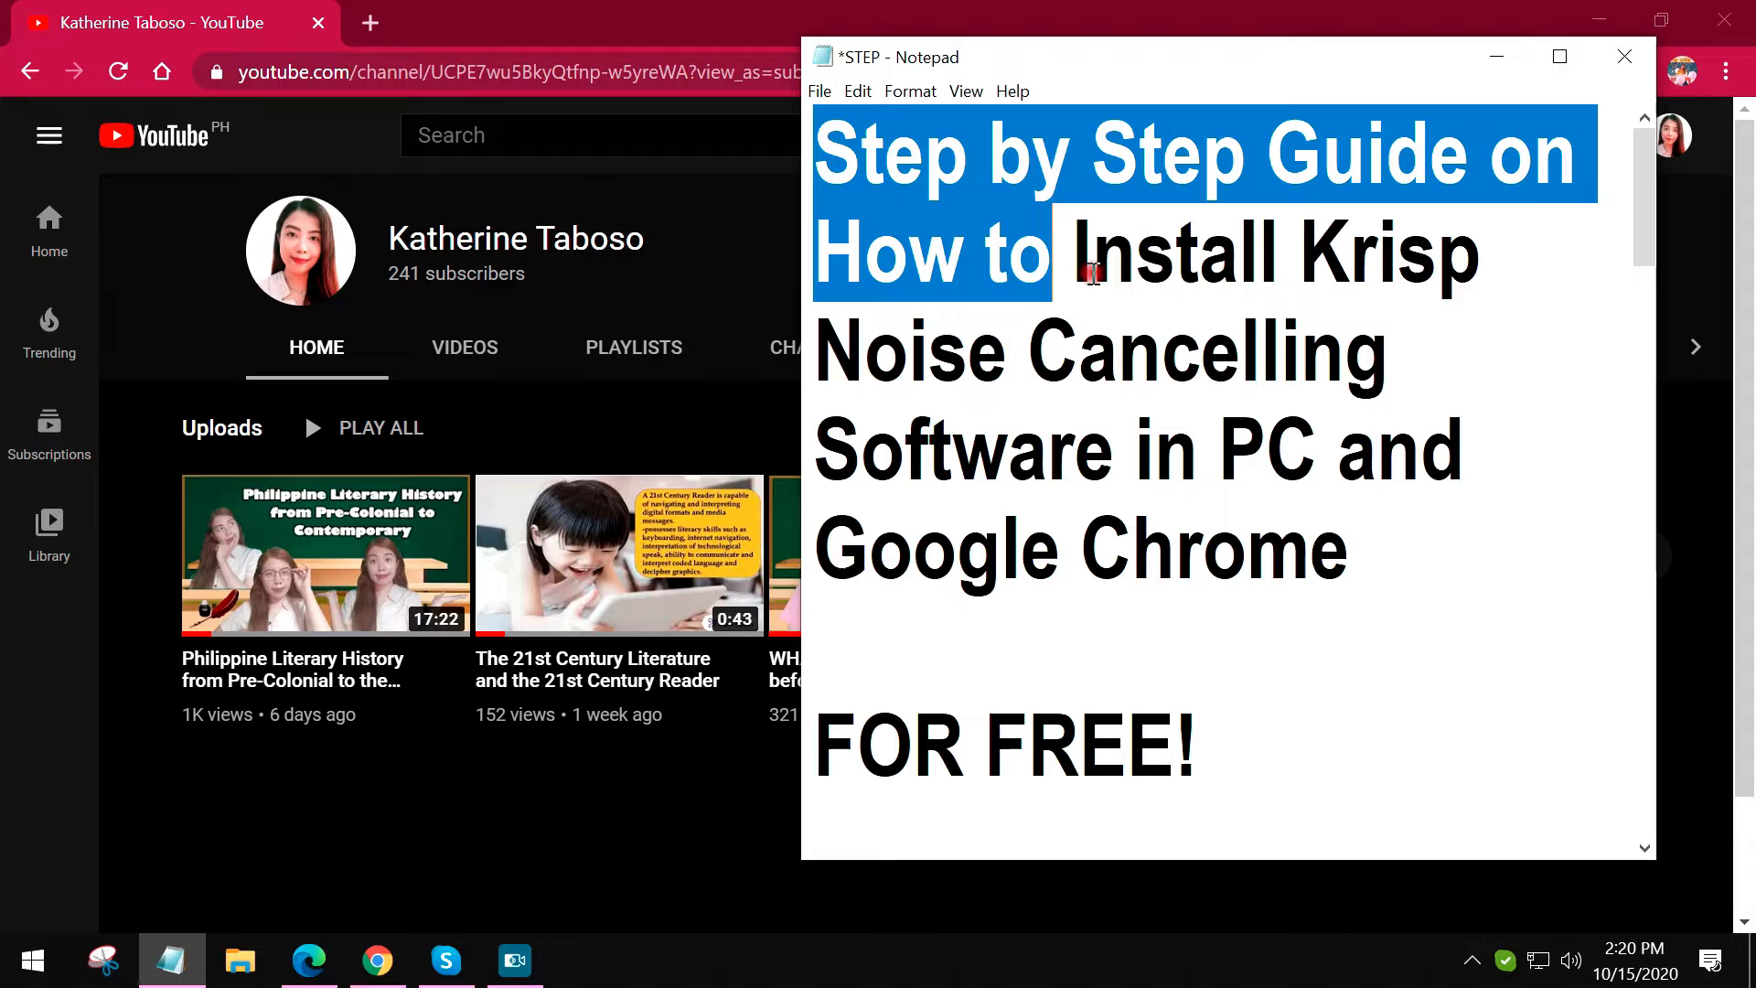
double_click(1174, 255)
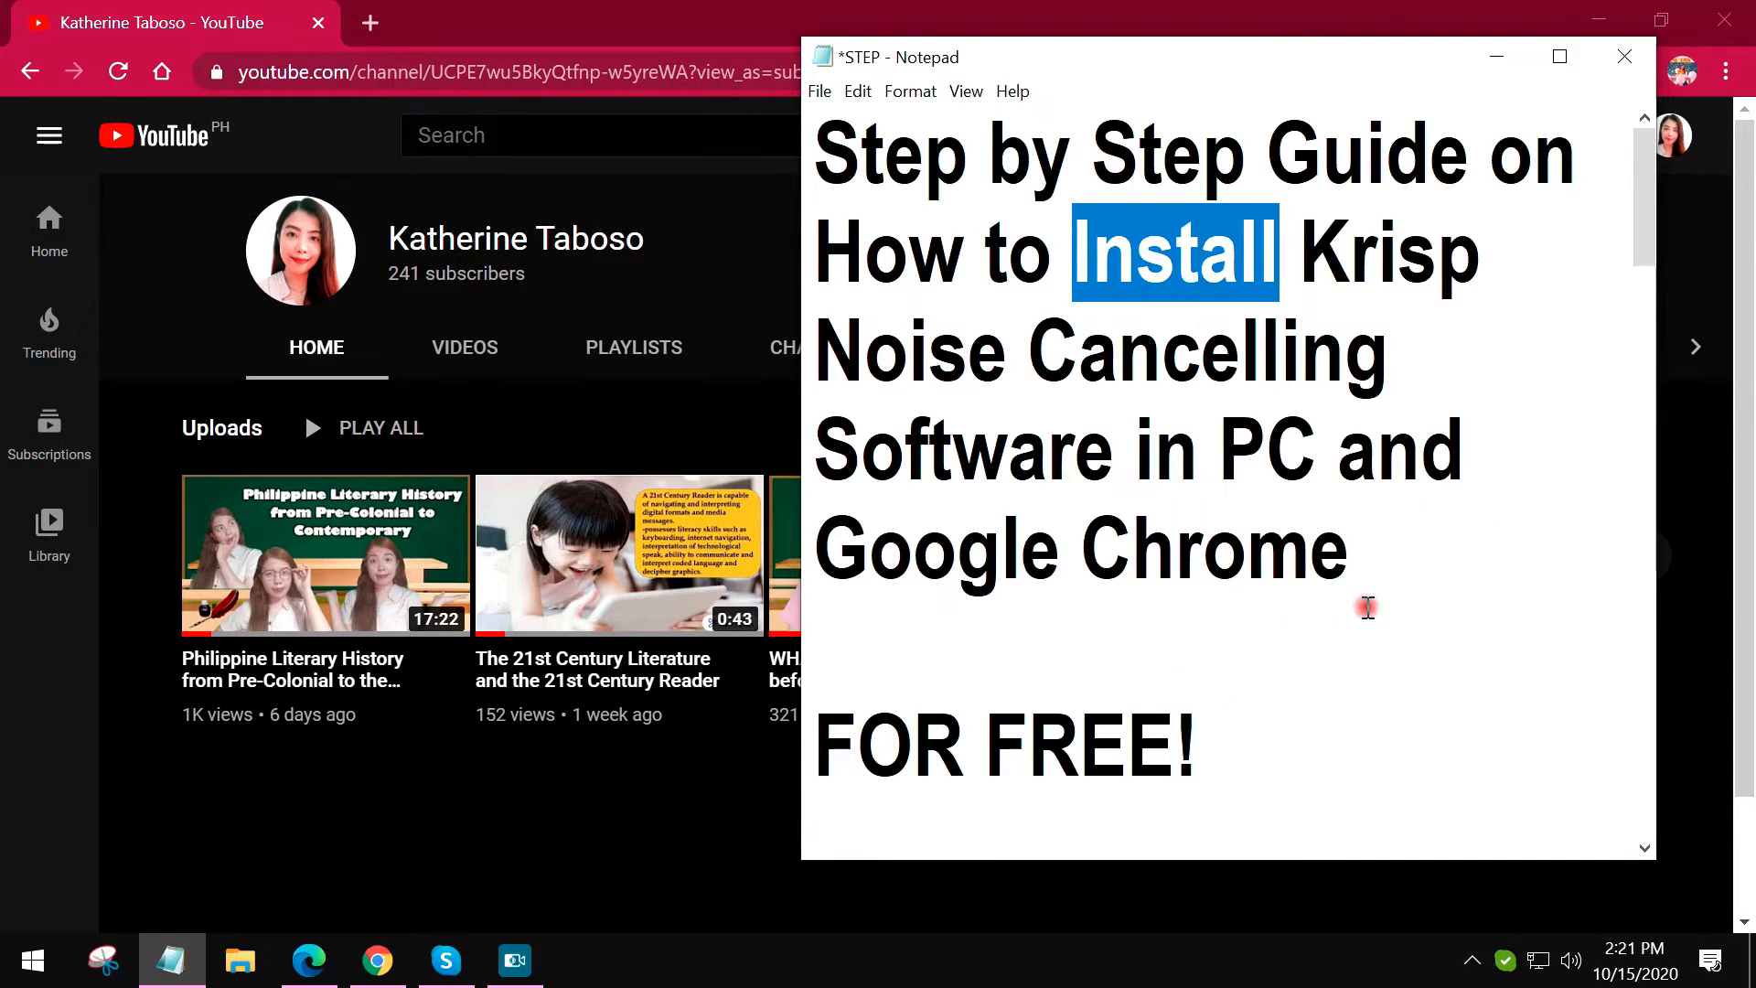
double_click(1008, 744)
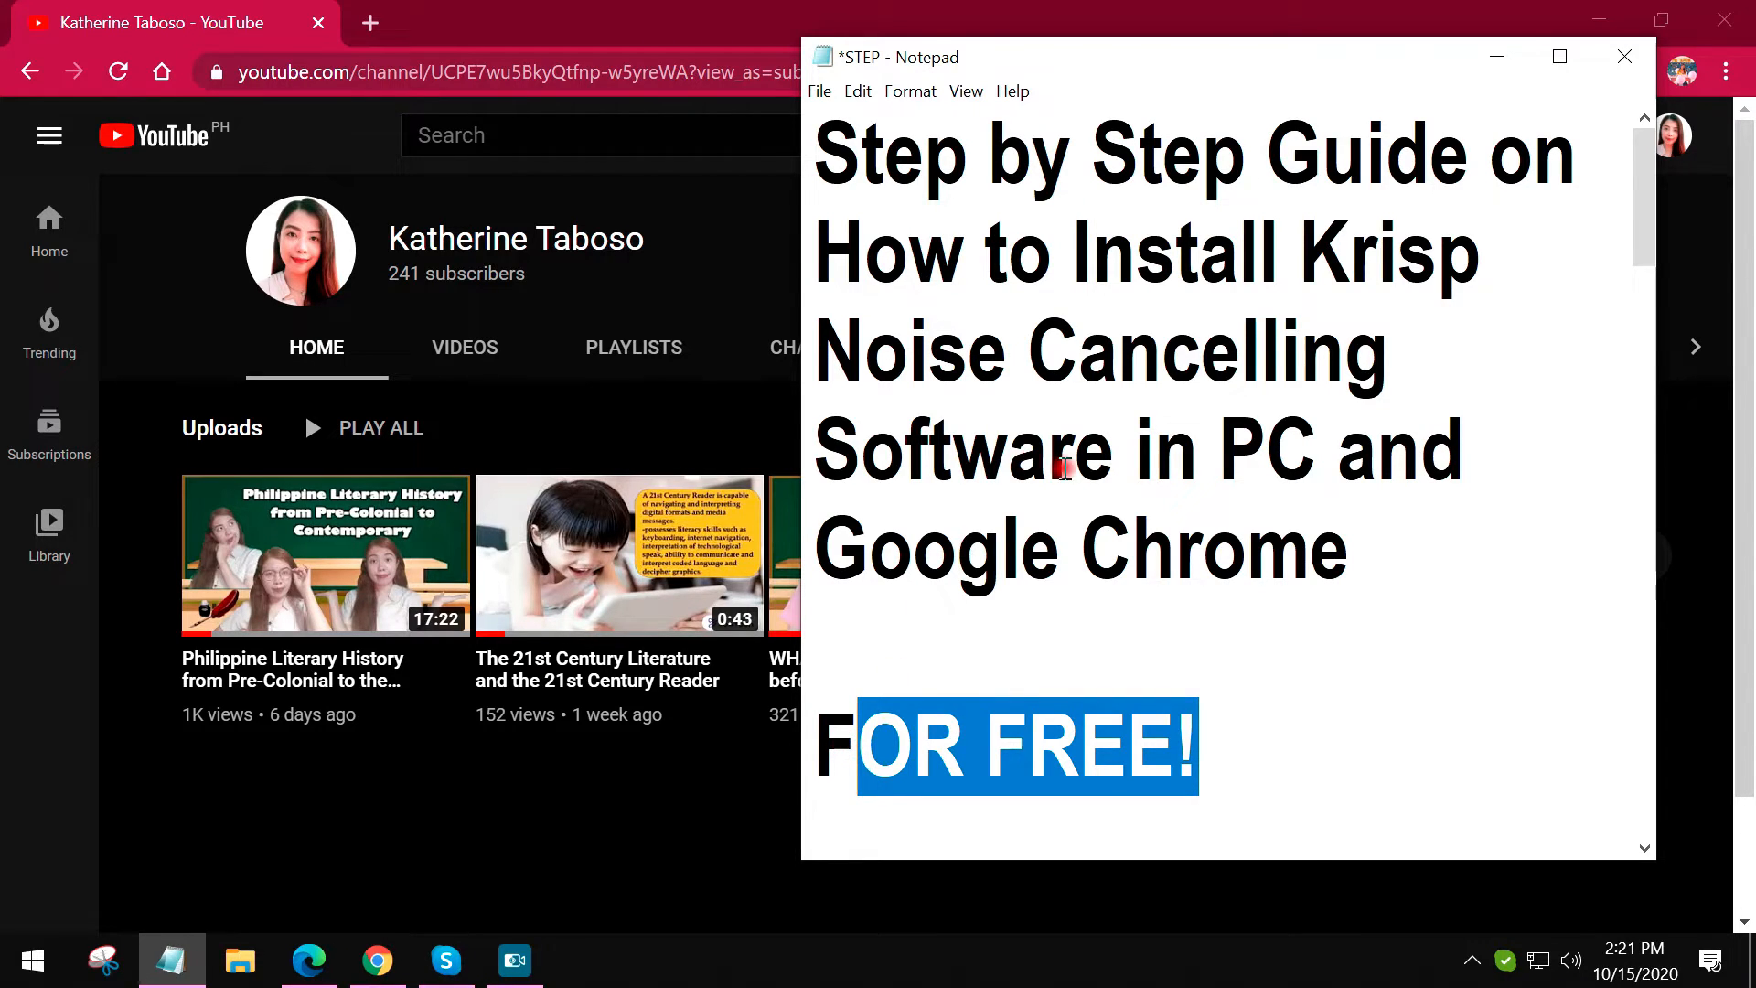
mouse_move(1350, 348)
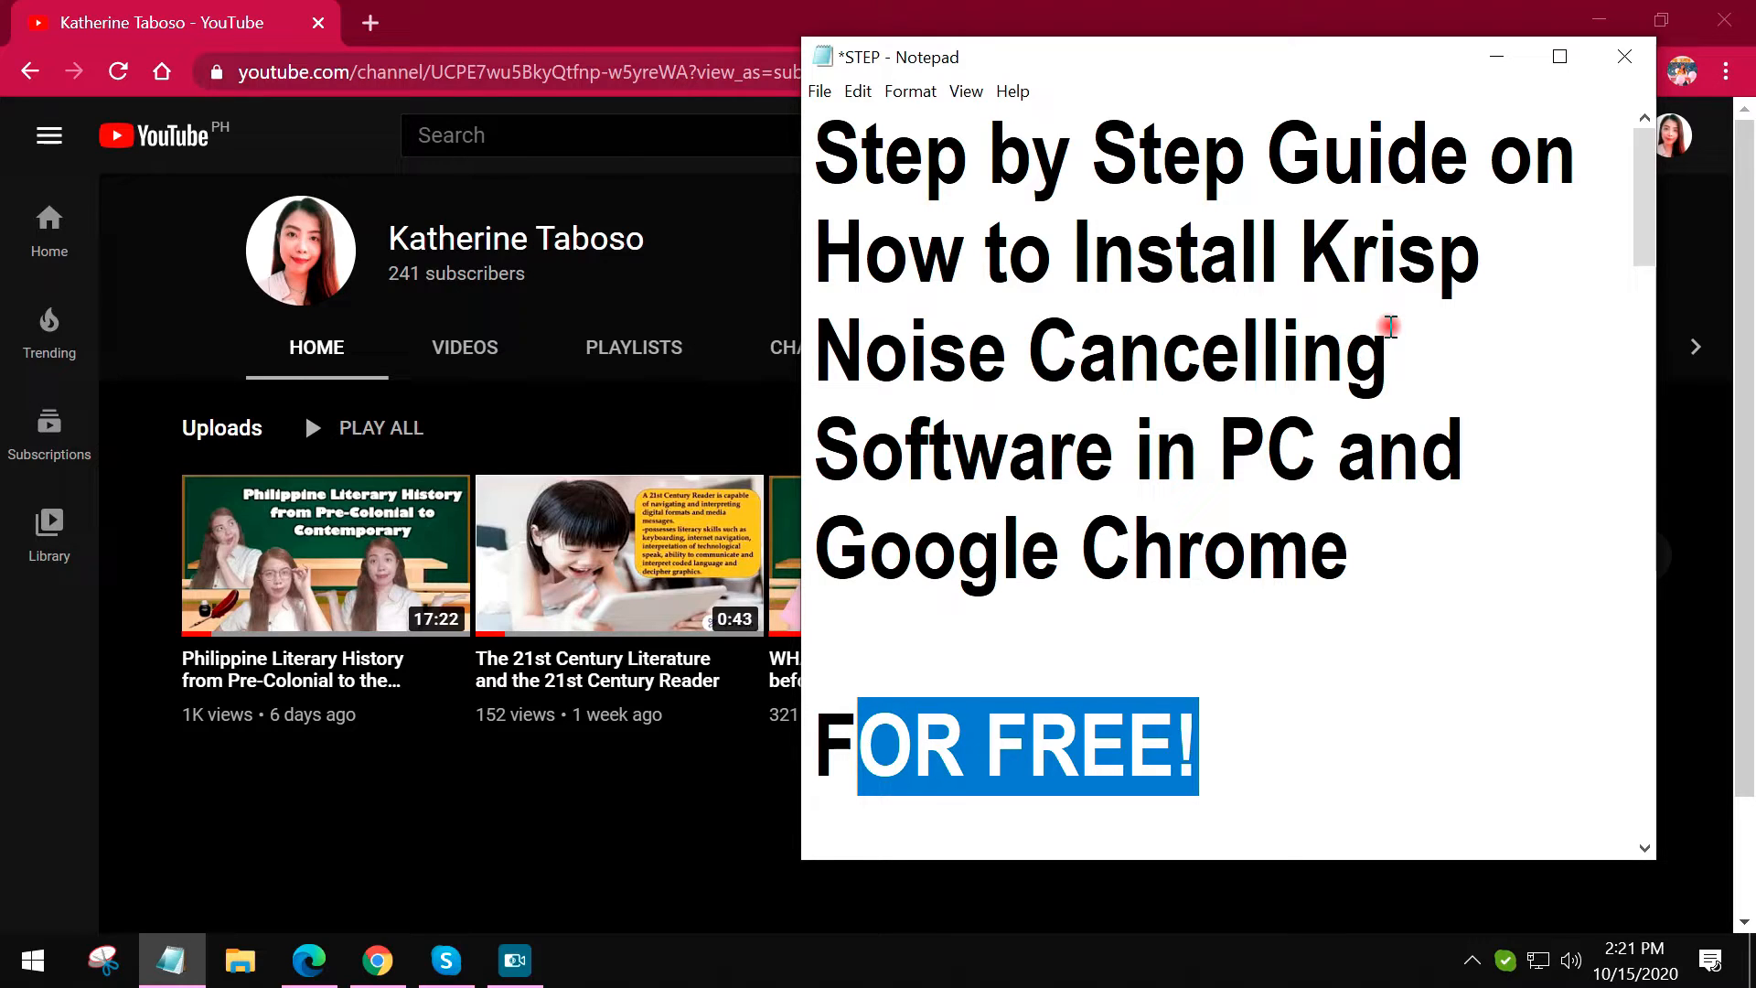
mouse_move(1386, 317)
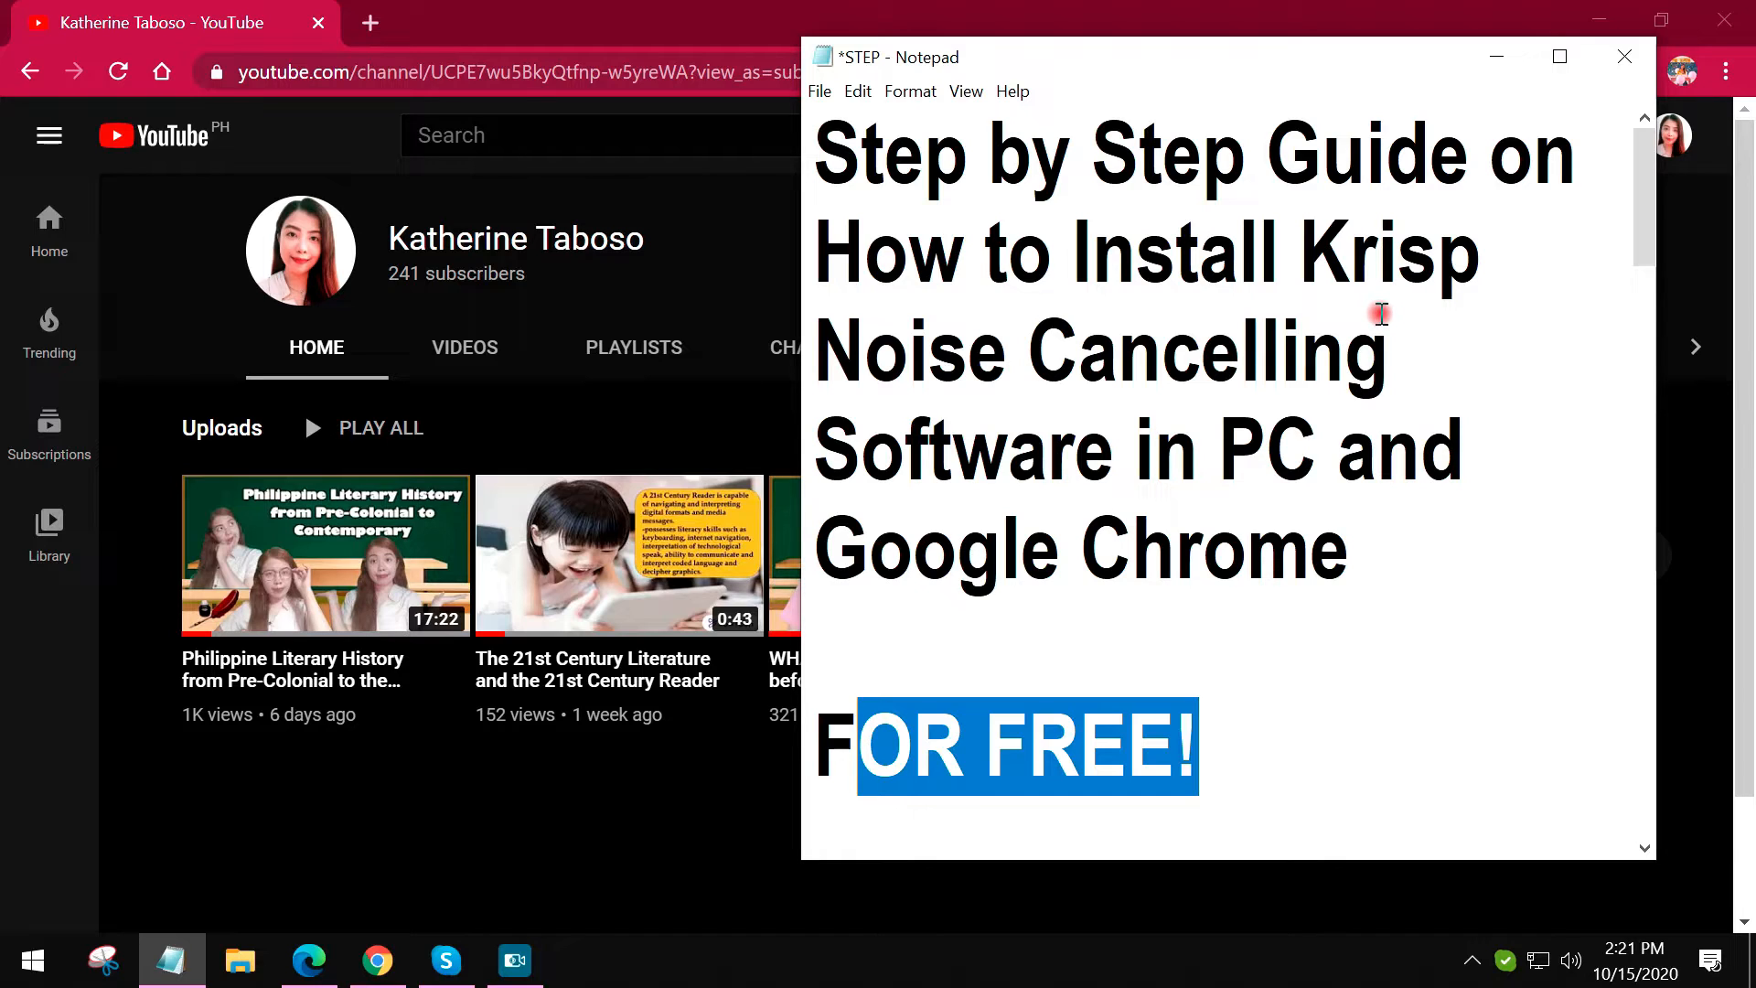
mouse_move(1430, 303)
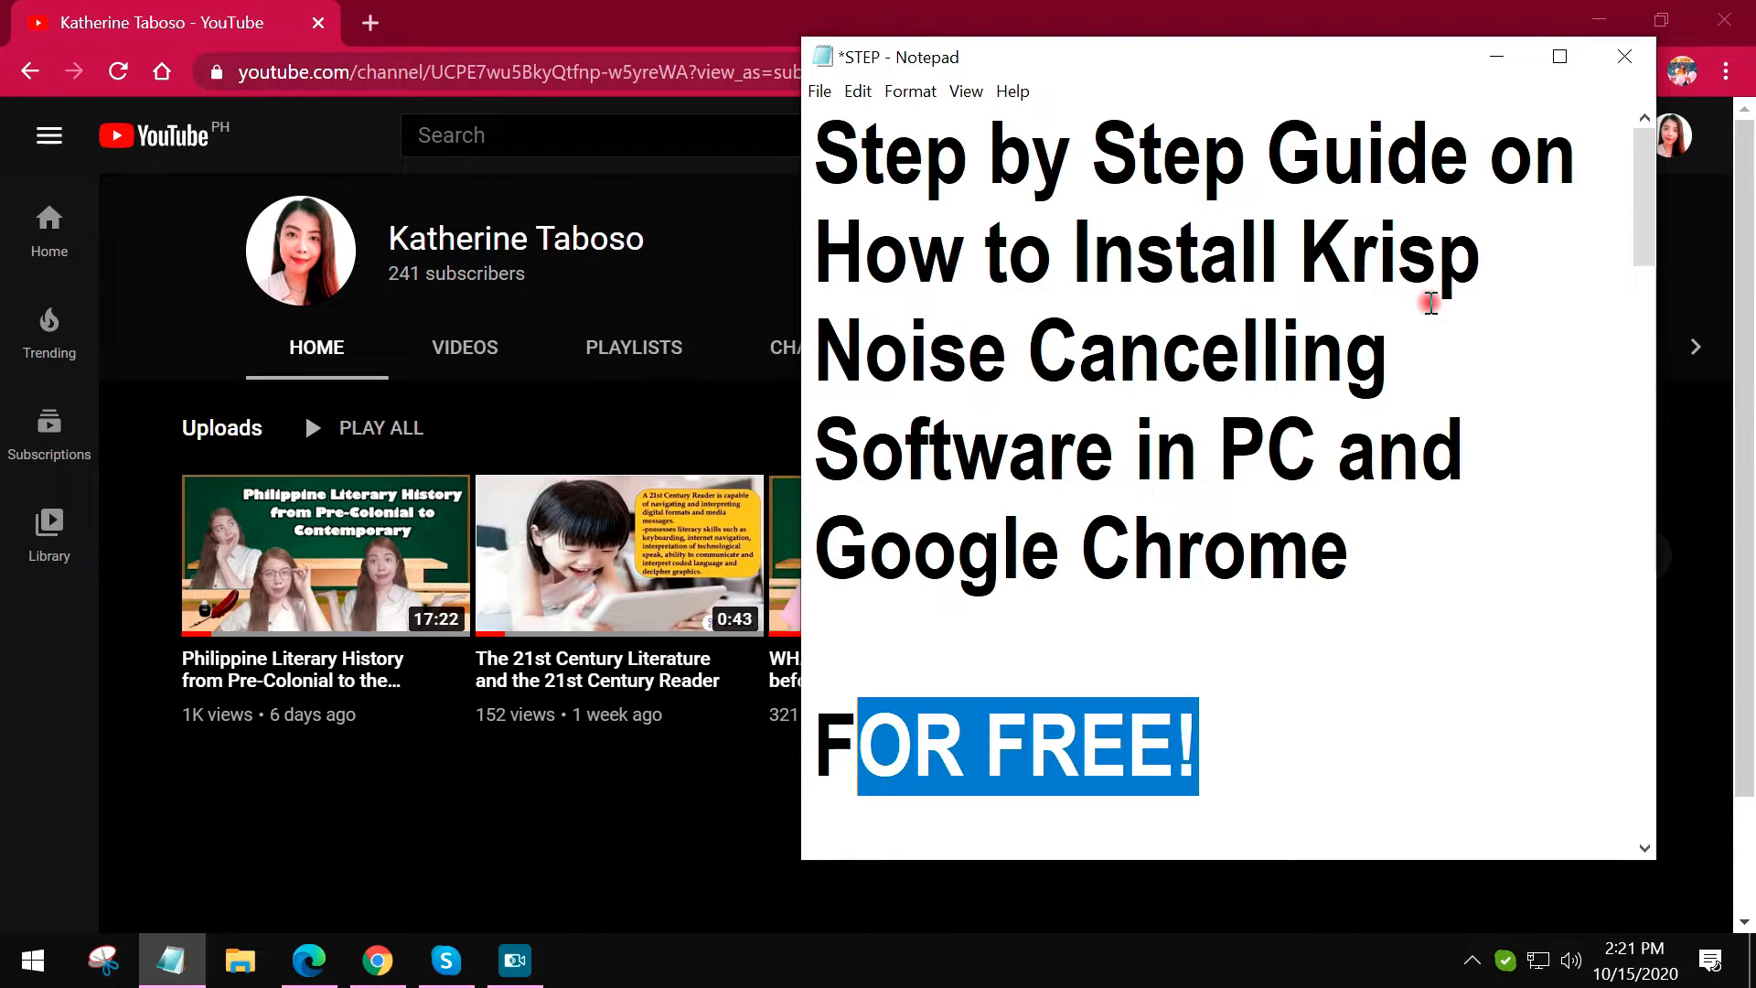
mouse_move(1413, 269)
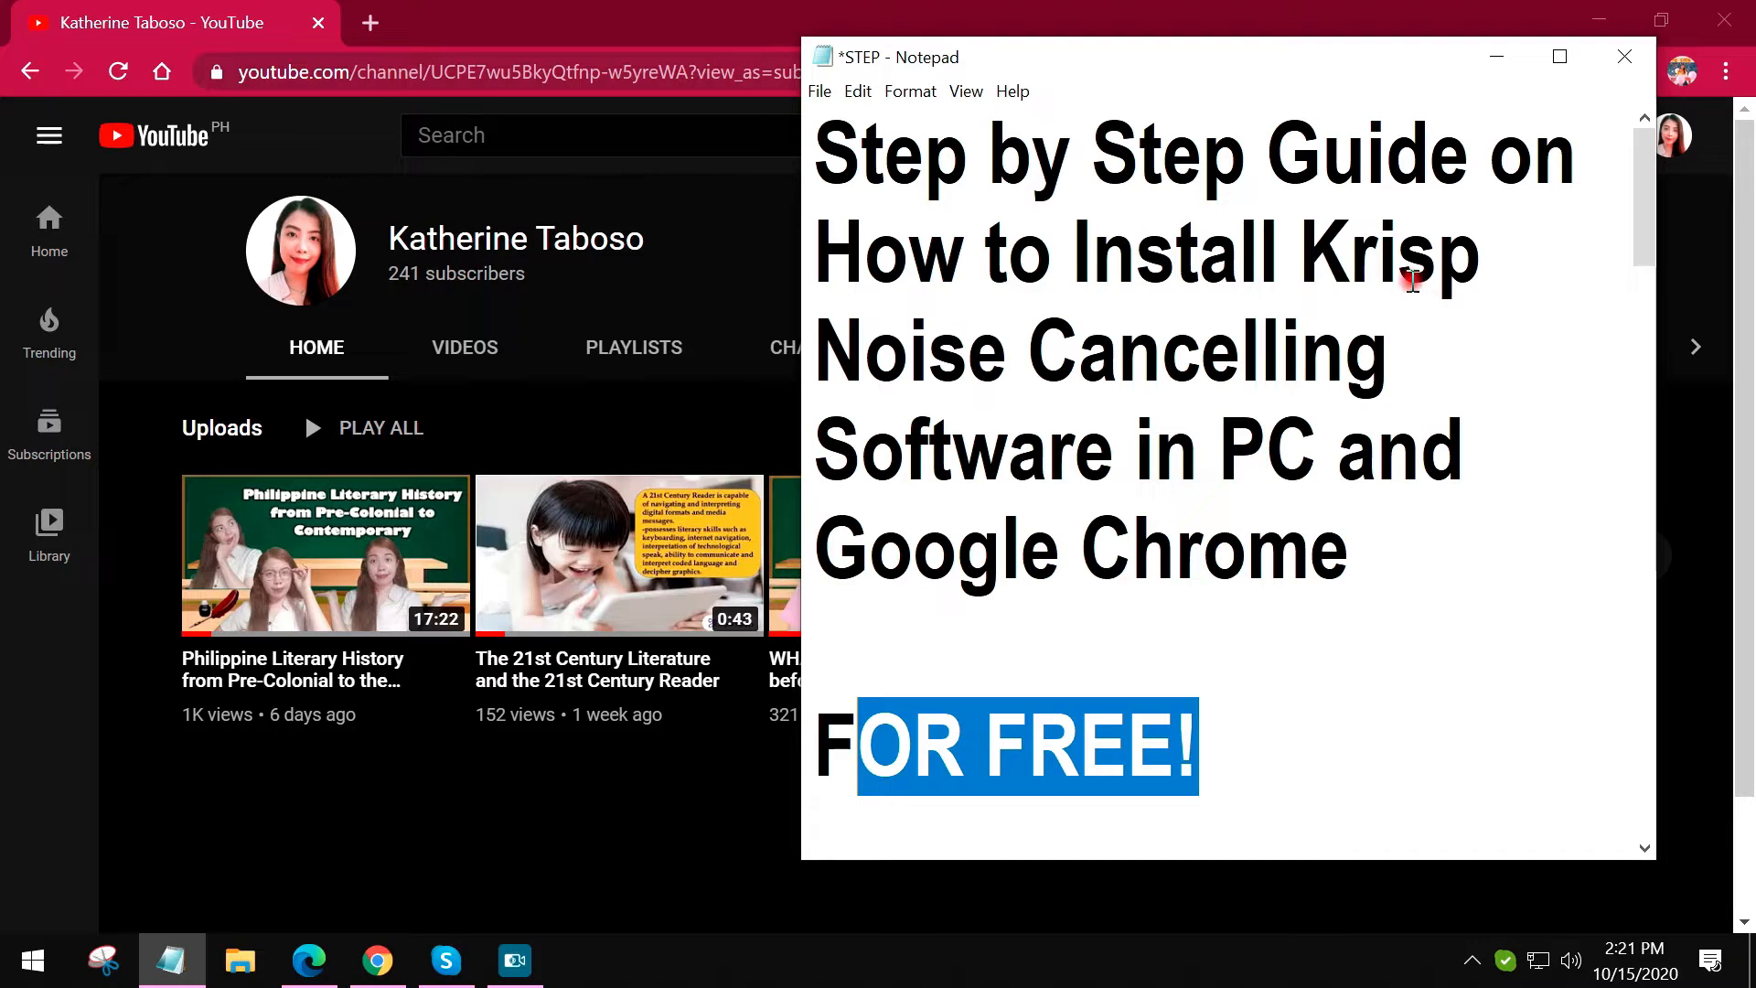
mouse_move(1394, 282)
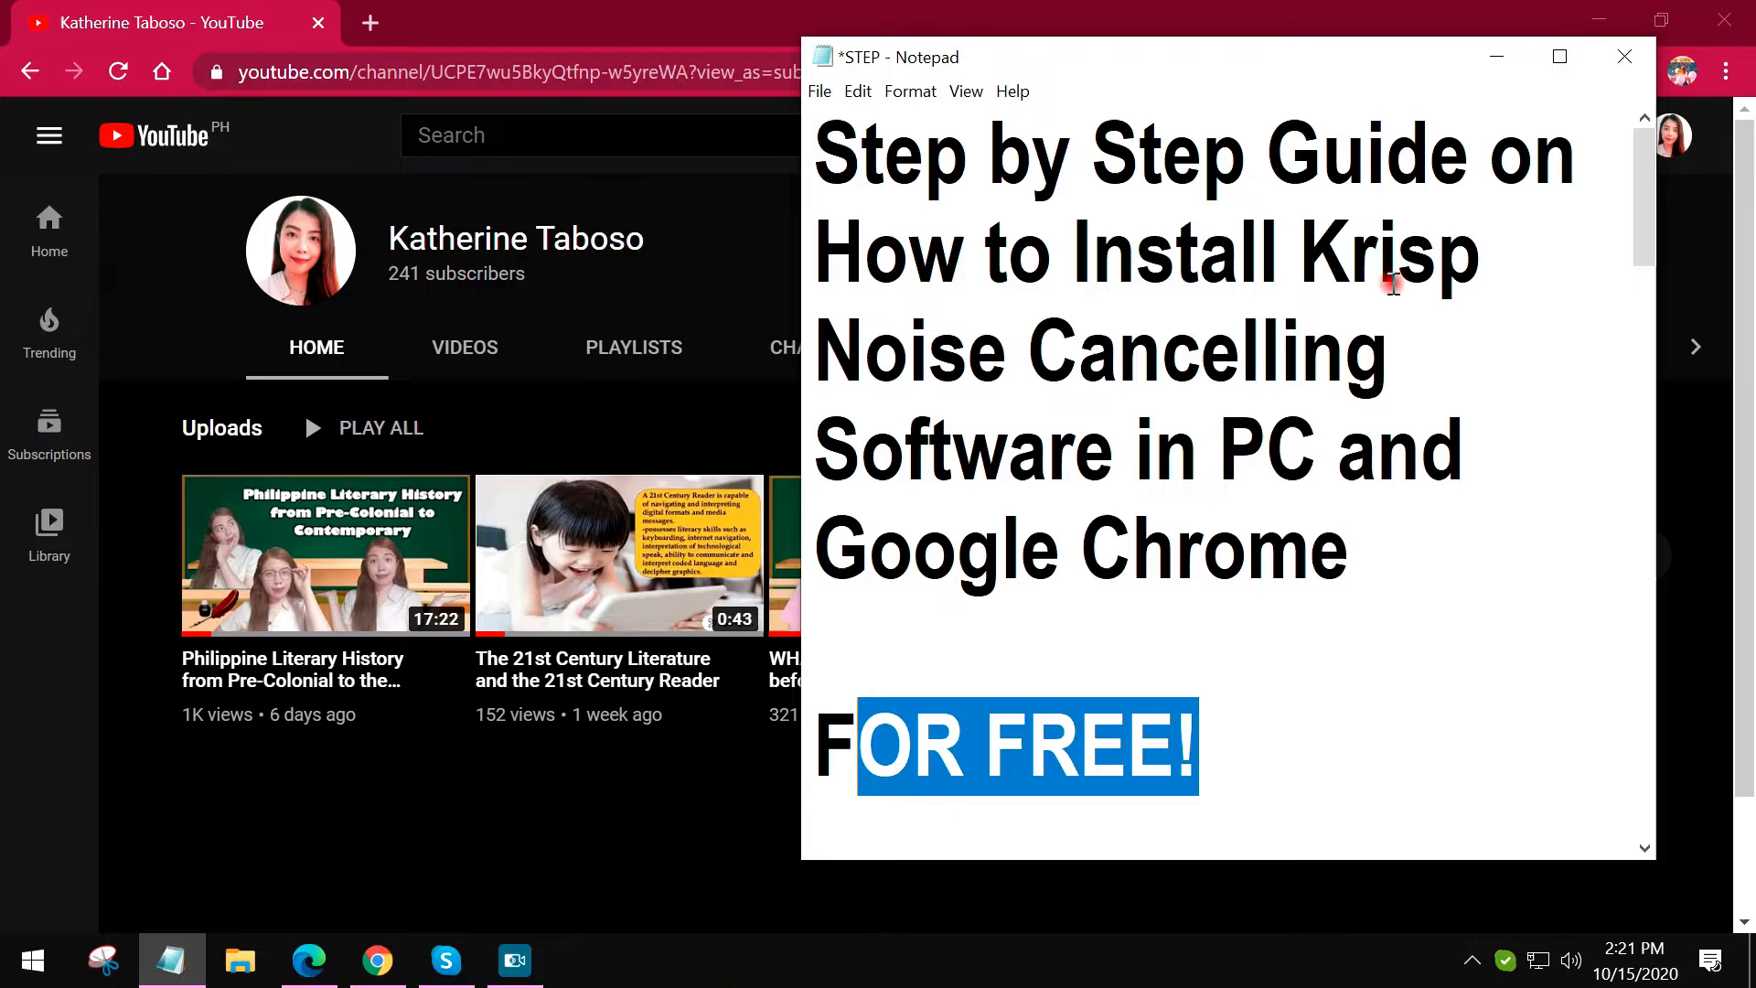
mouse_move(1355, 324)
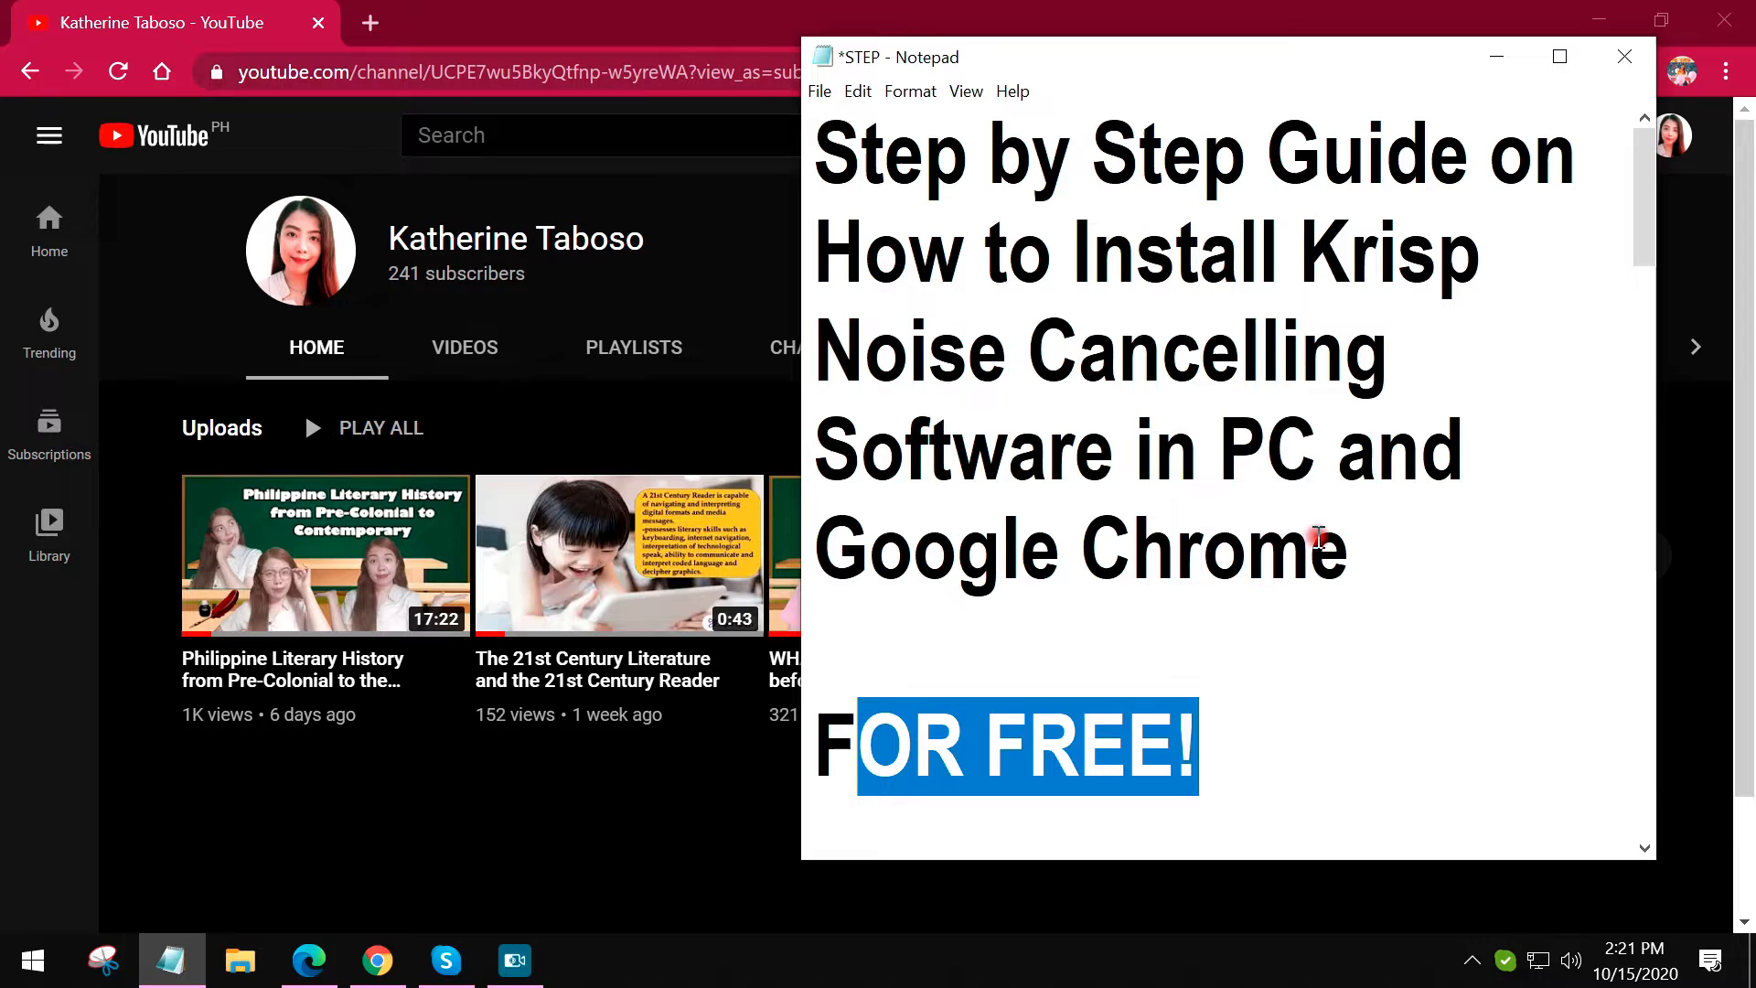
mouse_move(1221, 725)
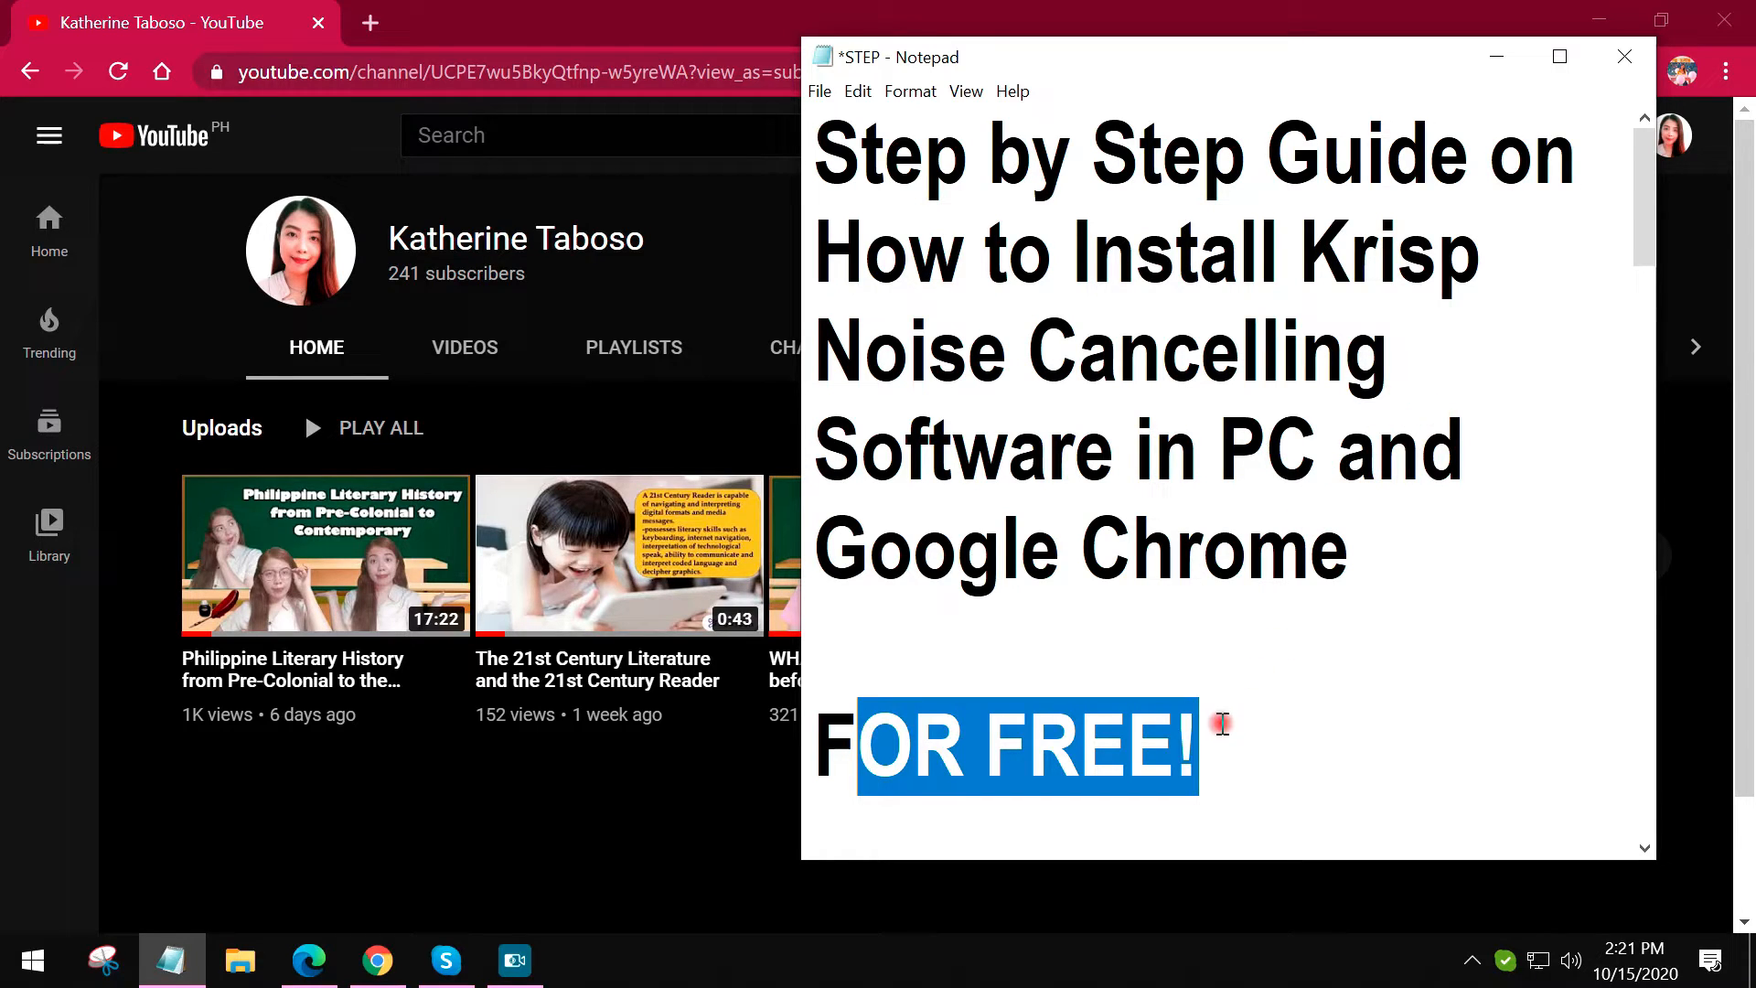
mouse_move(1187, 613)
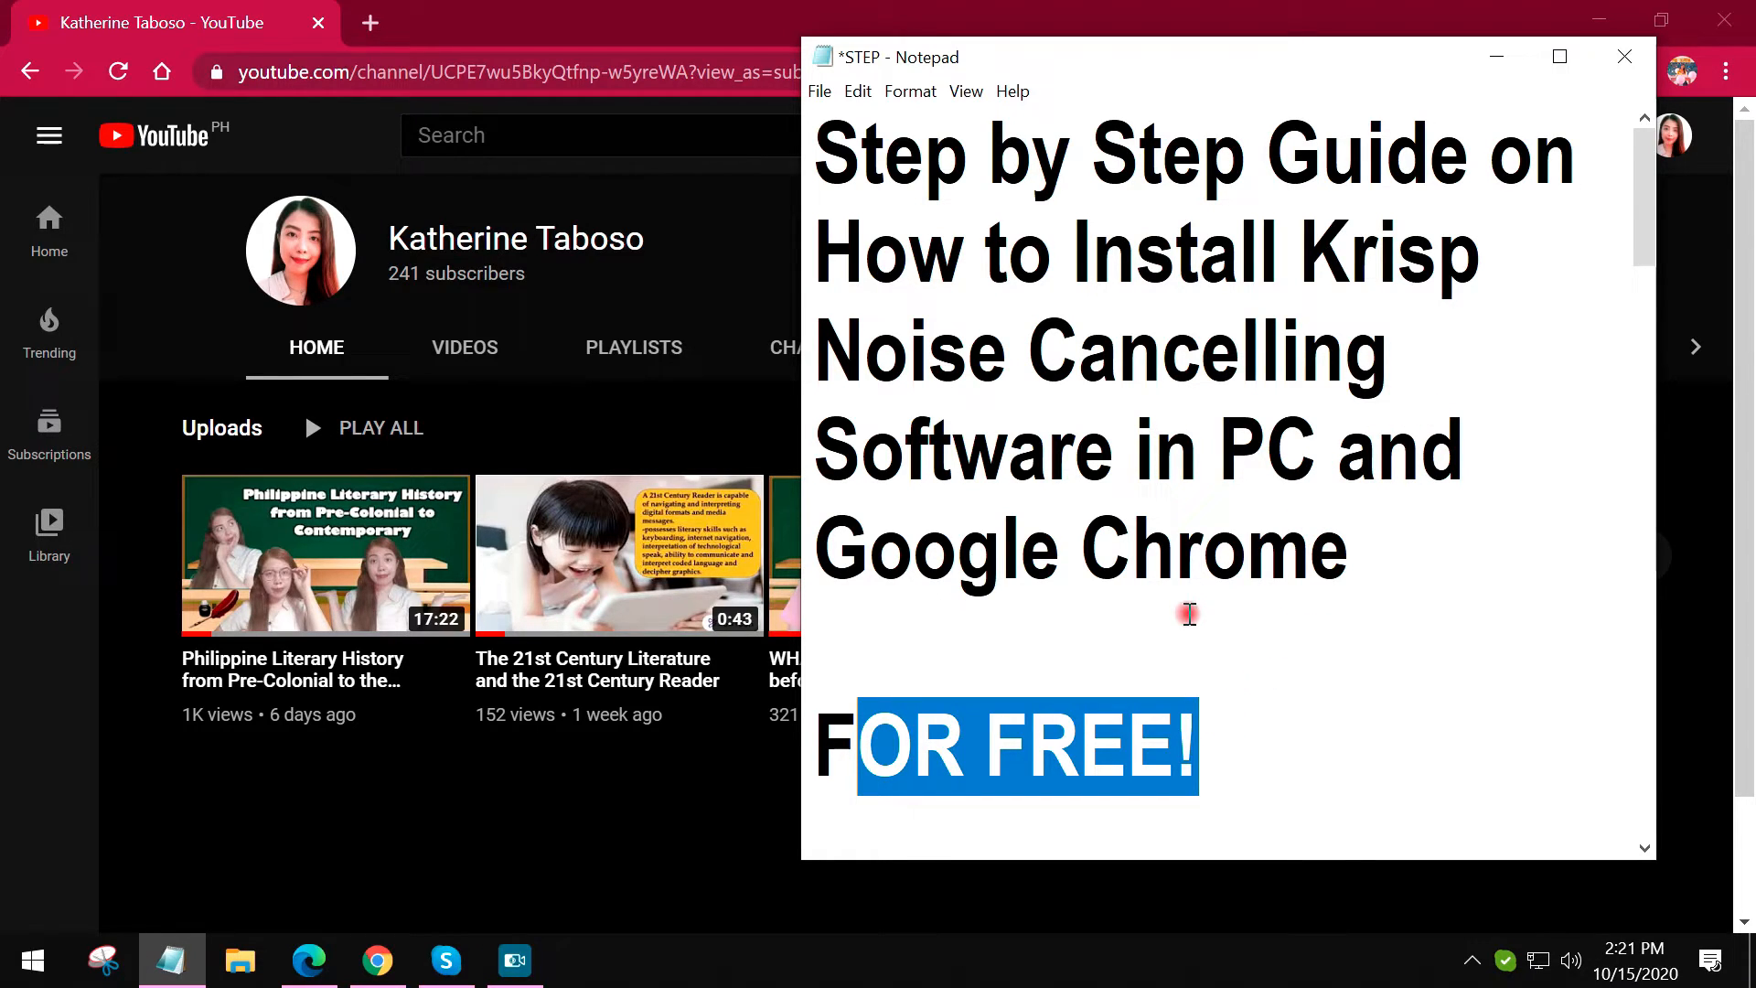
Step: Scroll down the notes to the Google Drive download link and copy it
scroll(down, 3)
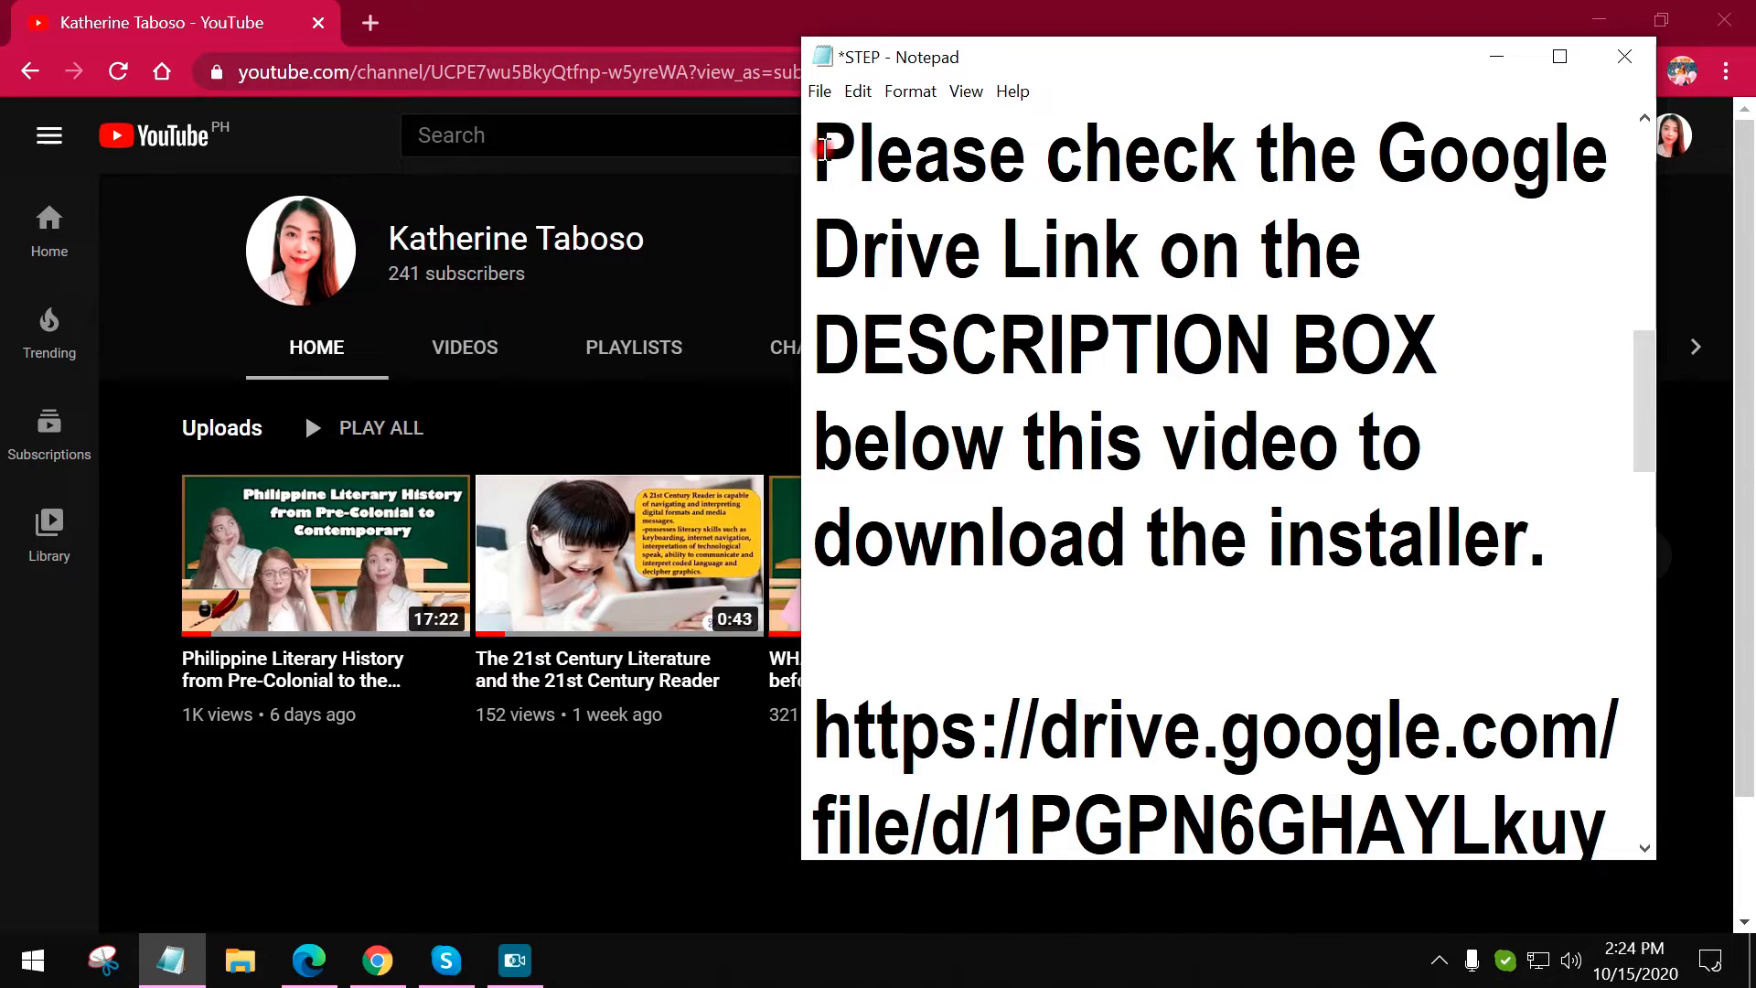
mouse_move(1412, 388)
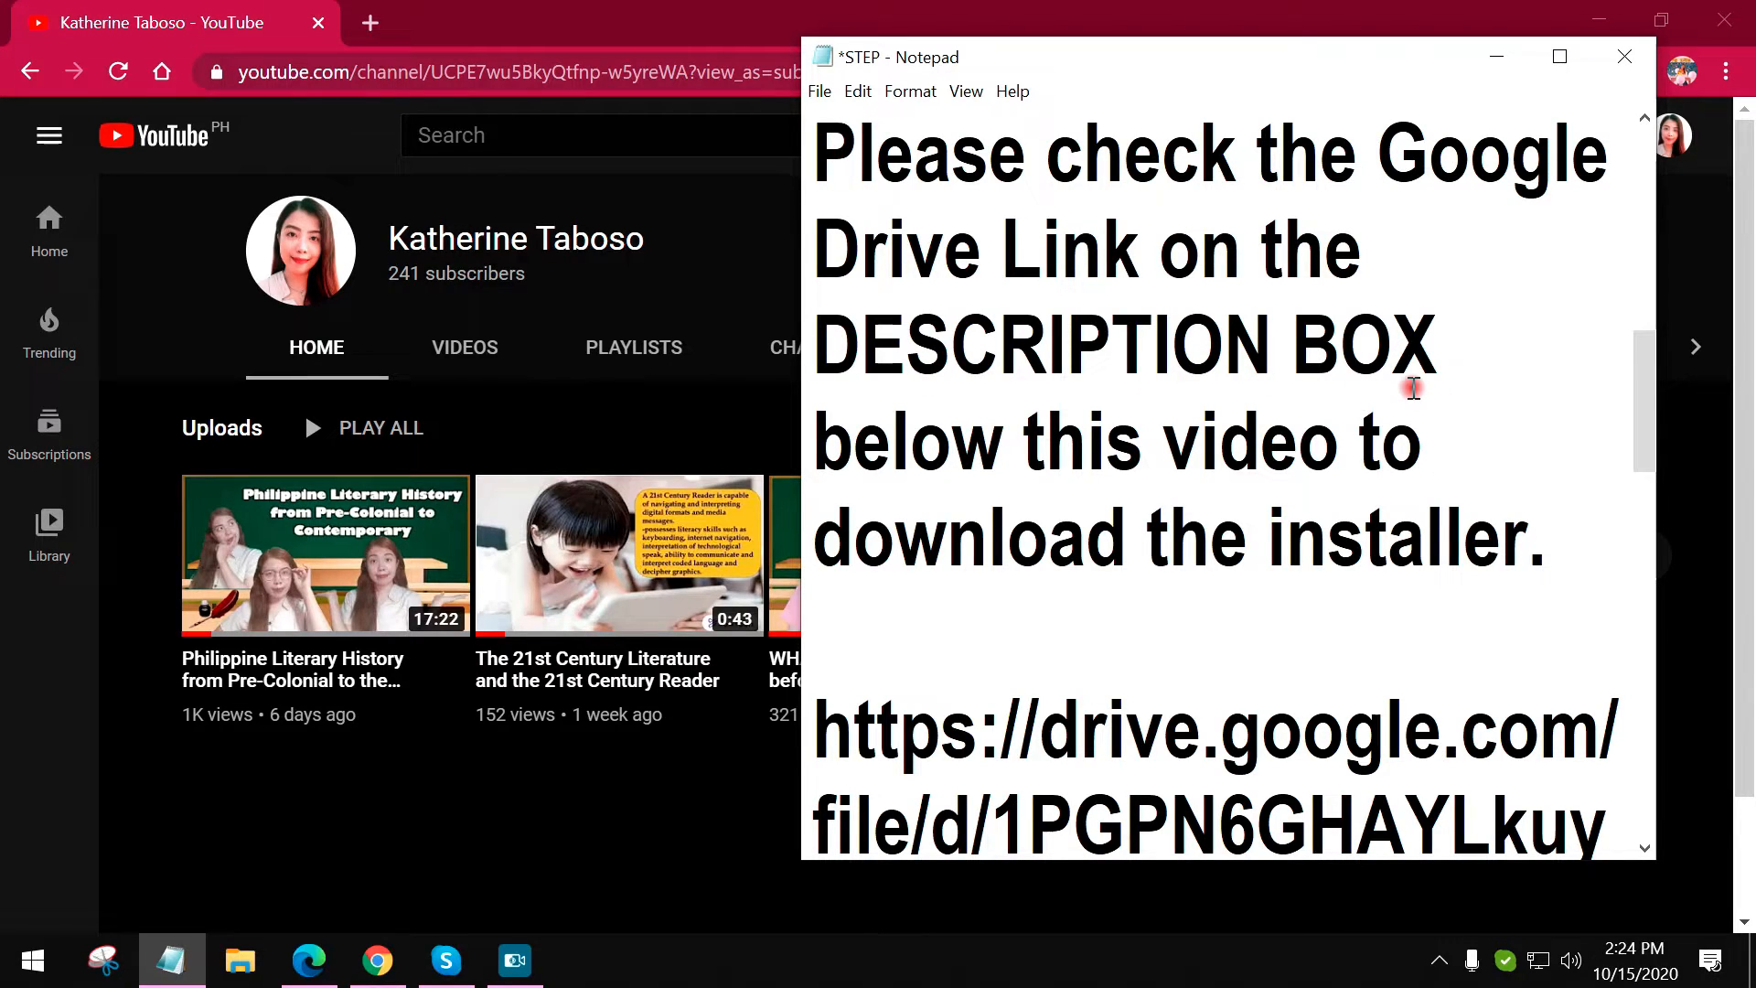
mouse_move(1458, 447)
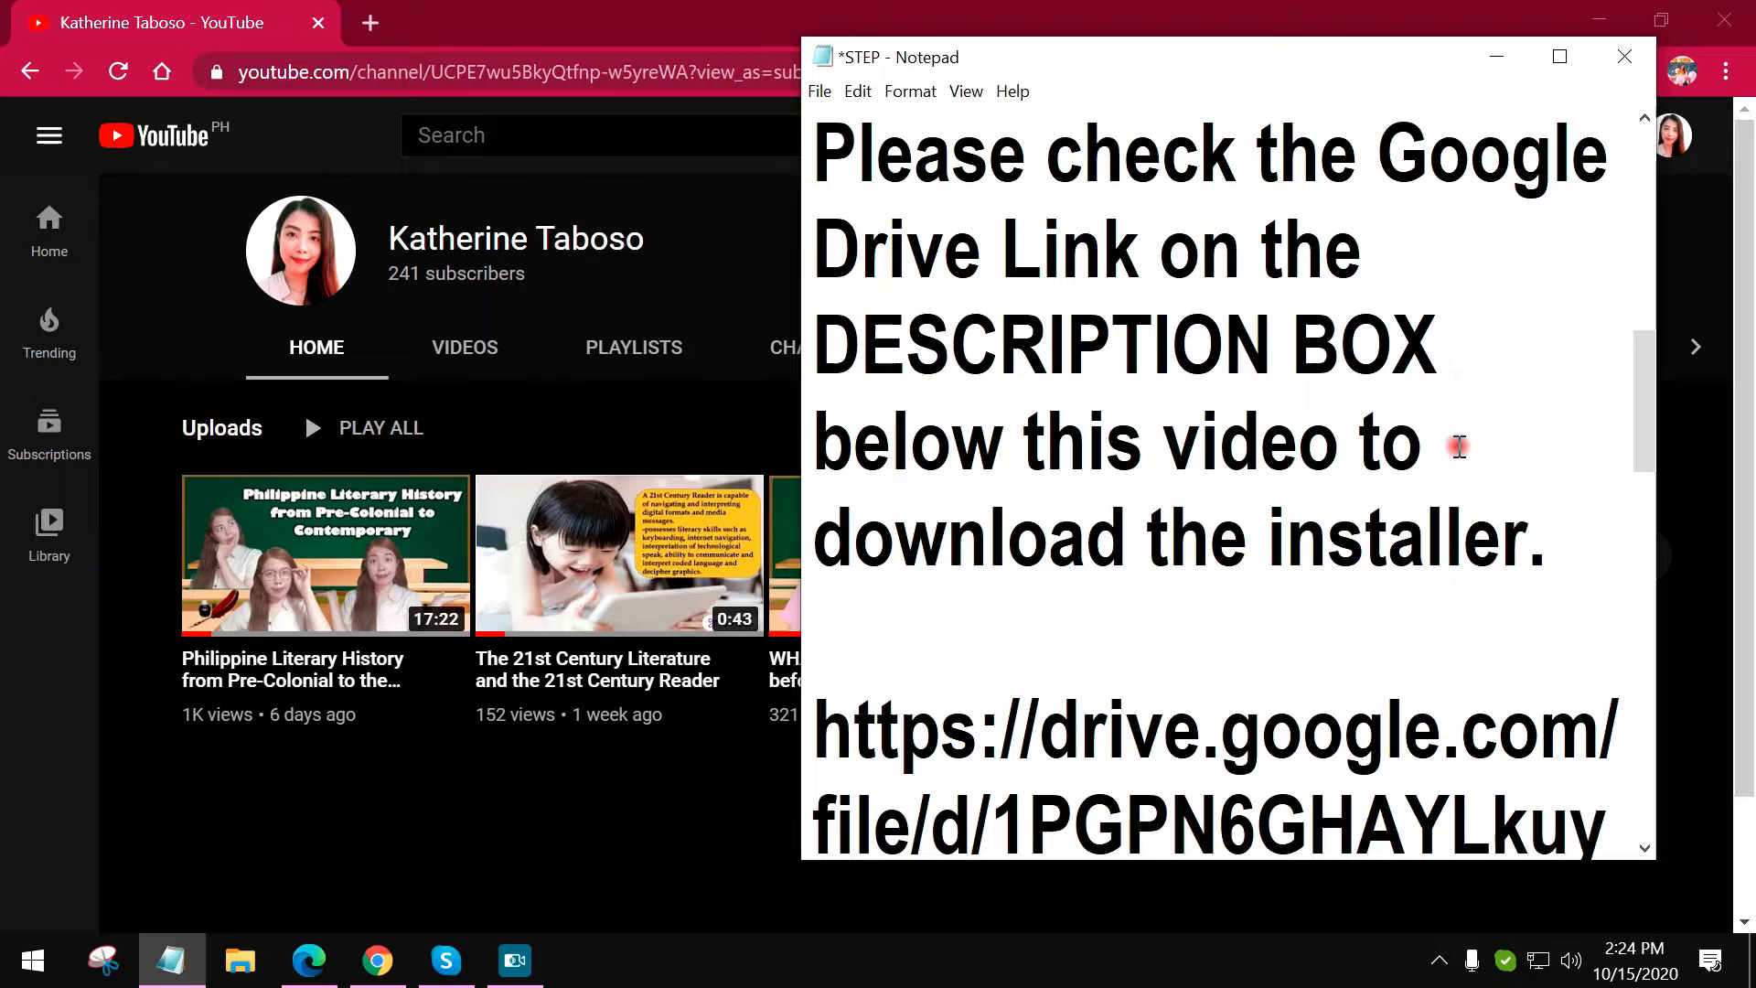
scroll(down, 3)
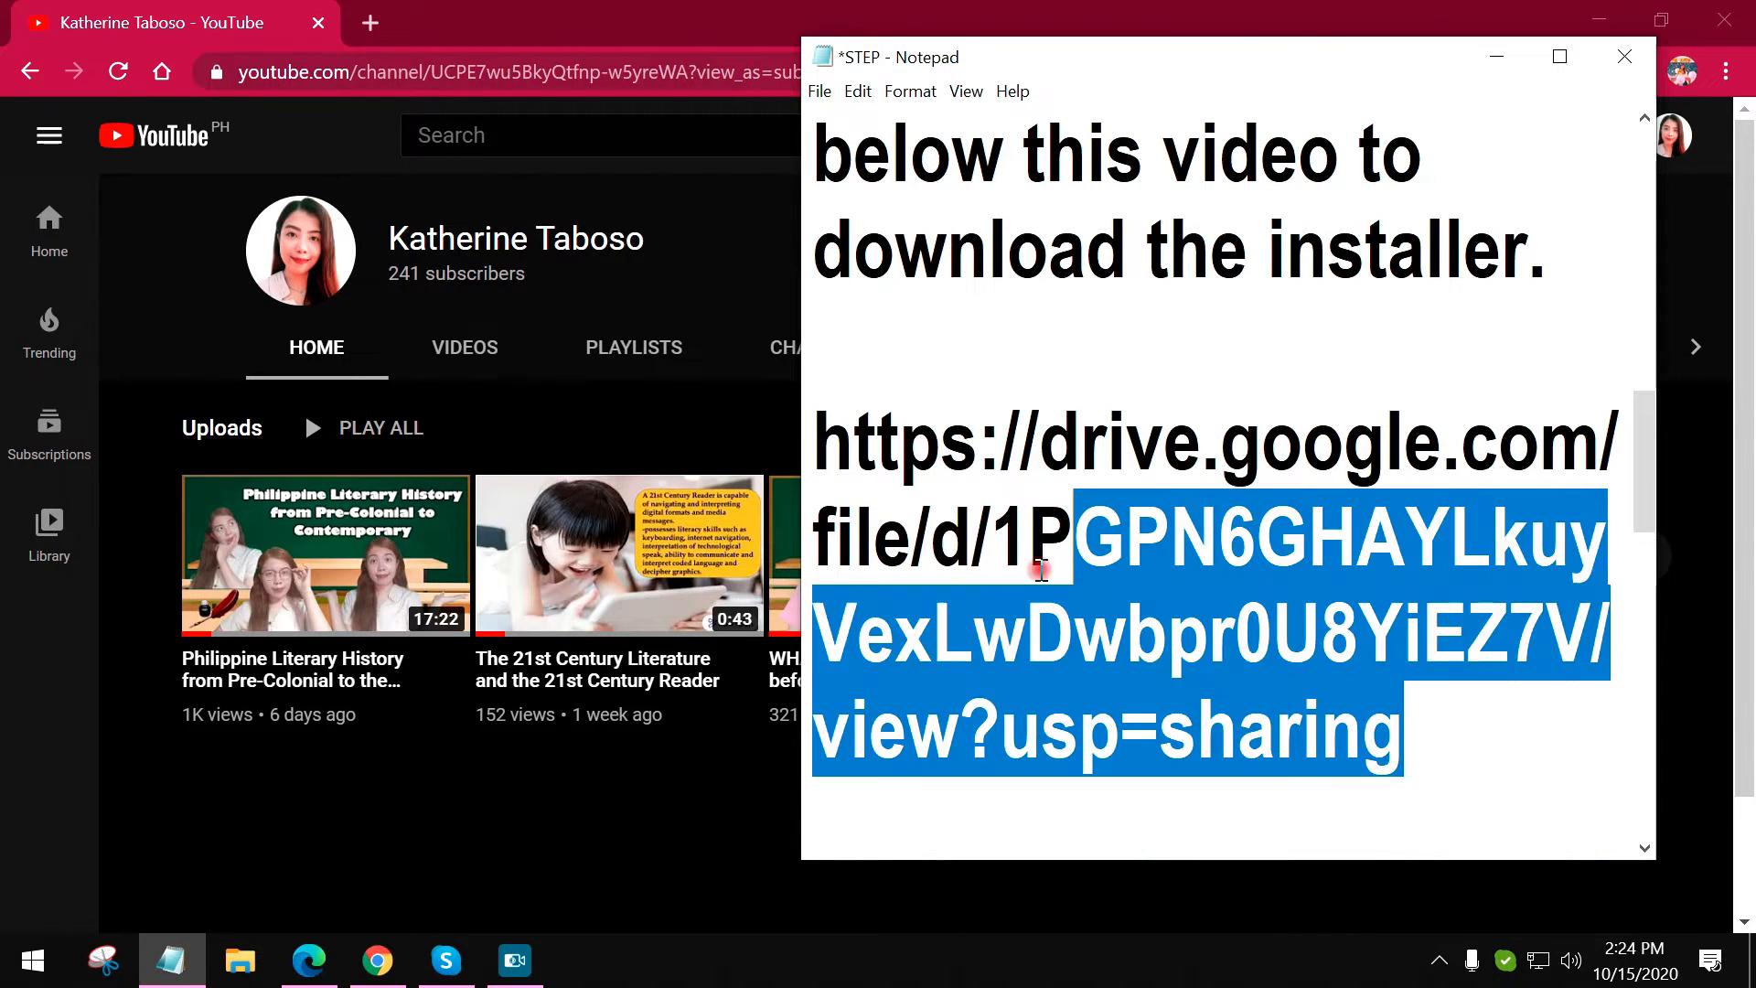
right_click(1036, 569)
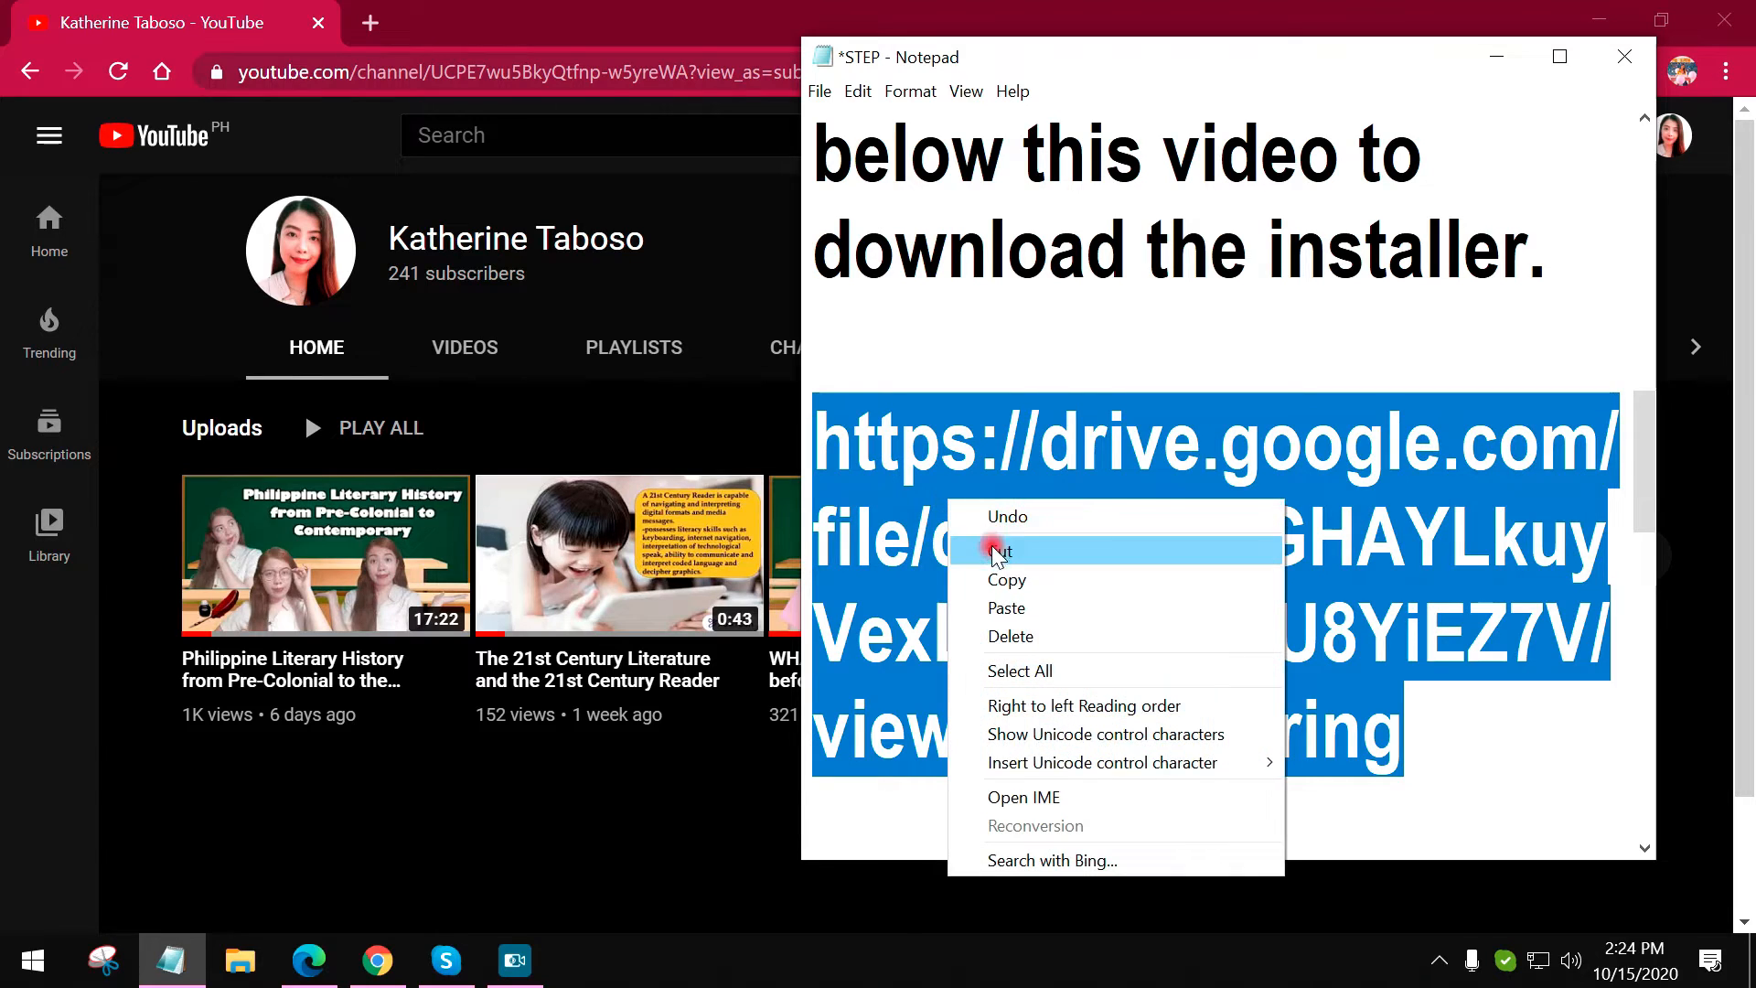
click(1006, 579)
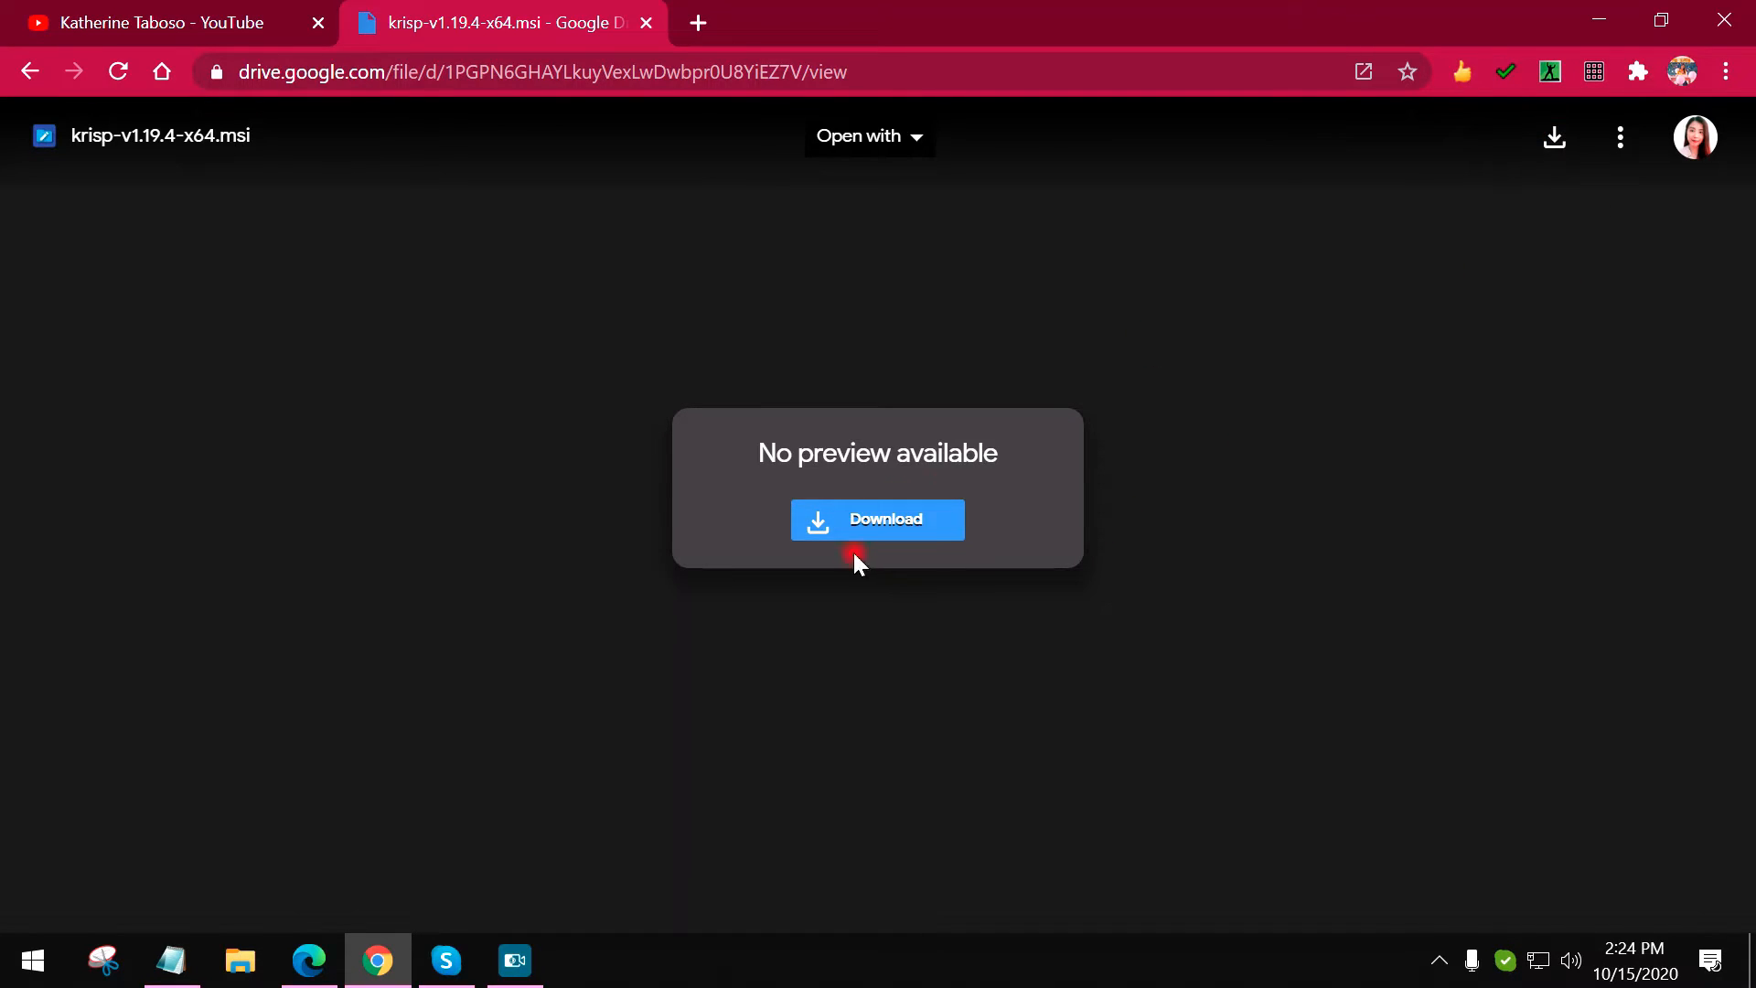
mouse_move(1554, 137)
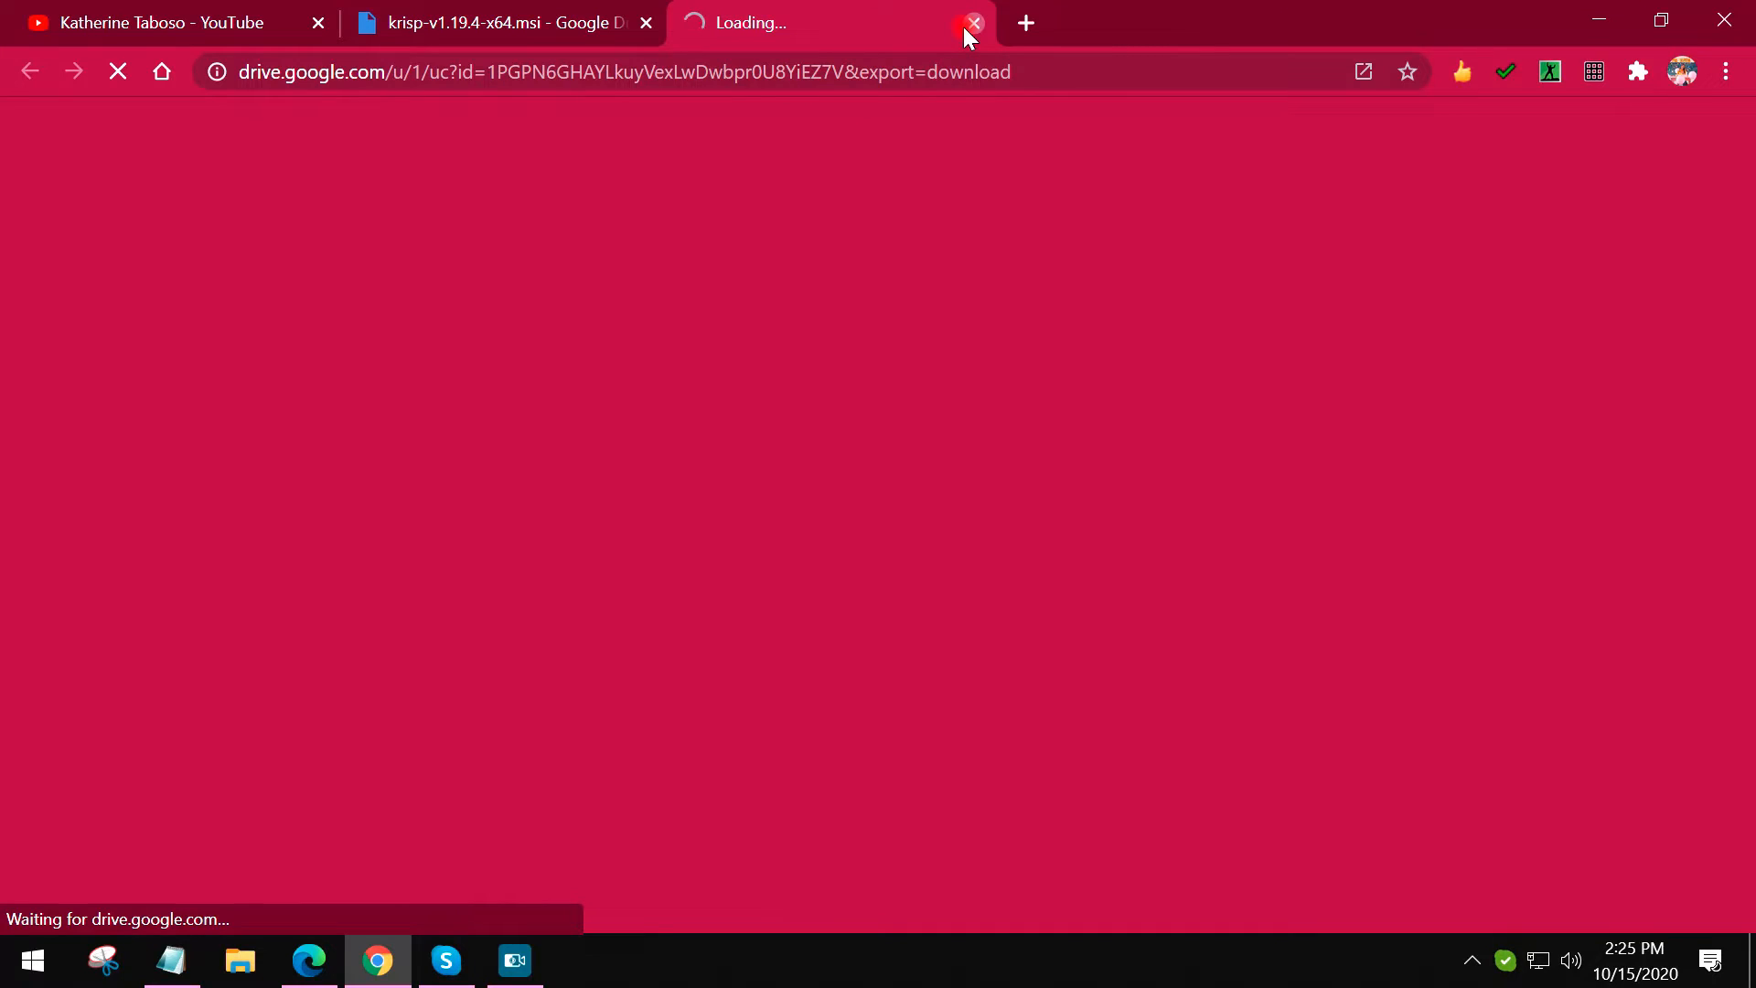
Step: Close the loading download tab and the krisp-v1.19.4-x64.msi Drive file tab
click(973, 22)
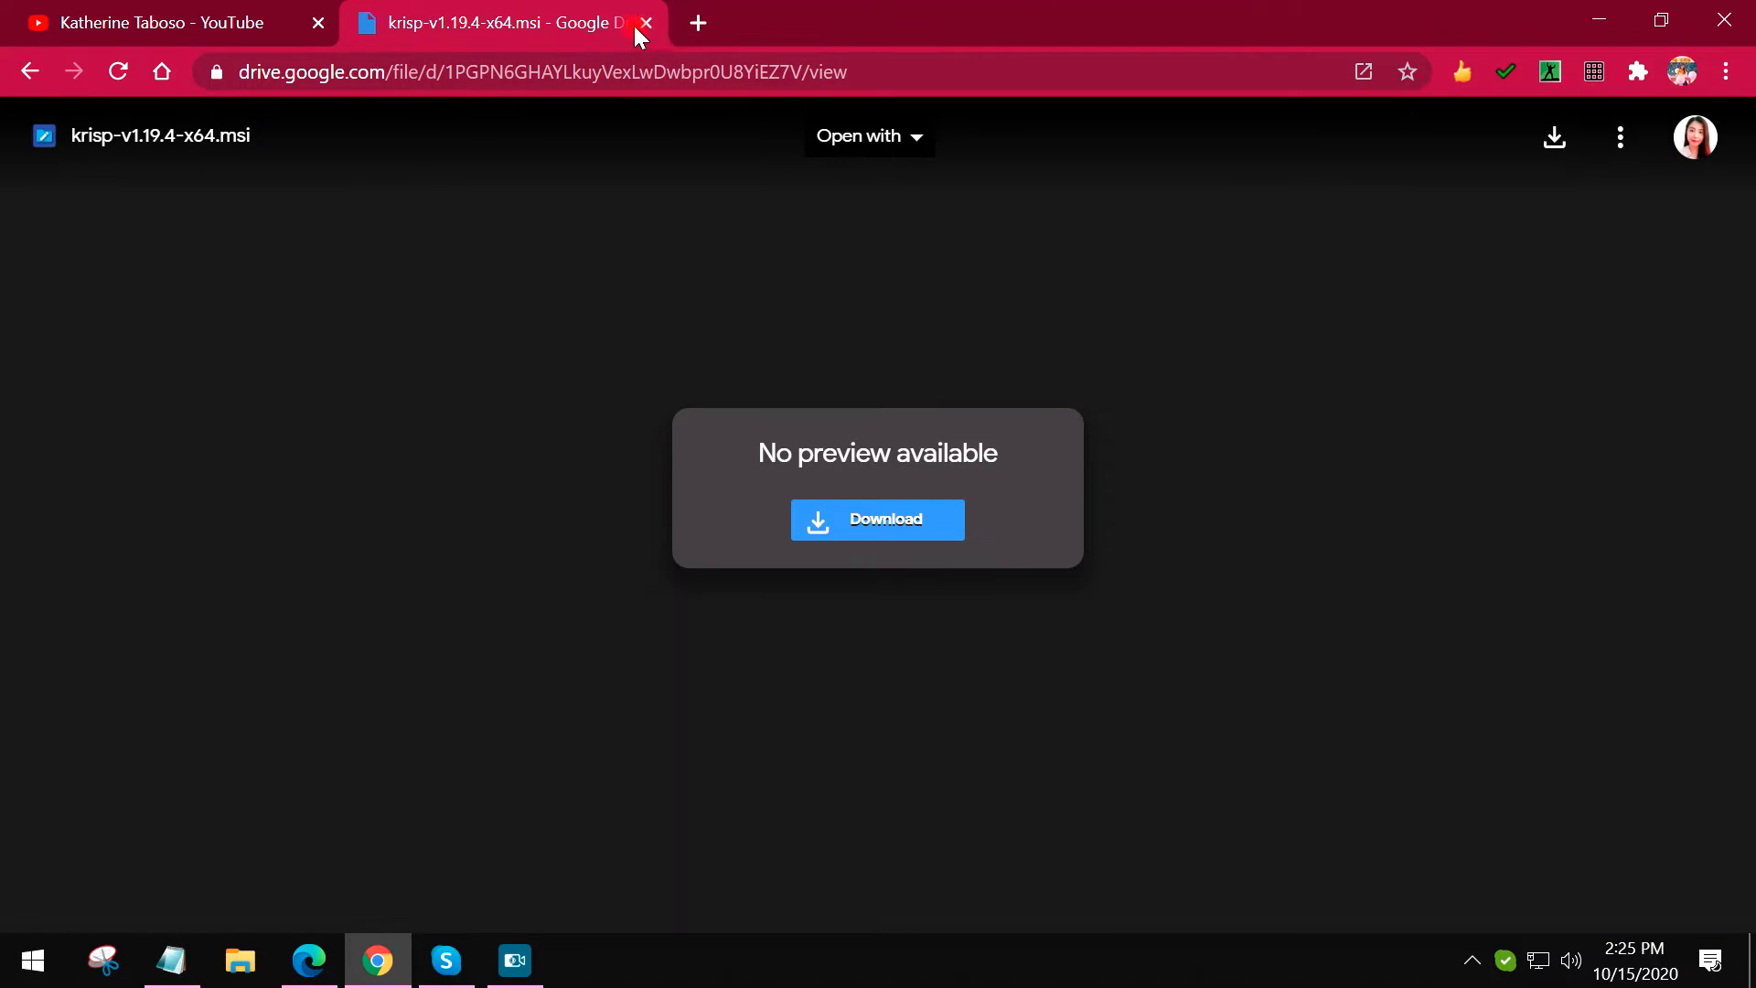
click(647, 22)
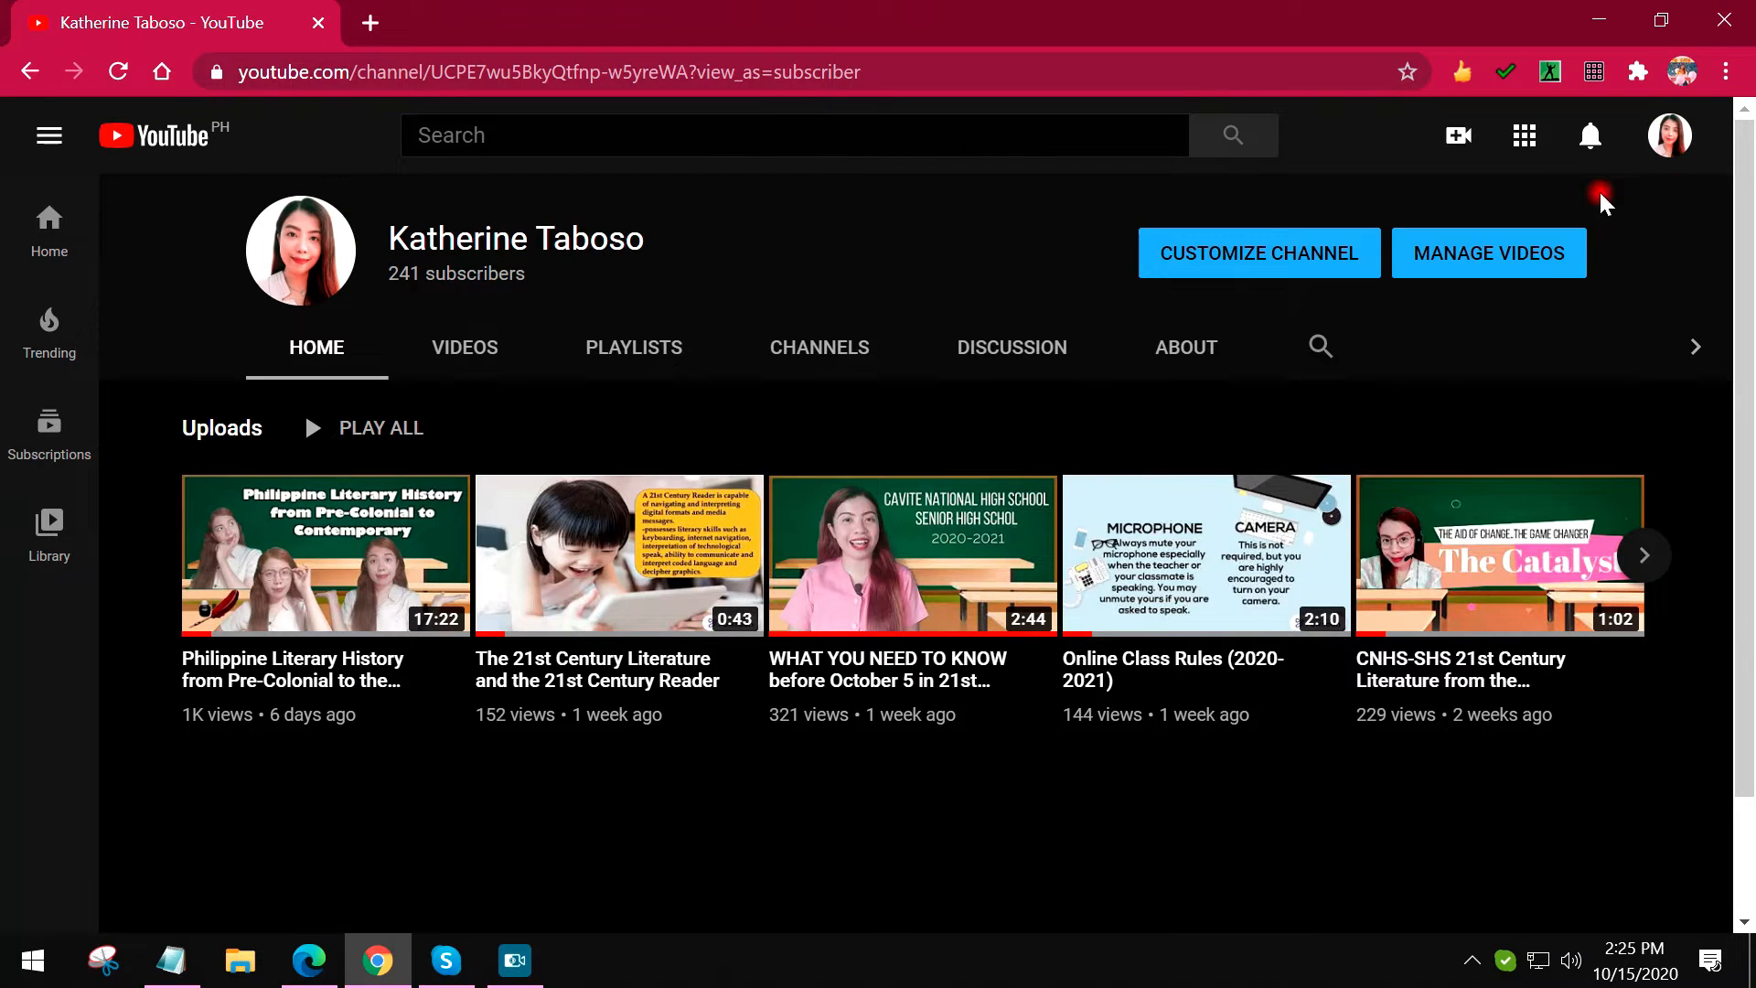
mouse_move(353, 398)
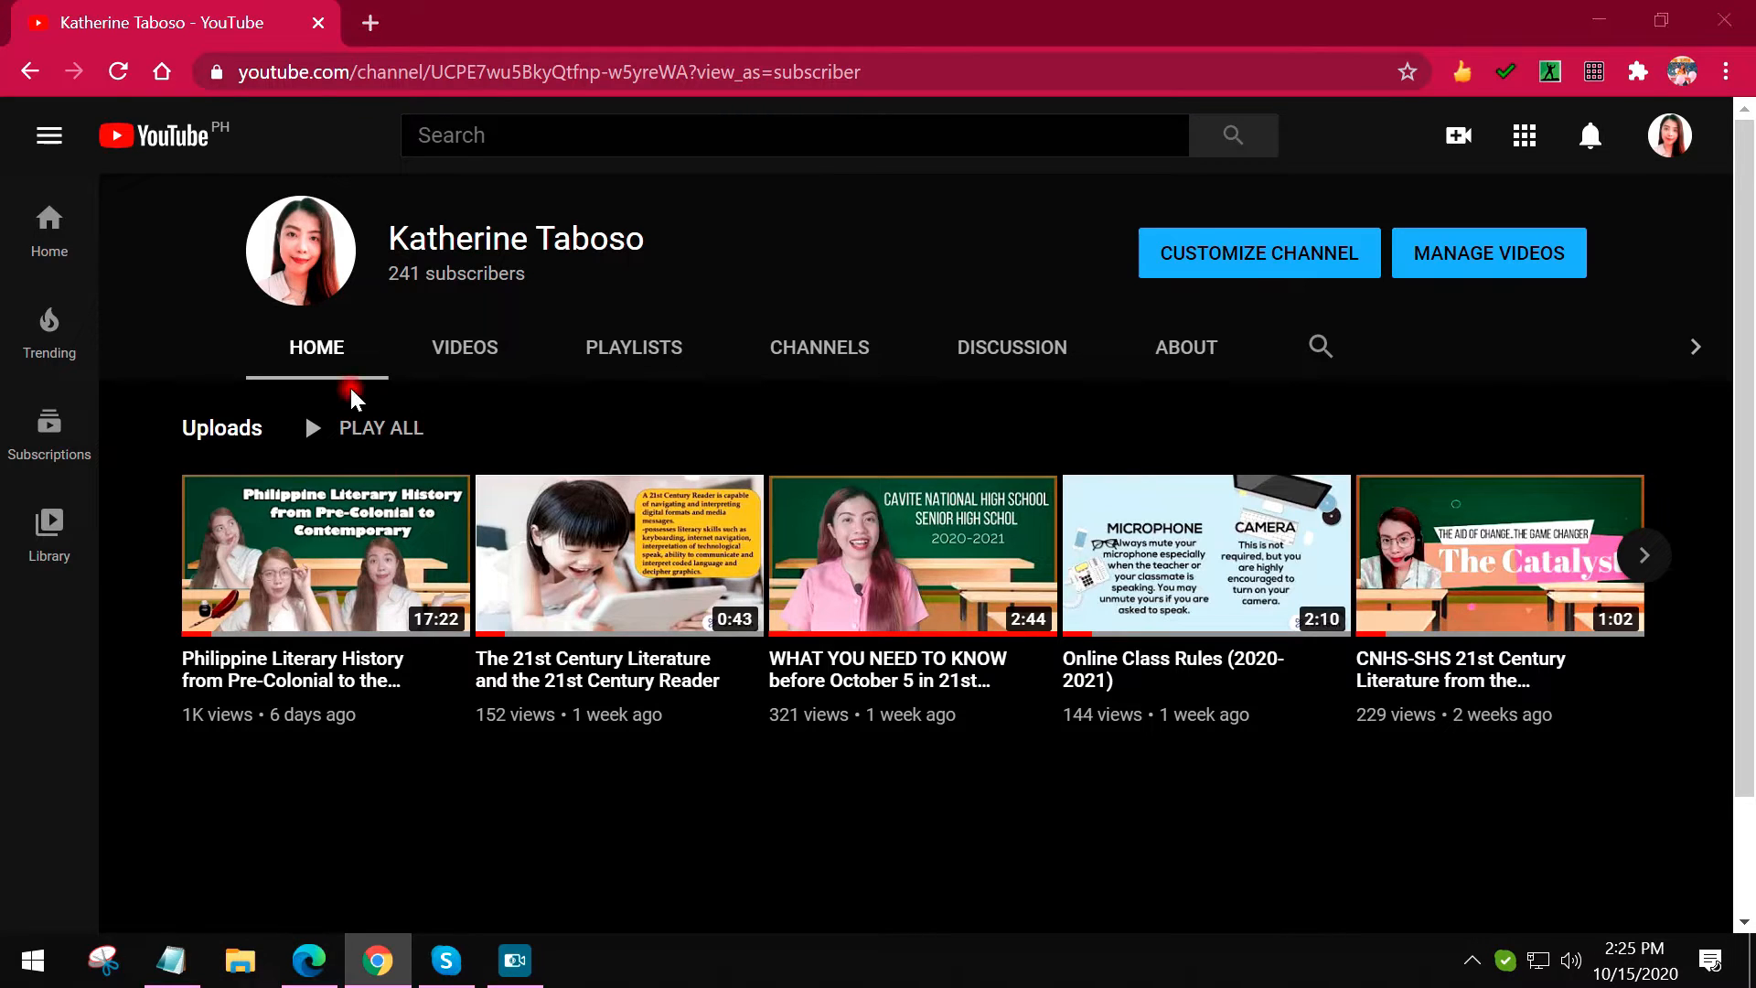
Step: Browse to Downloads > KRISP APP INSTALLER and run krisp-v1.19.4-x64
click(239, 960)
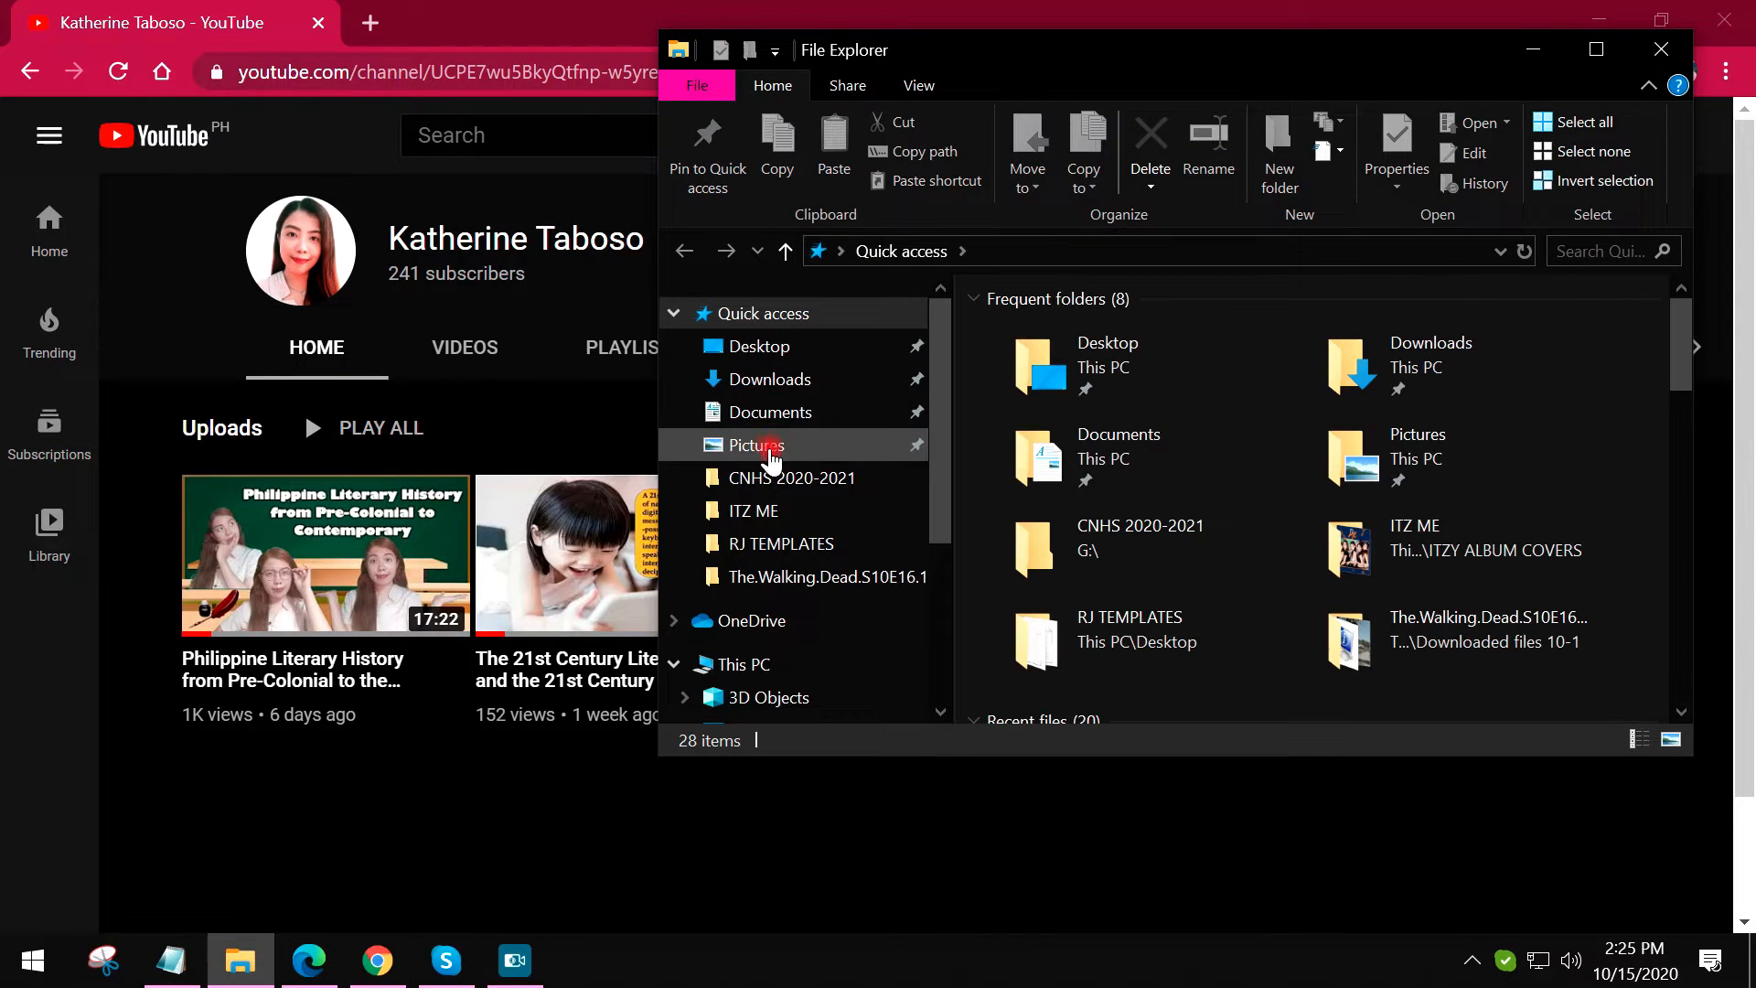
click(770, 379)
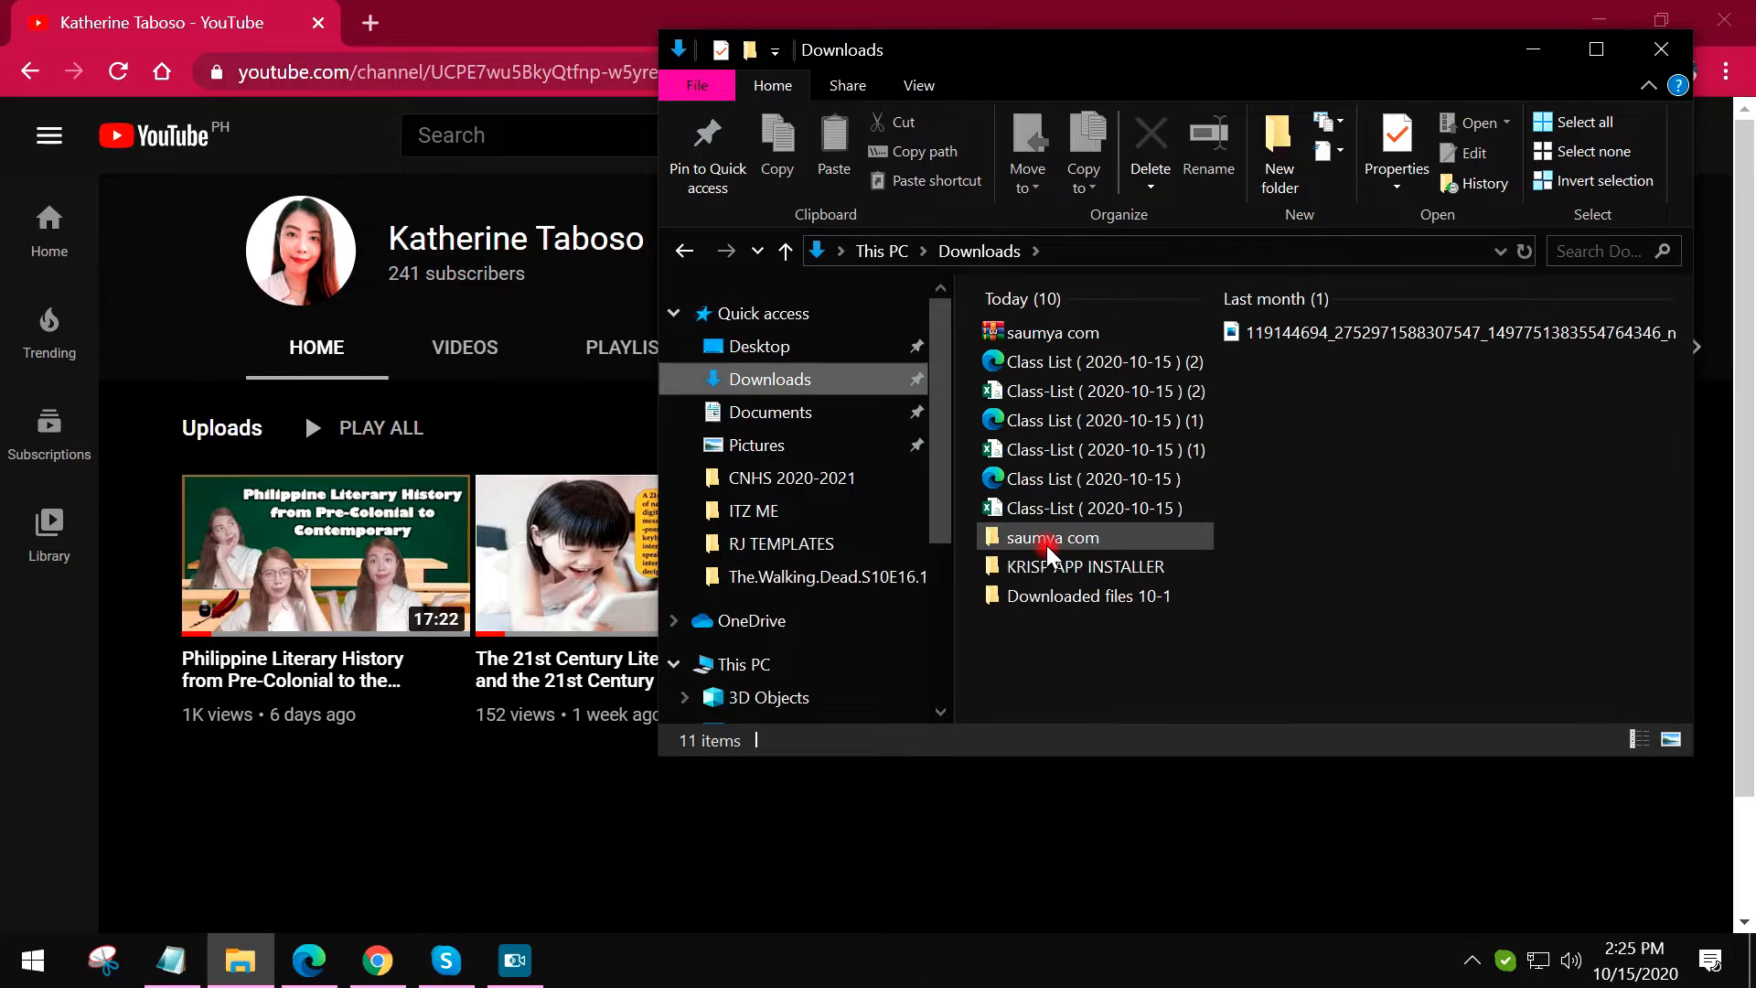
double_click(1083, 566)
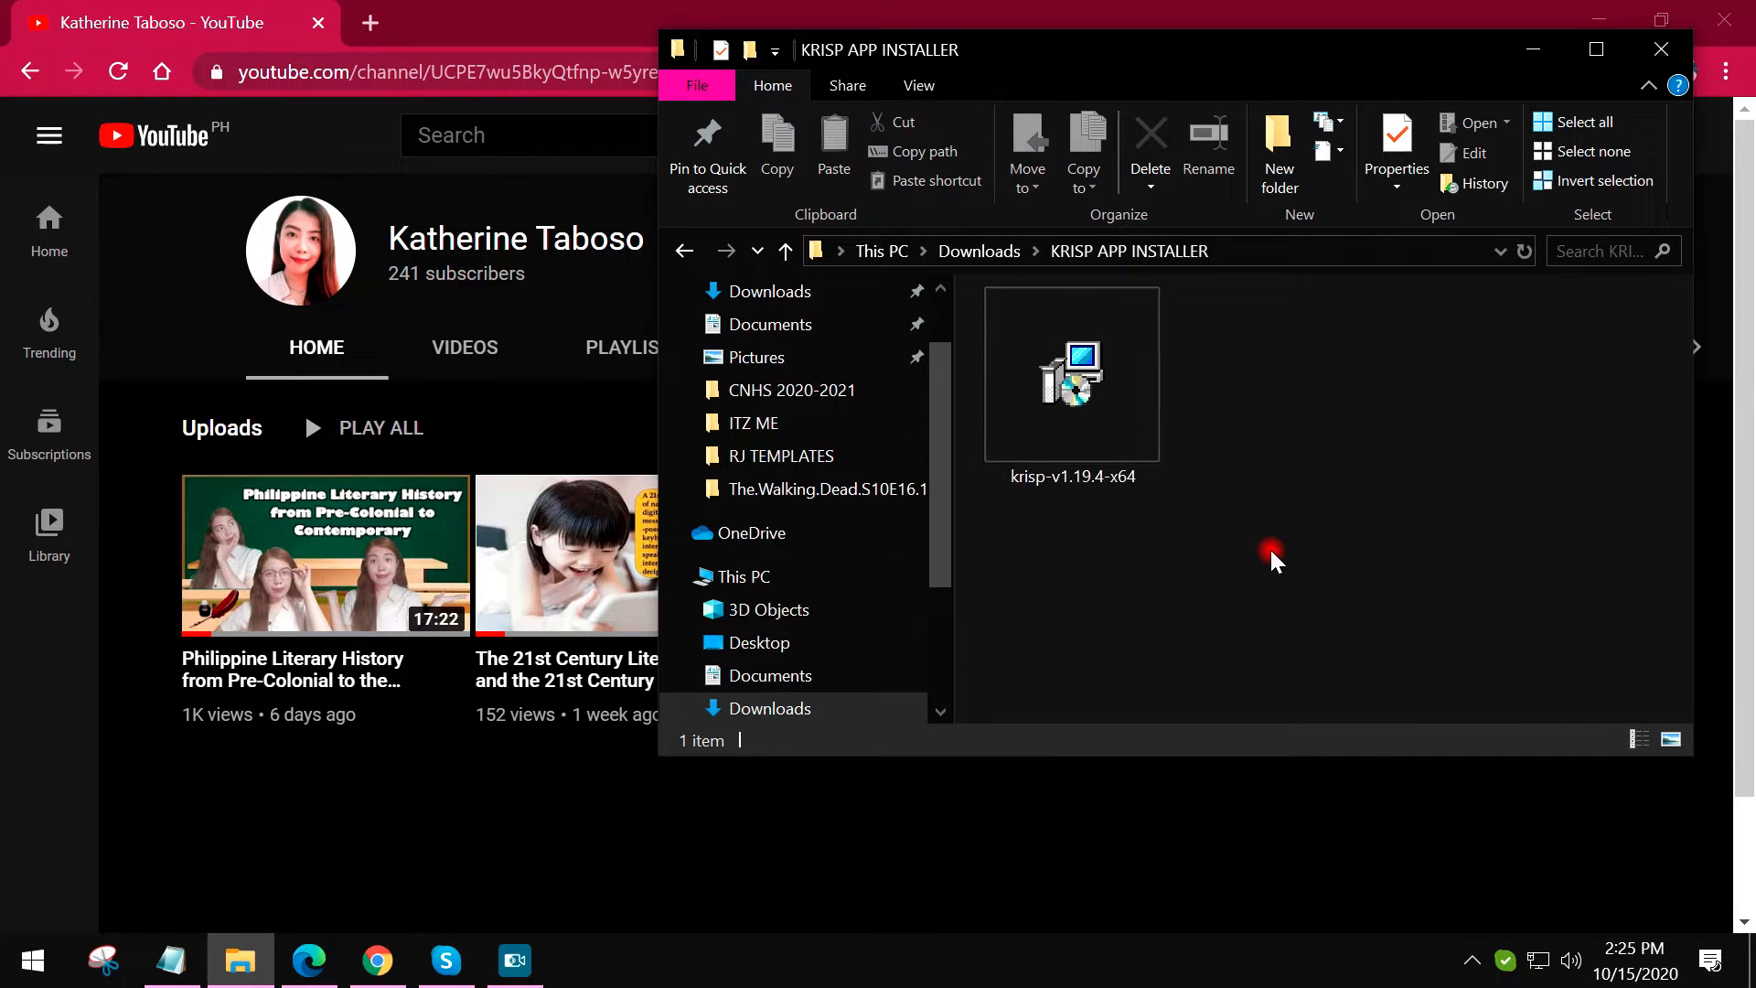
click(1071, 374)
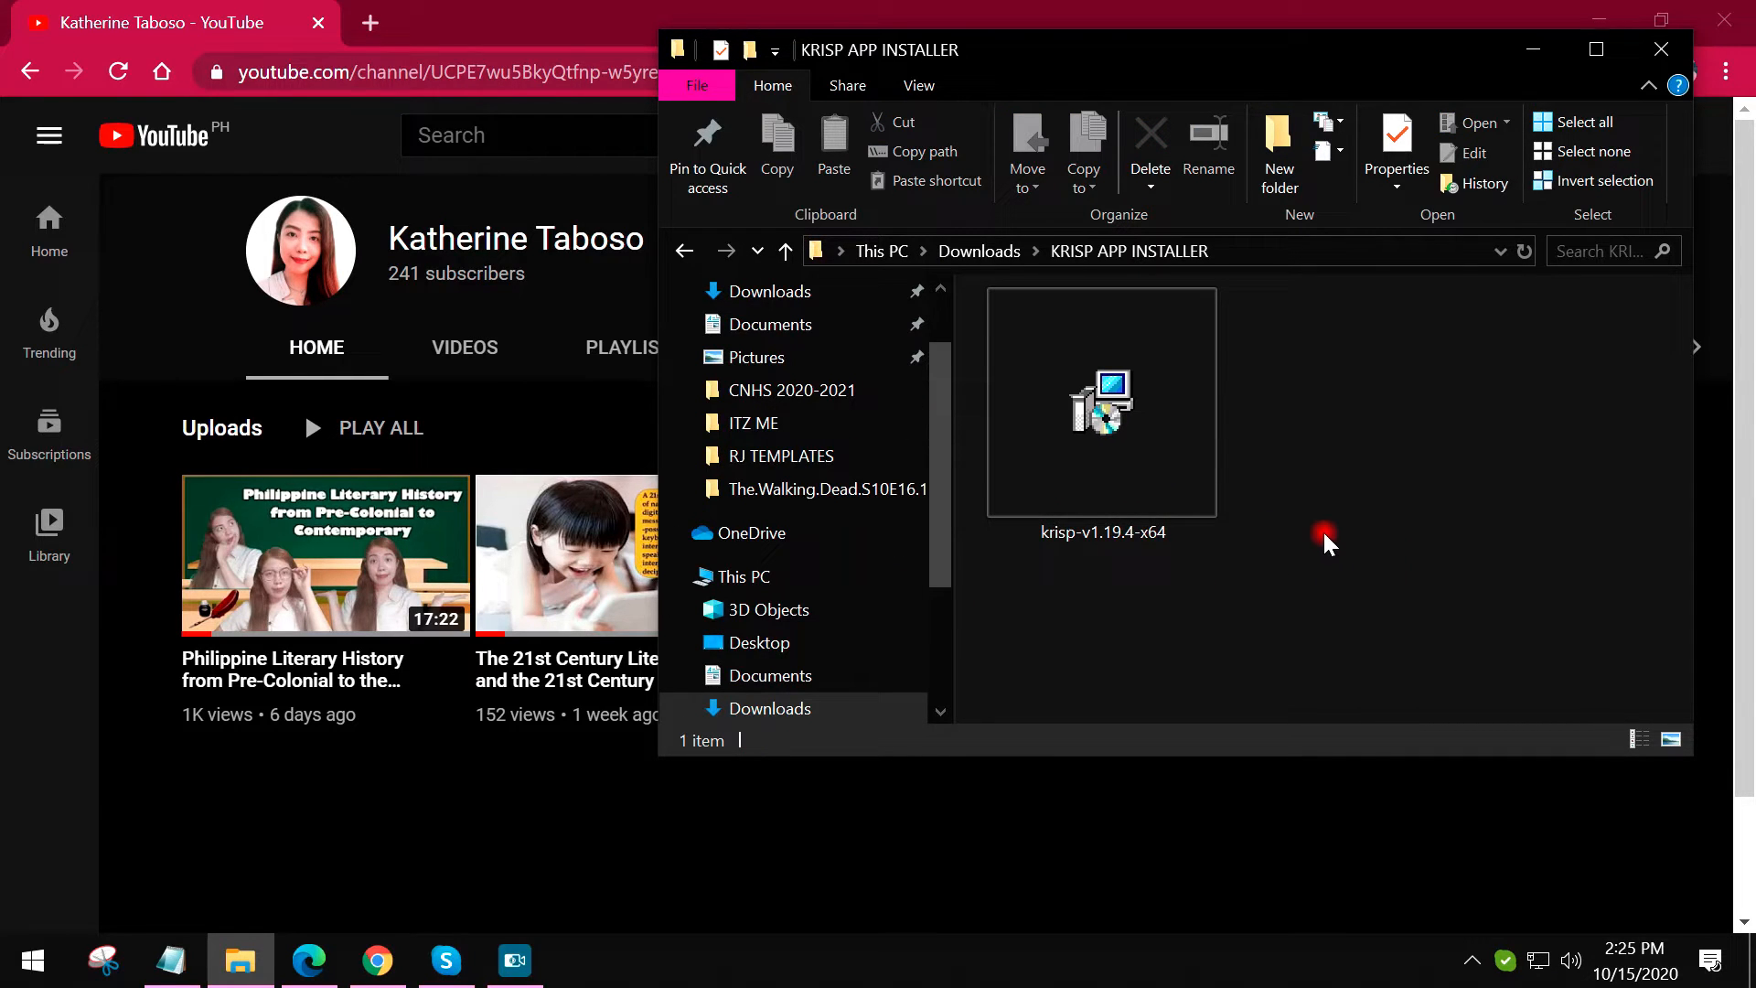
click(1101, 403)
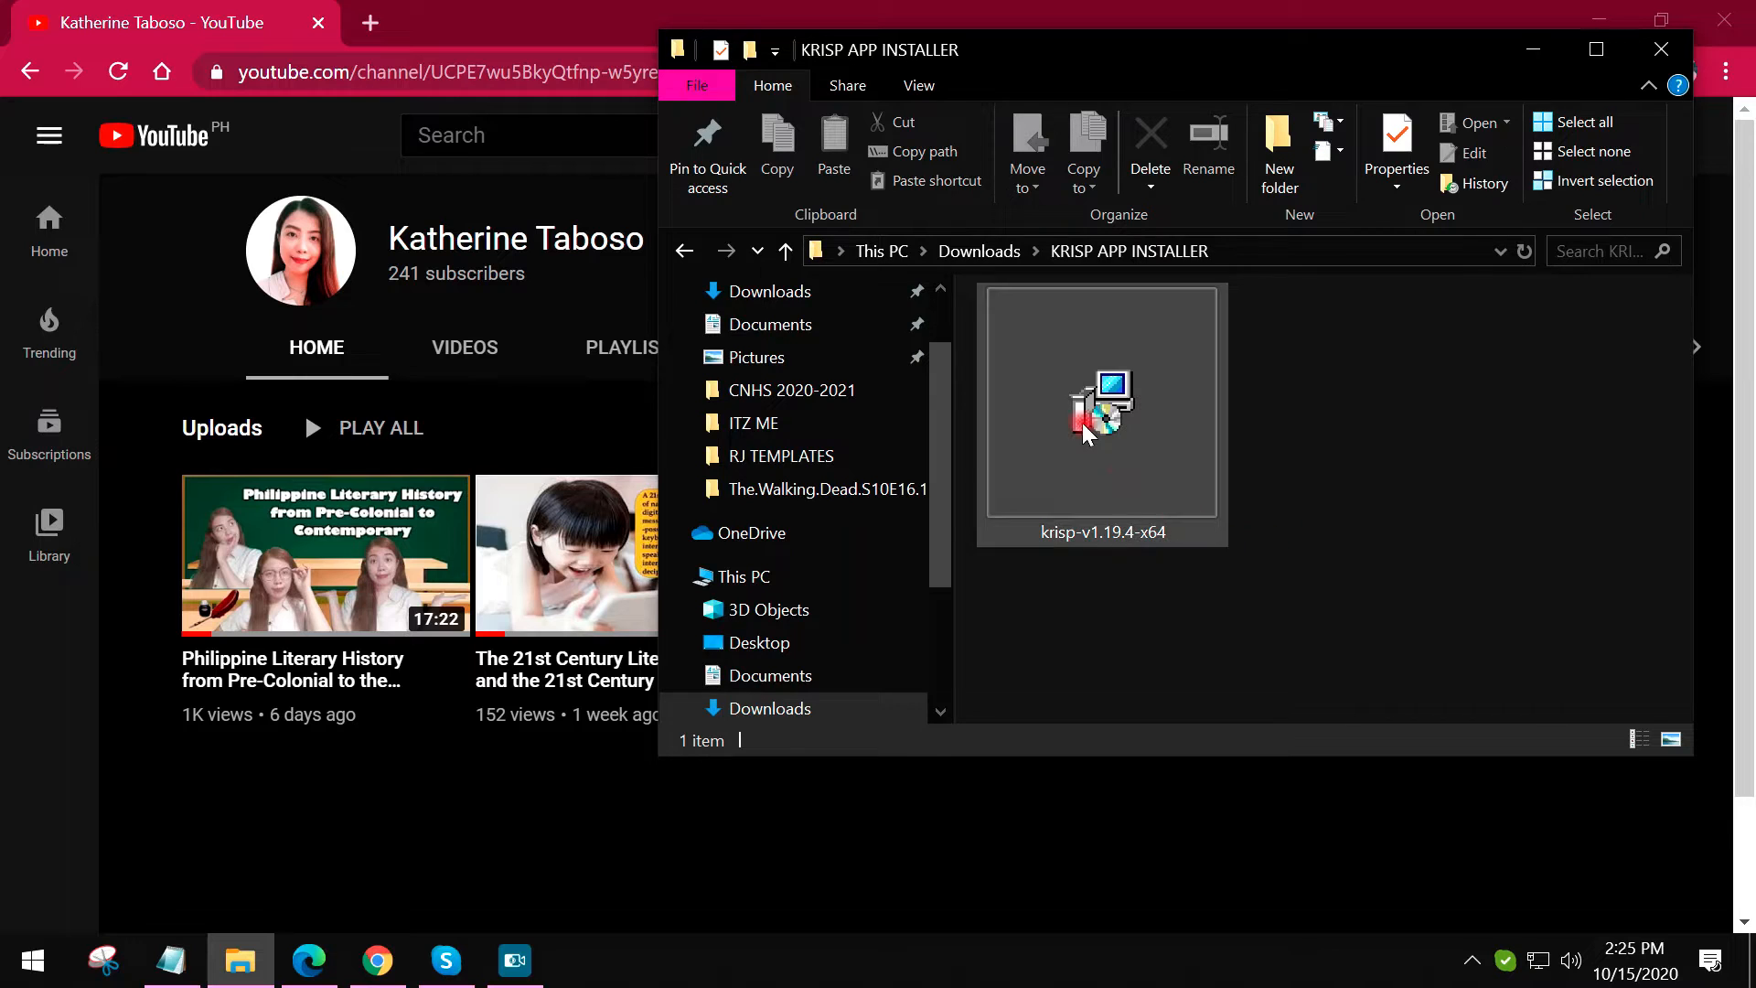
right_click(1101, 404)
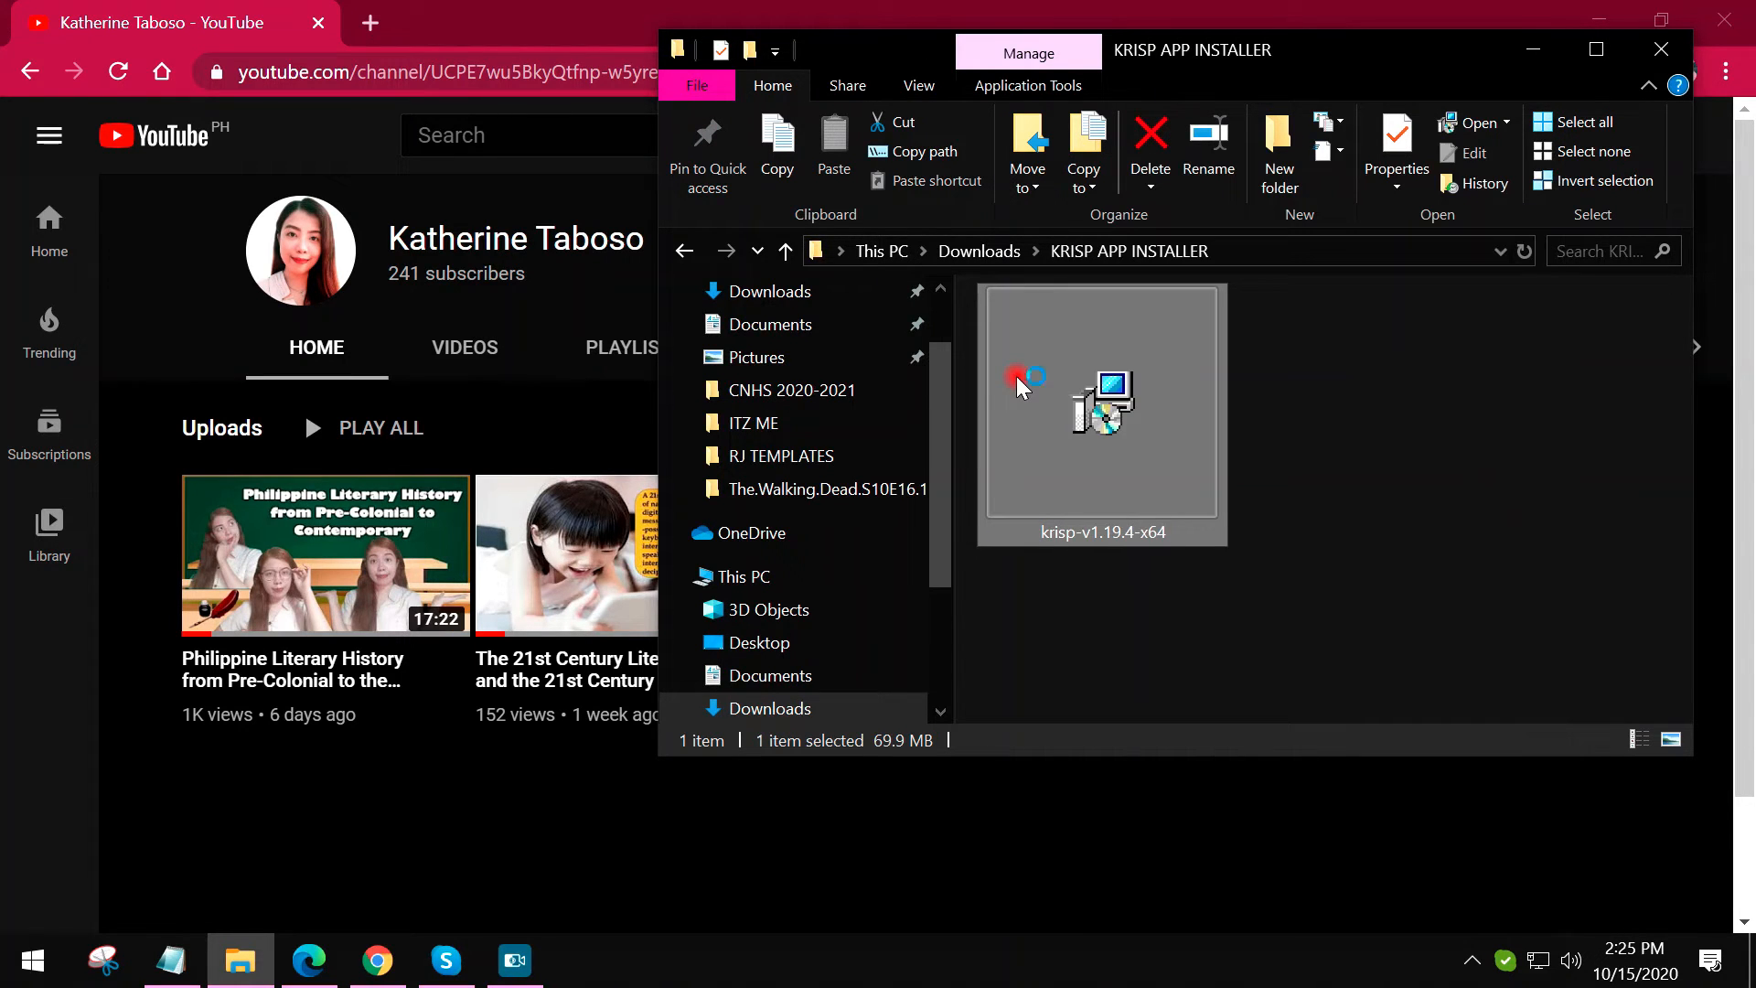
double_click(1099, 404)
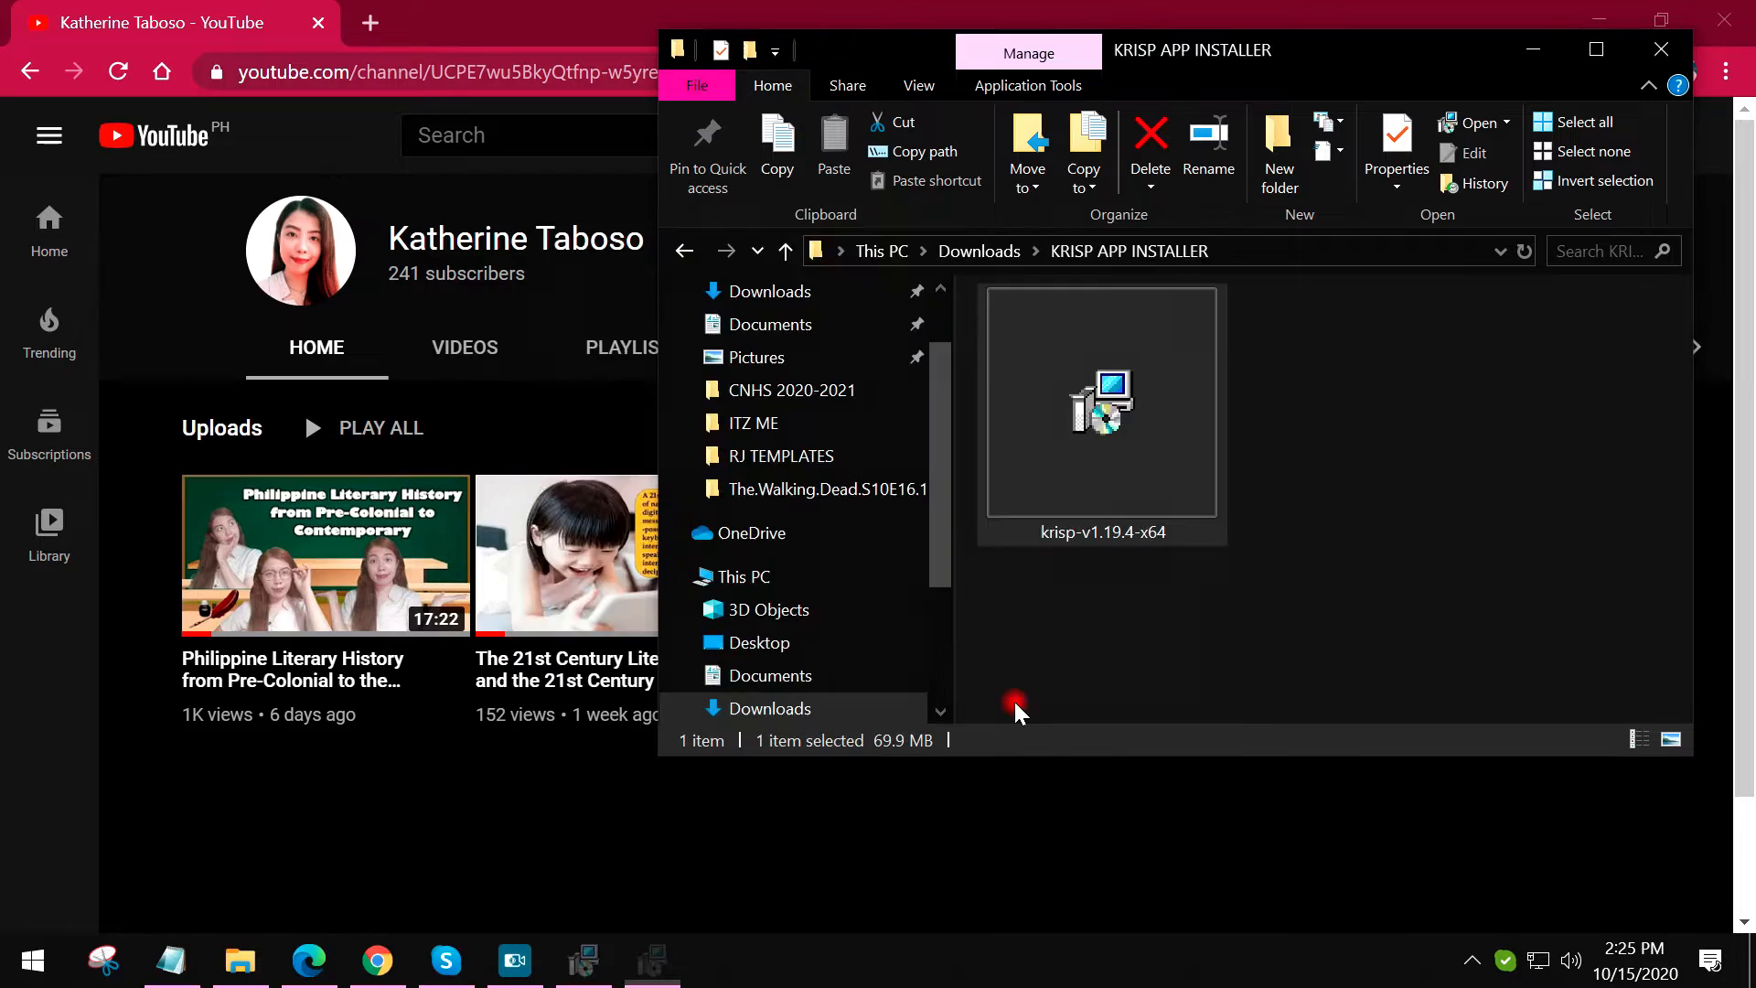
double_click(1101, 403)
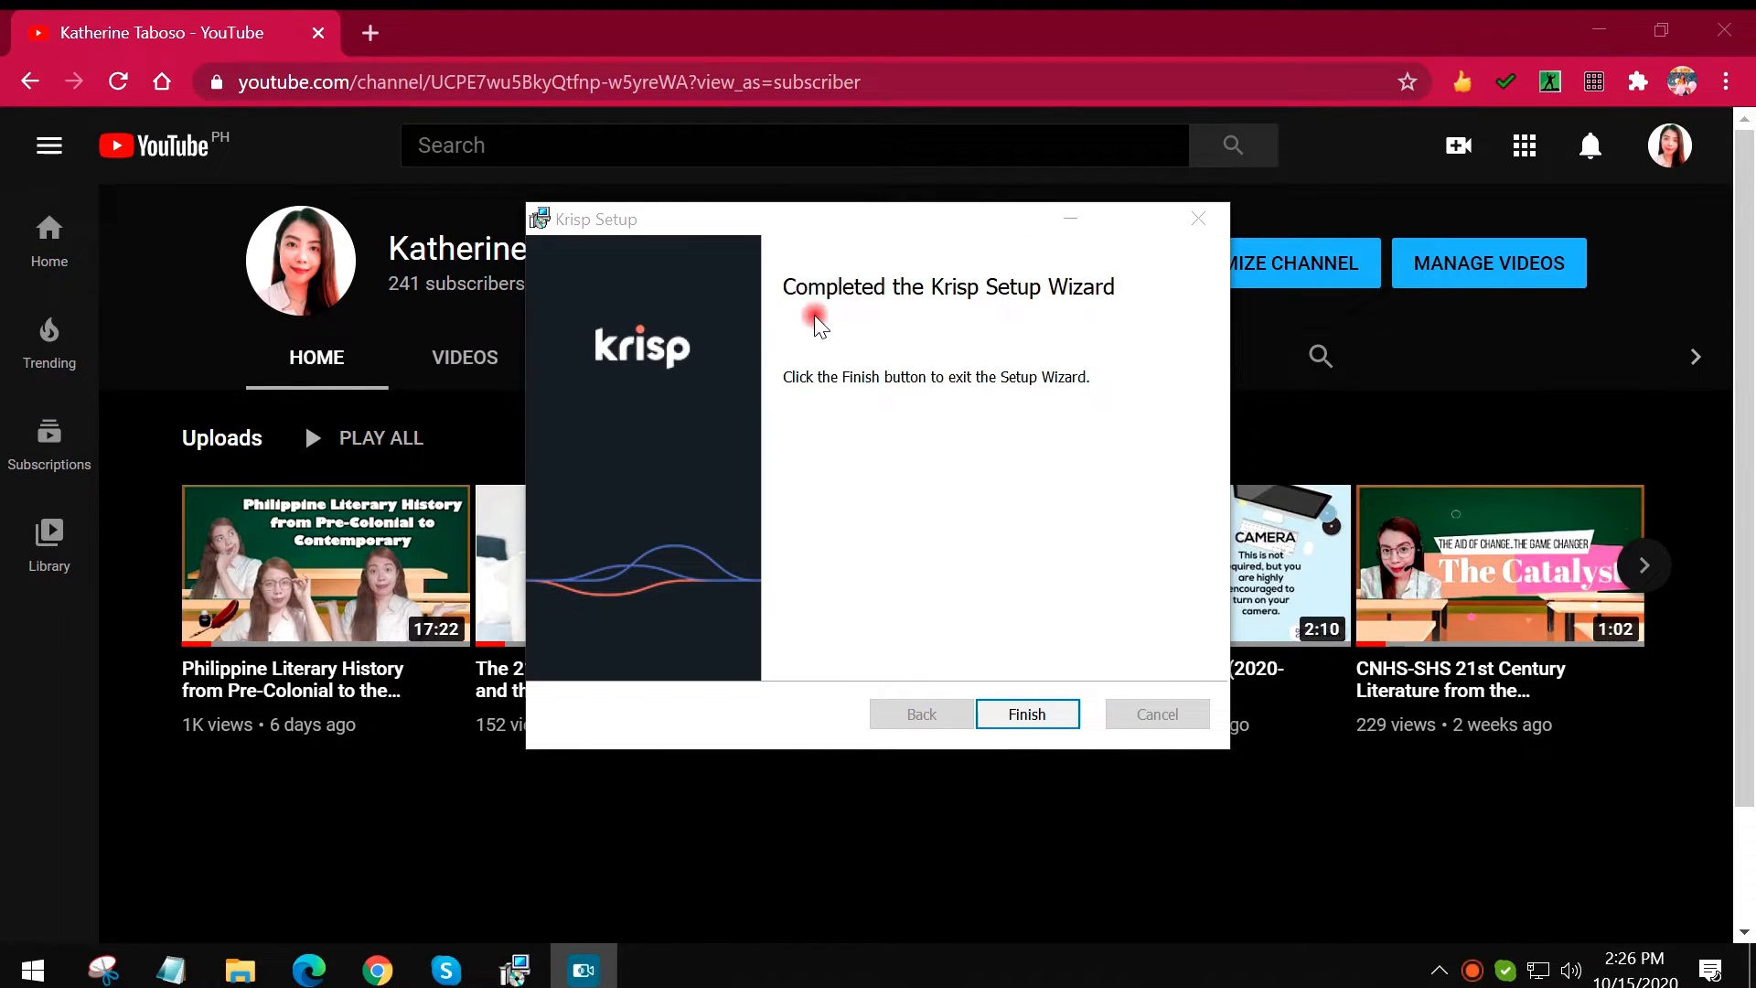
mouse_move(958, 317)
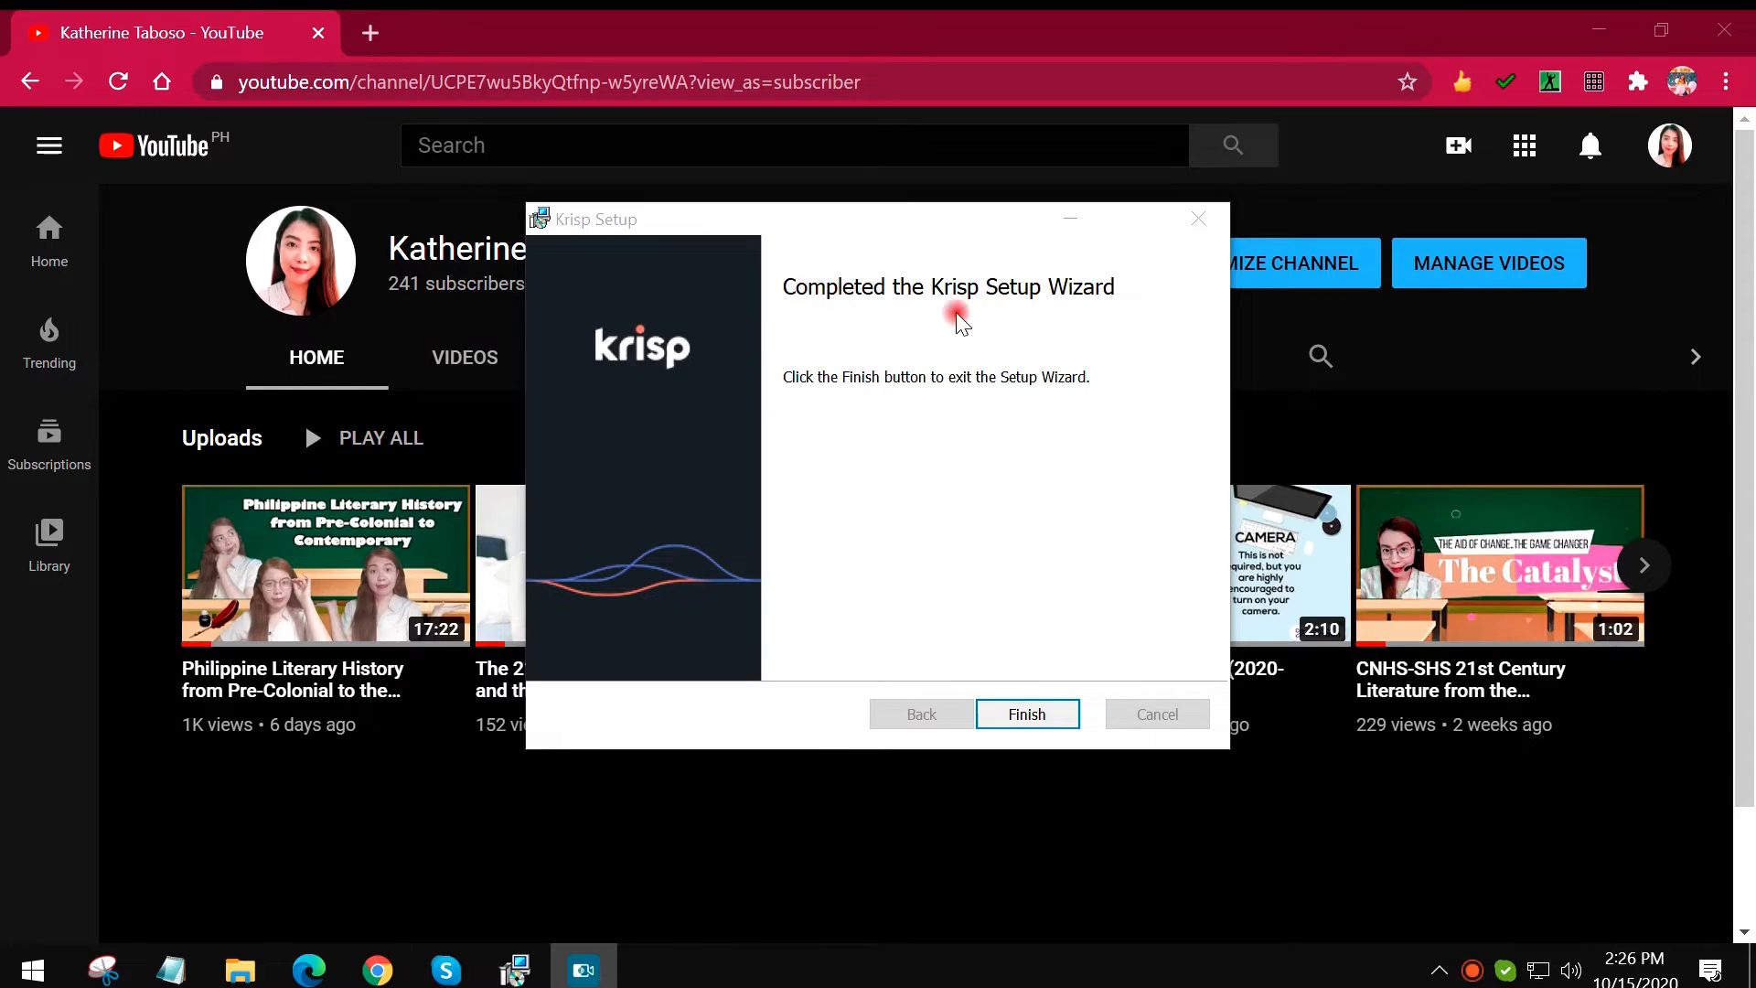
mouse_move(1084, 315)
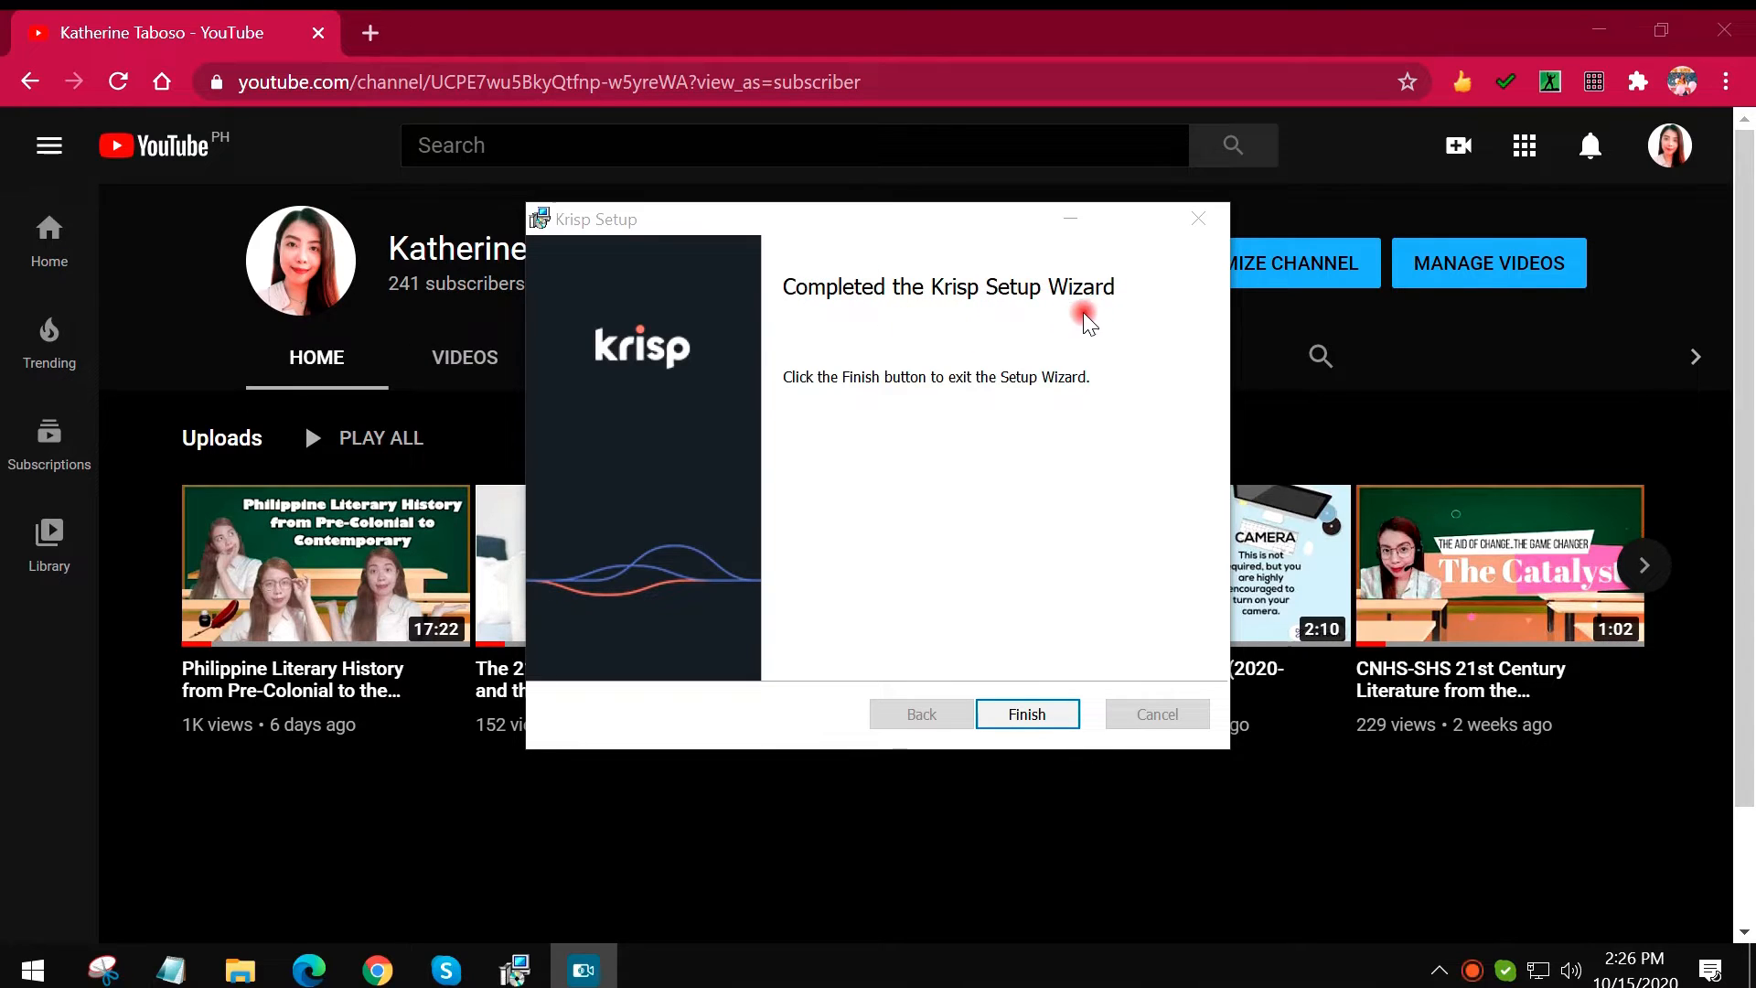
mouse_move(827, 394)
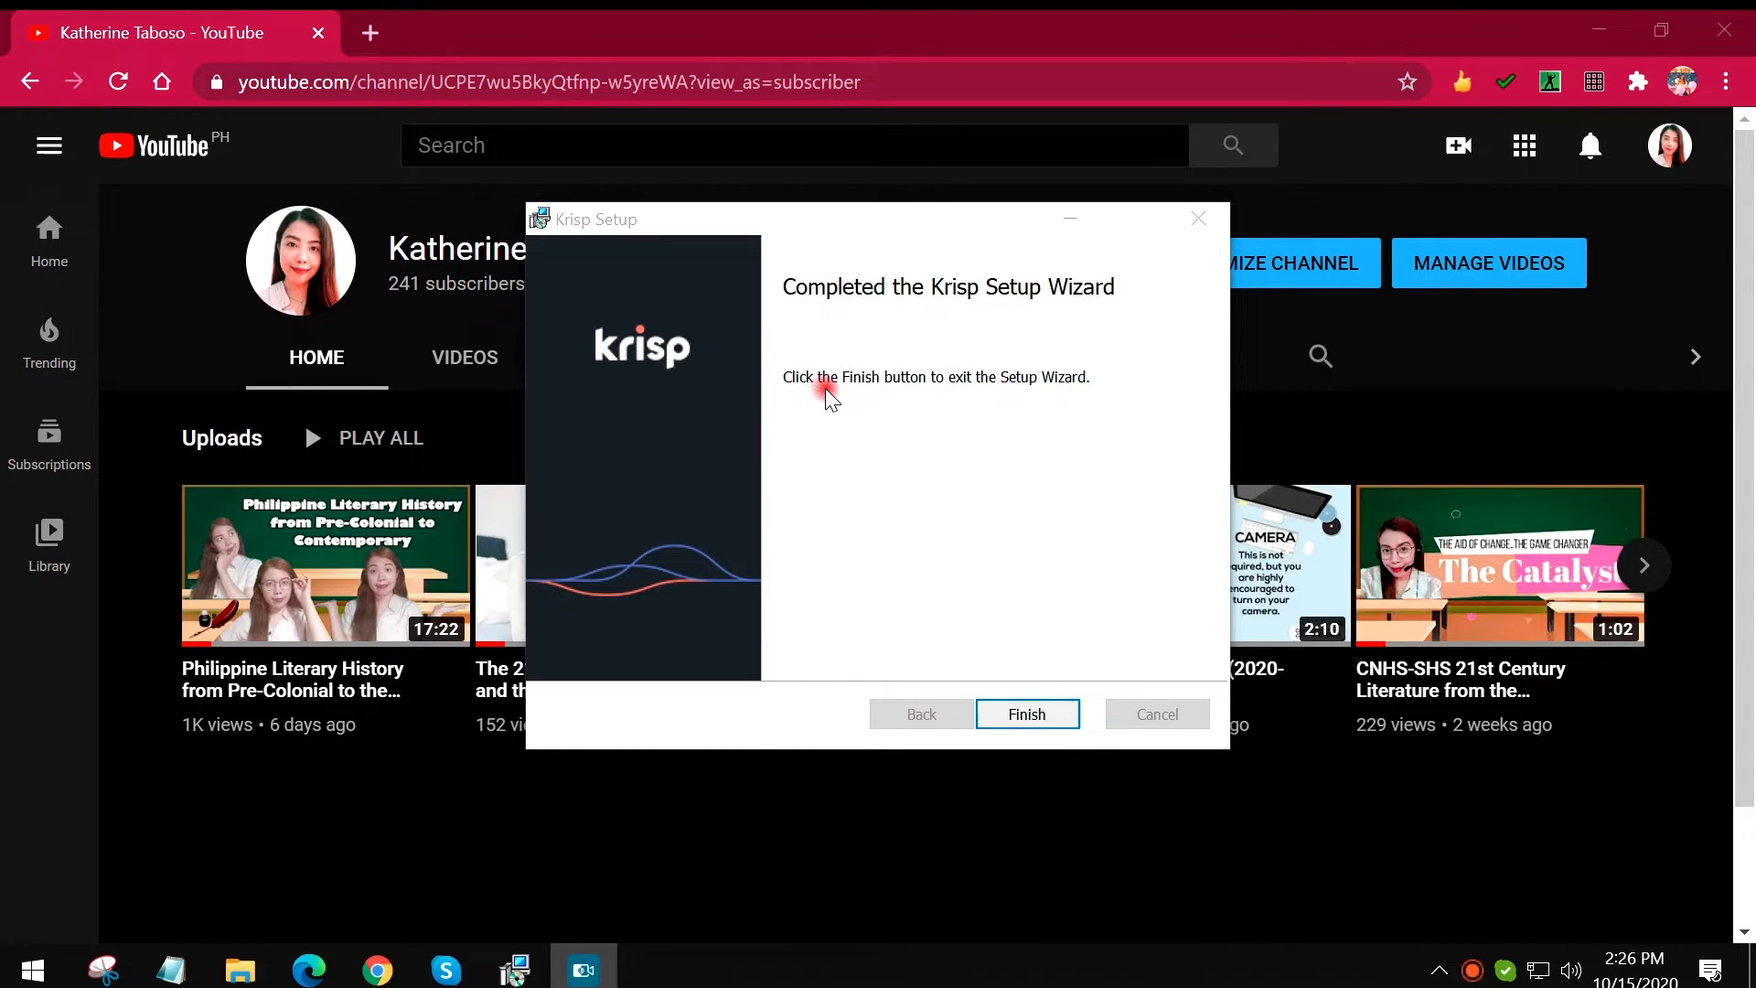
mouse_move(1037, 667)
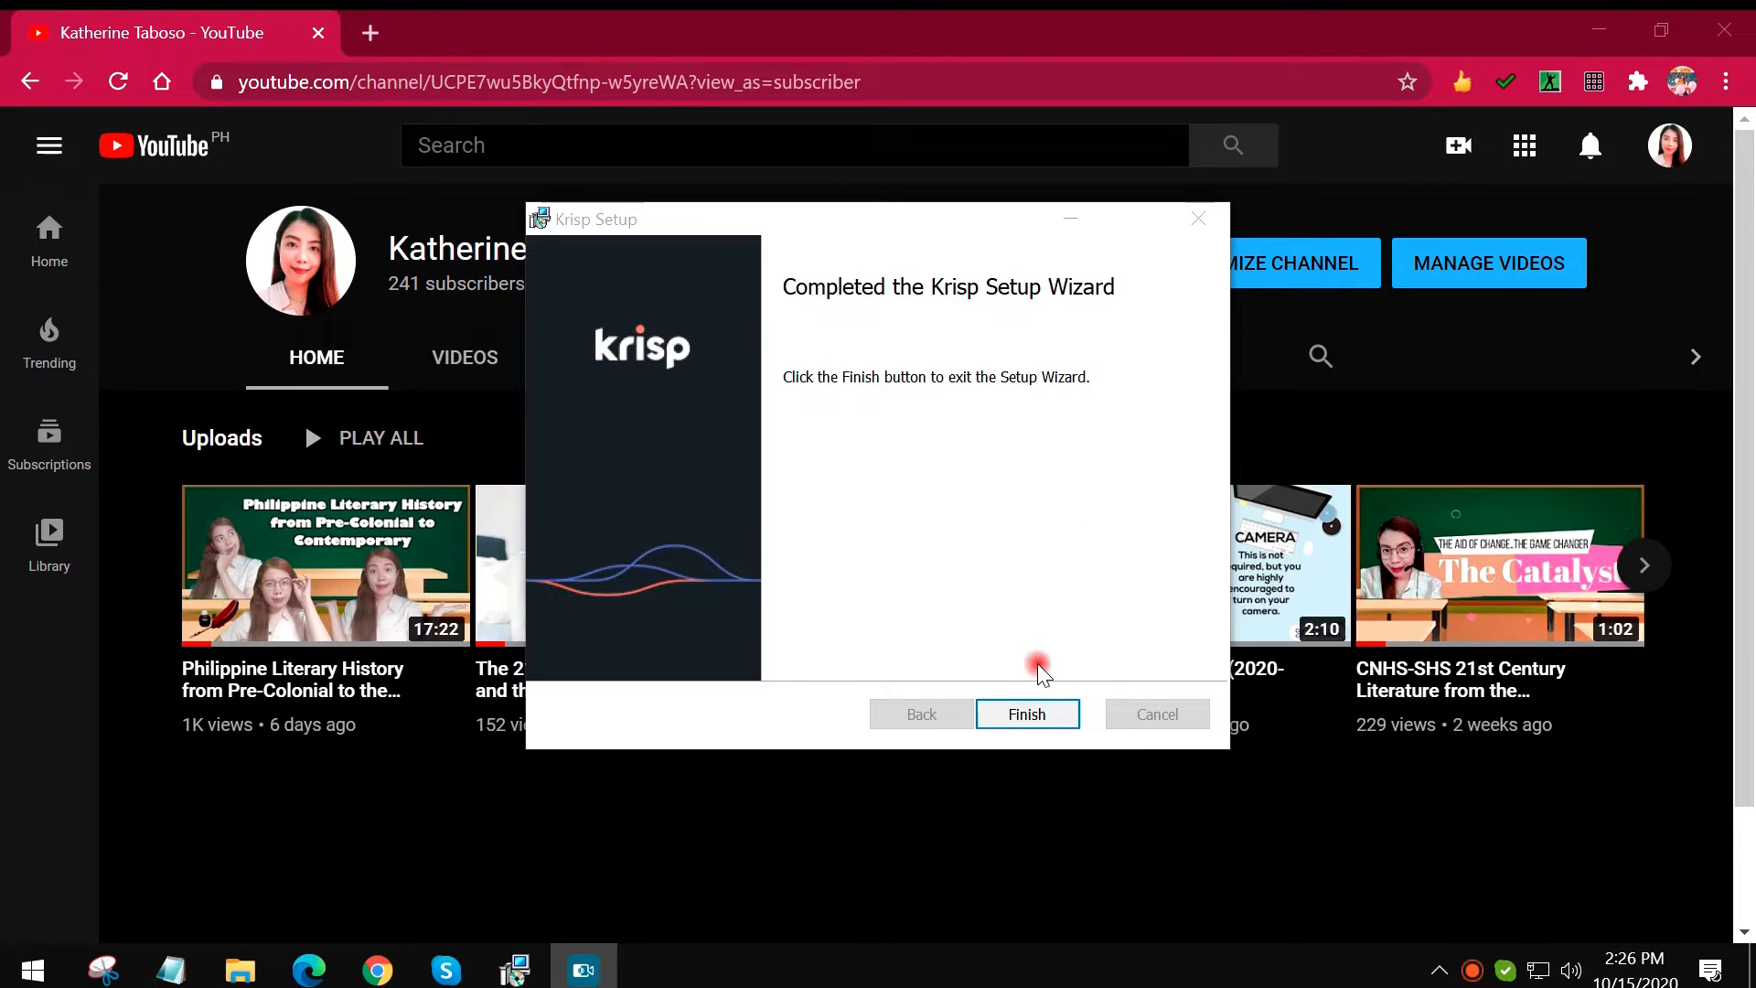
Step: Finish and close the completed Krisp Setup Wizard
click(1024, 714)
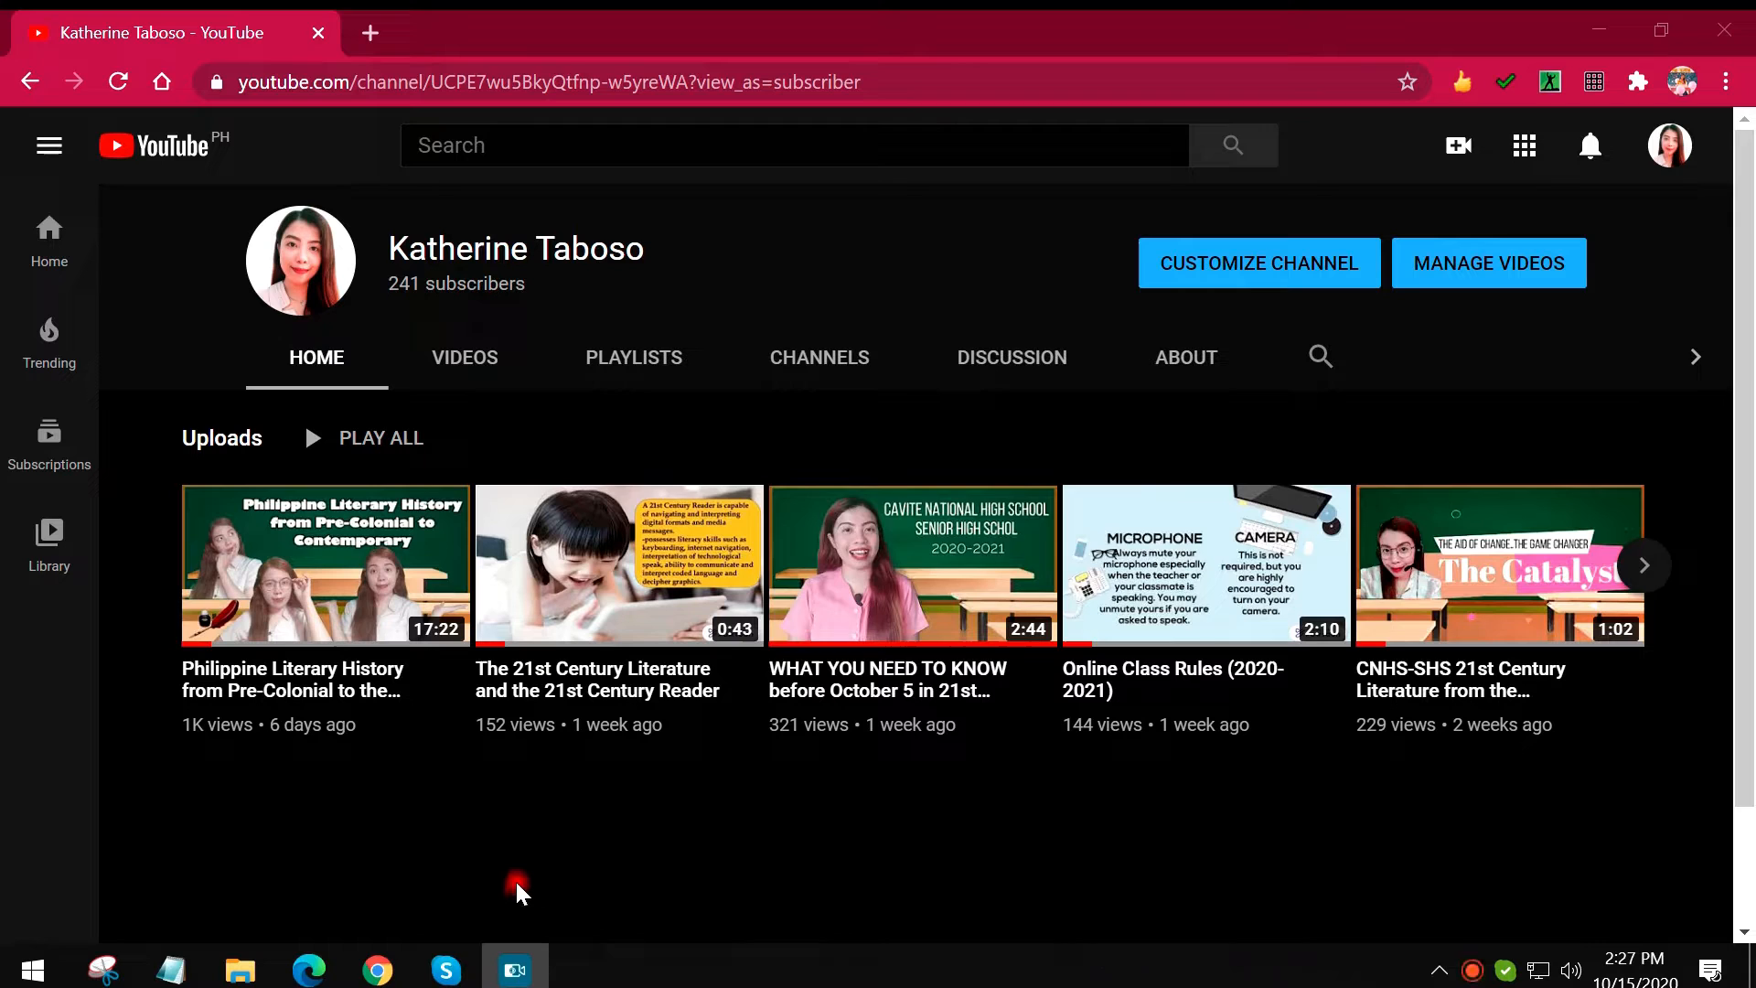
mouse_move(509, 902)
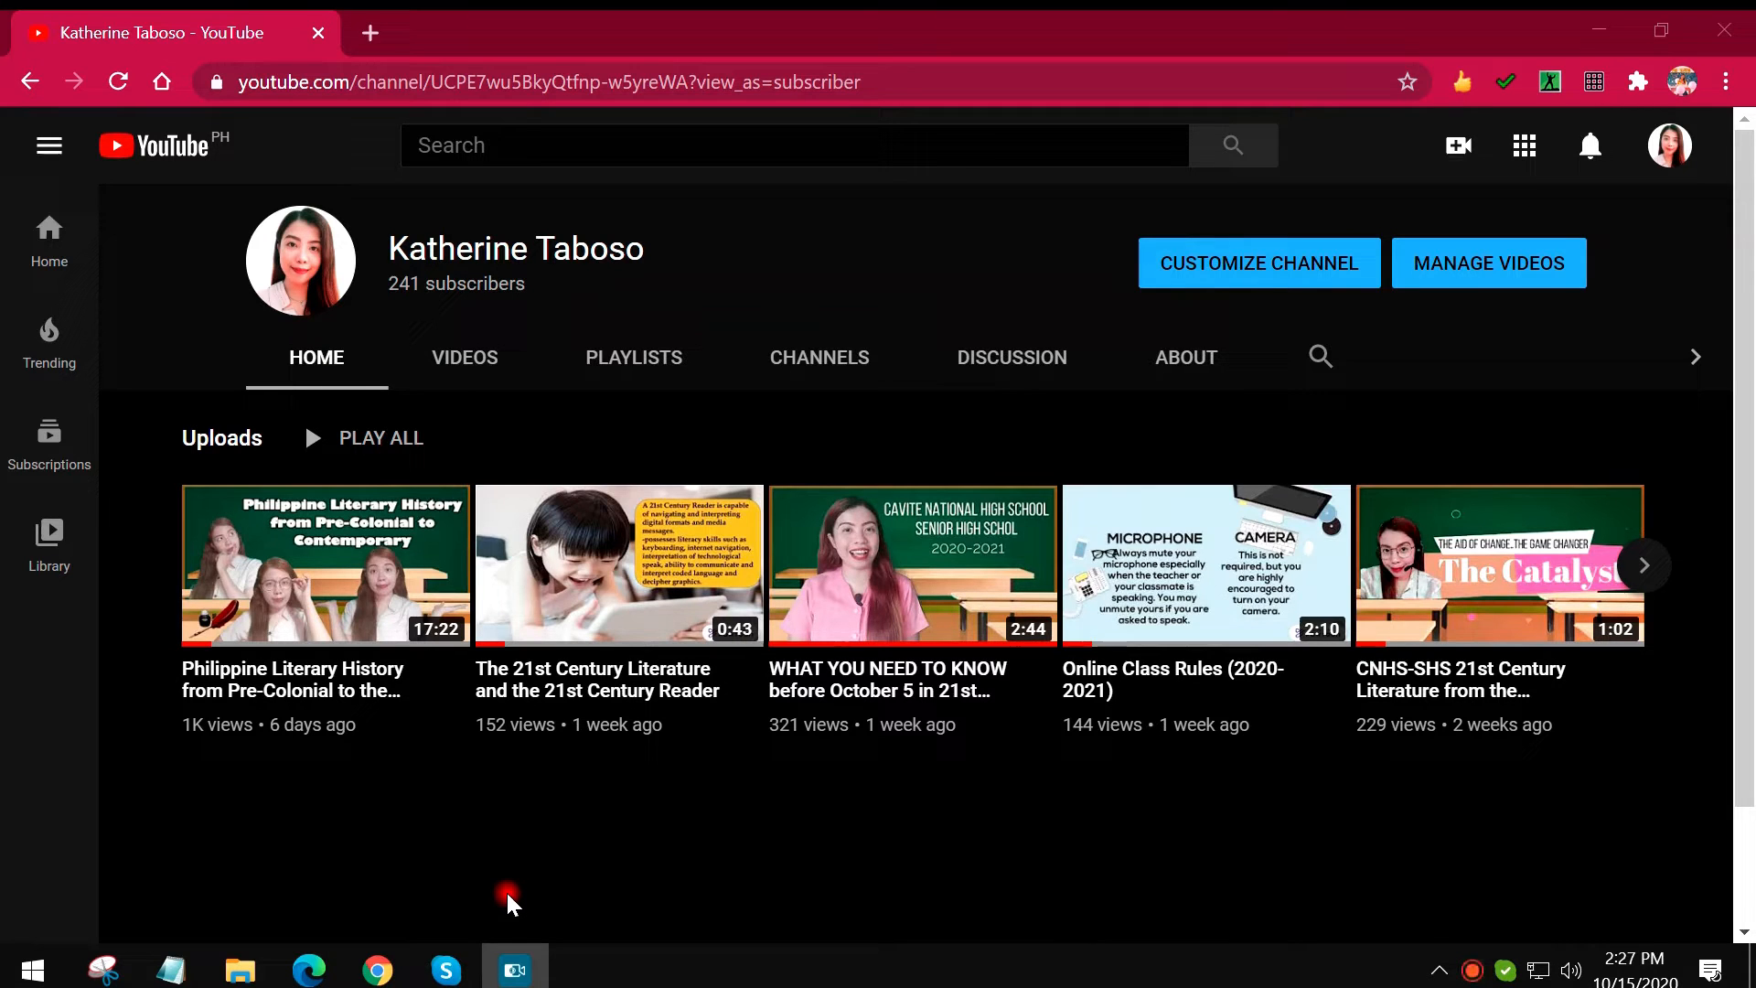
mouse_move(1490, 973)
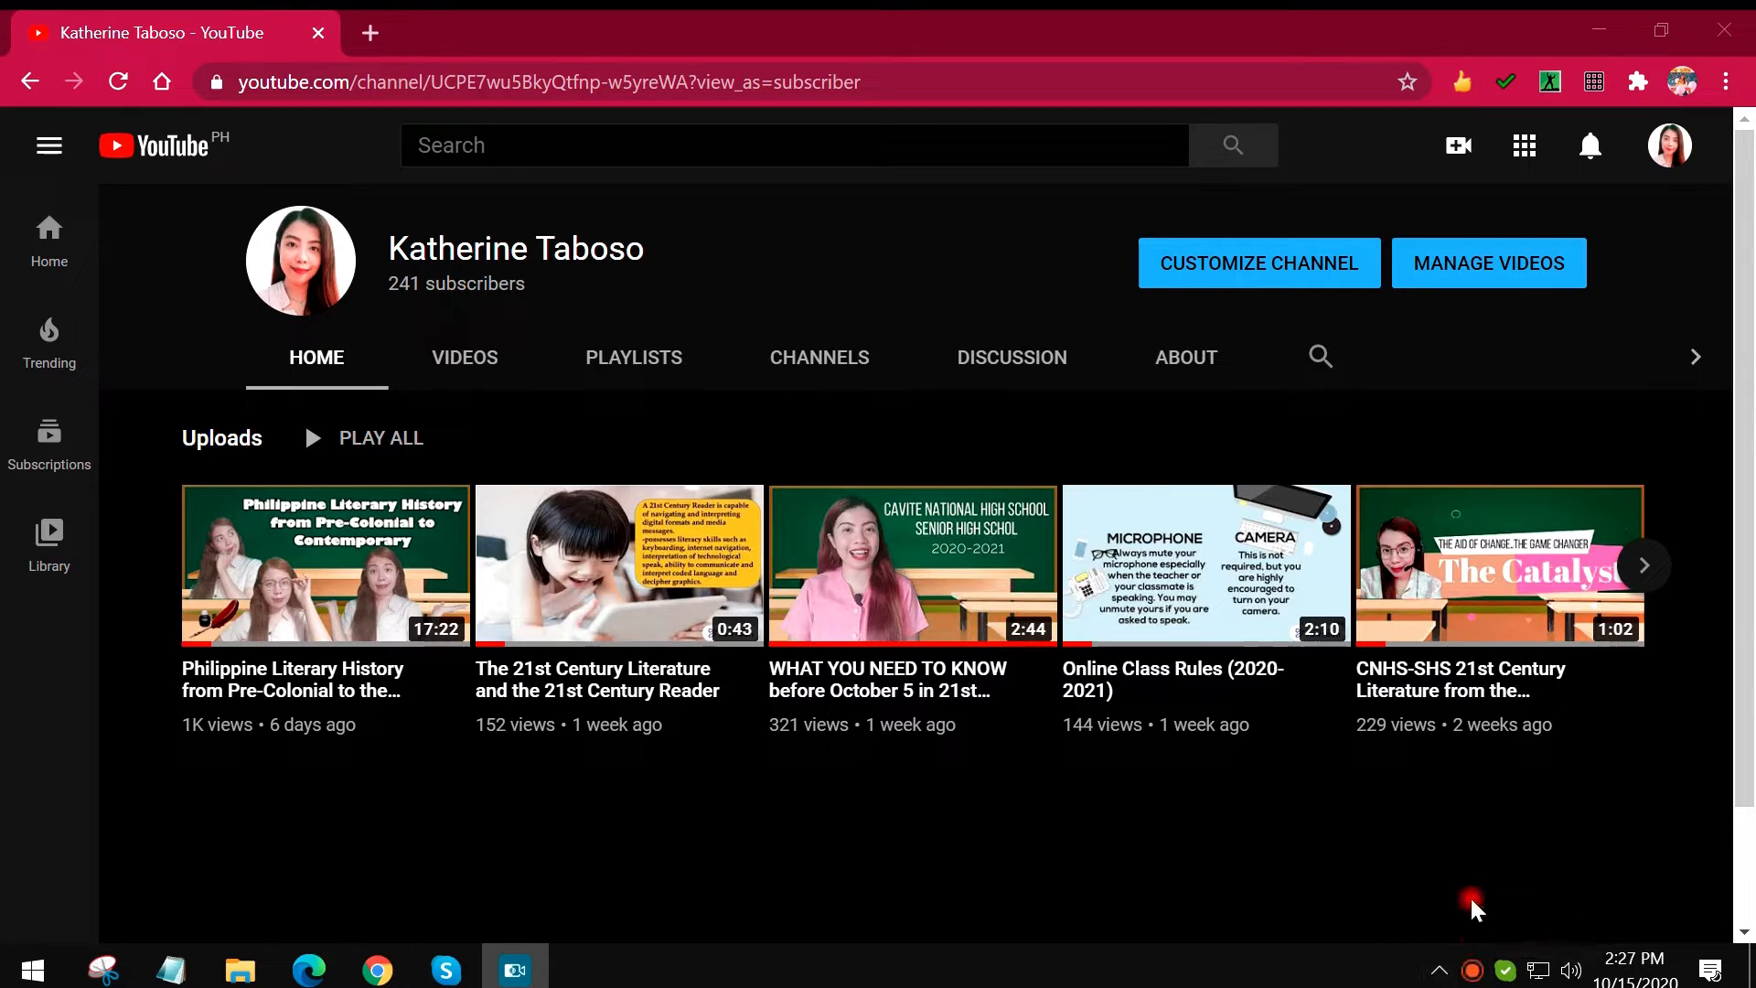
Step: Open Krisp from the tray and choose Sign in / Sign up, retrying while it loads
click(1468, 969)
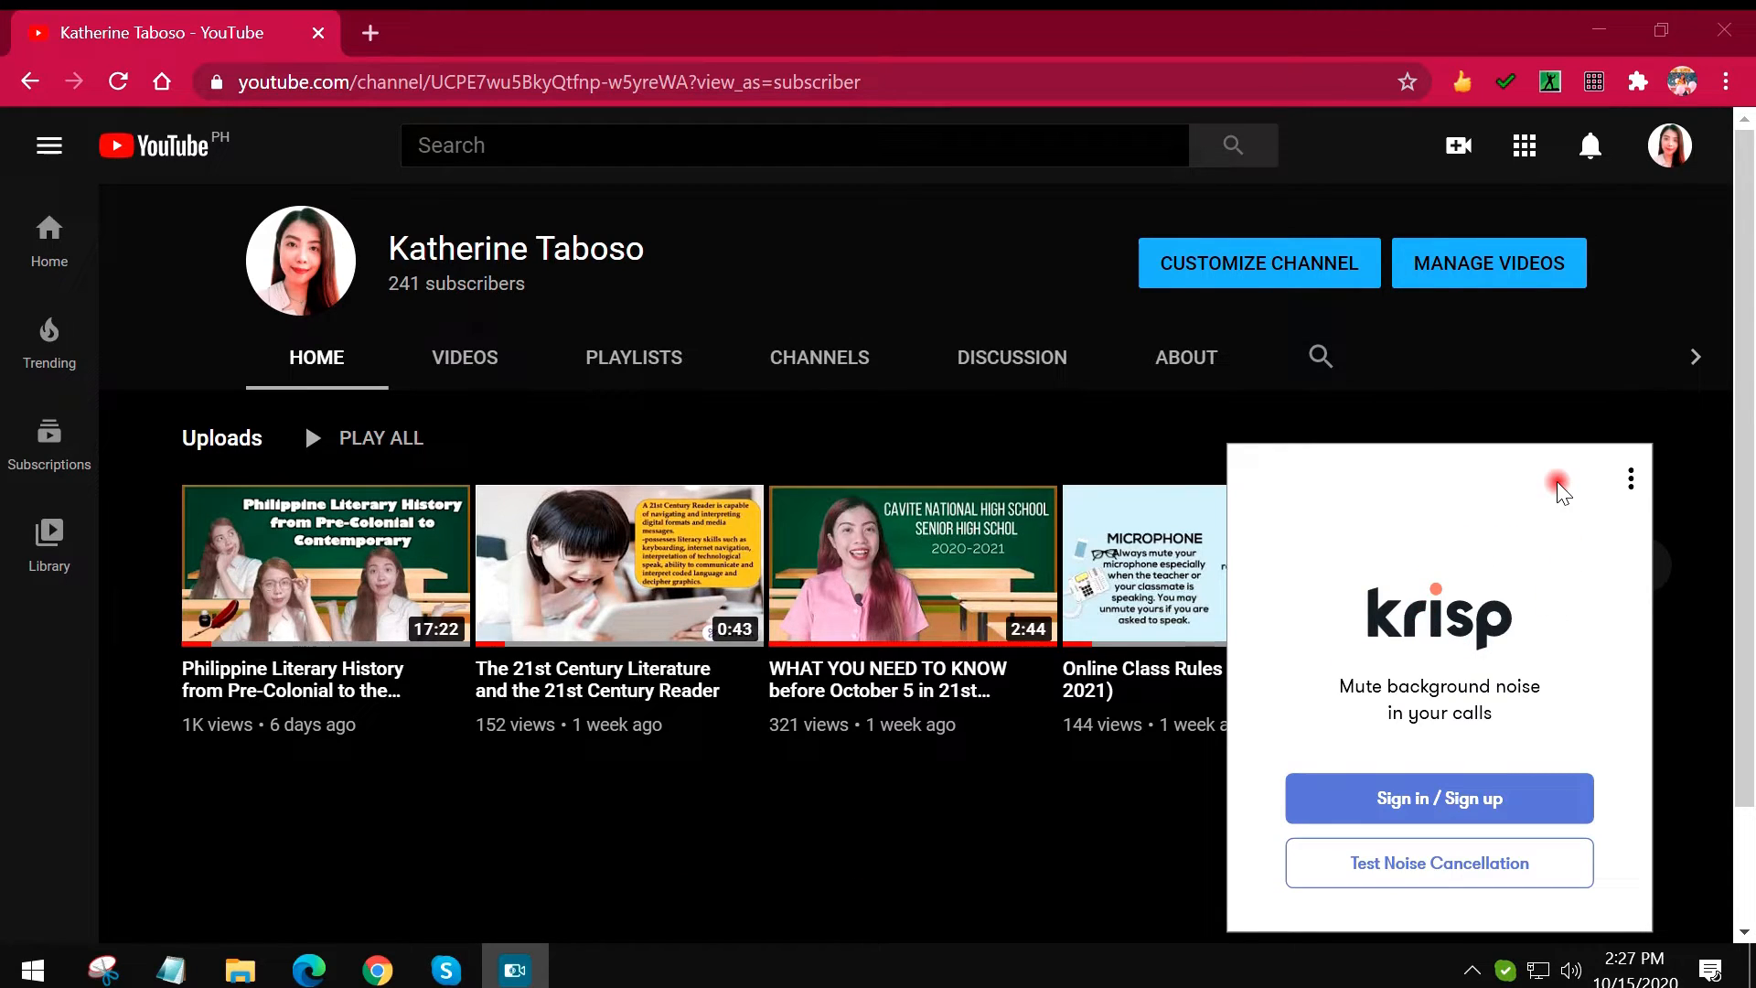
mouse_move(1515, 680)
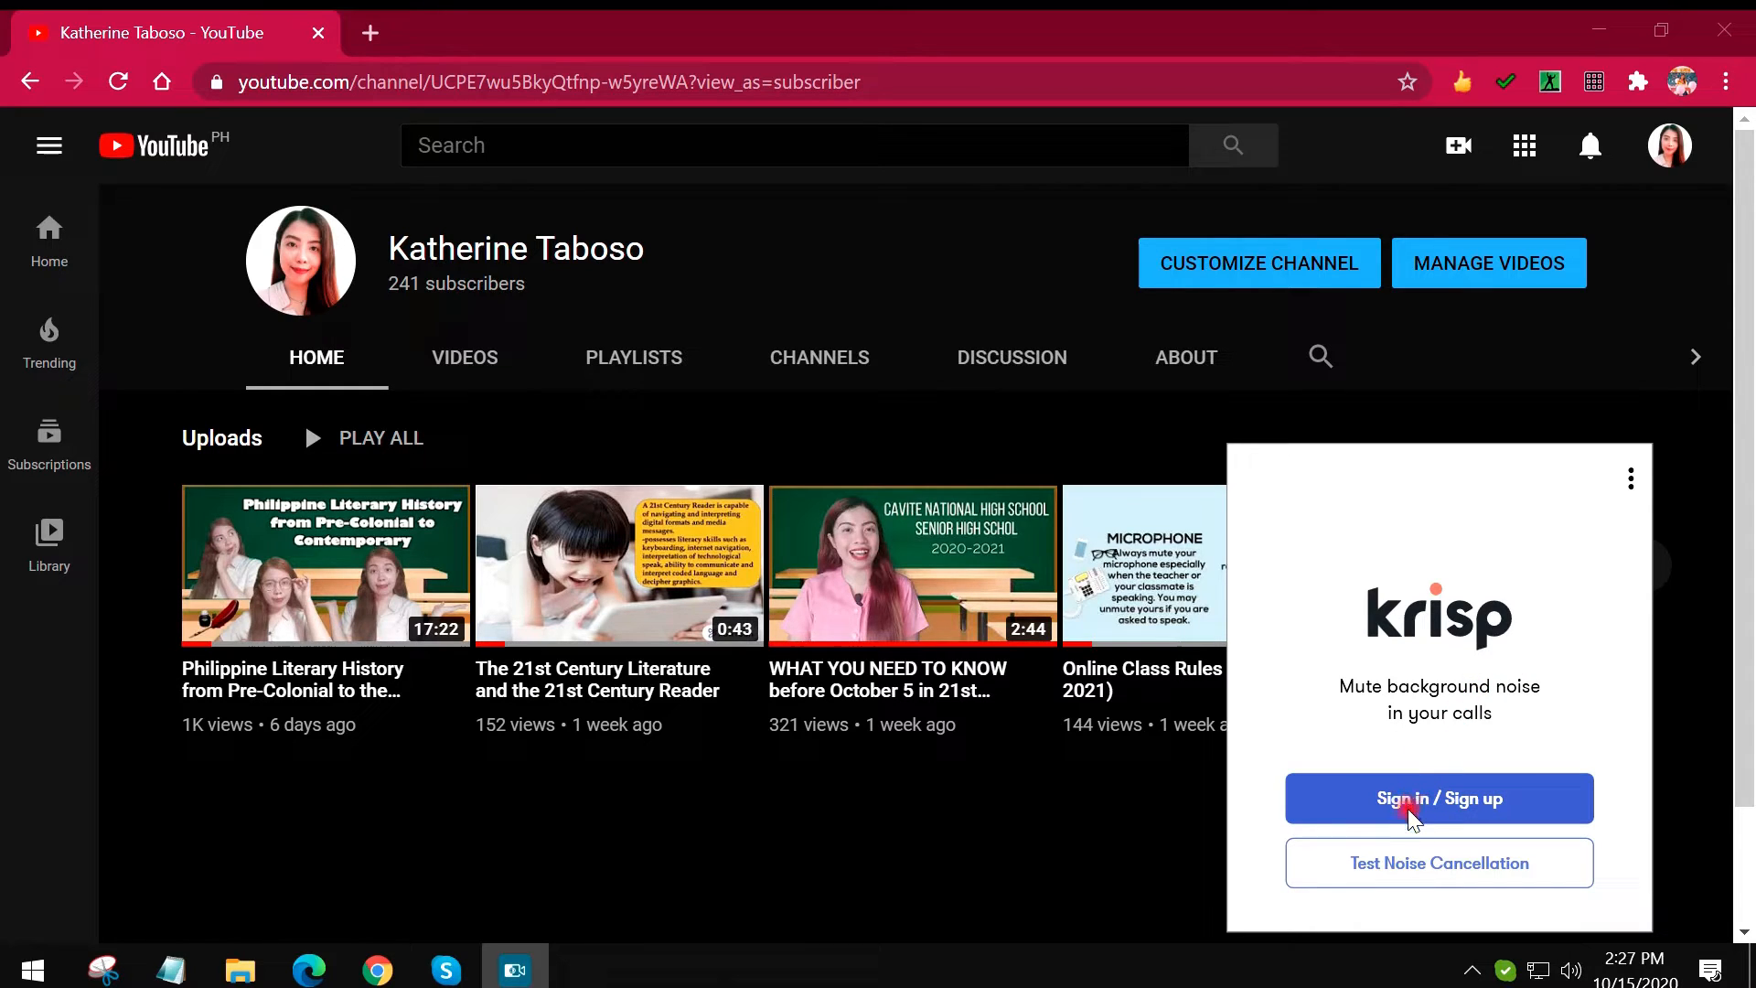
mouse_move(1530, 717)
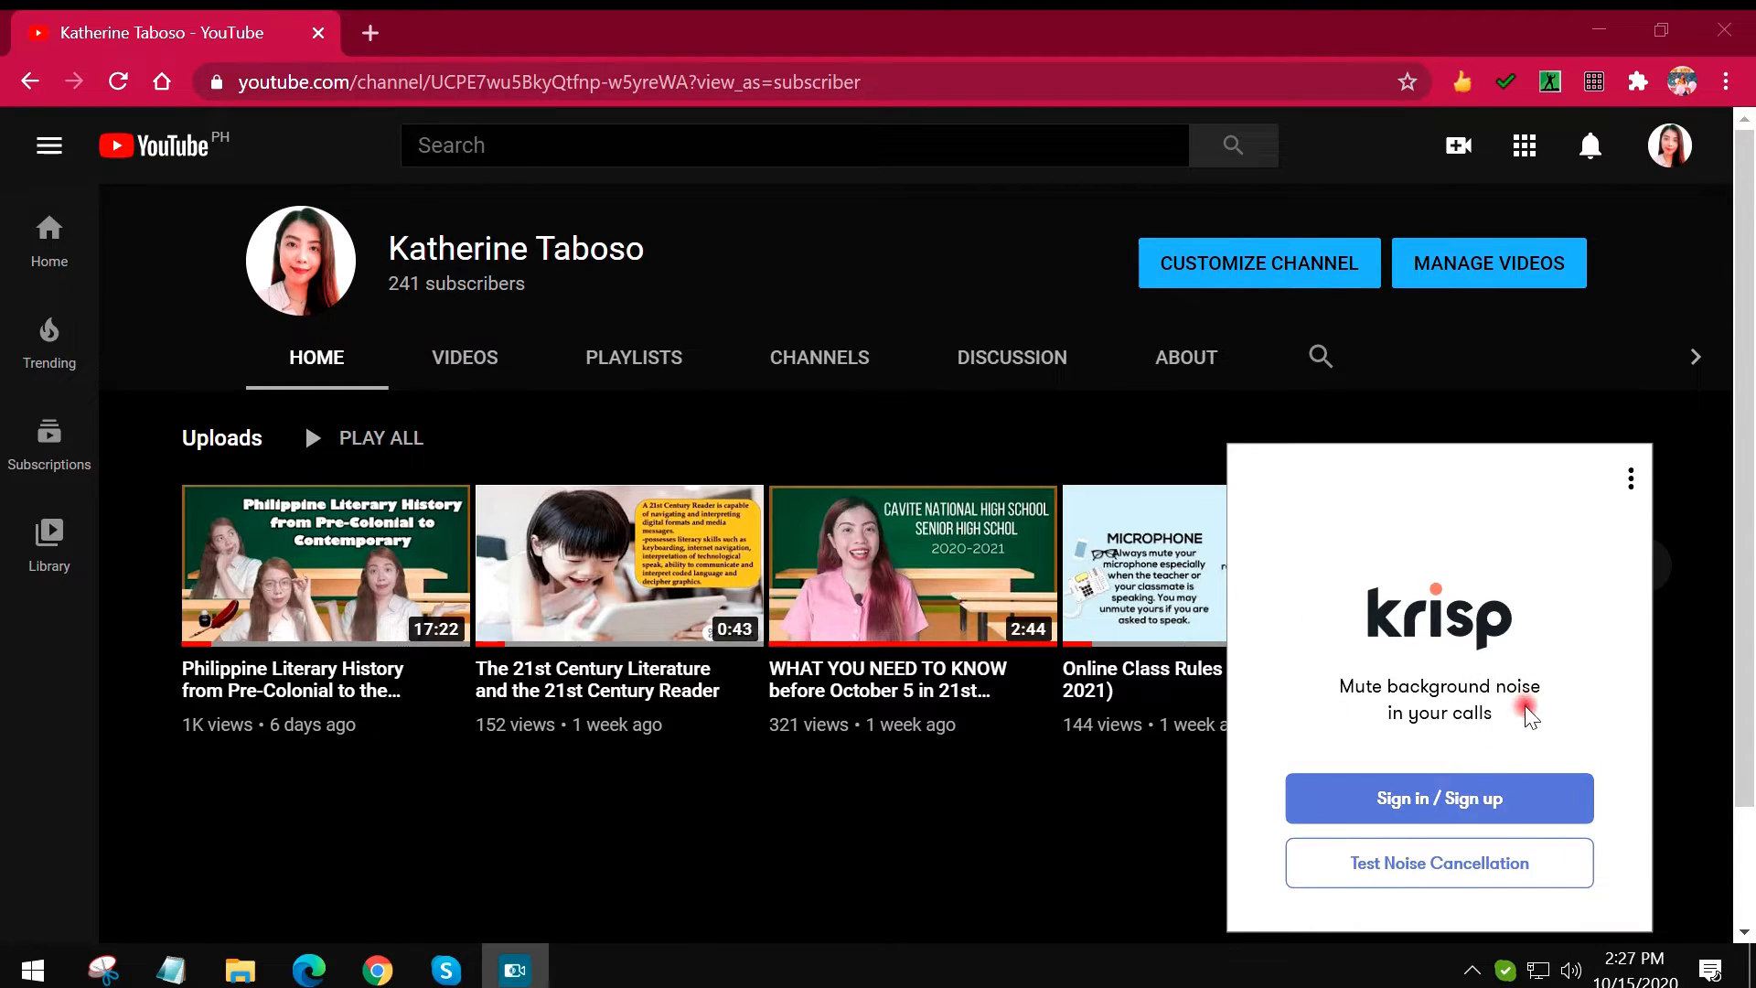
mouse_move(1439, 798)
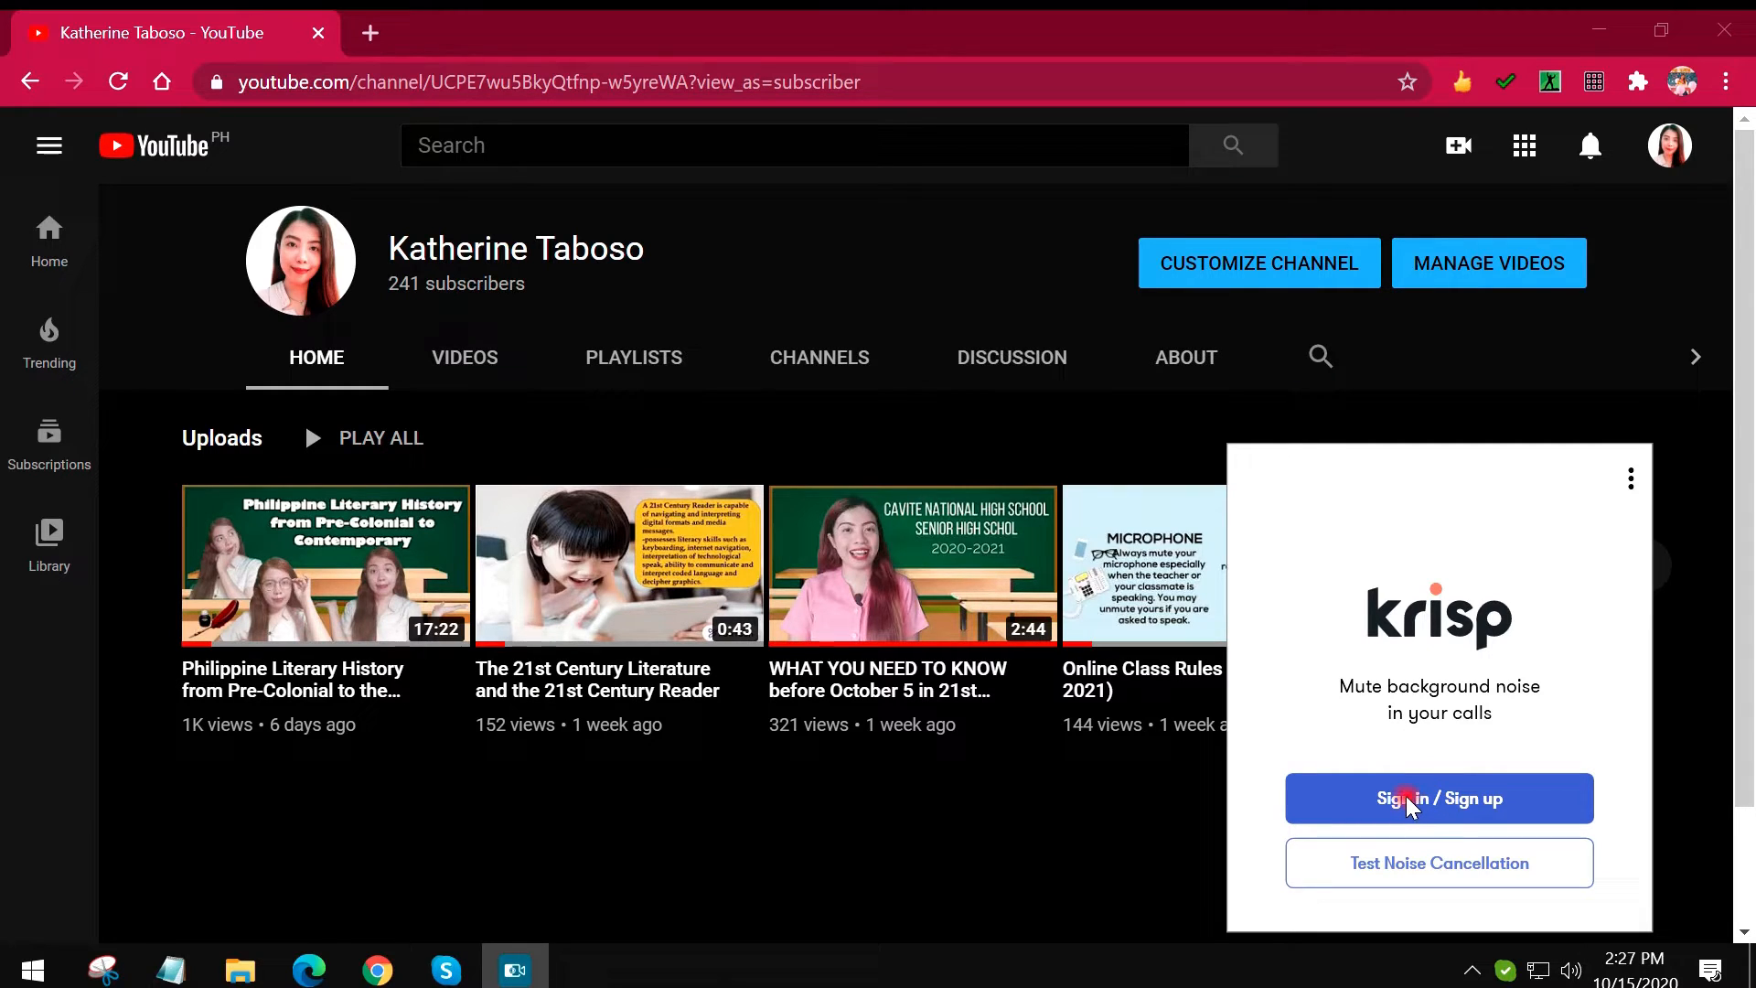
click(1439, 797)
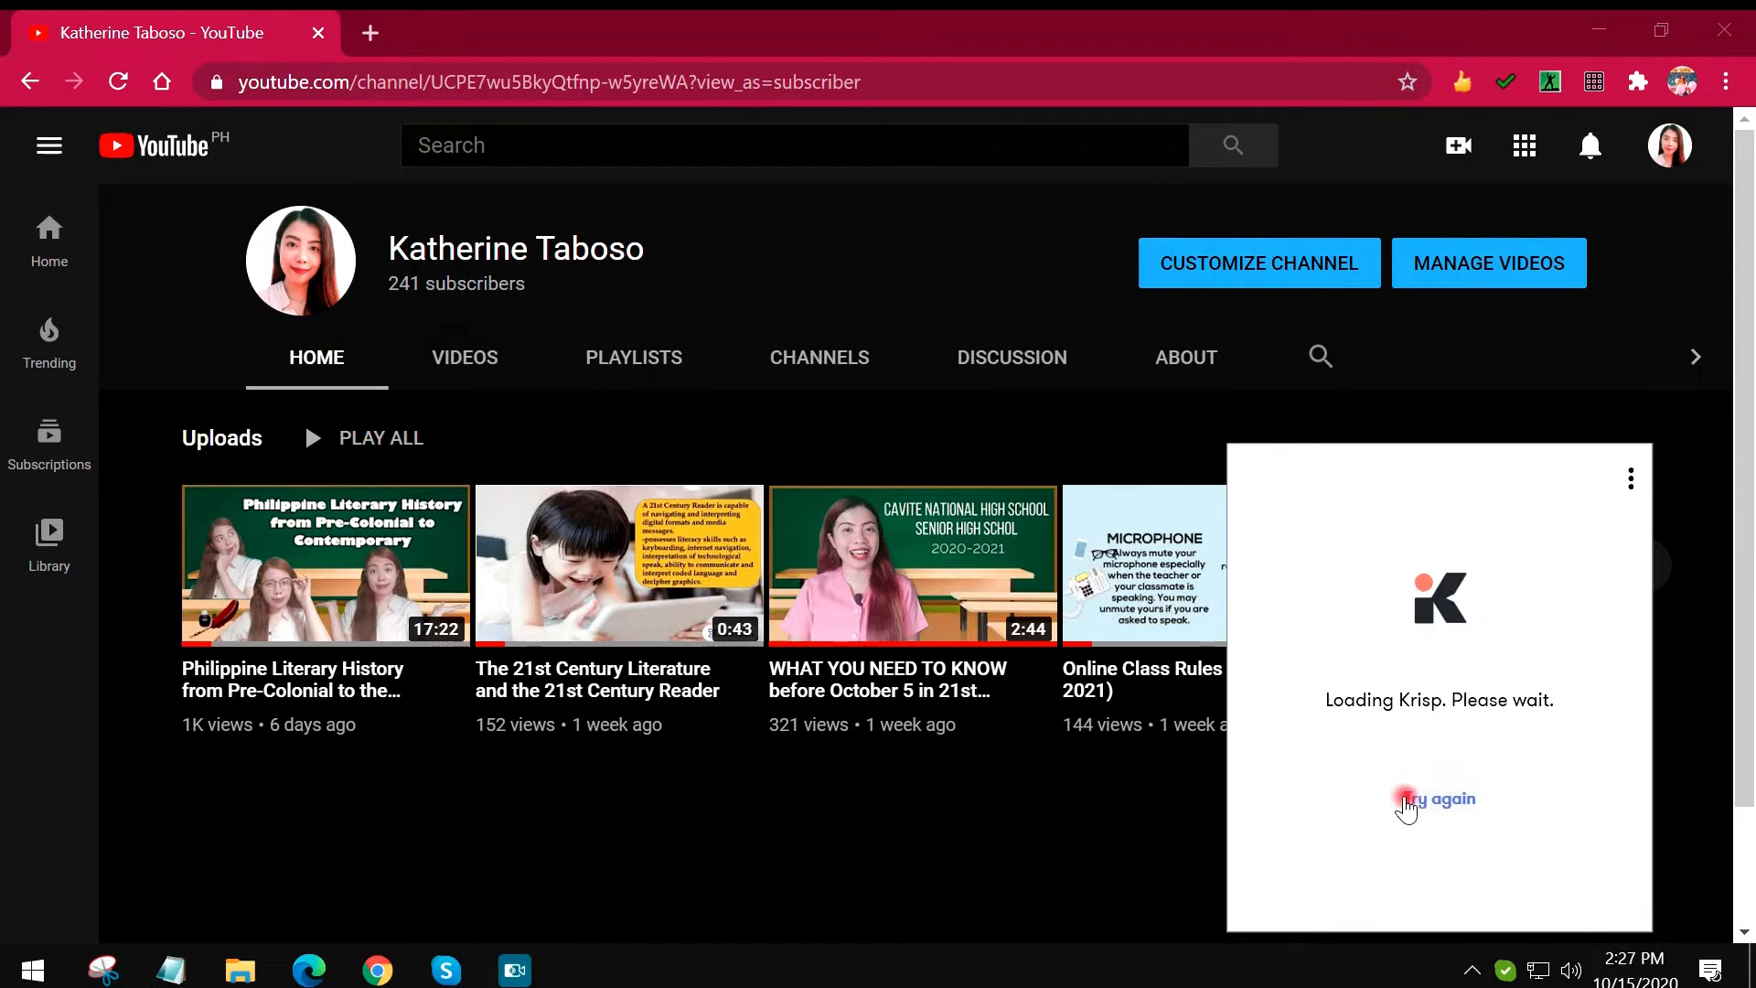
click(1437, 799)
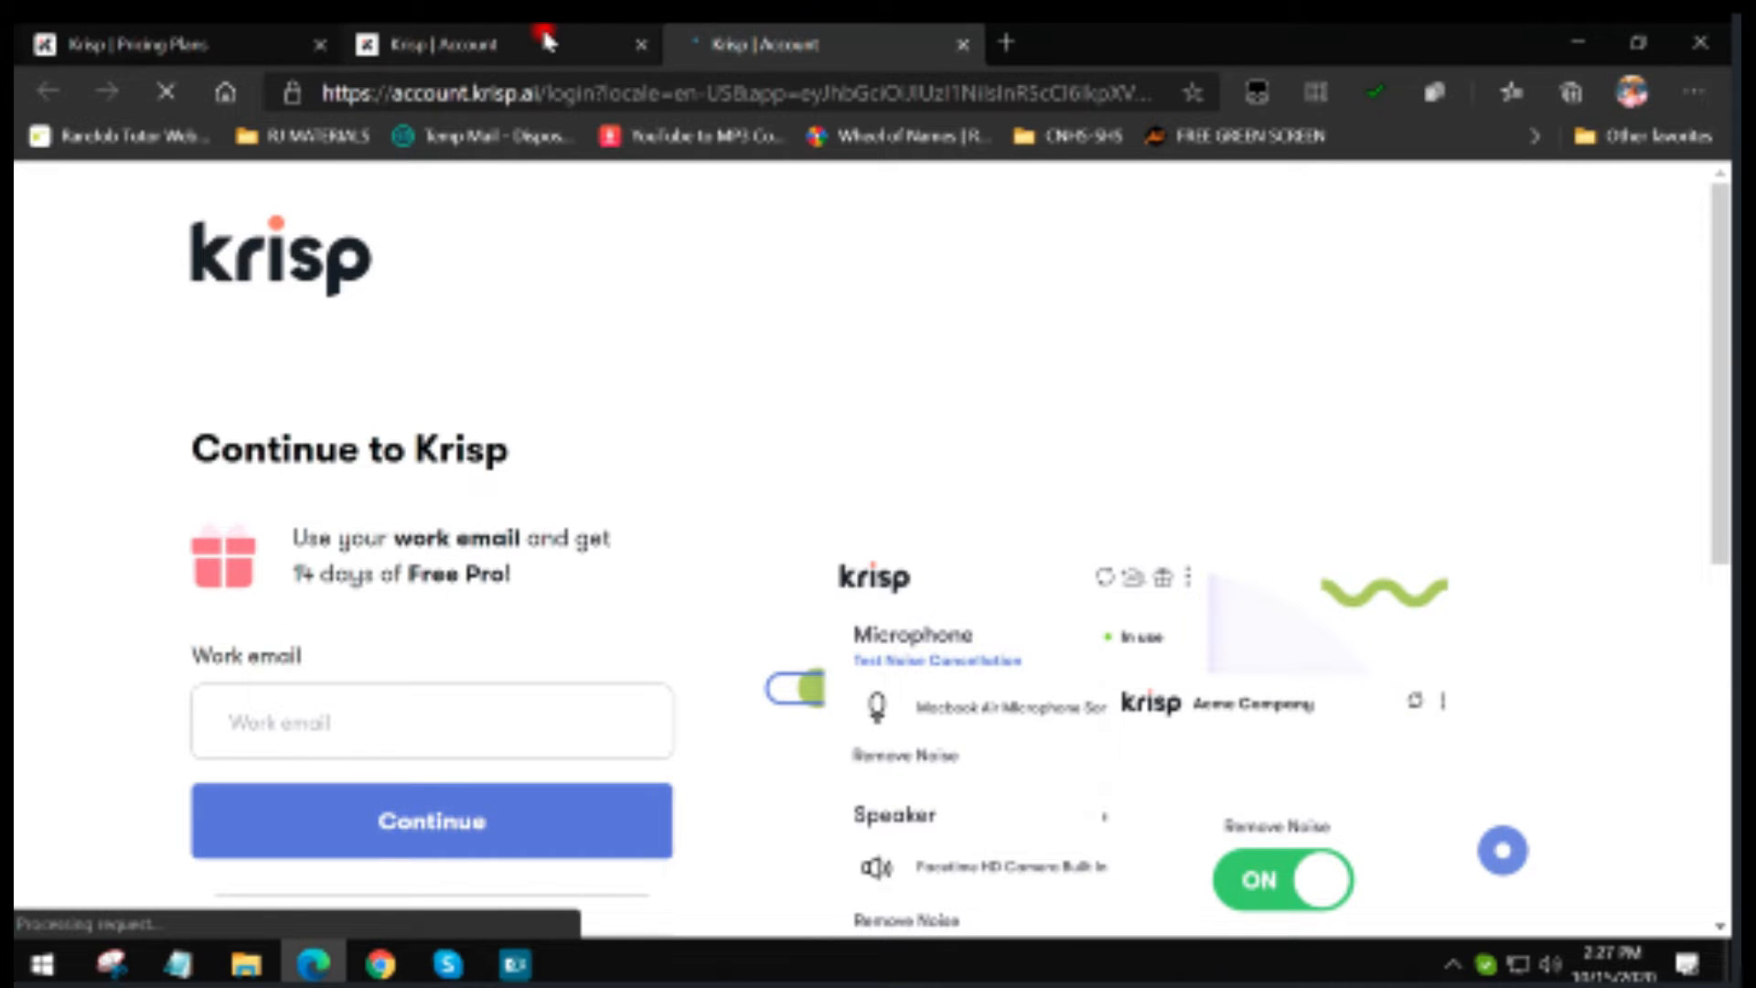
Step: Close the duplicate Krisp | Account tab in Edge
click(959, 44)
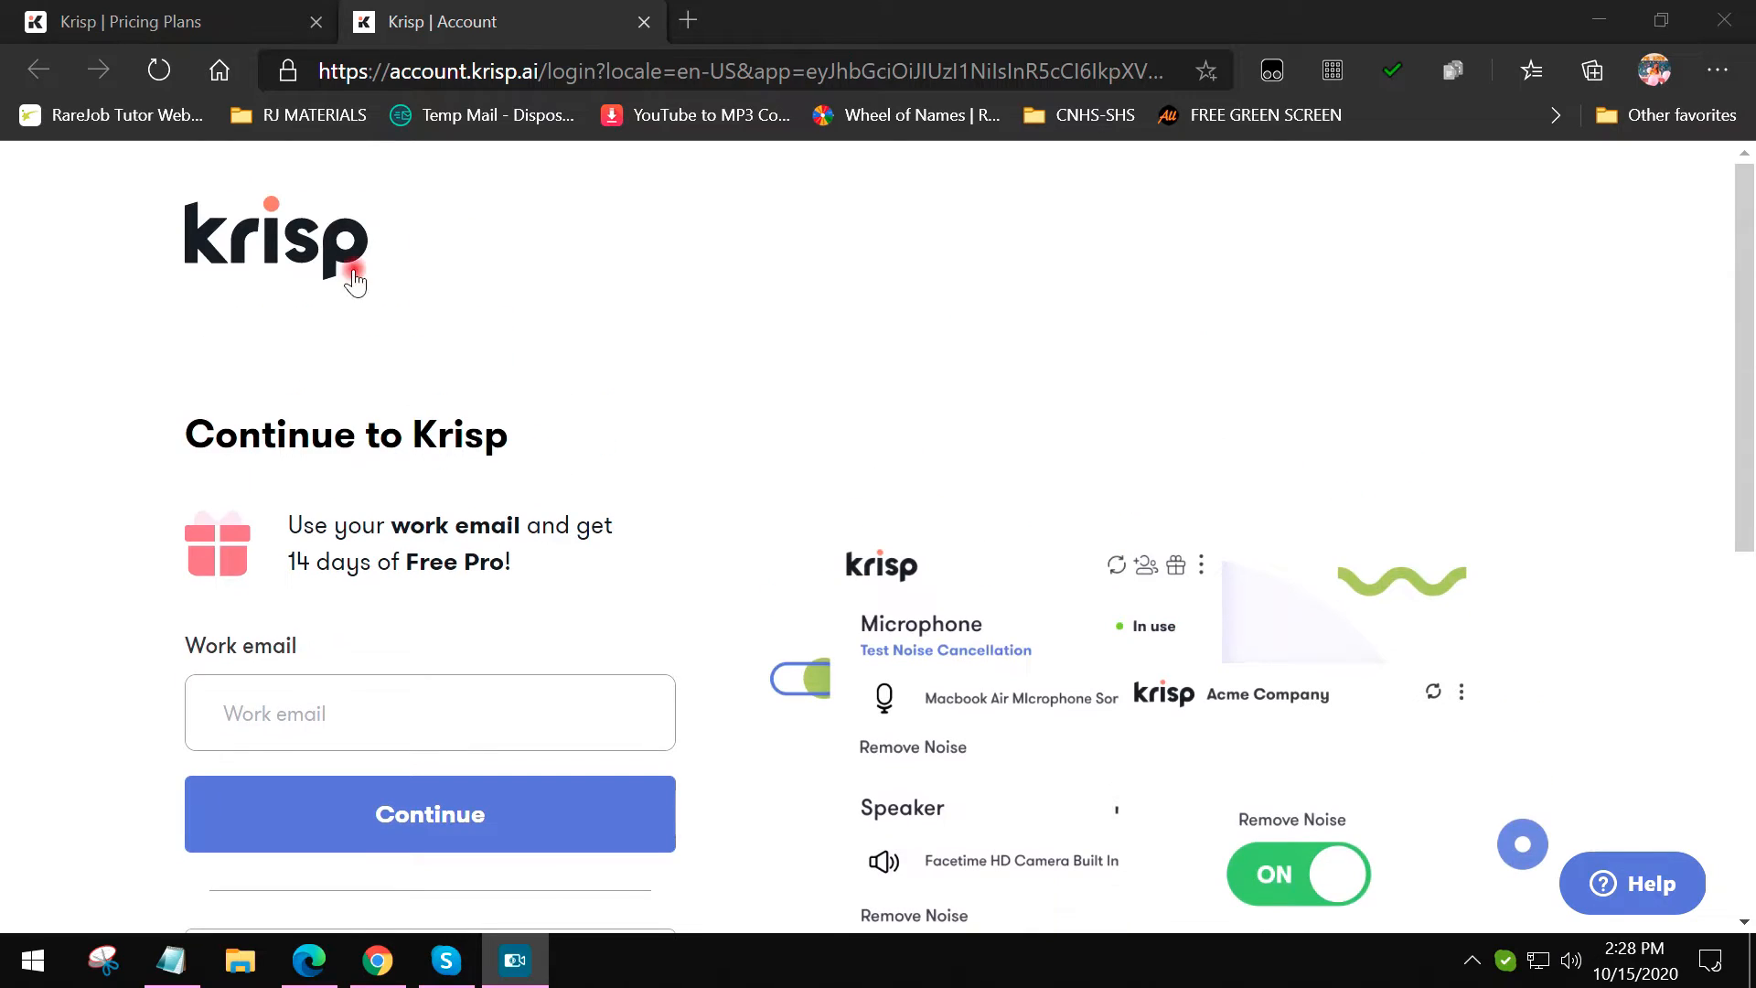
mouse_move(211, 260)
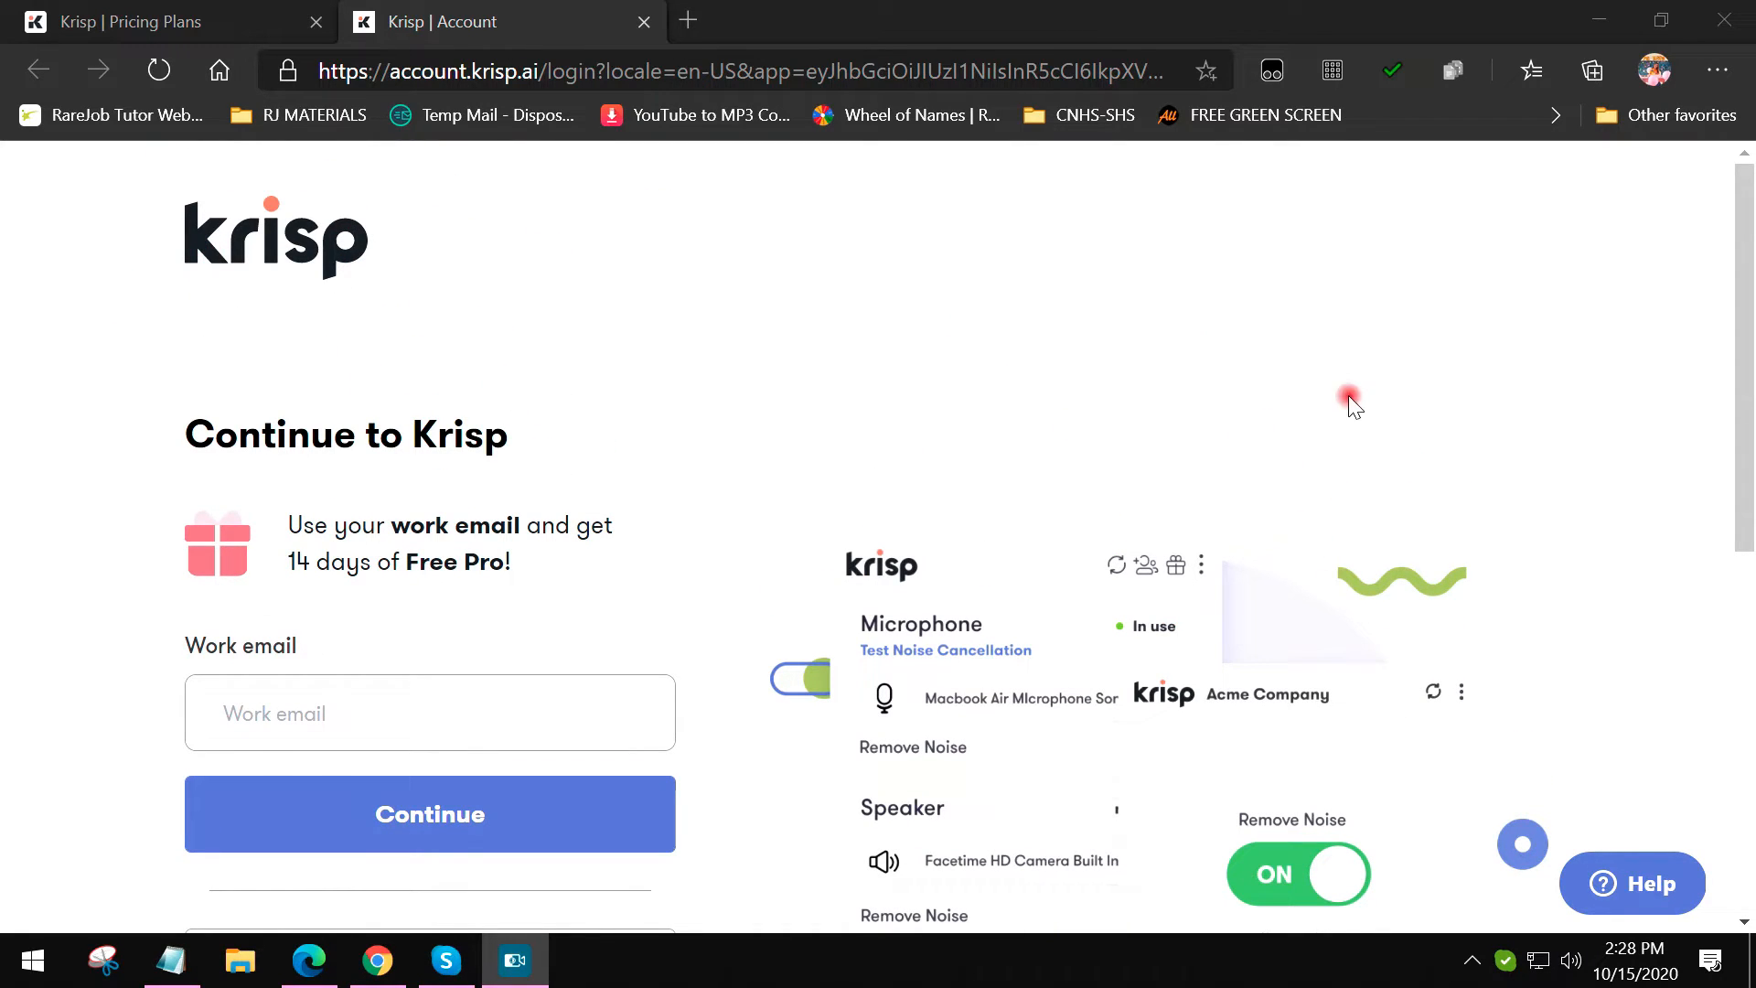
mouse_move(1016, 386)
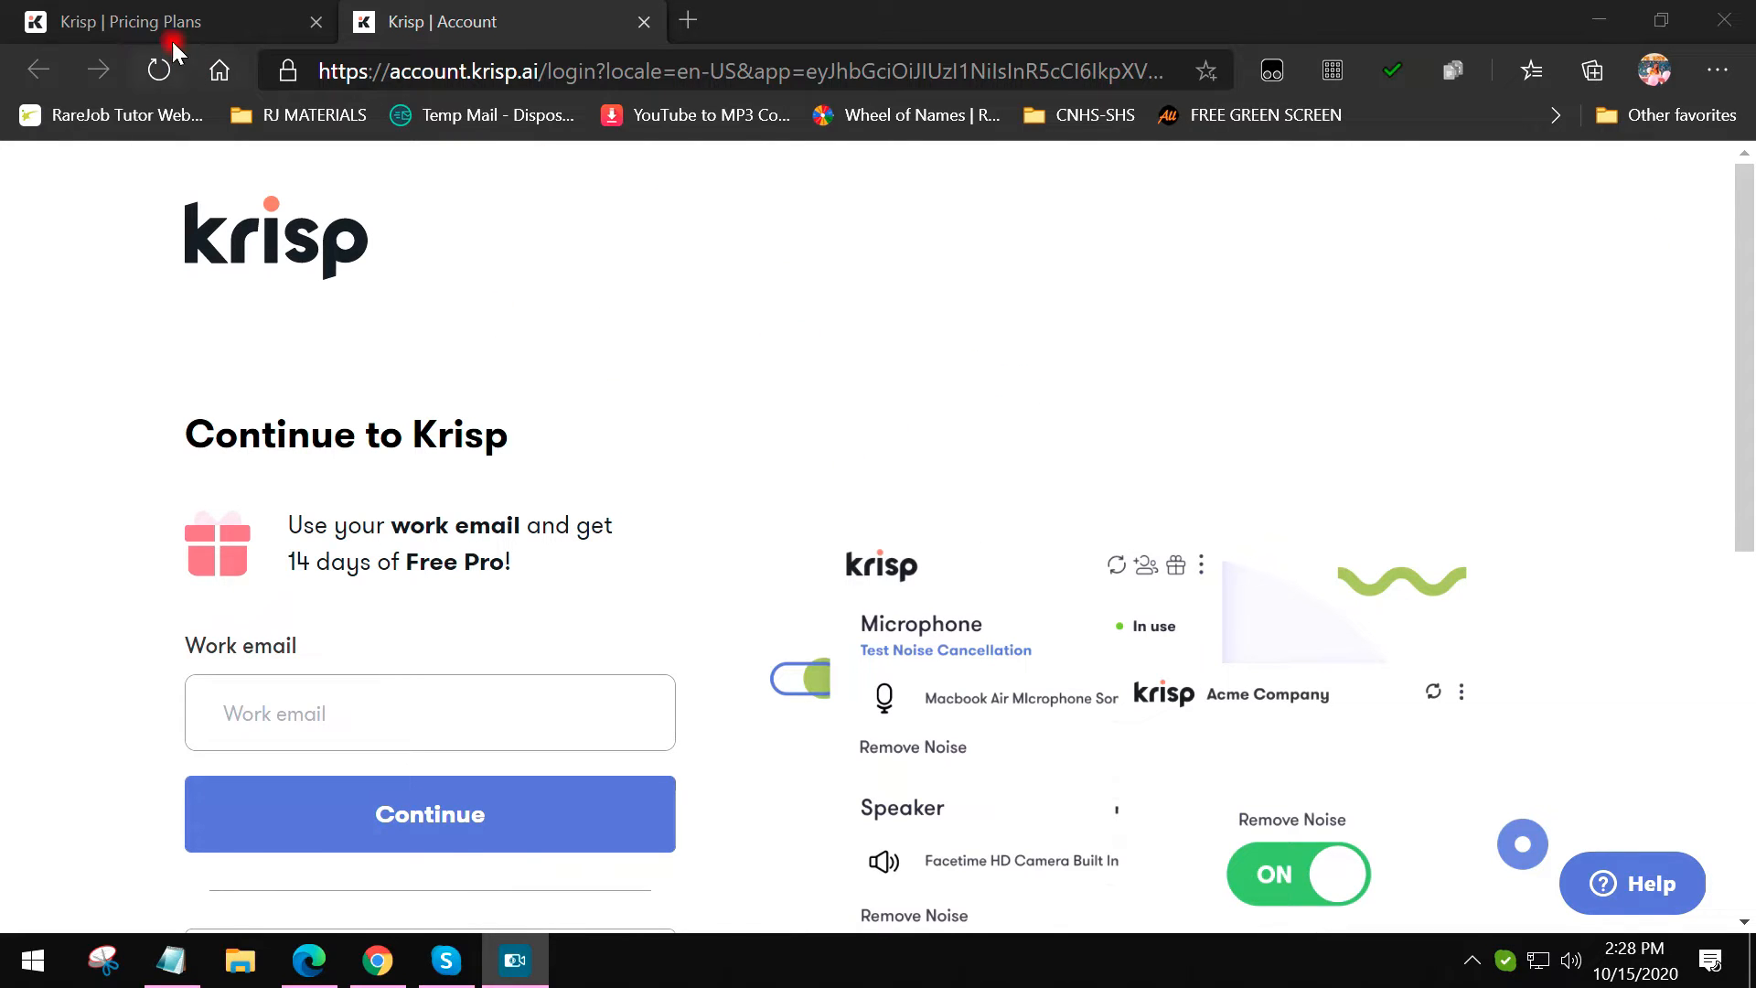
Step: Scroll through the Krisp pricing plans and highlight Pro's Unlimited noise muting
click(156, 21)
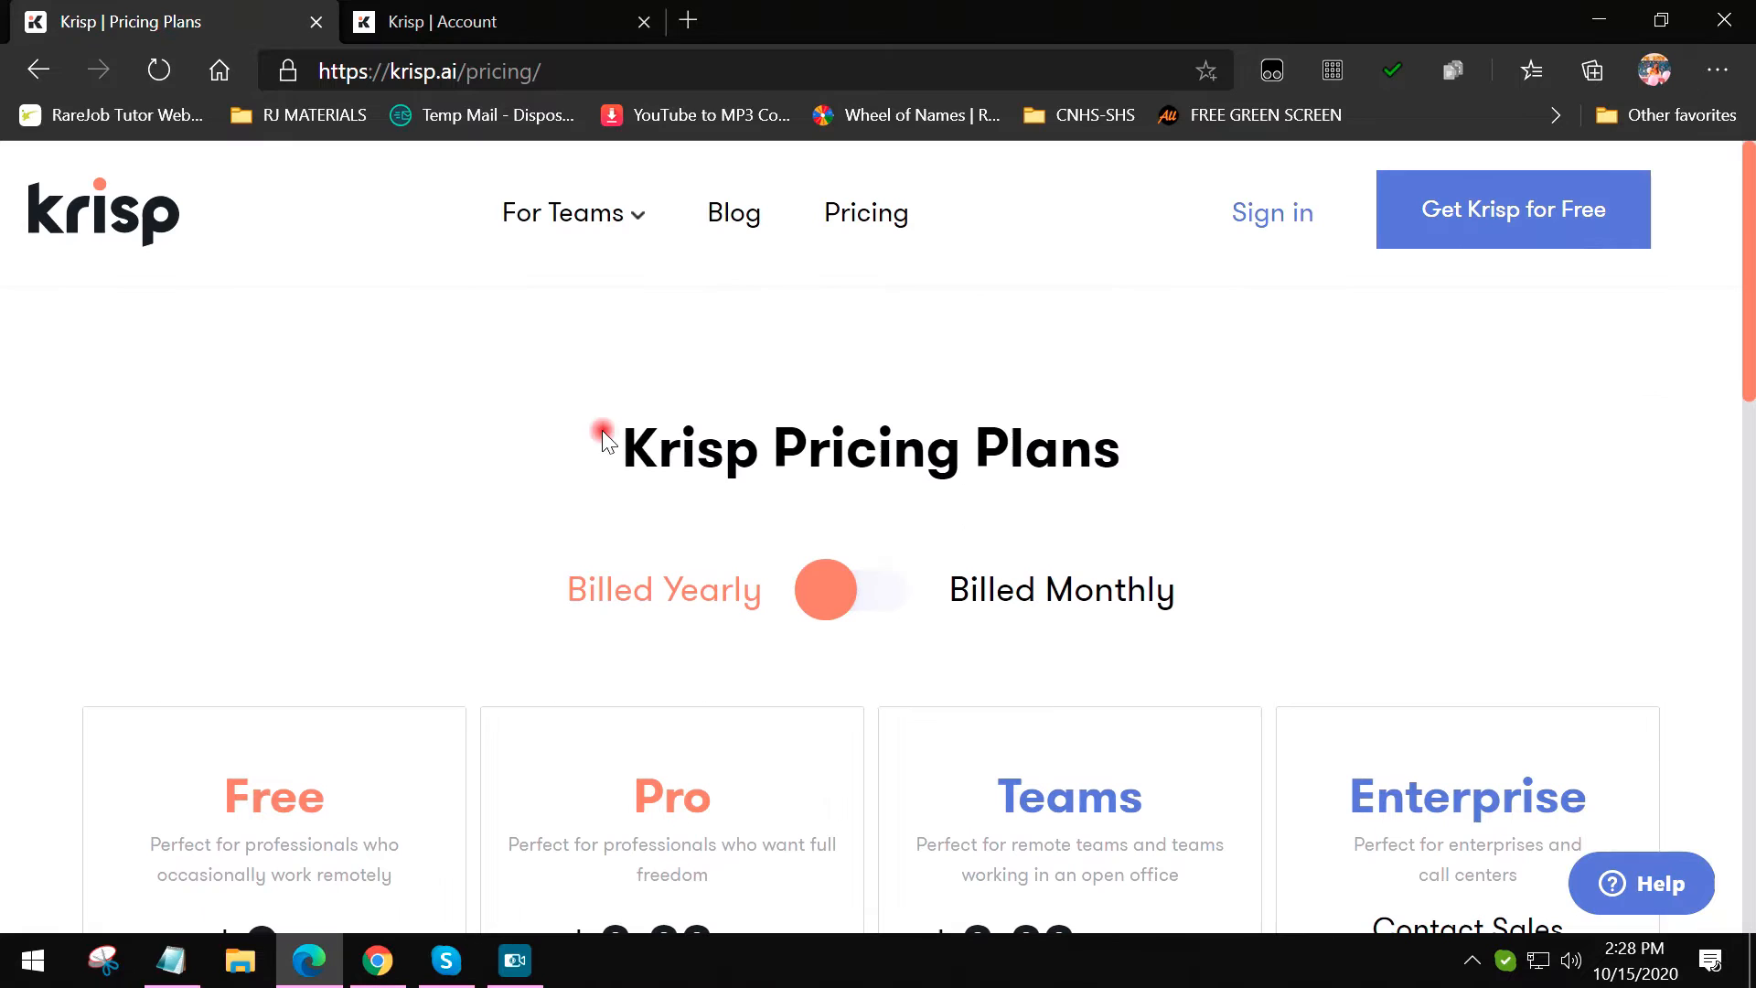
scroll(down, 3)
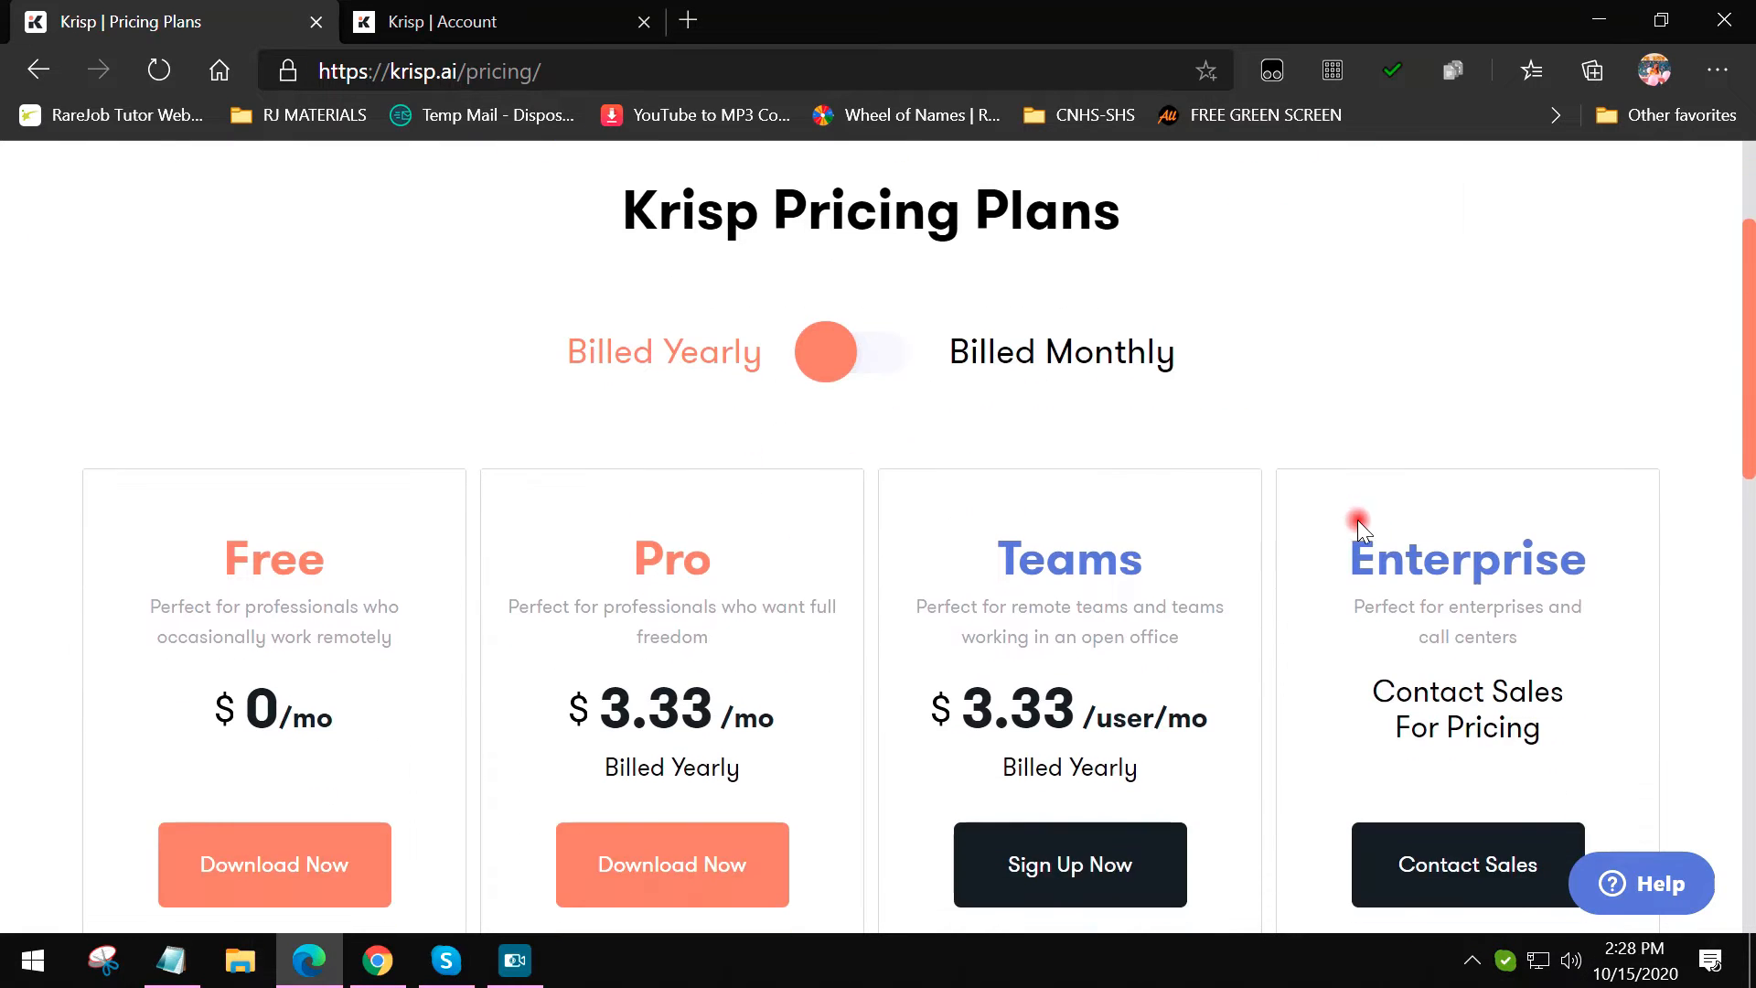
scroll(down, 3)
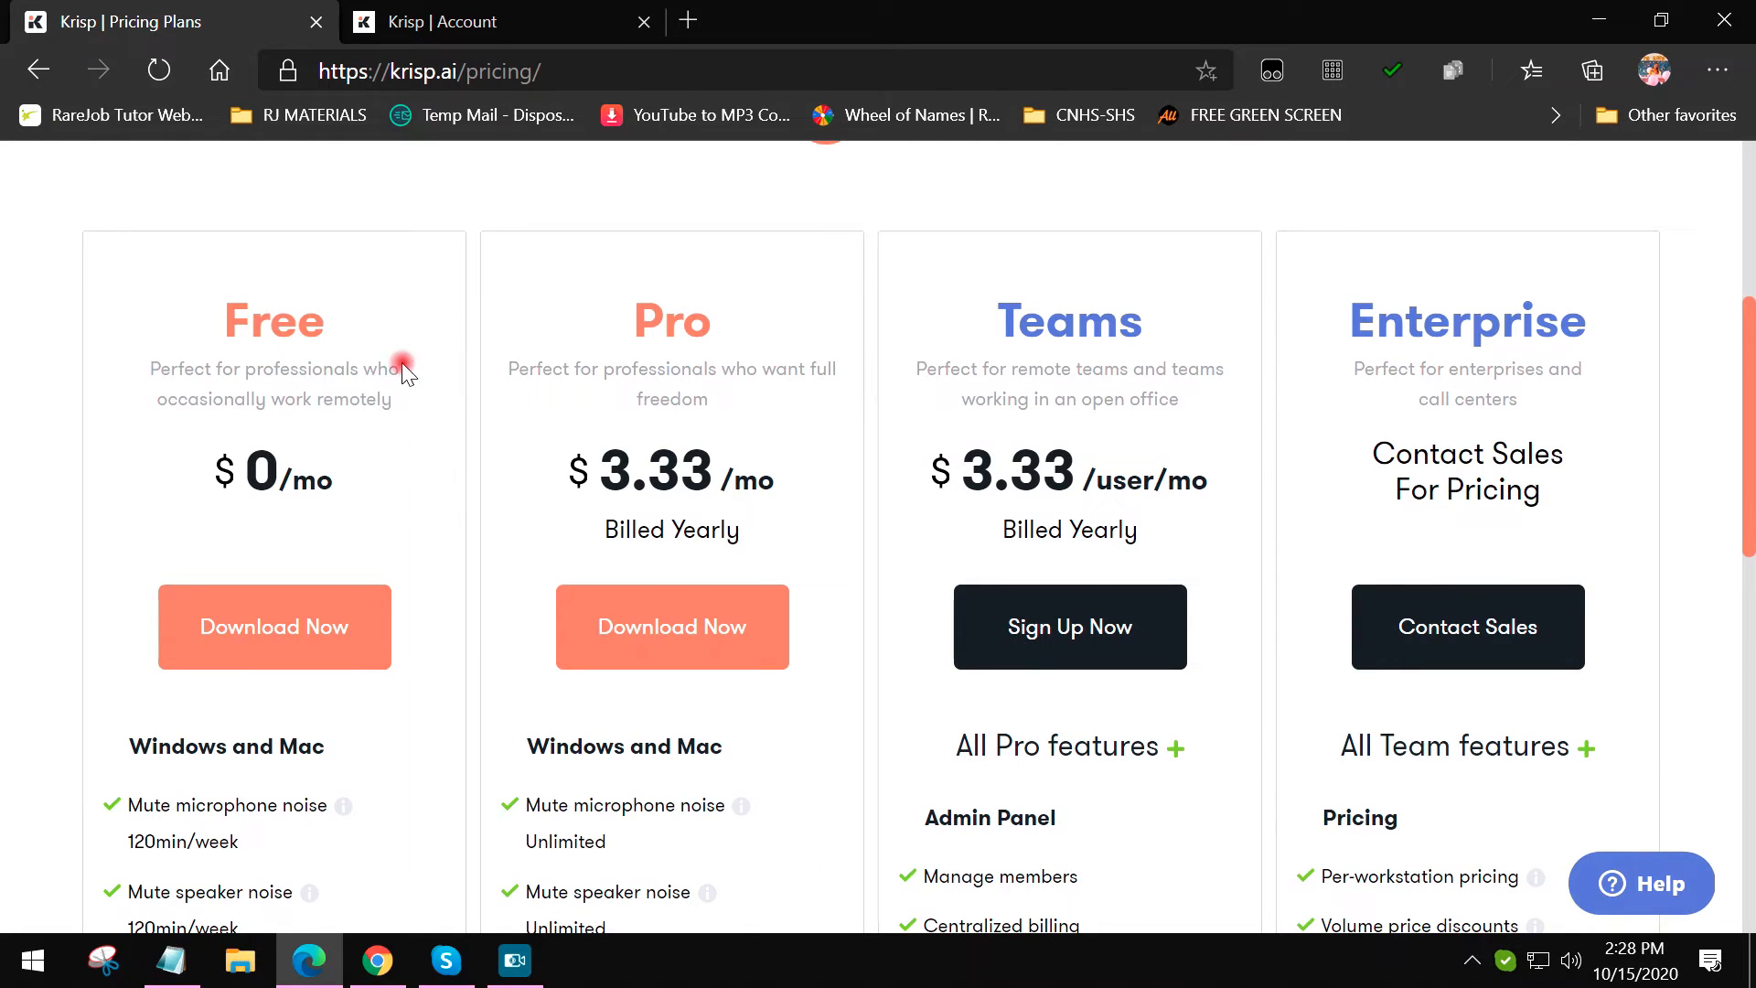
scroll(down, 3)
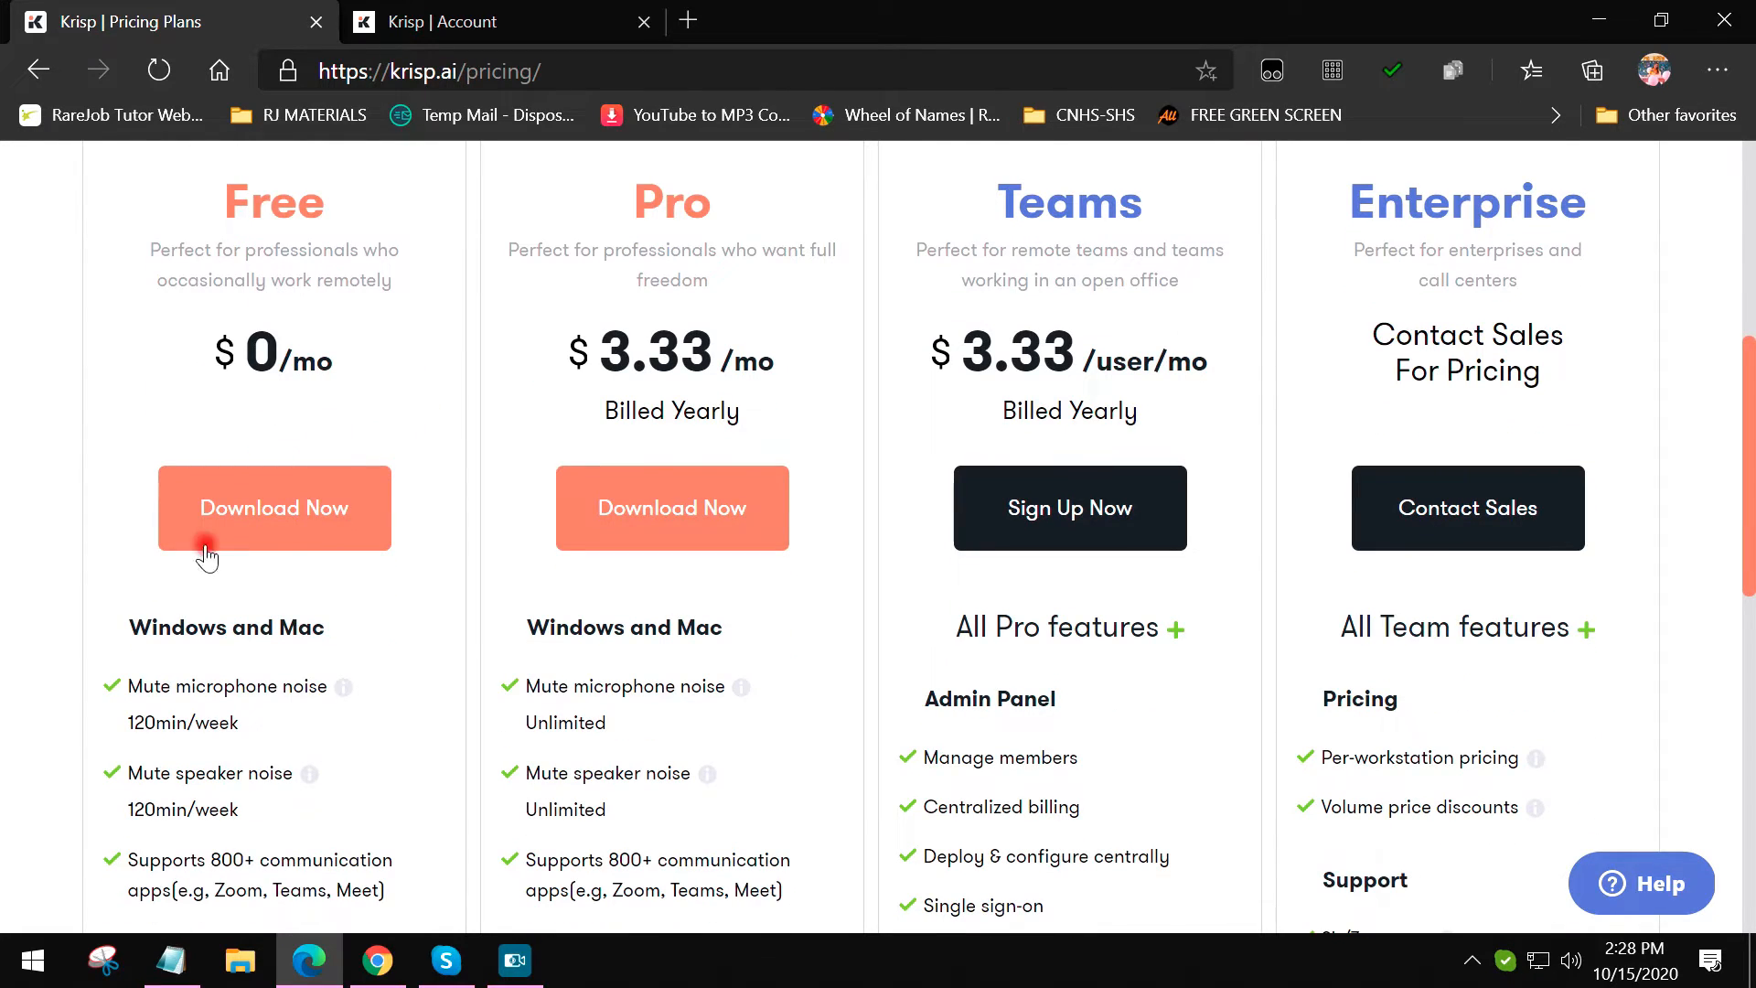
scroll(down, 3)
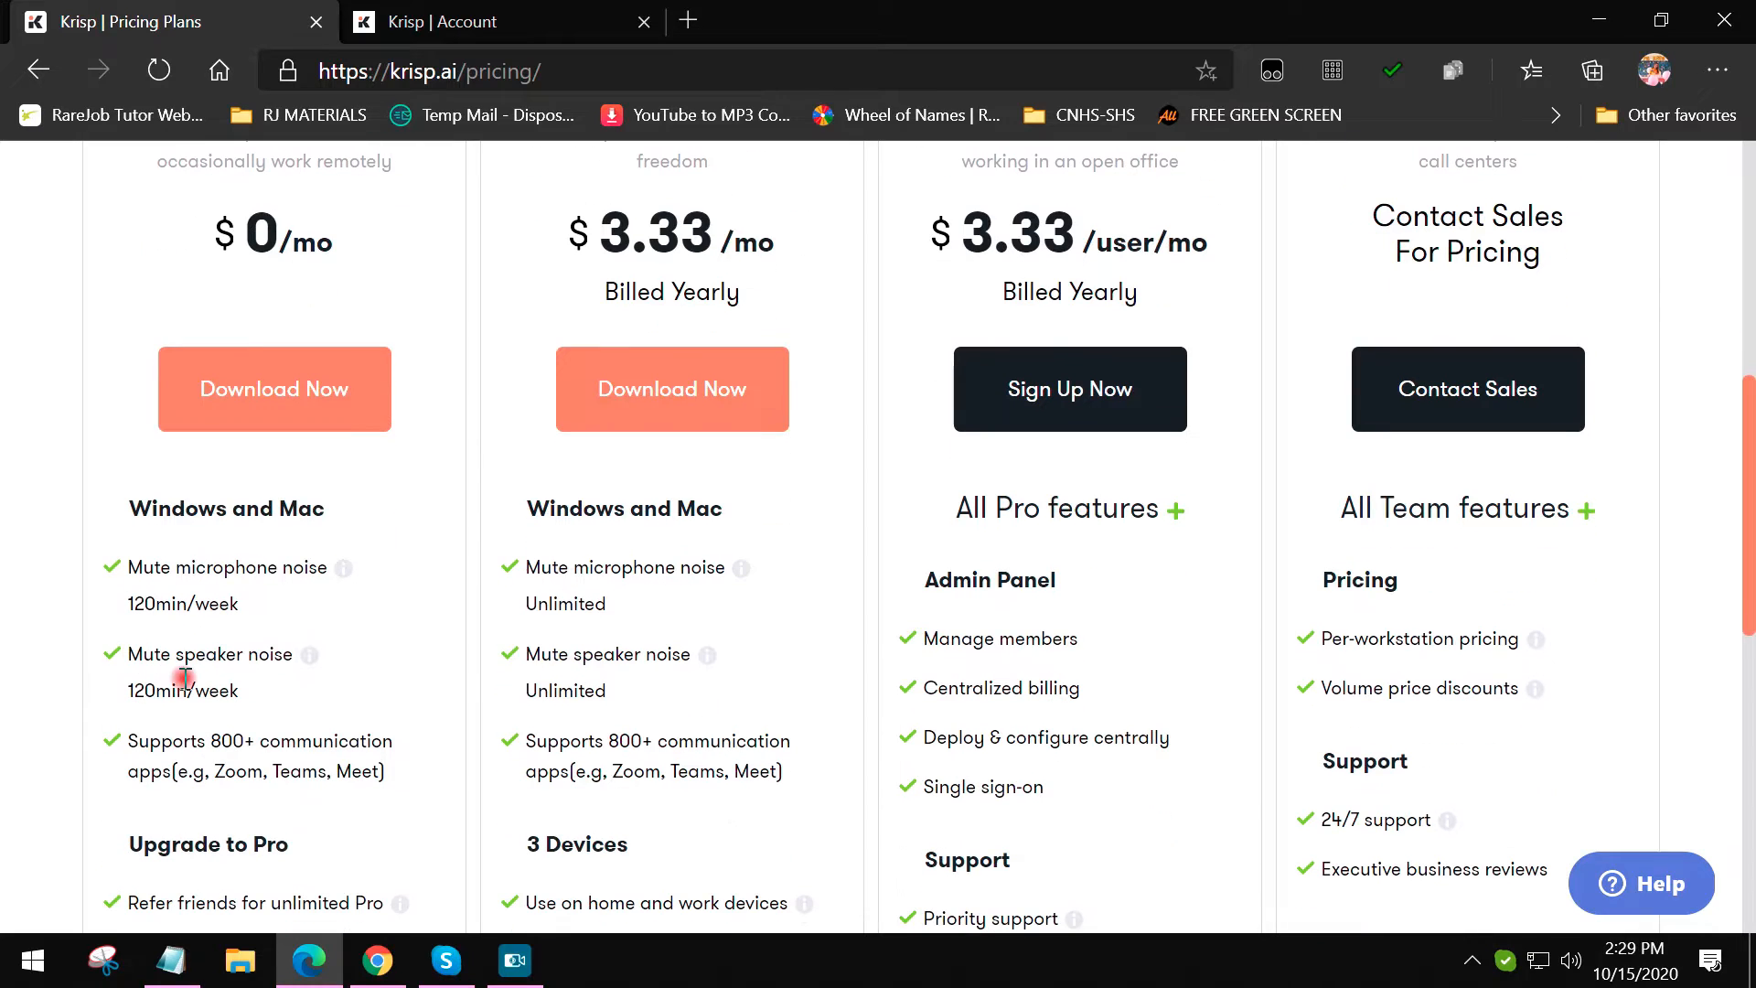
mouse_move(134, 608)
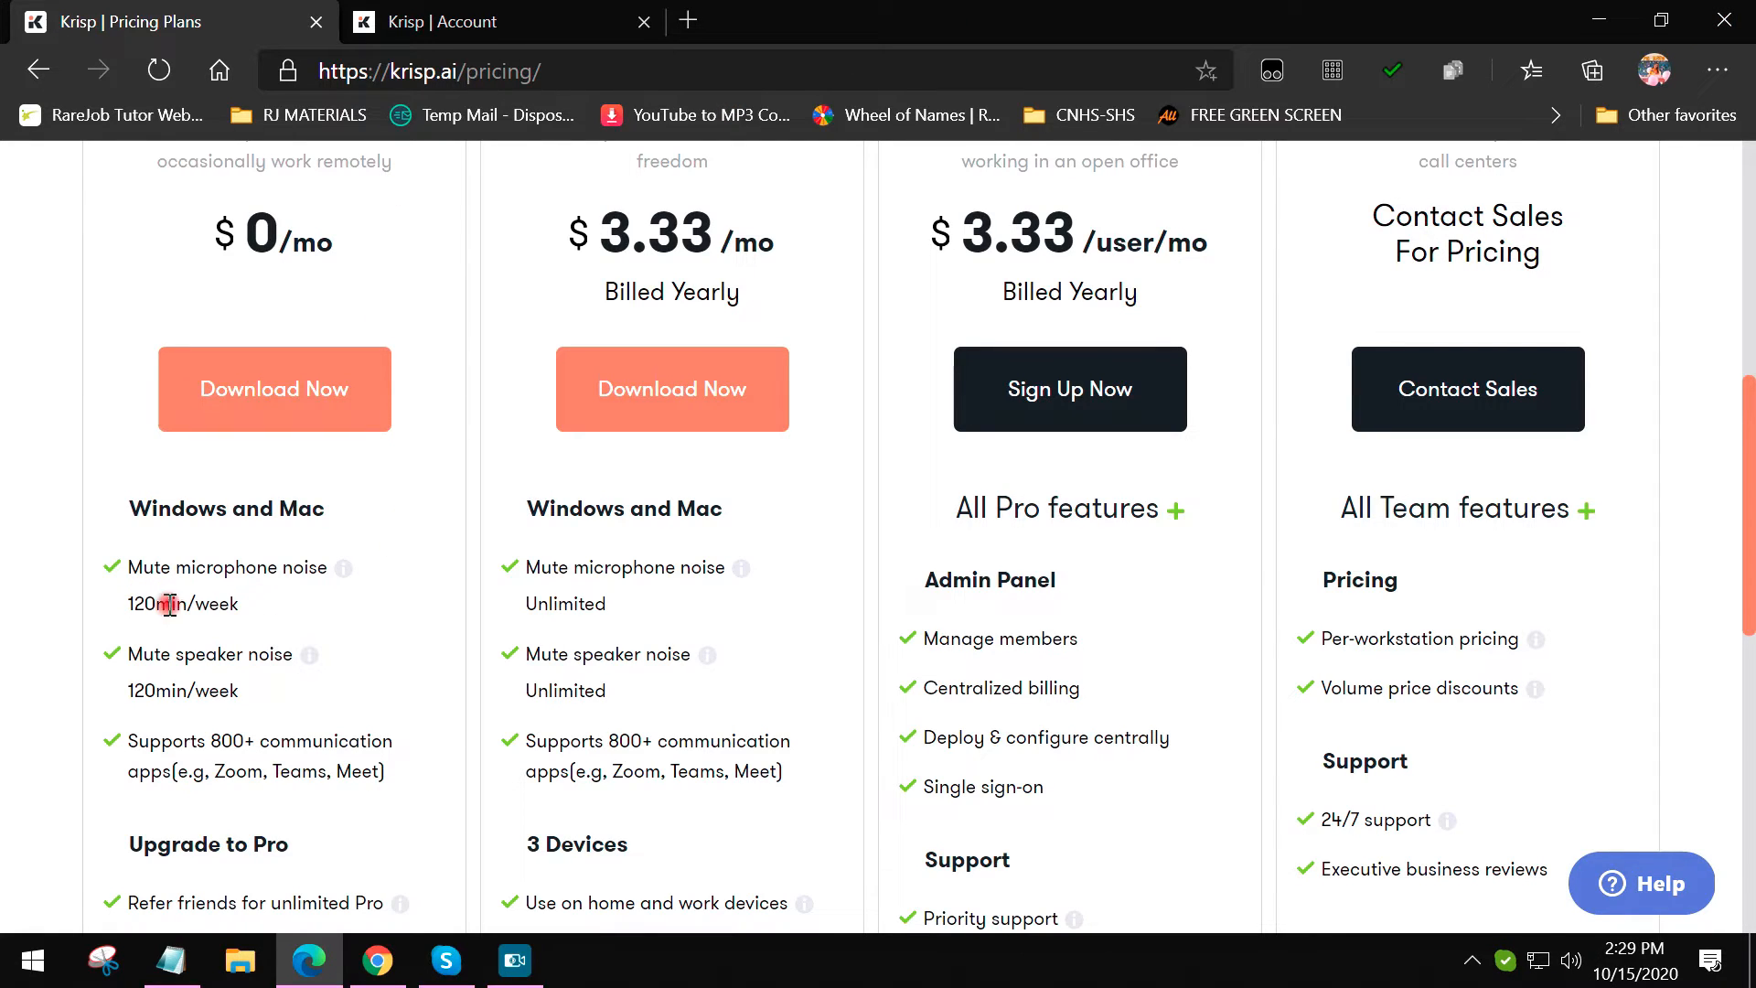
mouse_move(1023, 568)
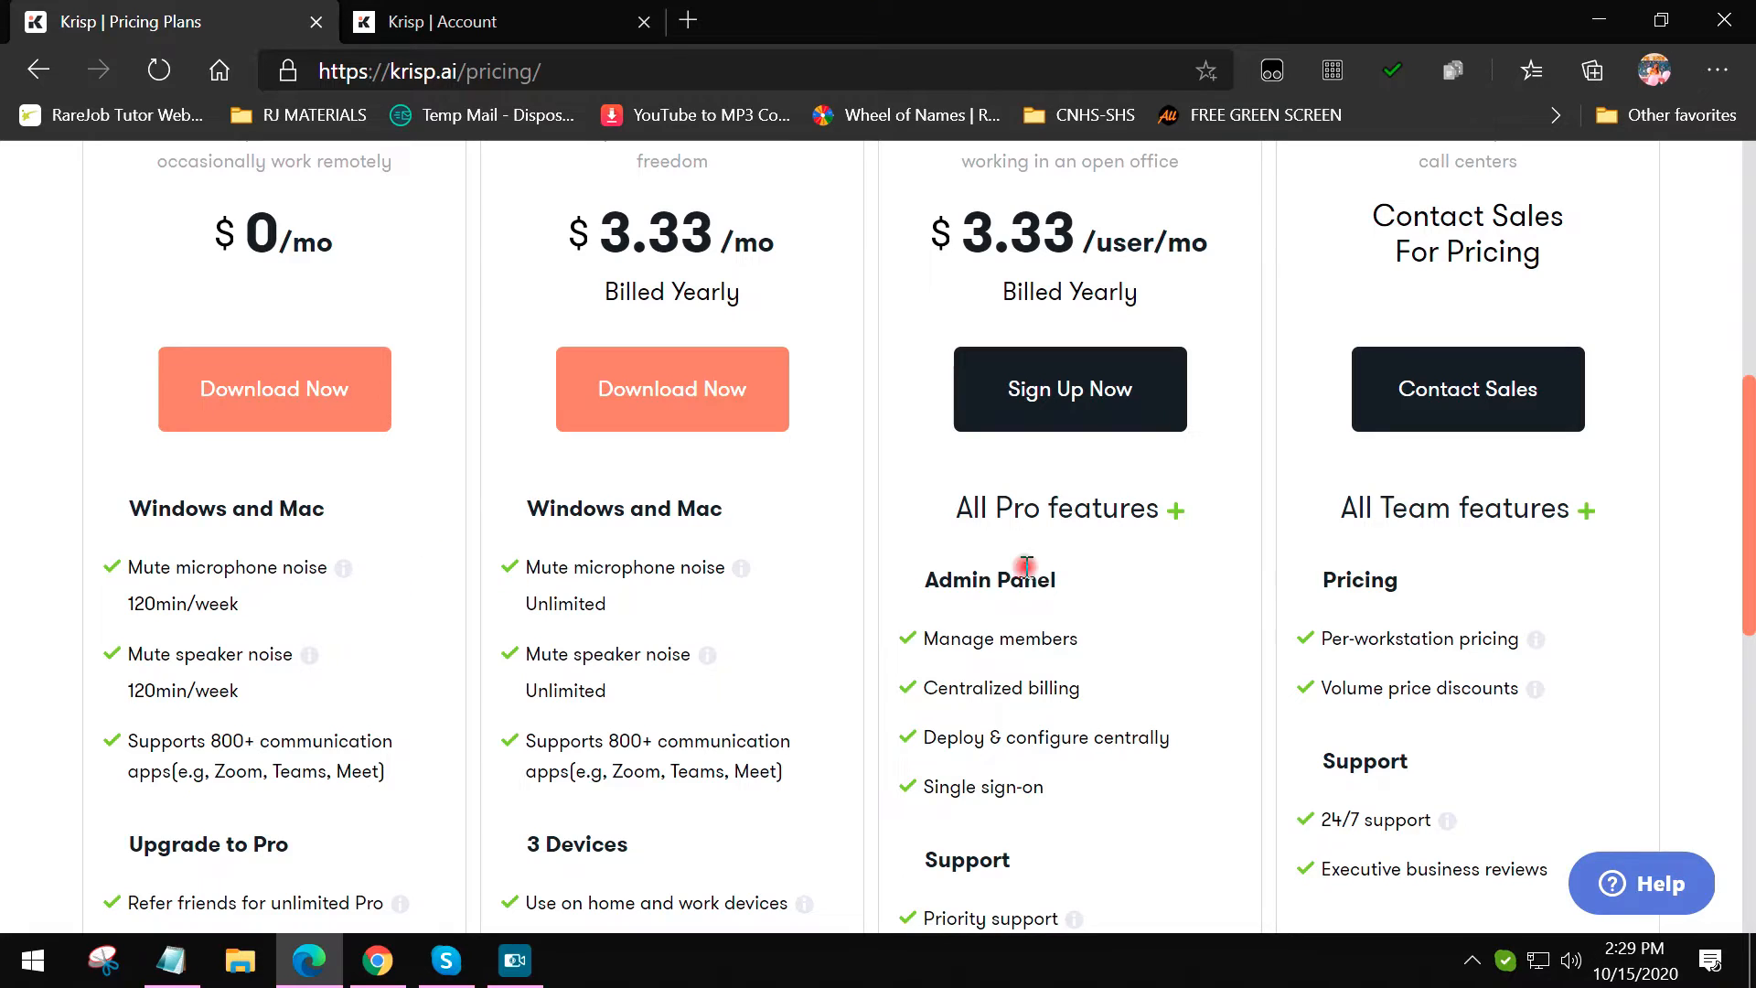
mouse_move(672, 834)
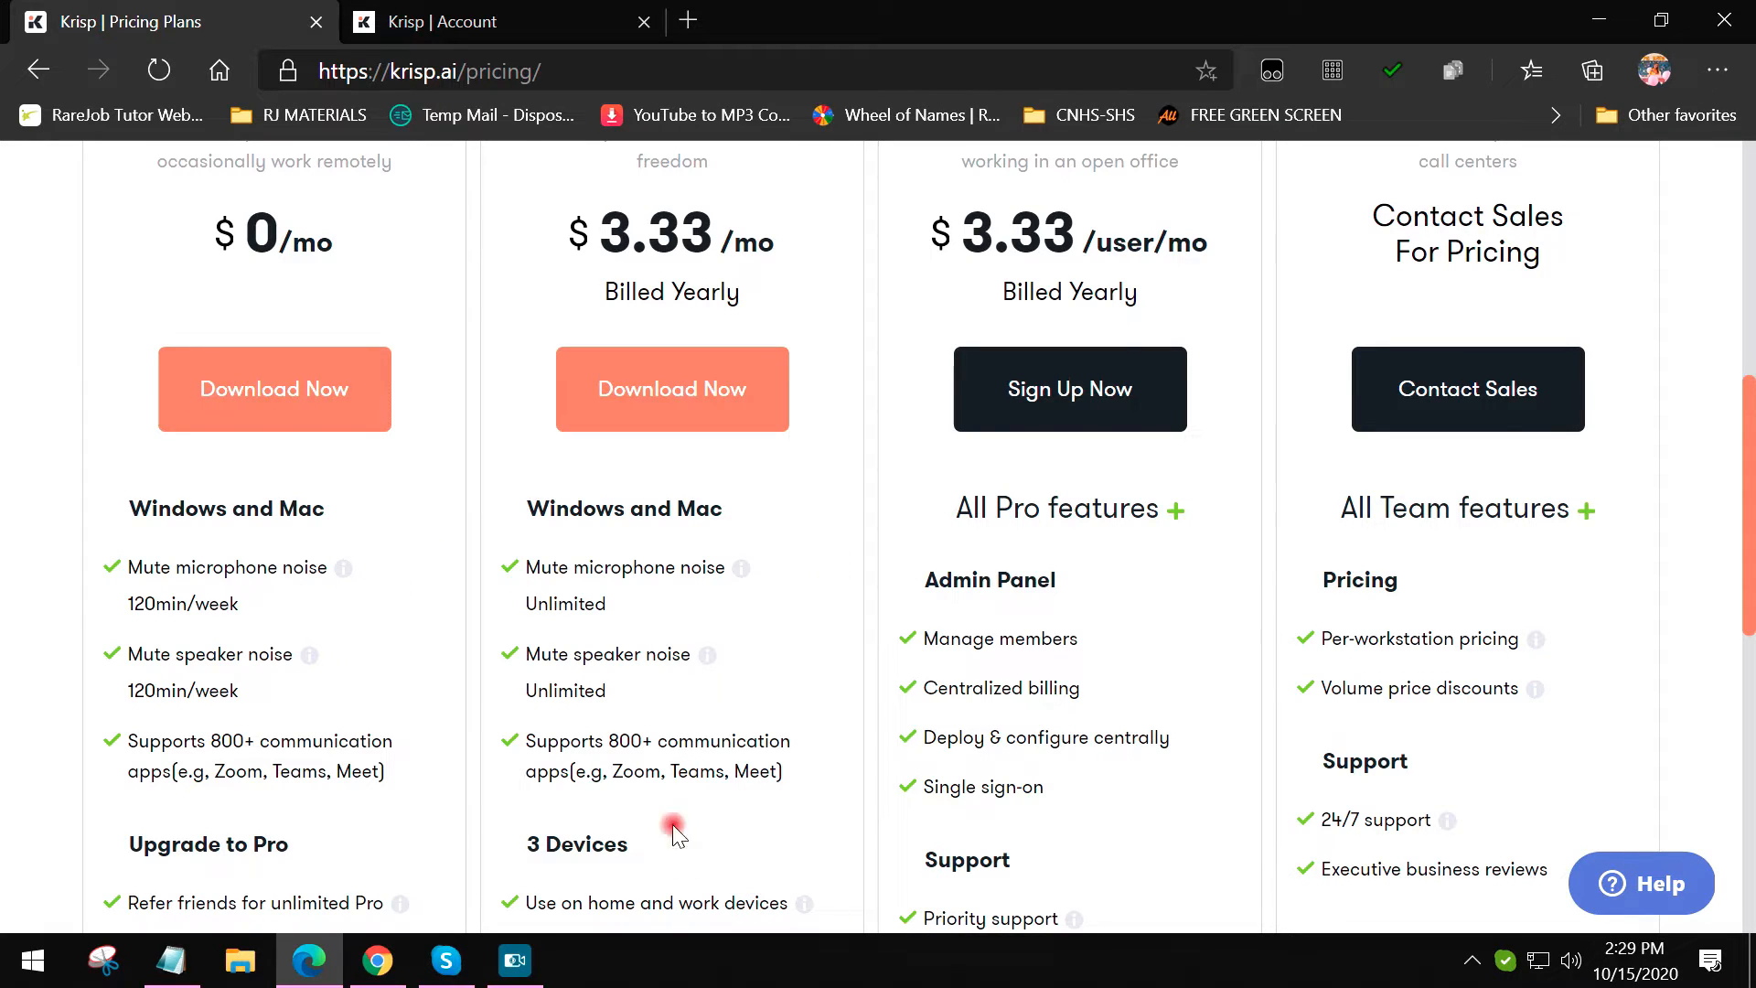
mouse_move(470, 527)
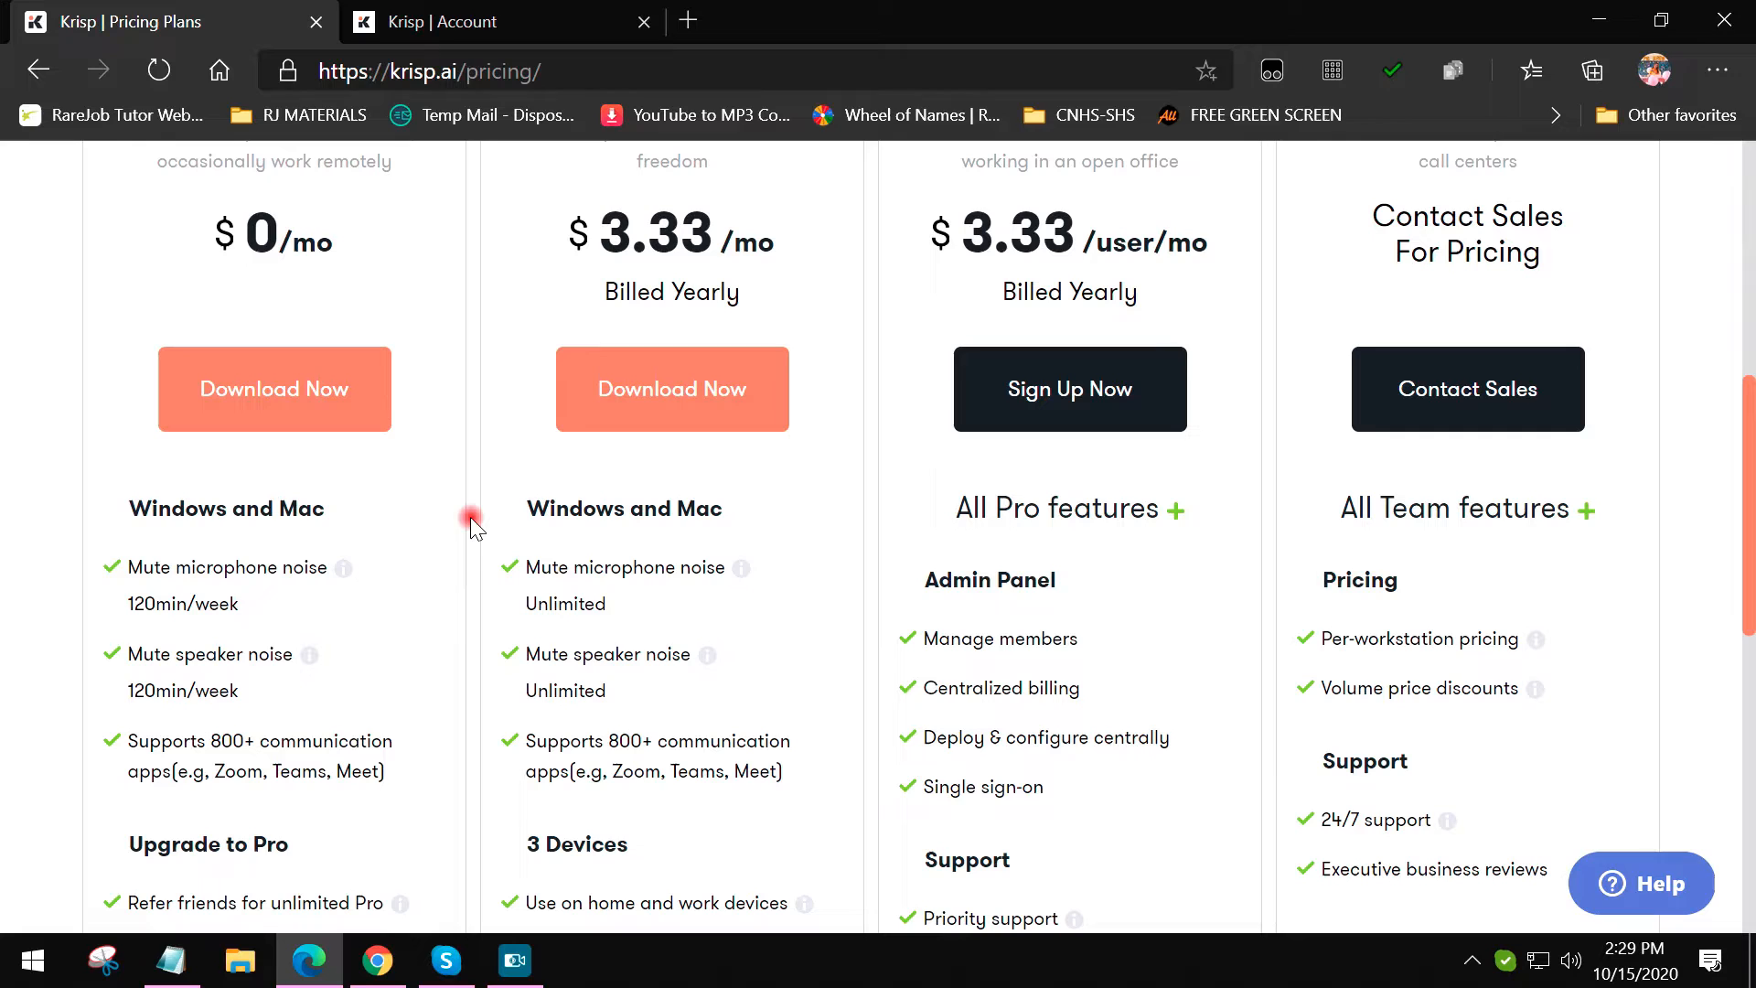
mouse_move(918, 443)
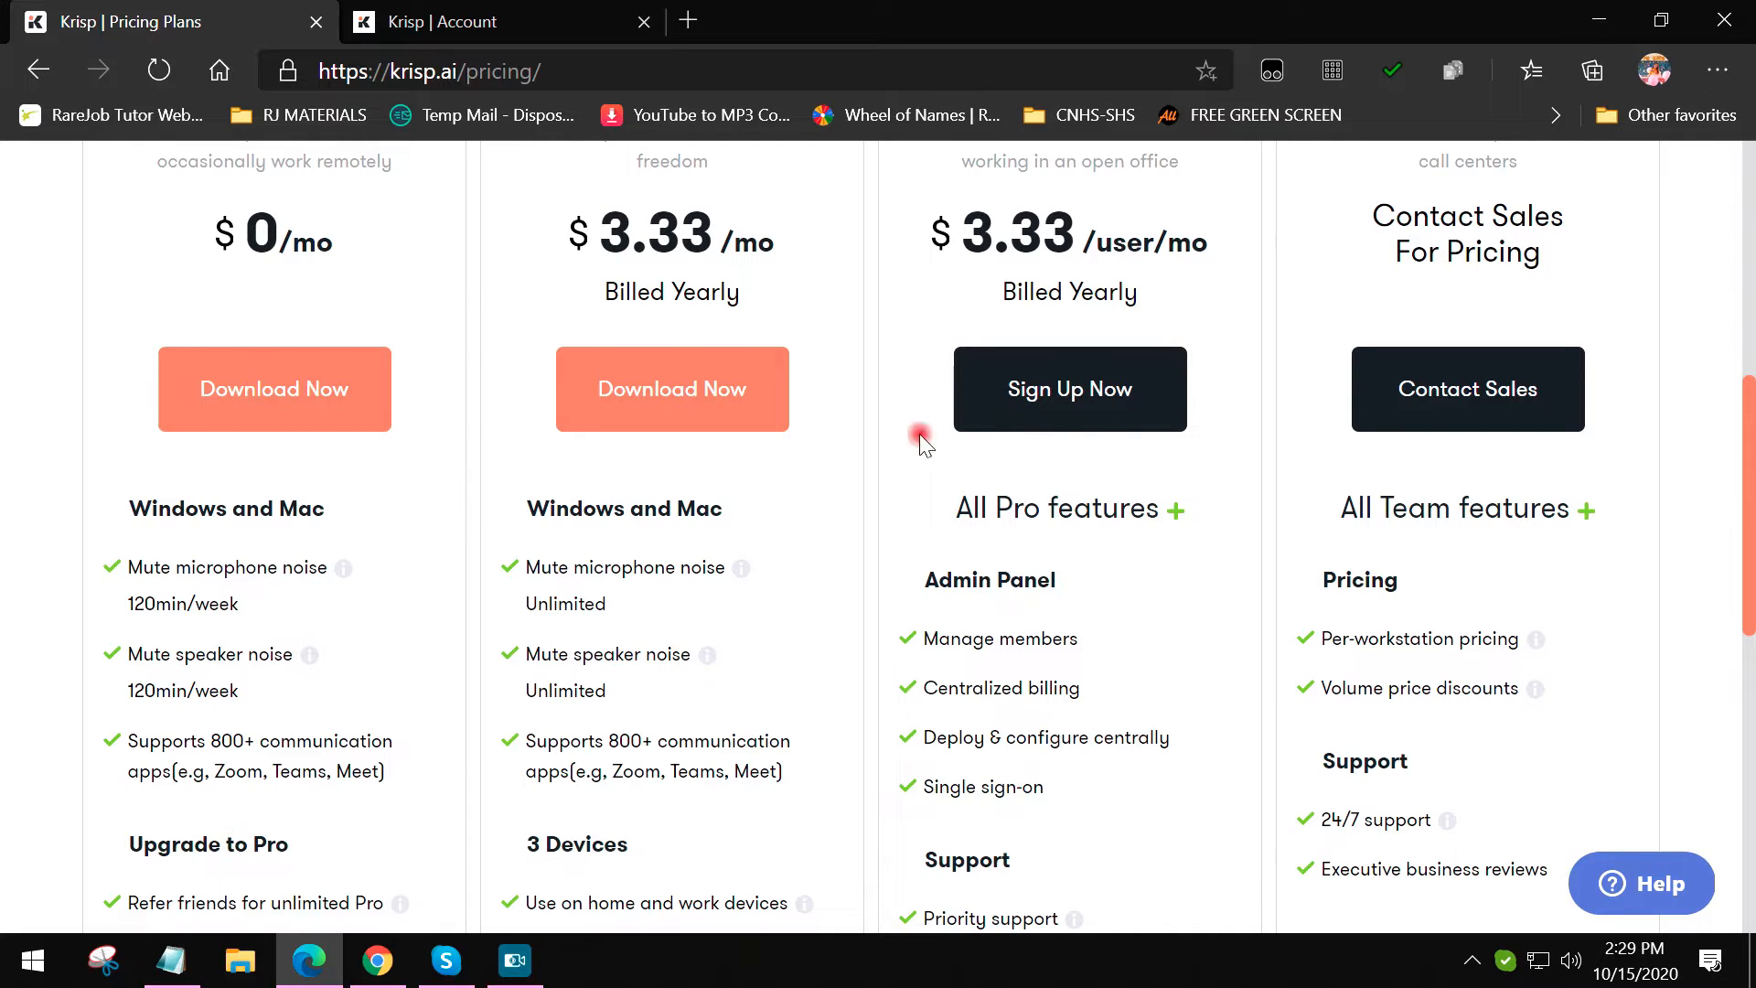
scroll(up, 3)
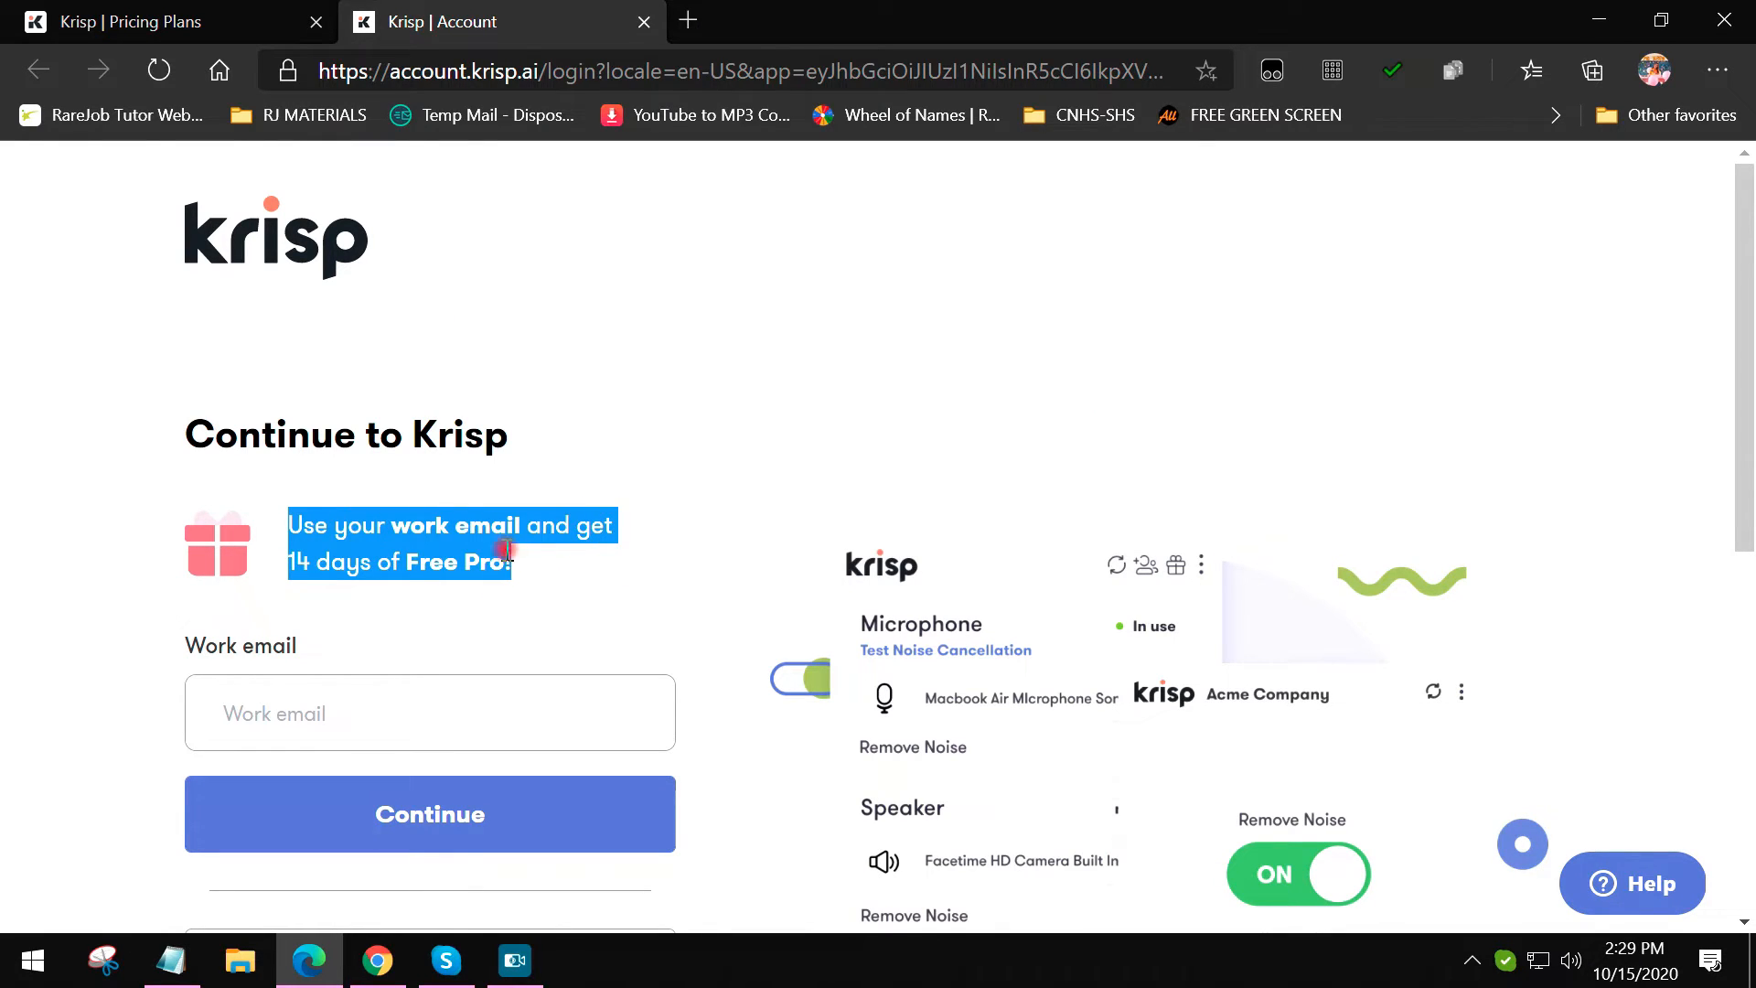
click(169, 21)
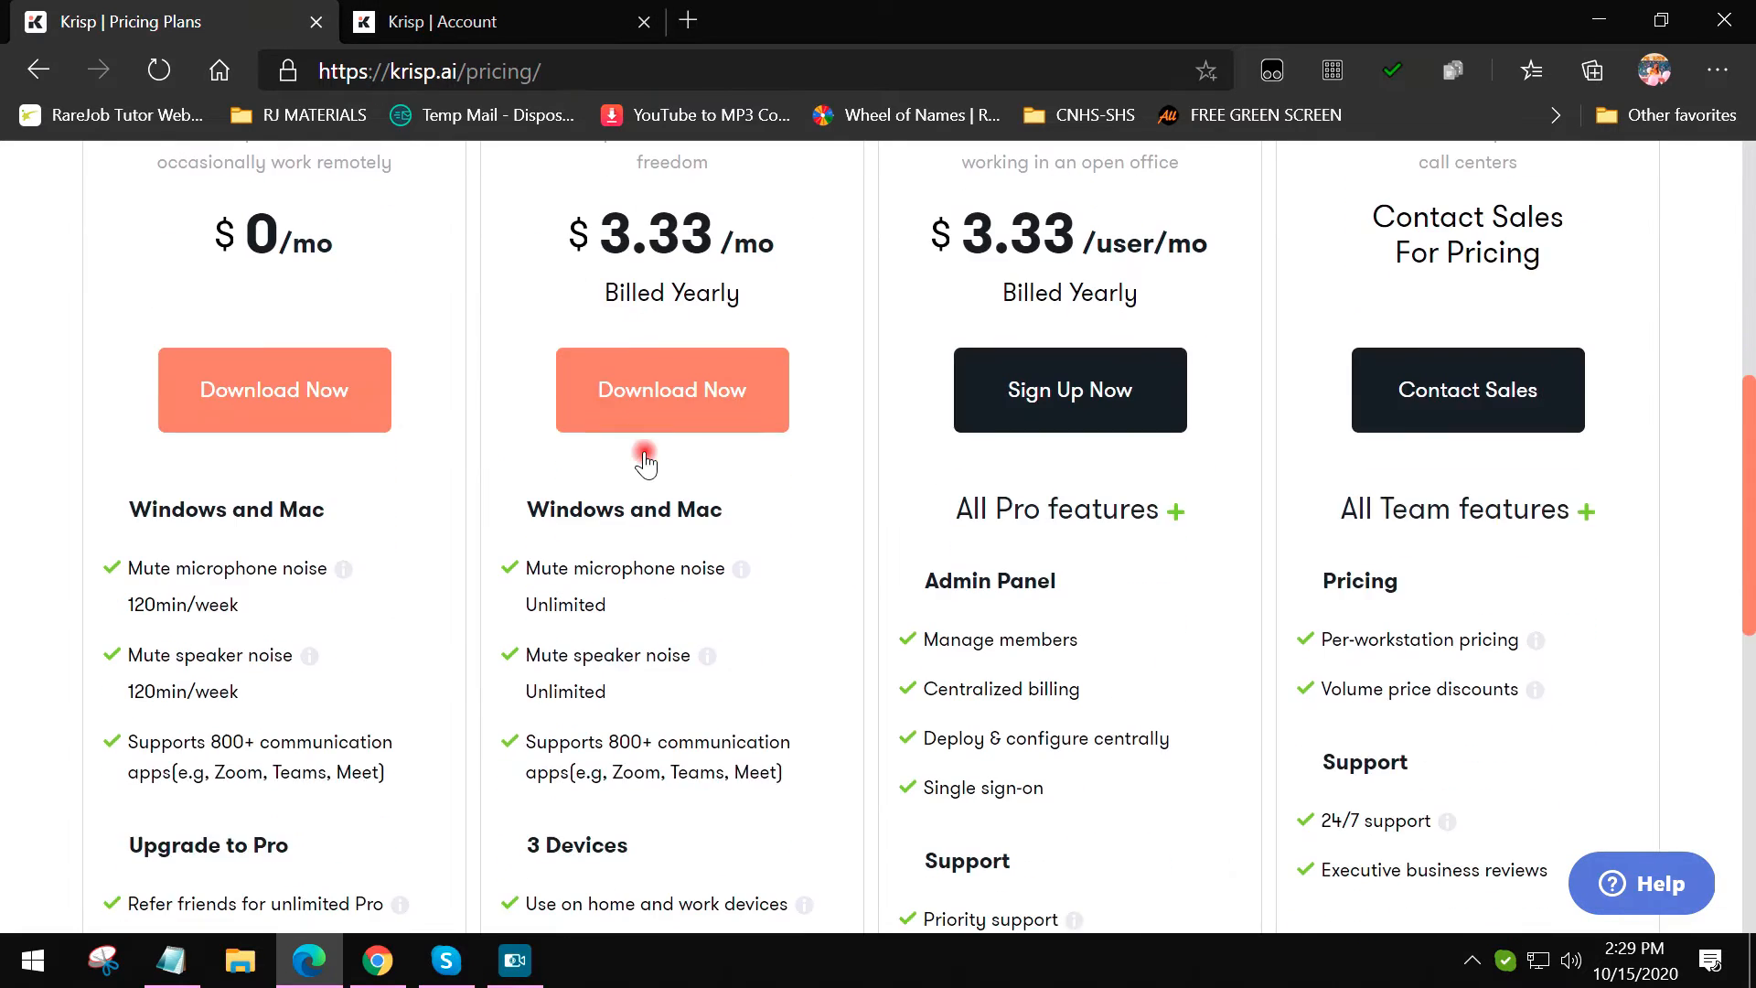
scroll(up, 3)
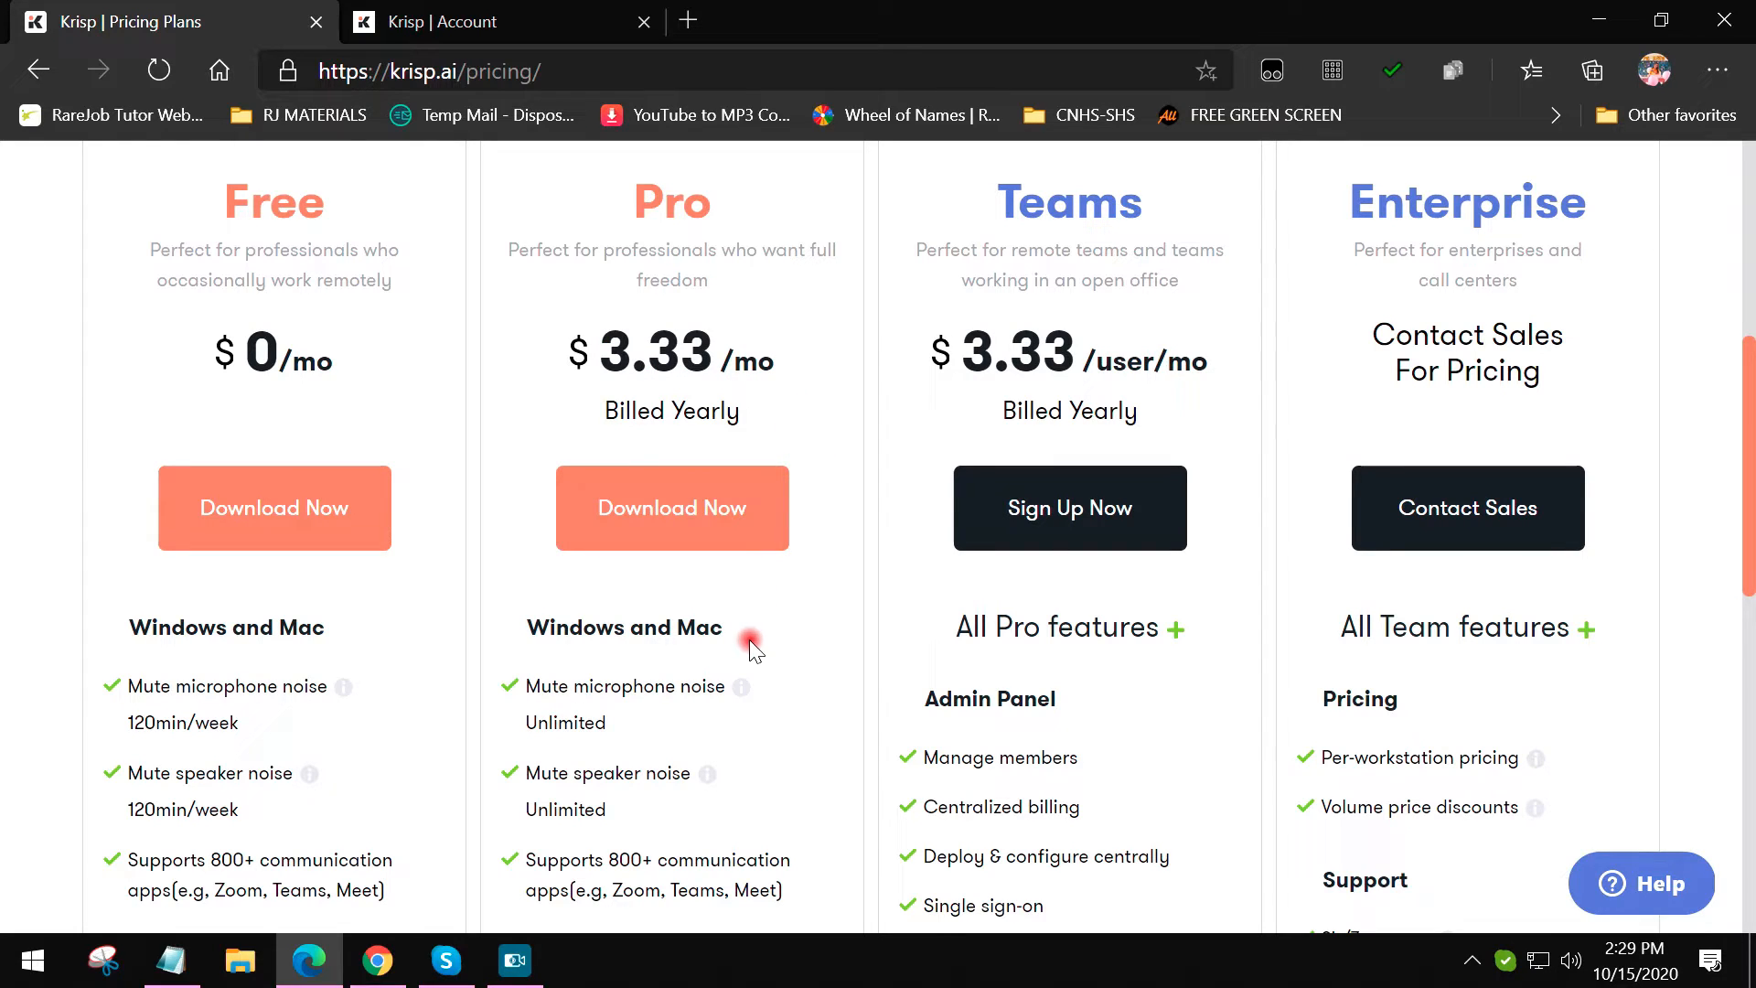
mouse_move(534, 694)
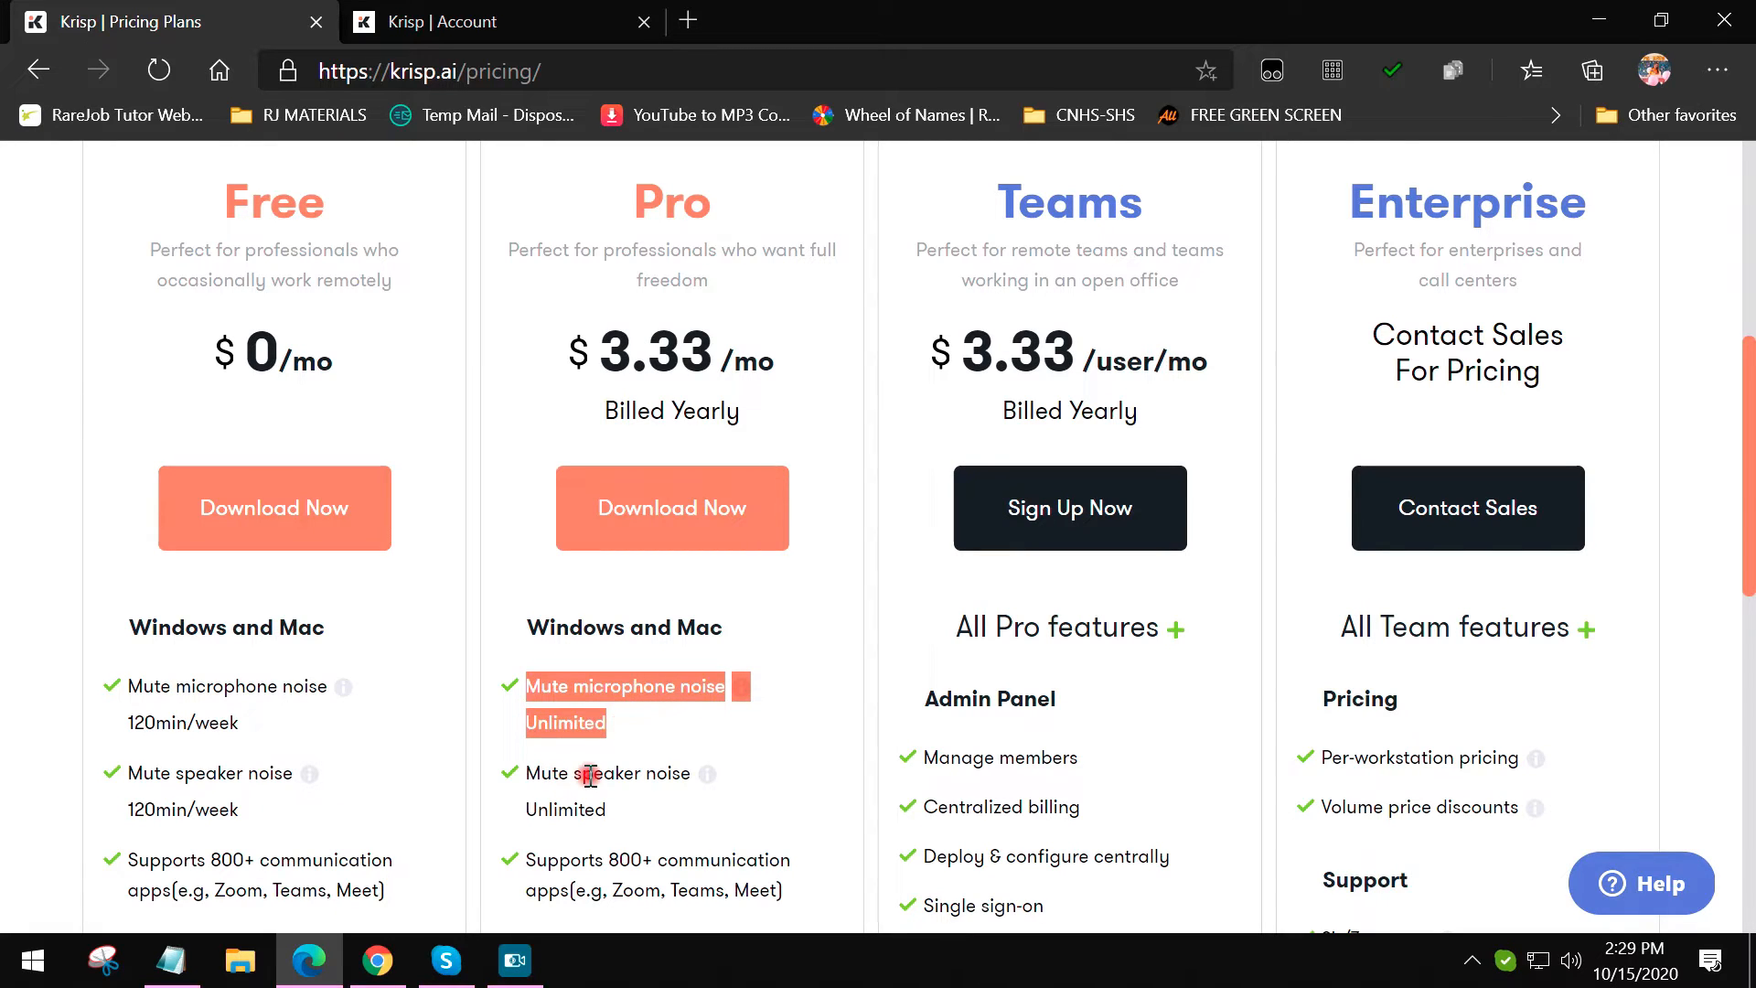
scroll(down, 3)
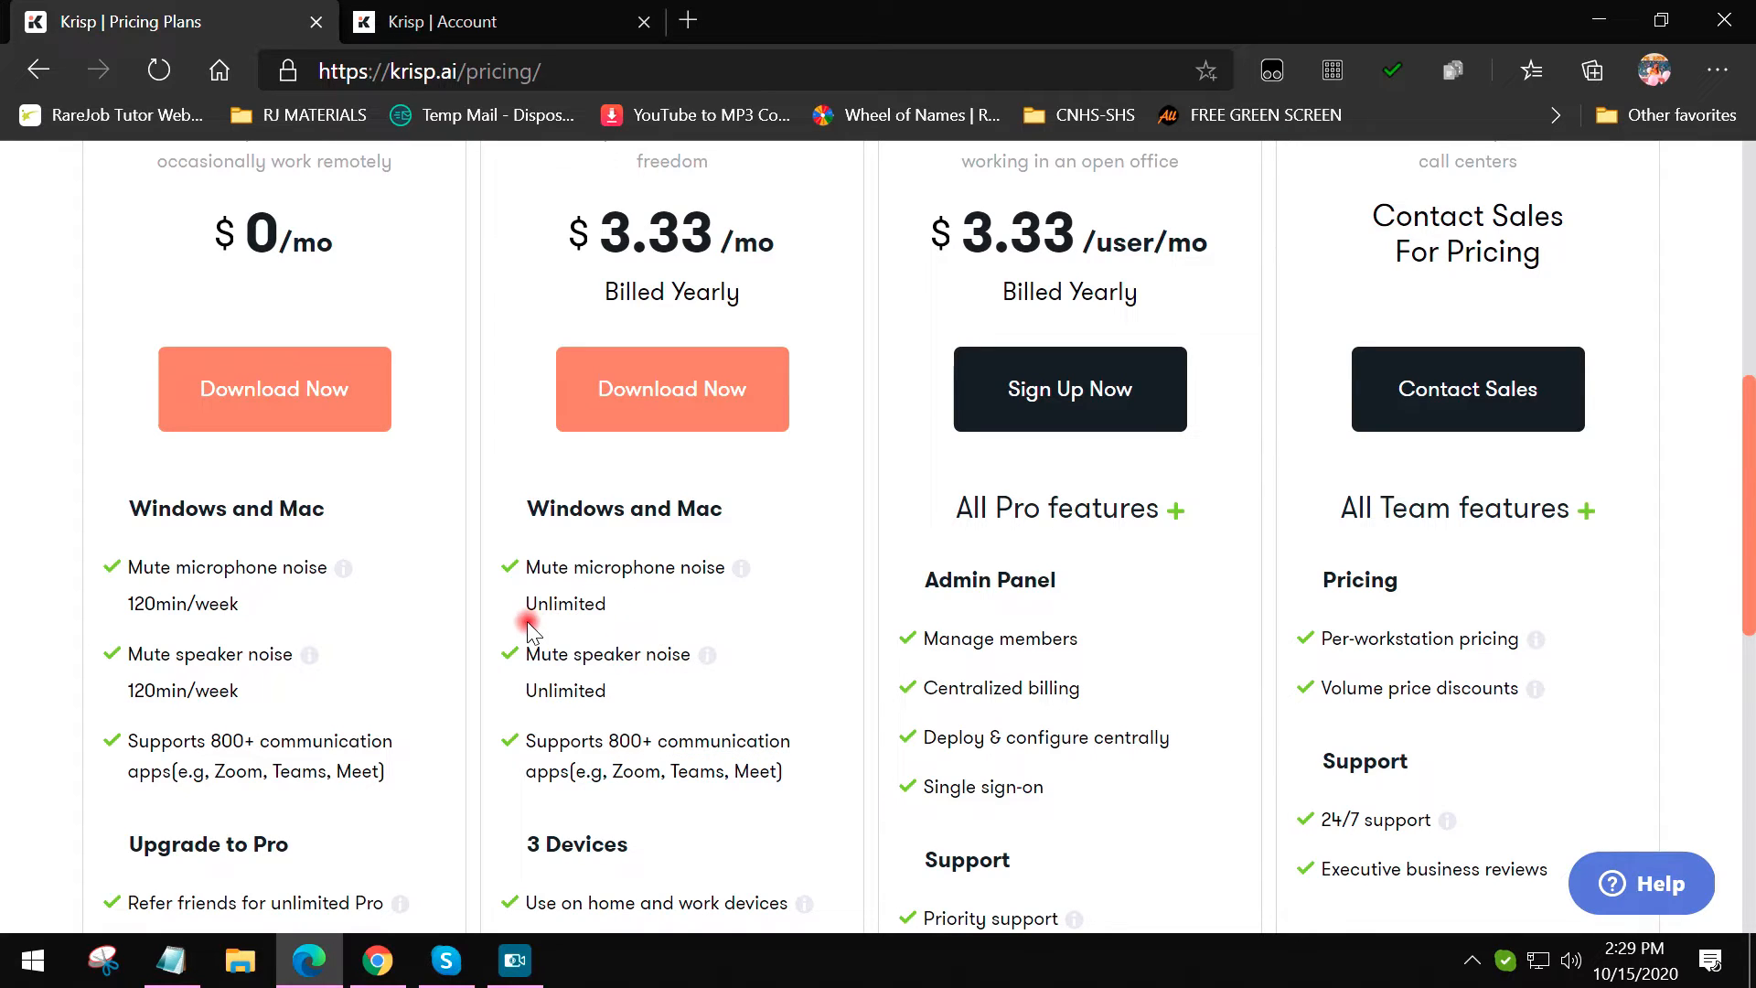
double_click(564, 604)
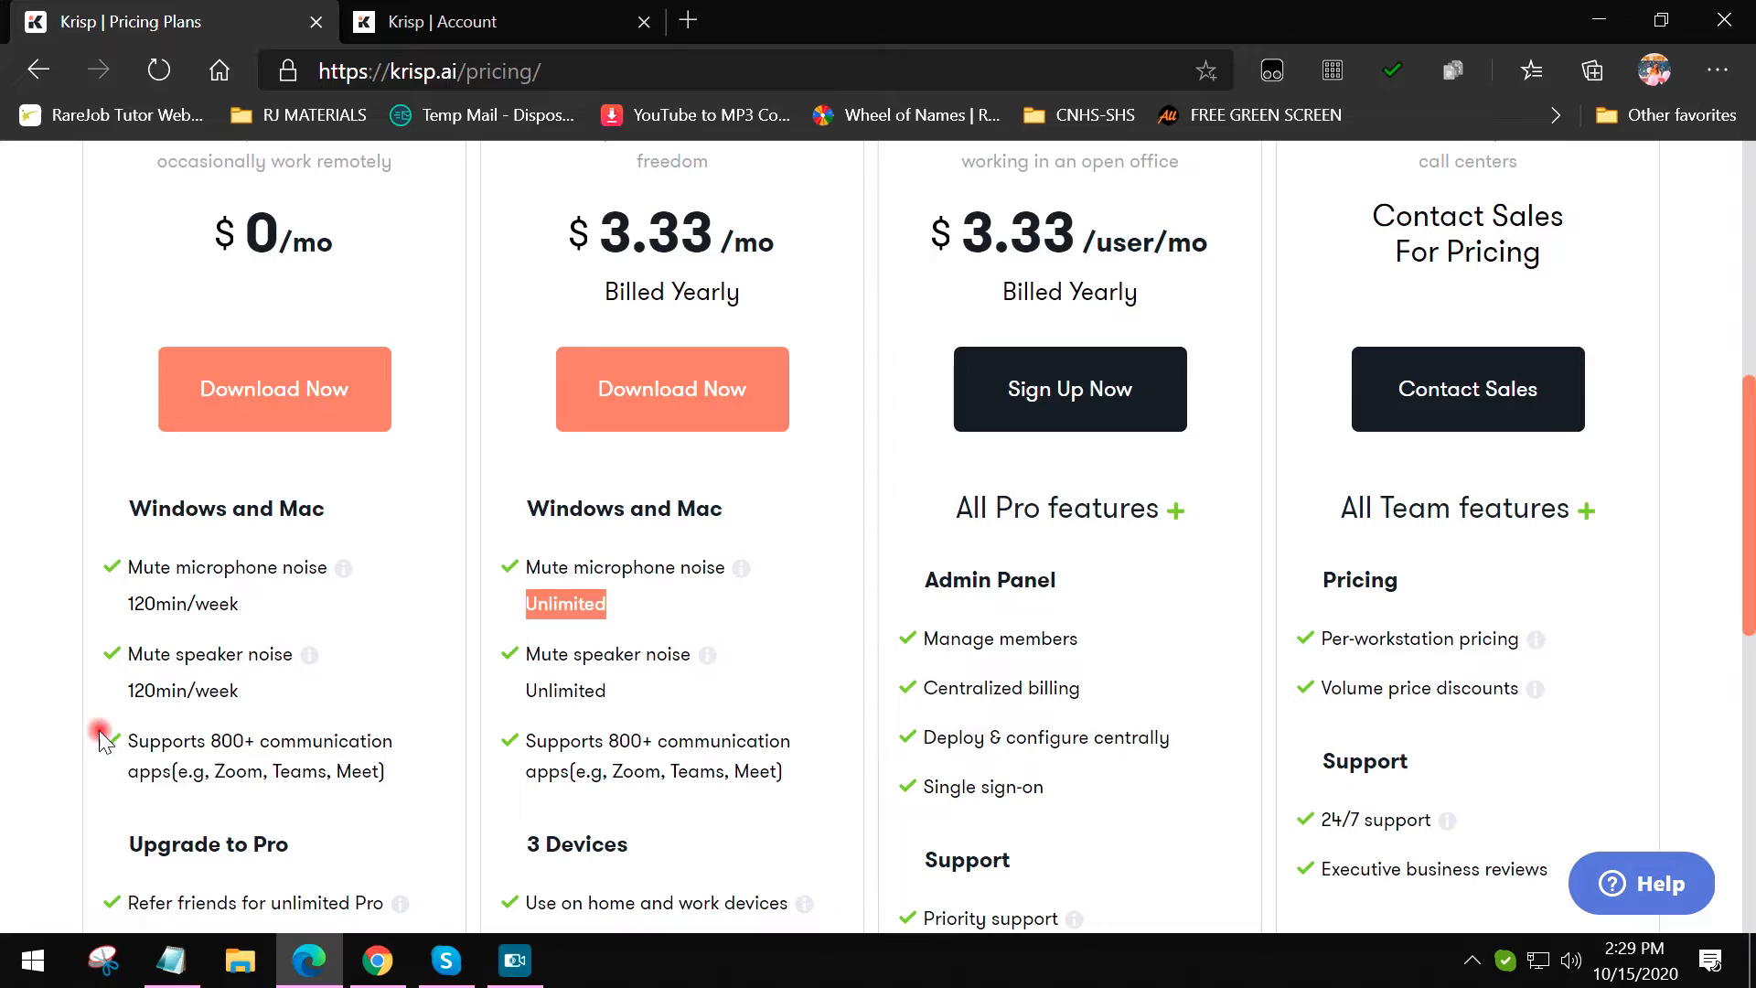
mouse_move(579, 594)
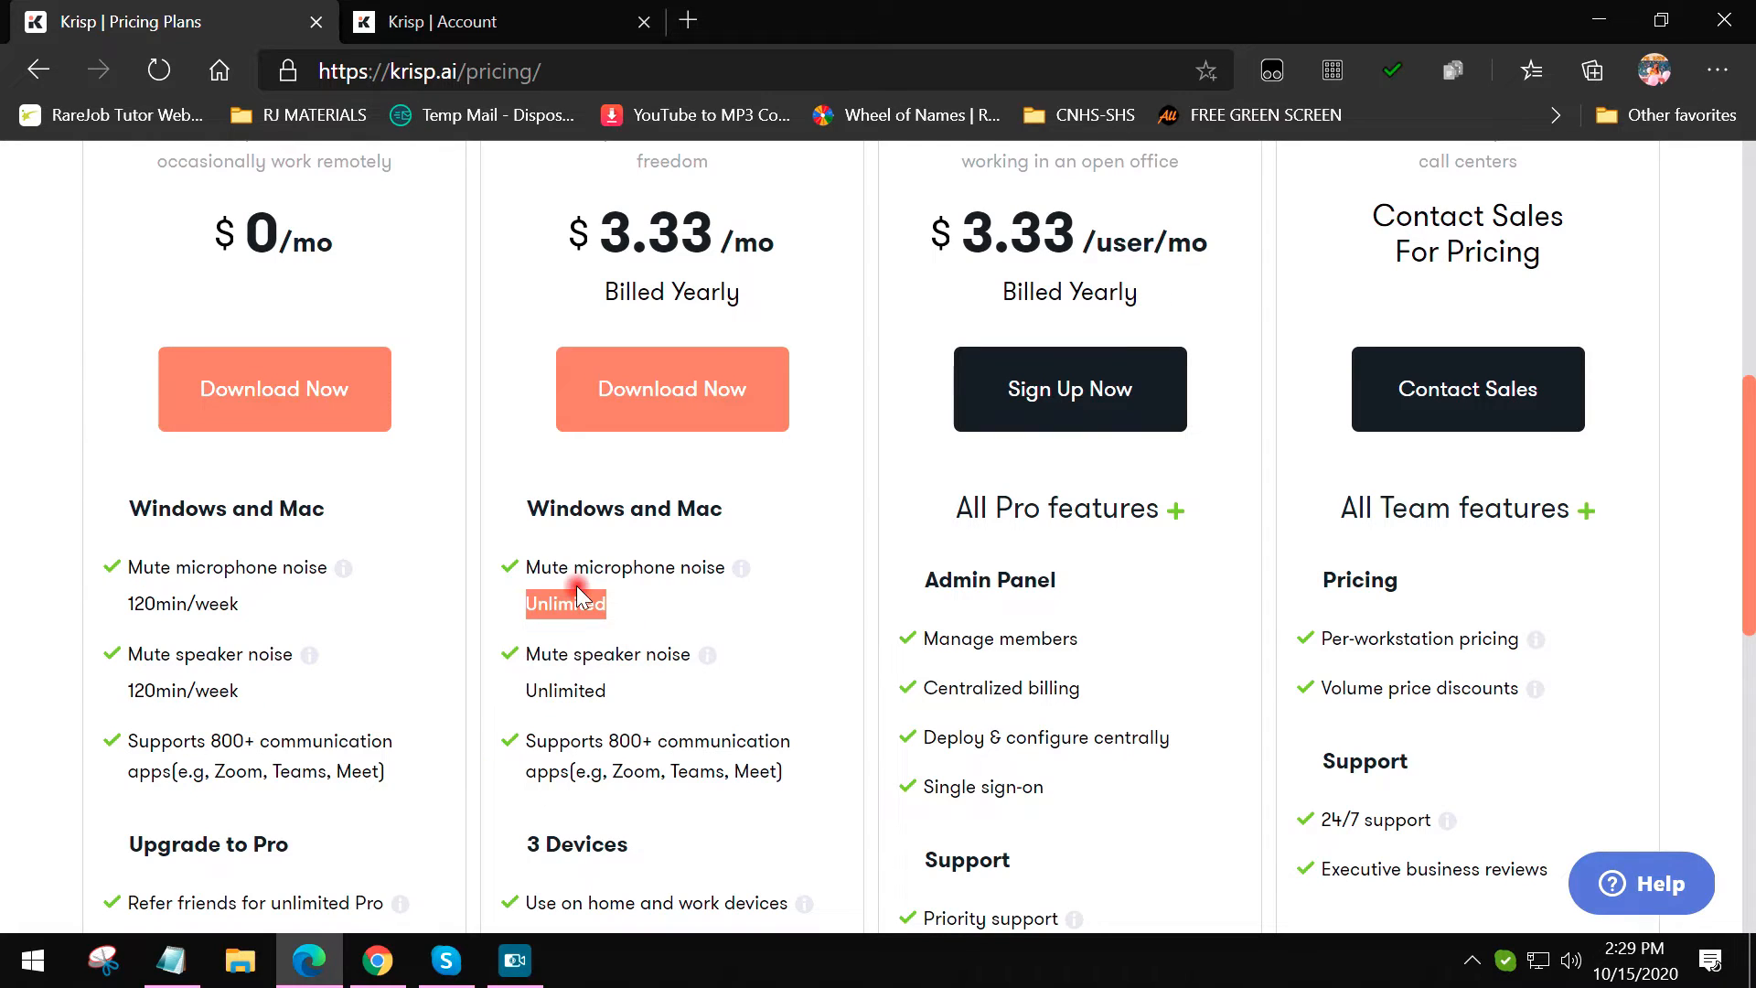
mouse_move(829, 330)
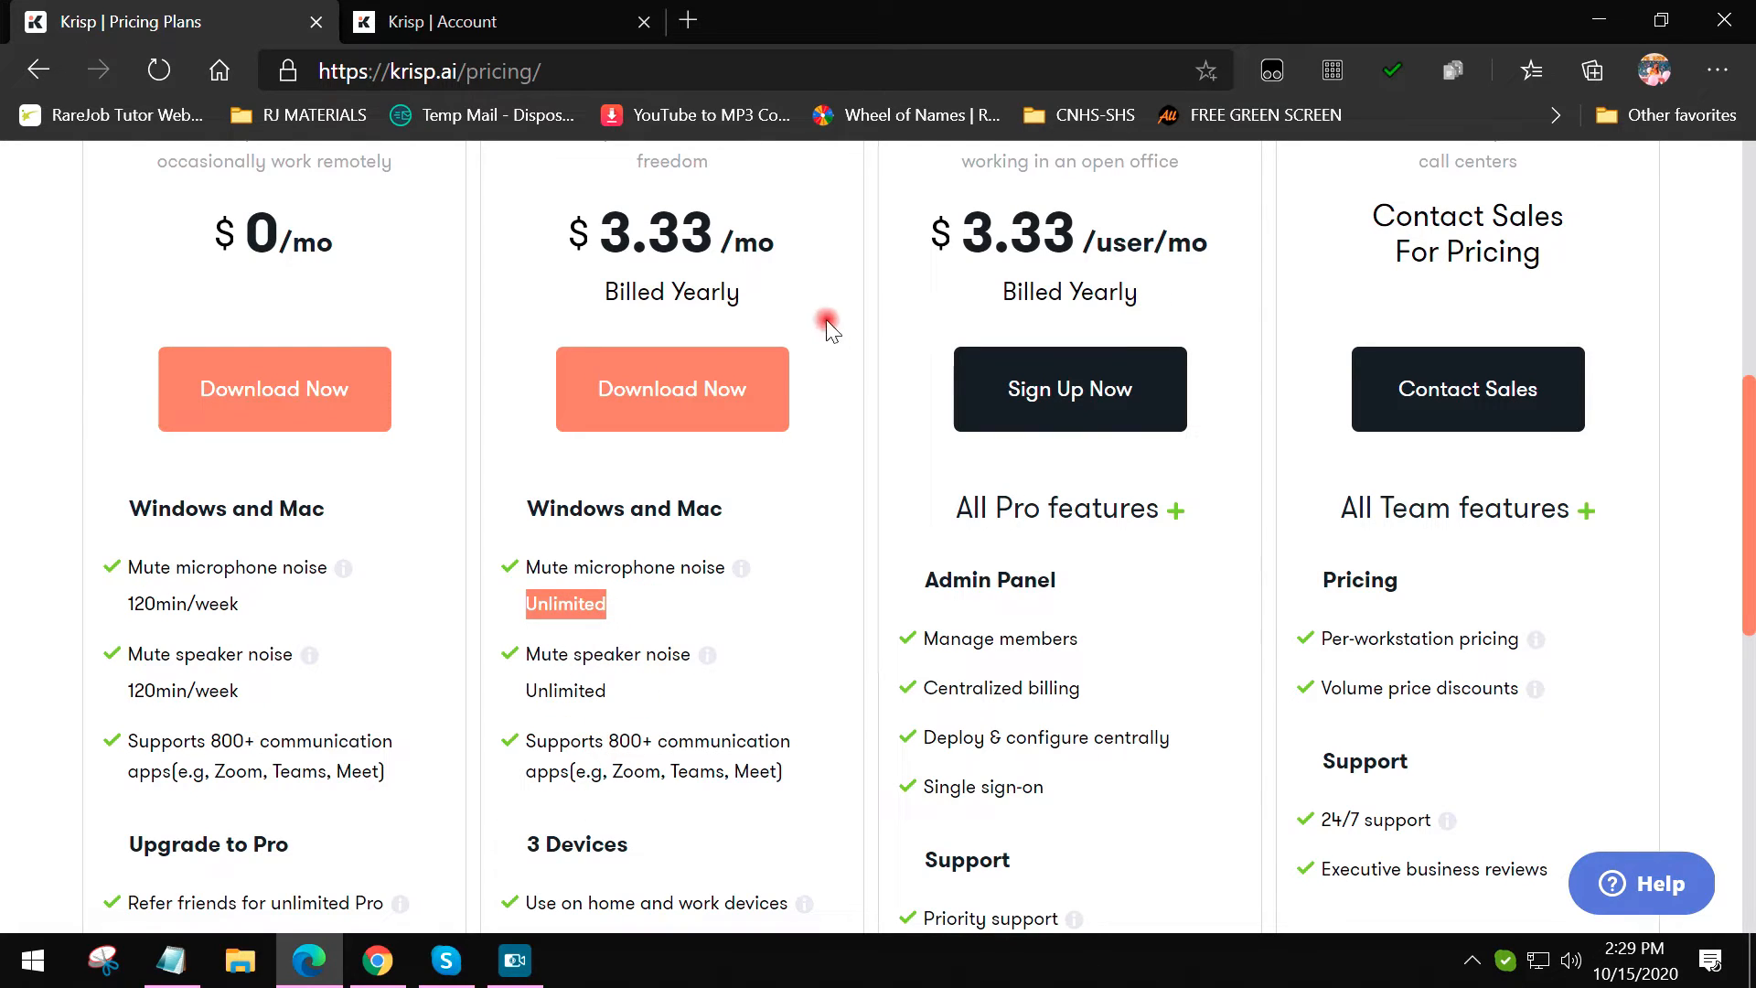
mouse_move(592, 239)
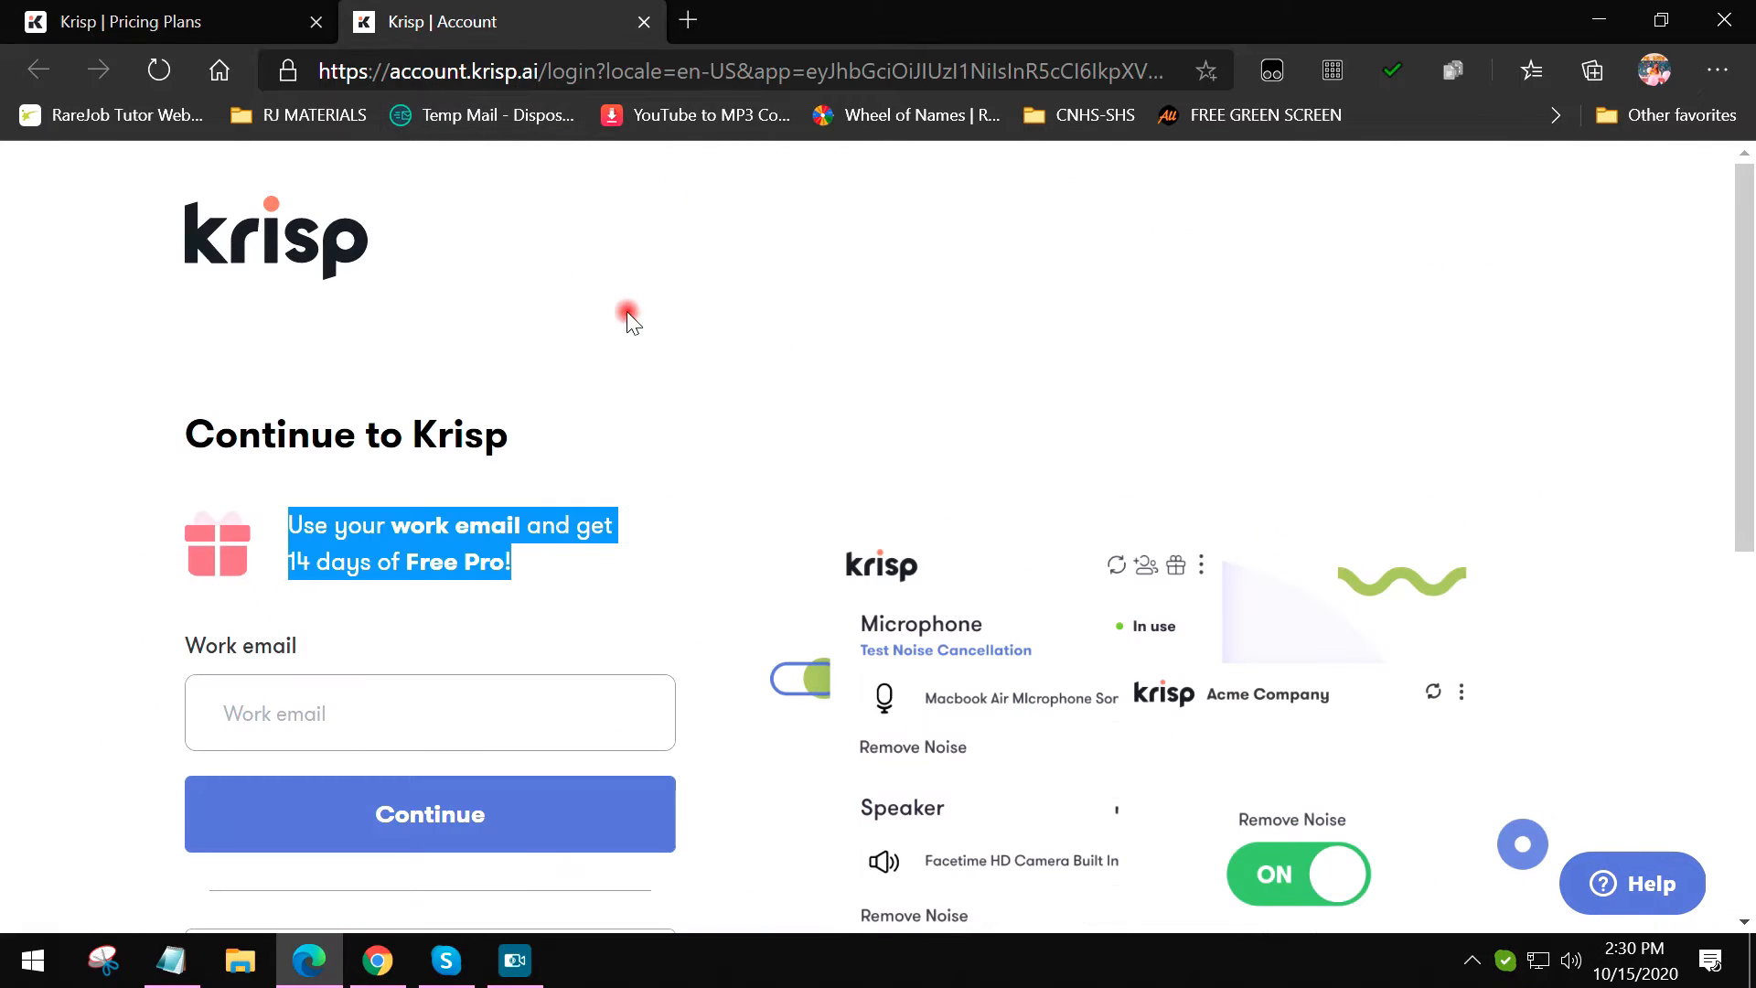
click(430, 557)
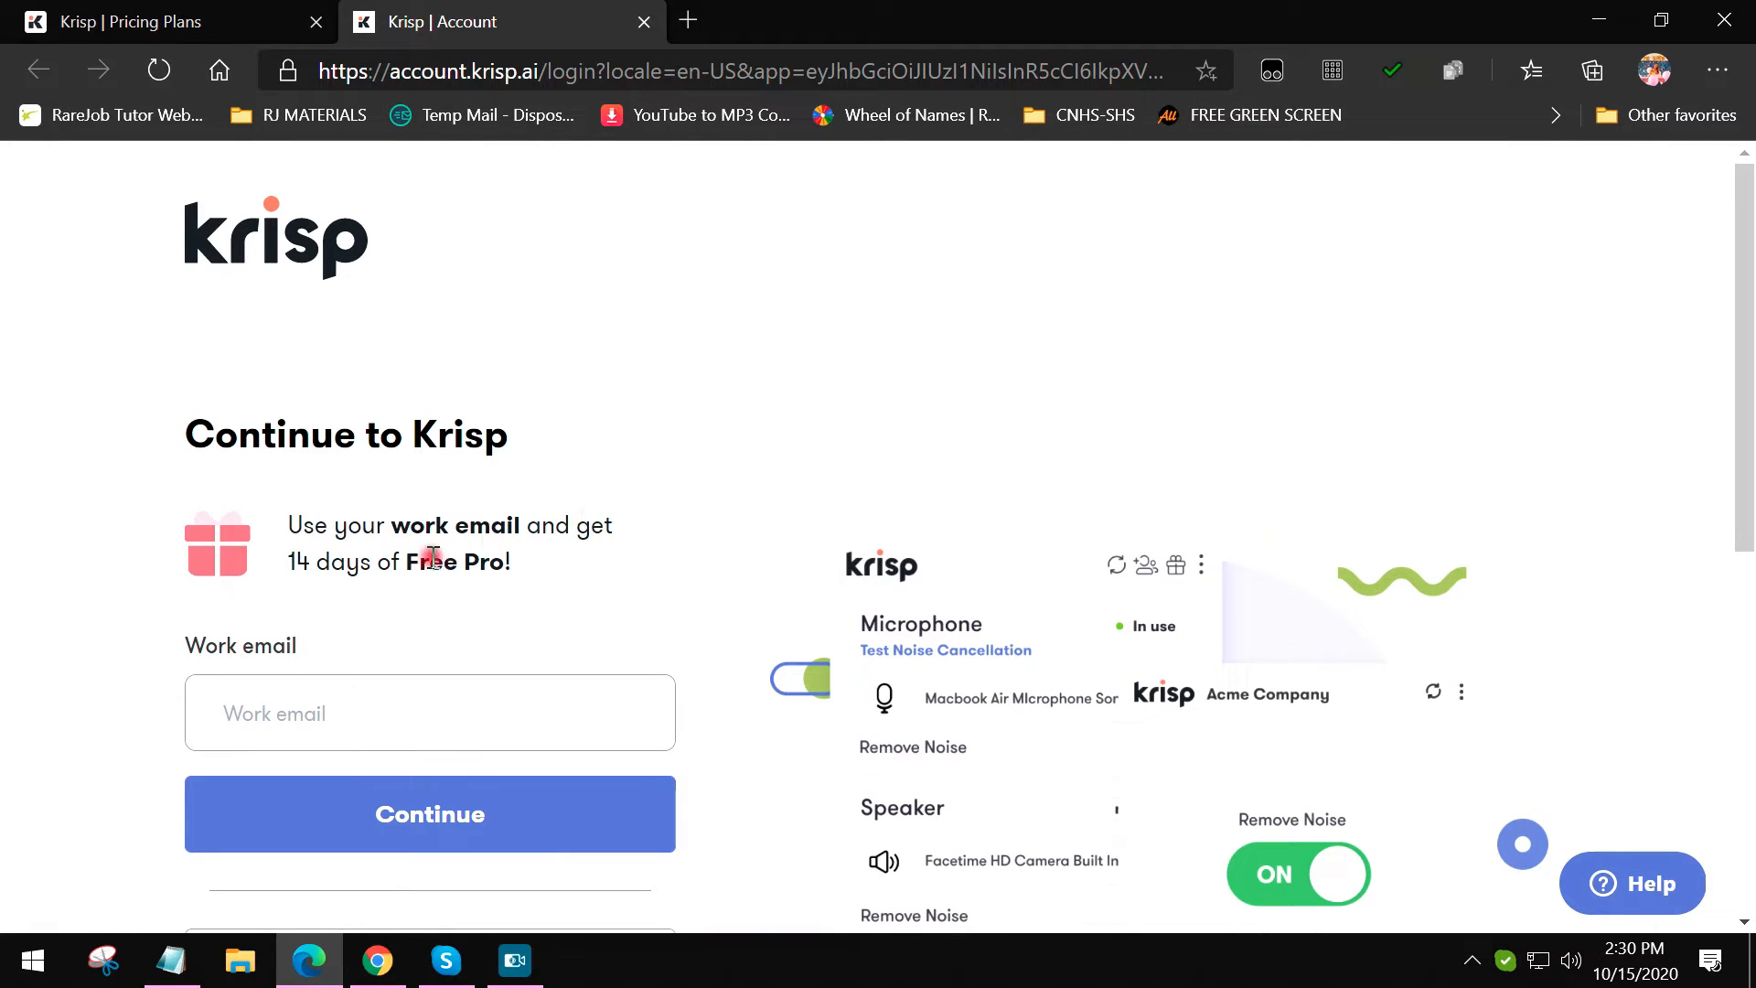
double_click(457, 560)
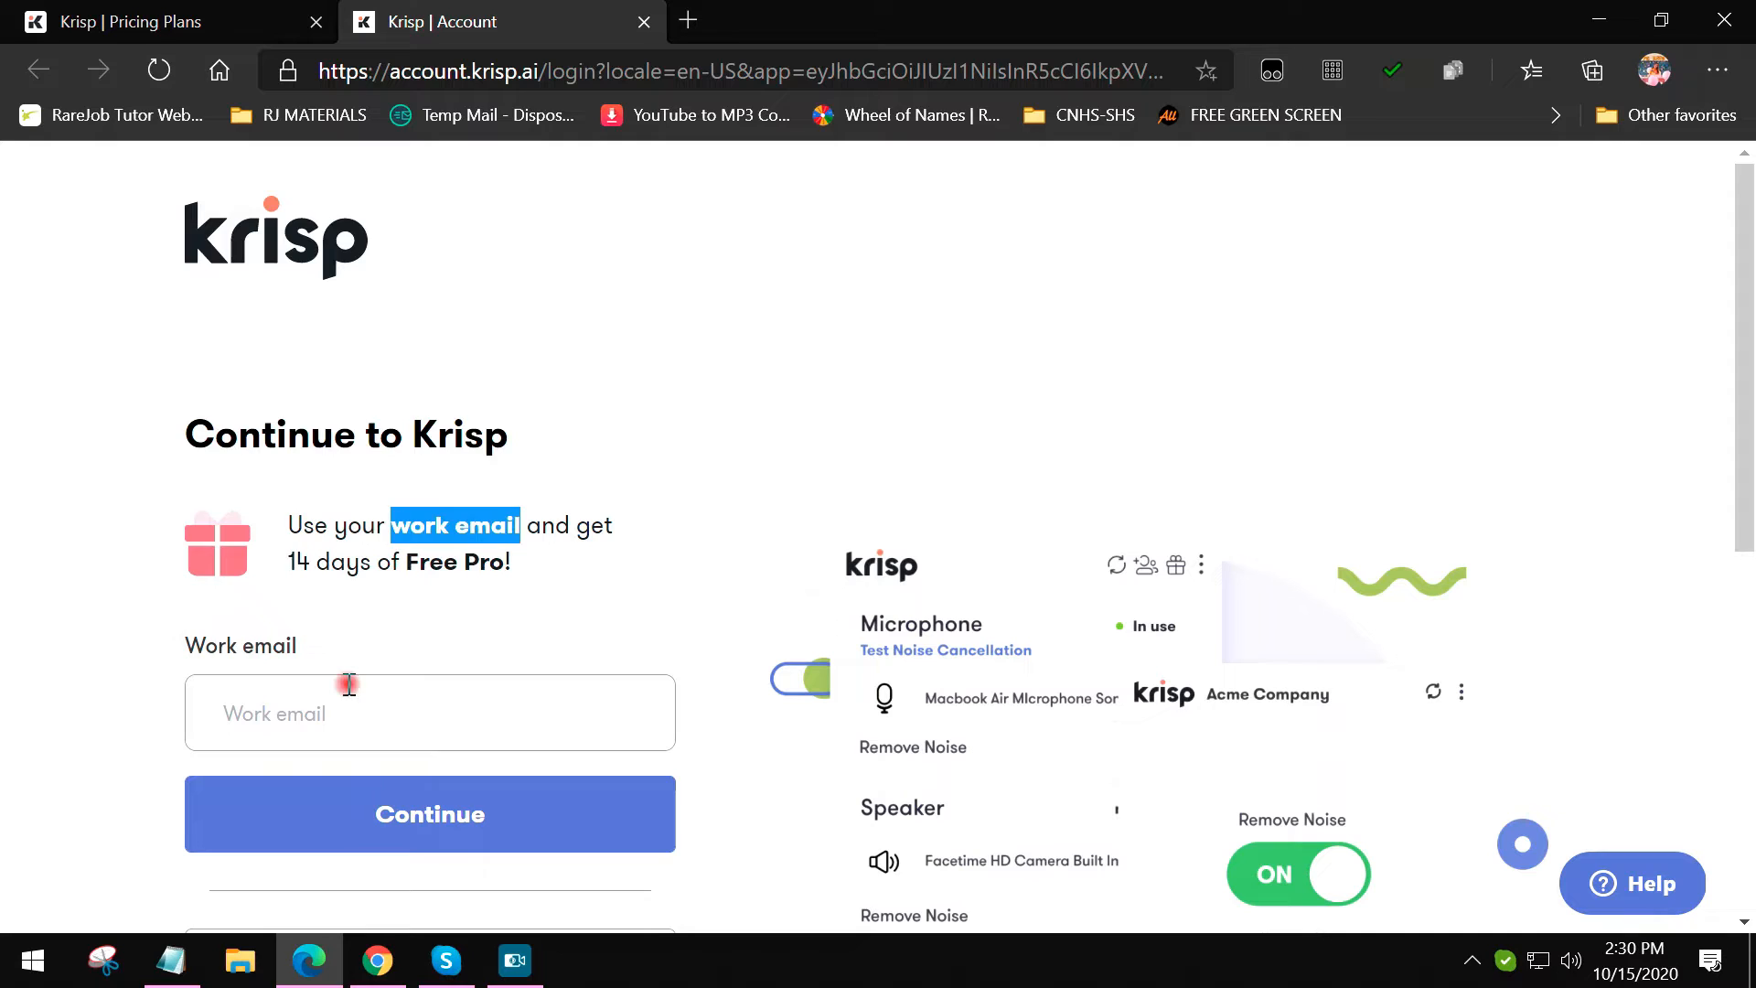
click(429, 713)
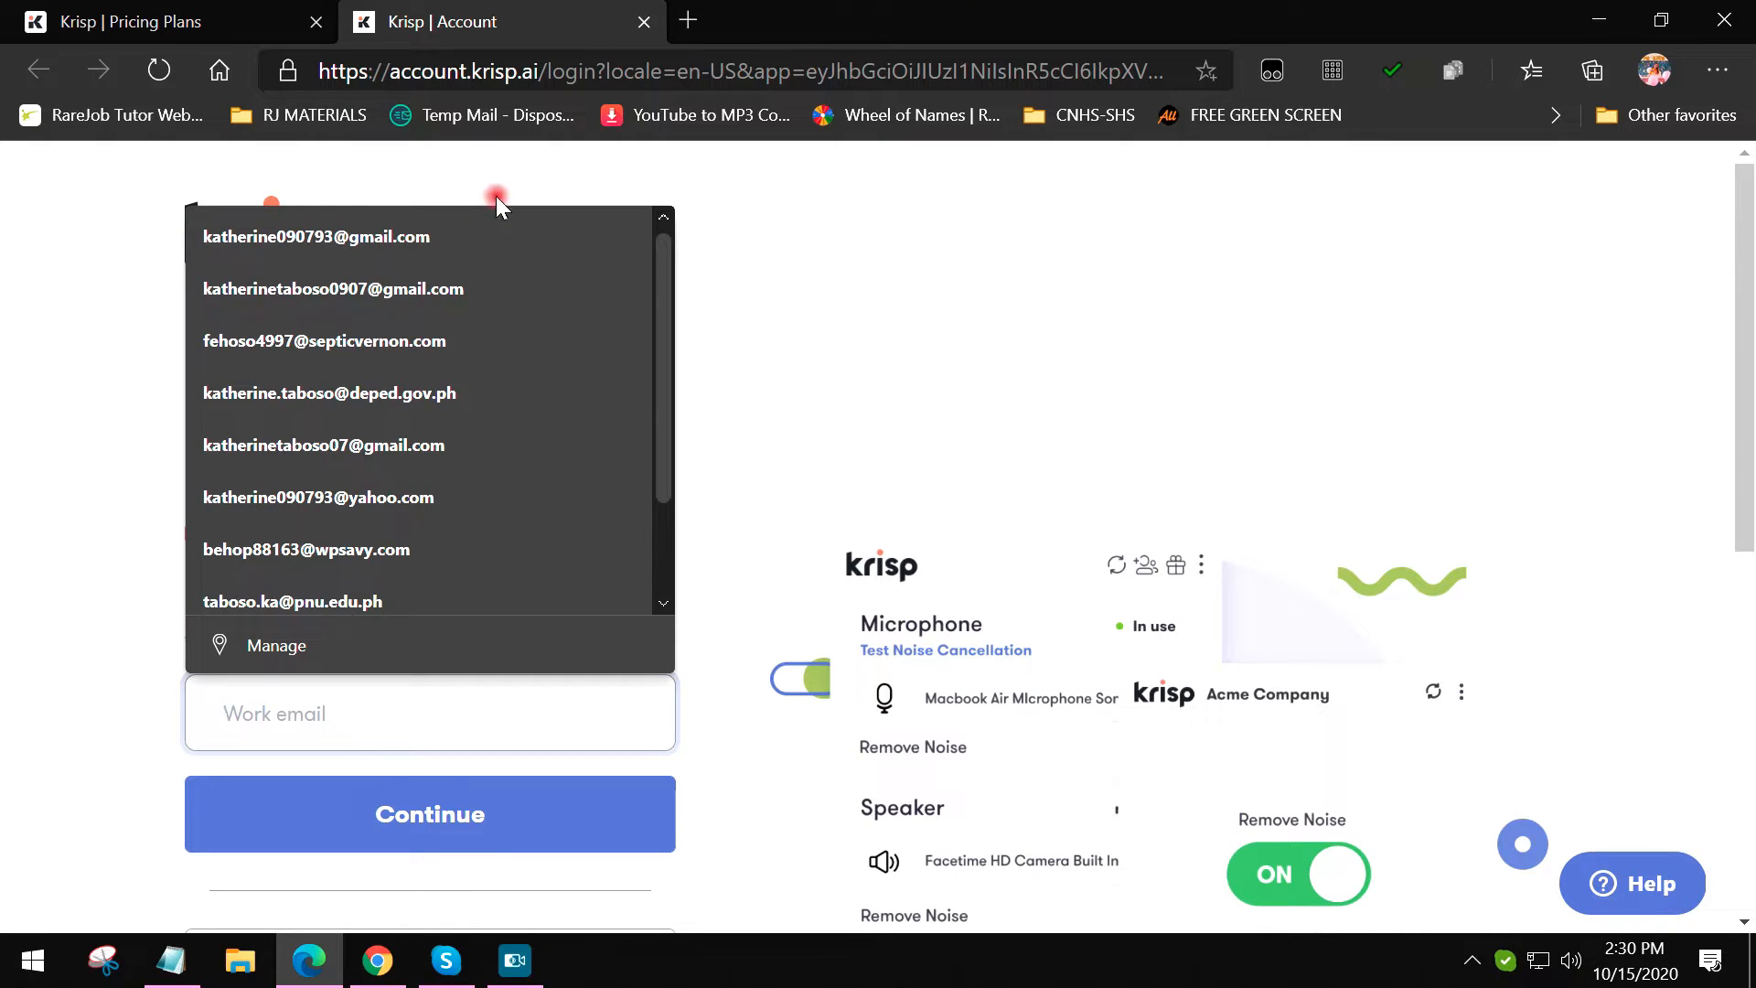
click(317, 236)
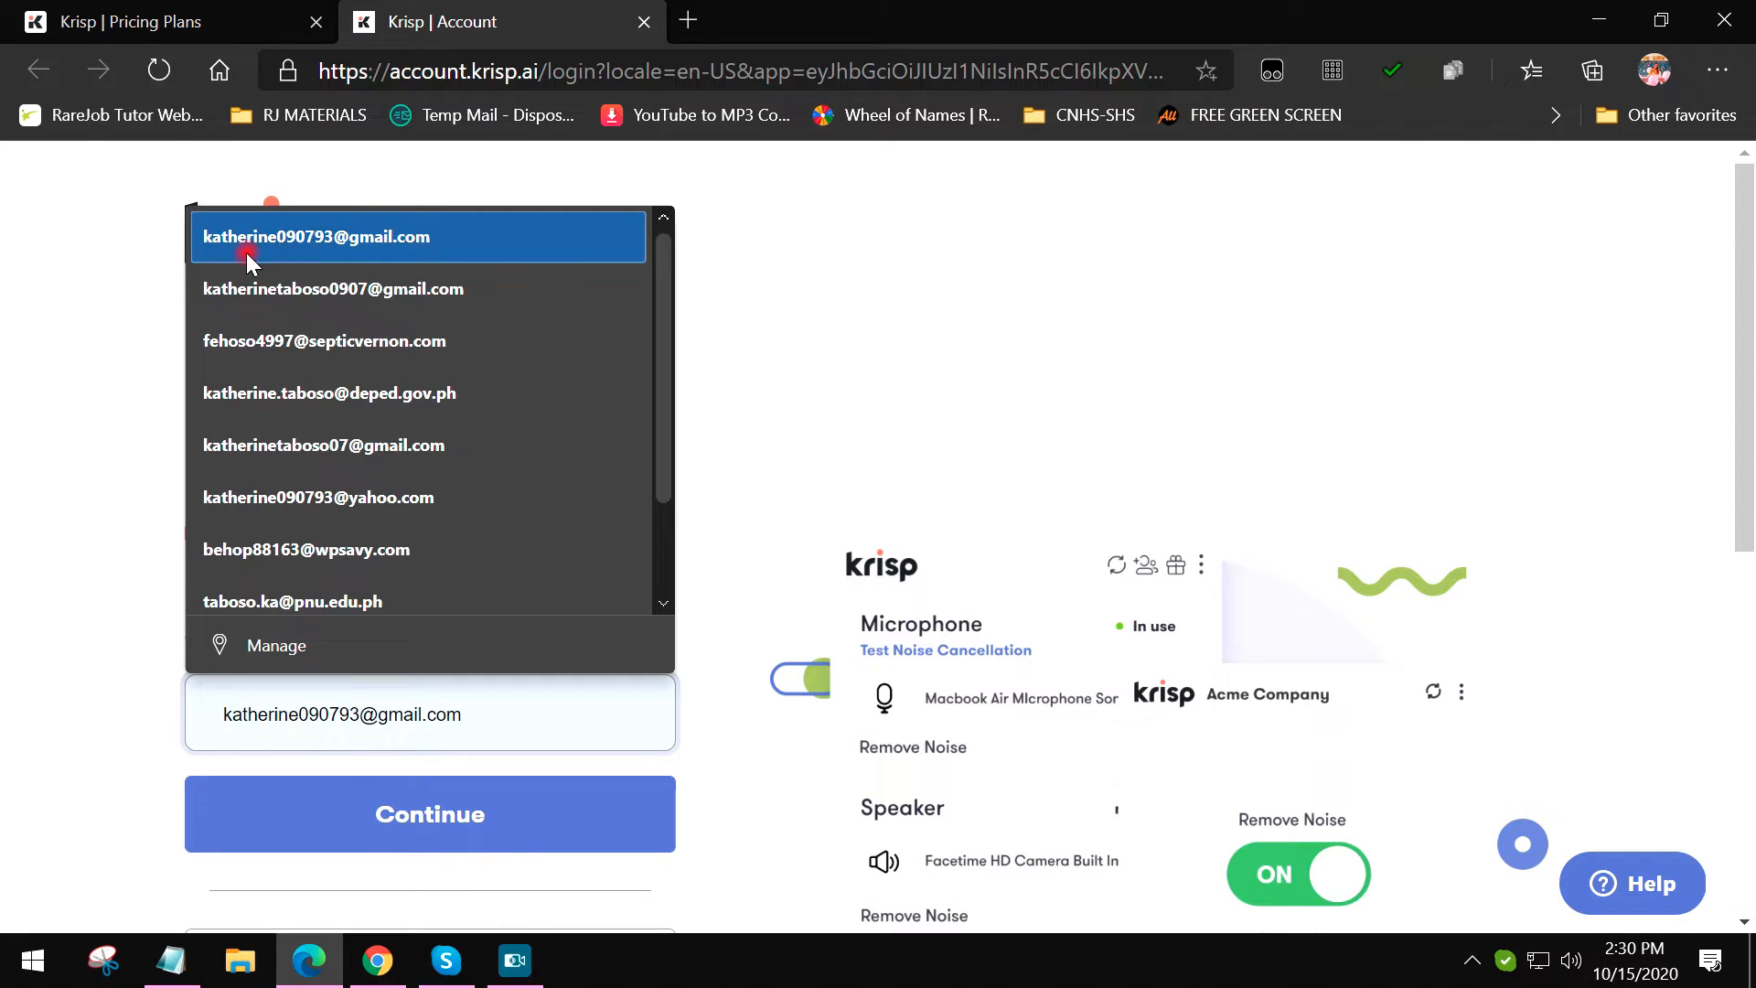
click(333, 289)
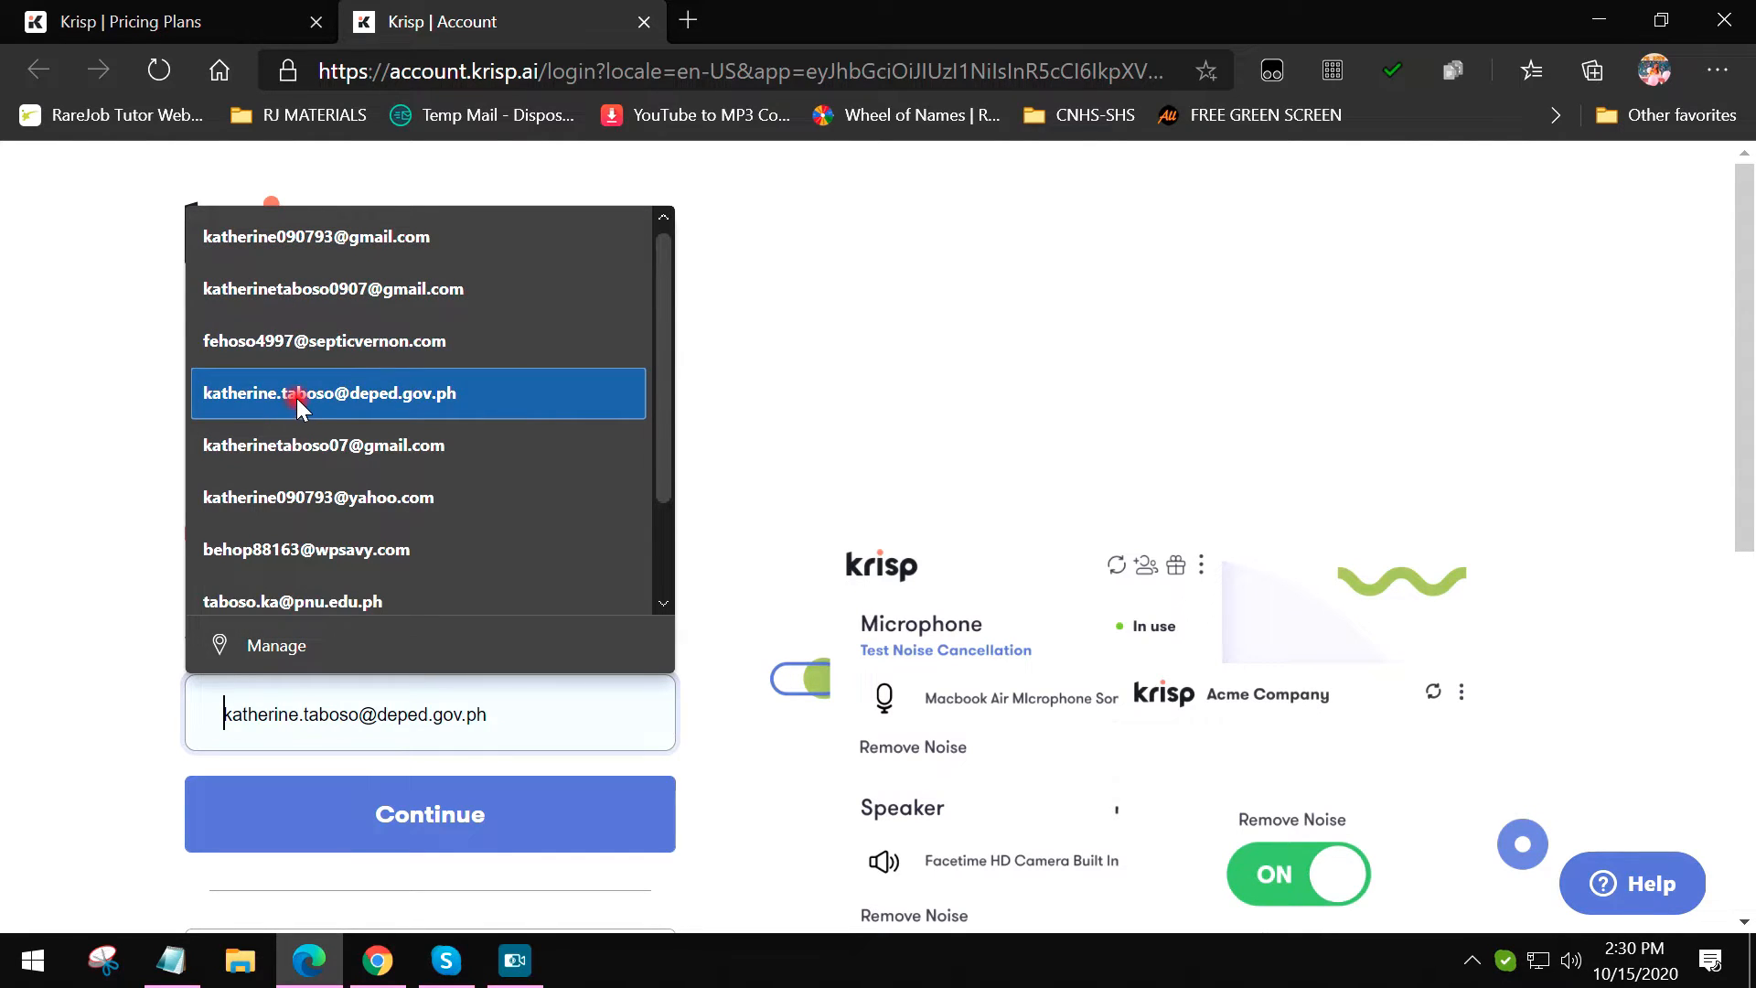
click(418, 289)
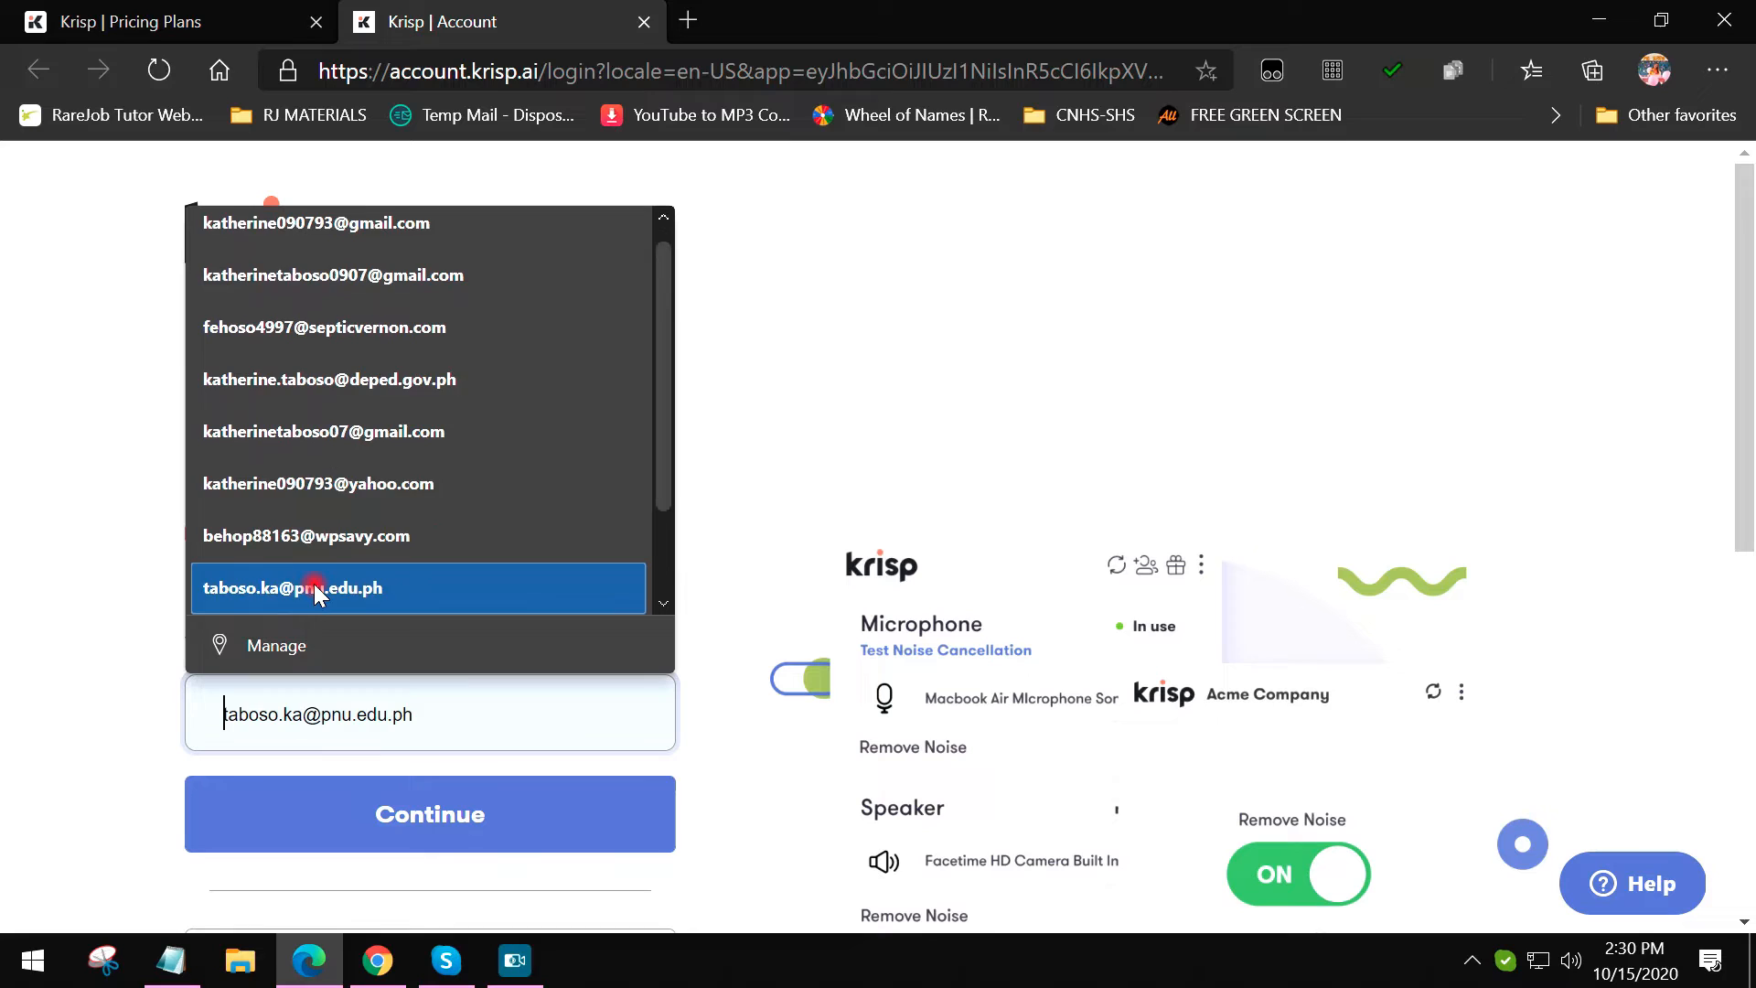
click(1272, 276)
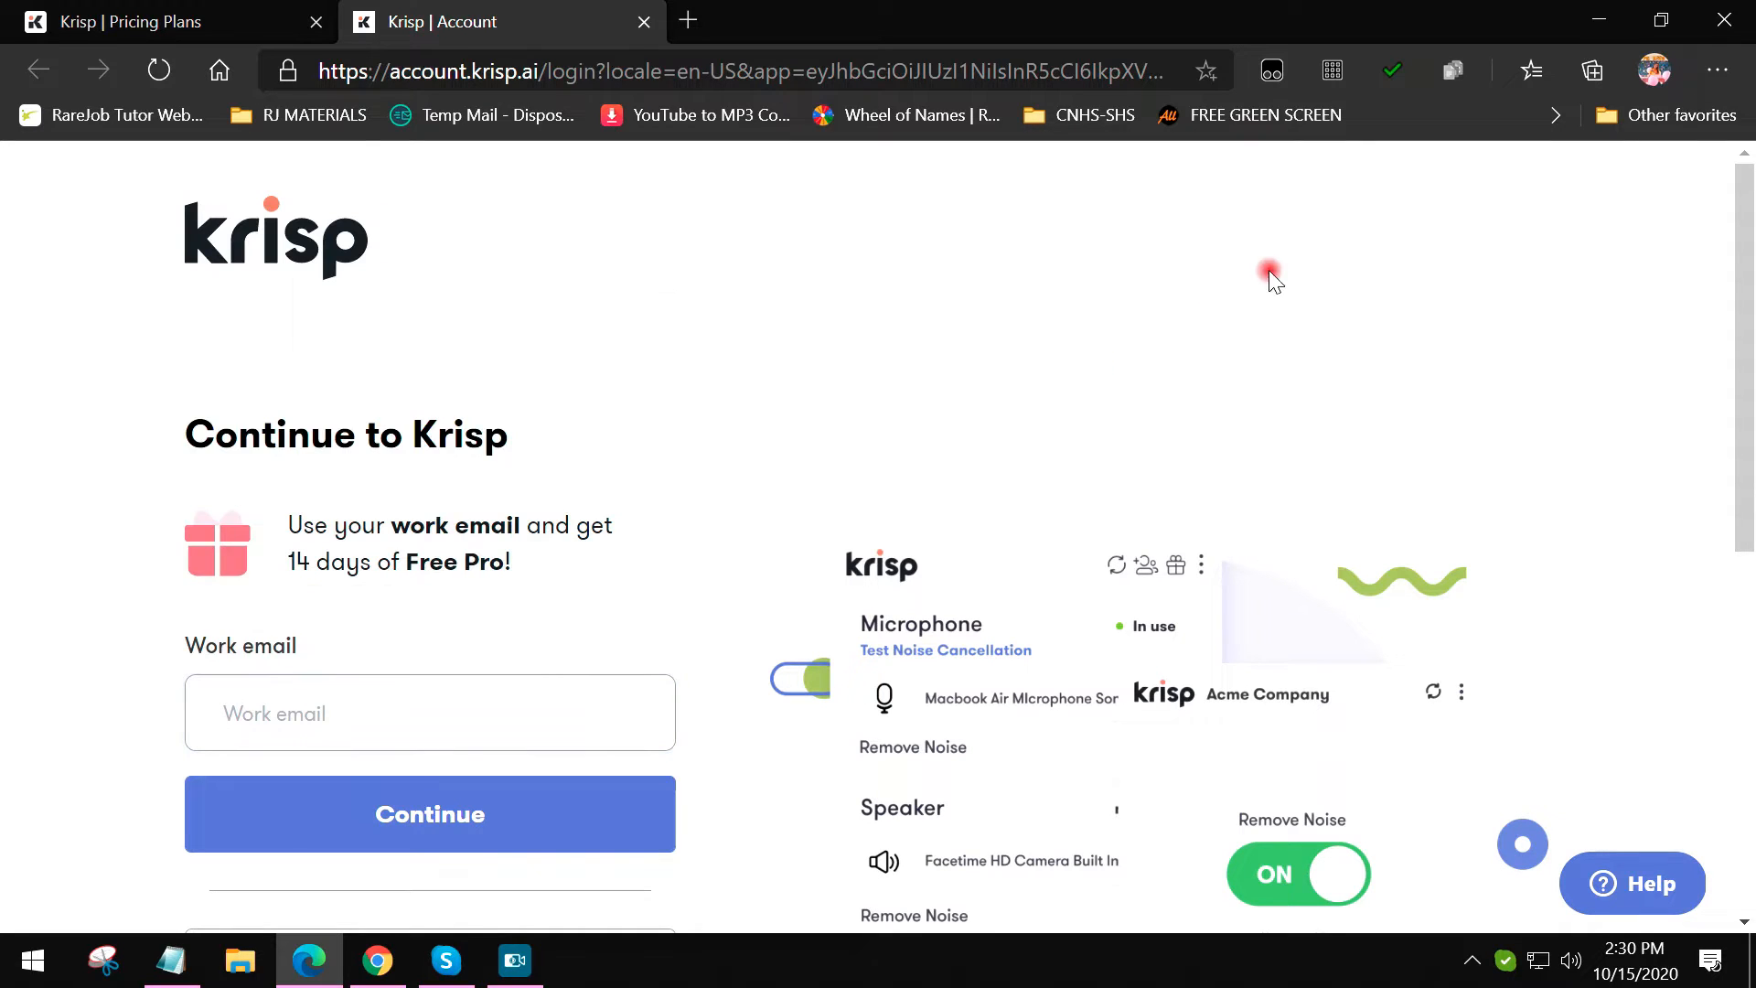
click(429, 713)
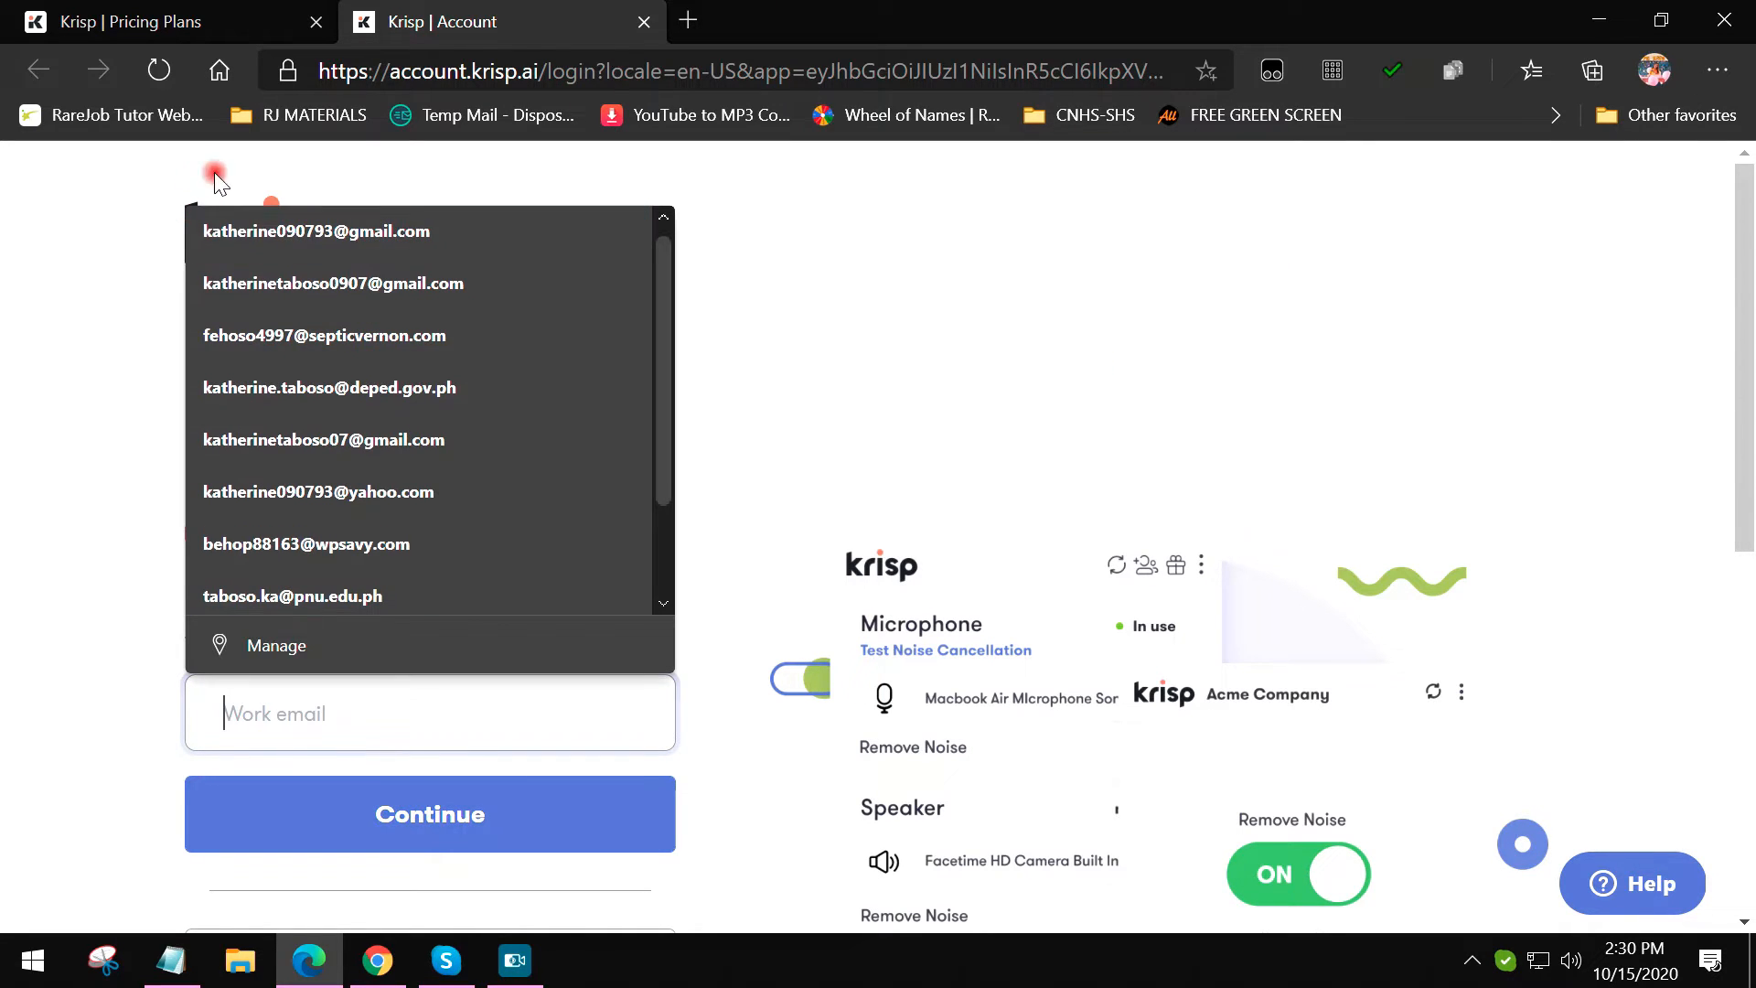
click(535, 614)
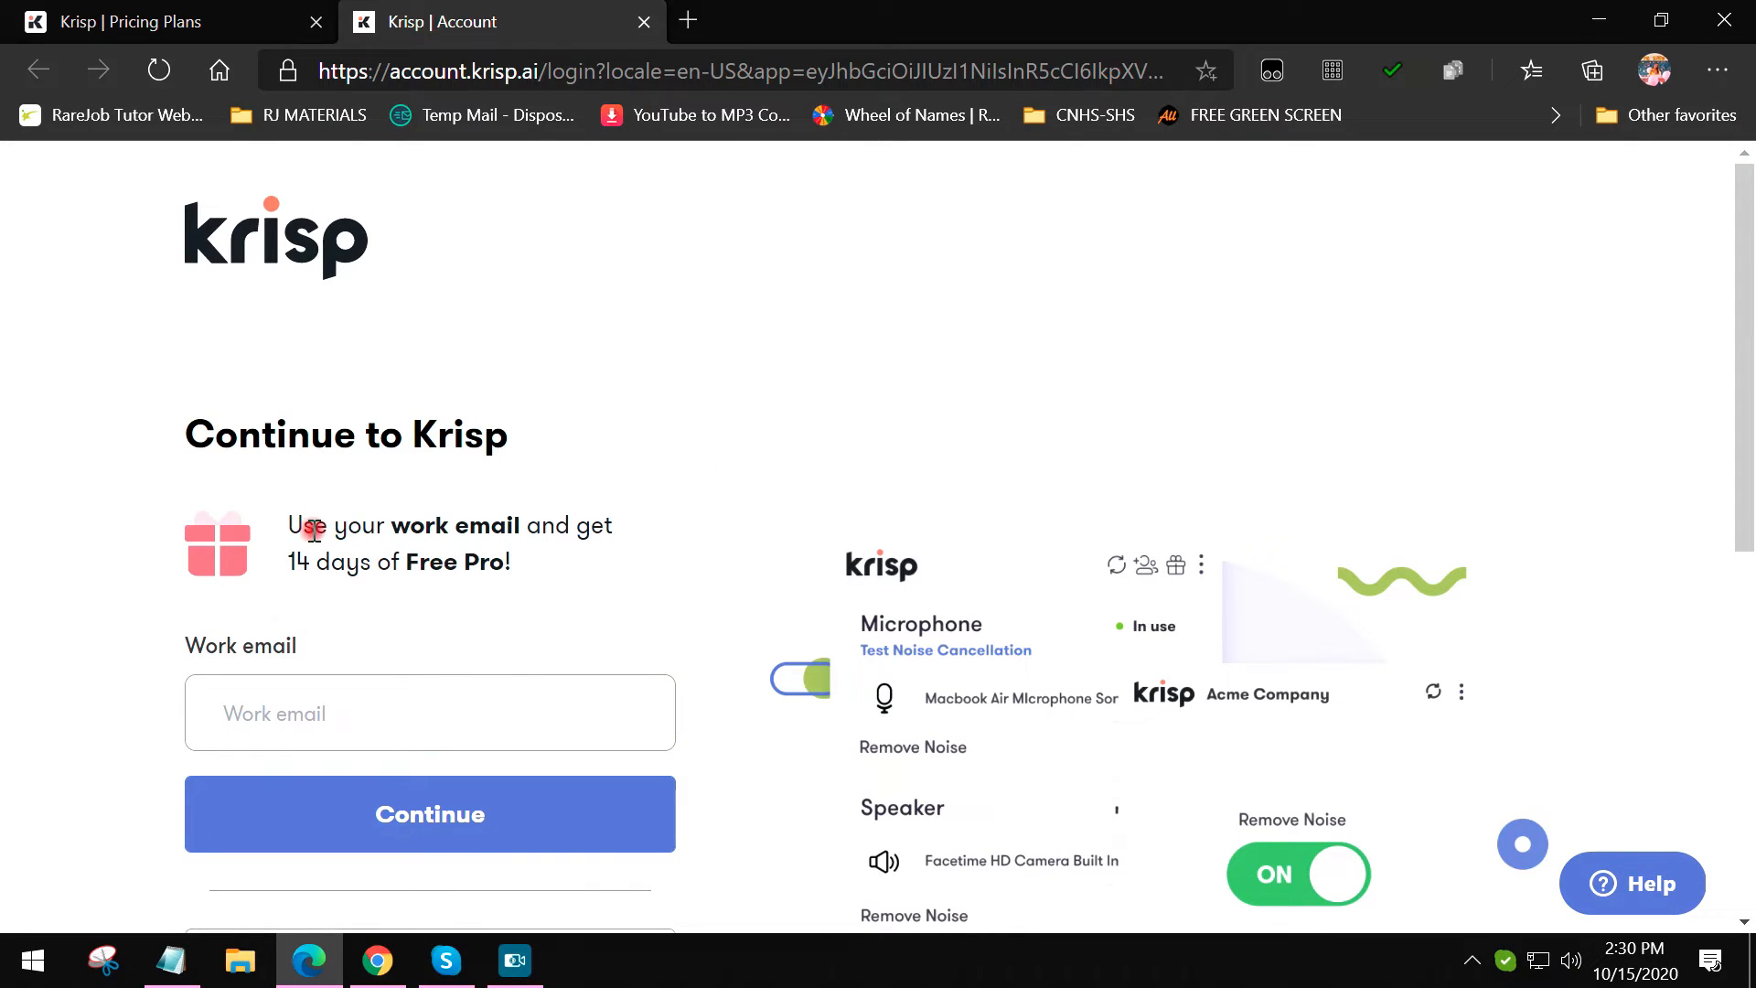
double_click(329, 561)
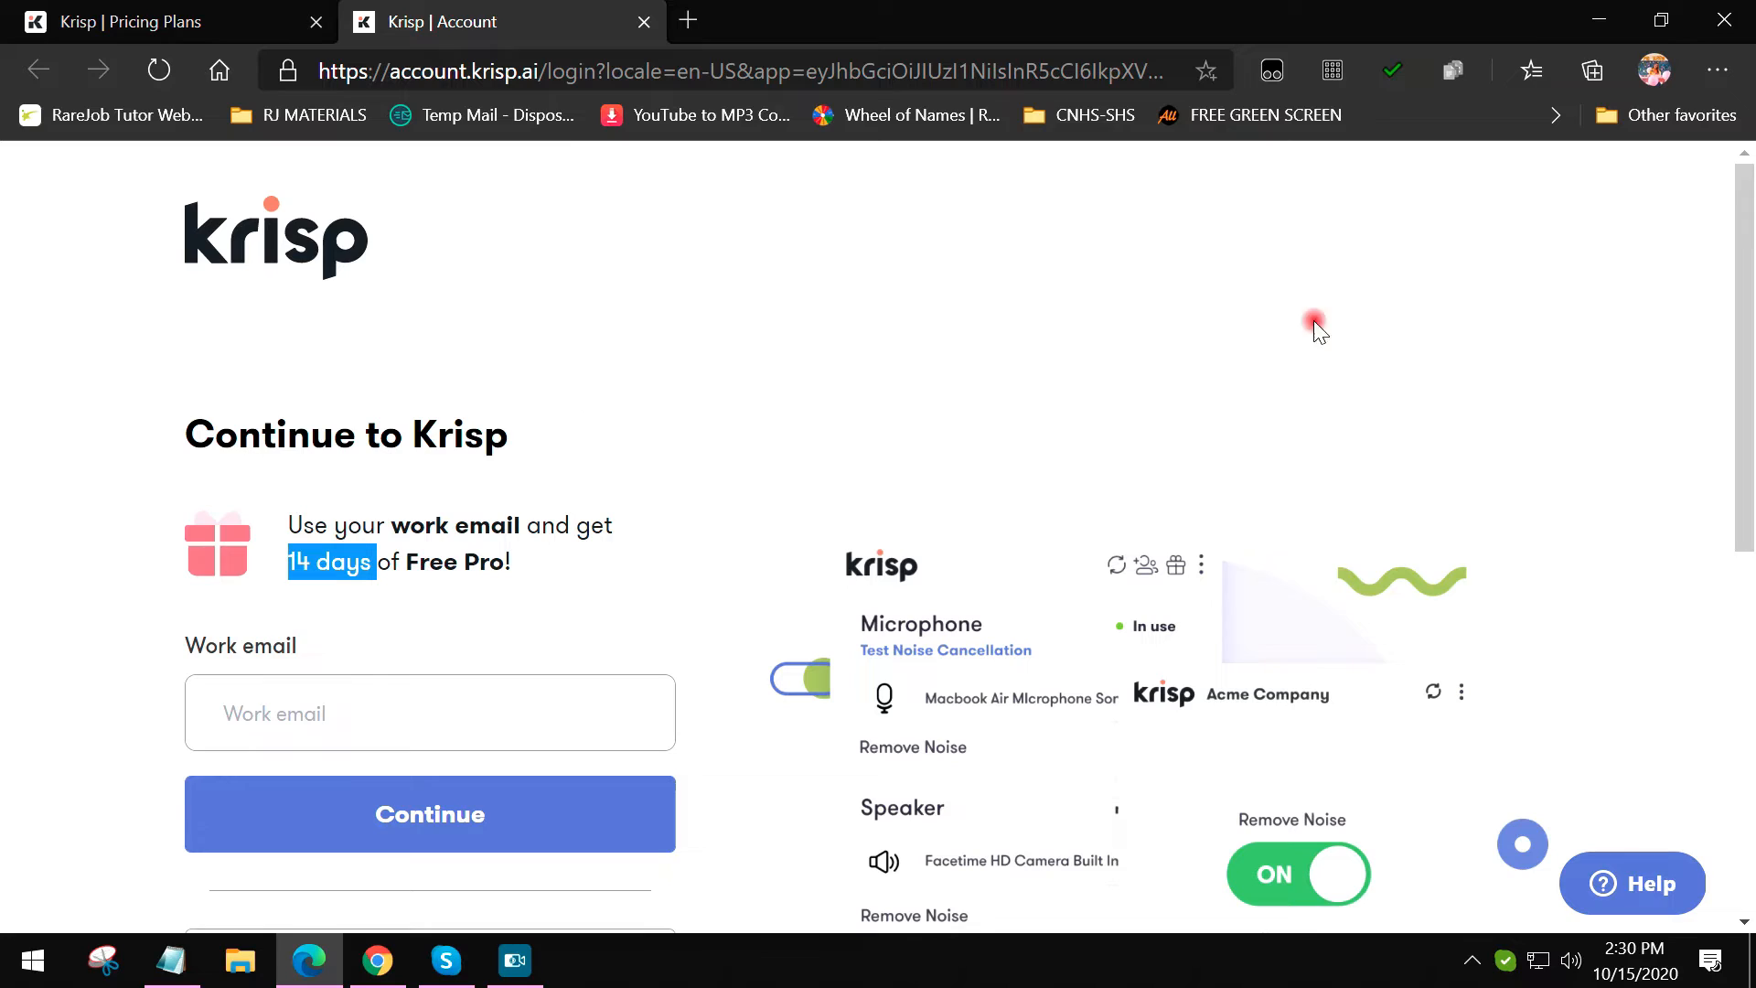
mouse_move(1632, 430)
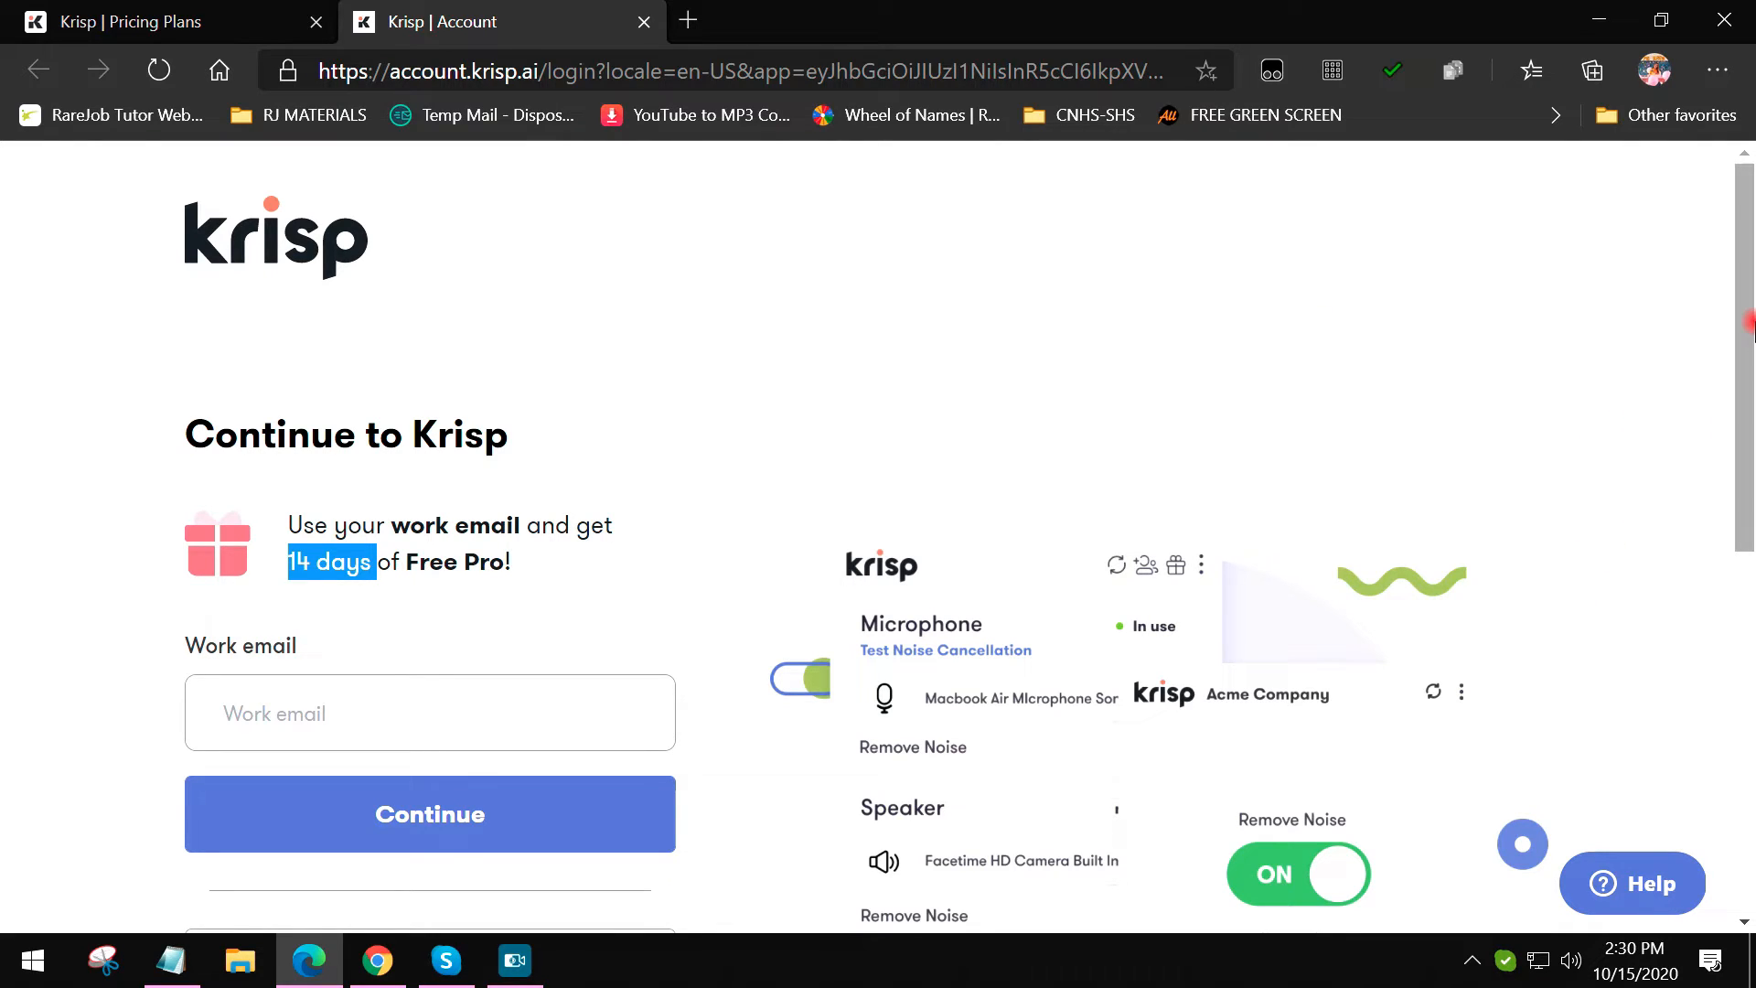
mouse_move(1725, 20)
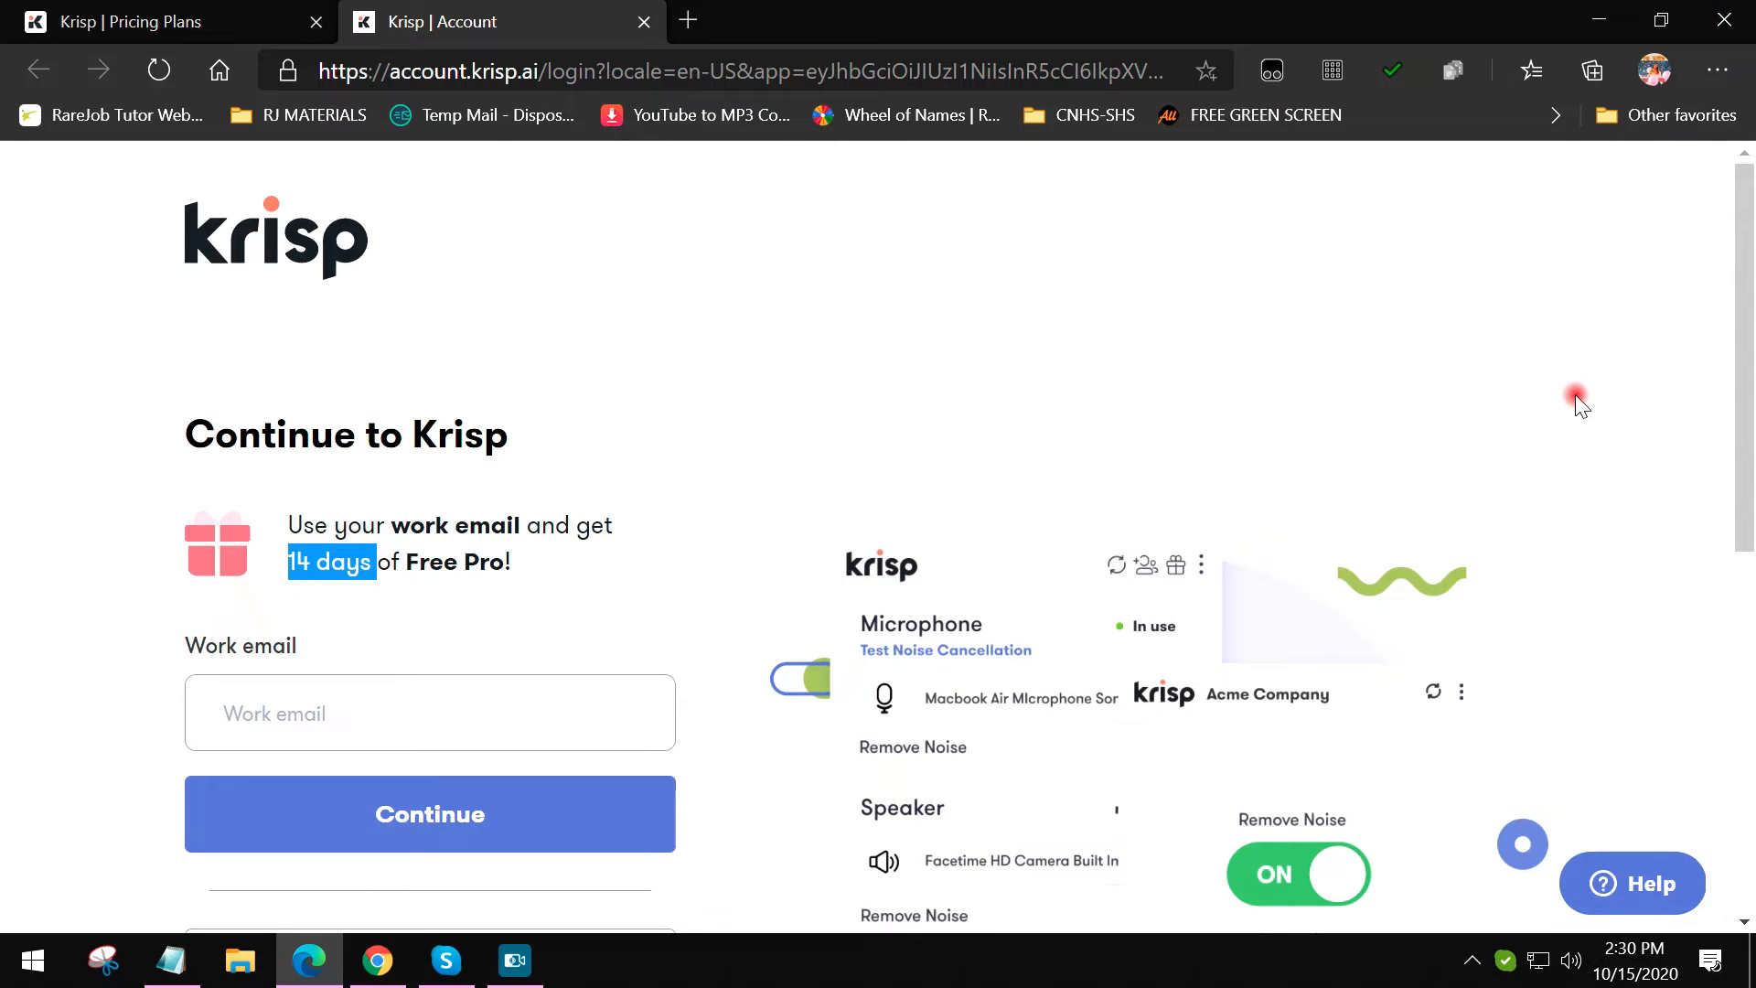
mouse_move(1622, 379)
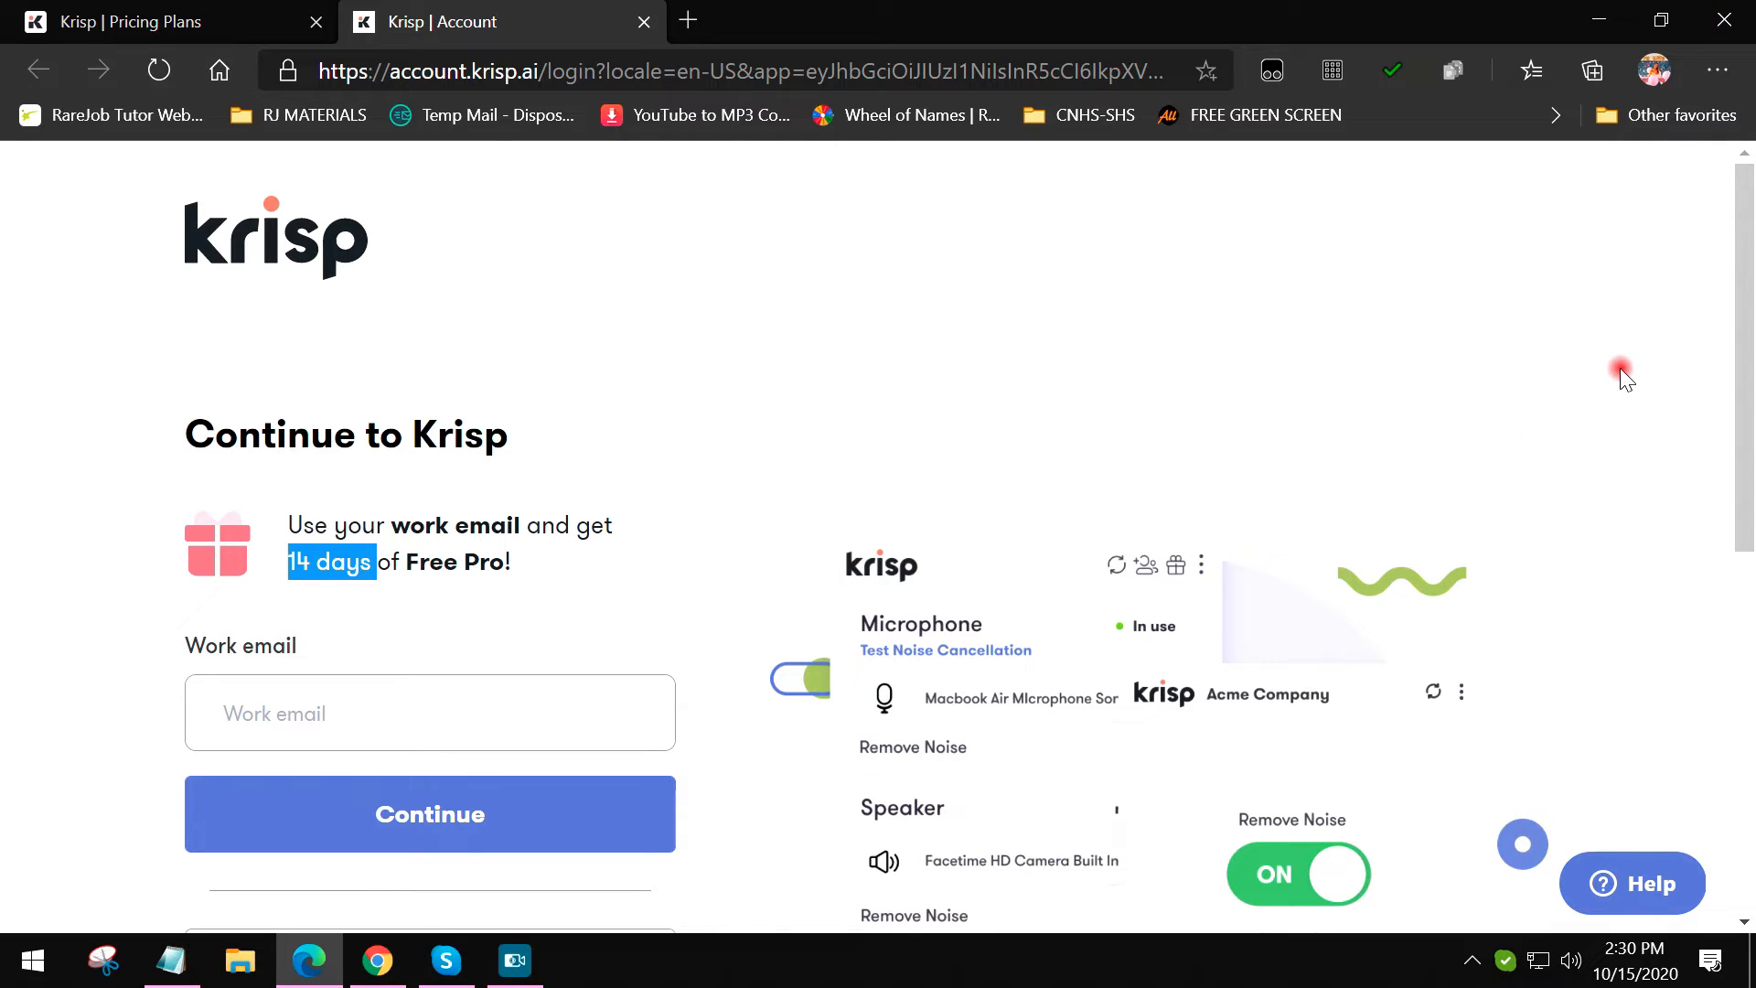
mouse_move(1622, 368)
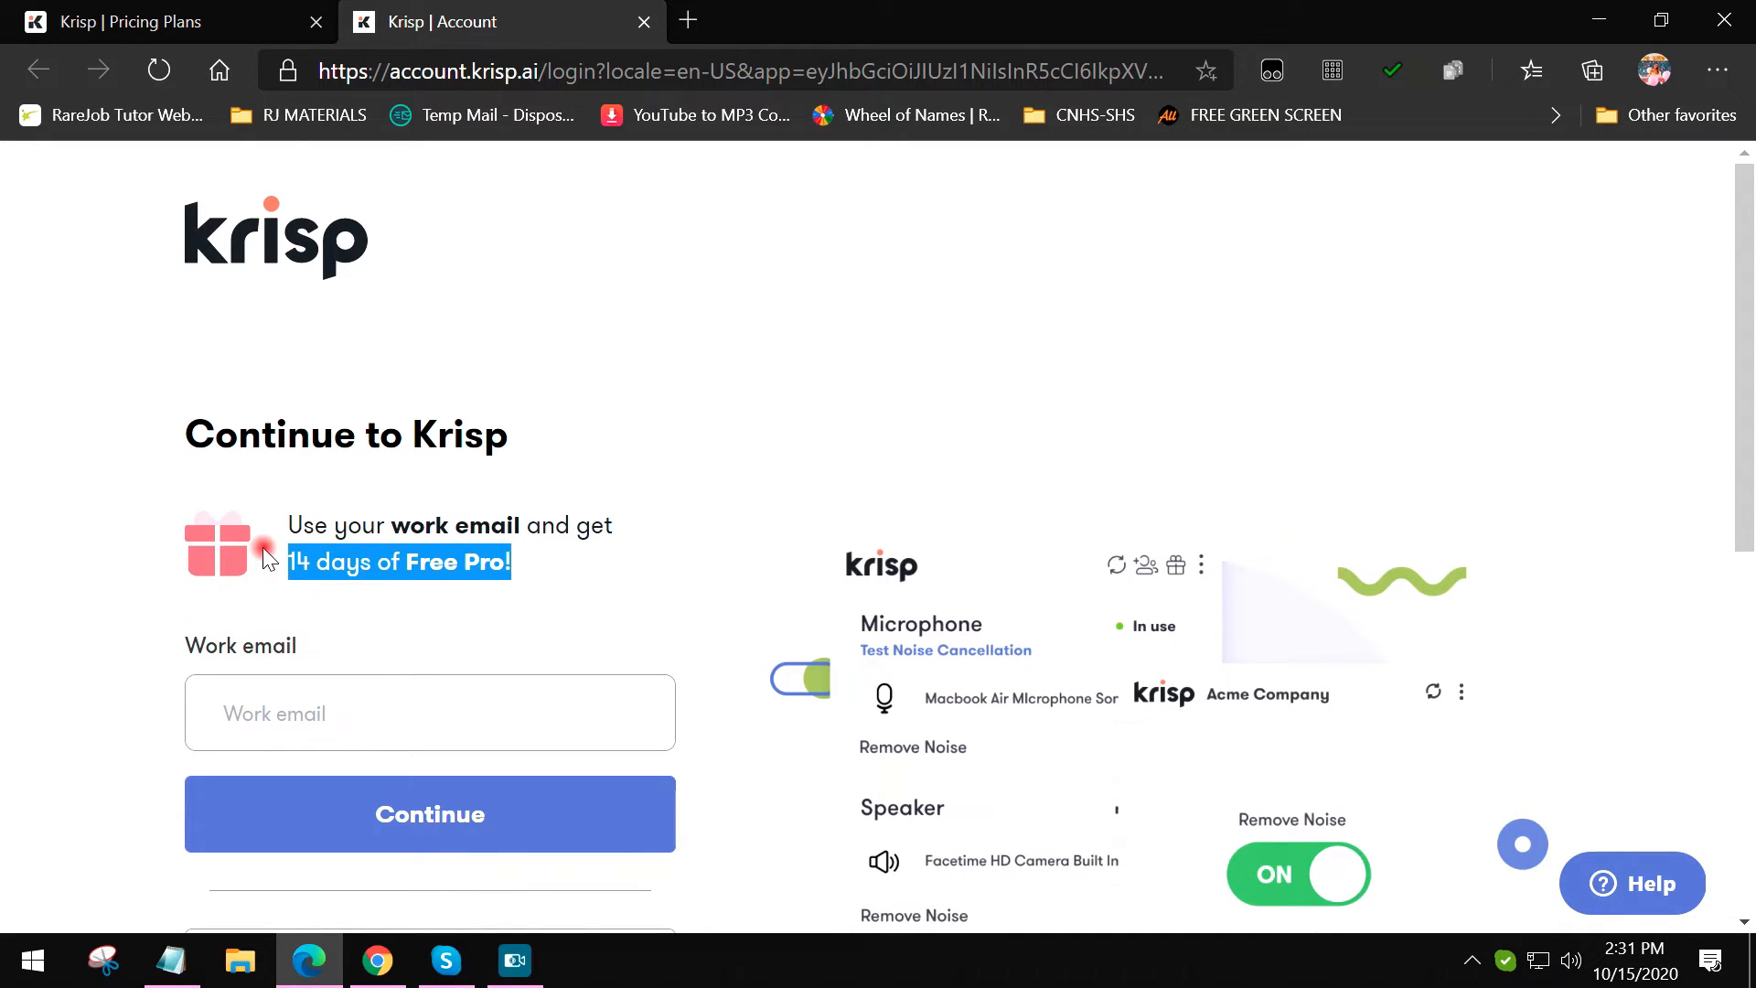
mouse_move(412, 939)
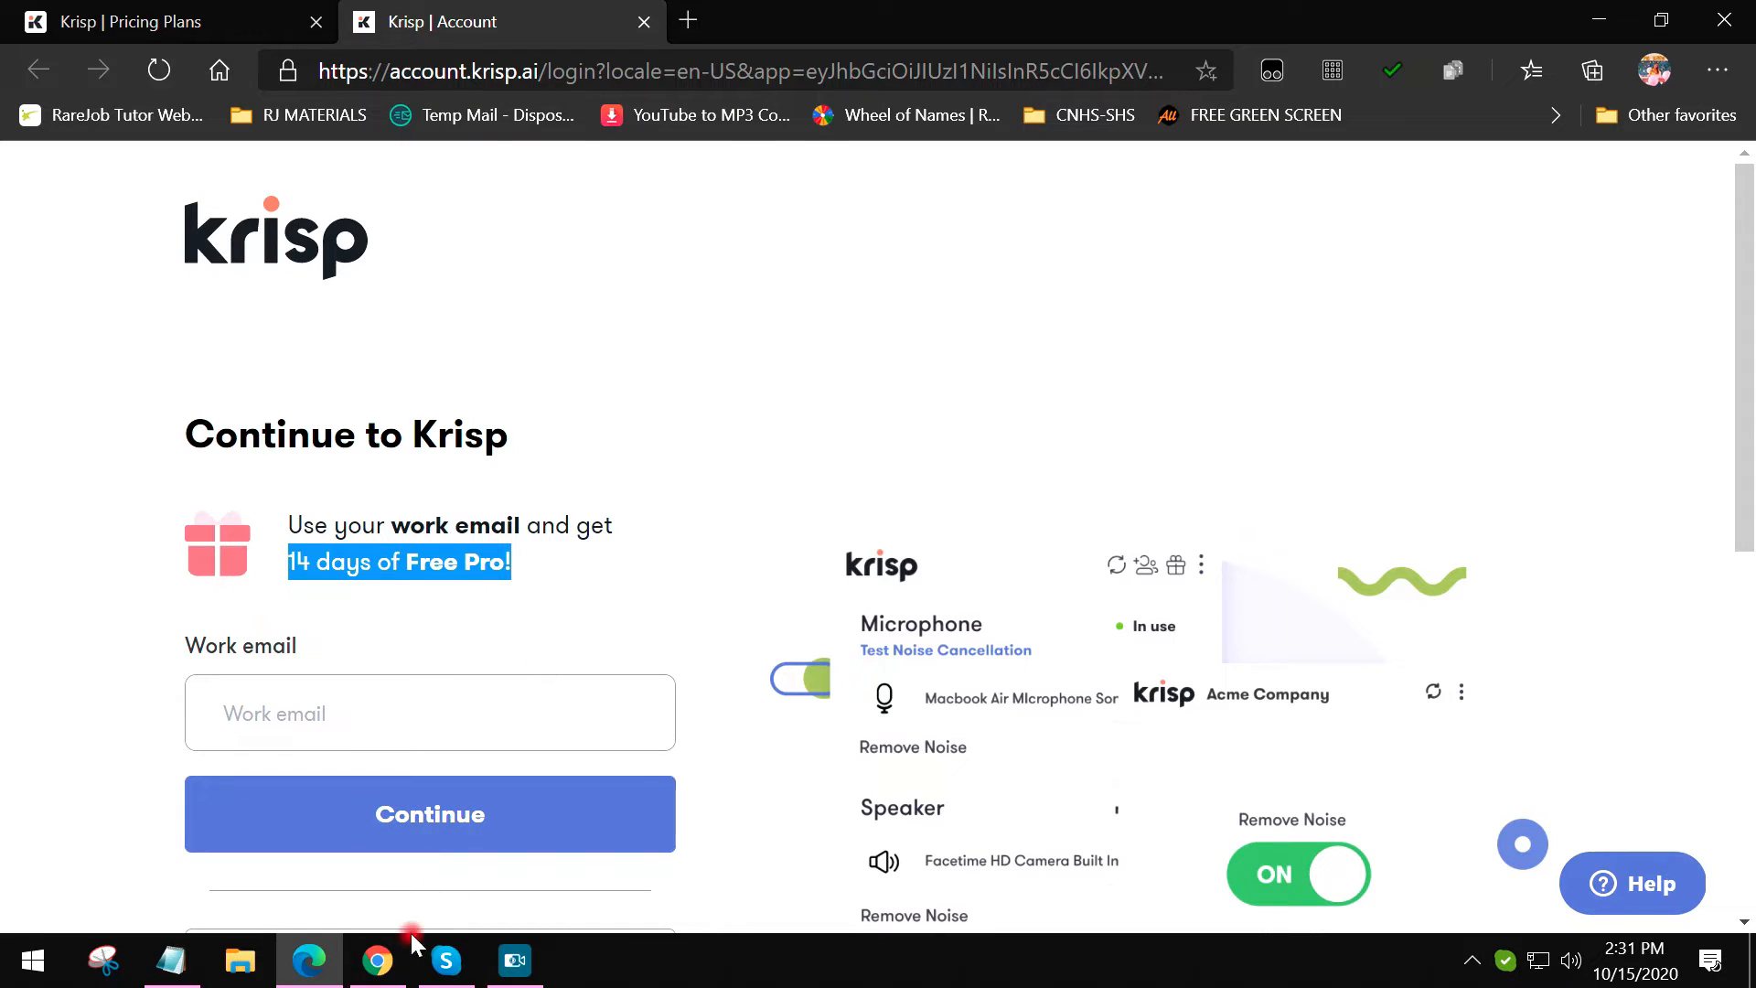
Step: Bring up the STEP notes and open the context menu on the Temp Mail link
click(171, 959)
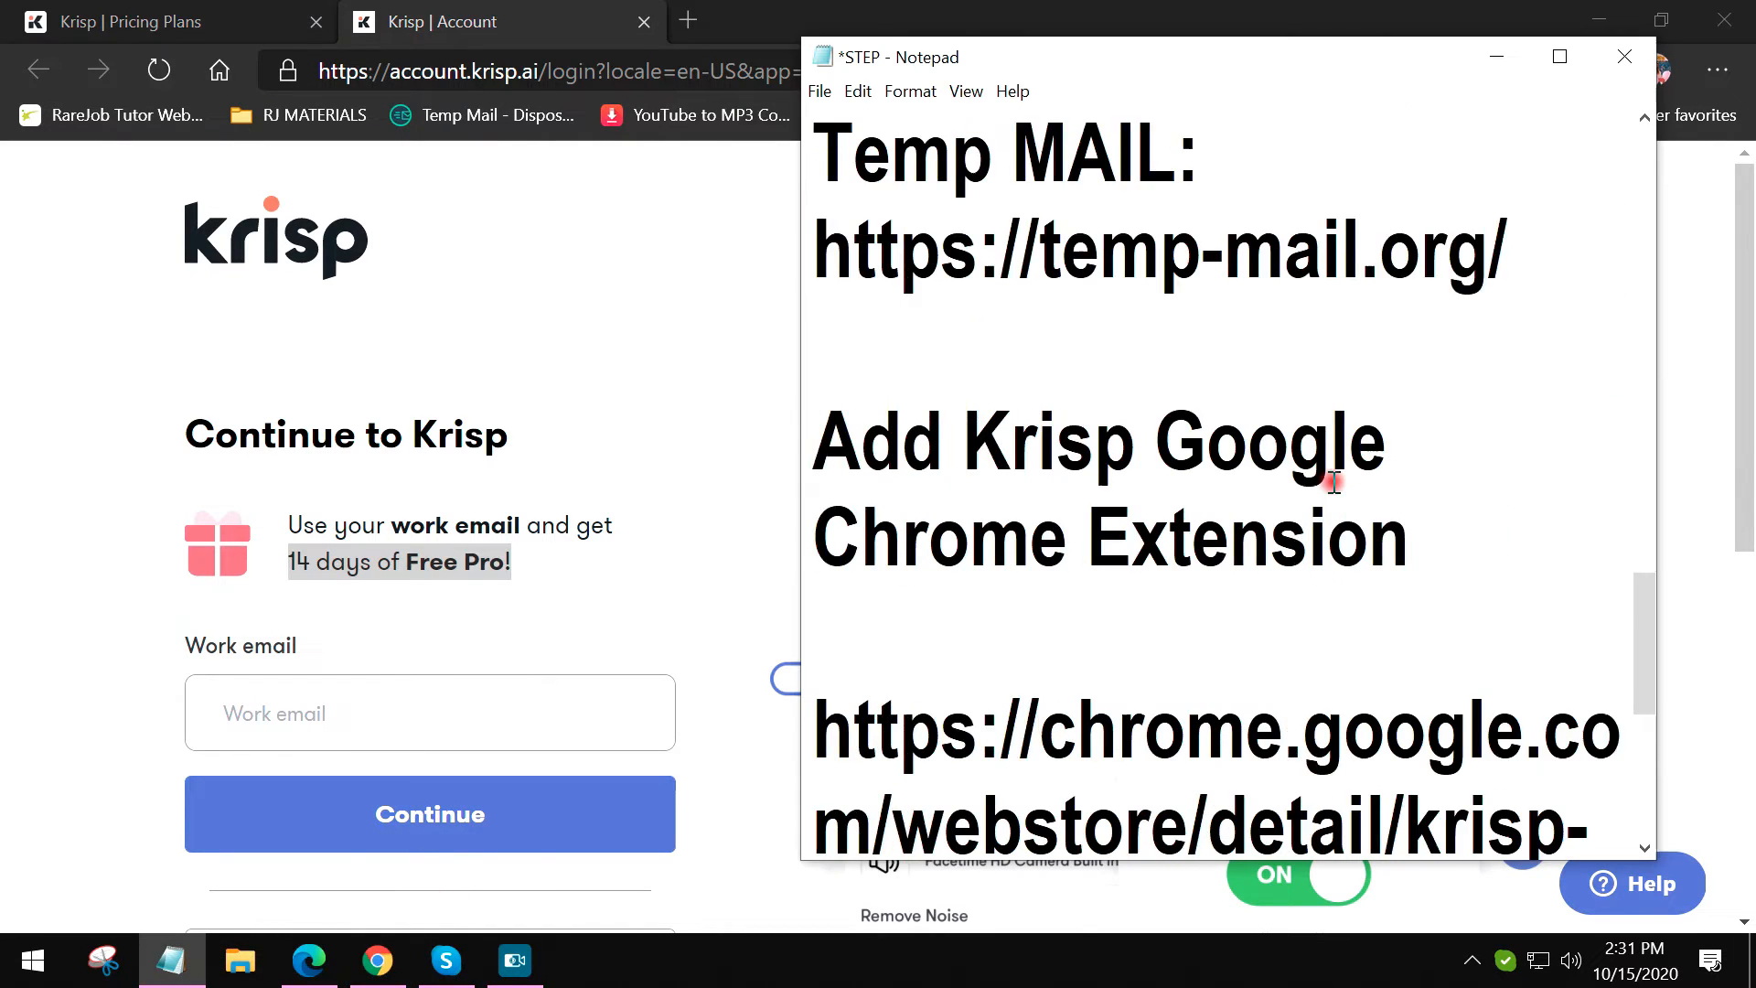
scroll(up, 3)
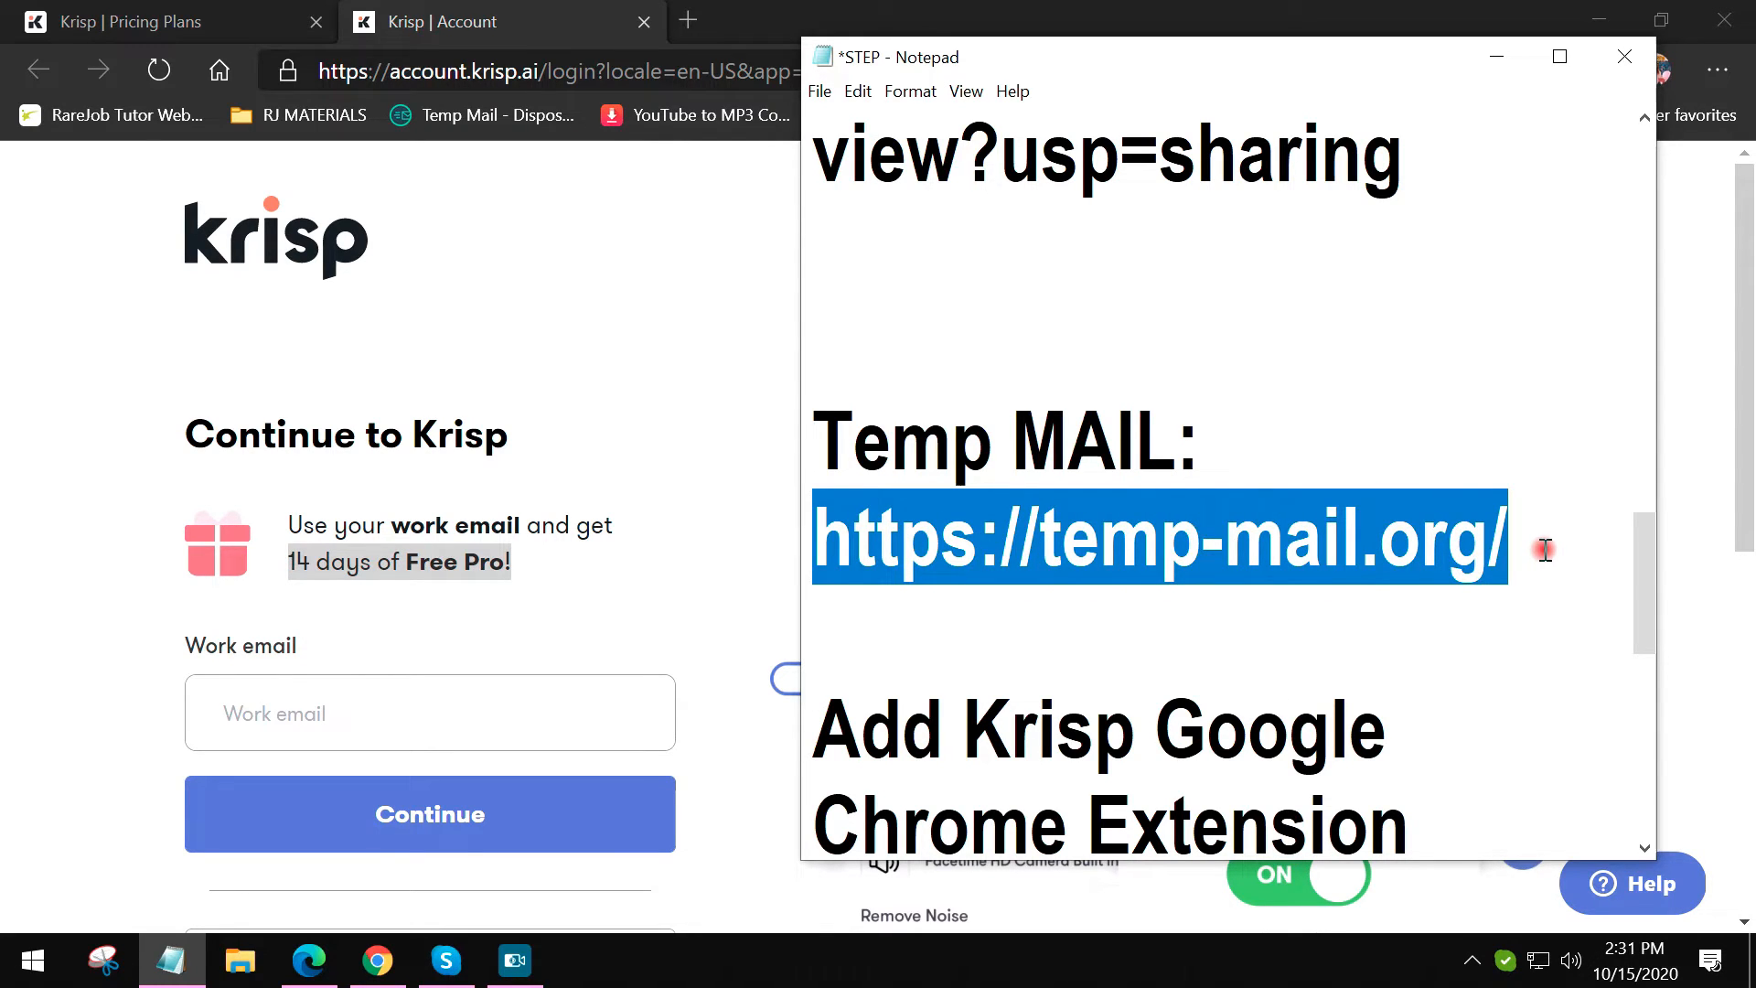
right_click(1119, 538)
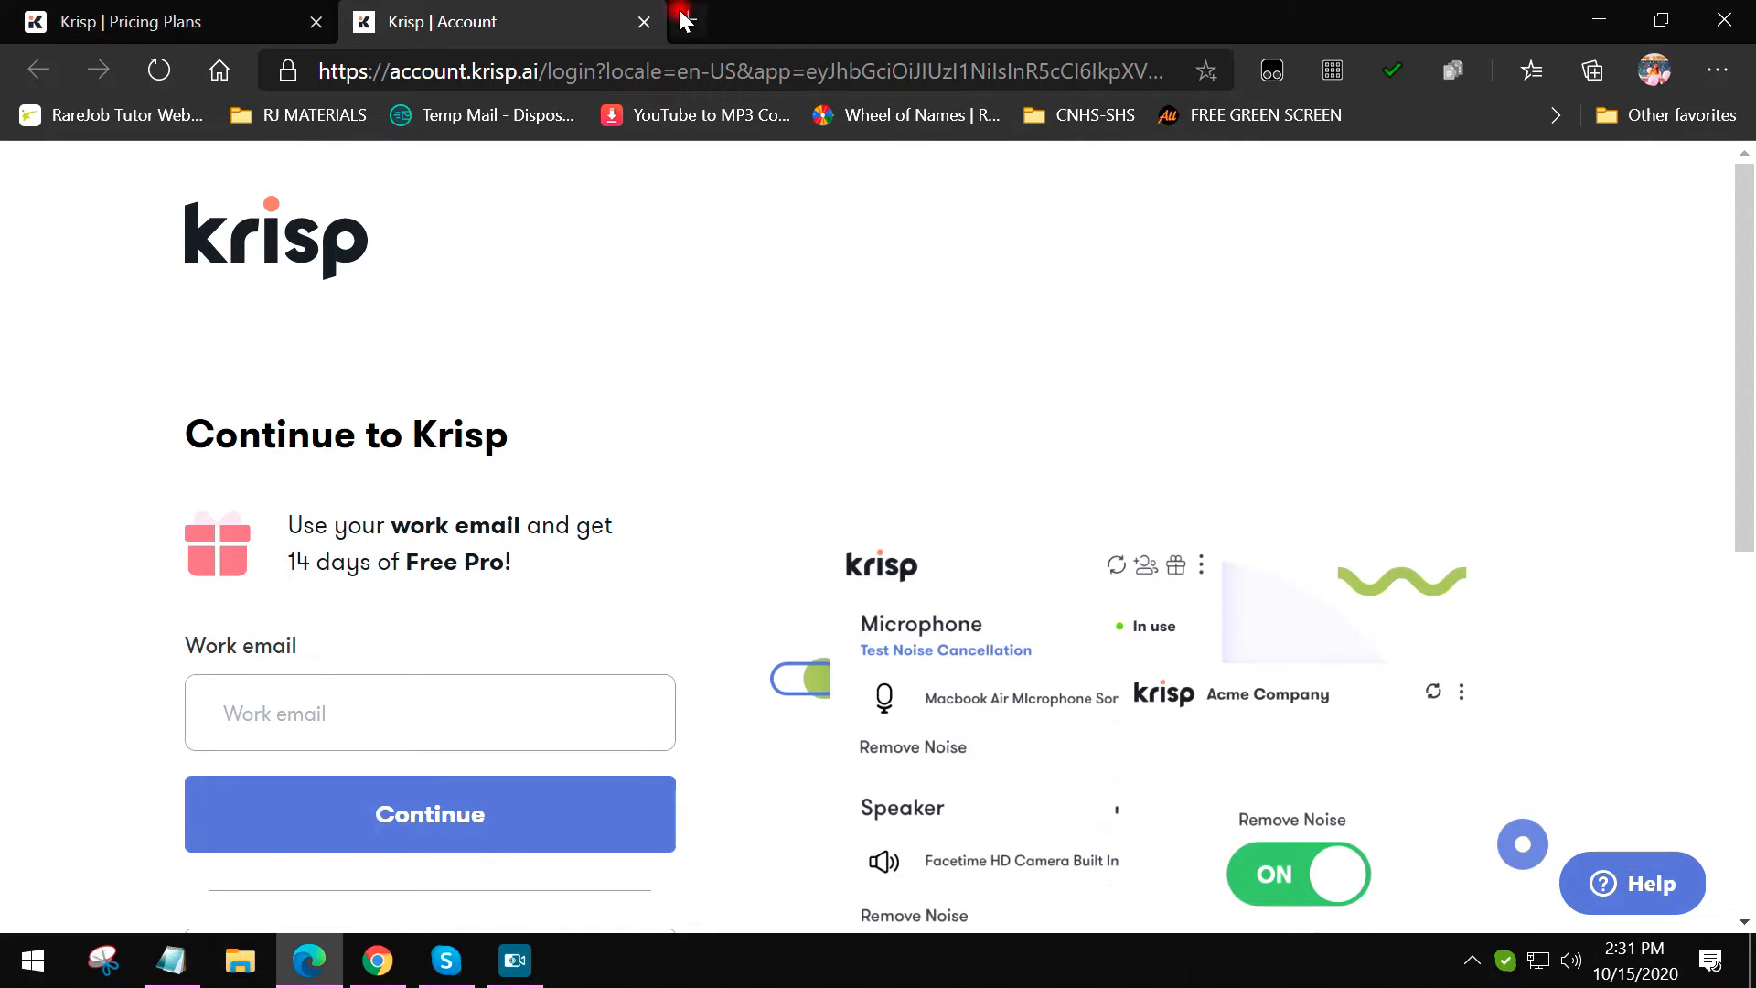
Step: Open temp-mail.org in a new tab and copy the temporary email address
click(1013, 21)
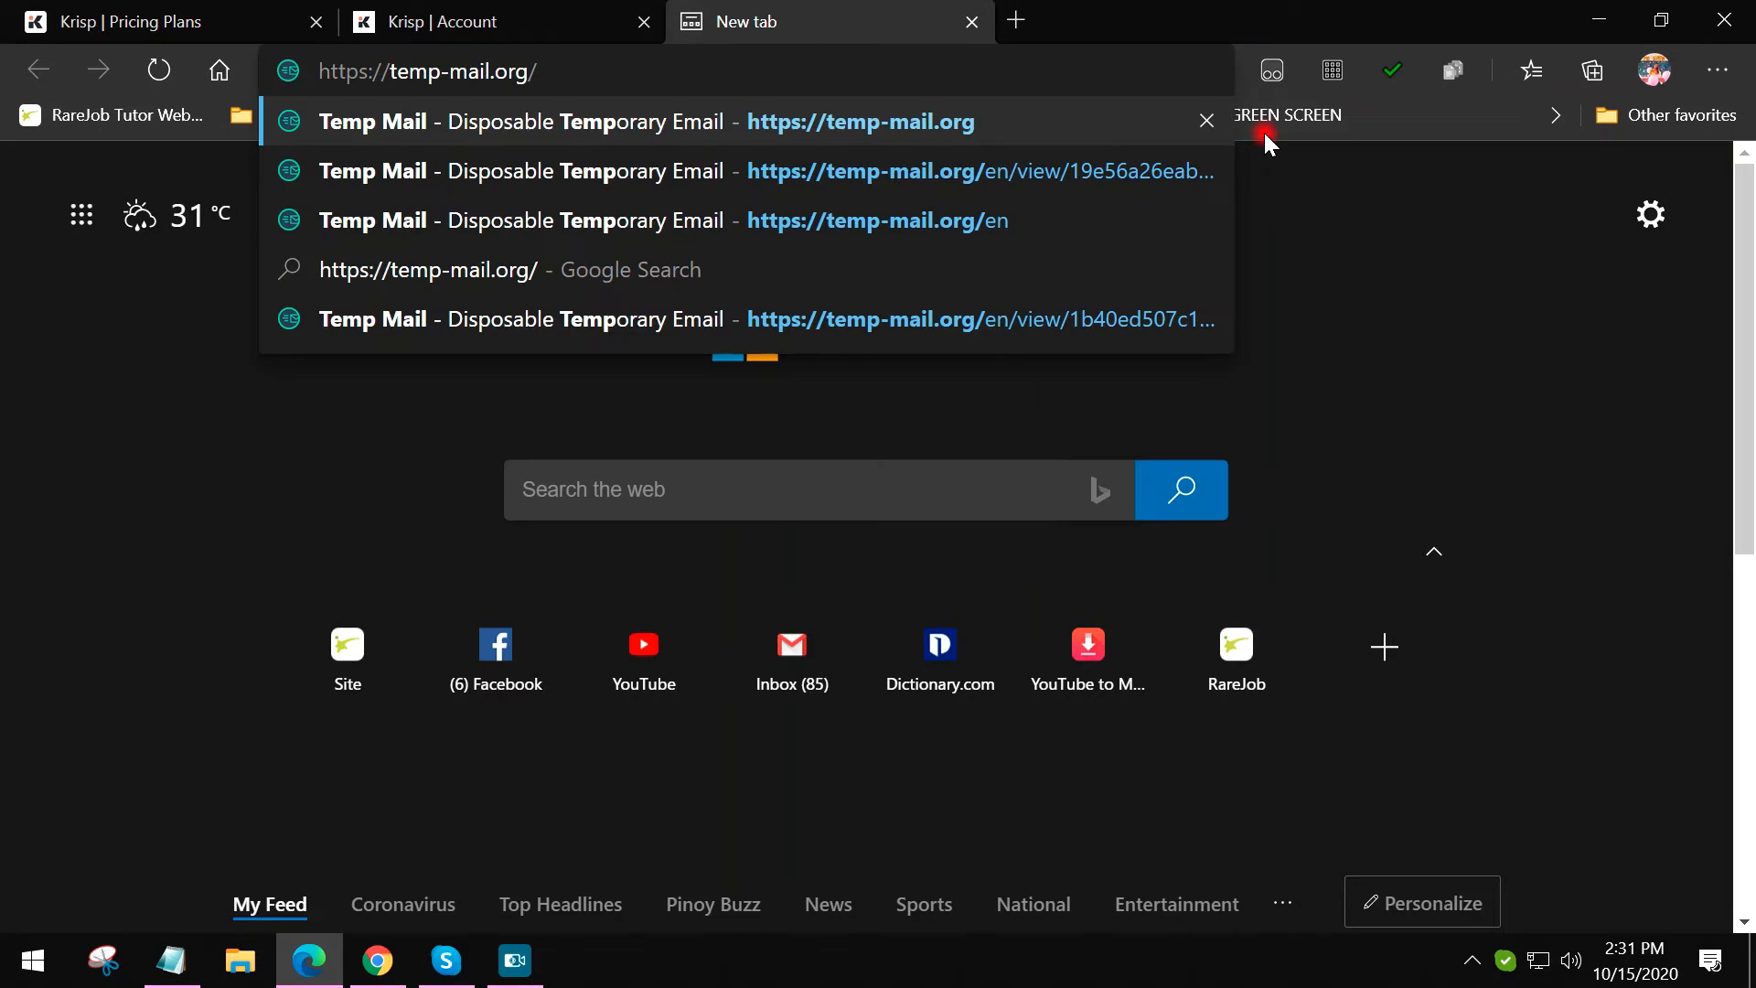
click(739, 219)
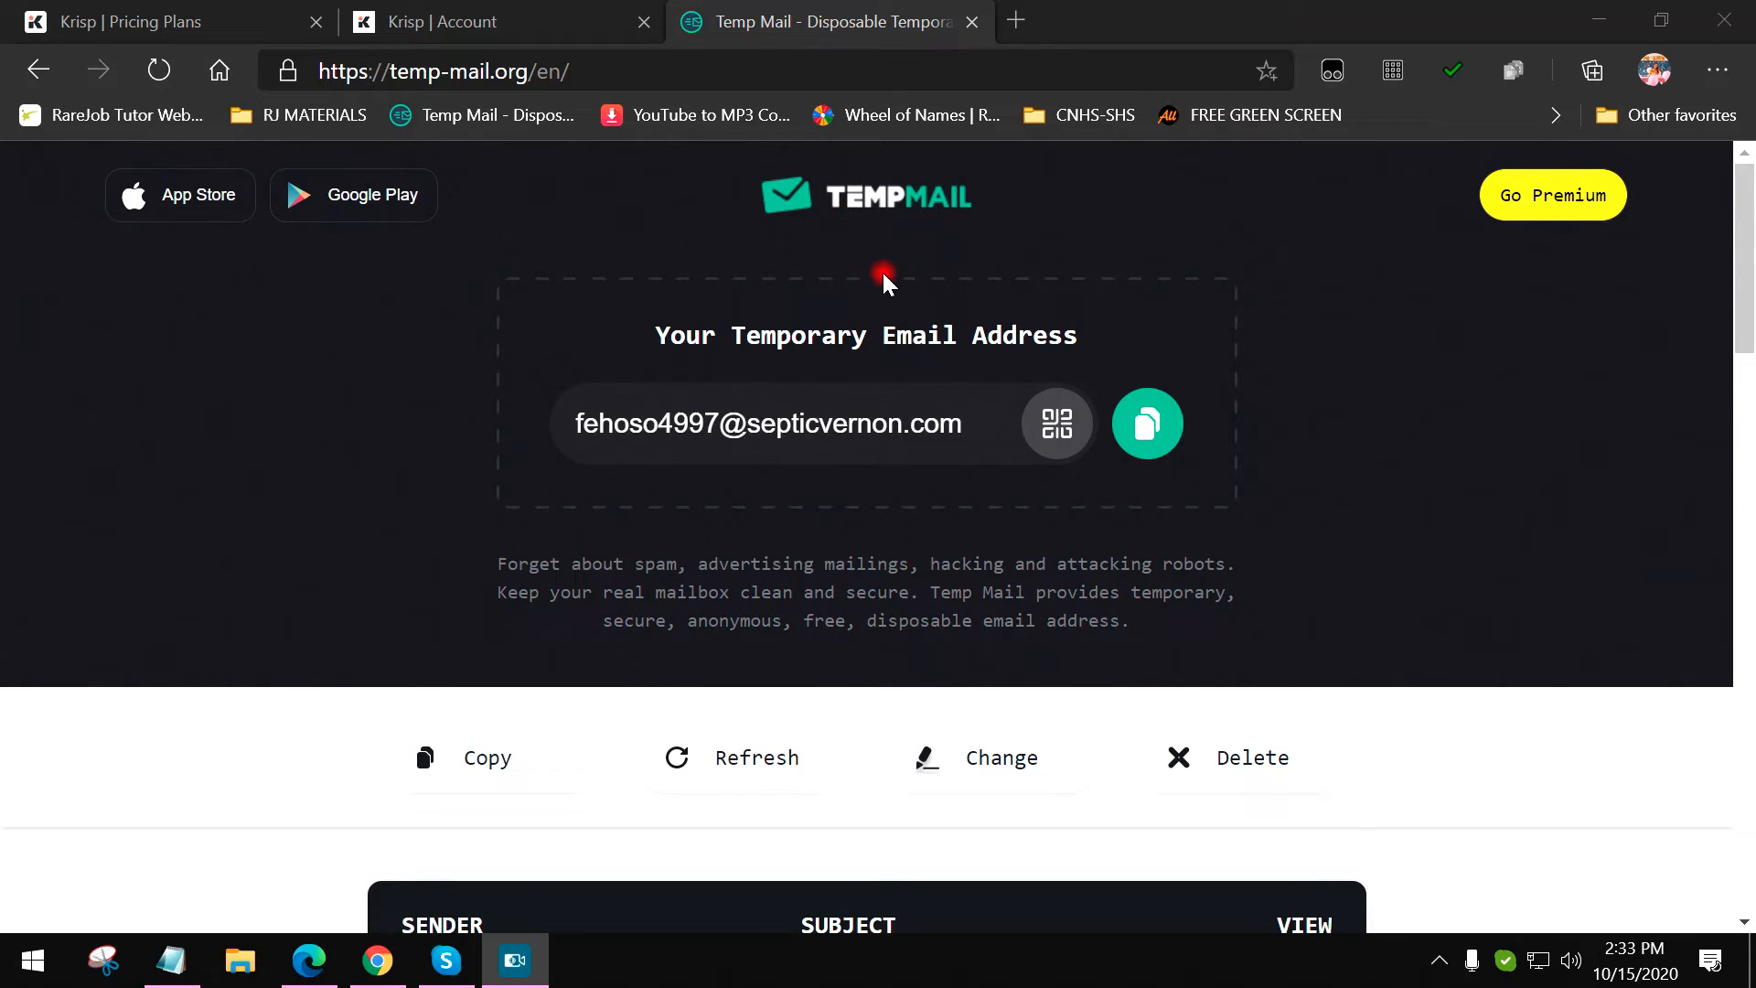
mouse_move(883, 21)
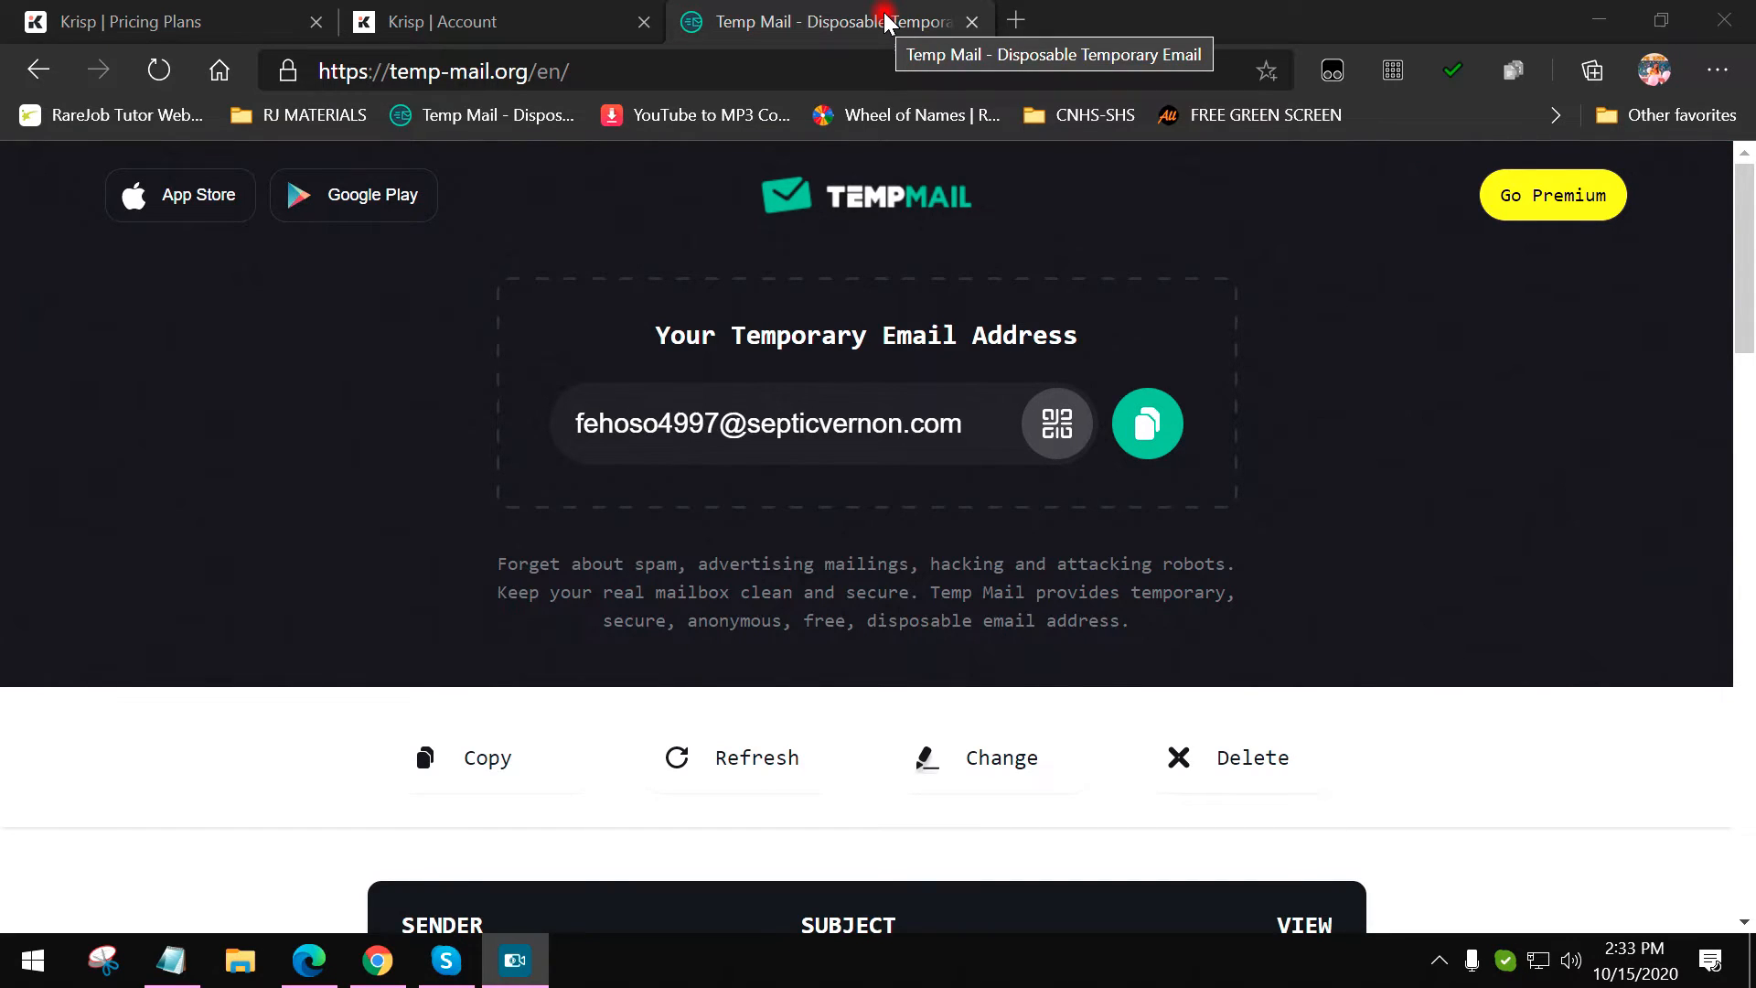
mouse_move(790, 311)
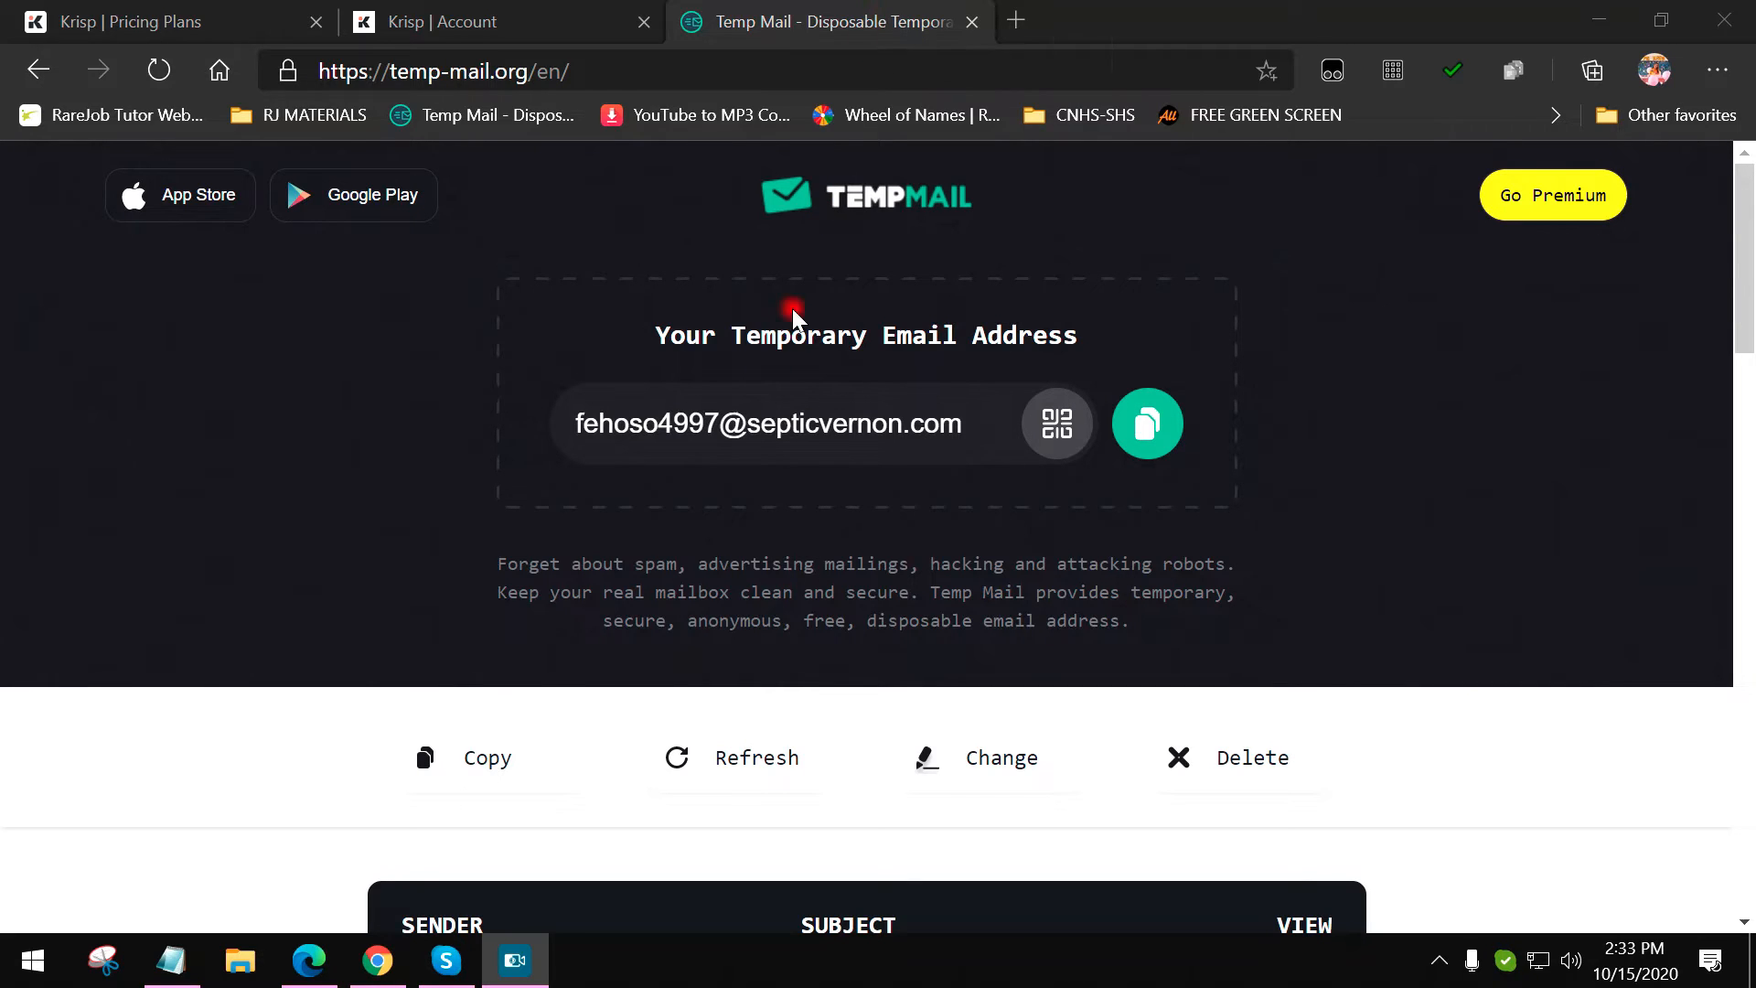
mouse_move(768, 448)
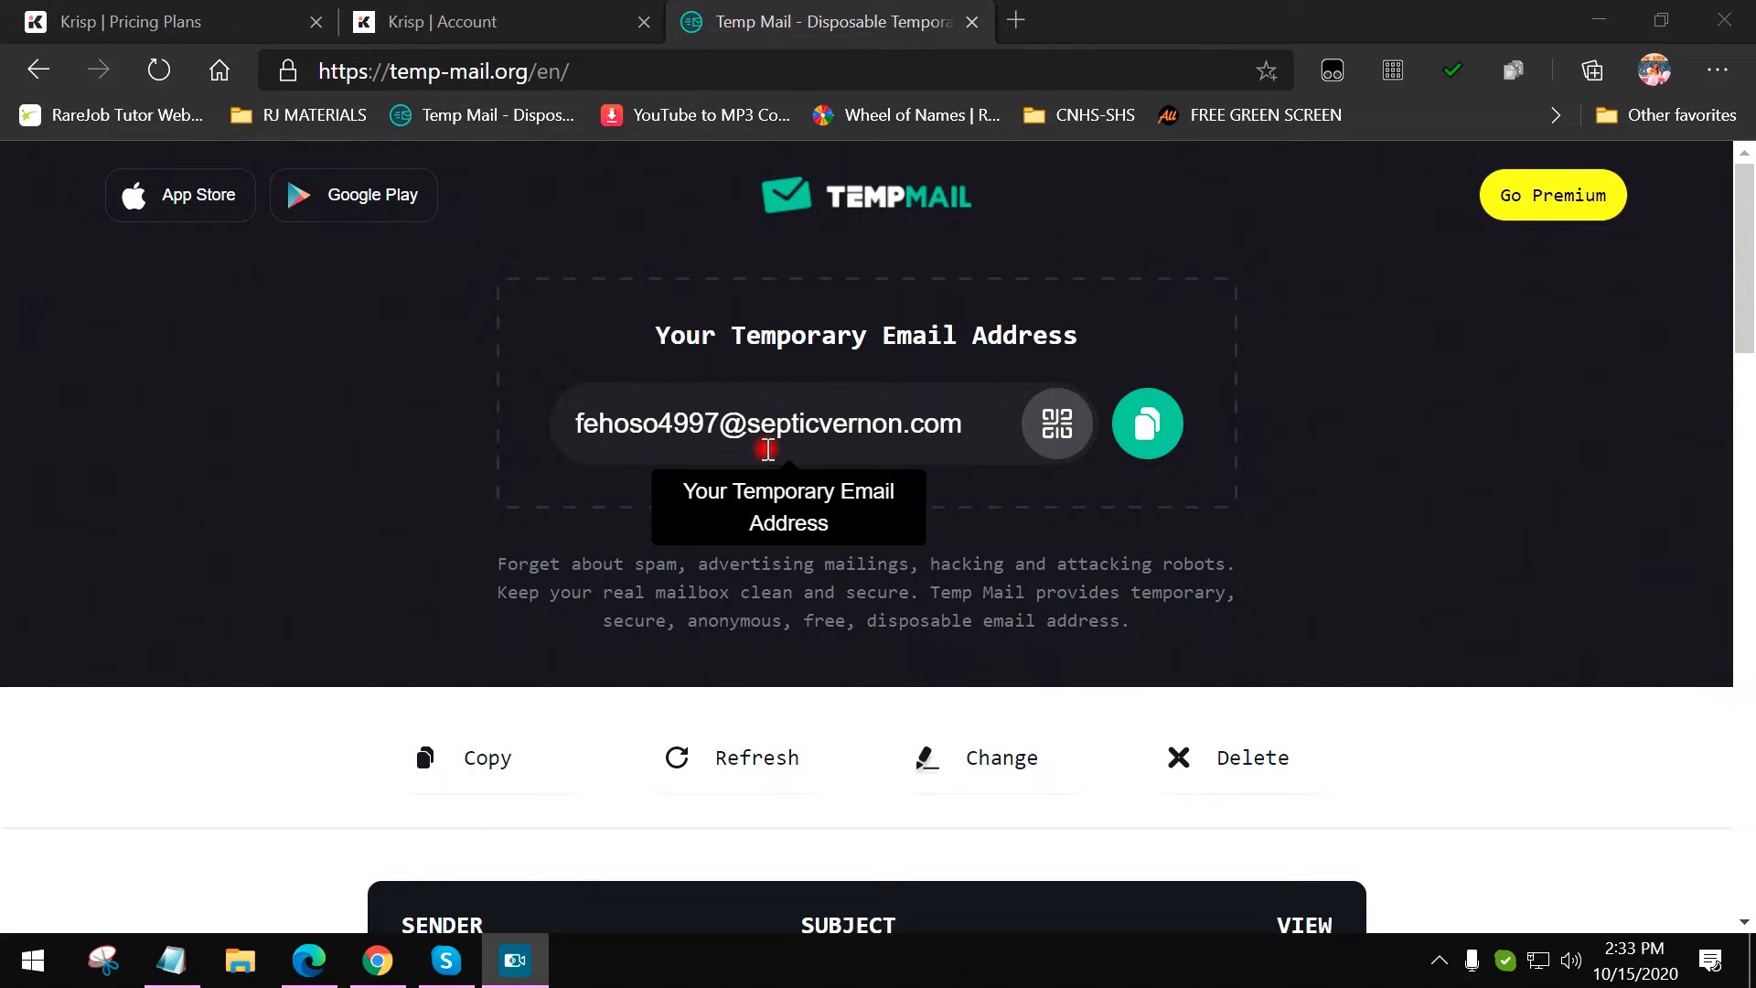
mouse_move(545, 430)
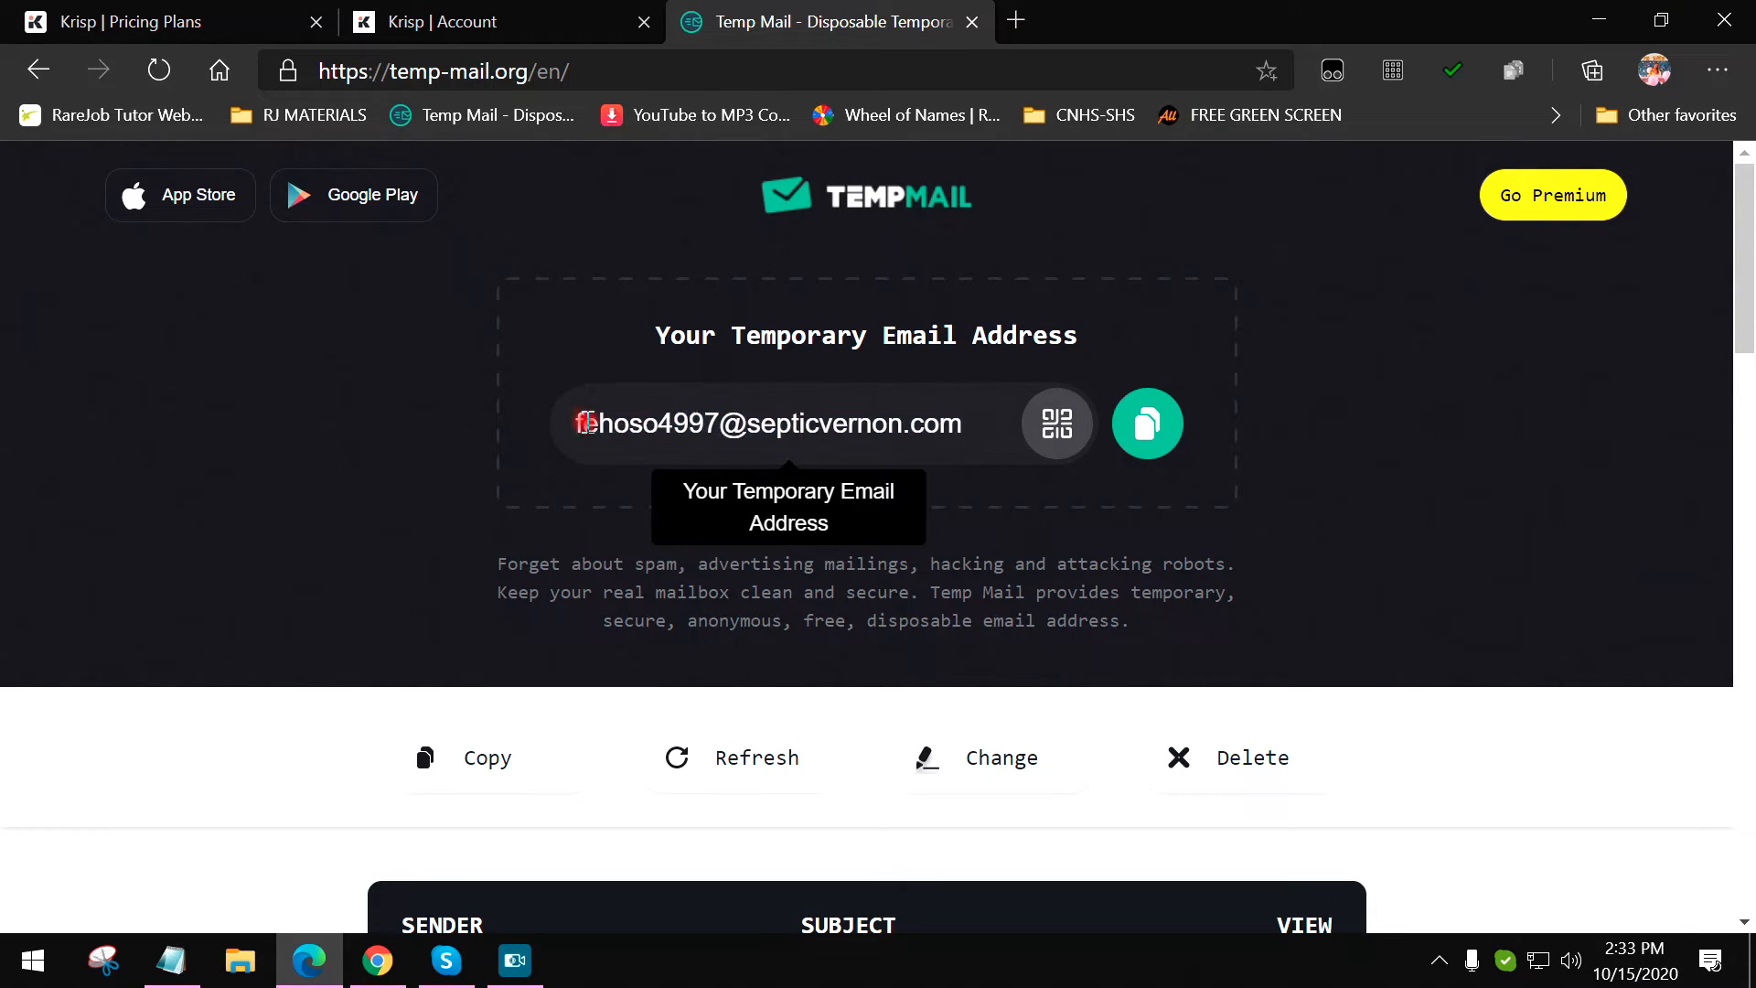
right_click(924, 424)
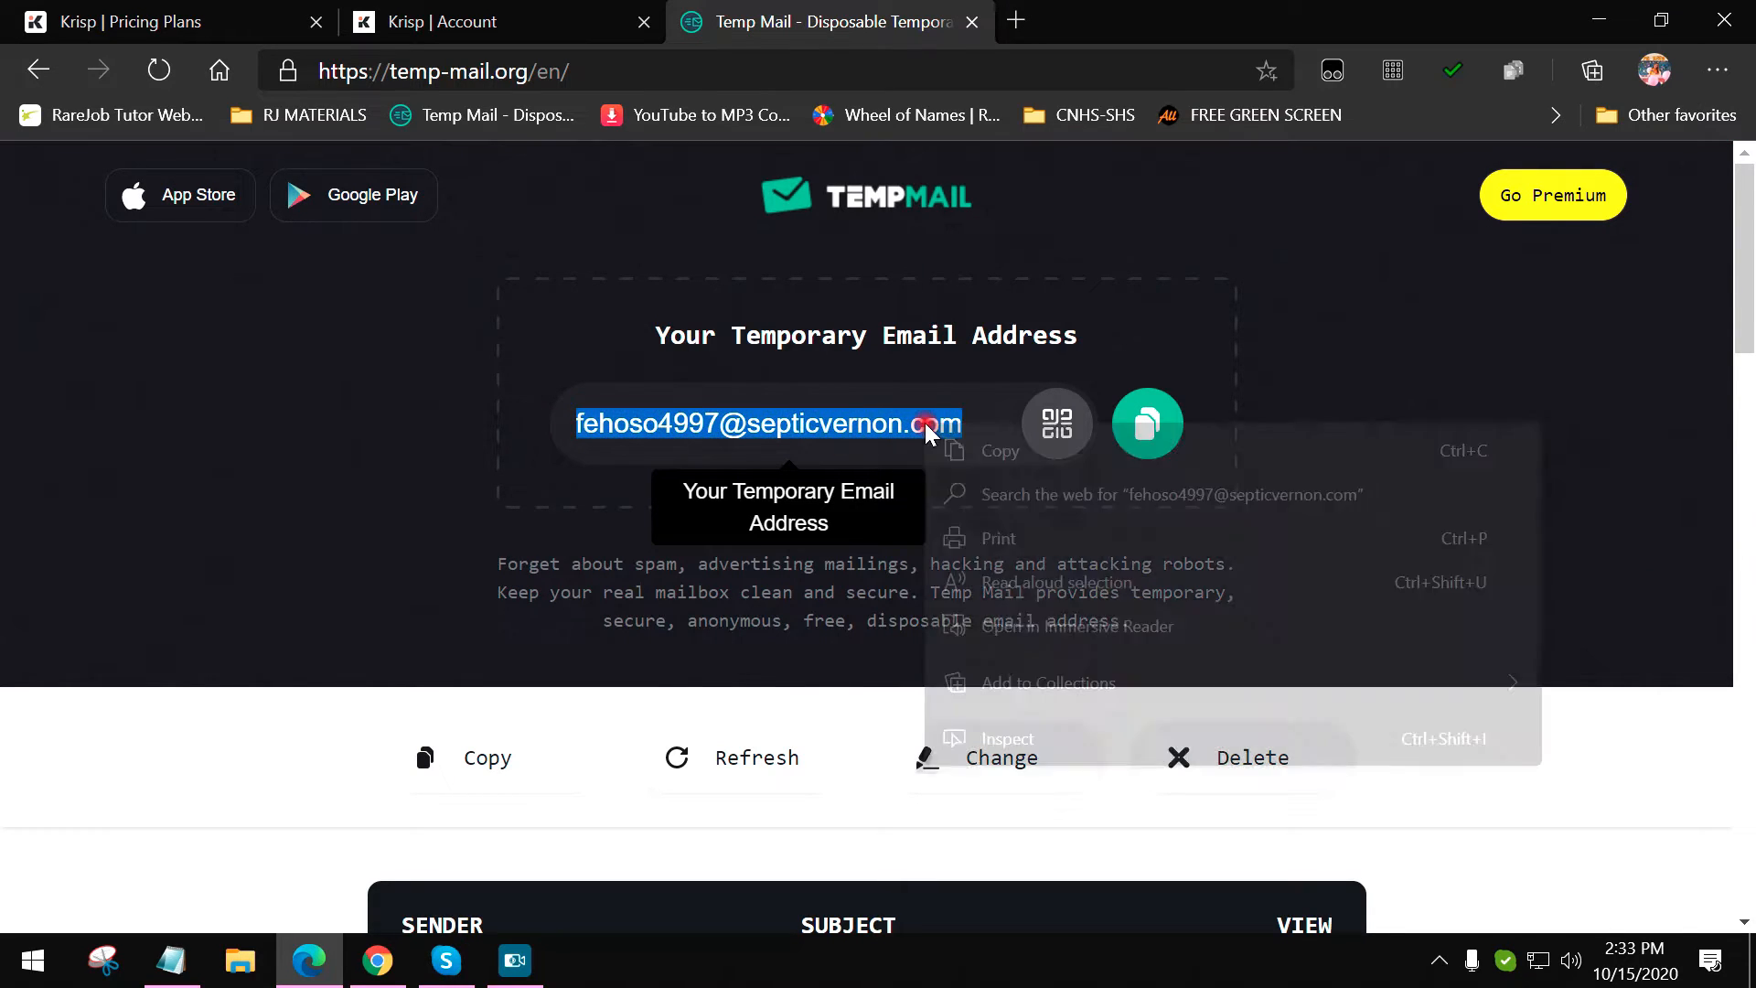
click(514, 70)
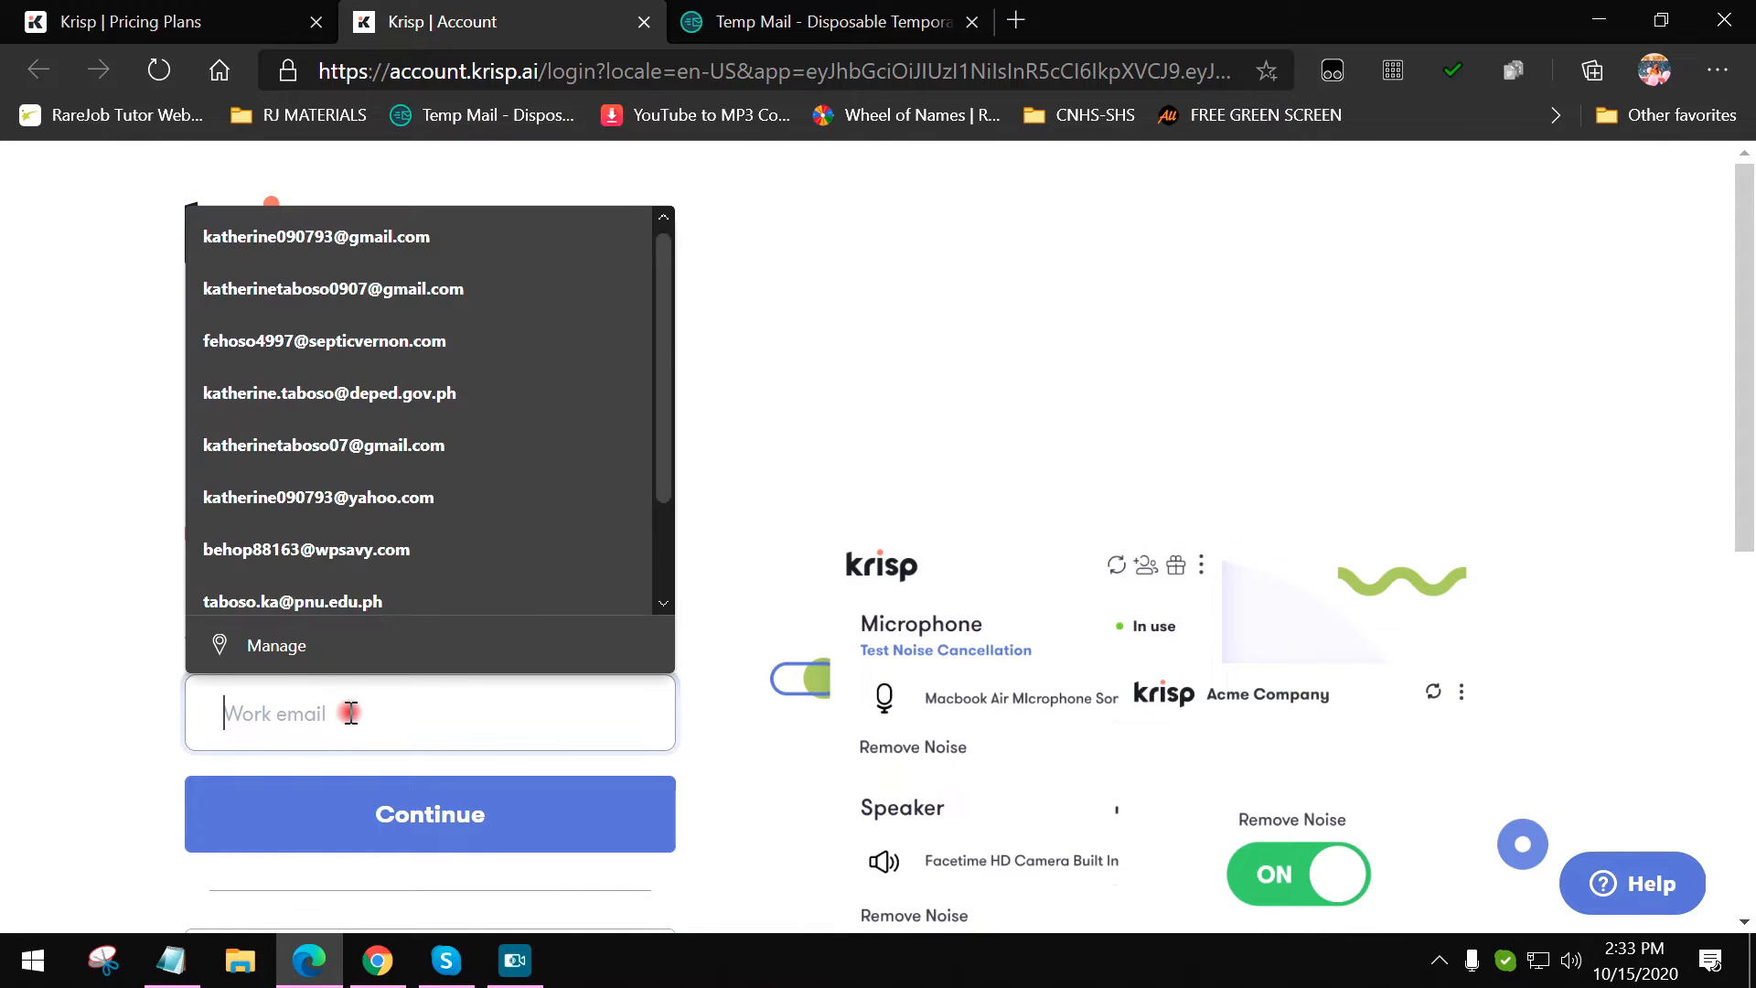
Step: Submit the pasted temporary address as the Krisp work email
click(326, 340)
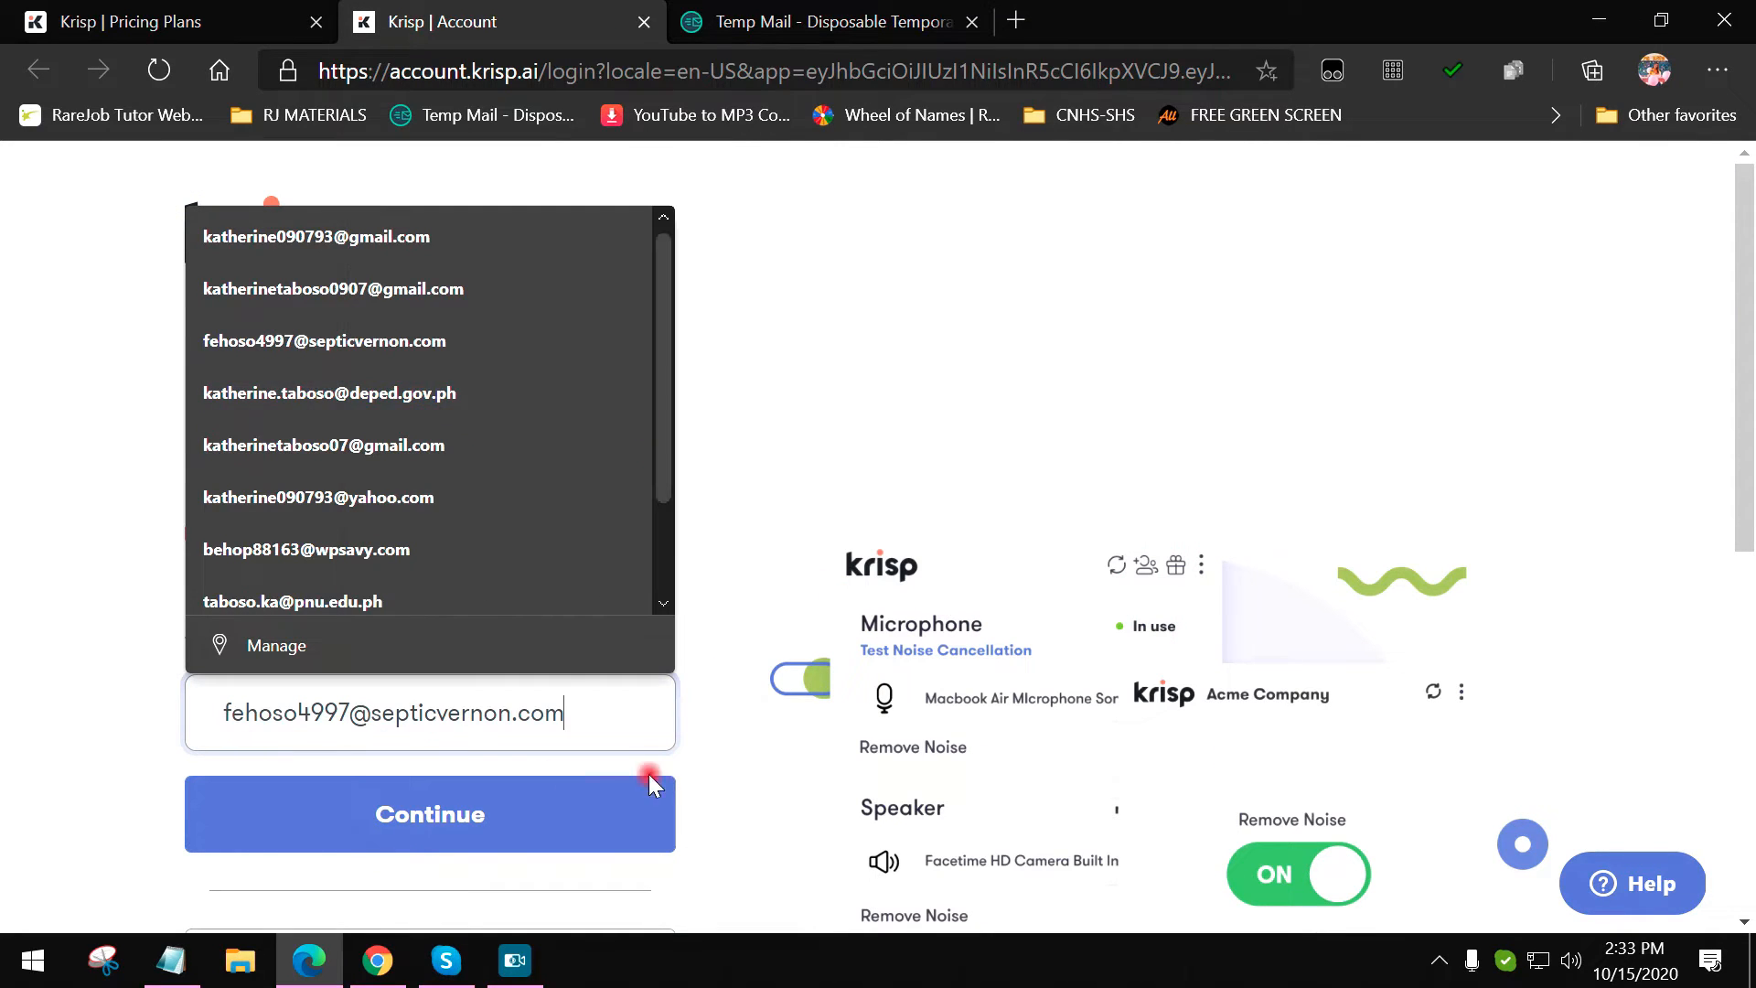
click(429, 813)
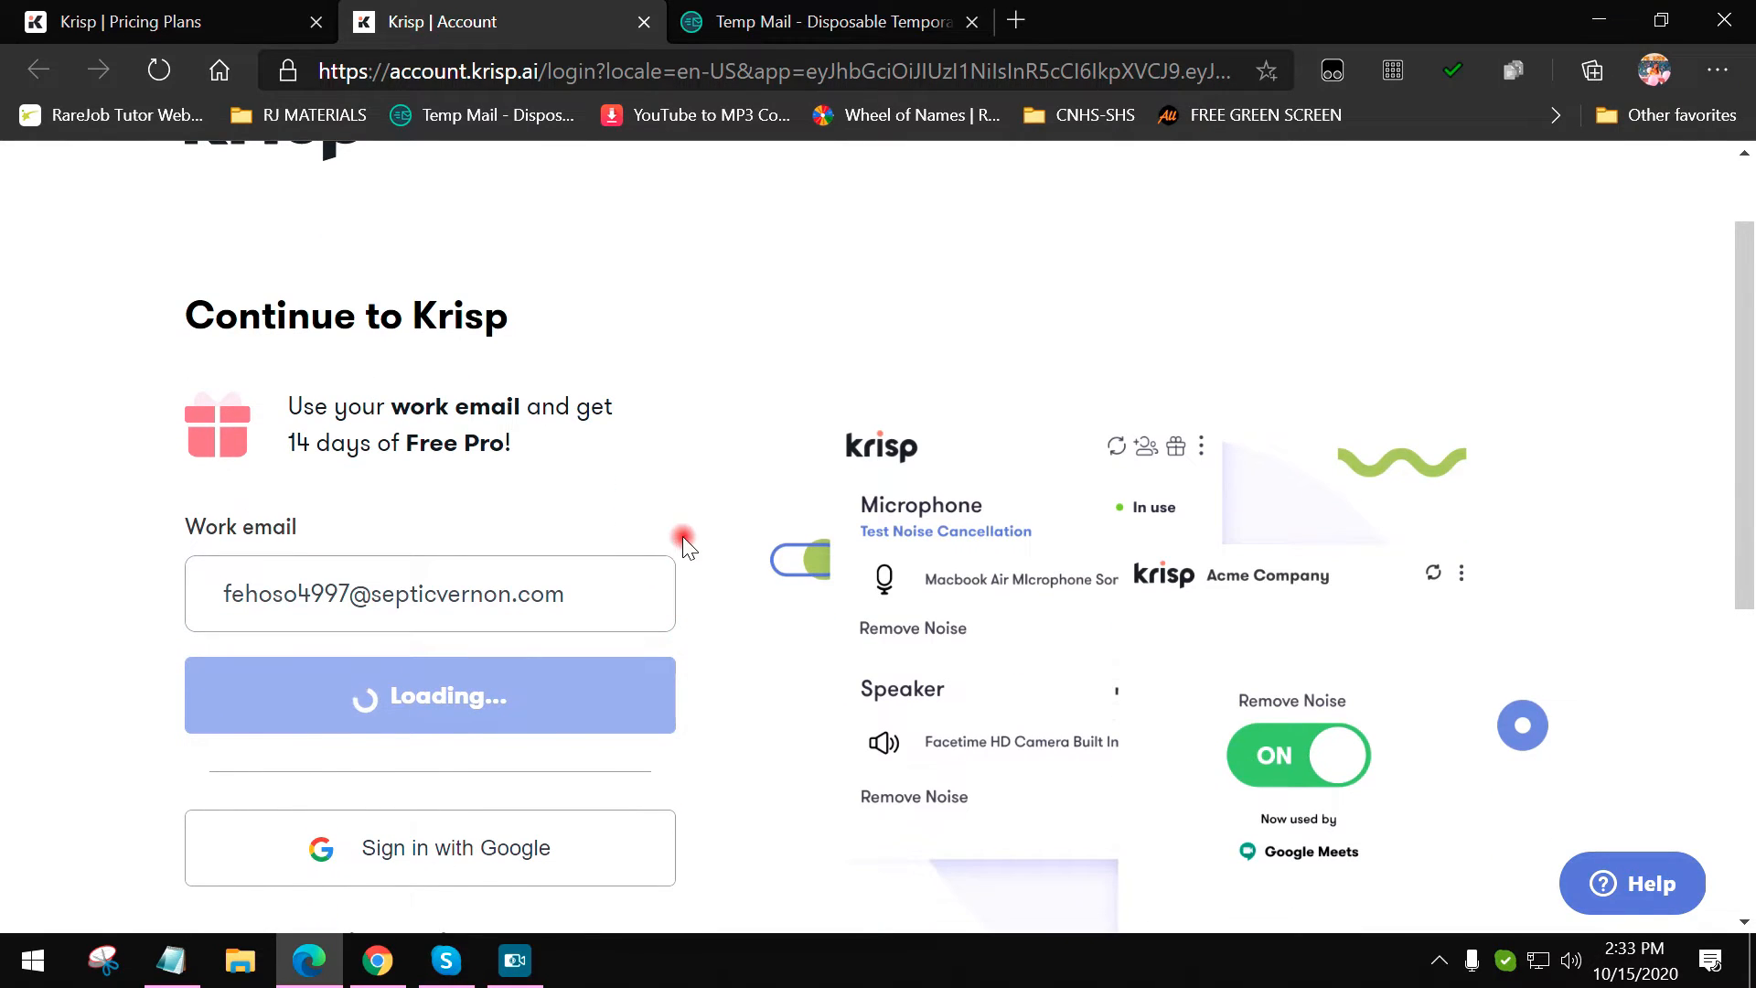
click(429, 694)
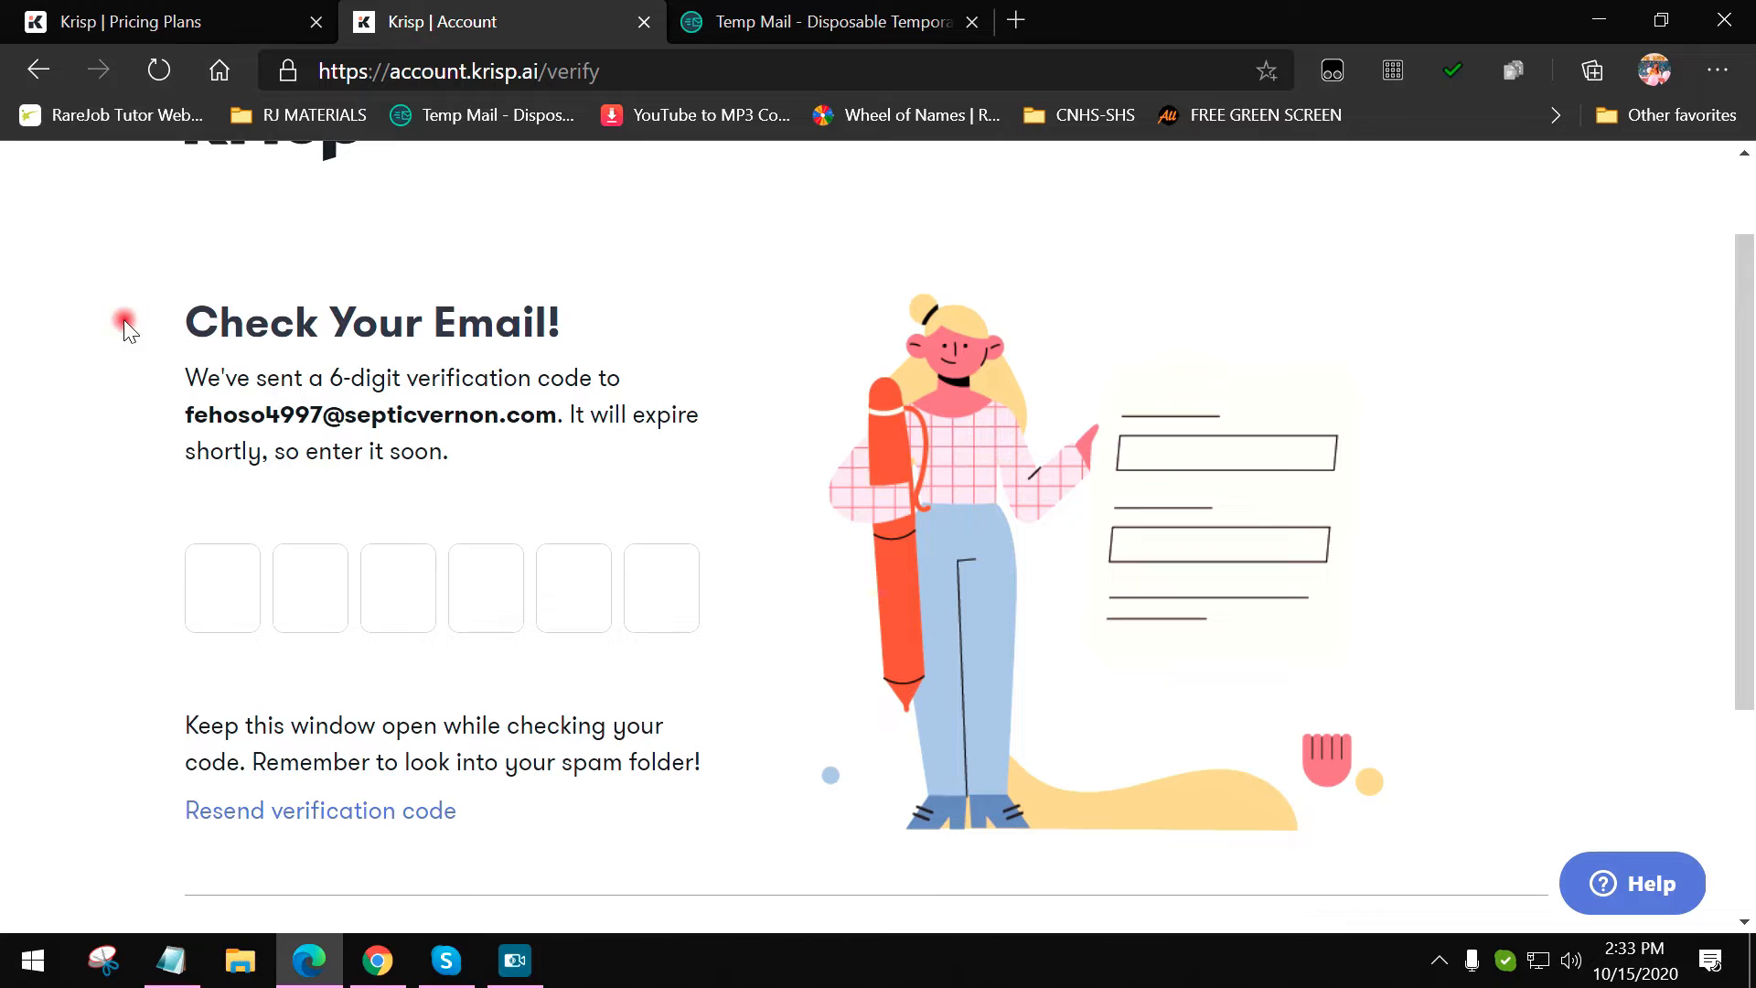
Step: Read the Check Your Email! code notice, then switch to the Temp Mail tab
double_click(370, 323)
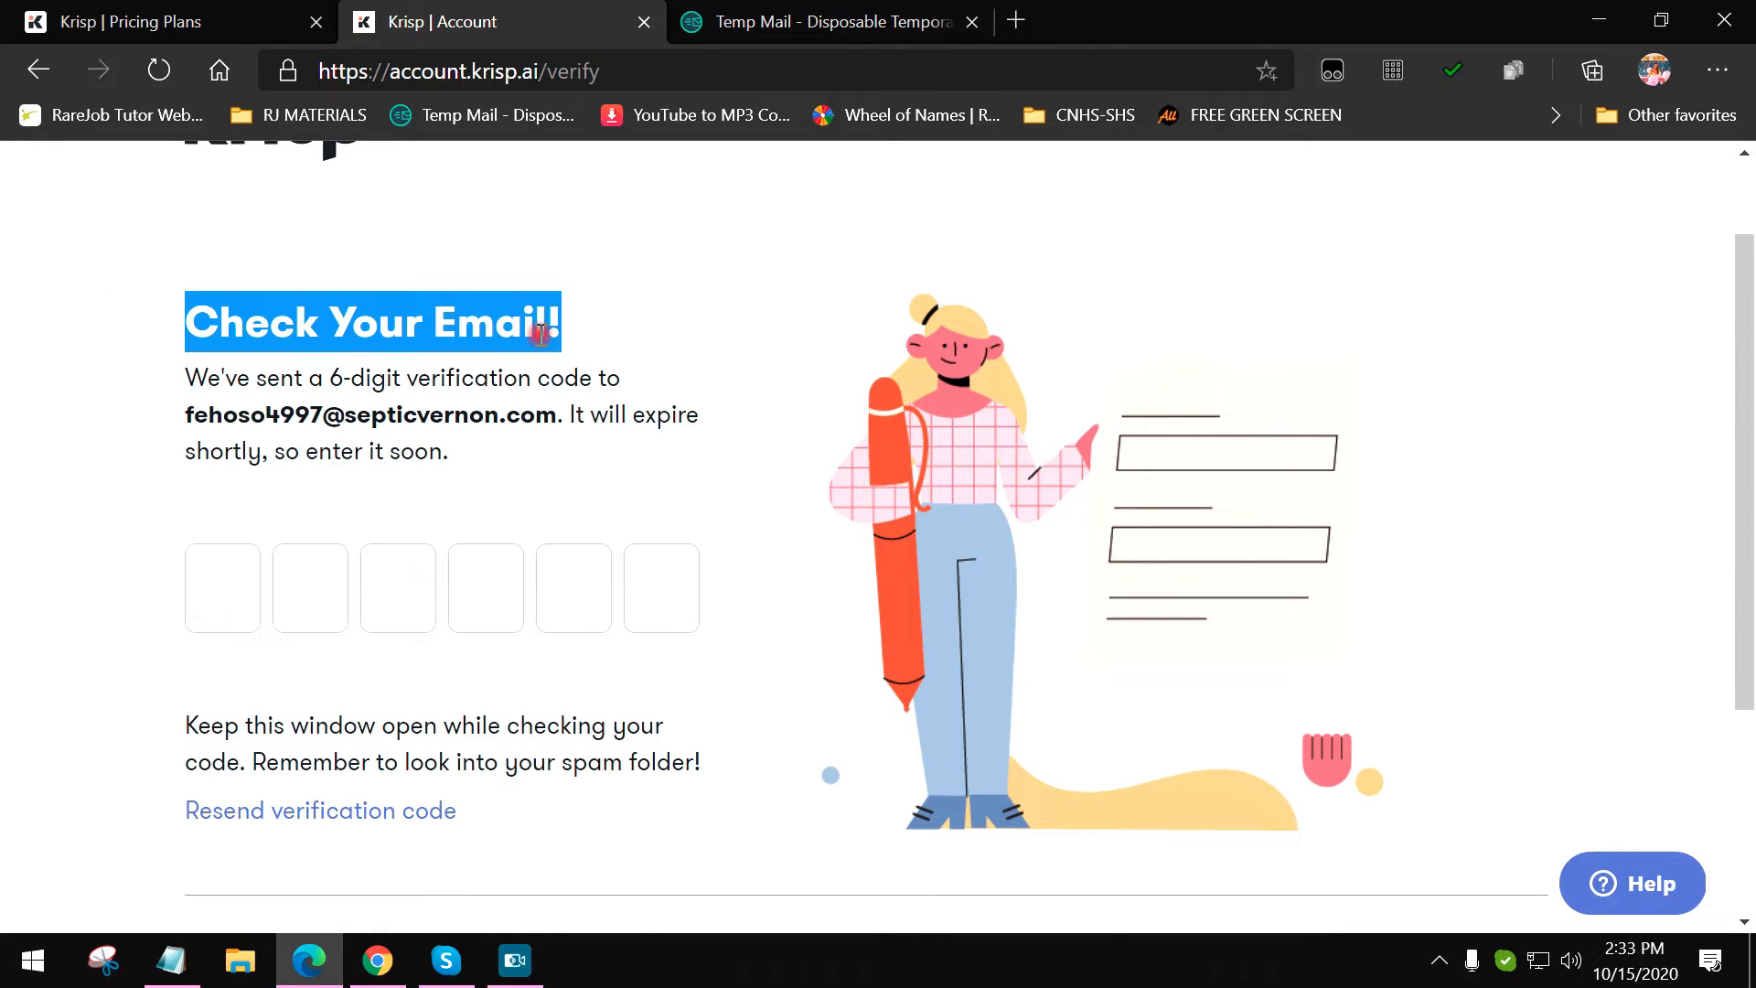
mouse_move(534, 394)
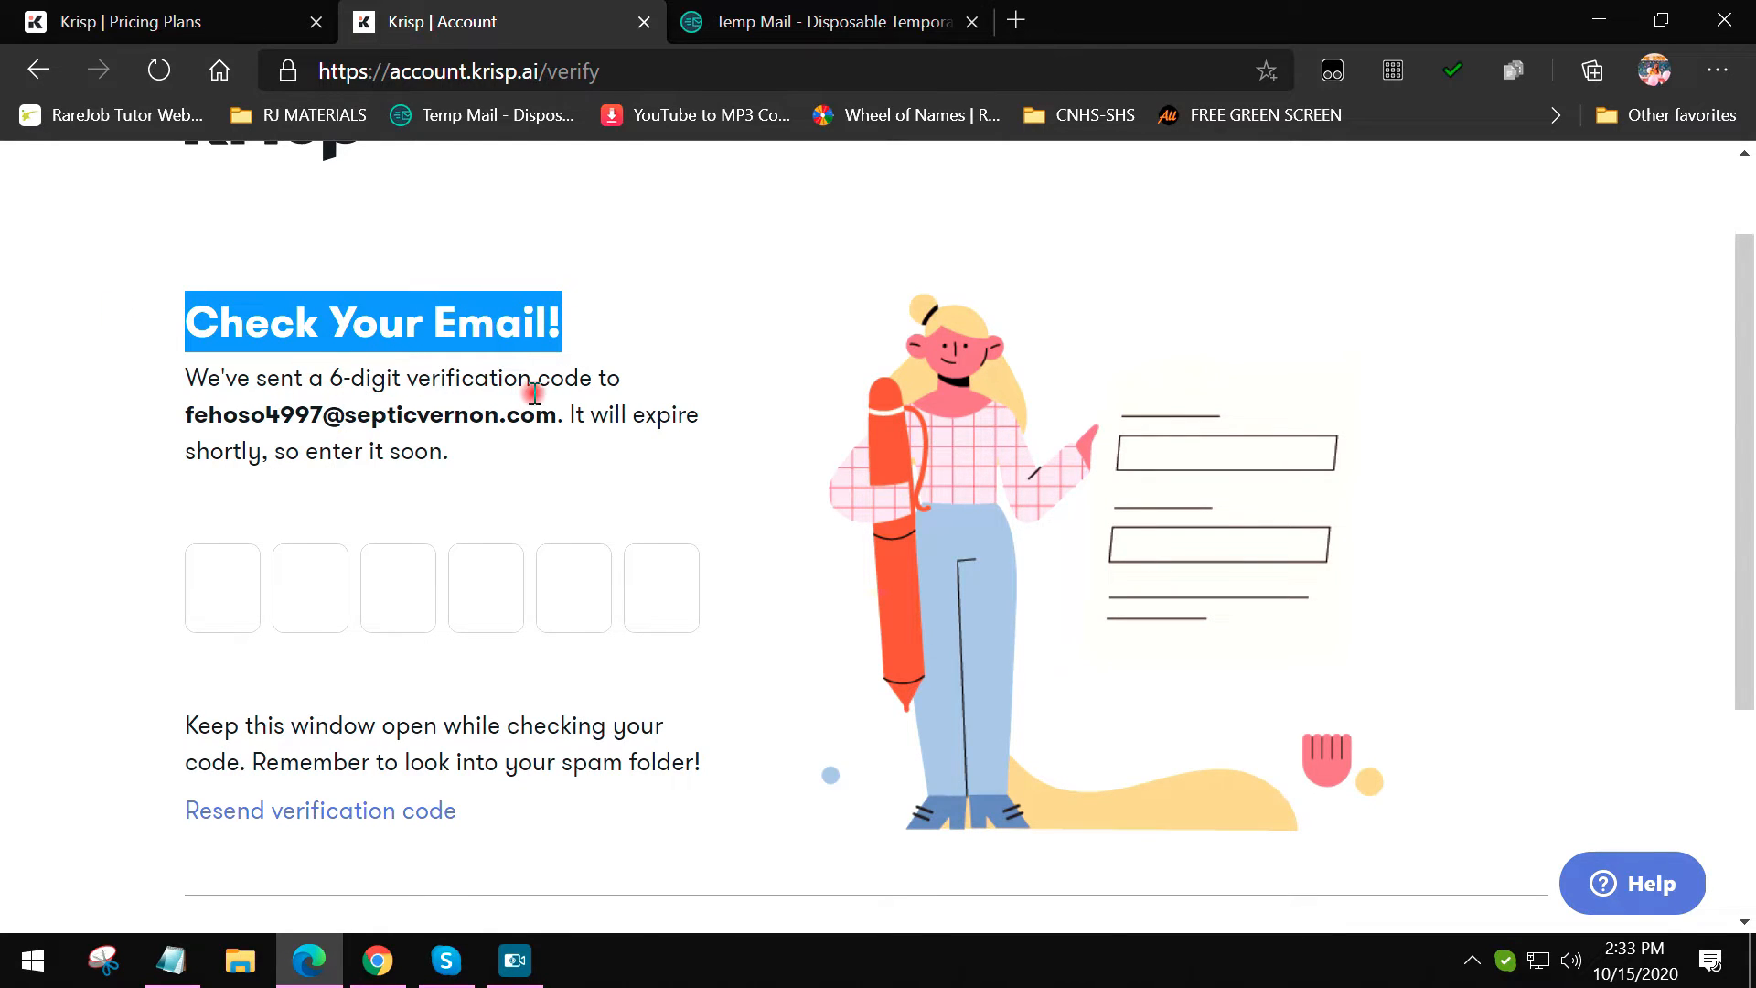
mouse_move(389, 460)
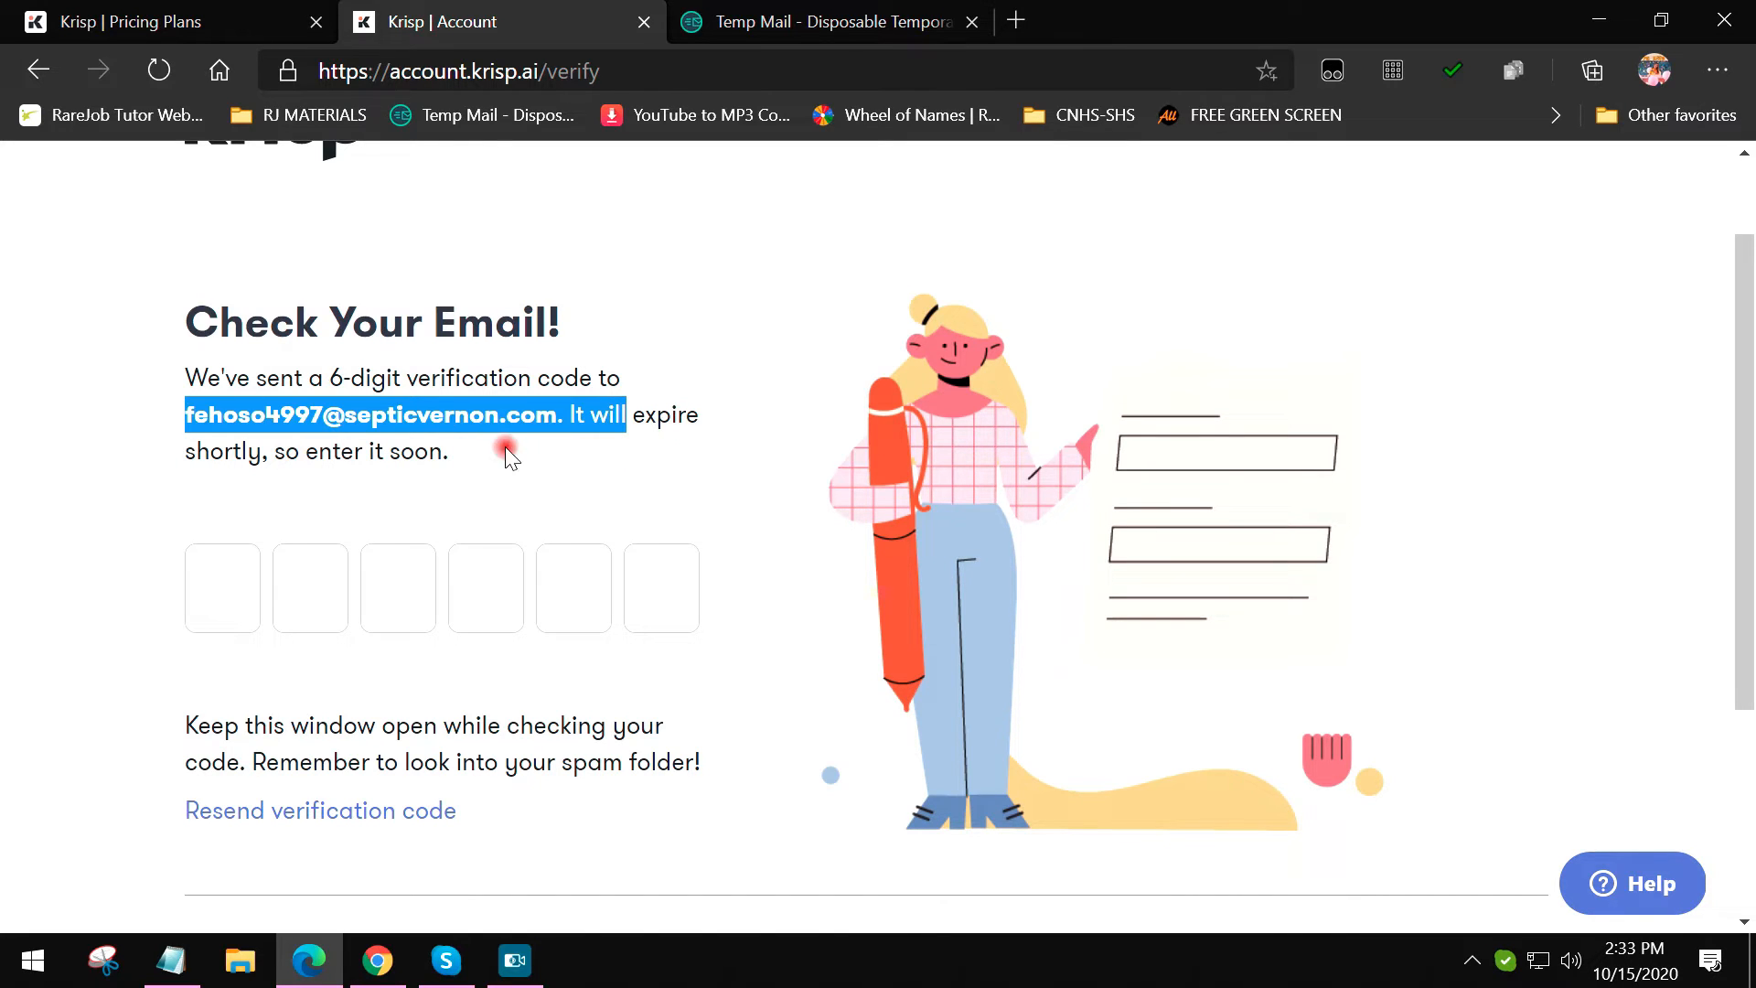
click(505, 451)
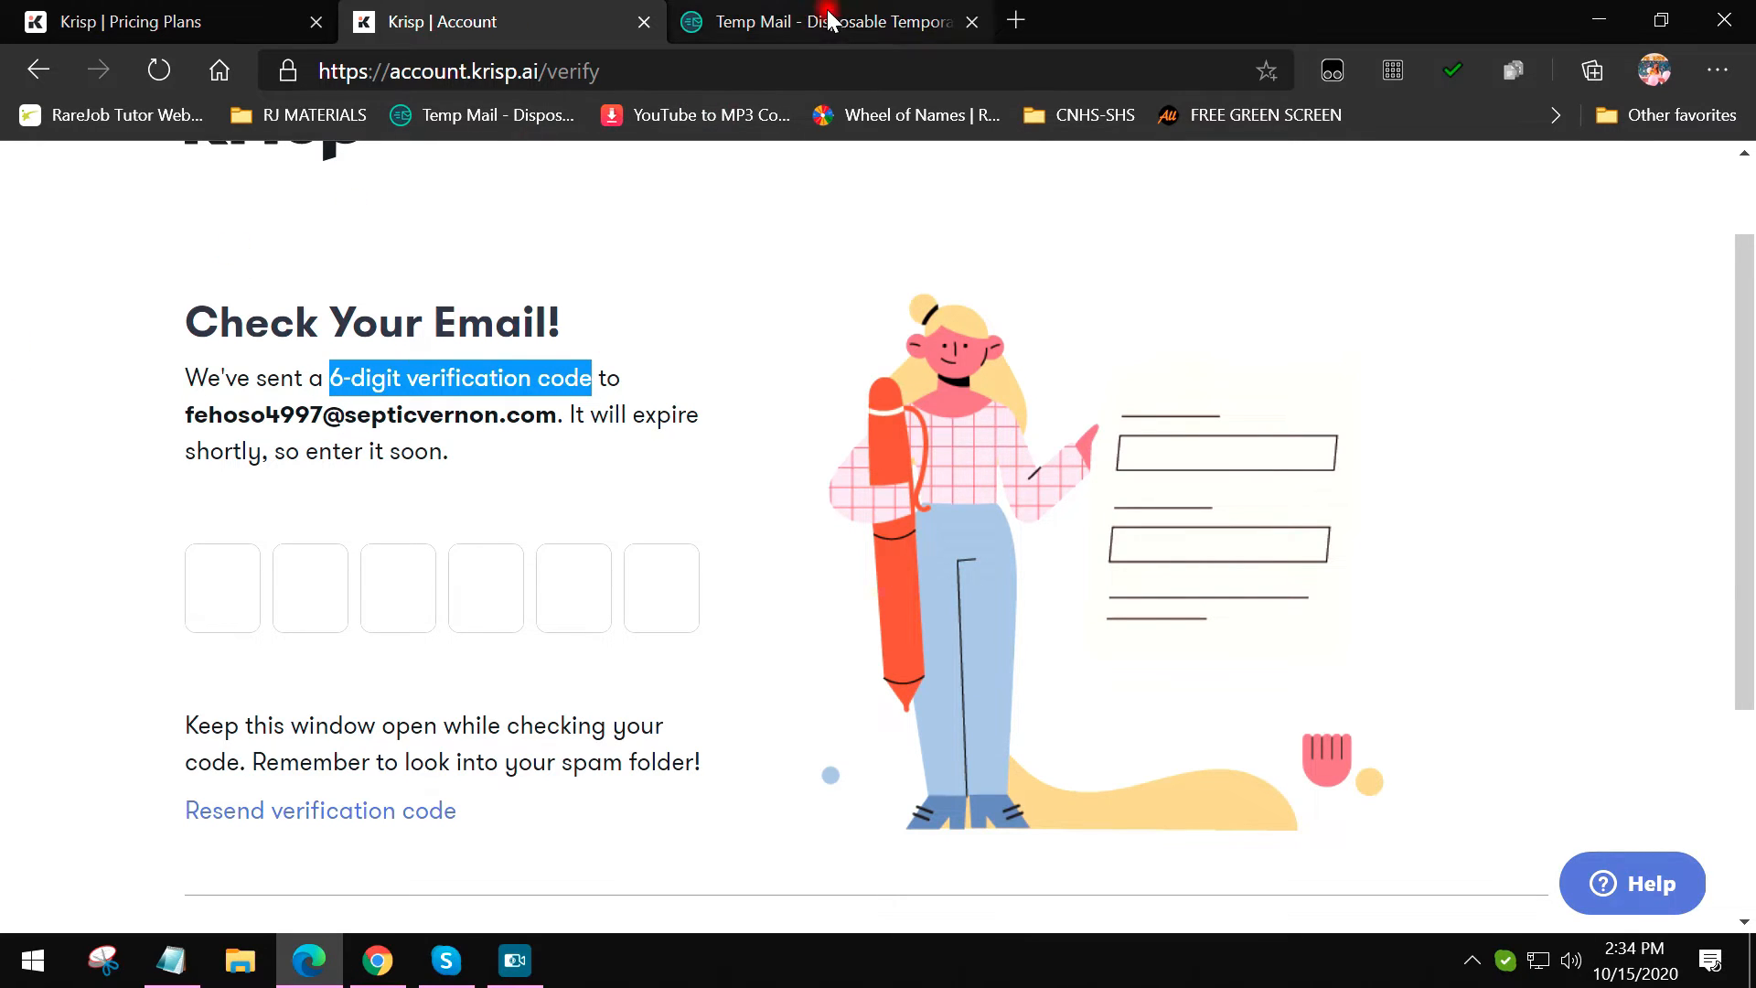
click(828, 21)
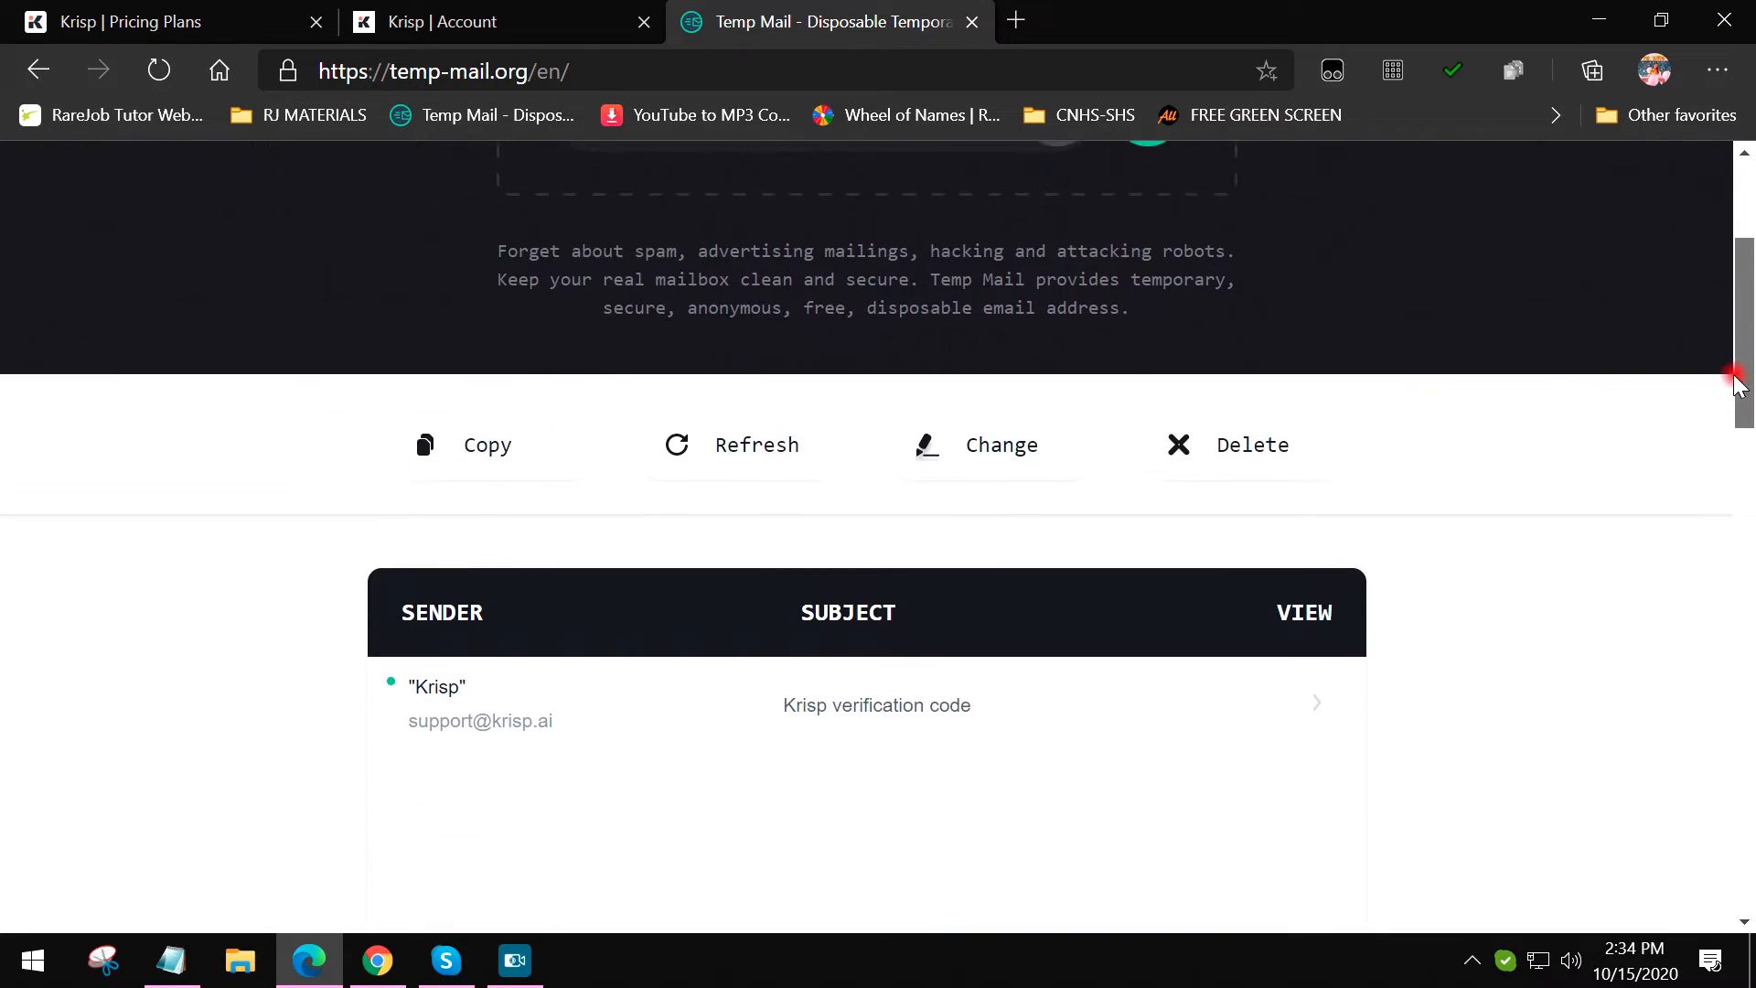
scroll(down, 3)
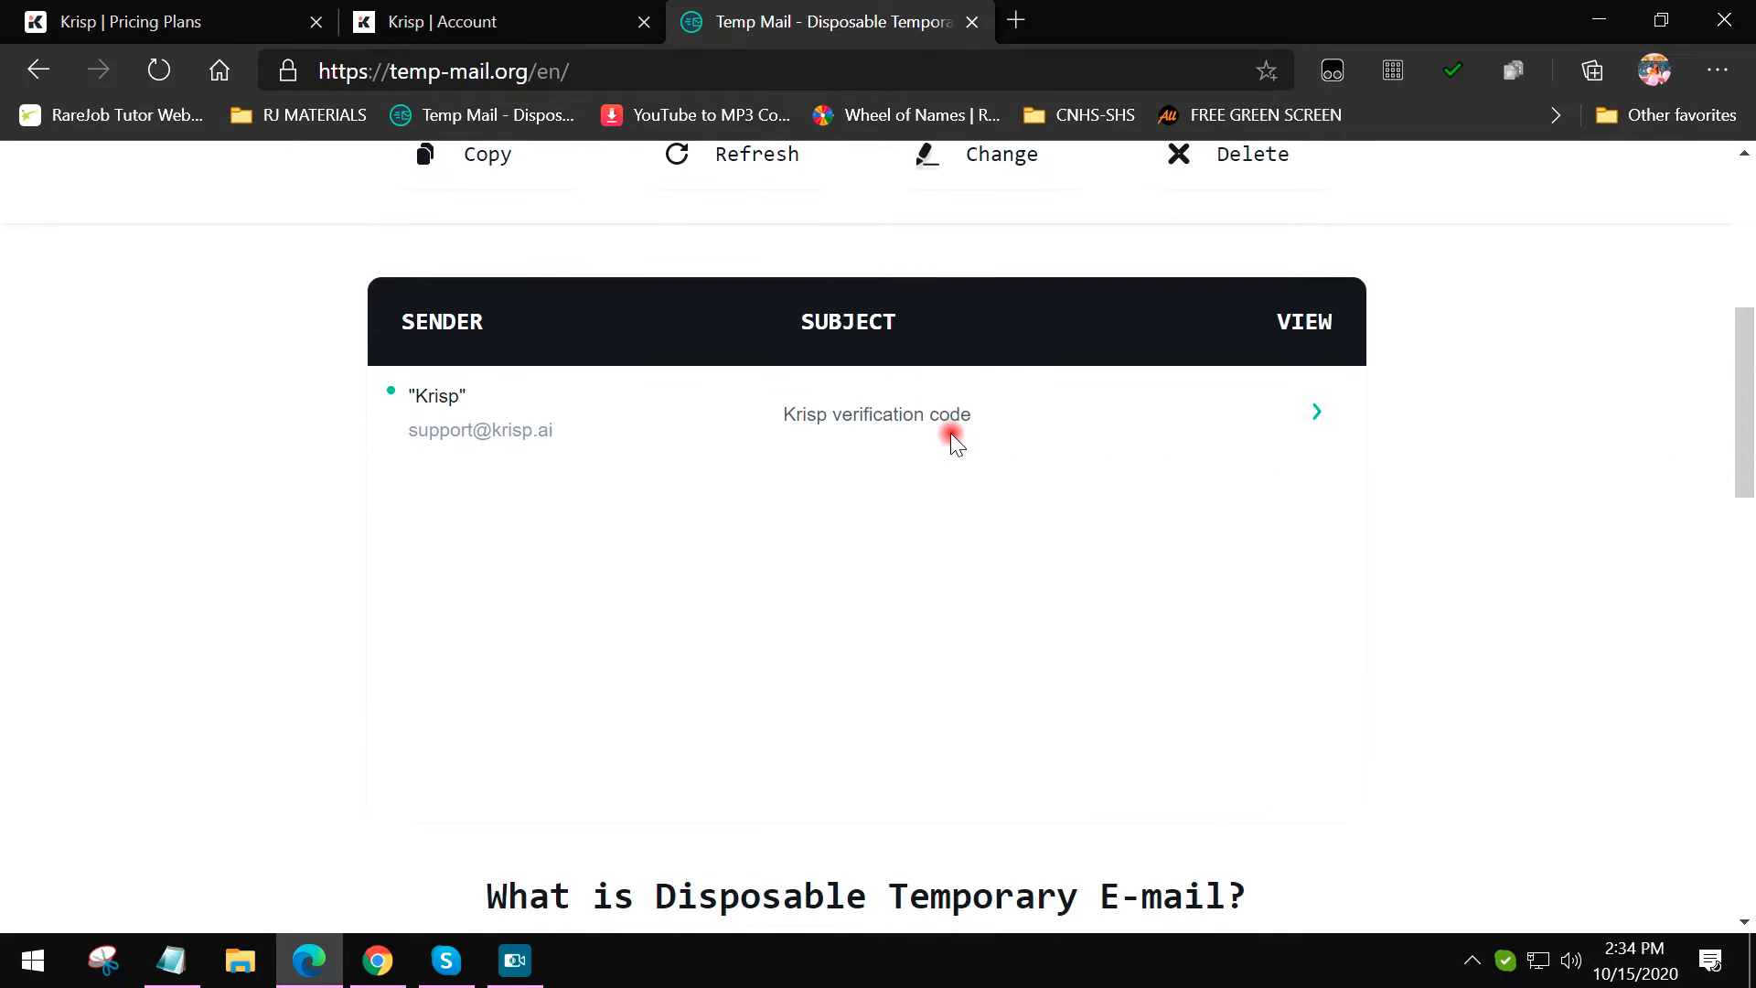
mouse_move(876, 413)
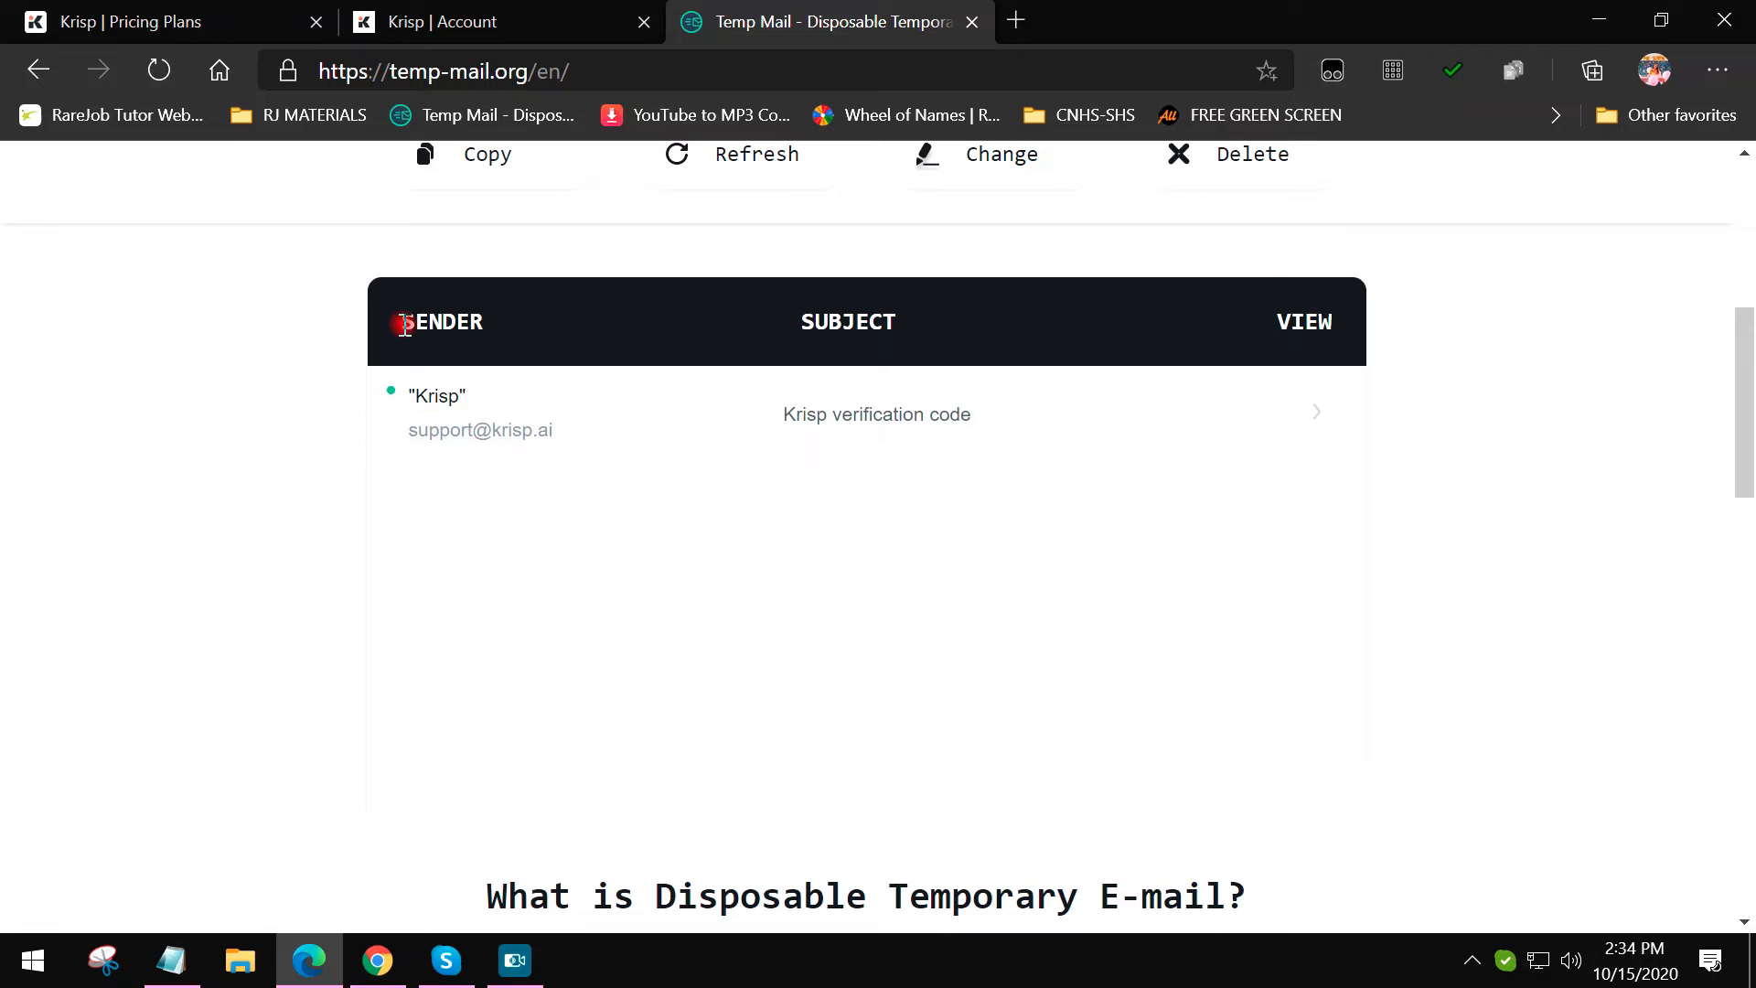
mouse_move(980, 423)
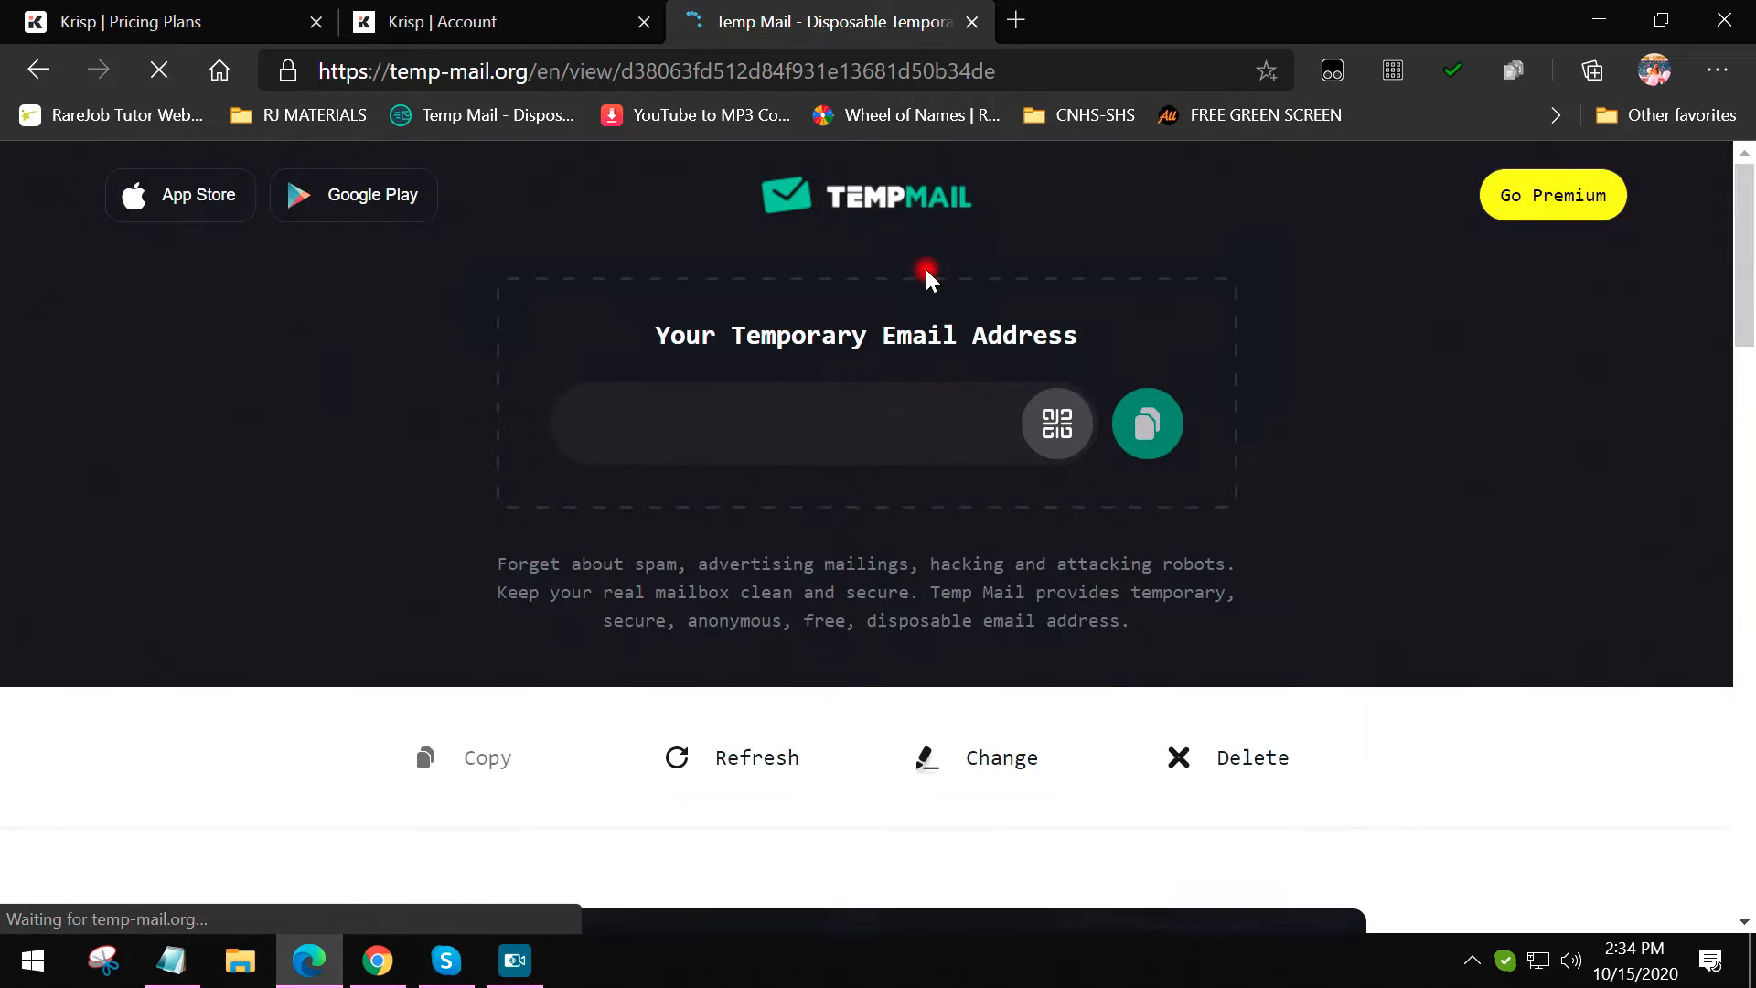
scroll(down, 3)
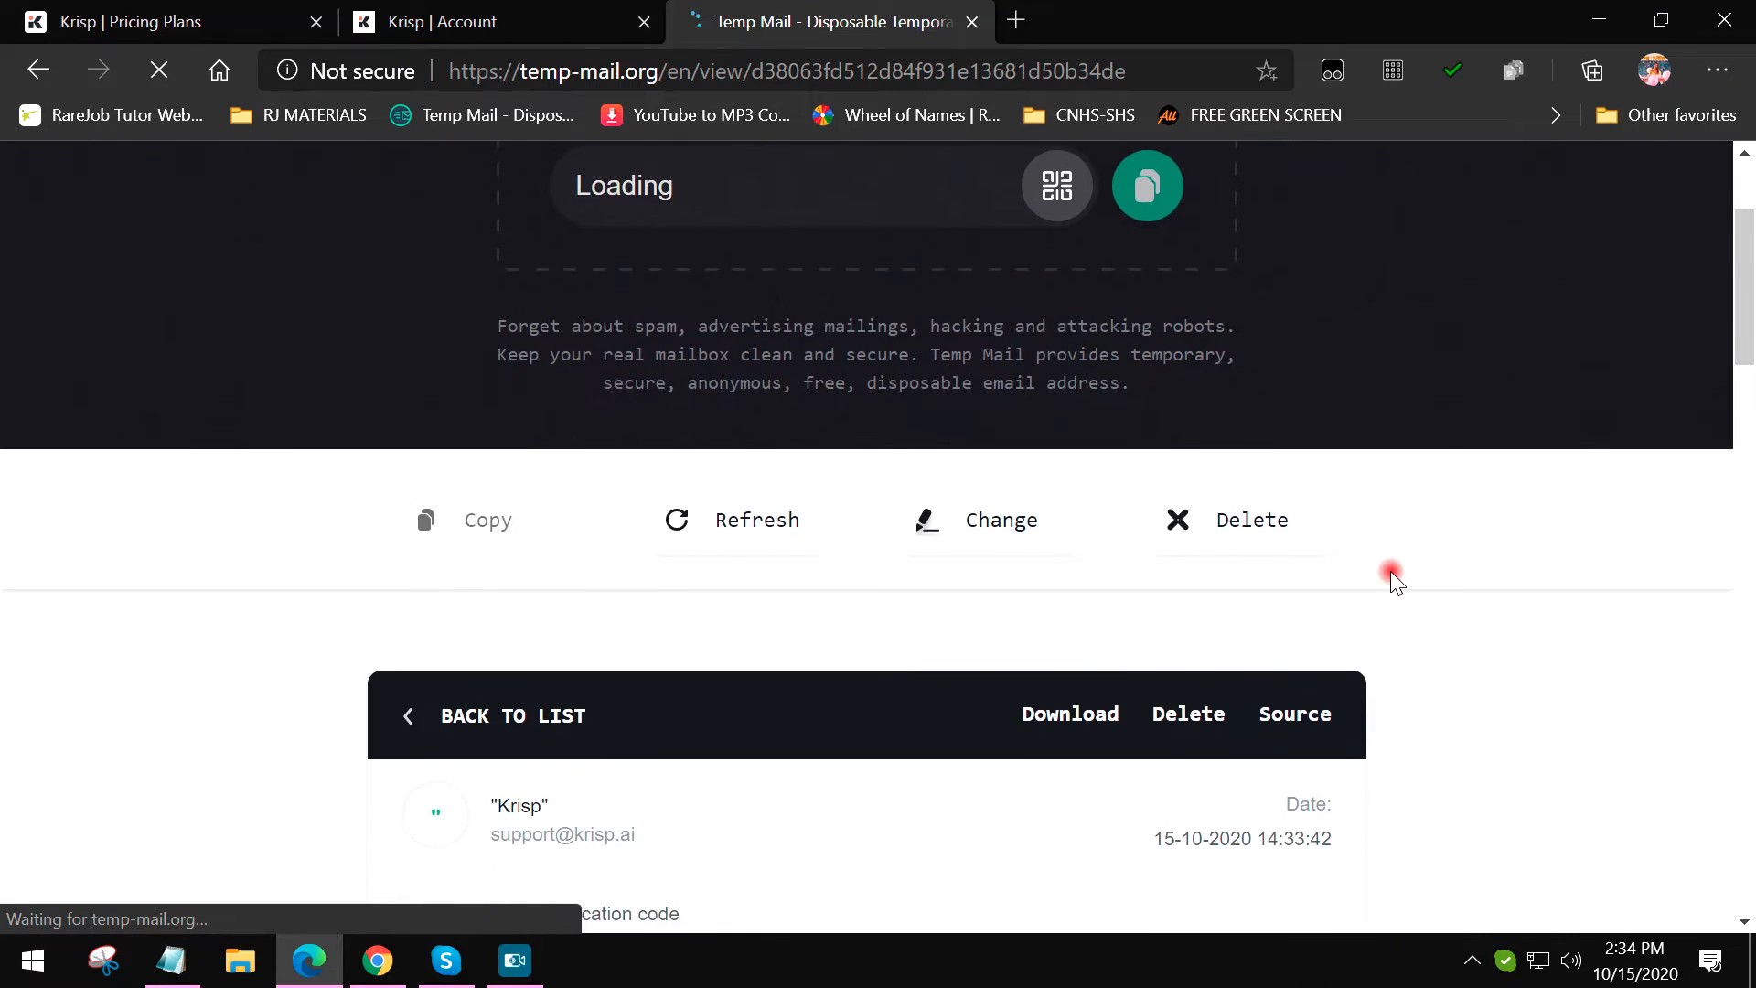
scroll(down, 3)
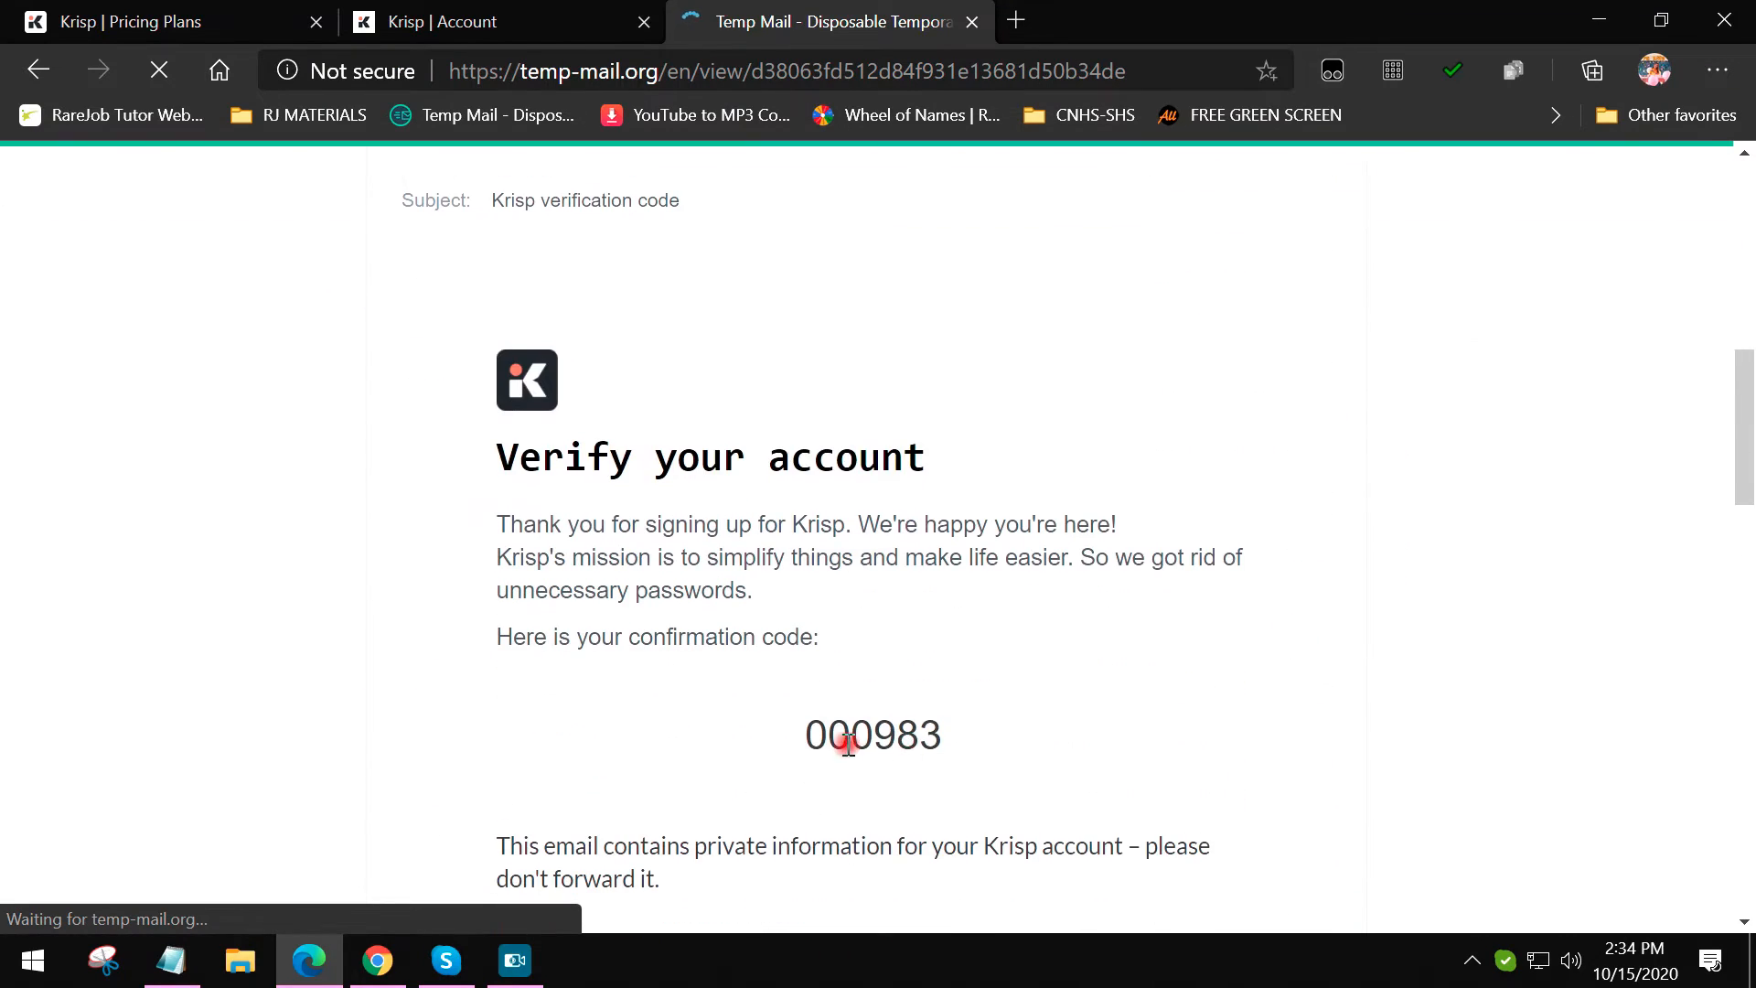
double_click(872, 734)
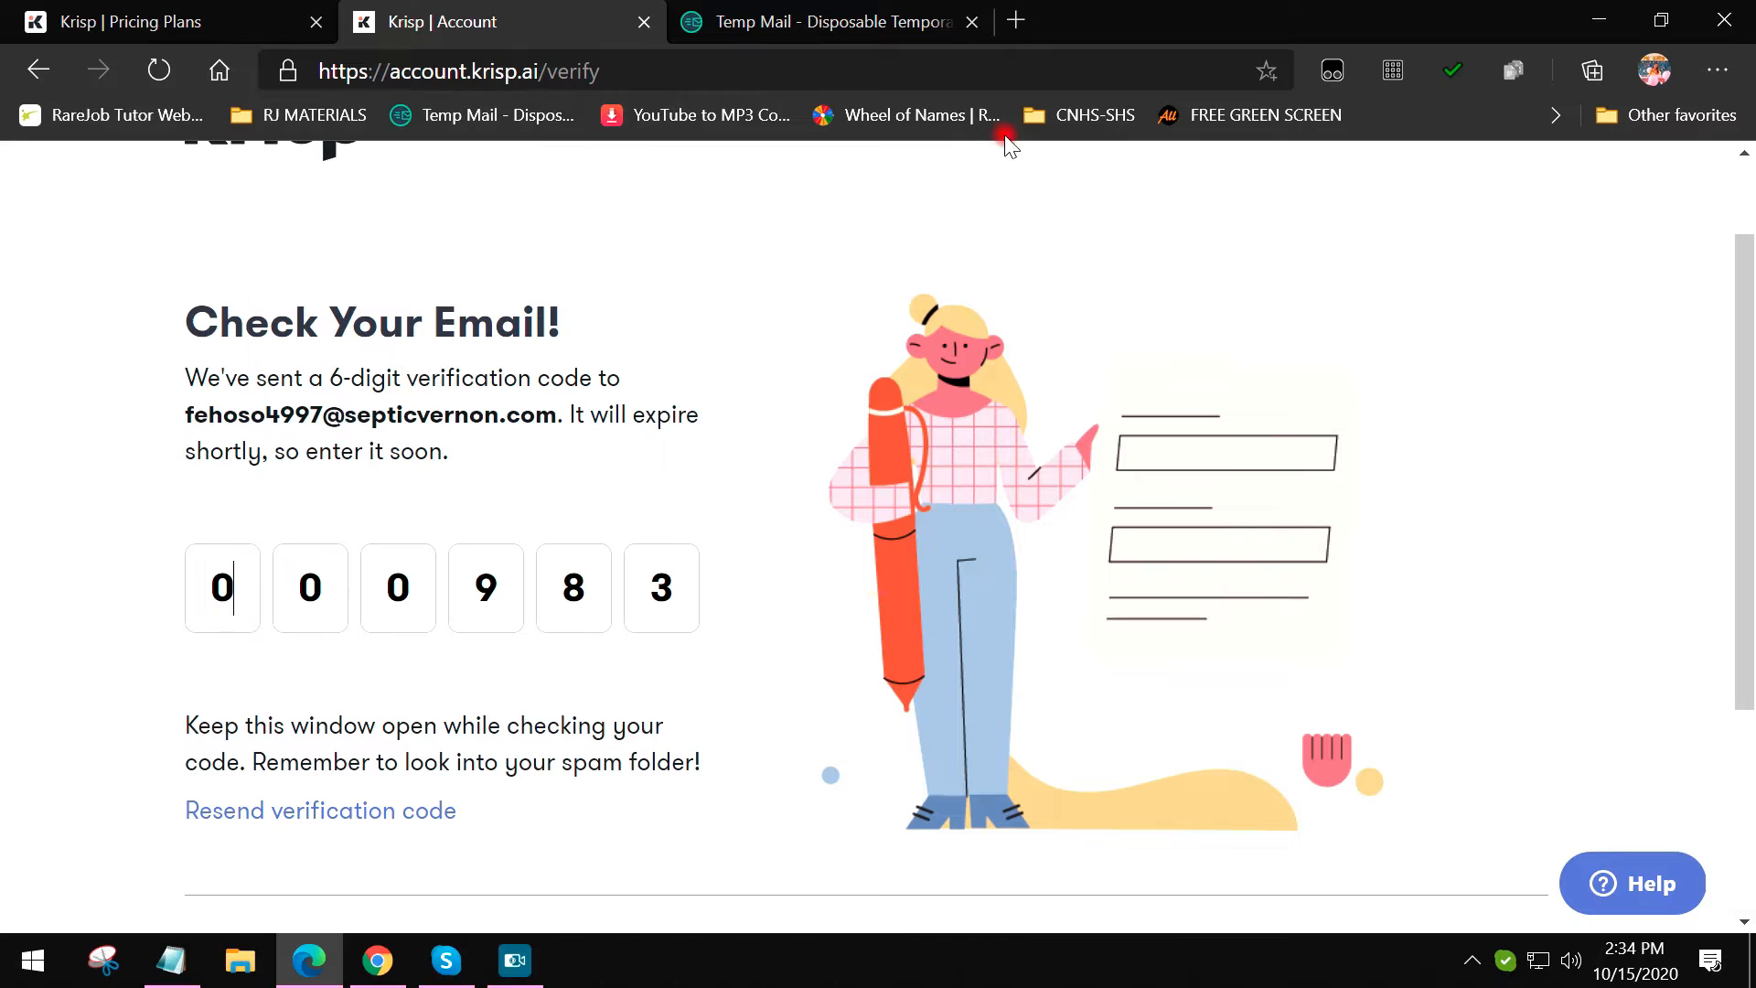
mouse_move(719, 199)
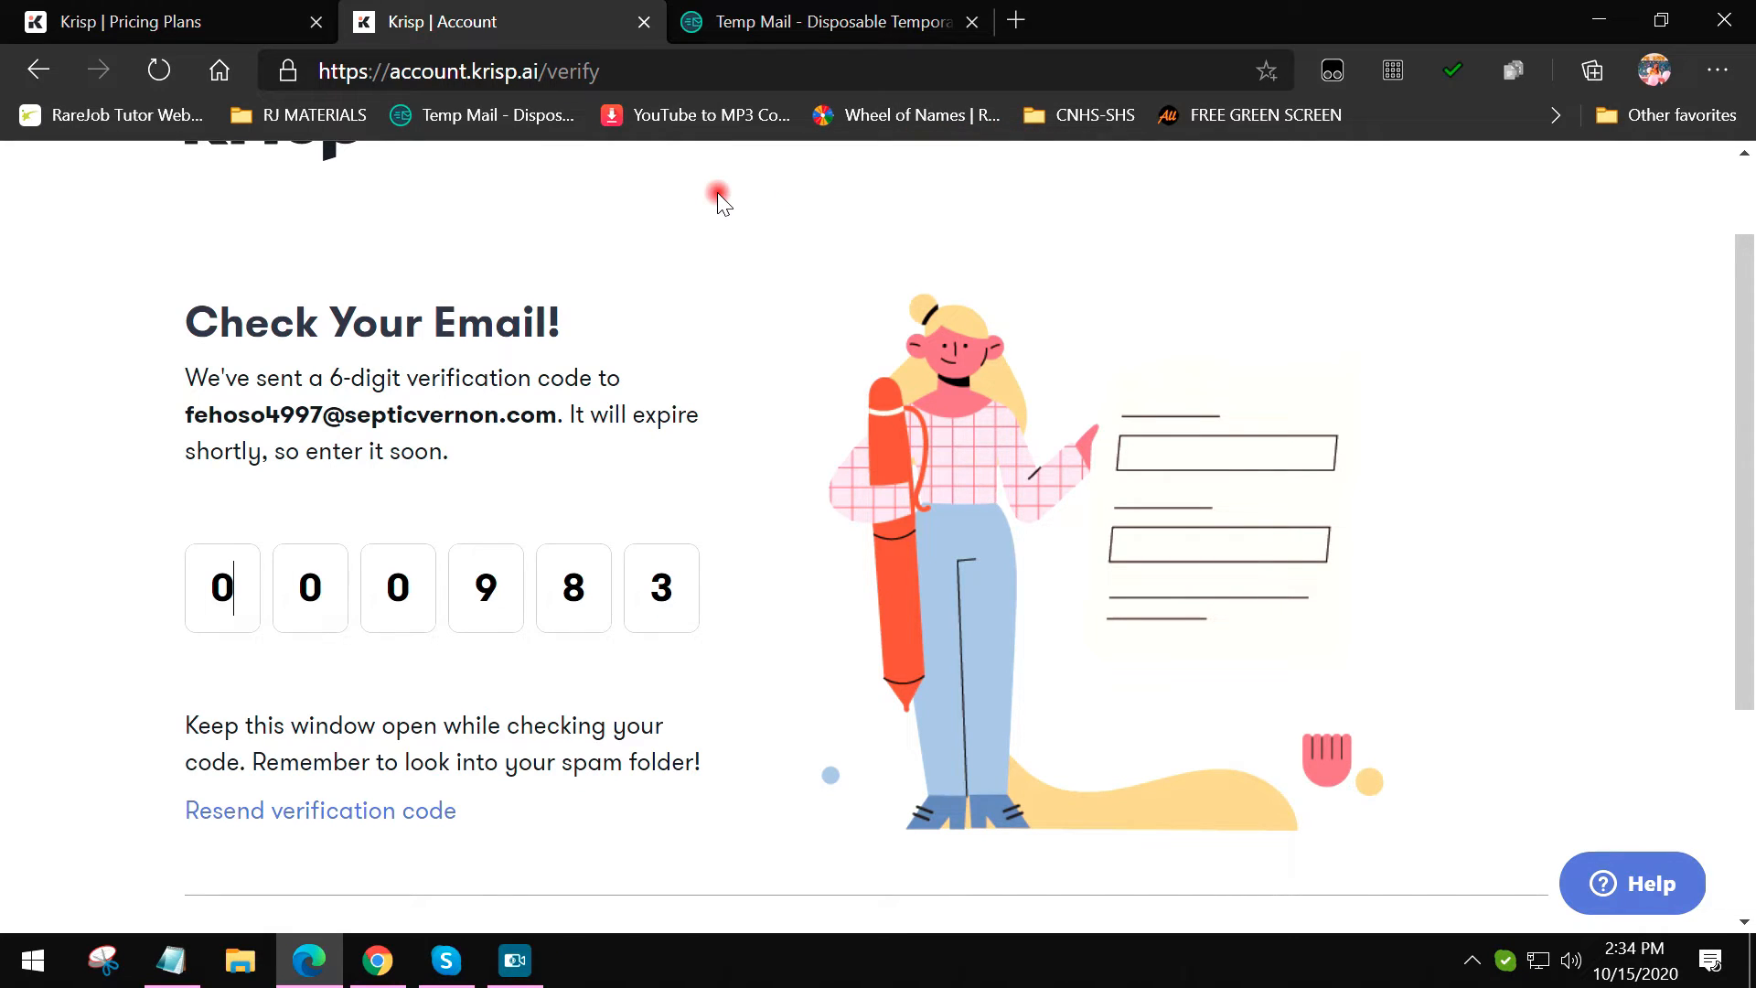
mouse_move(708, 585)
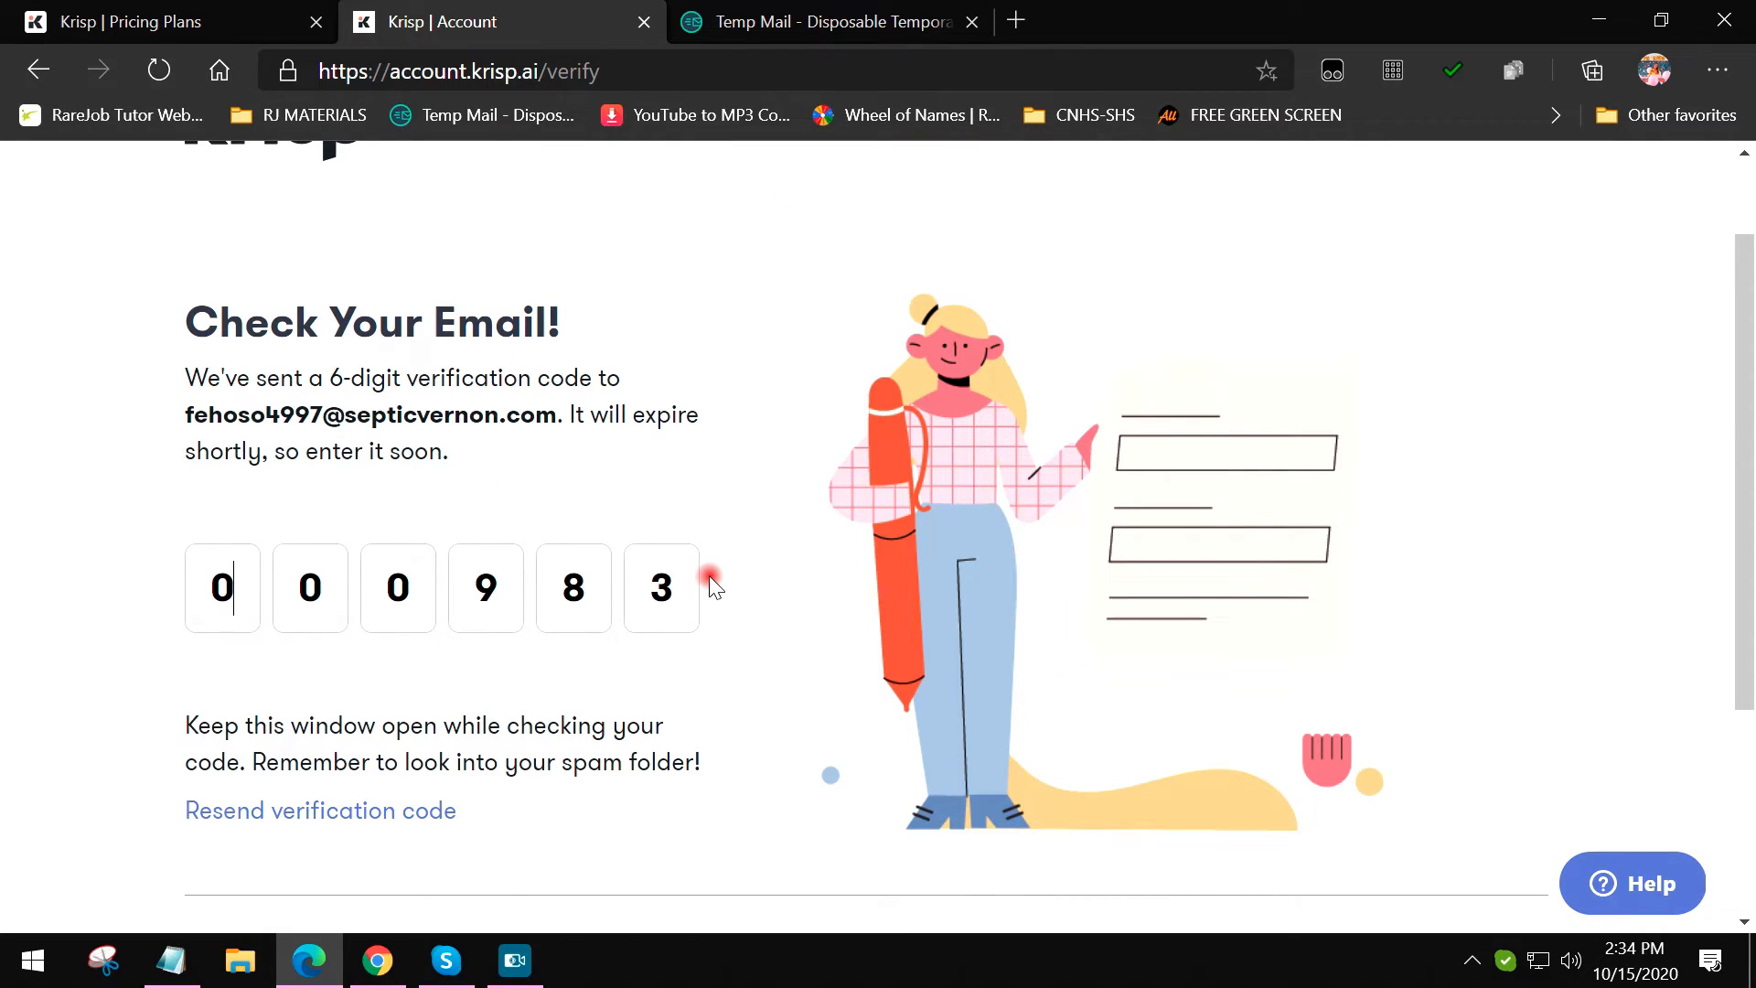
mouse_move(790, 417)
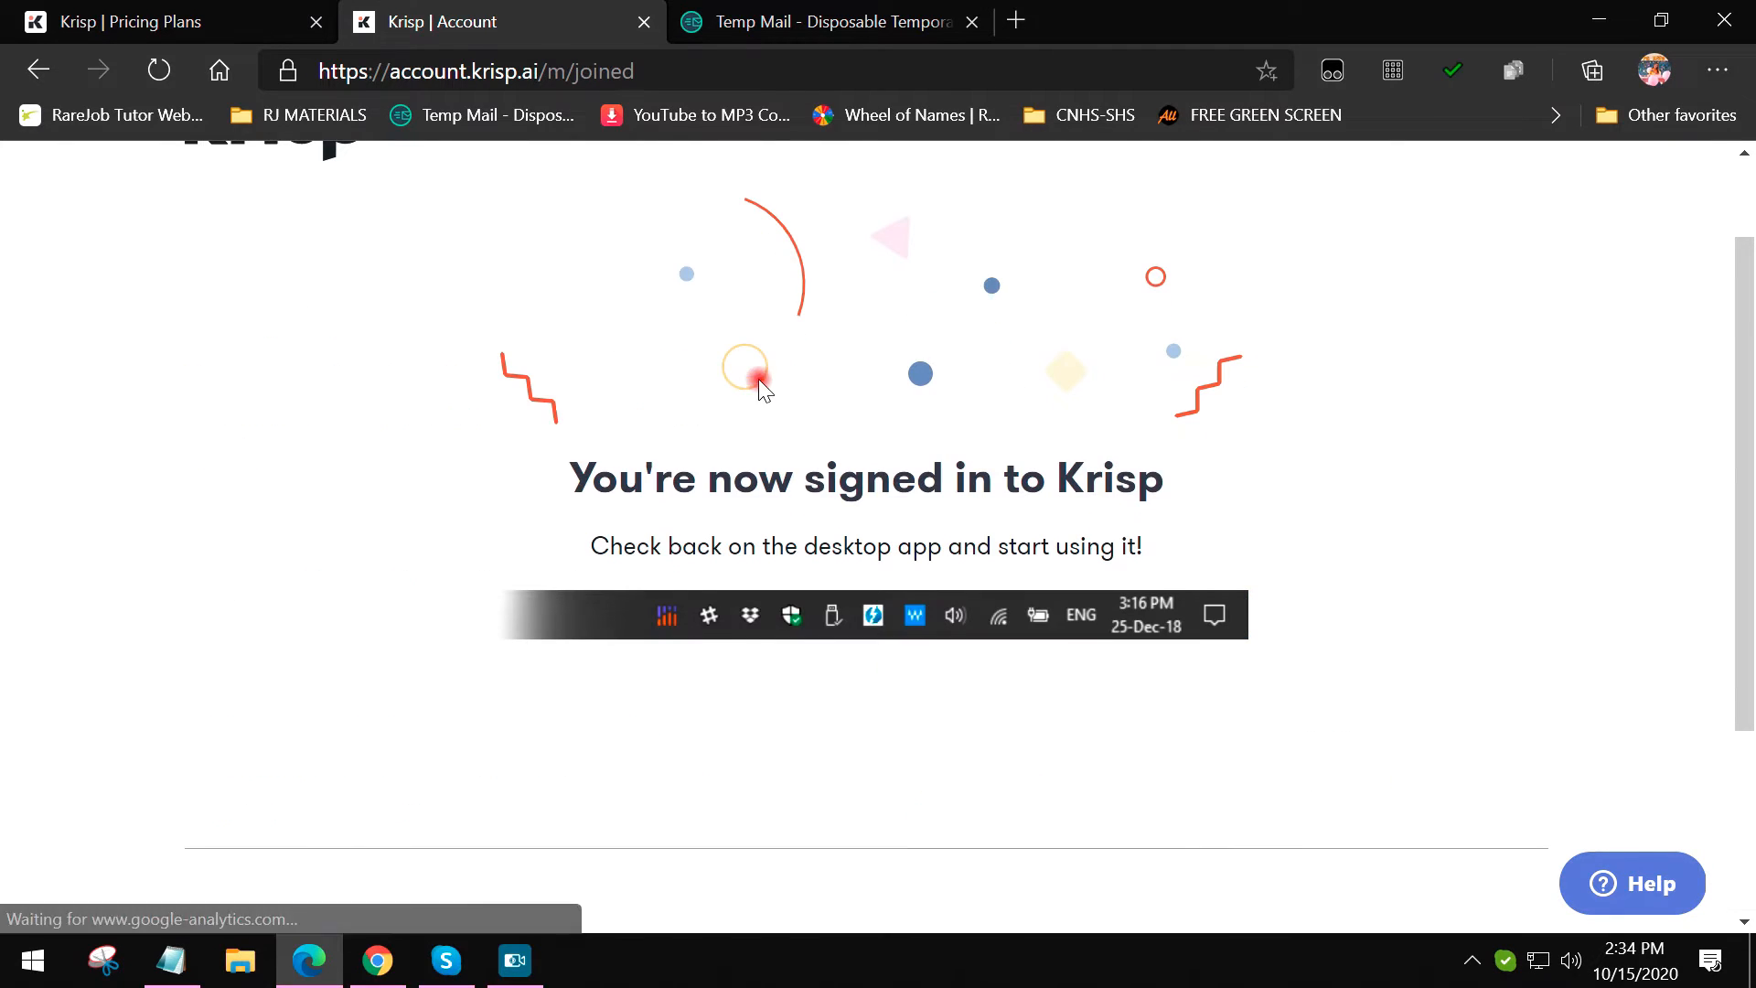
mouse_move(902, 628)
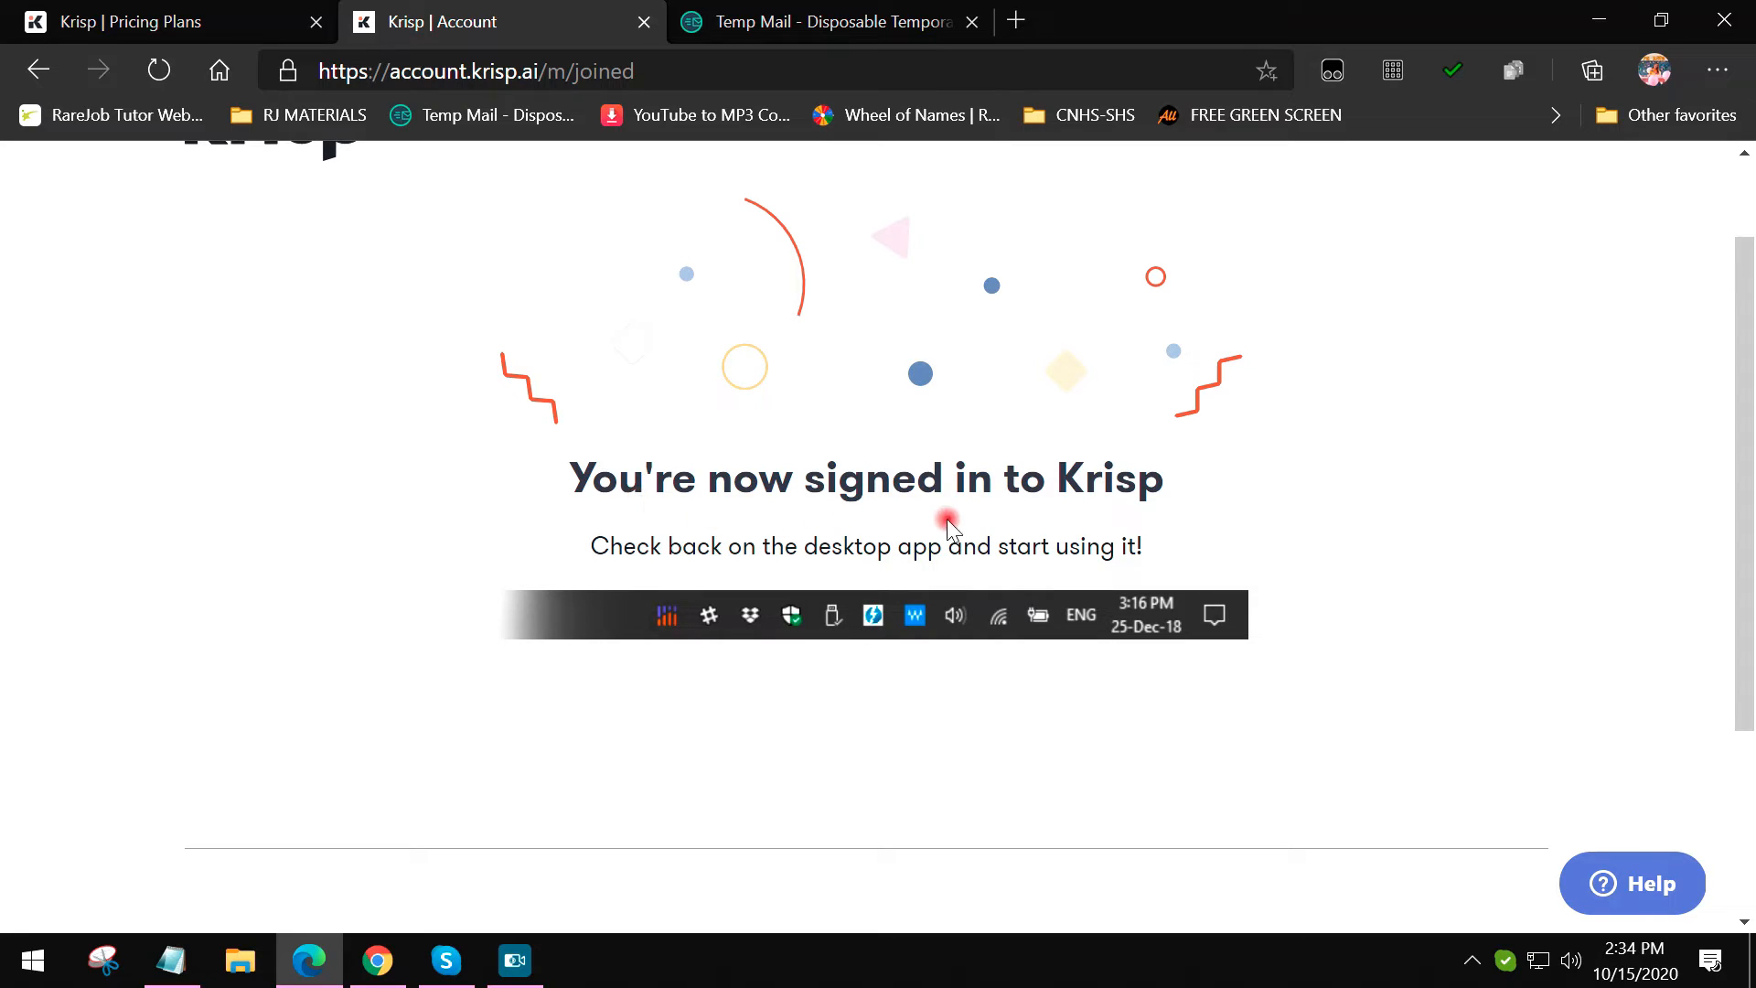
mouse_move(1203, 457)
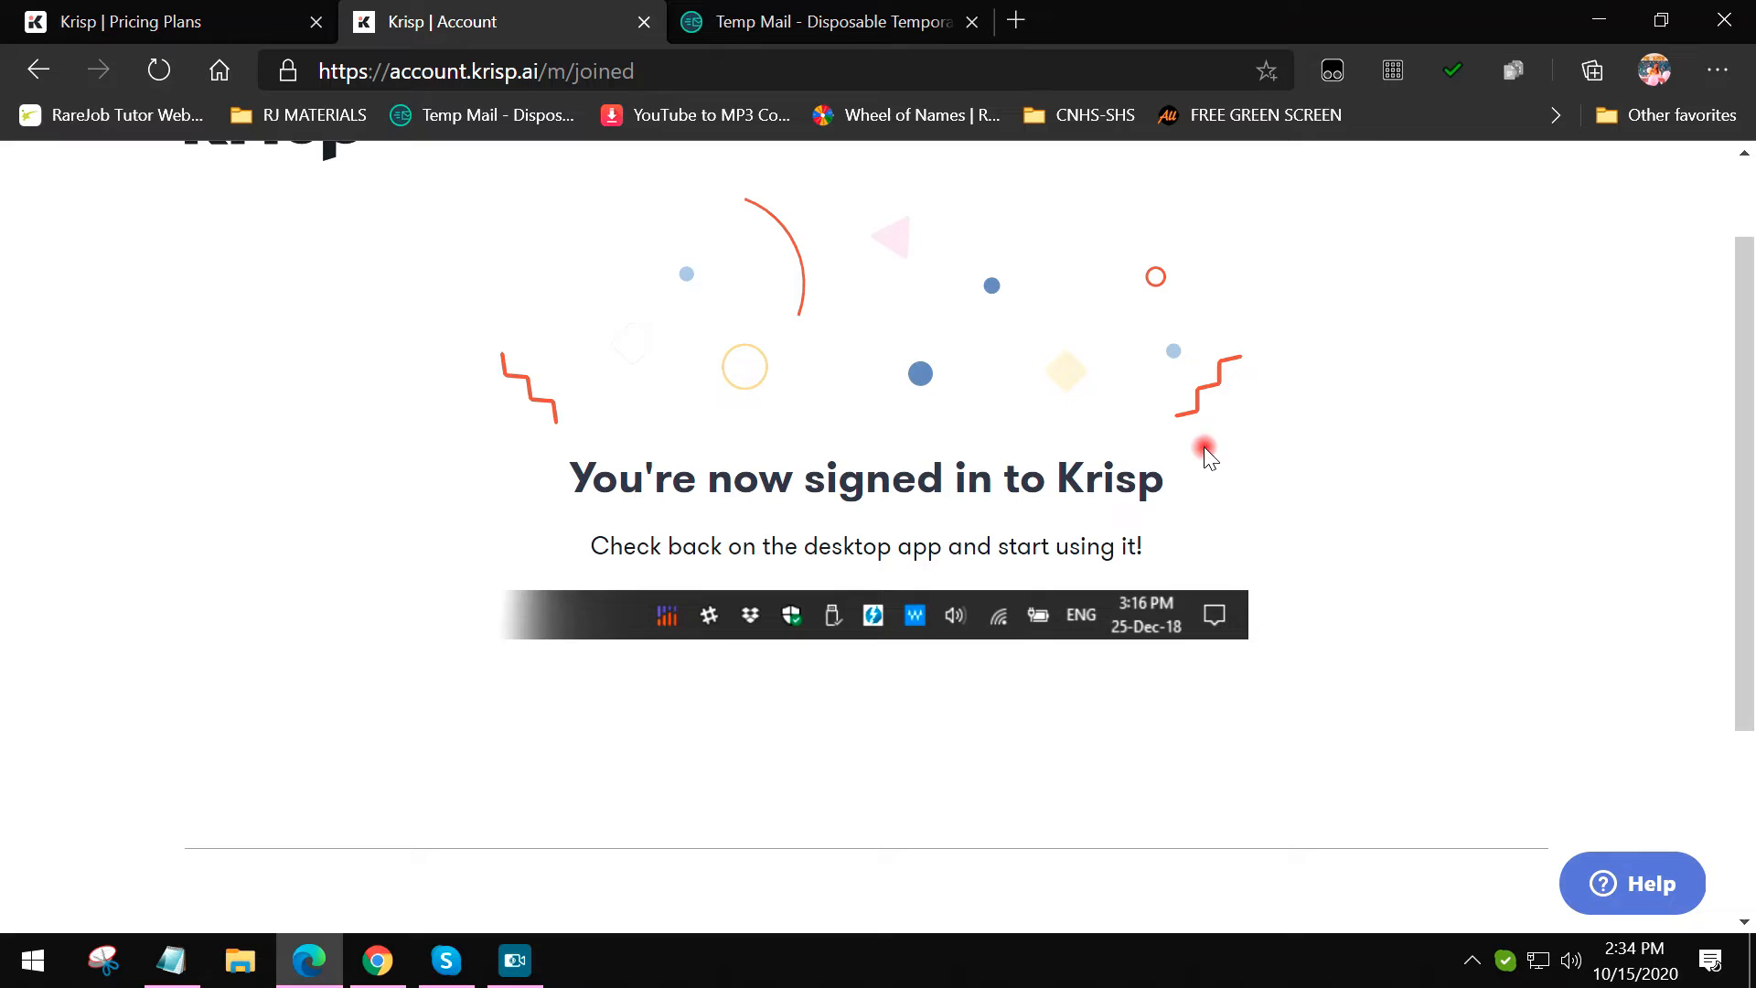
mouse_move(1456, 504)
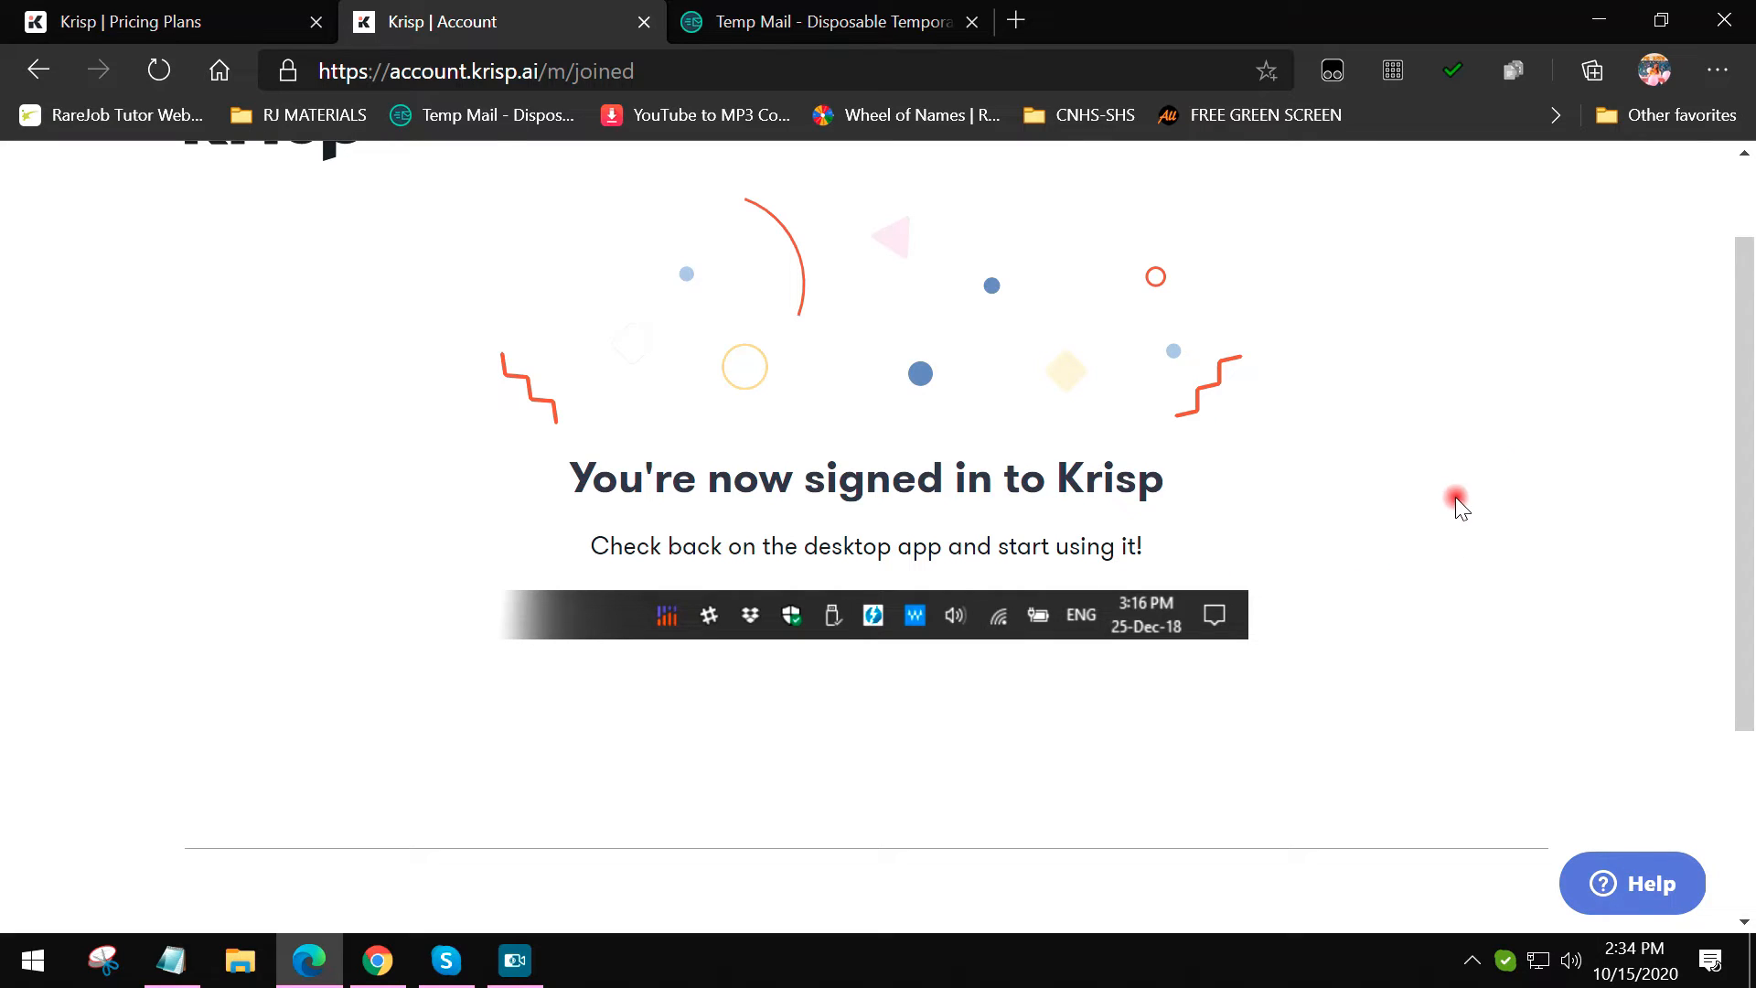
mouse_move(1330, 664)
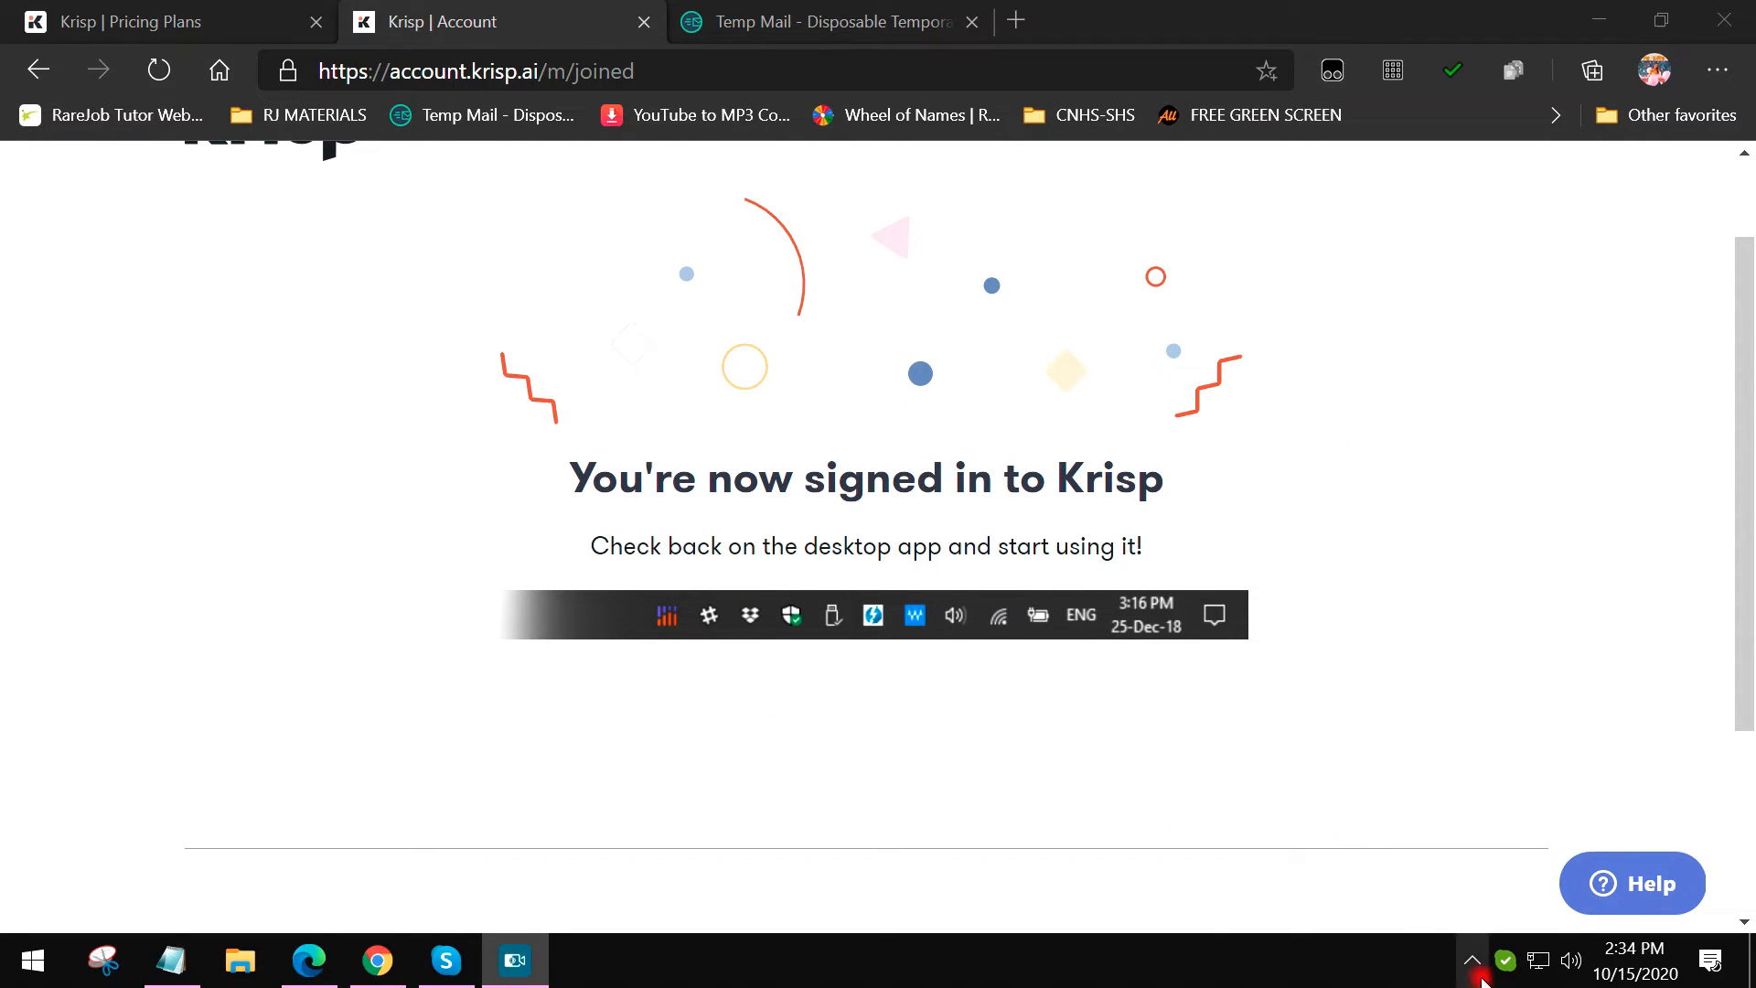
Step: Look in the taskbar tray for the running Krisp app
click(1472, 960)
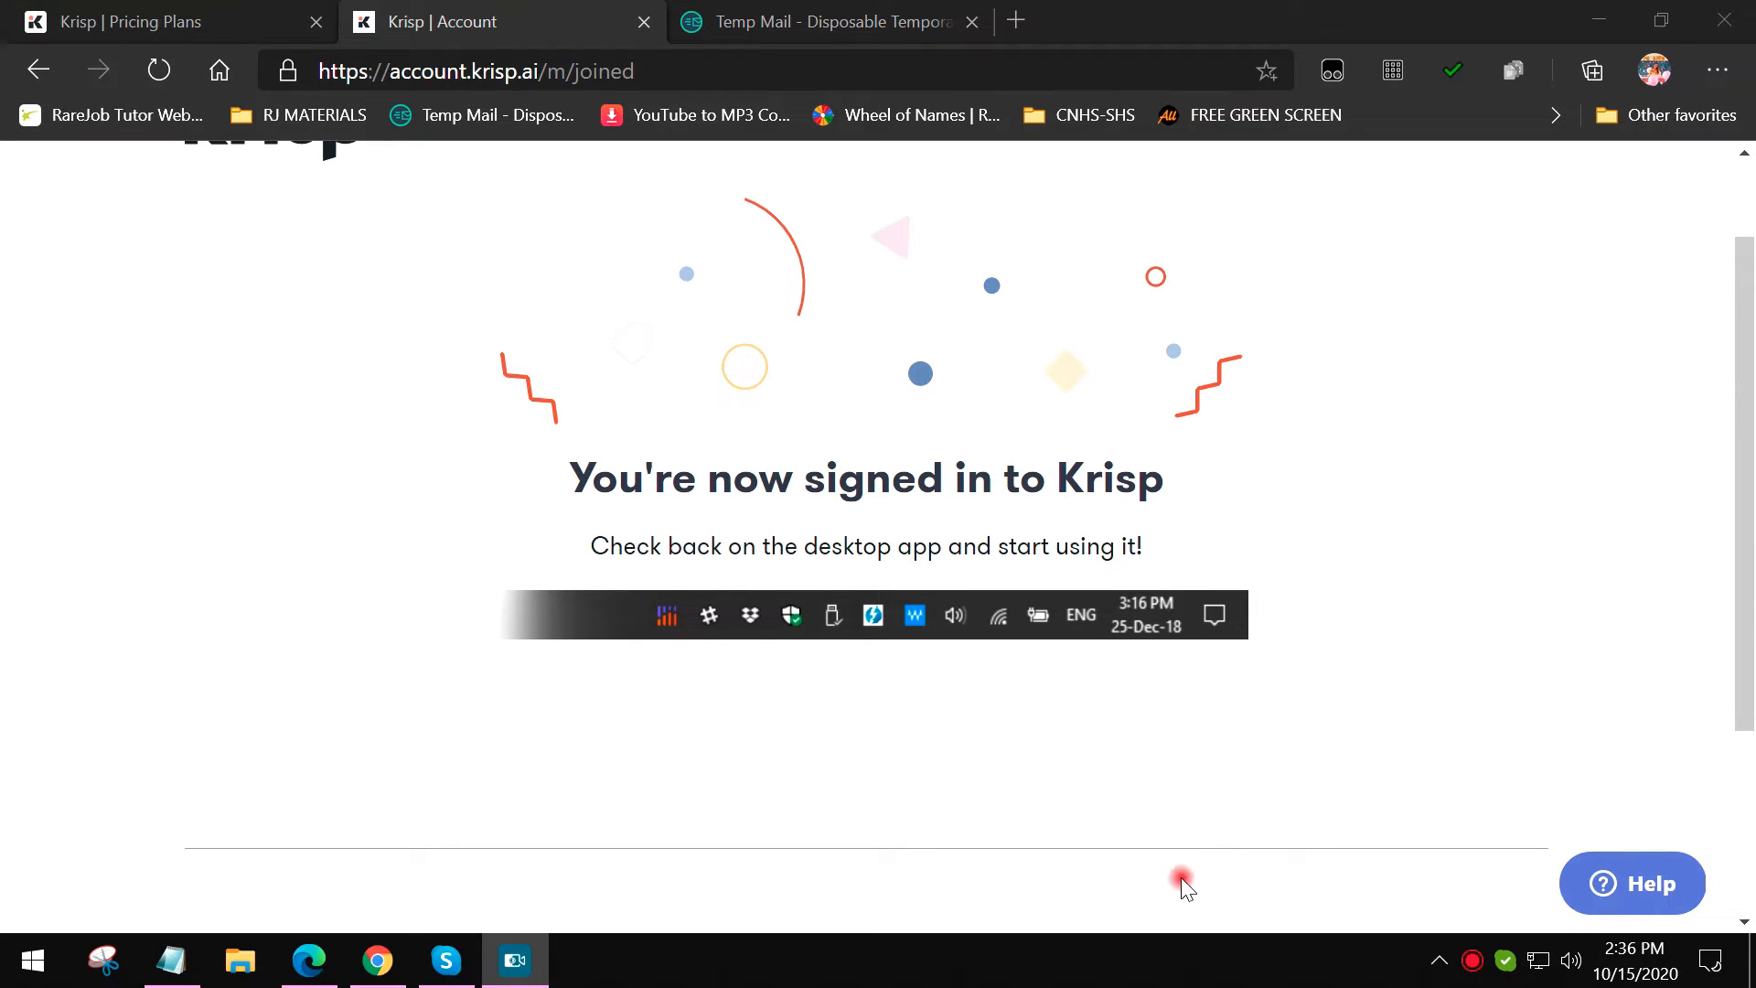
mouse_move(1052, 929)
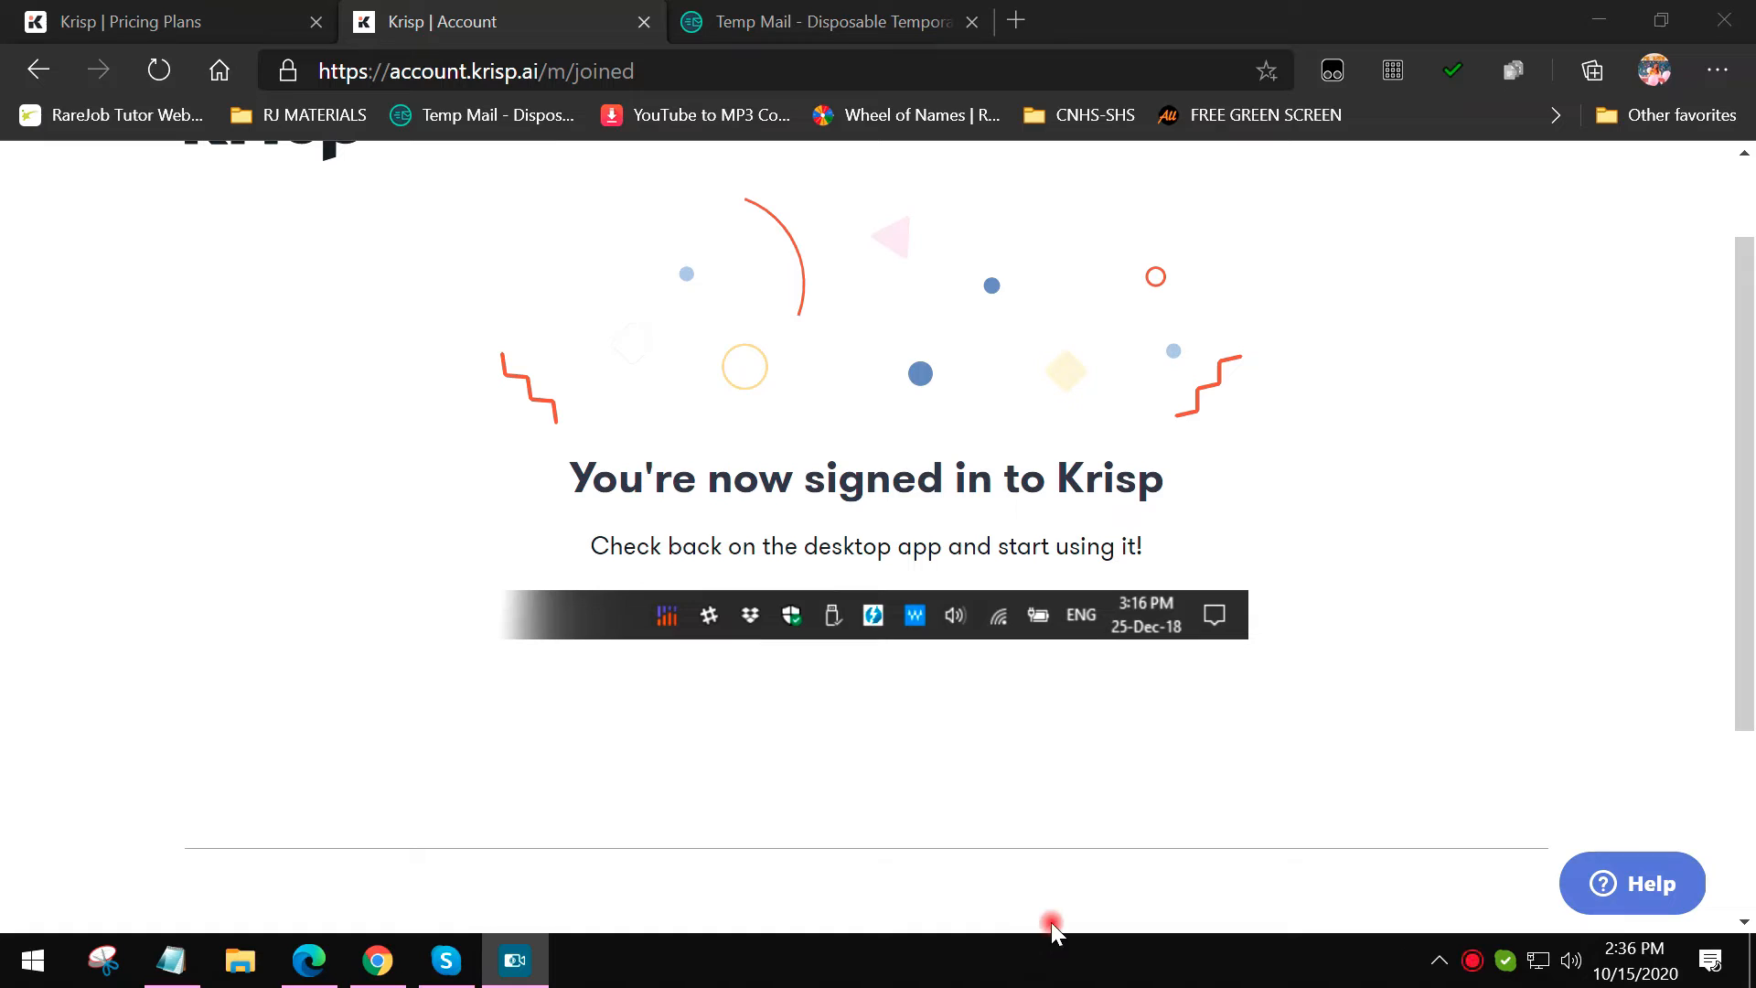
mouse_move(917, 570)
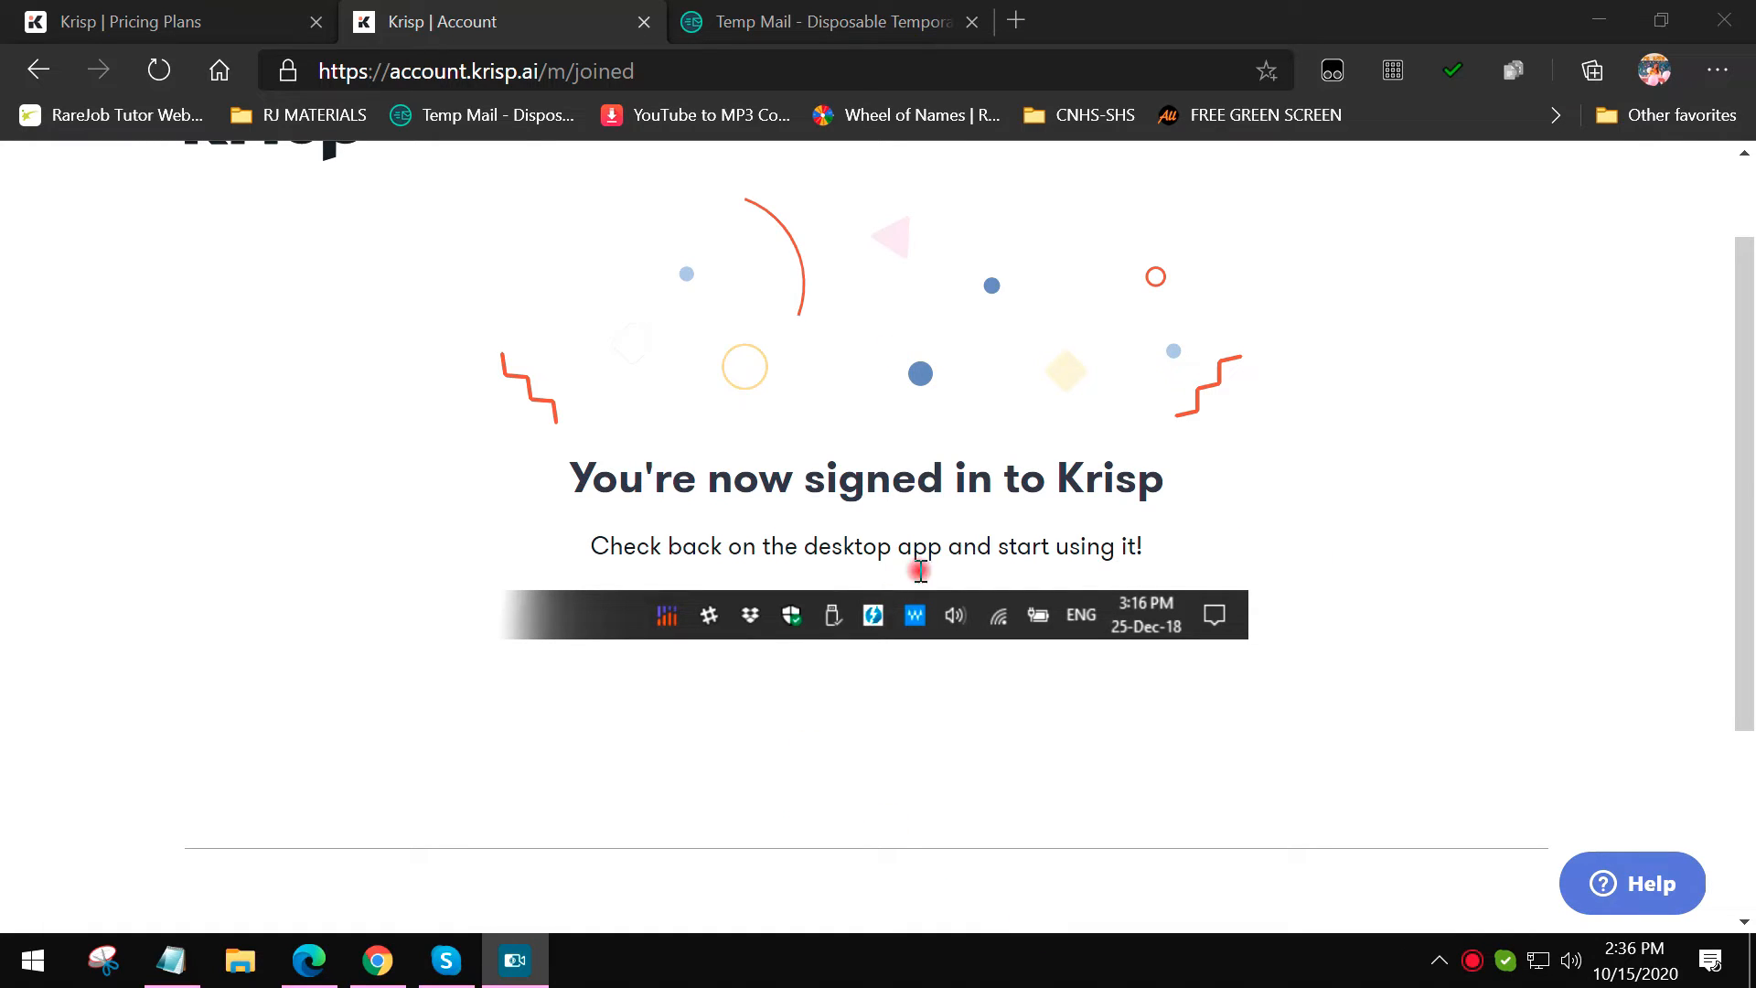
Step: Sign in from the Krisp tray panel, retrying until the account tab confirms
click(1471, 959)
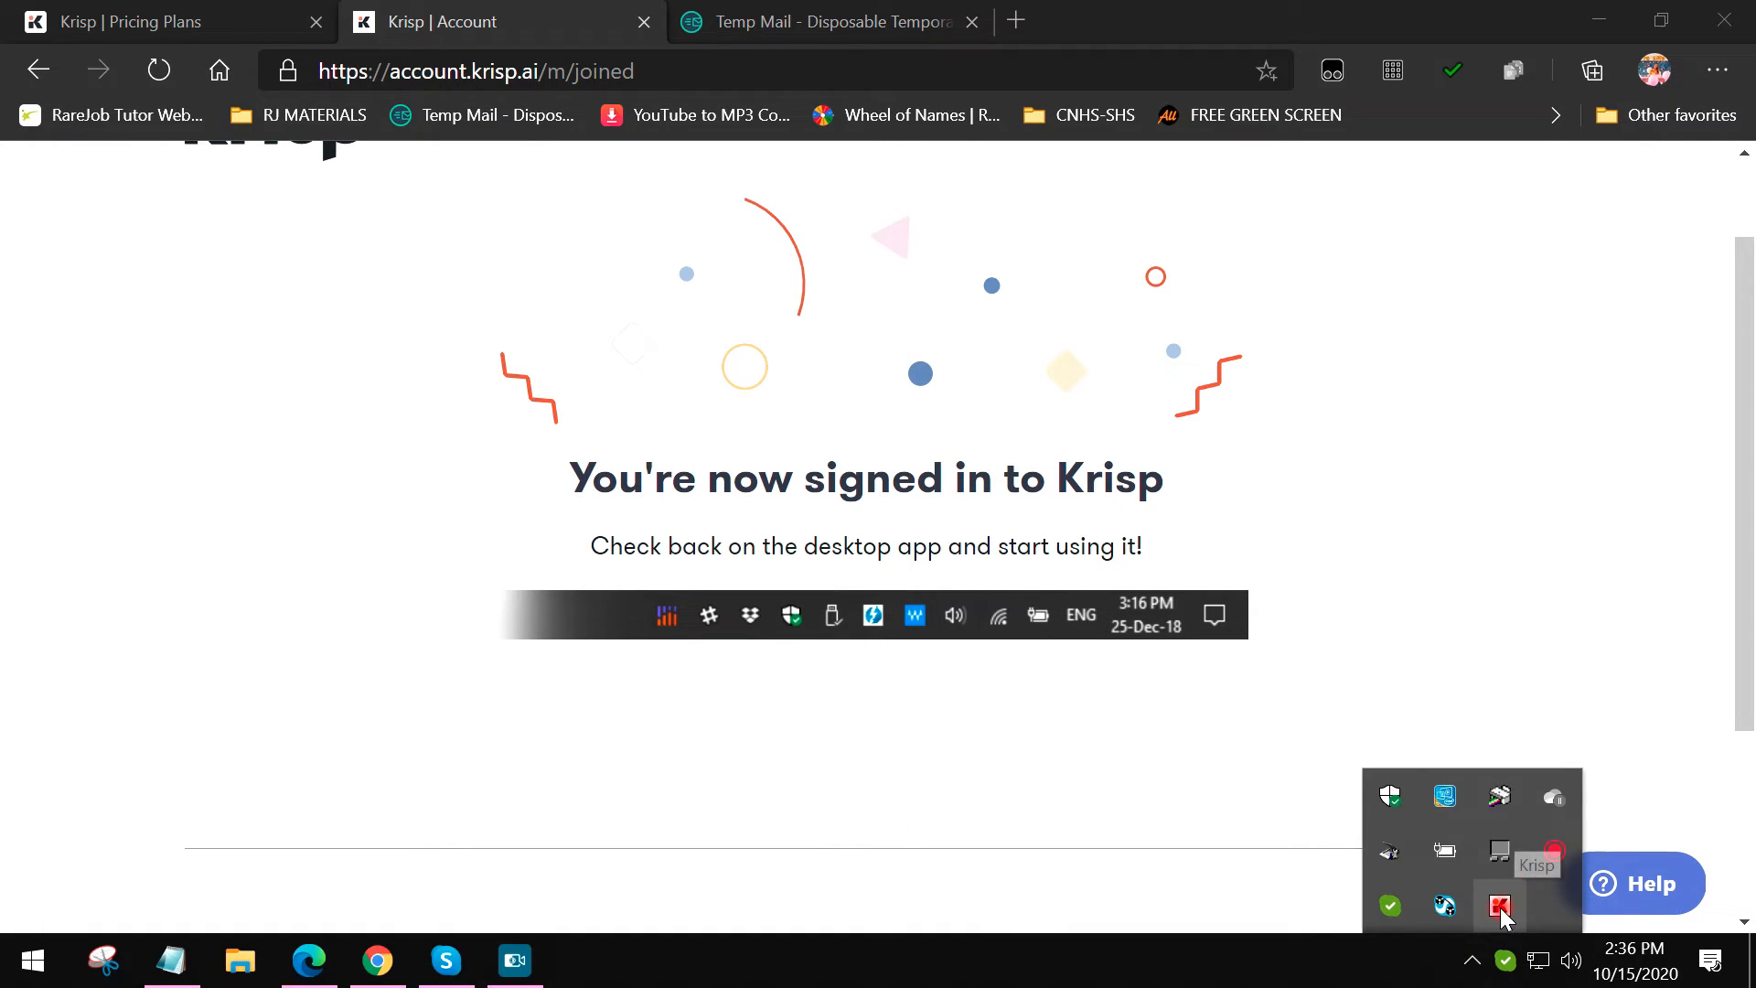
click(1498, 906)
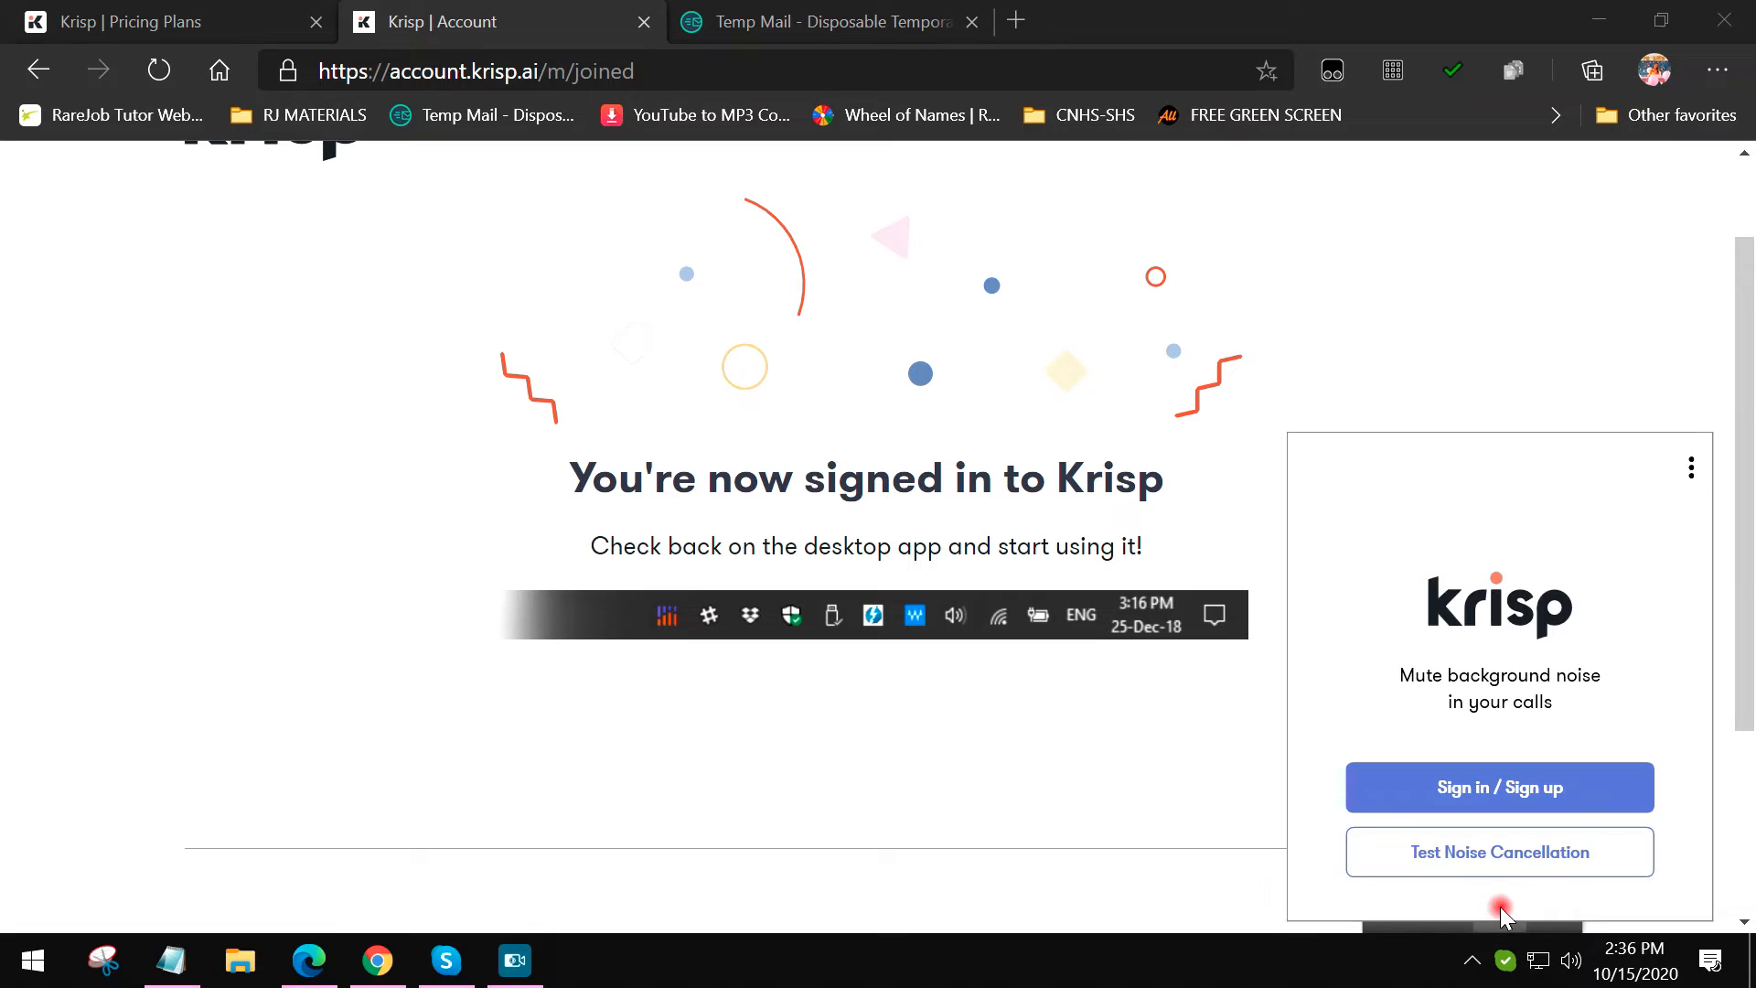
click(1498, 787)
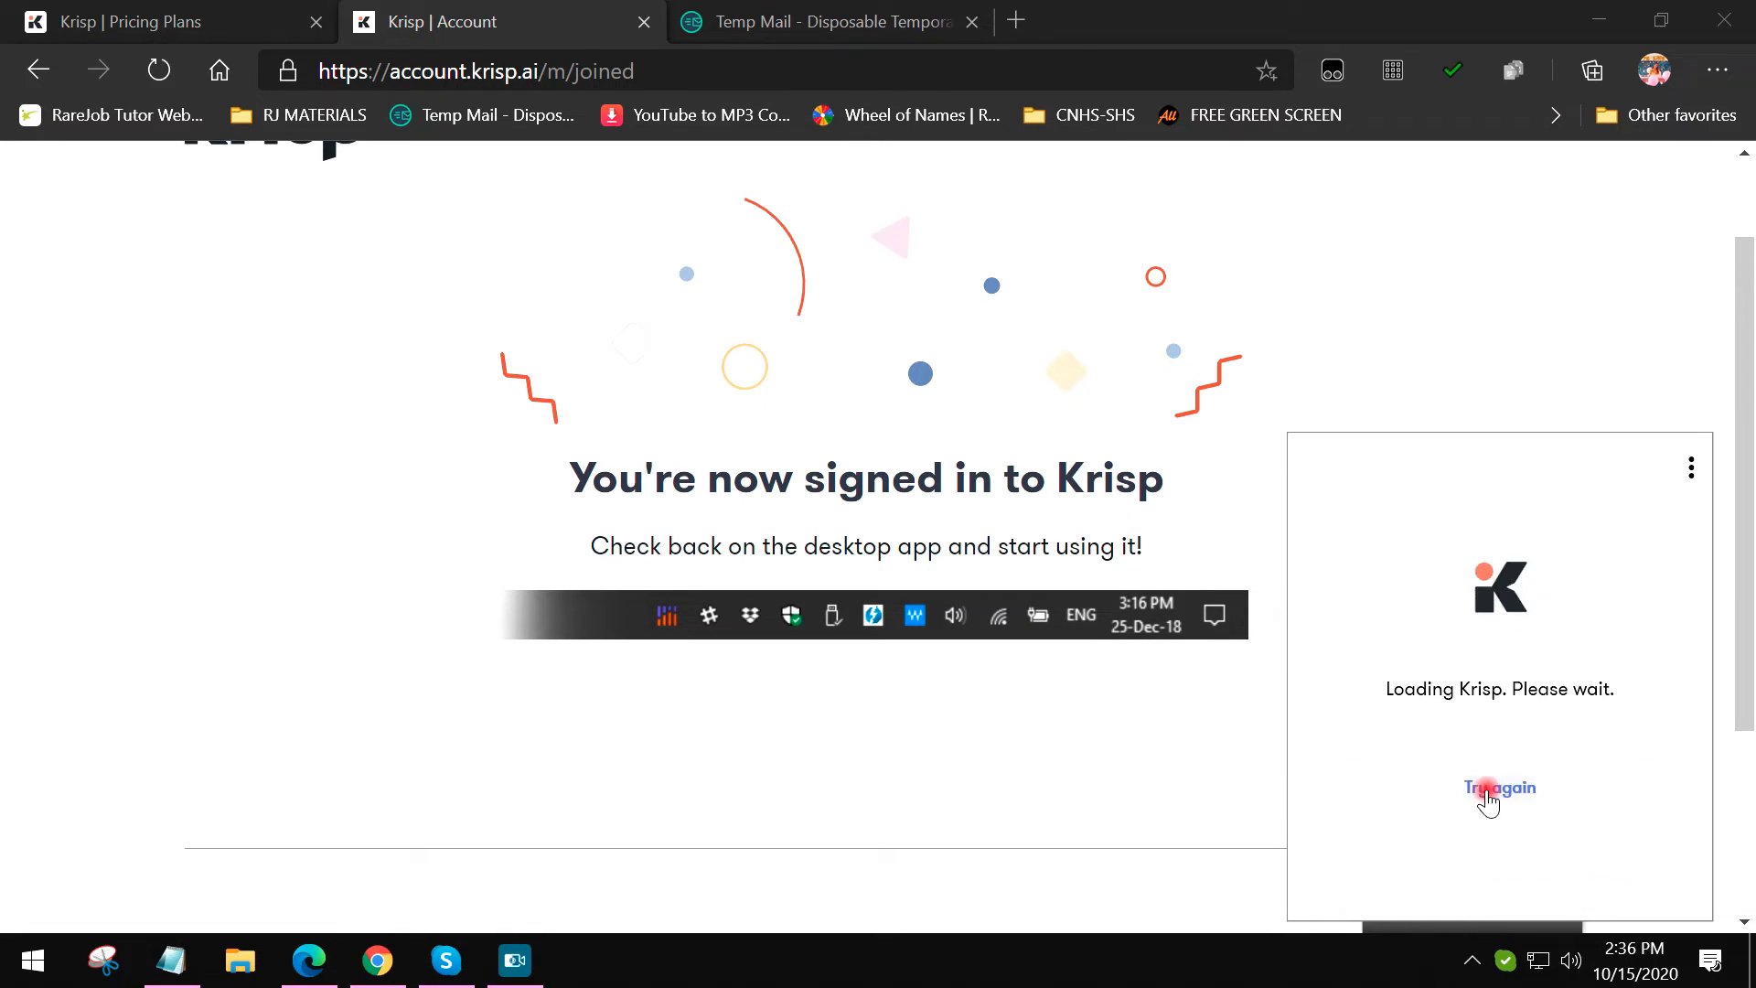
click(1498, 787)
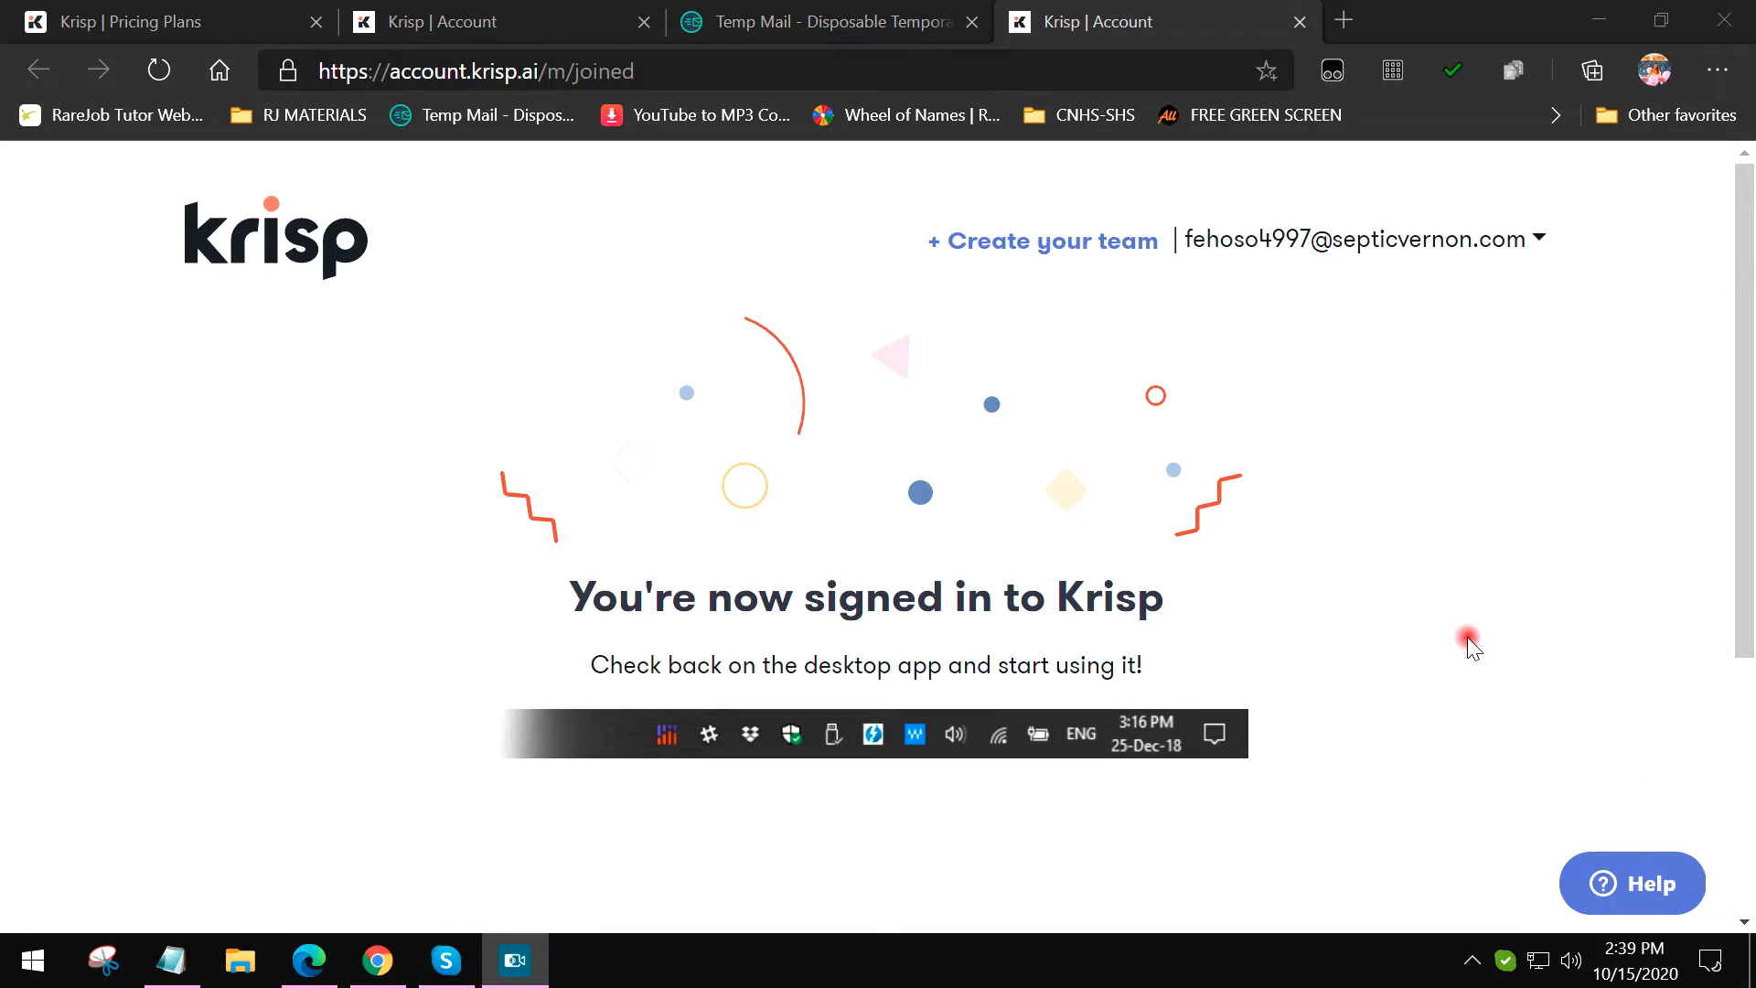
mouse_move(952, 557)
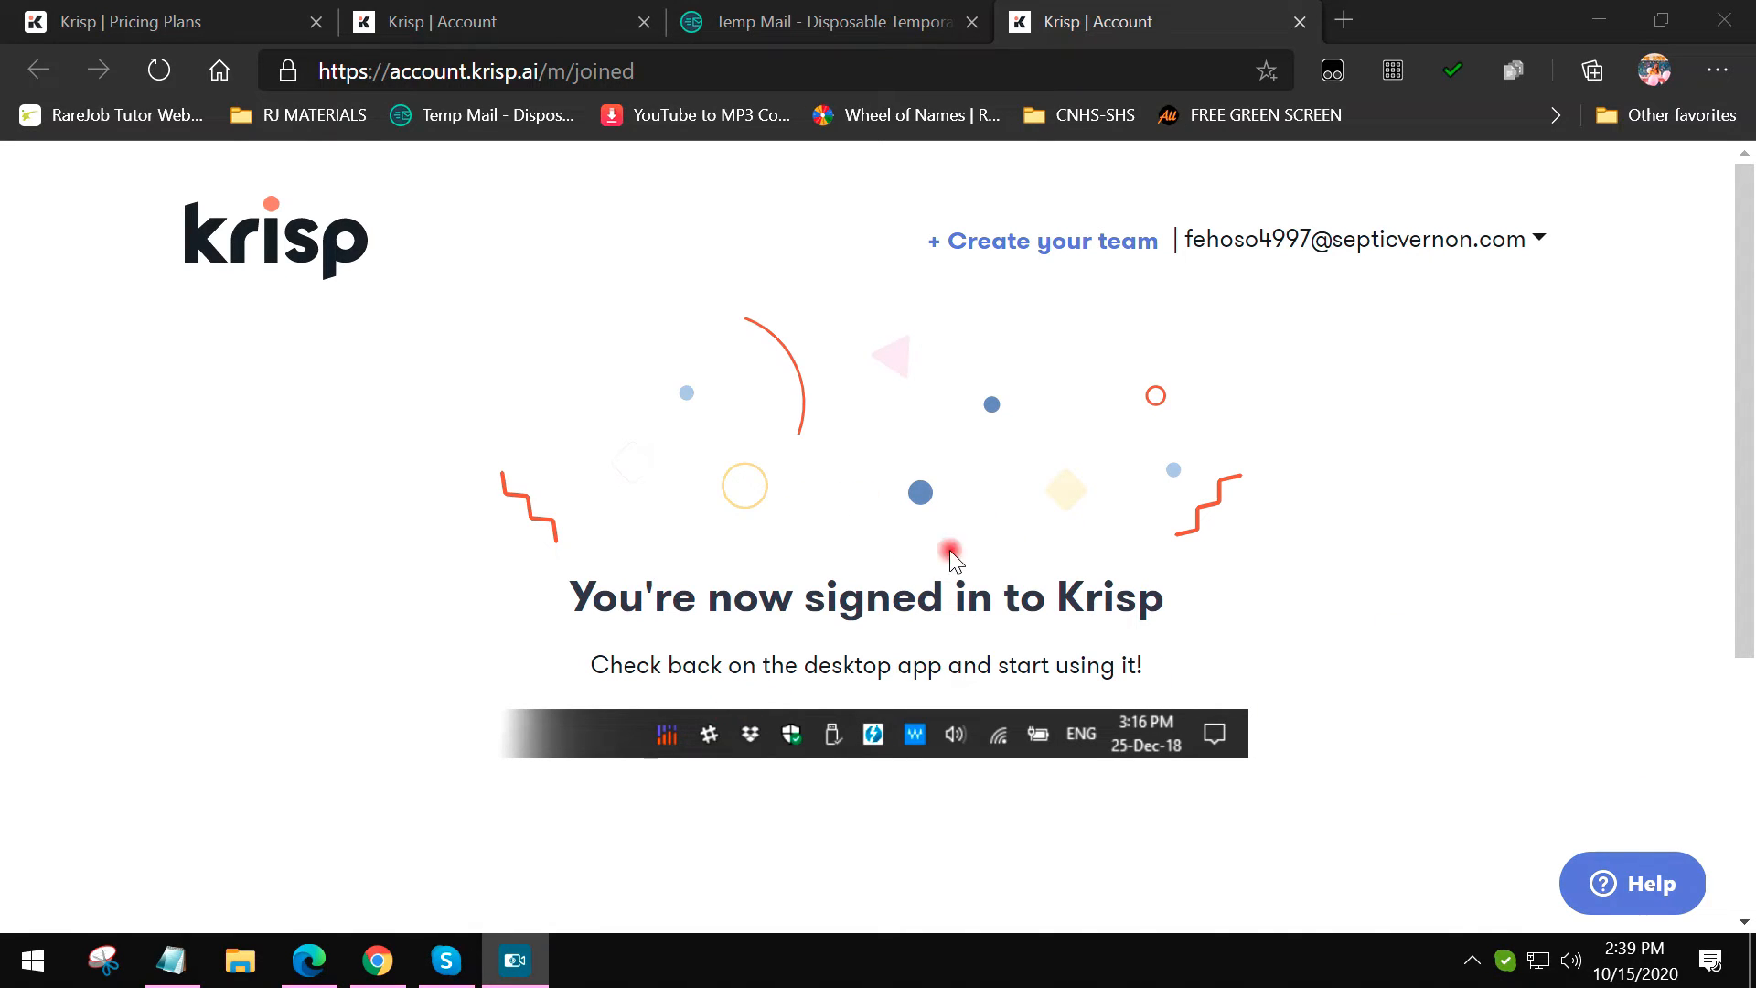
mouse_move(1174, 283)
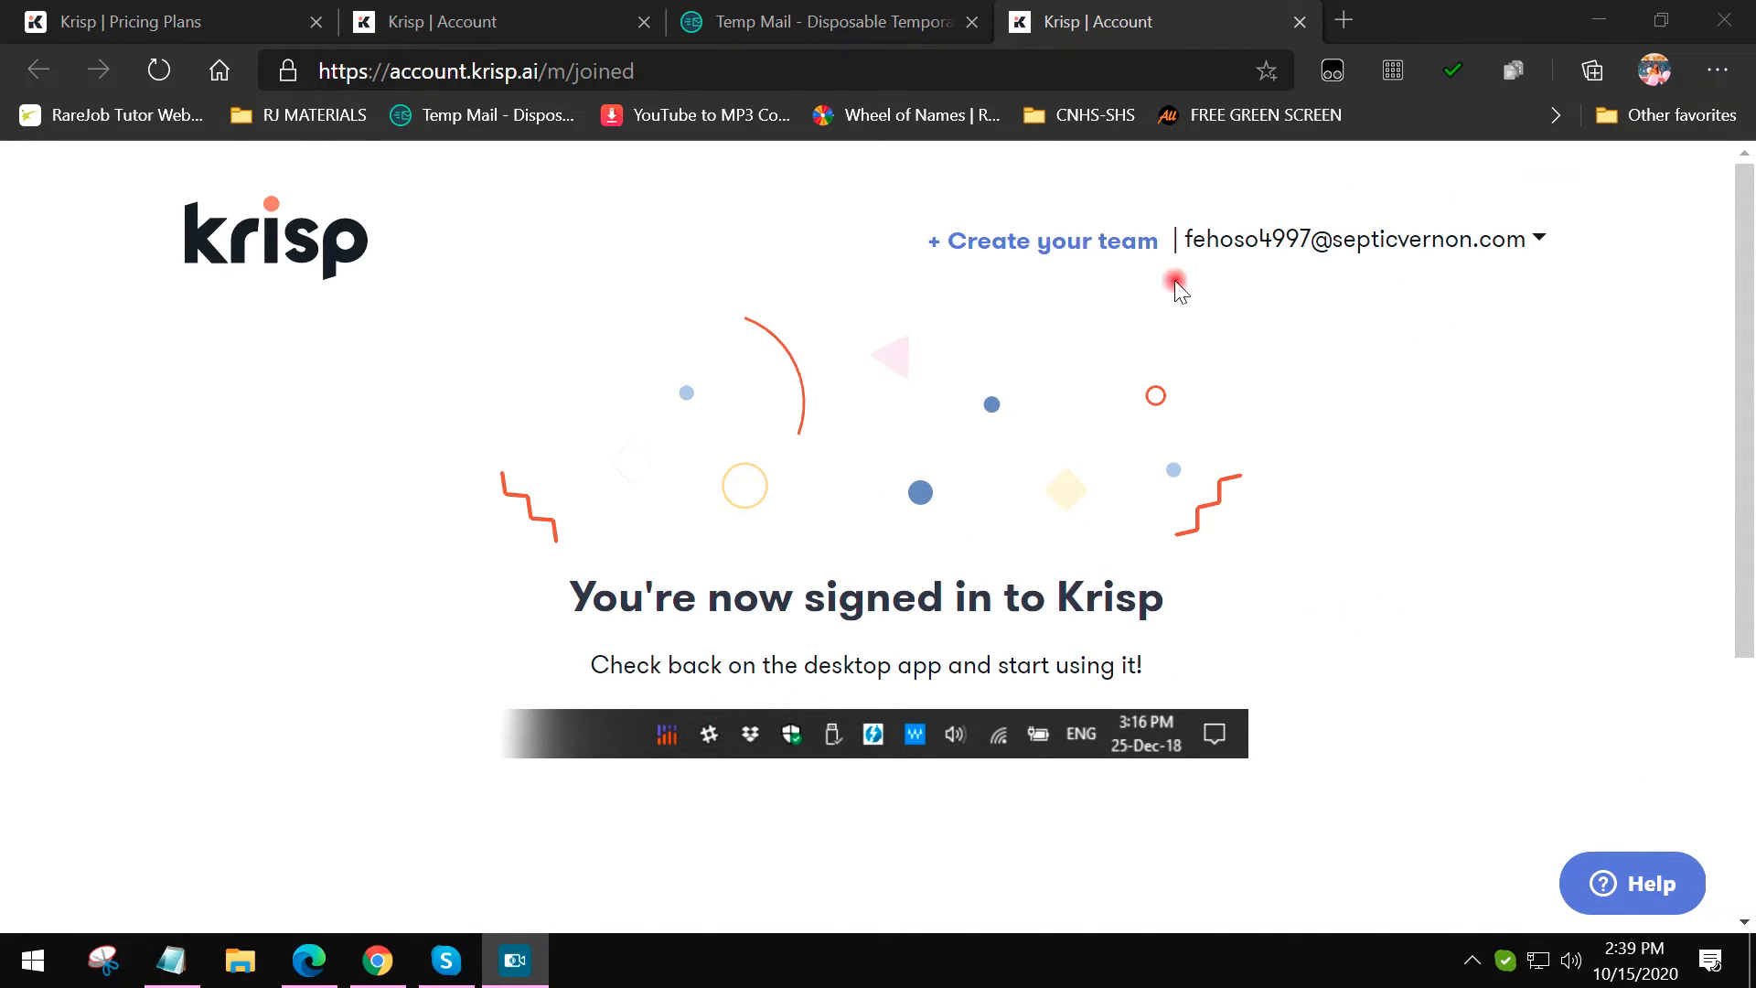
mouse_move(1073, 498)
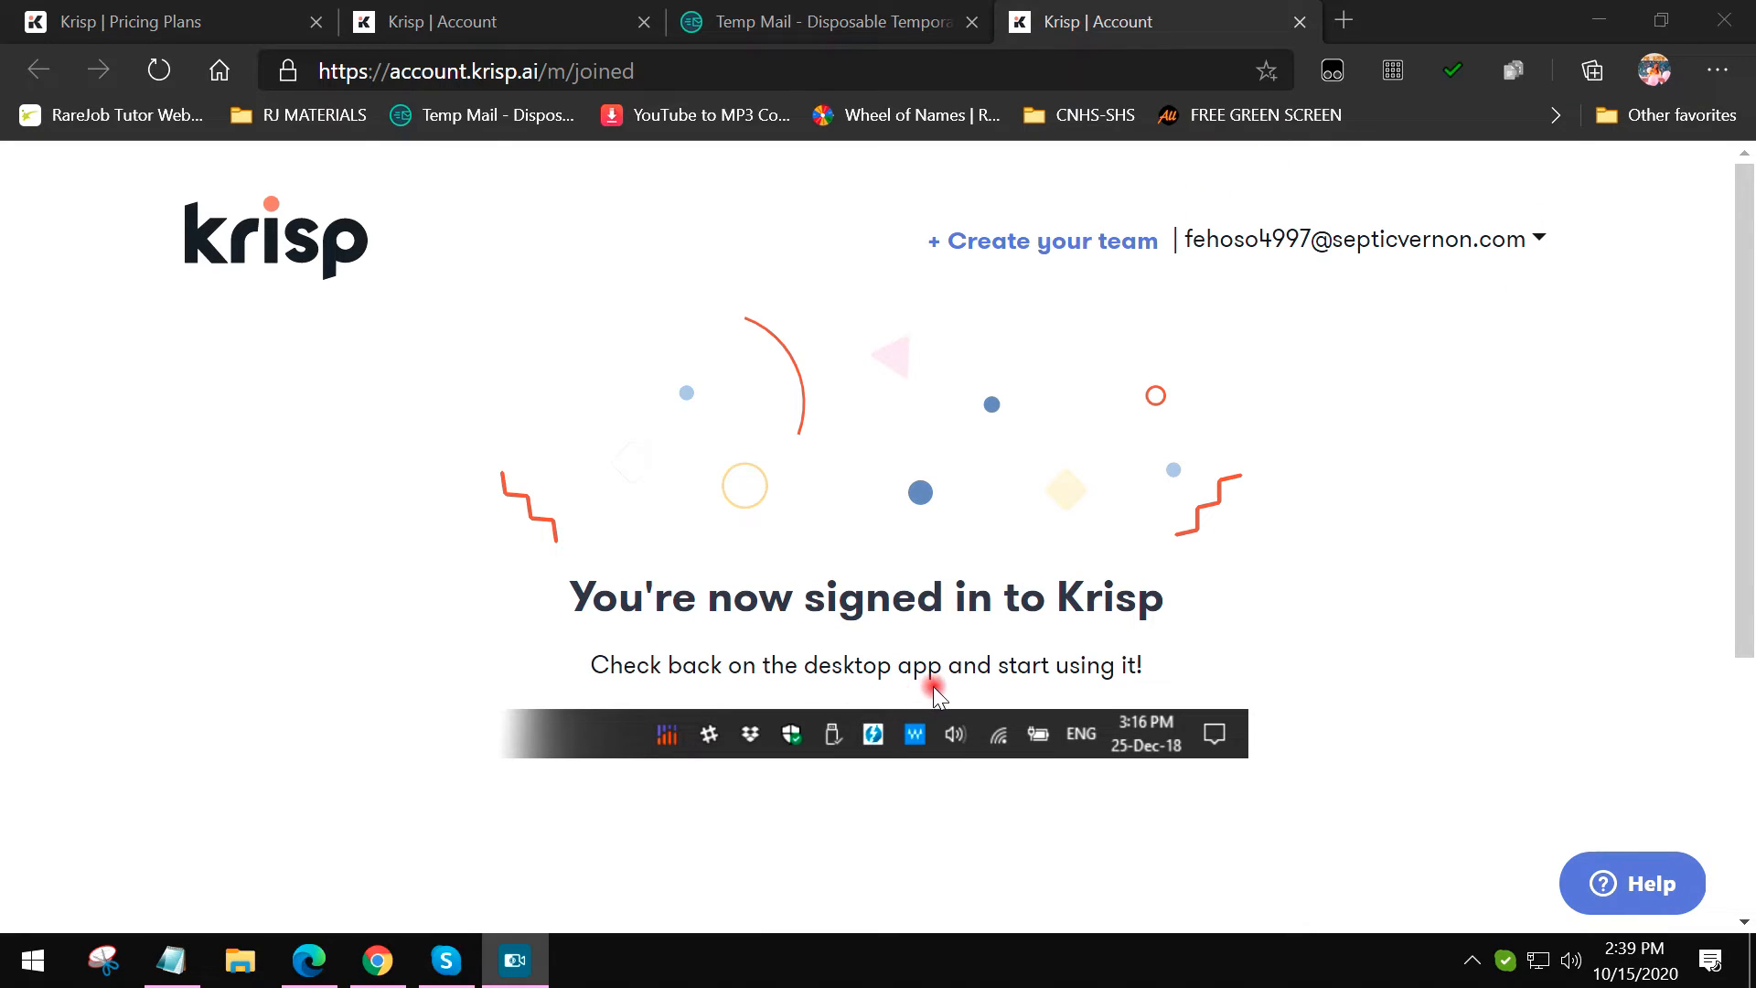
mouse_move(1257, 944)
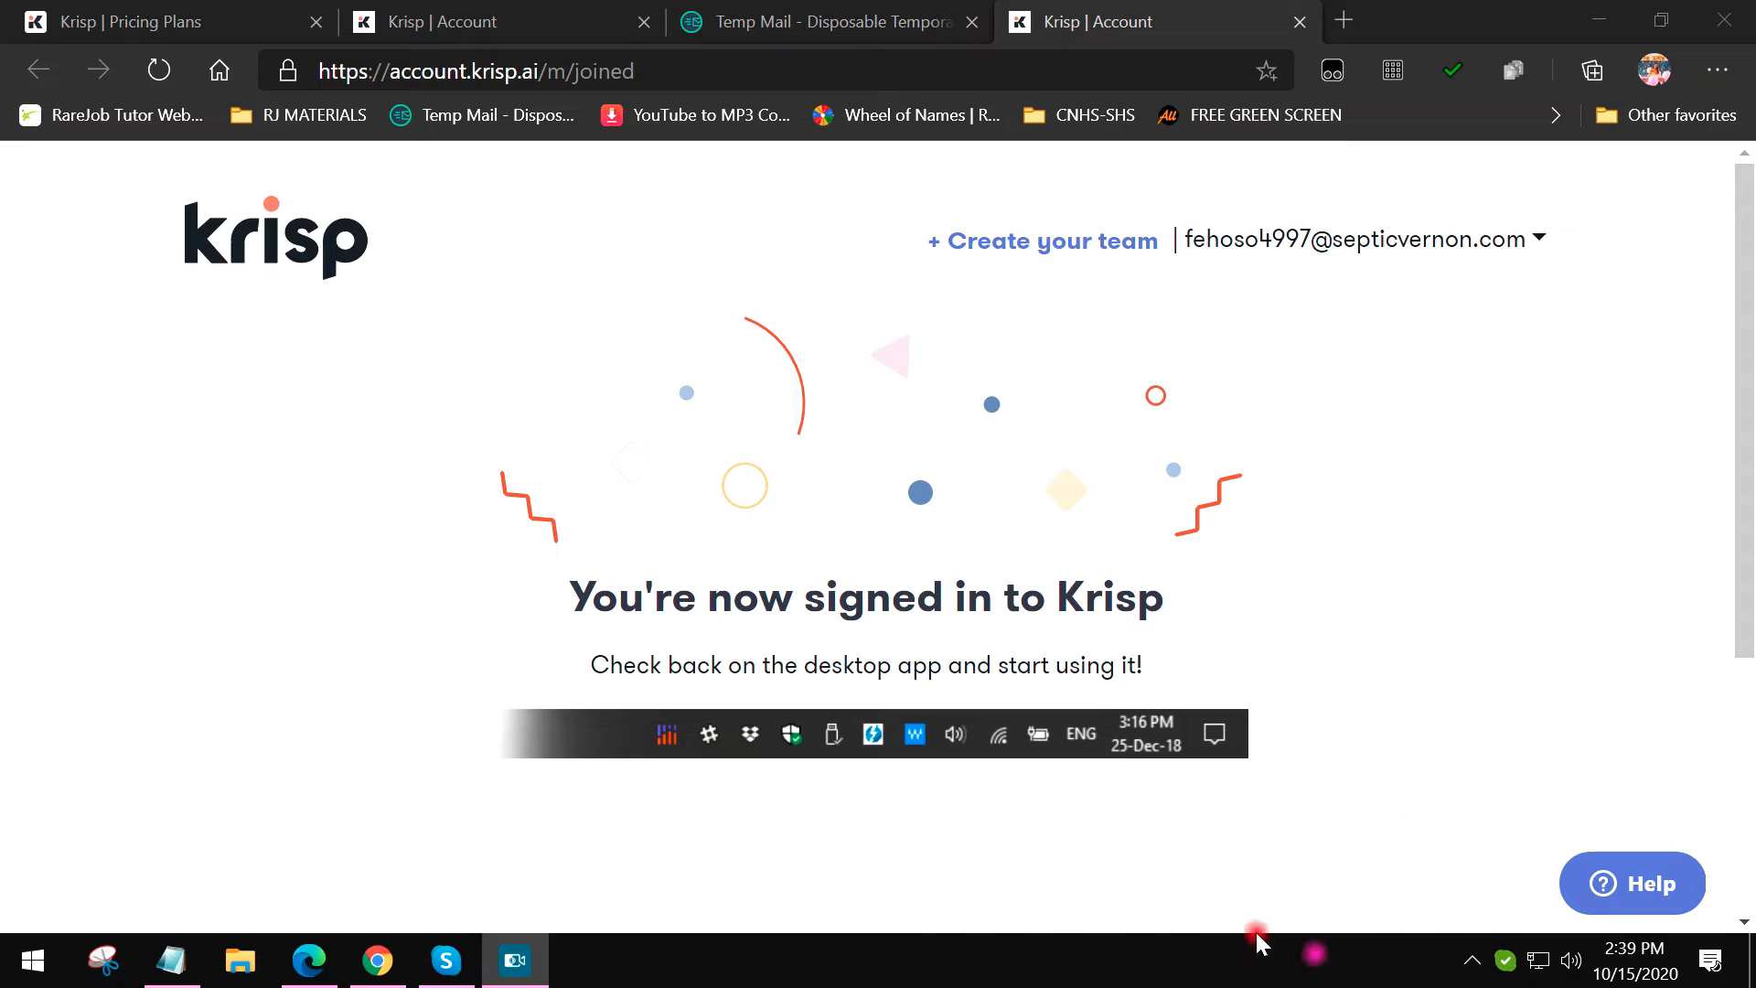
click(1473, 960)
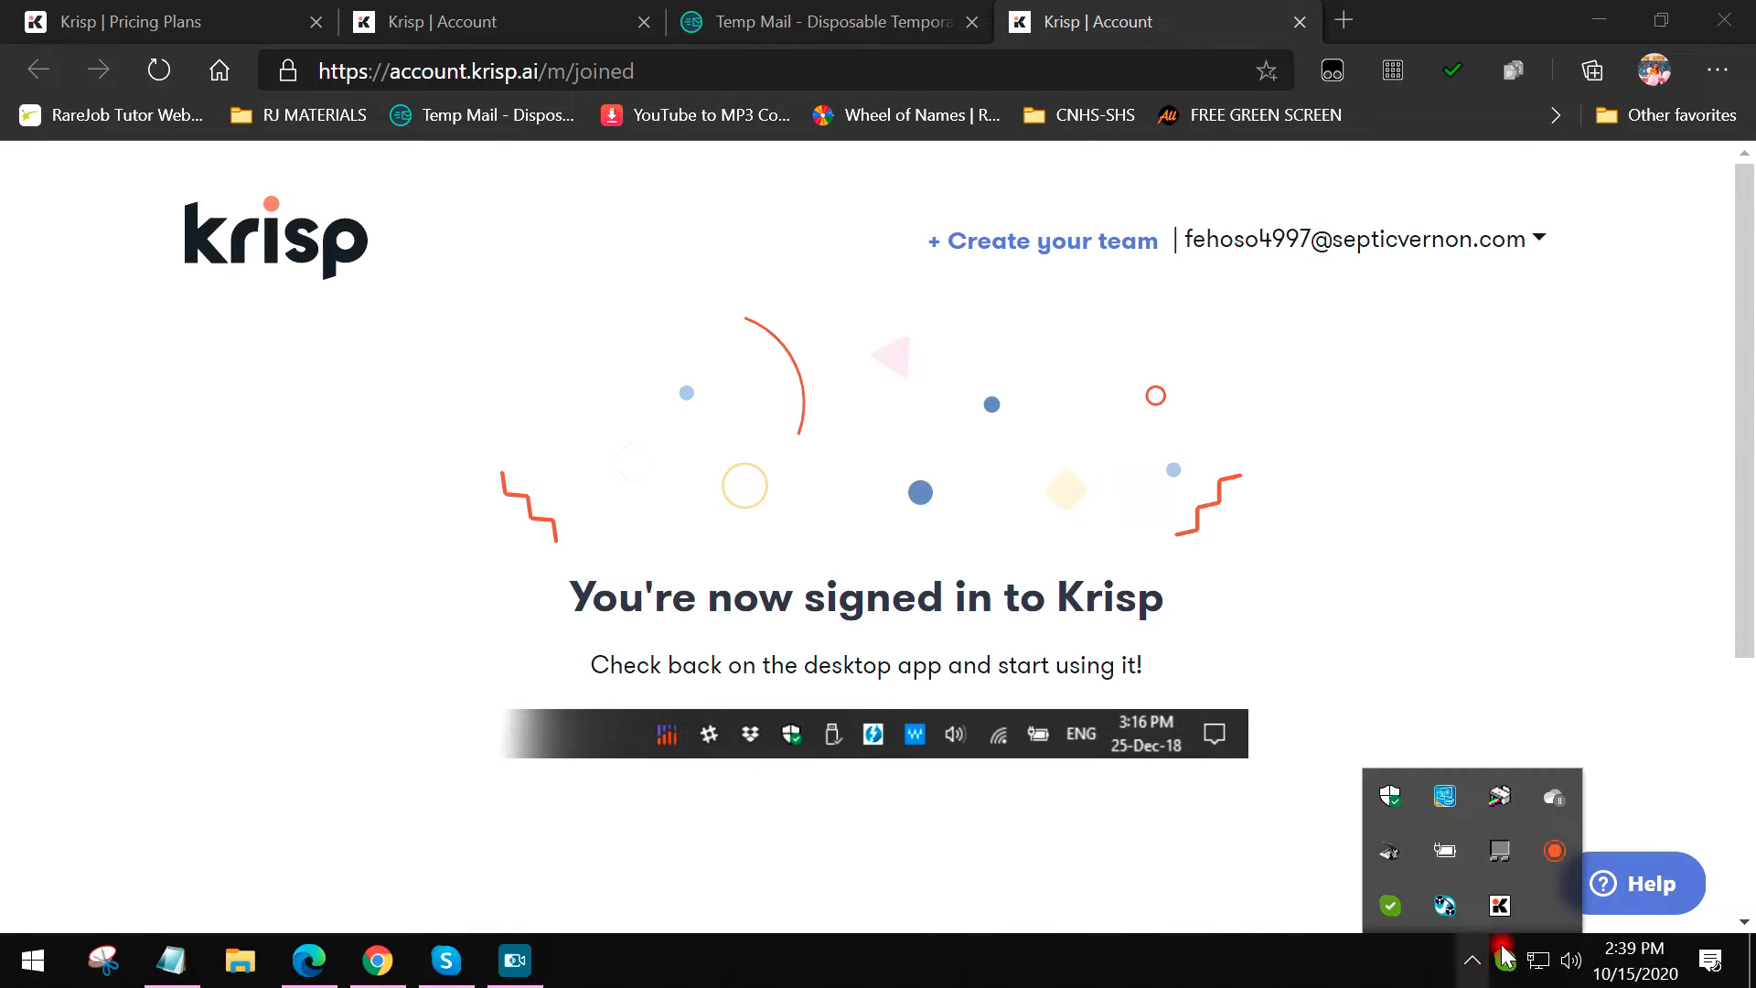
Step: Start Krisp setup from the tray panel, then close the Setup Krisp window
click(1498, 904)
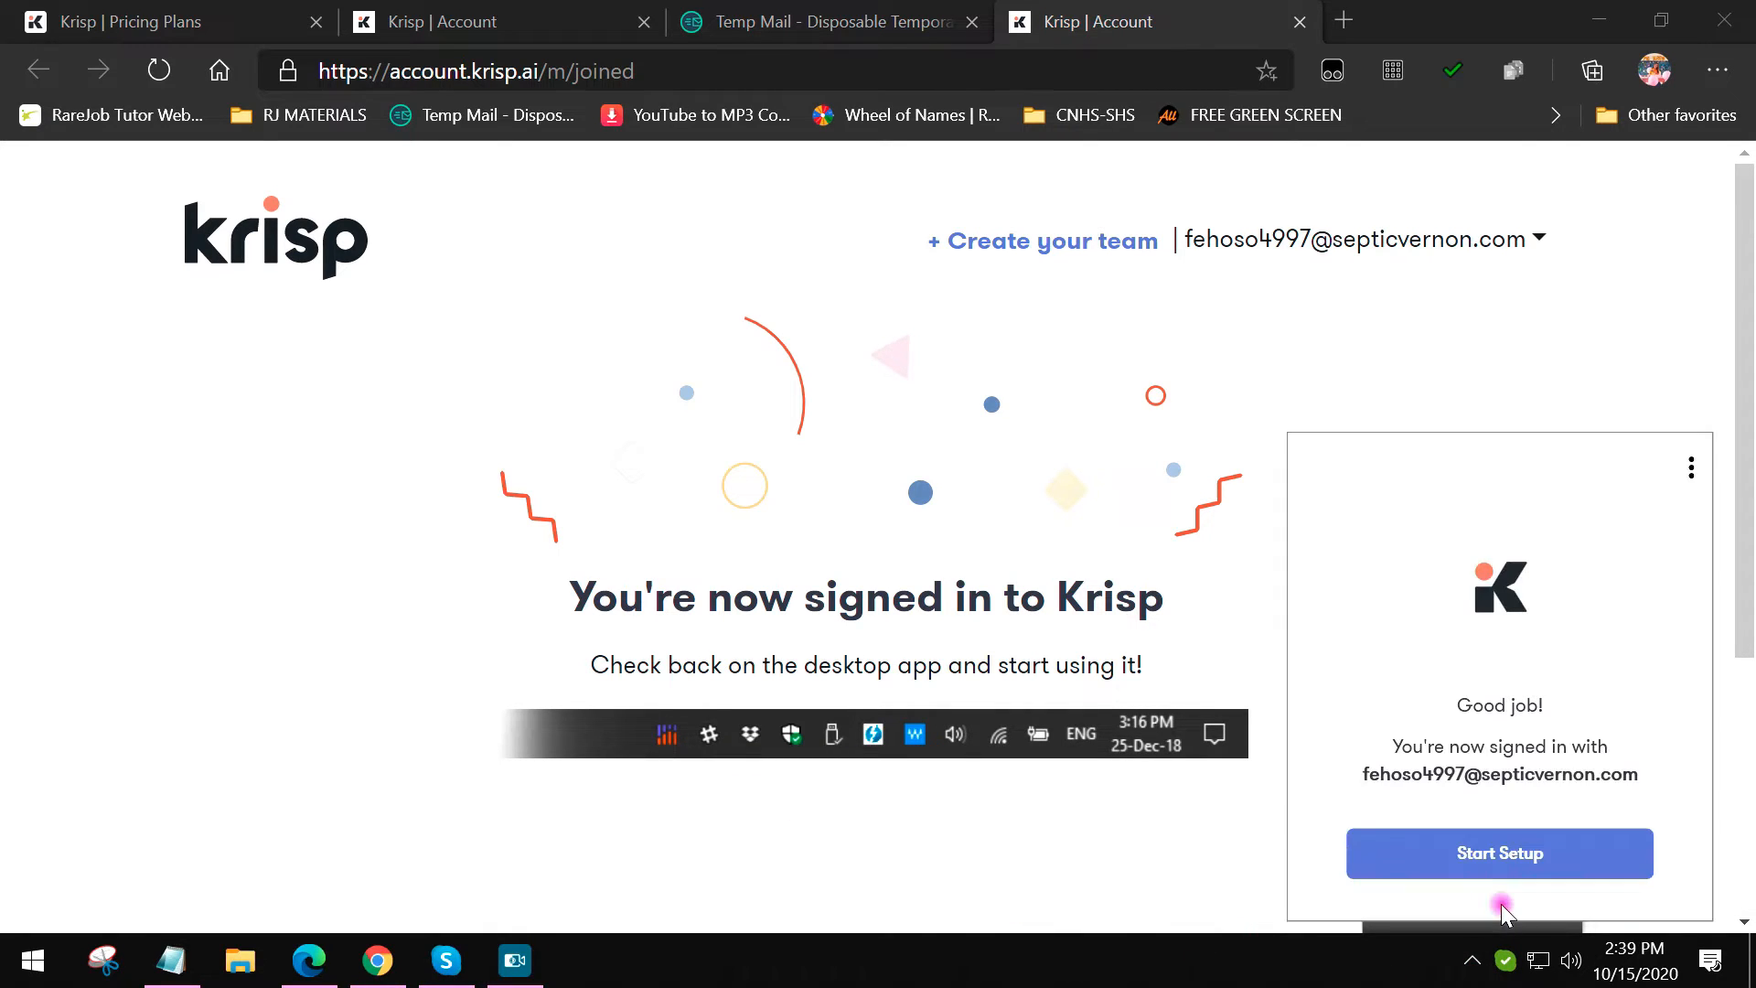
mouse_move(1425, 749)
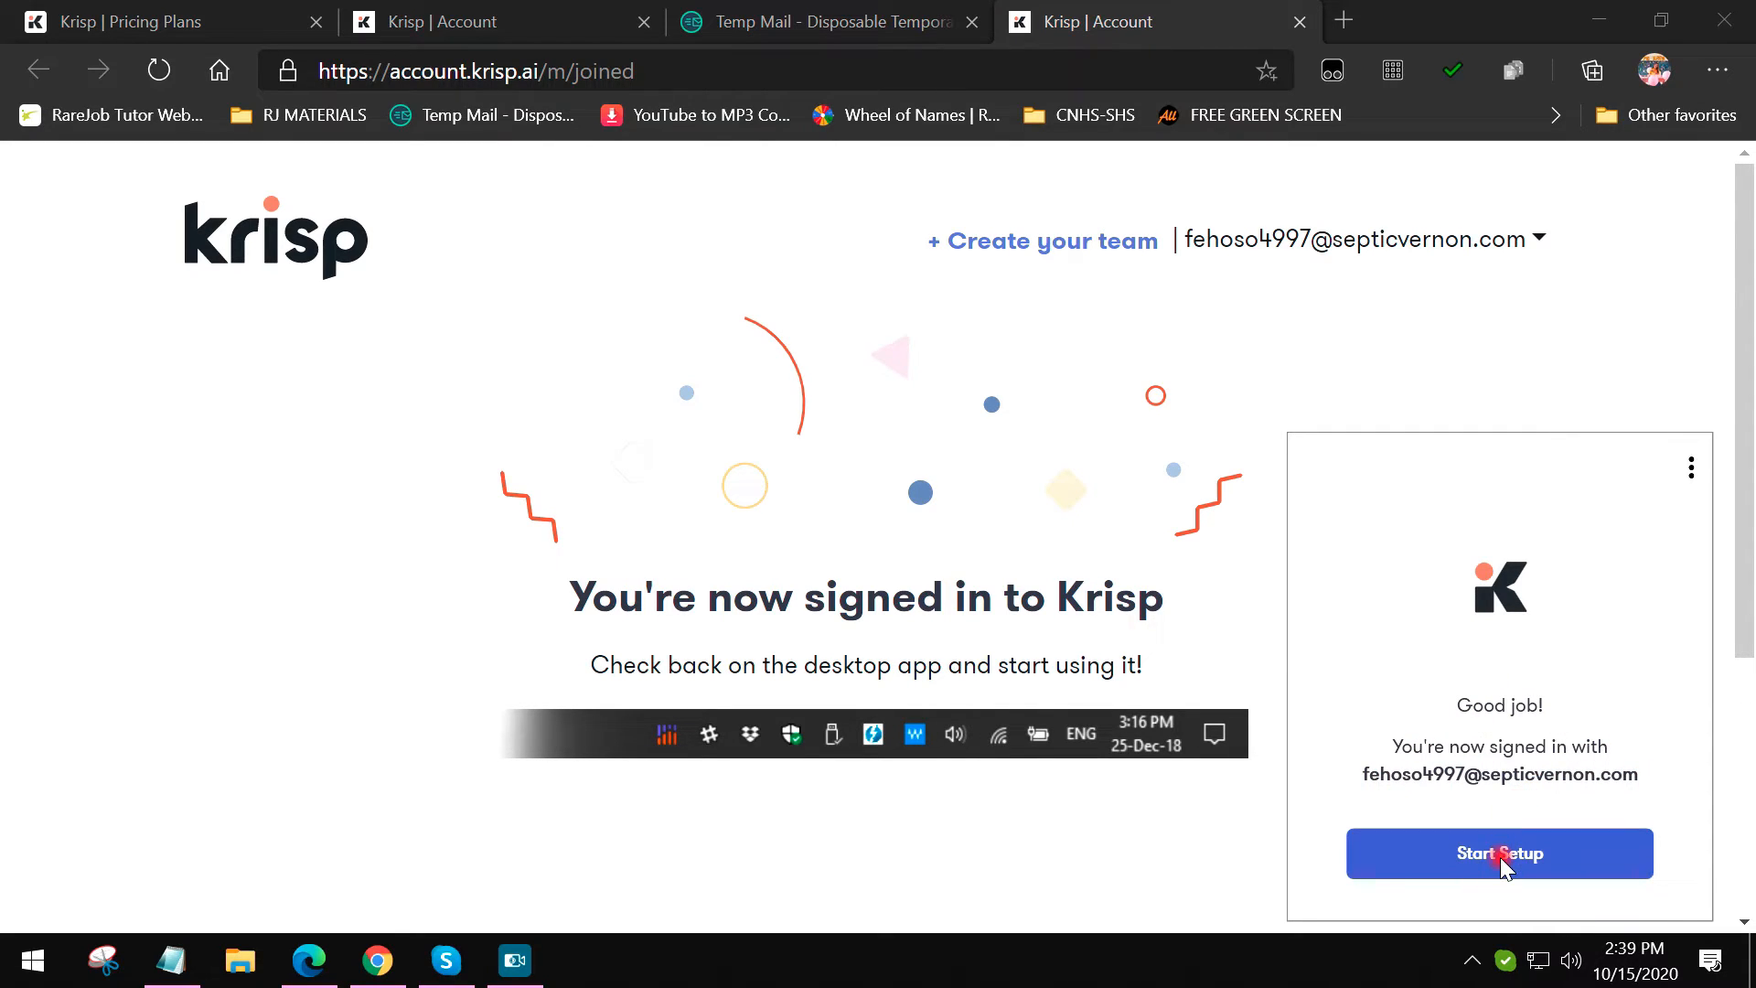
click(1498, 852)
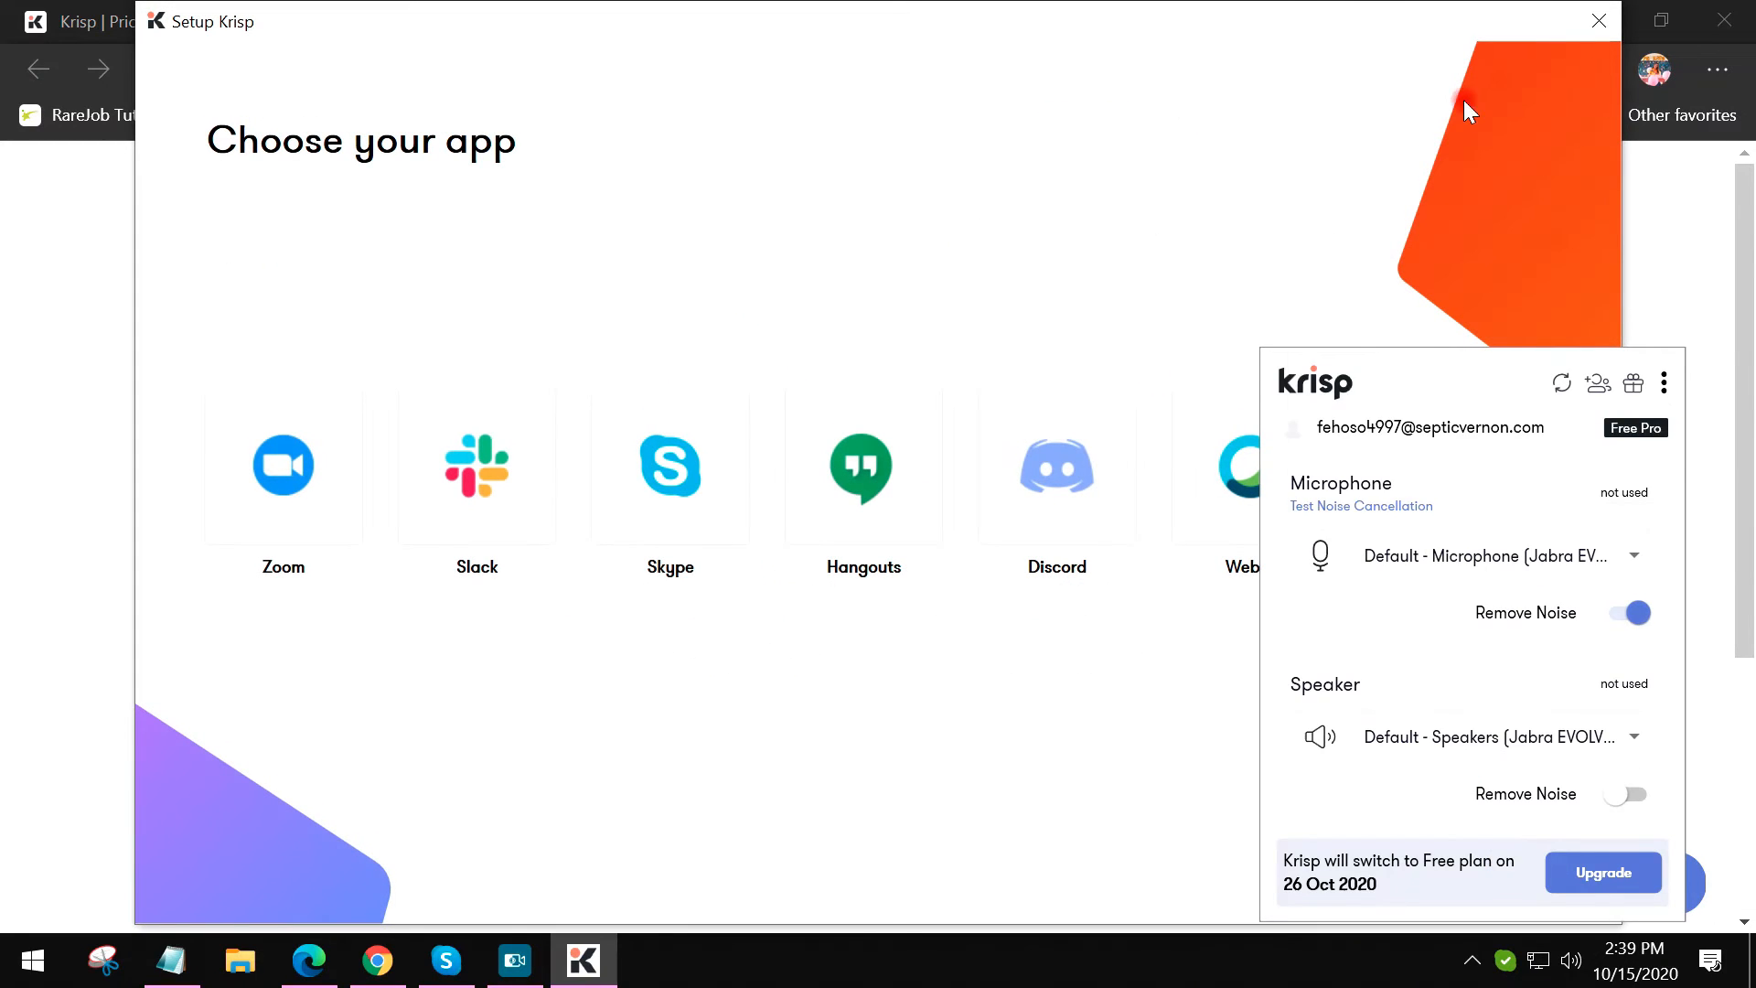
mouse_move(1598, 21)
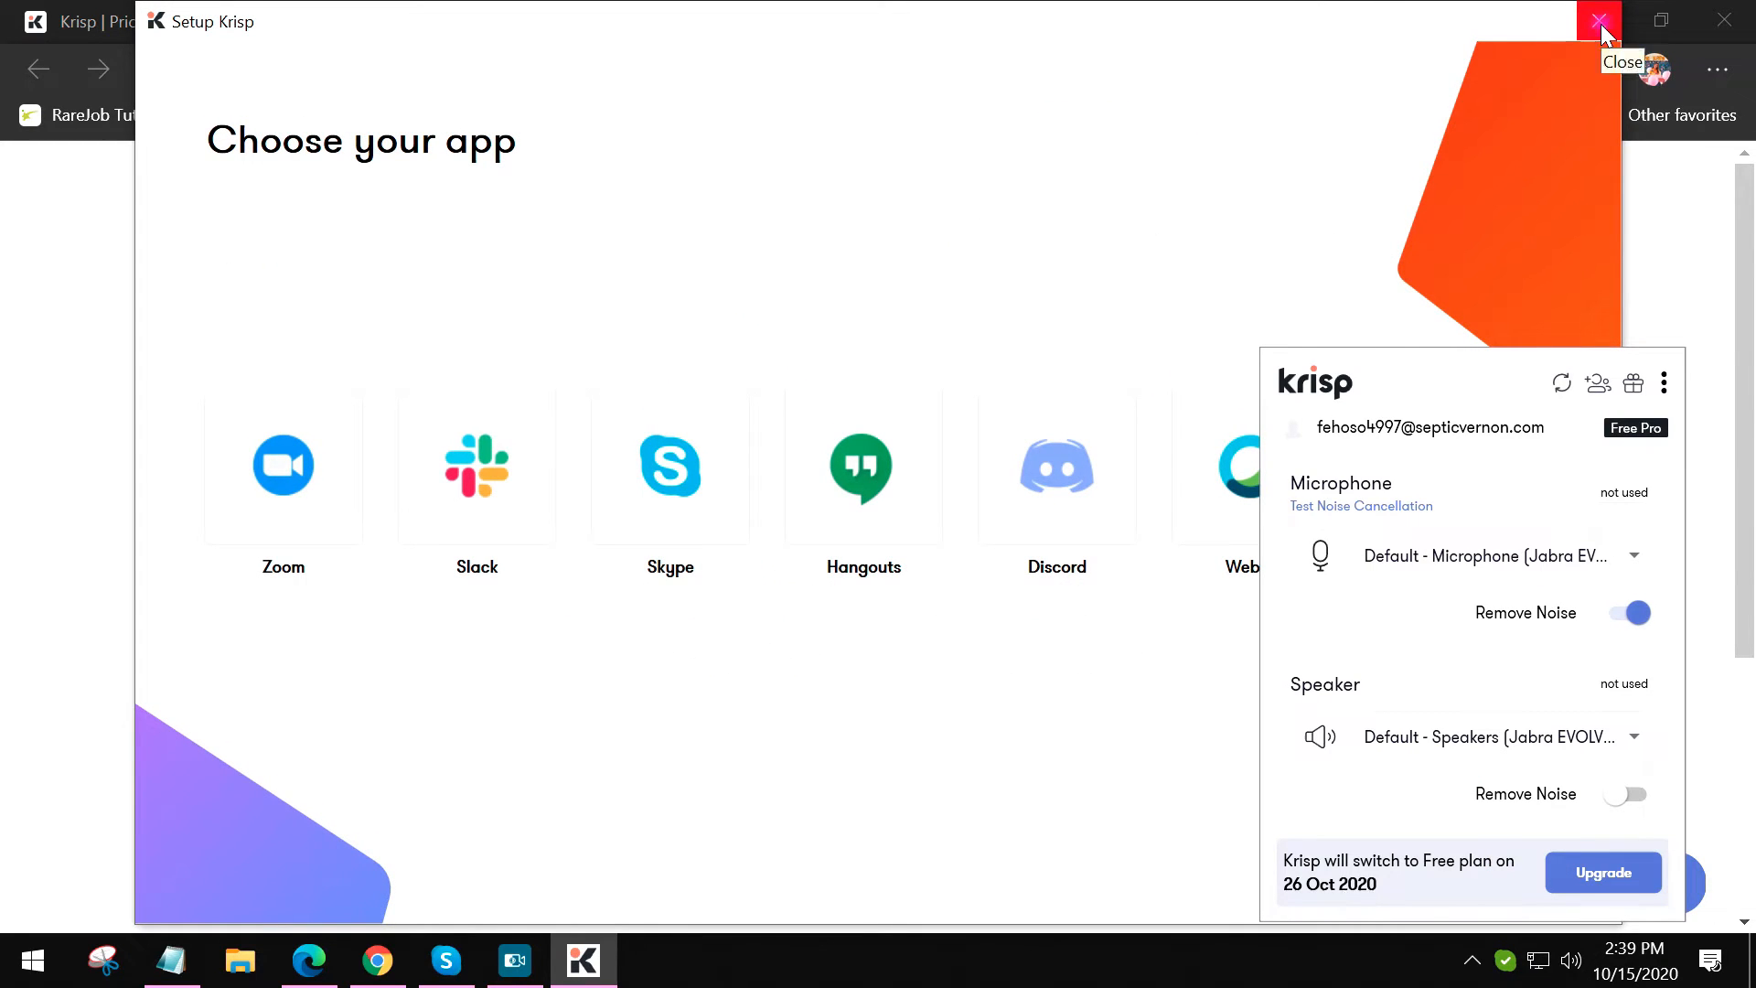
click(1598, 21)
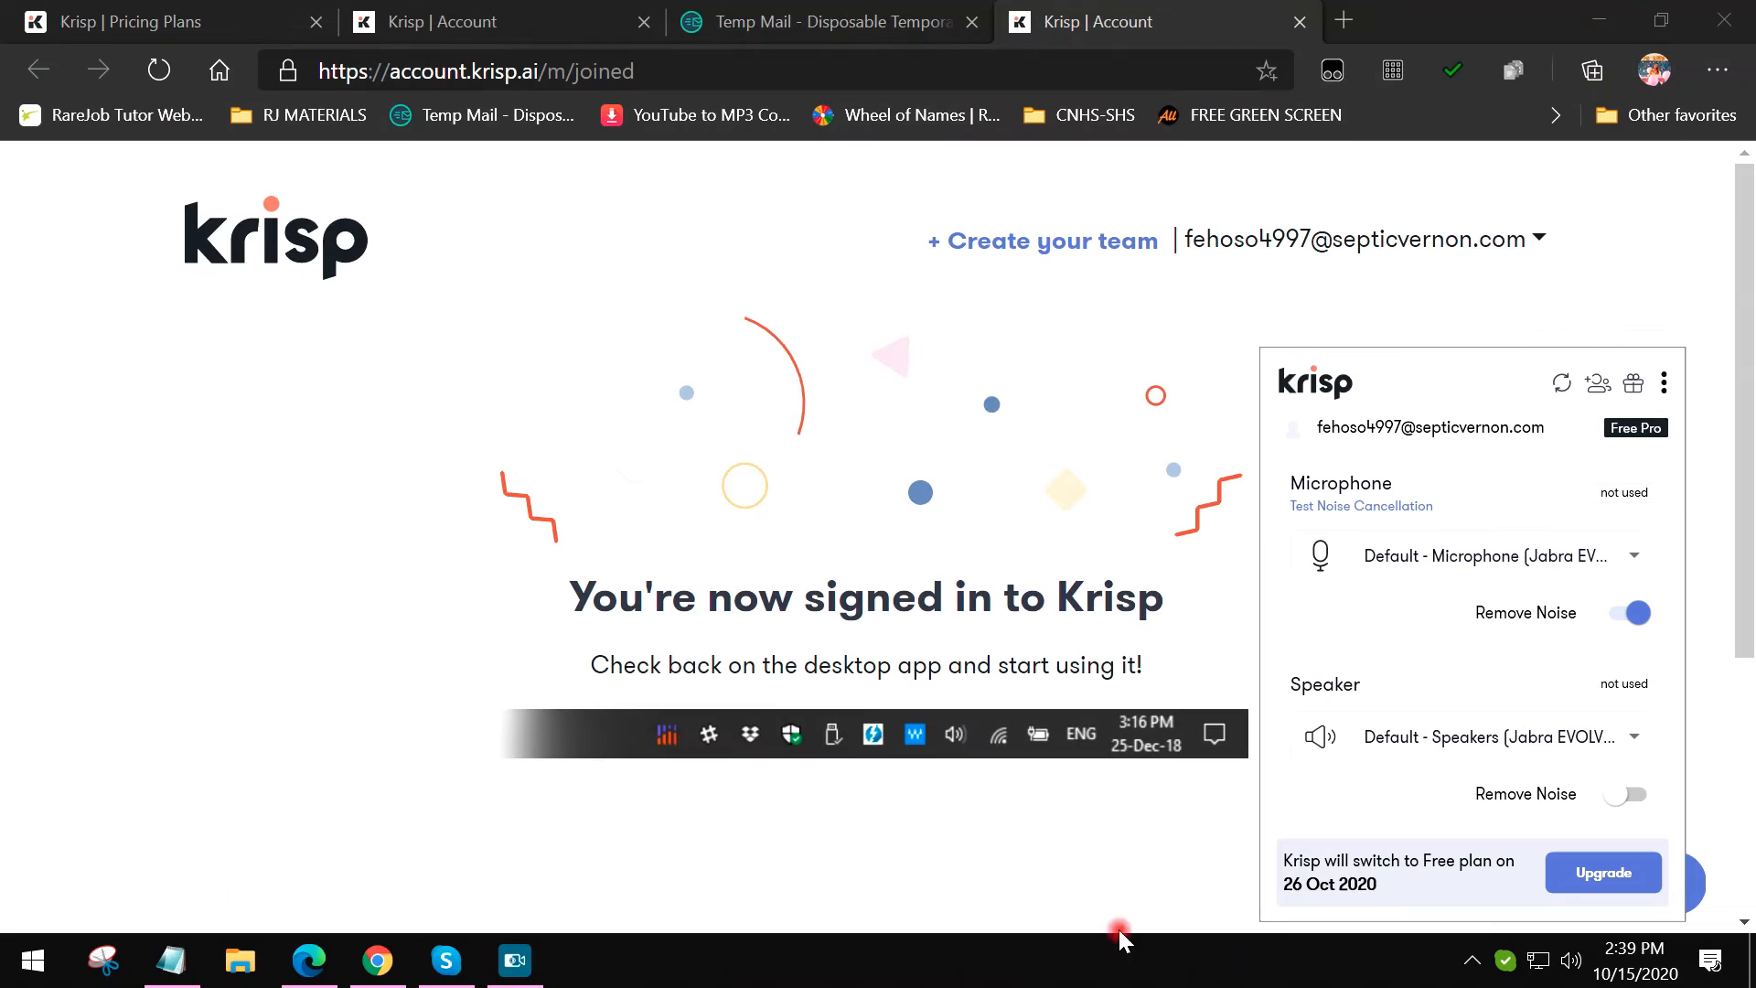
mouse_move(1506, 697)
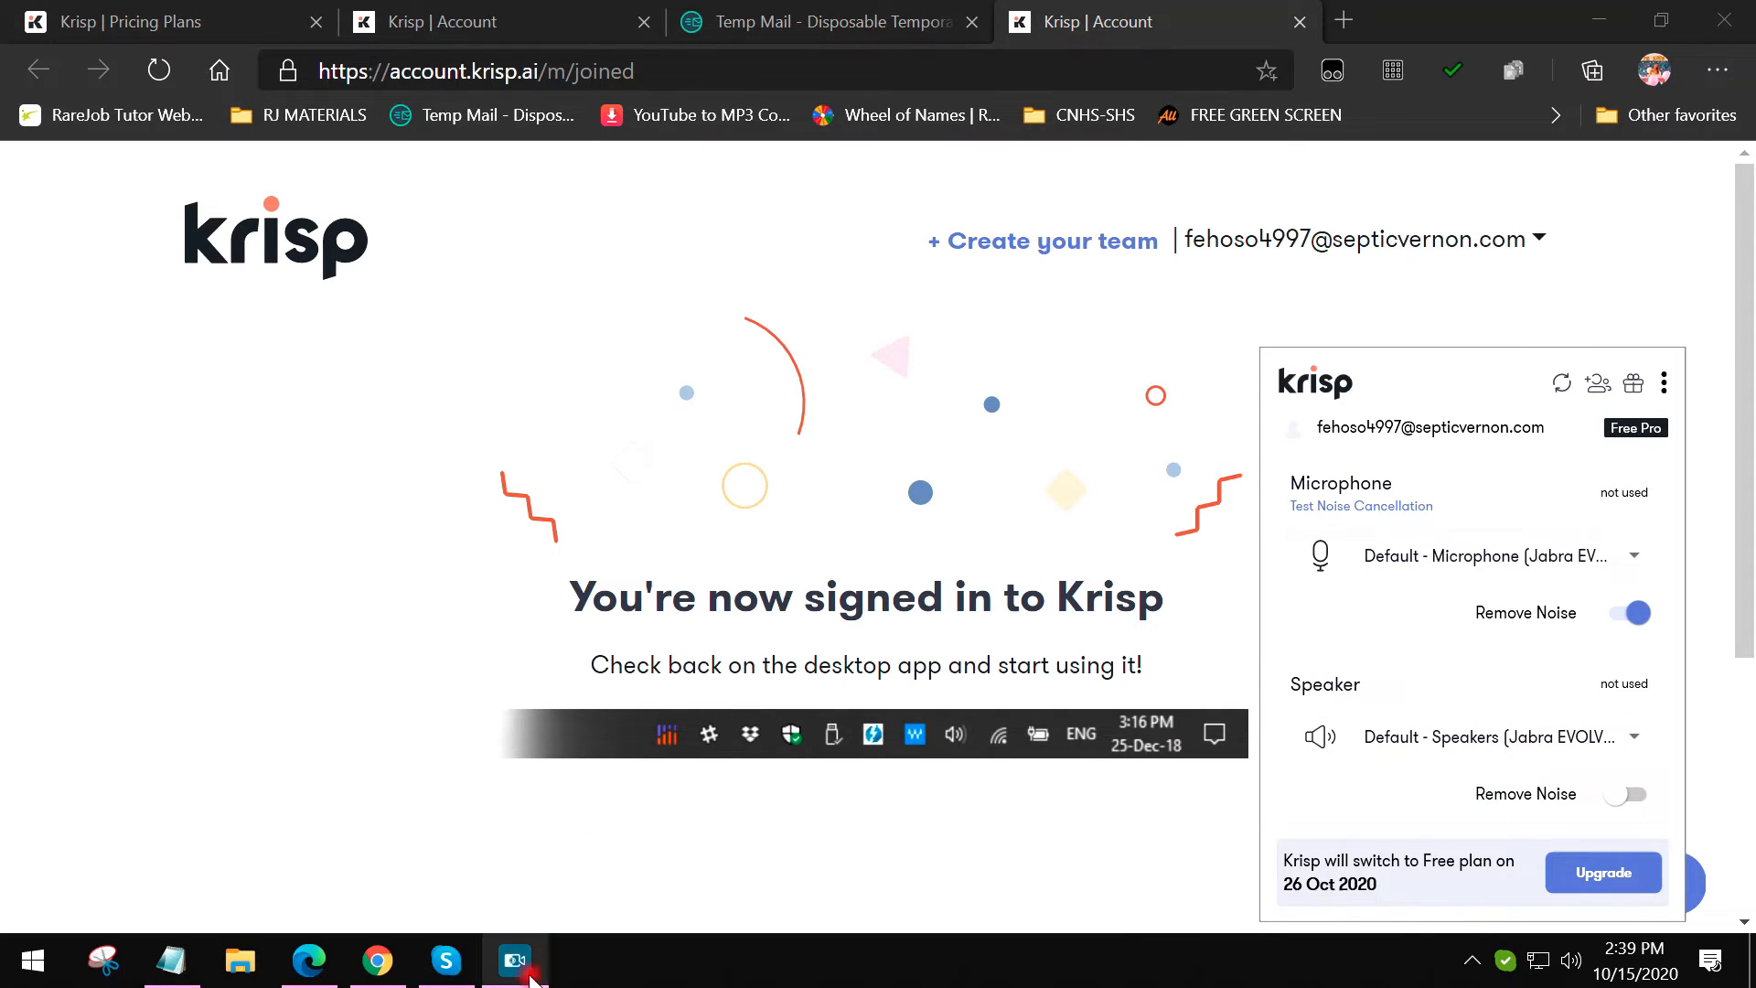
Step: Bring Skype forward and open Settings from its ... menu
click(444, 962)
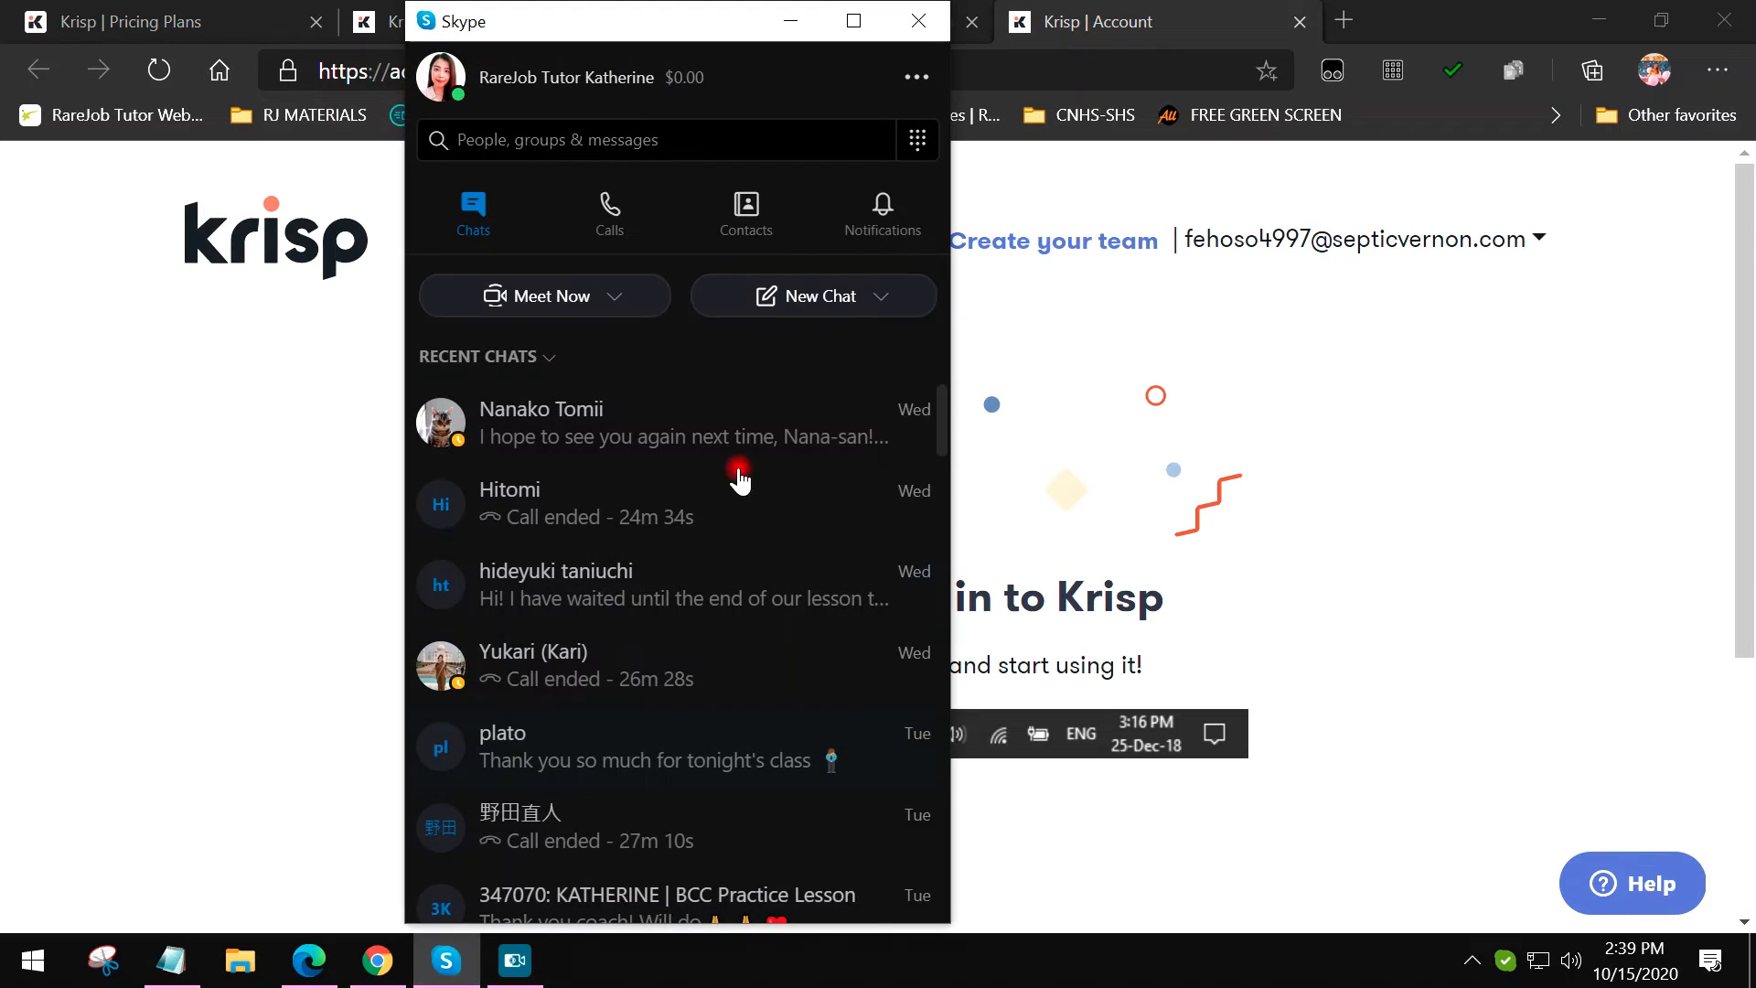
click(439, 77)
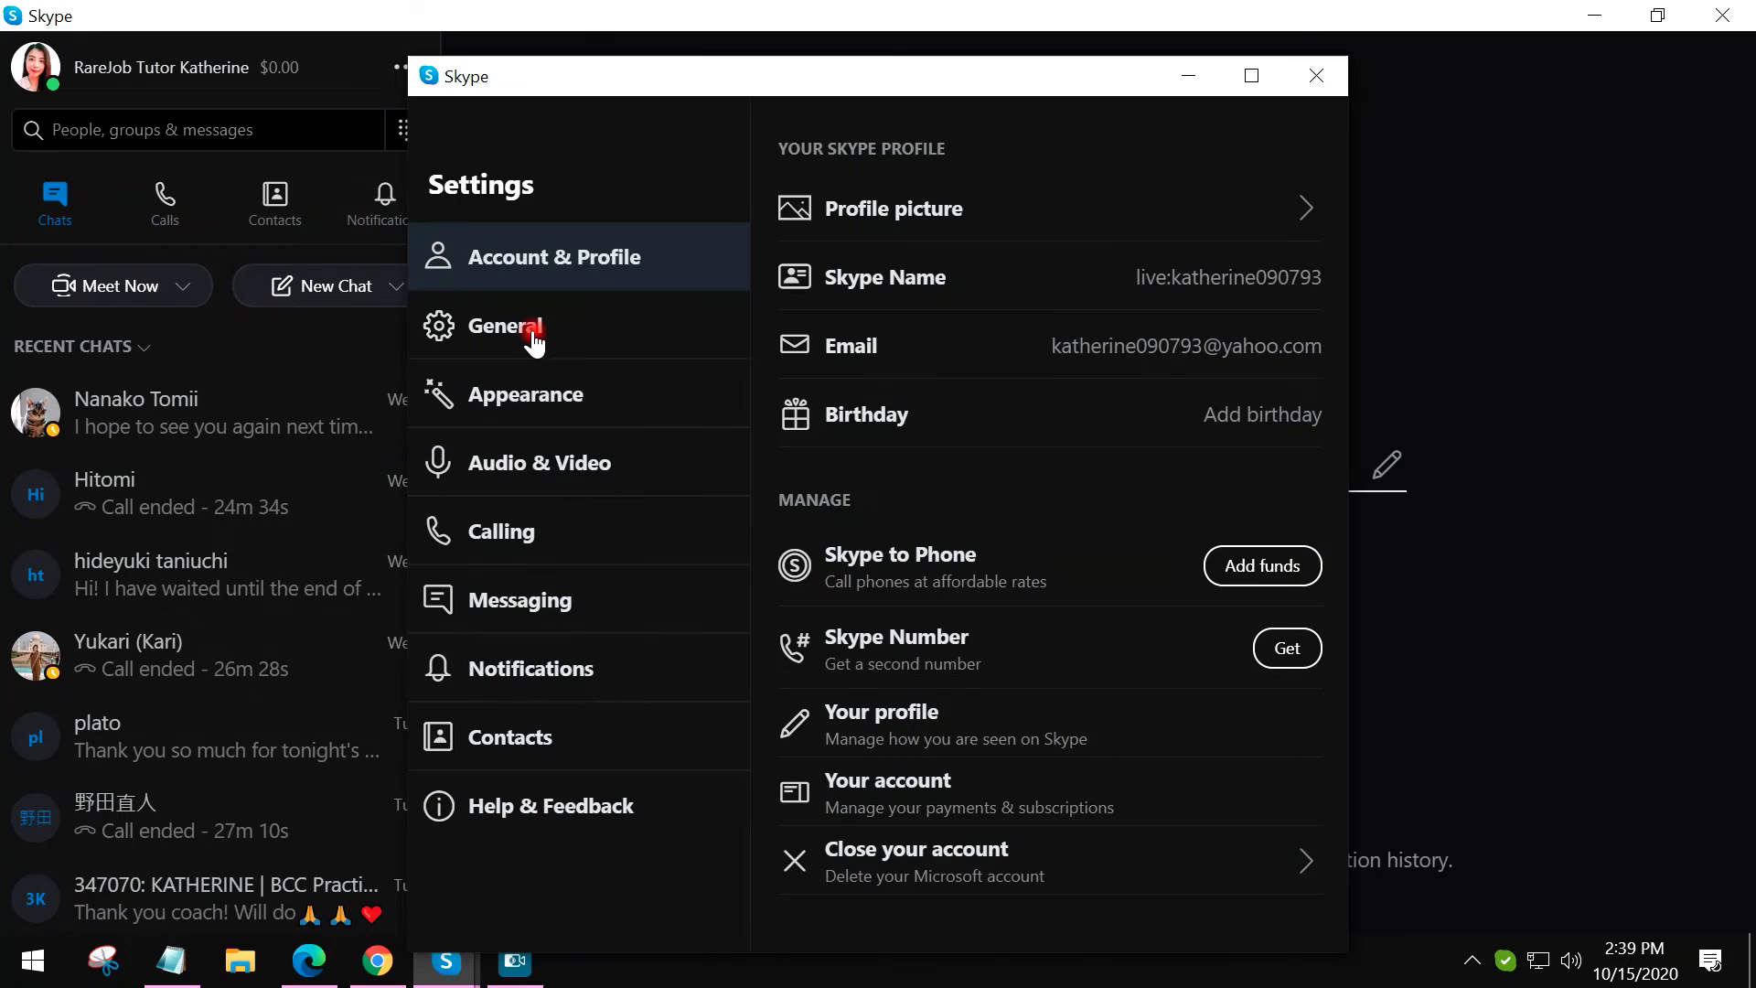
Step: Set Skype's microphone to Krisp Microphone in Audio & Video, then close Settings
click(538, 461)
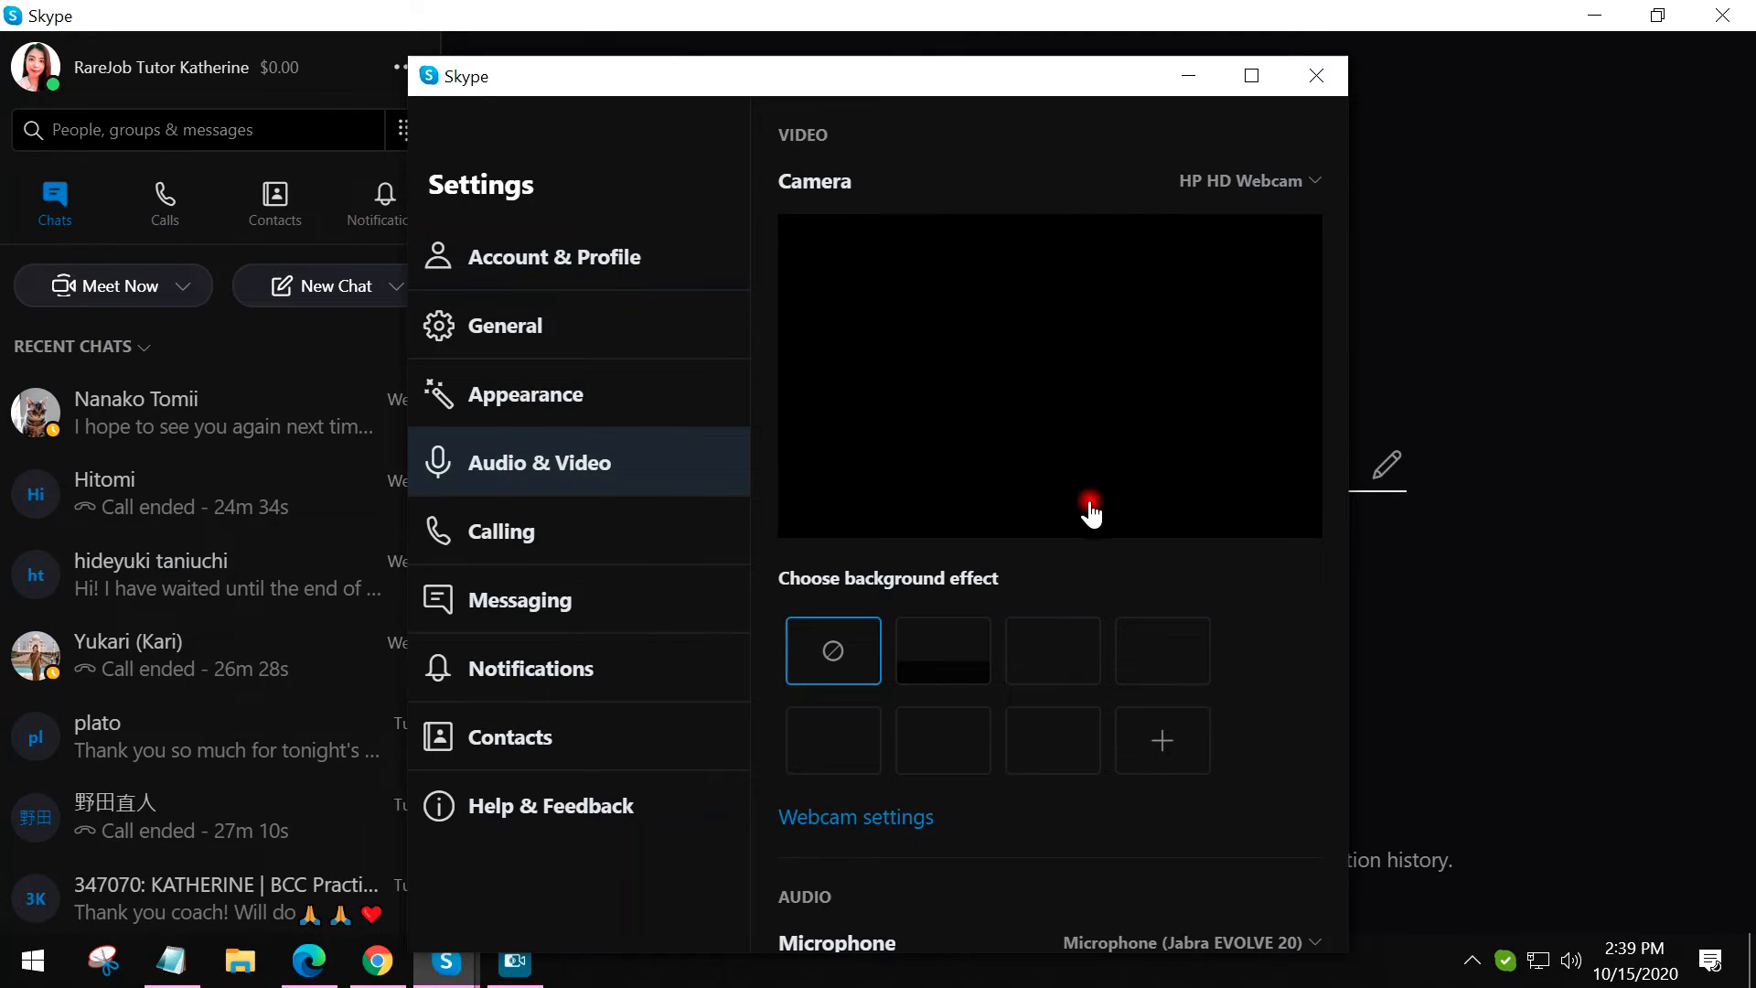
scroll(down, 3)
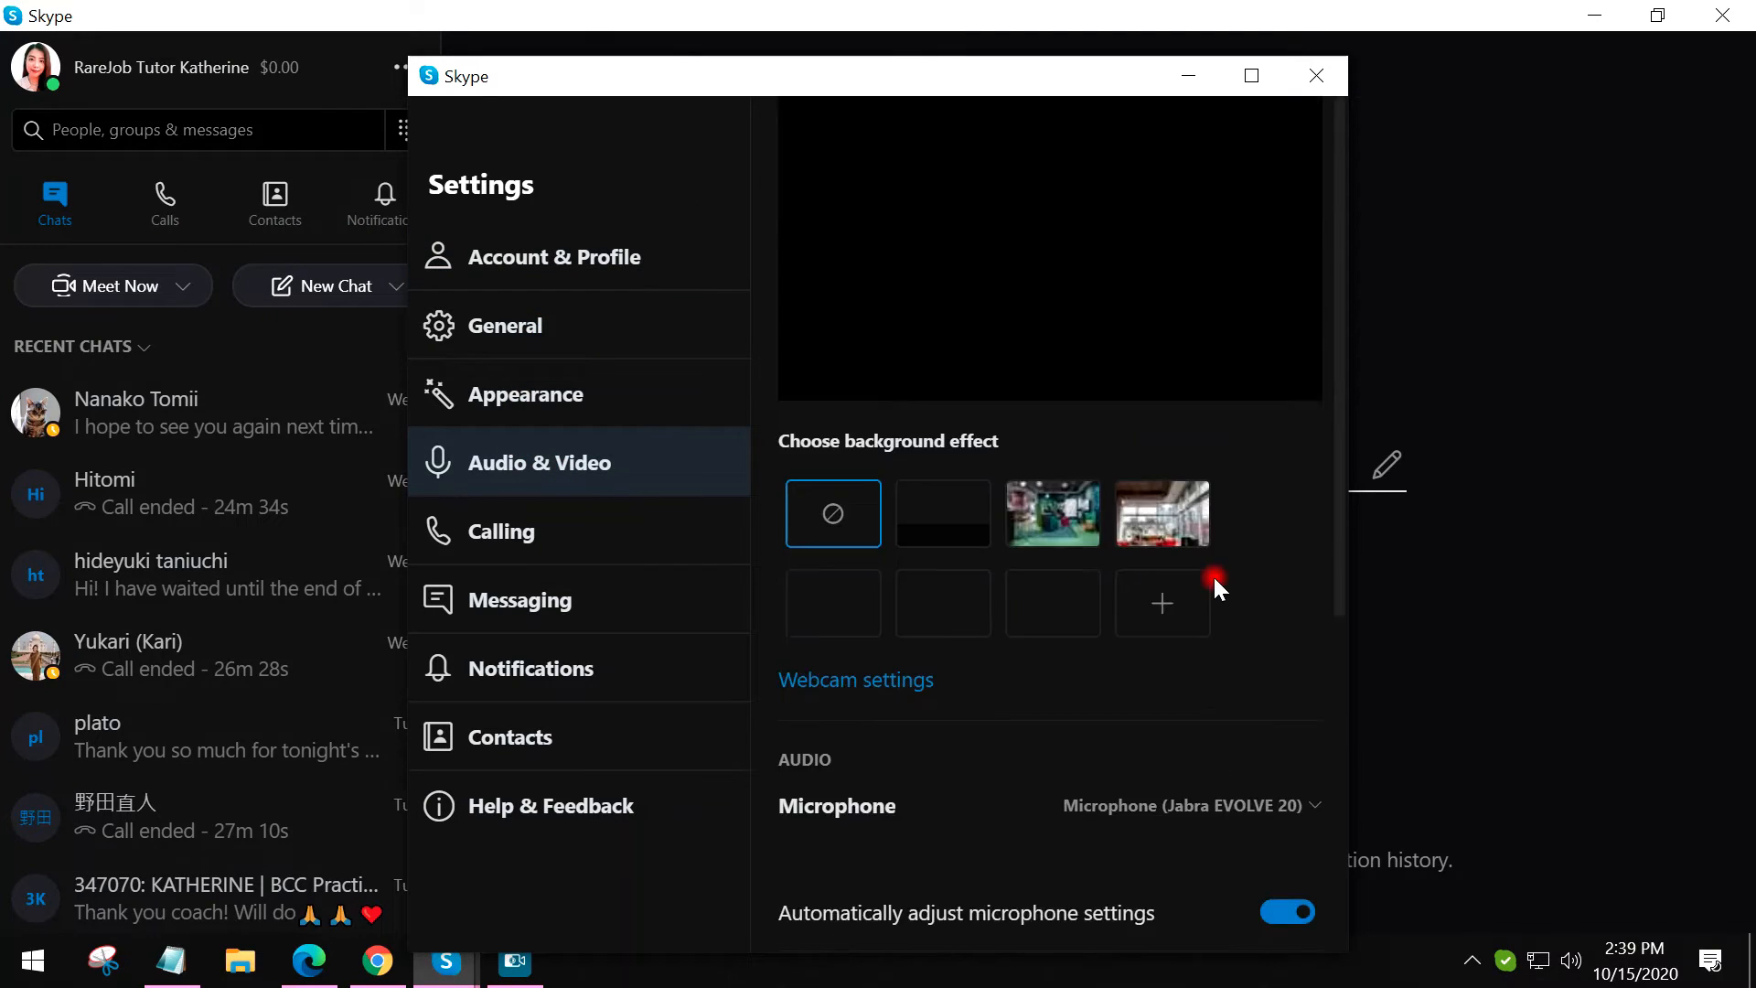
scroll(down, 3)
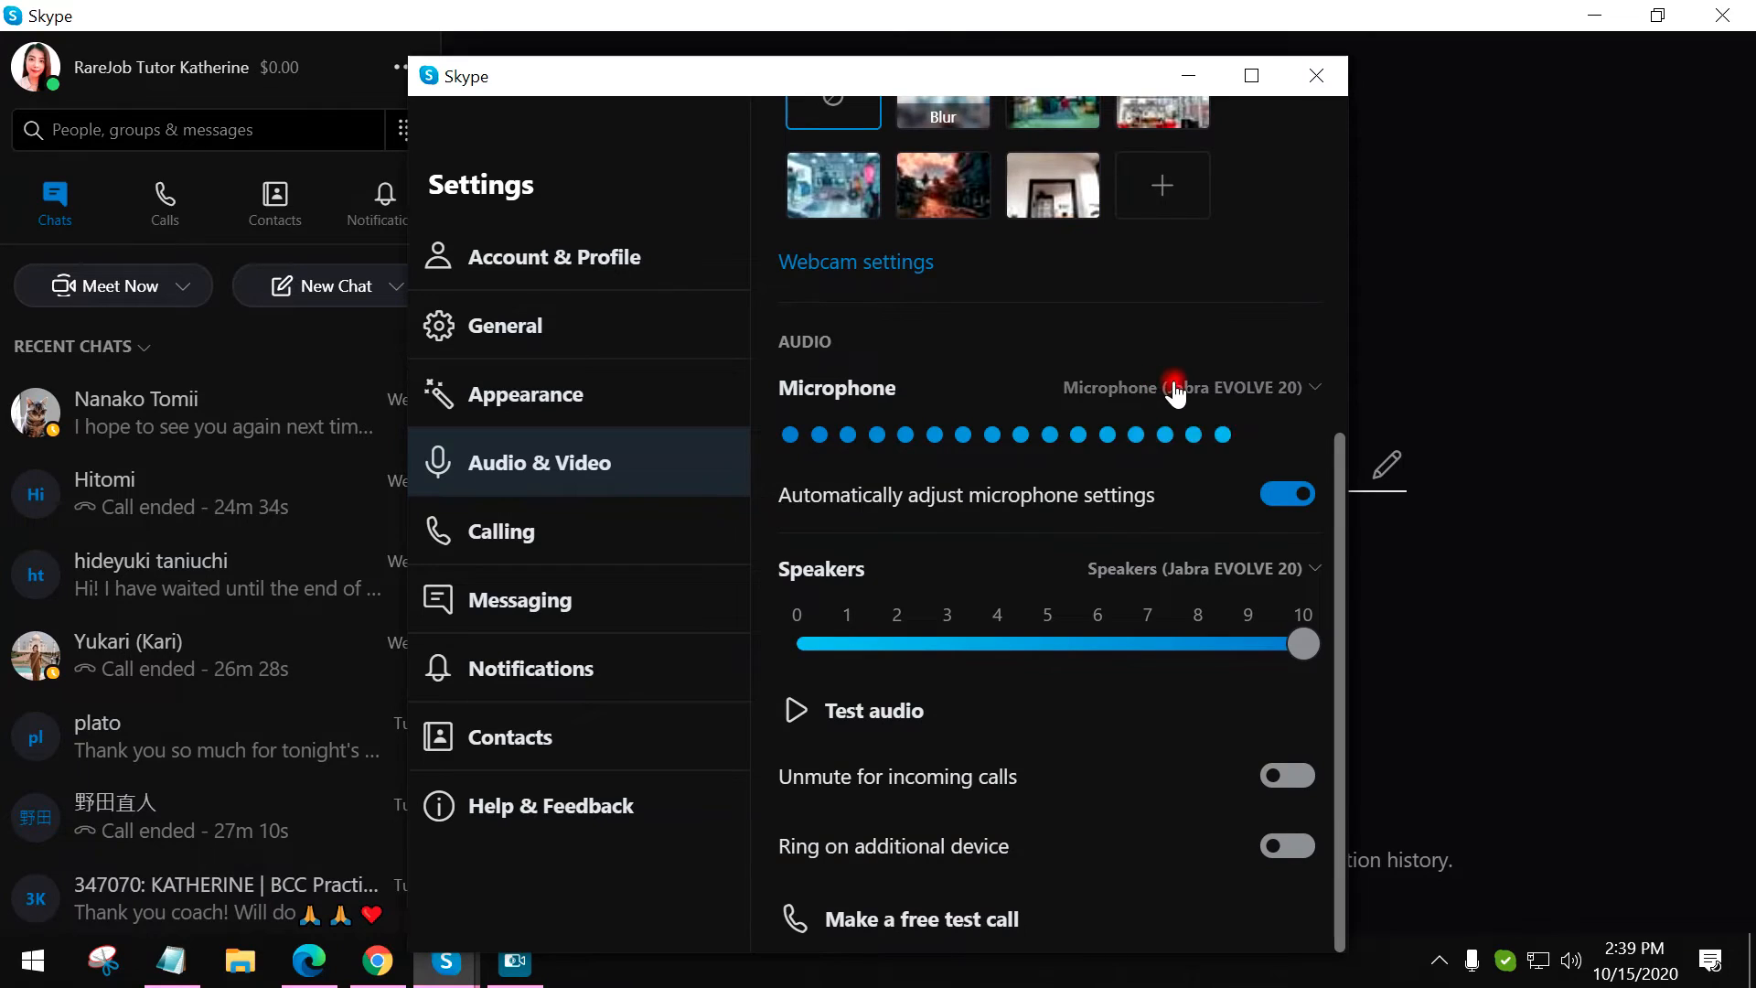
click(1192, 388)
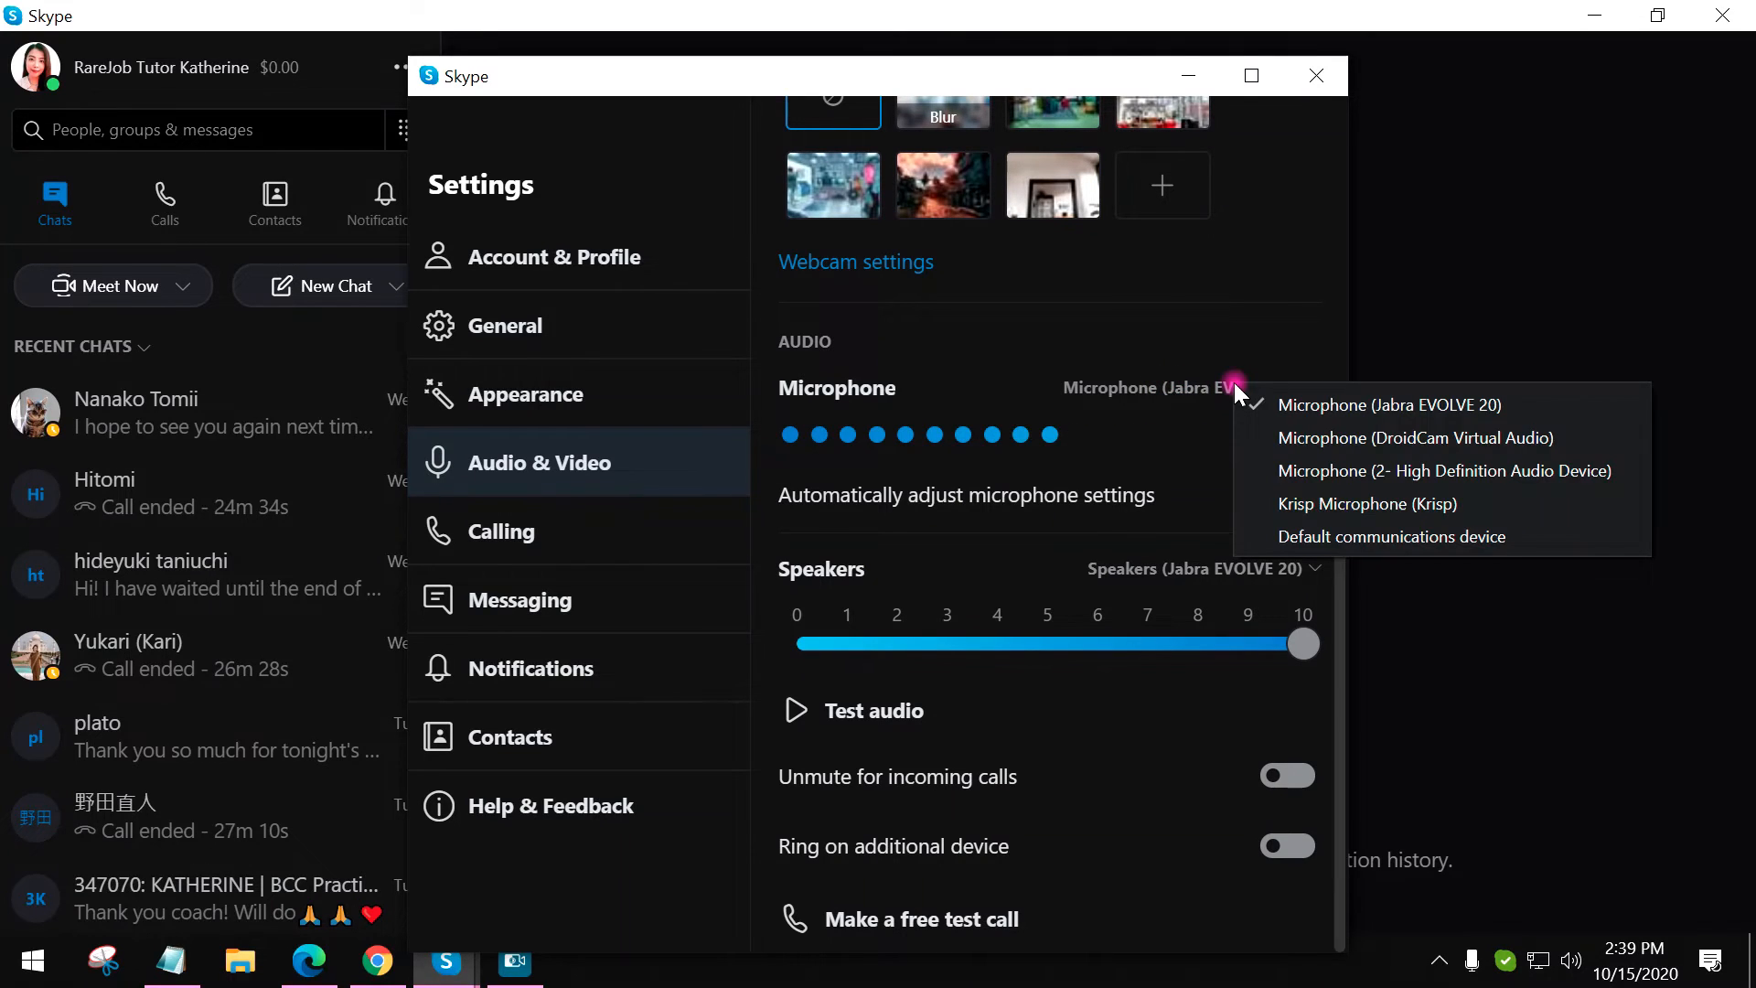
mouse_move(1367, 504)
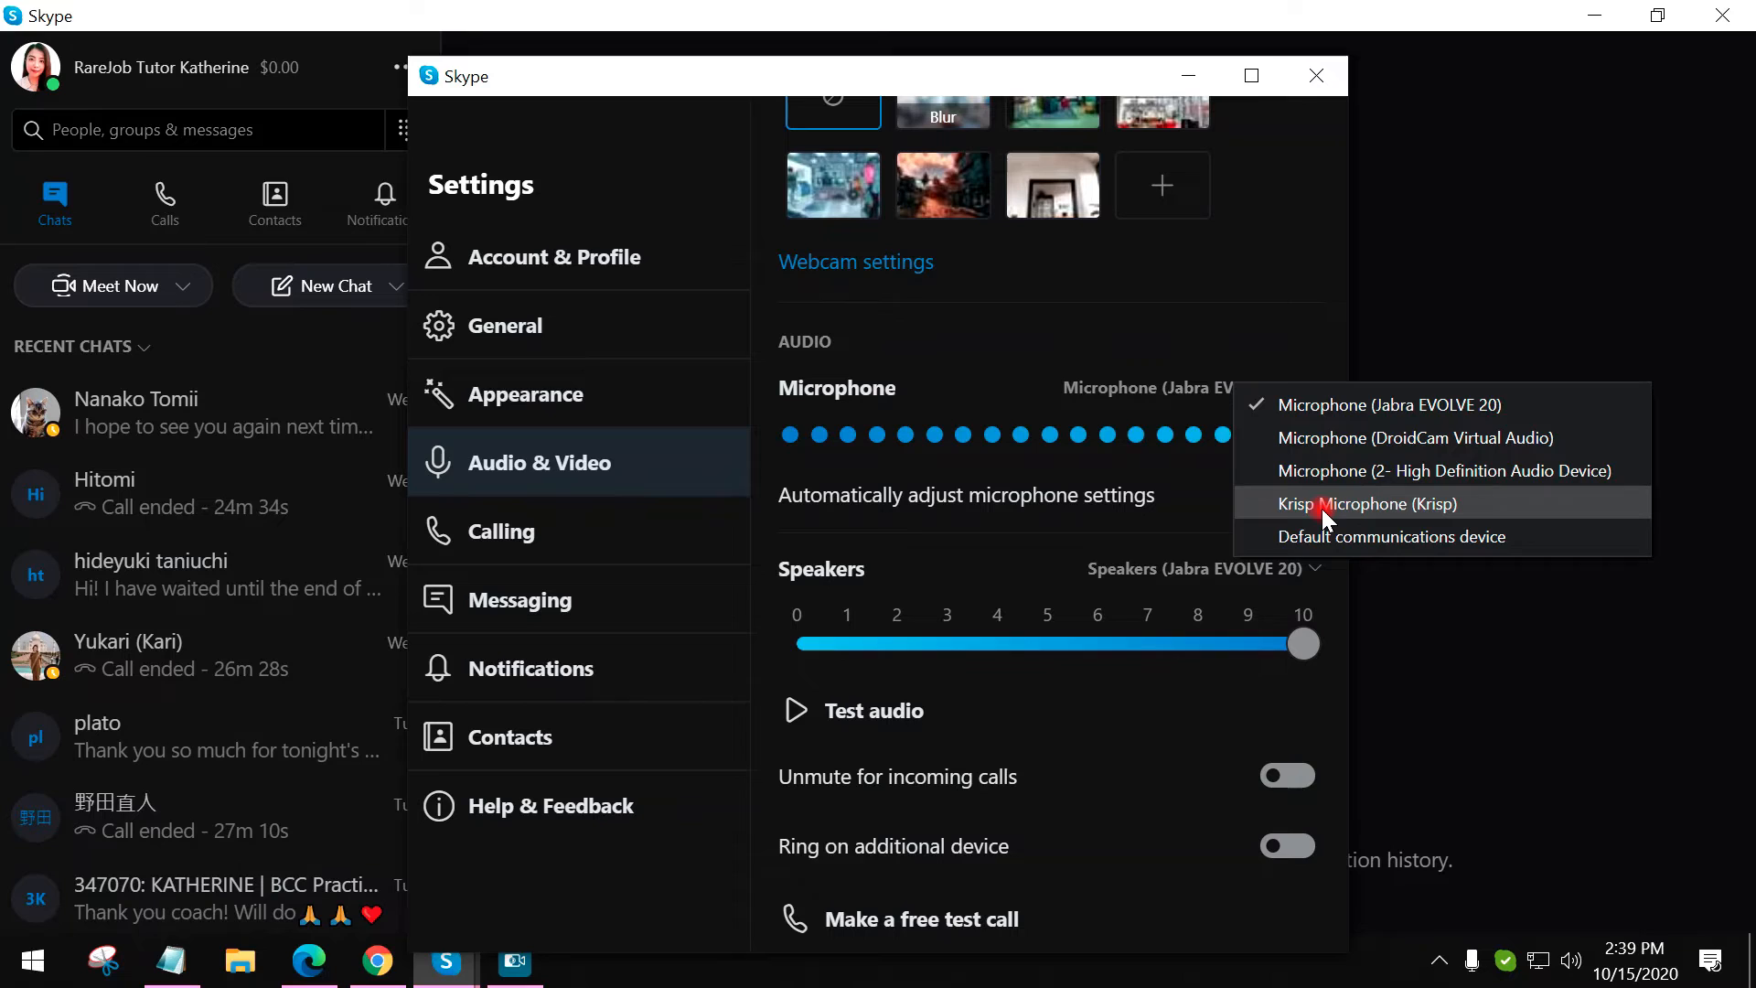
click(1367, 503)
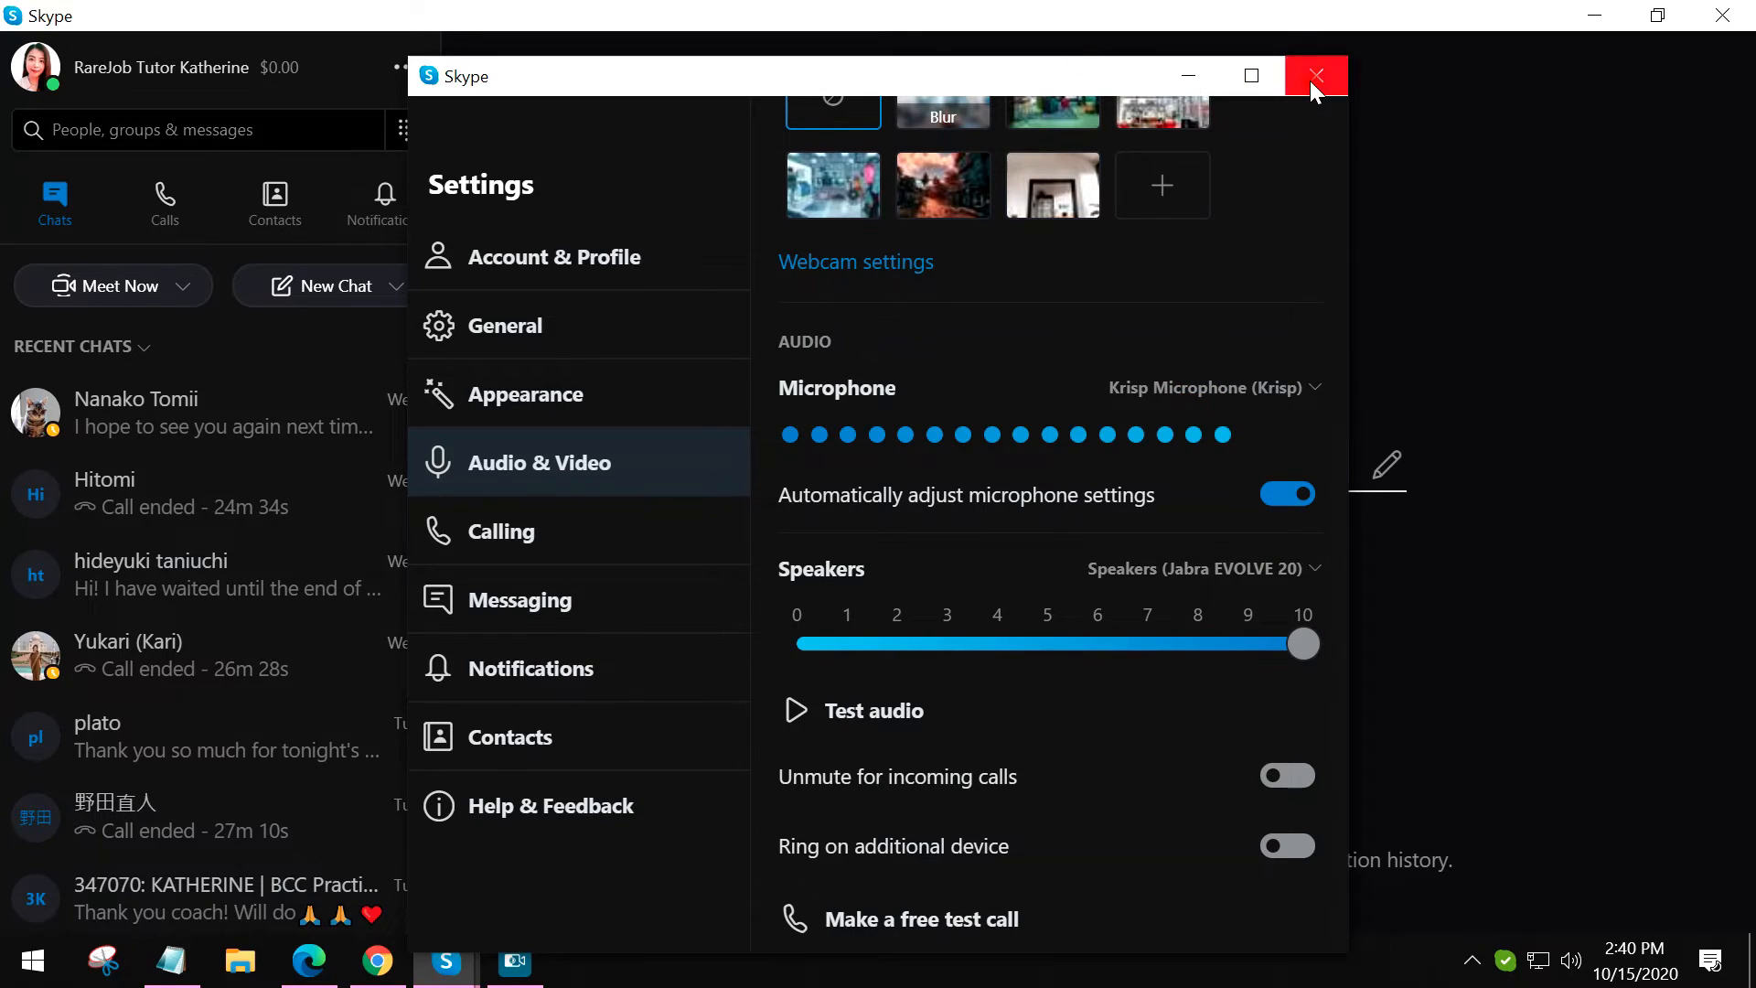
click(1315, 75)
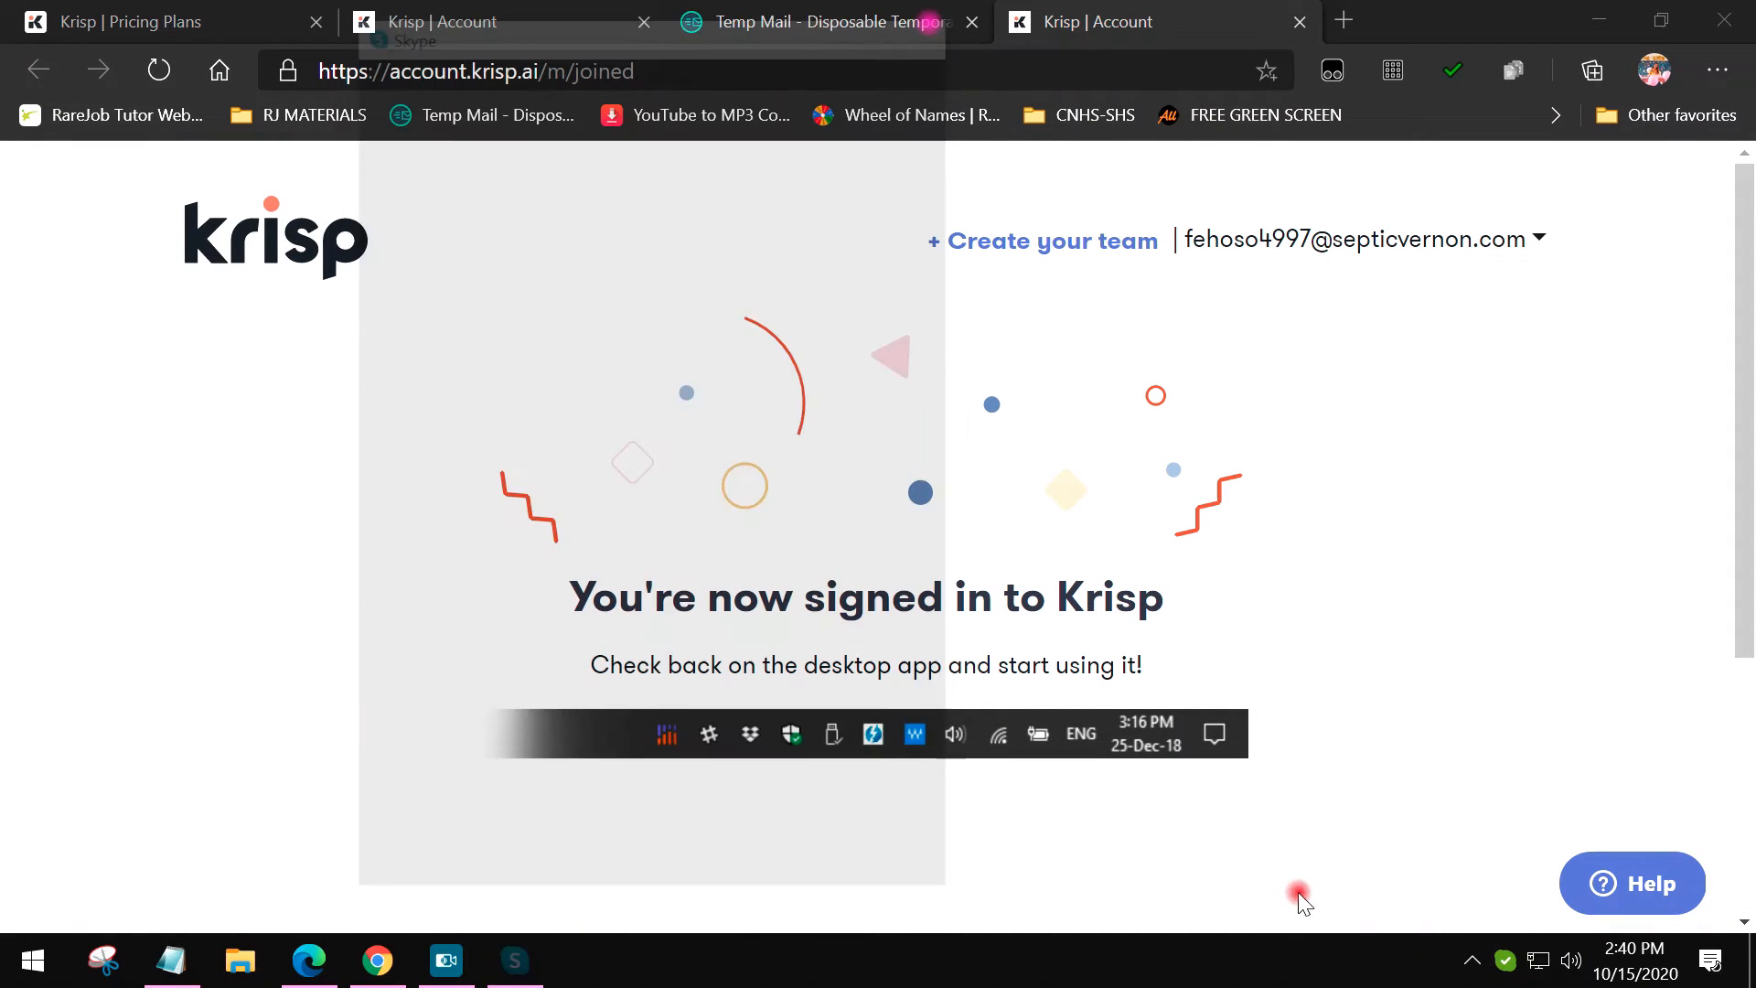
Step: Open the Krisp panel from the tray to see its microphone used by Skype
click(1472, 961)
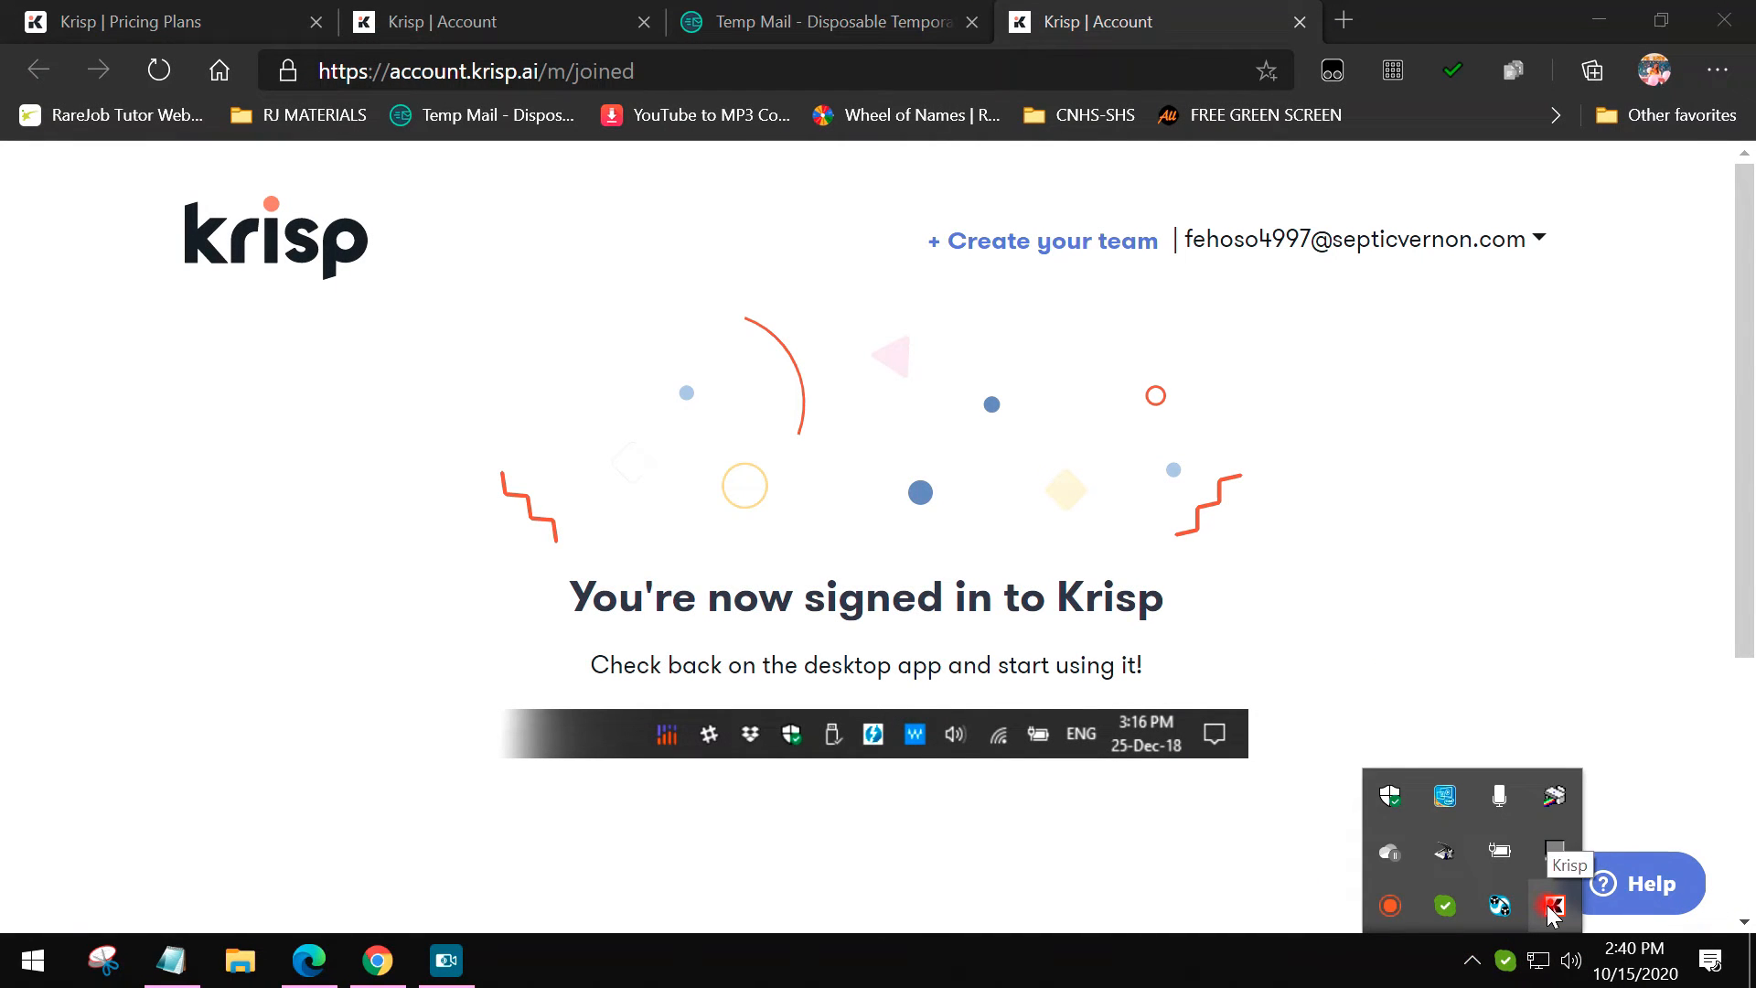
click(1551, 907)
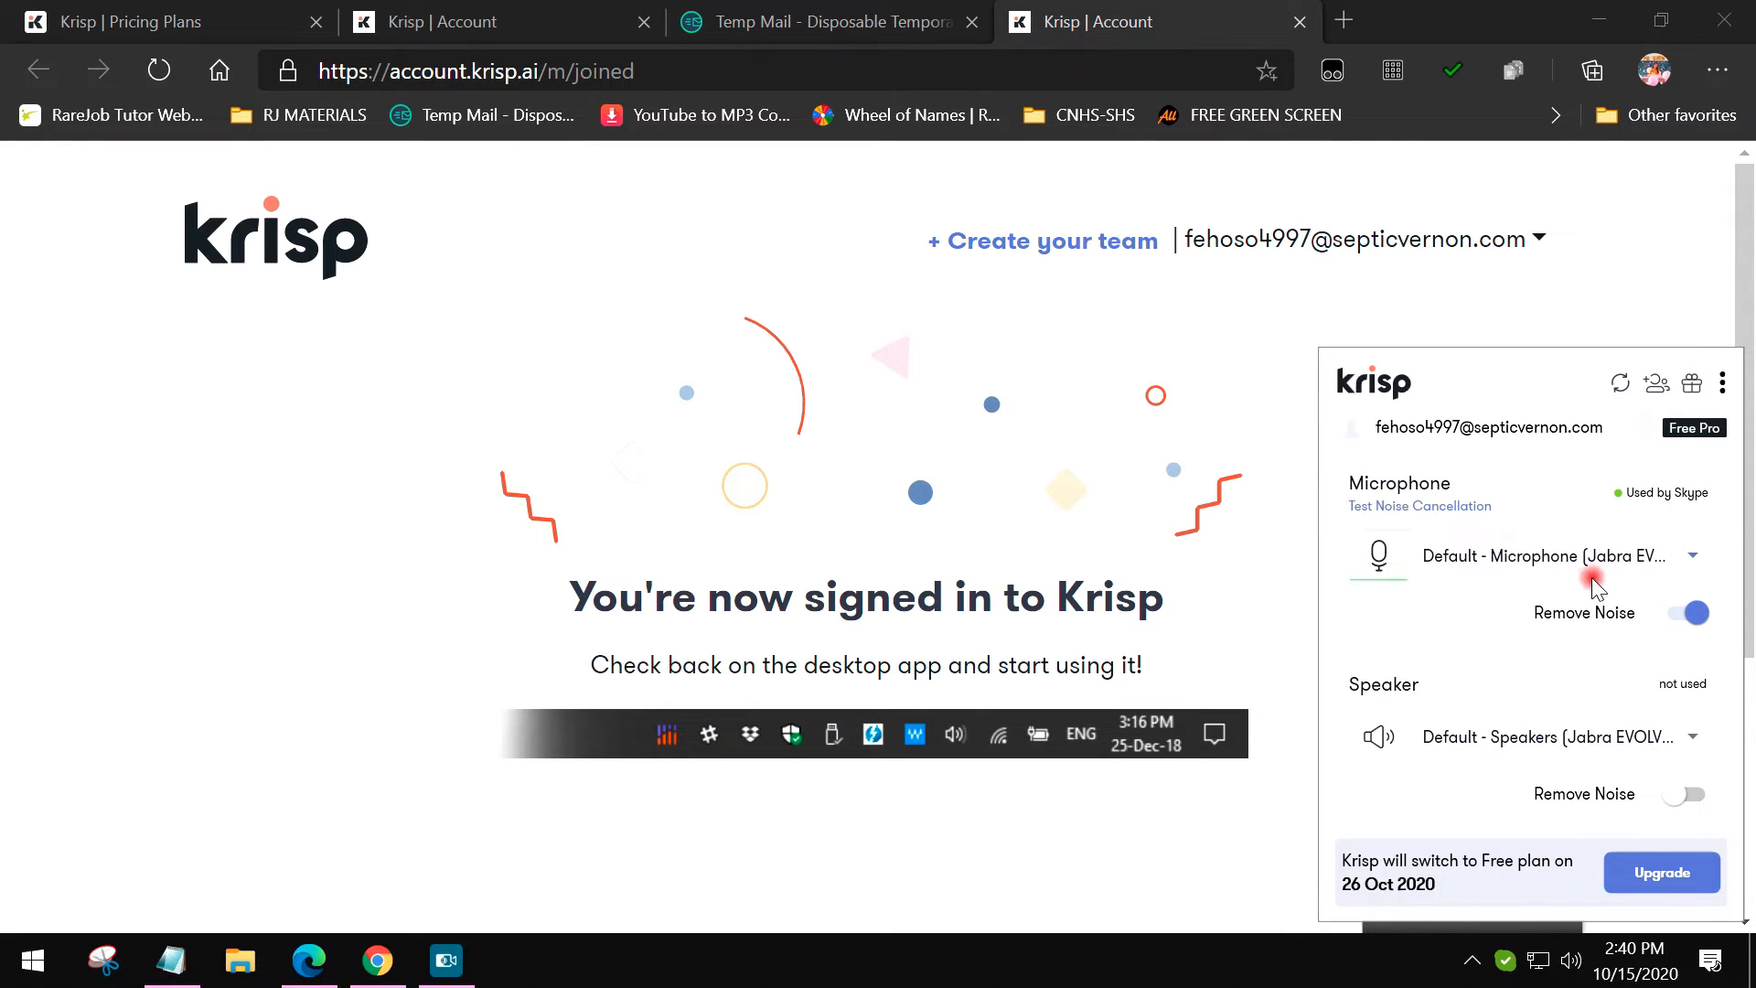
mouse_move(1669, 493)
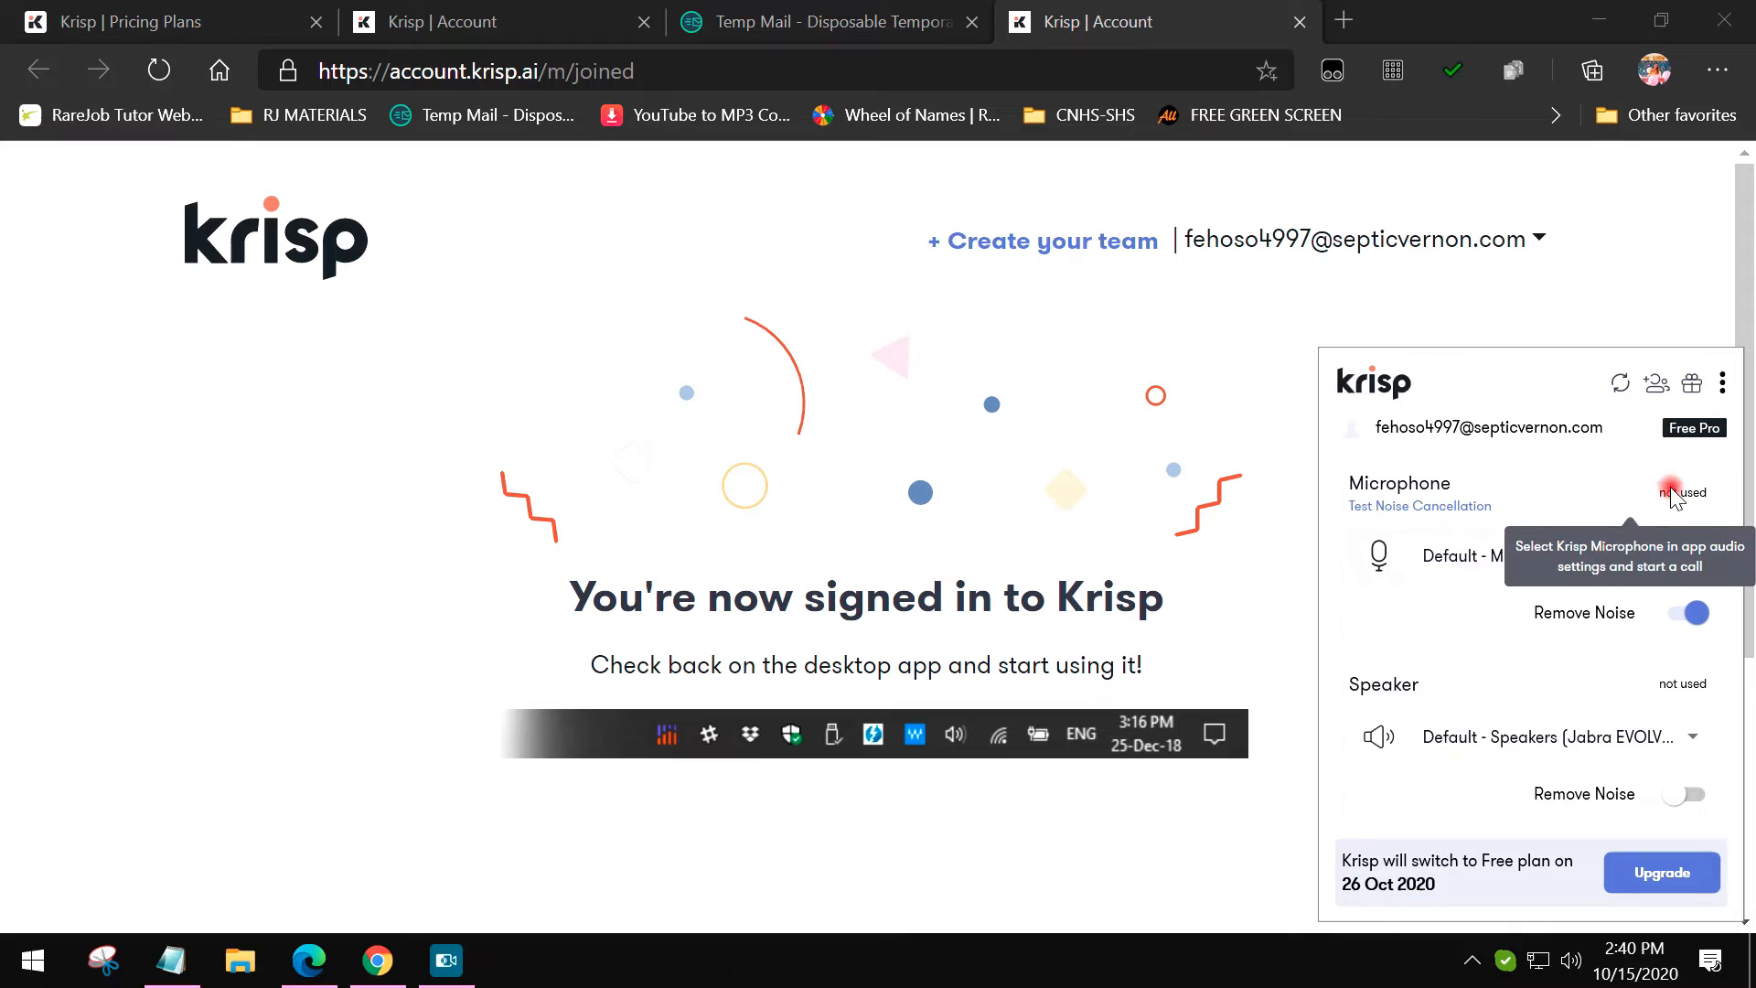
mouse_move(1703, 495)
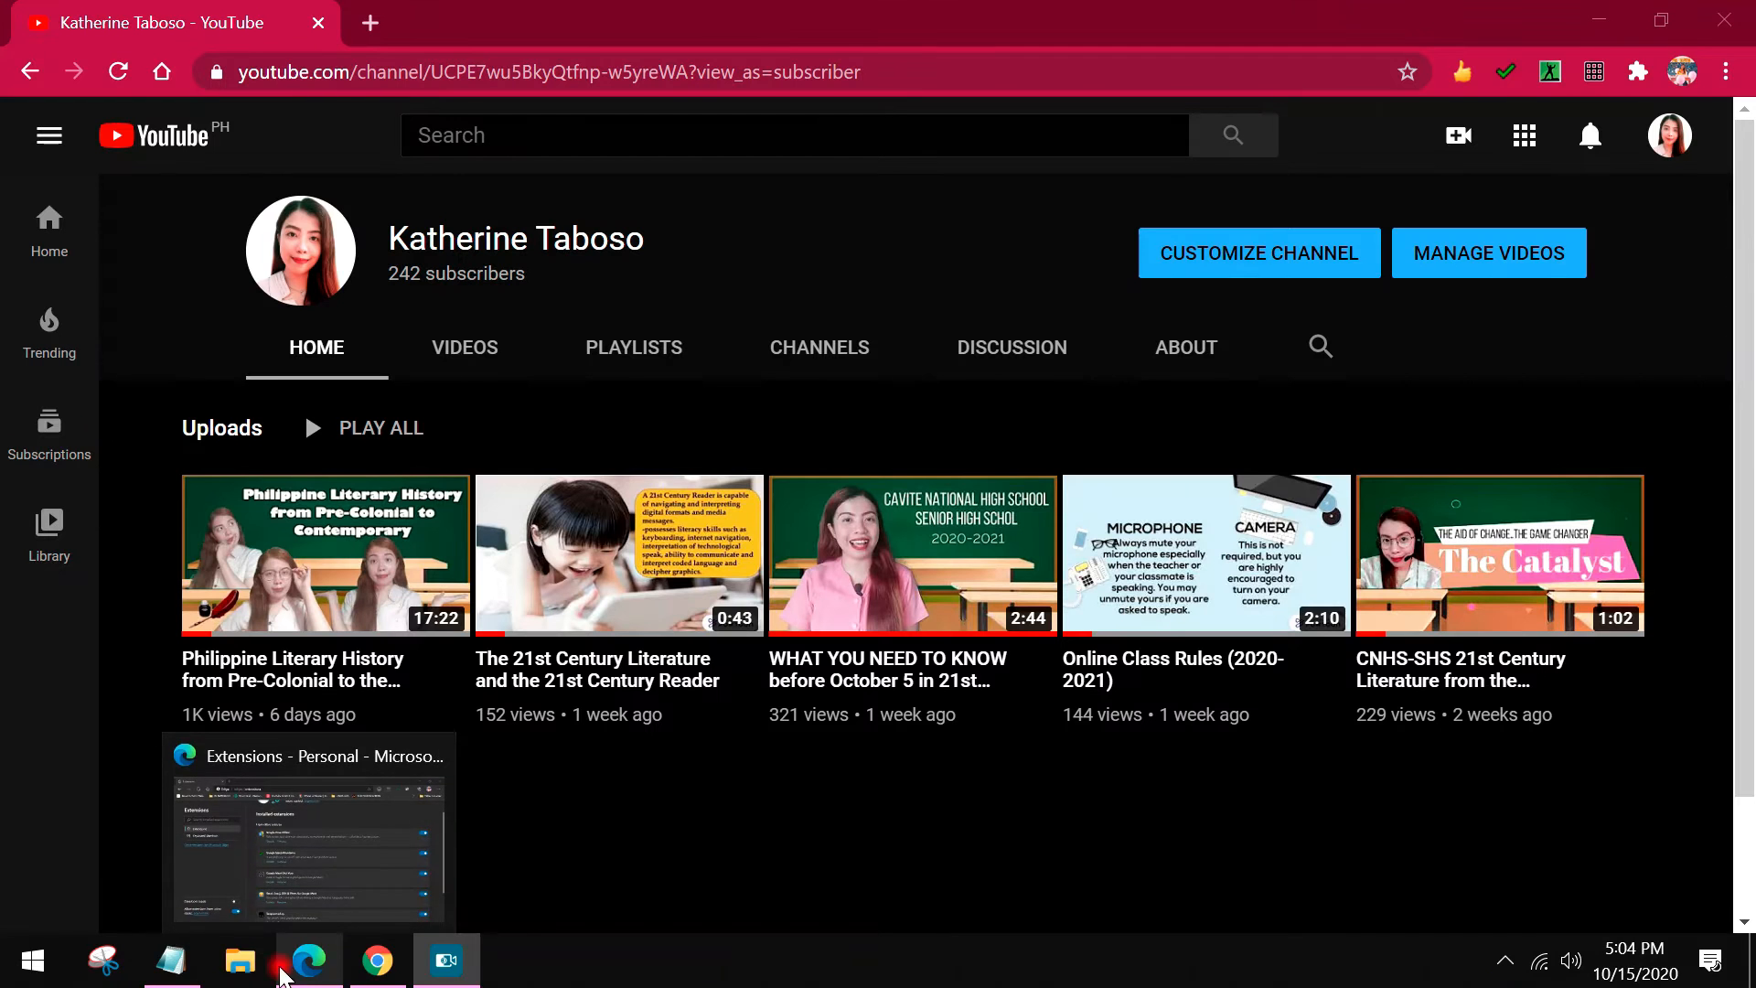
Step: Copy the Krisp for Chrome Web Store link from the Notepad step notes
click(171, 960)
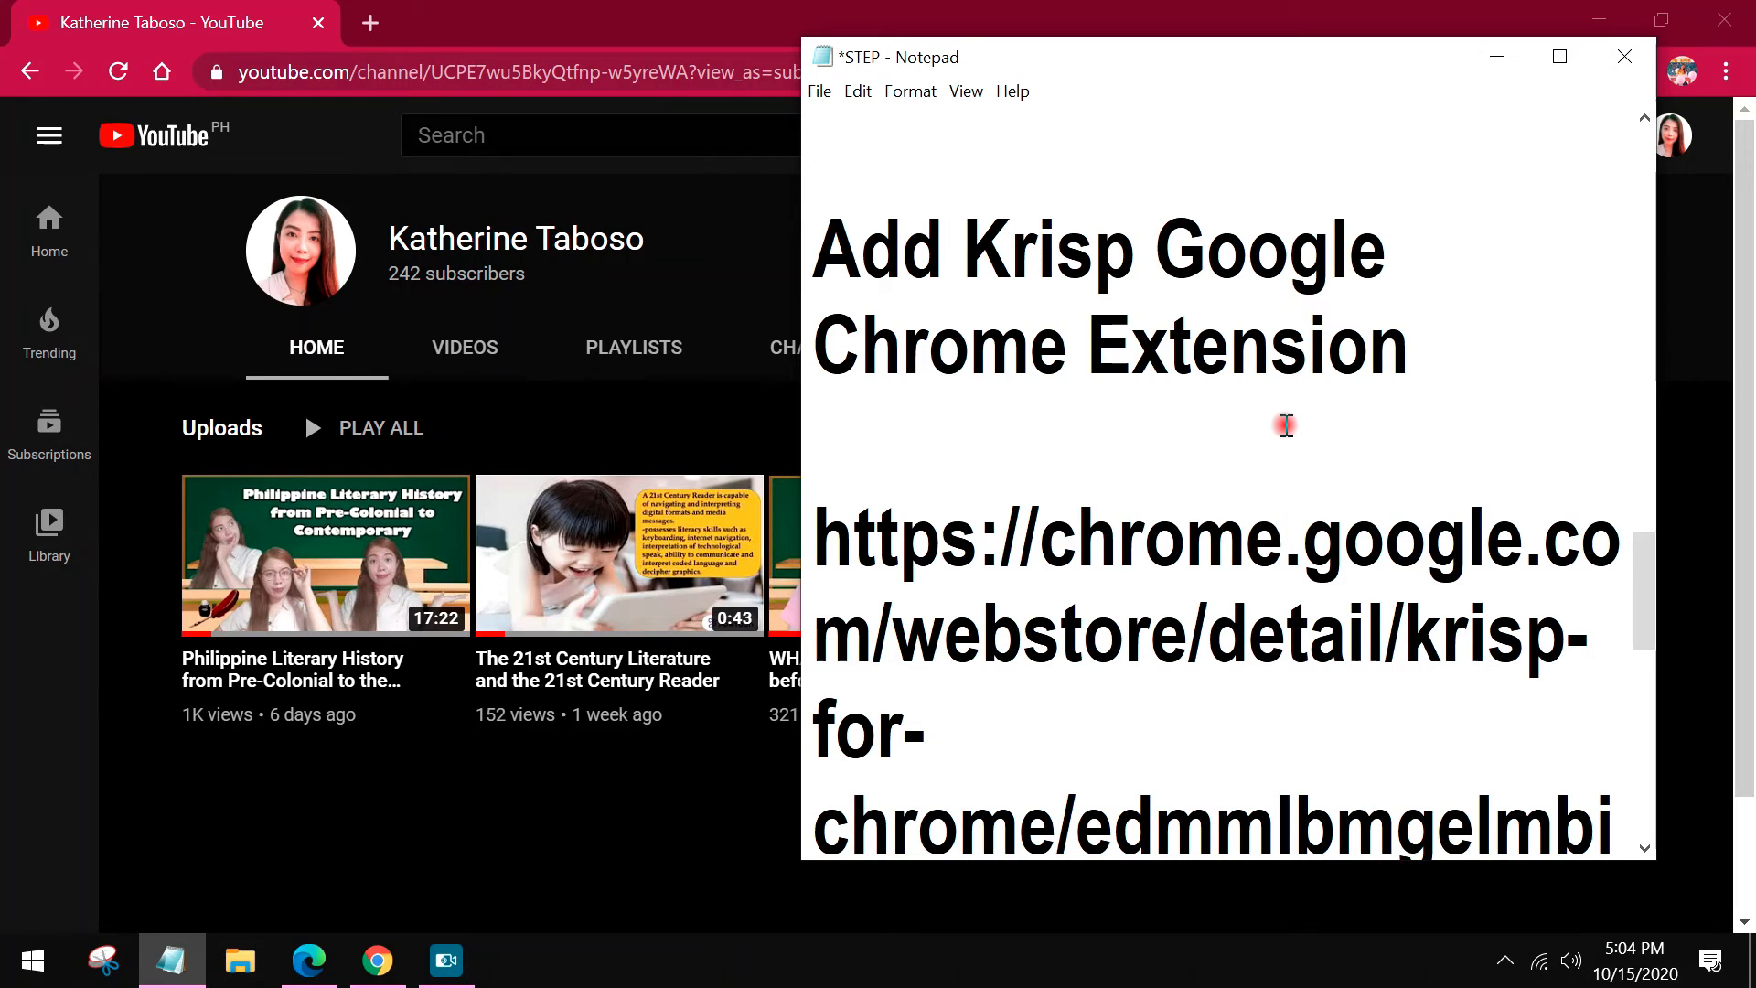
mouse_move(1286, 457)
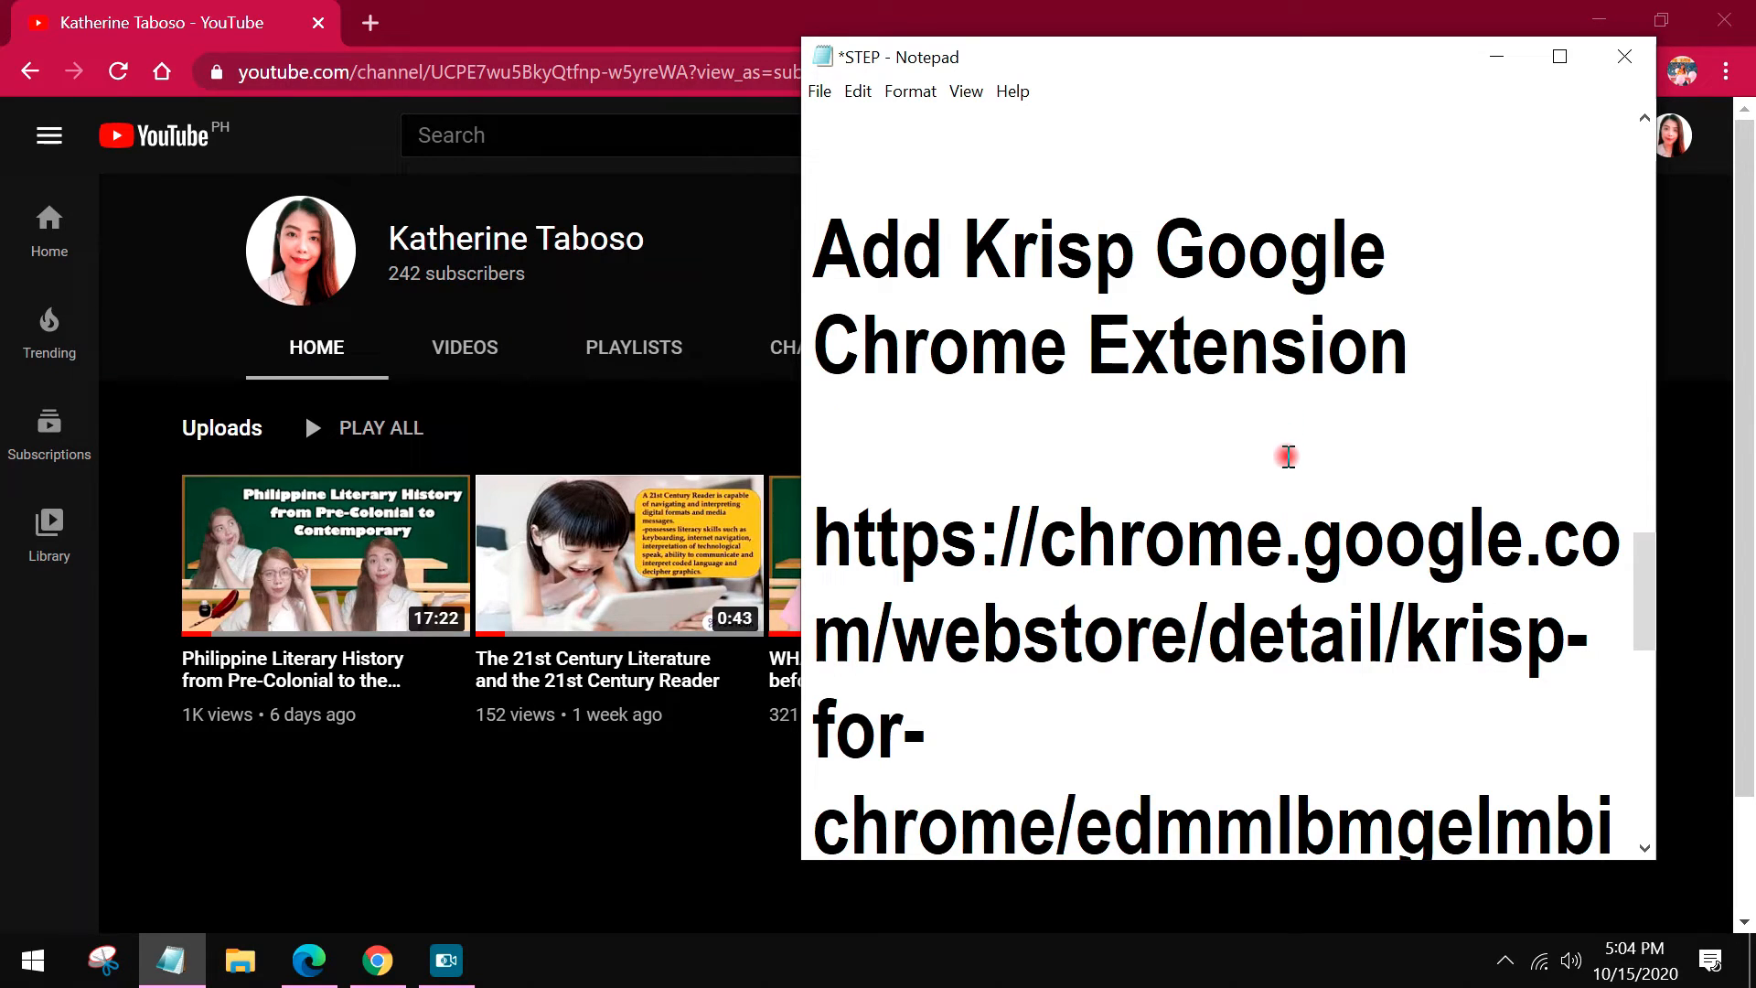
mouse_move(1376, 418)
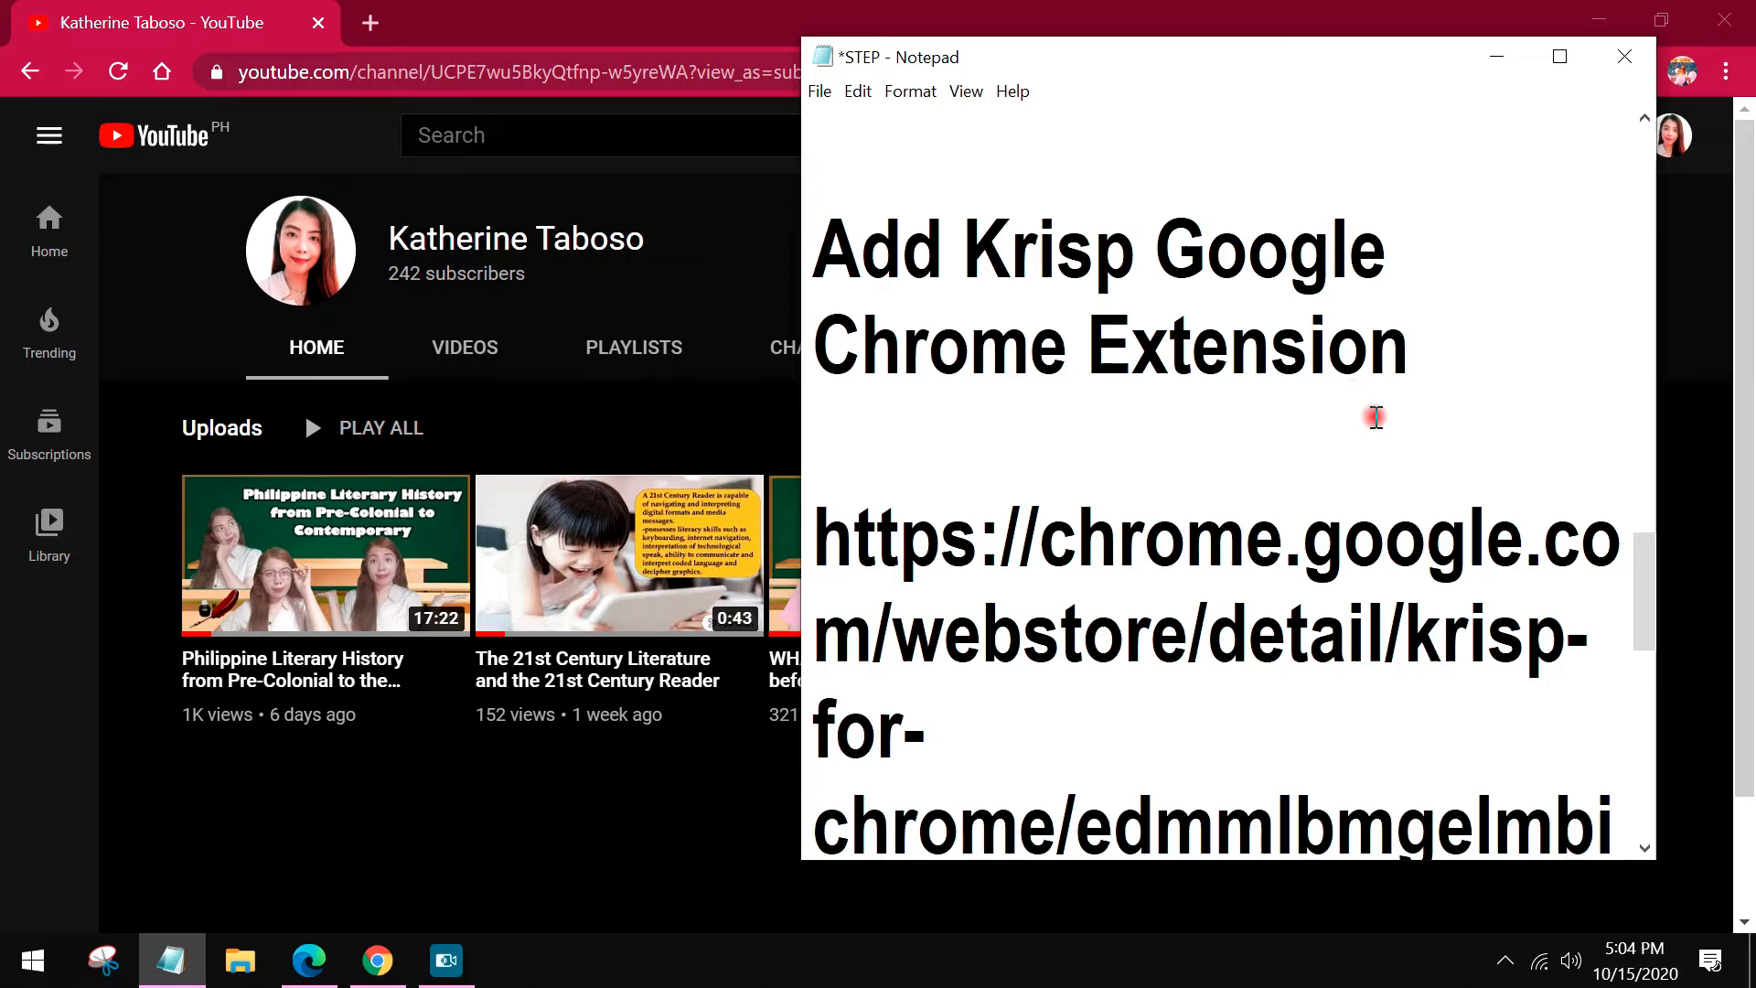
mouse_move(1495, 315)
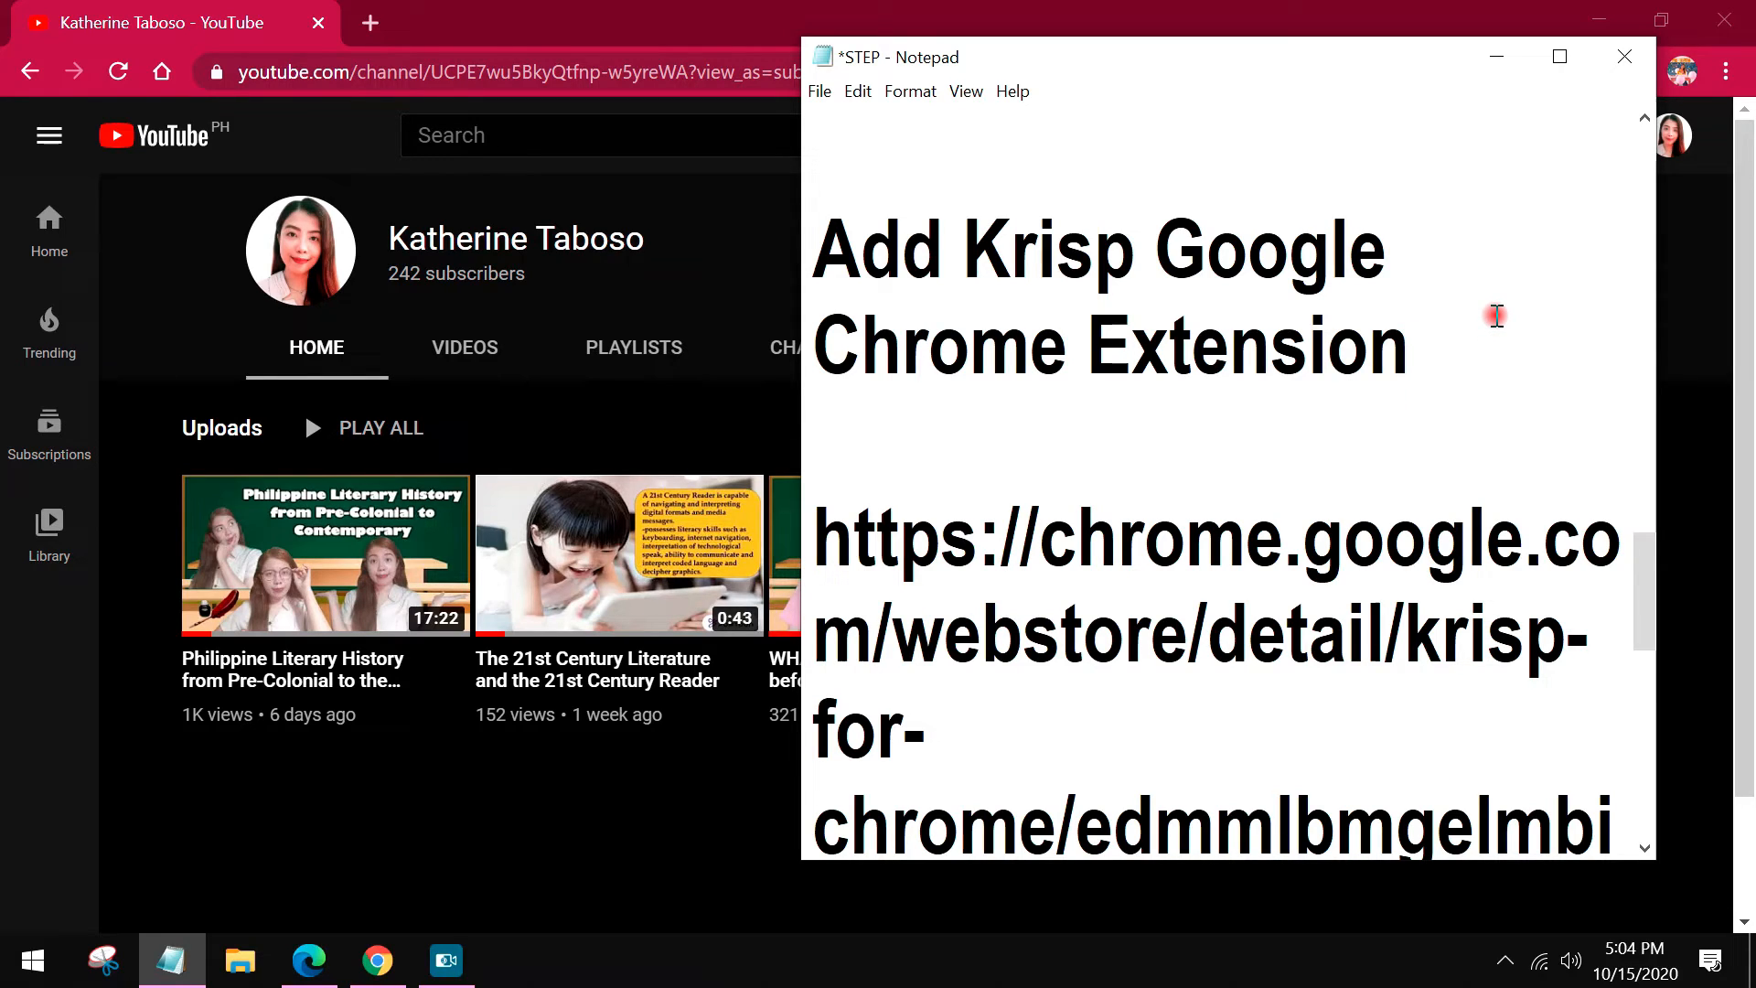
mouse_move(1425, 215)
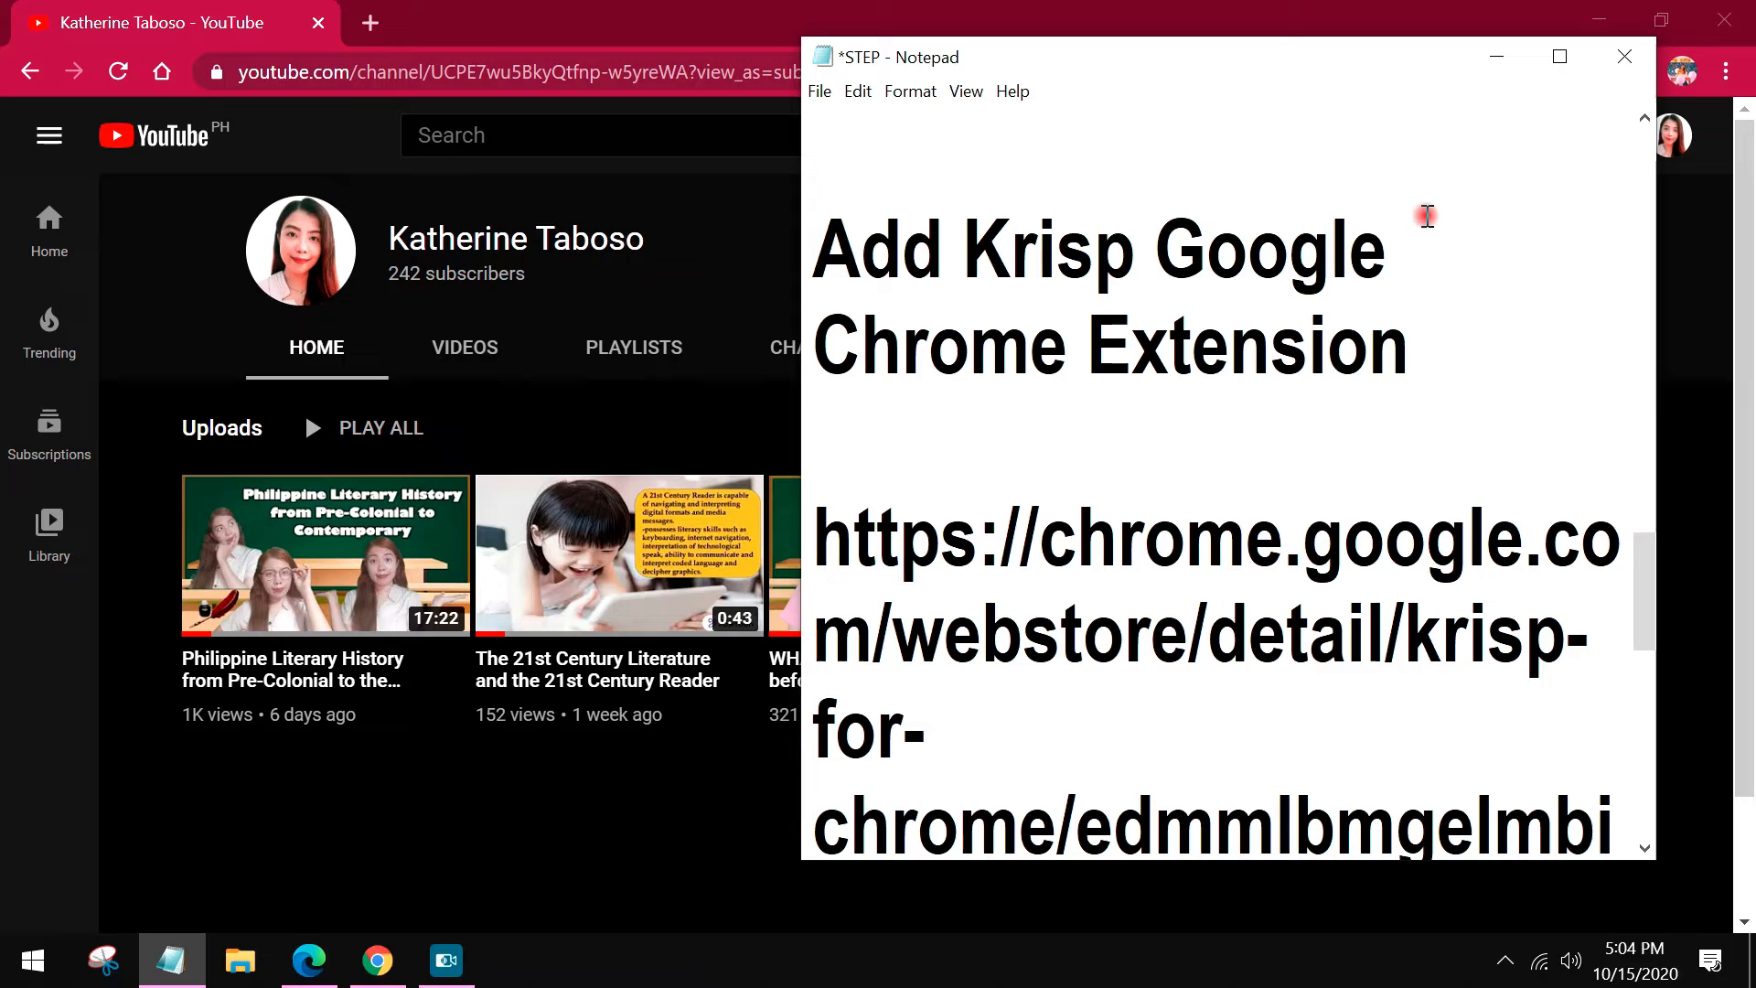
mouse_move(1508, 300)
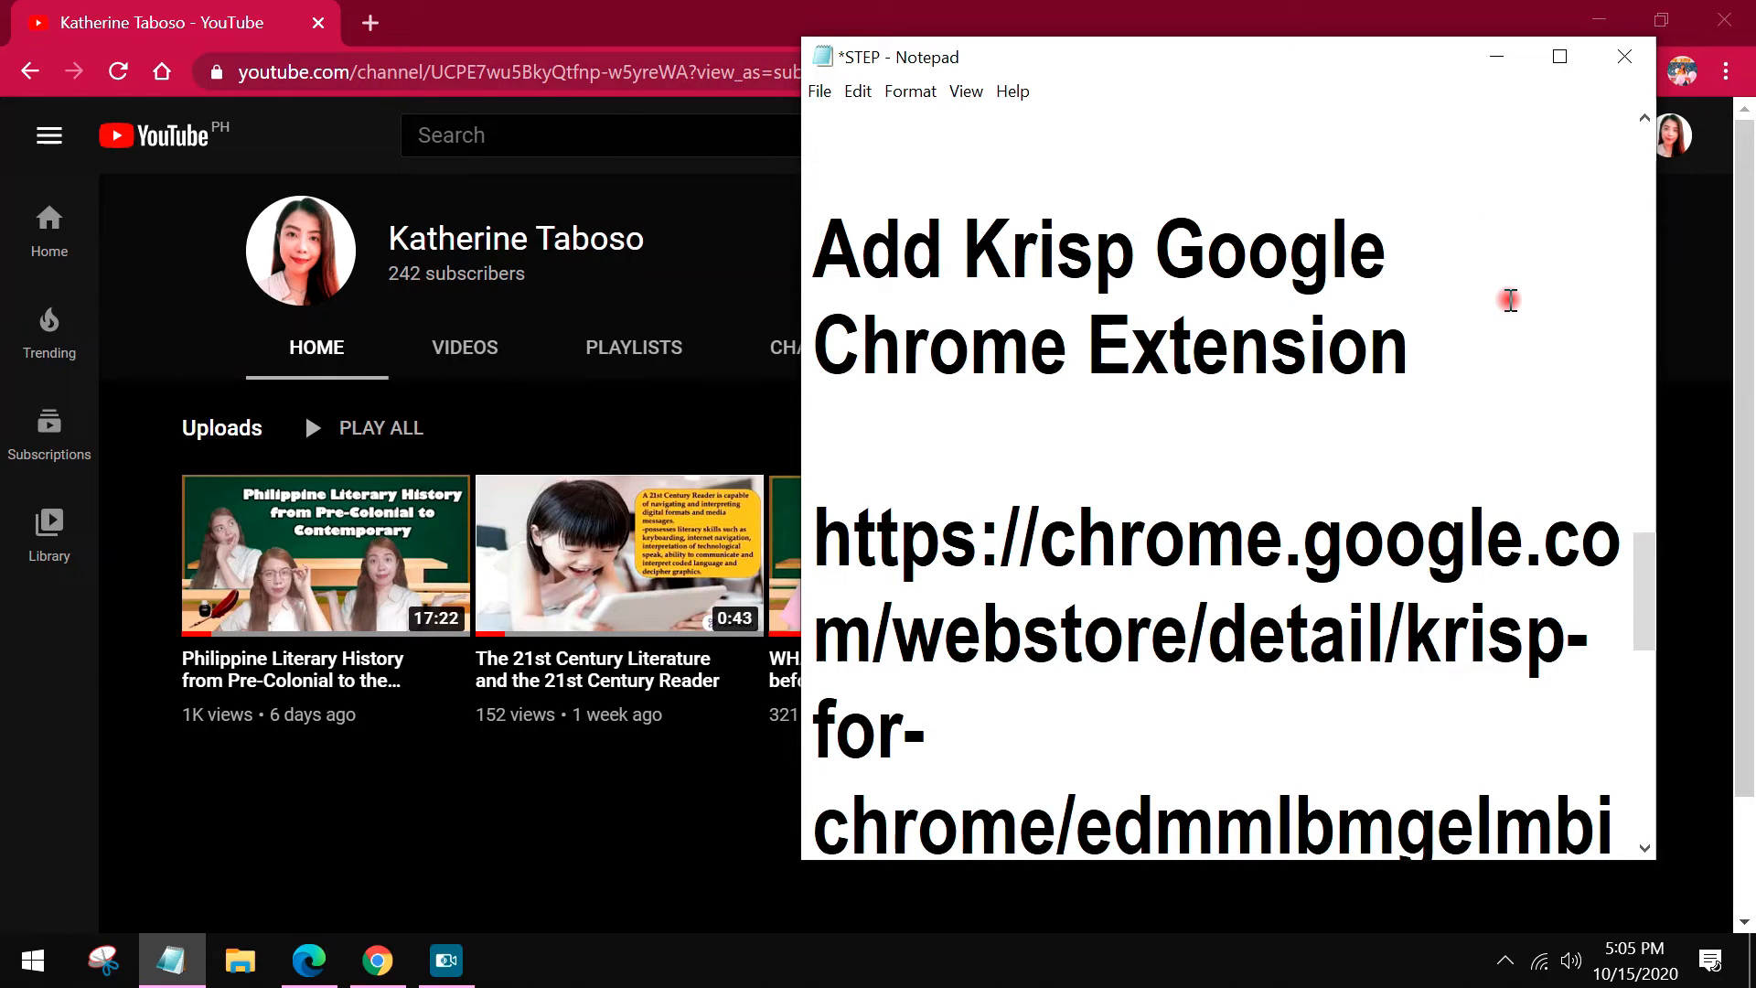
mouse_move(1478, 323)
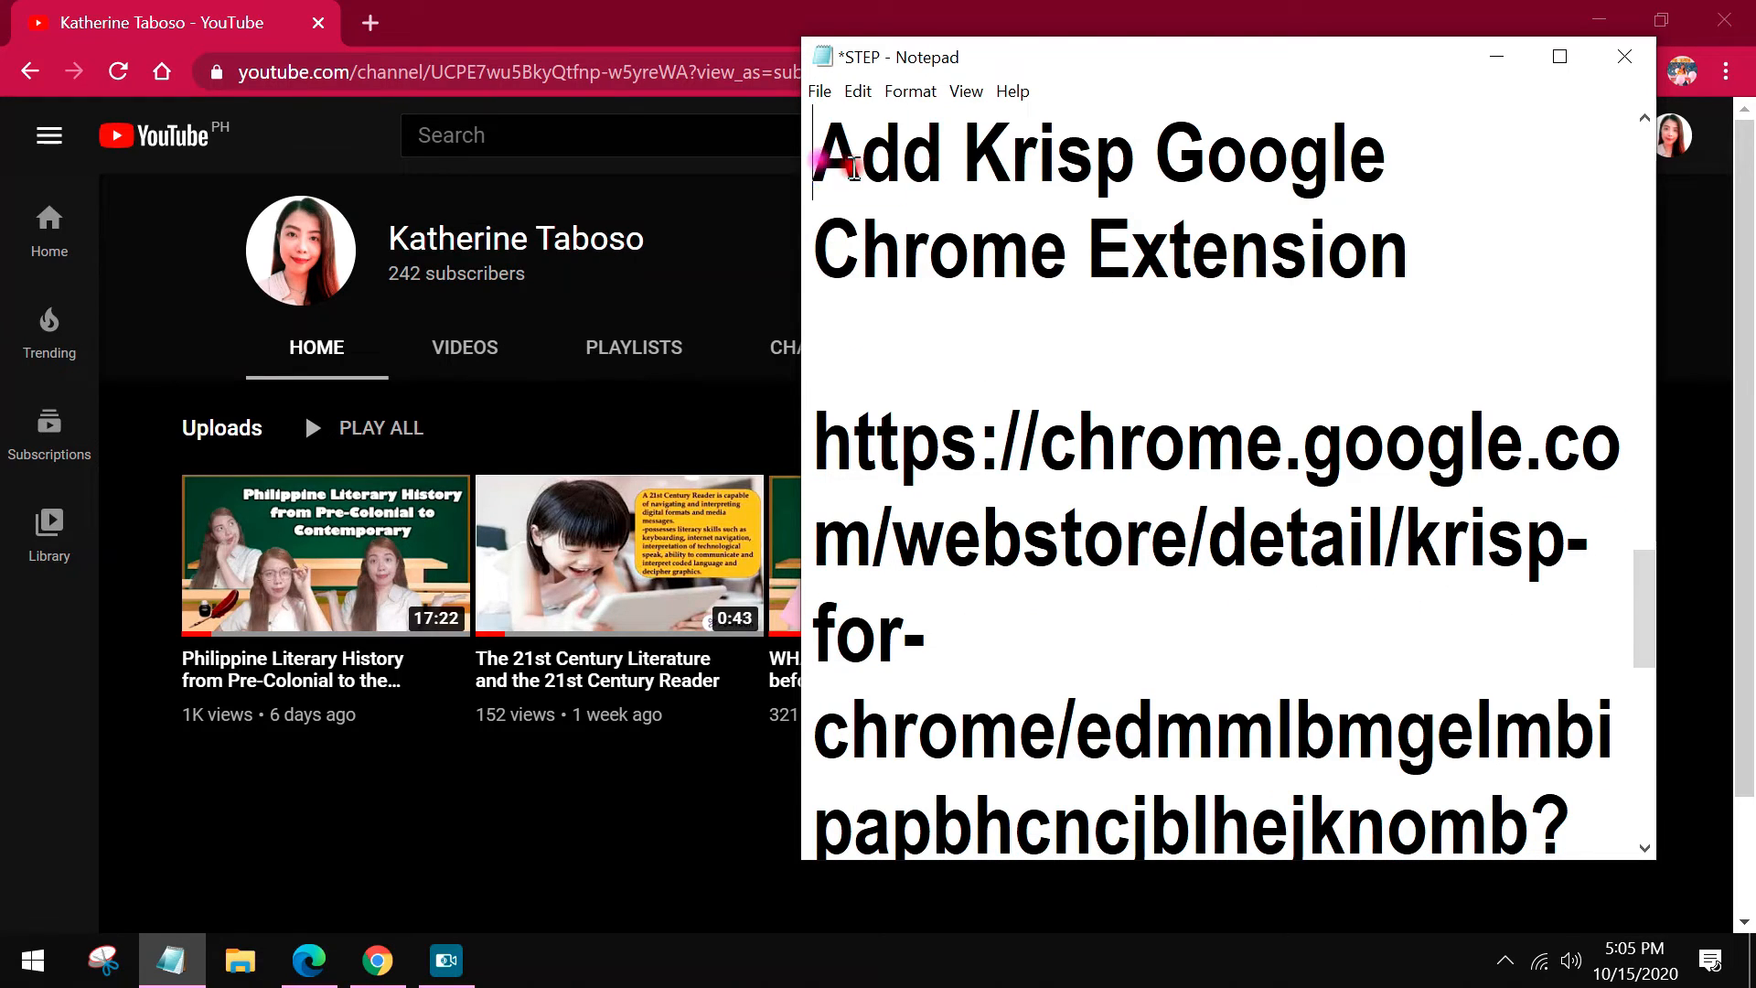
mouse_move(1511, 319)
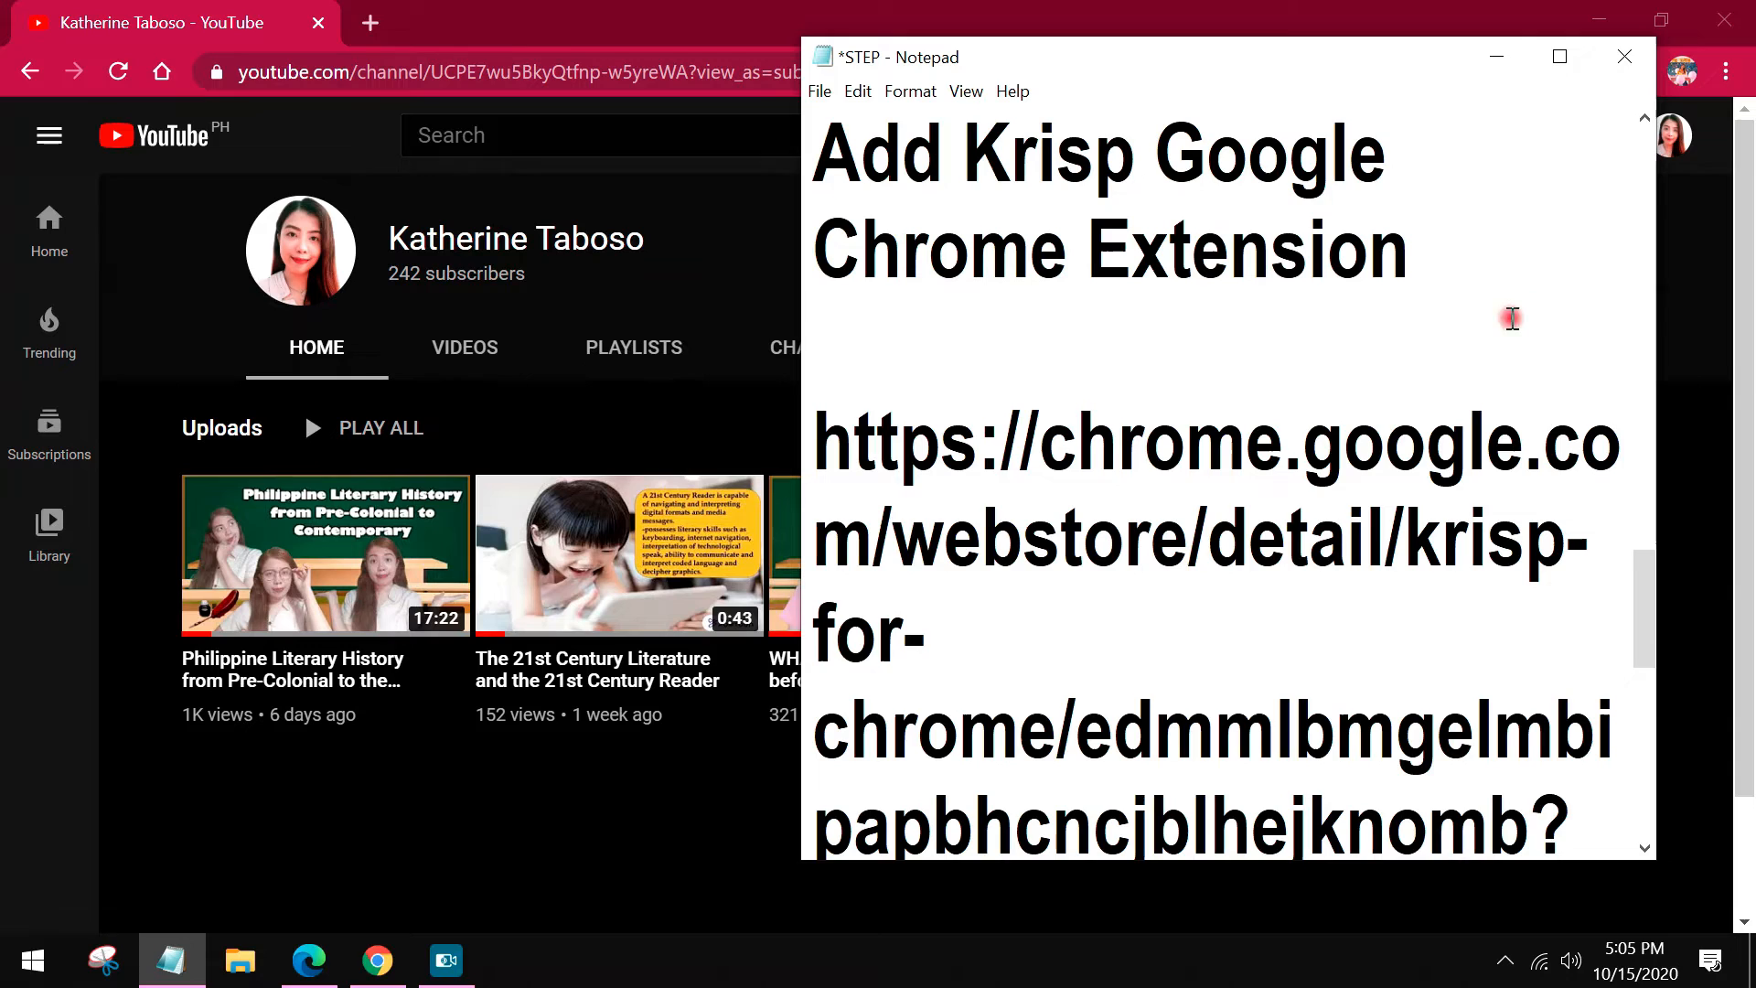
scroll(down, 3)
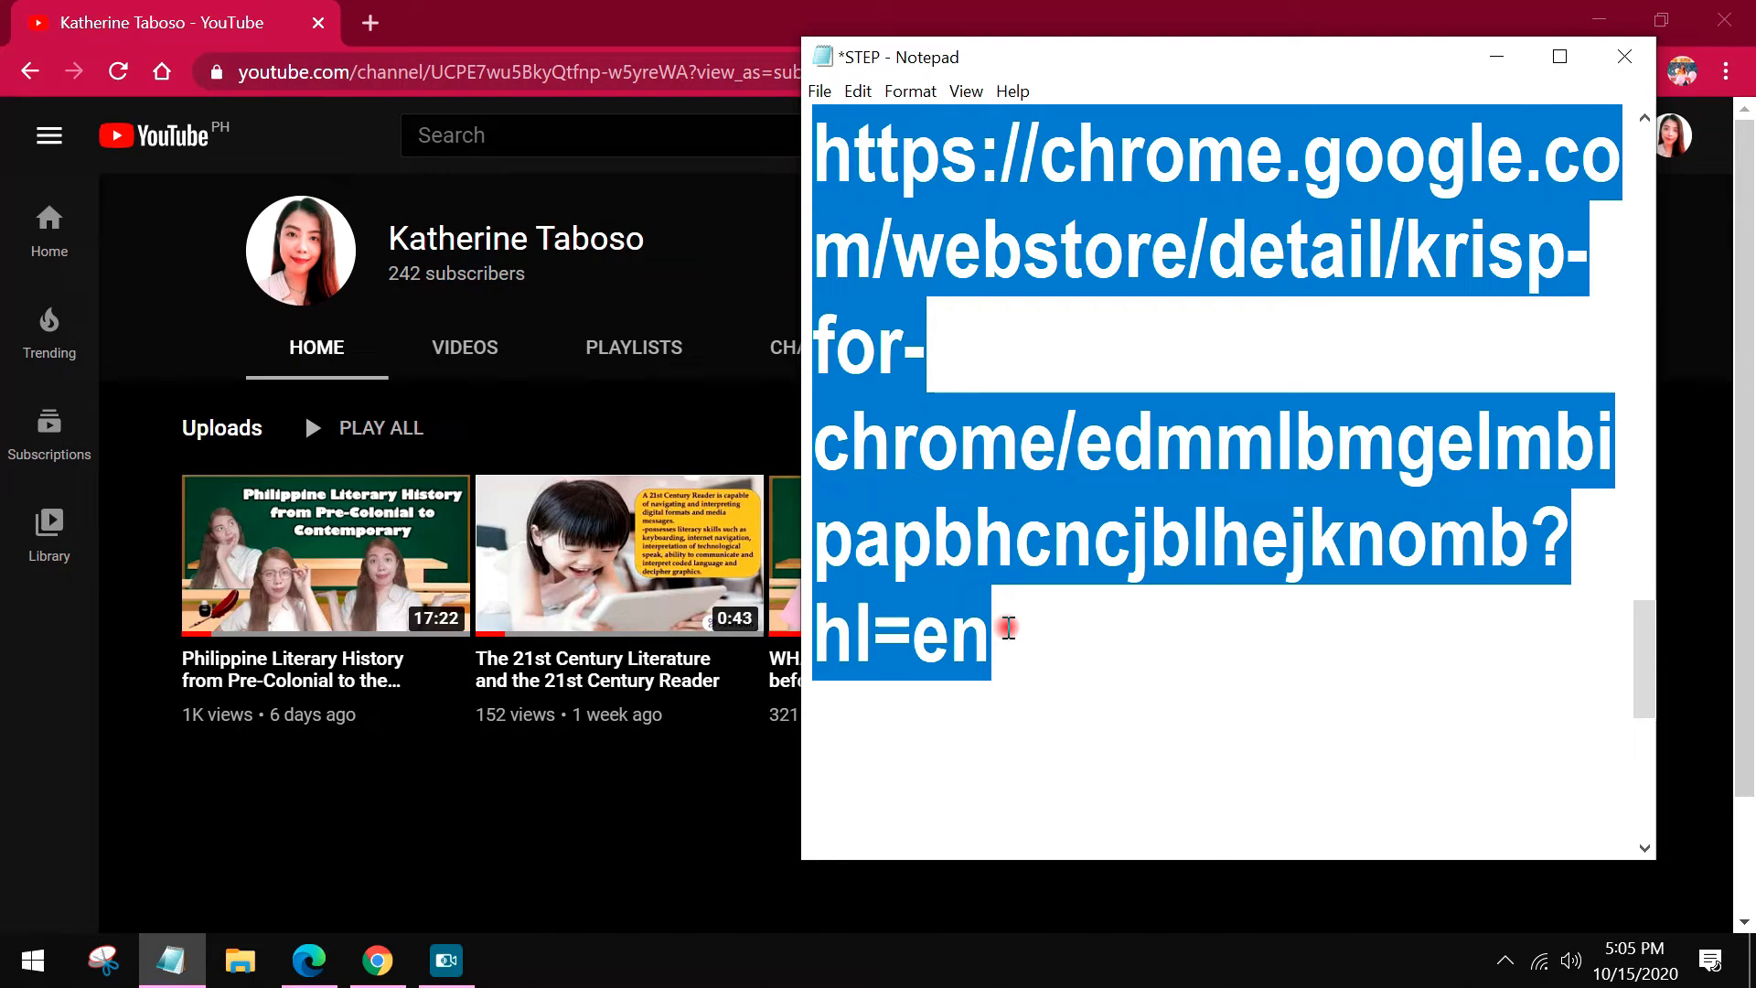
right_click(963, 431)
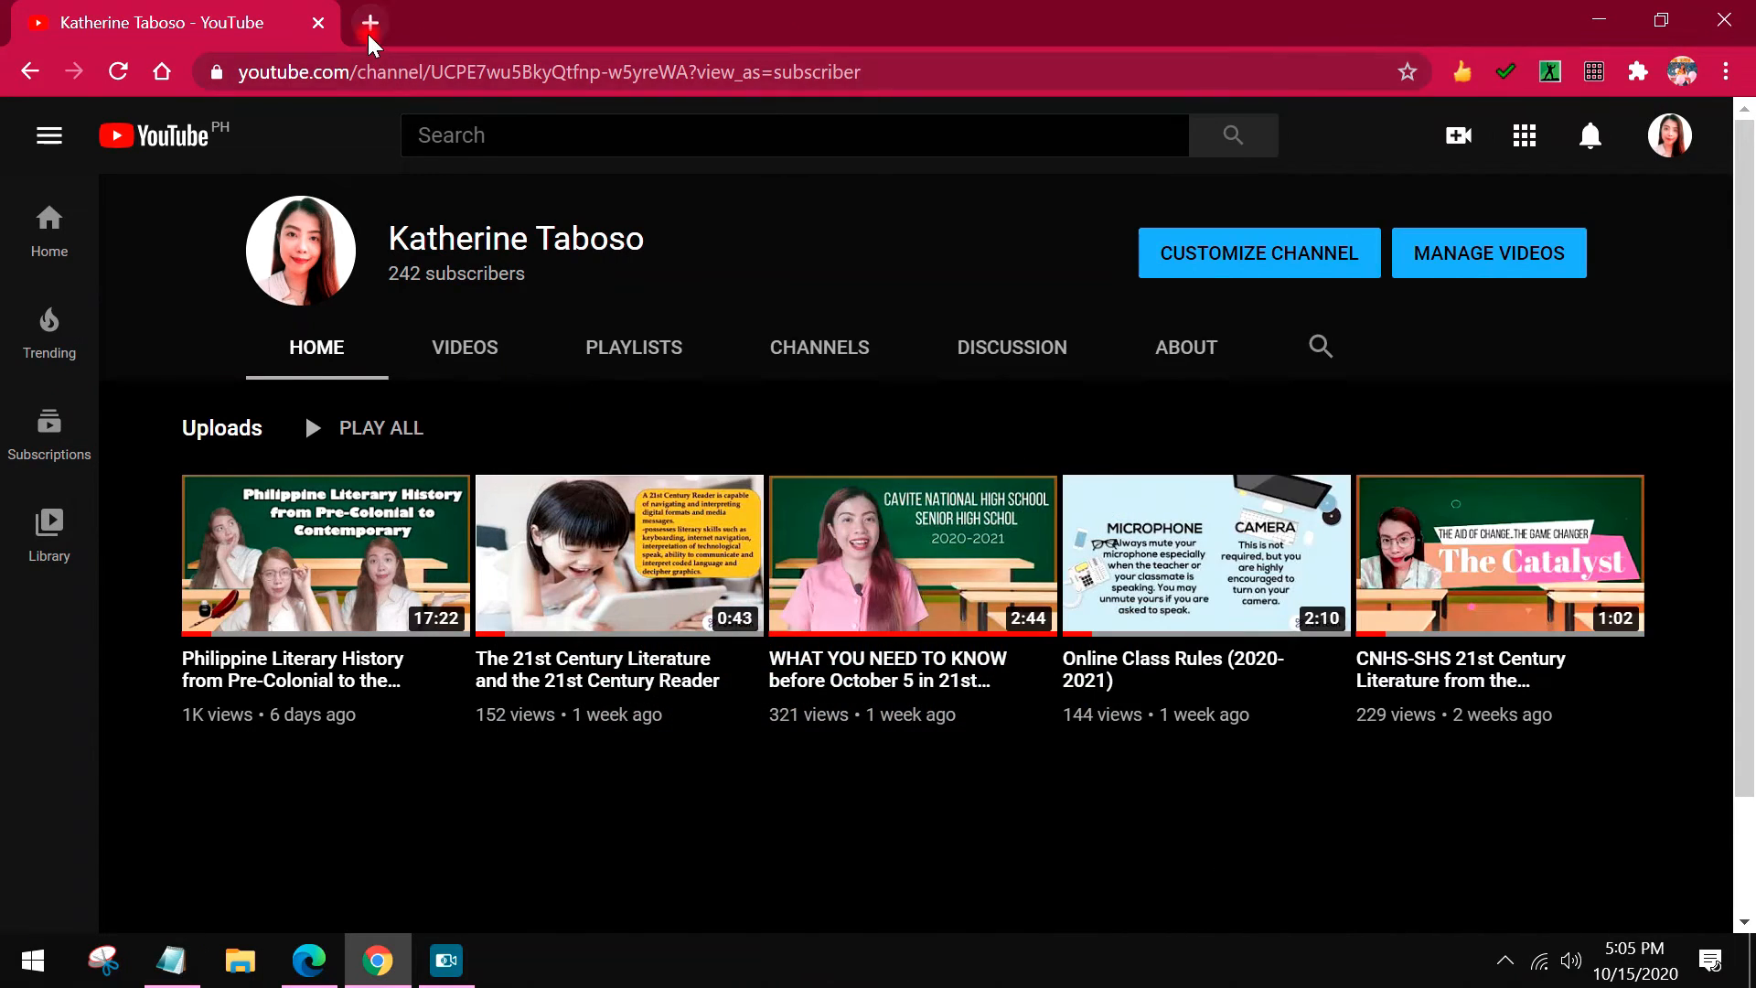
Step: Load the Krisp for Chrome Web Store page in Chrome and Edge, and add it to Edge
click(370, 22)
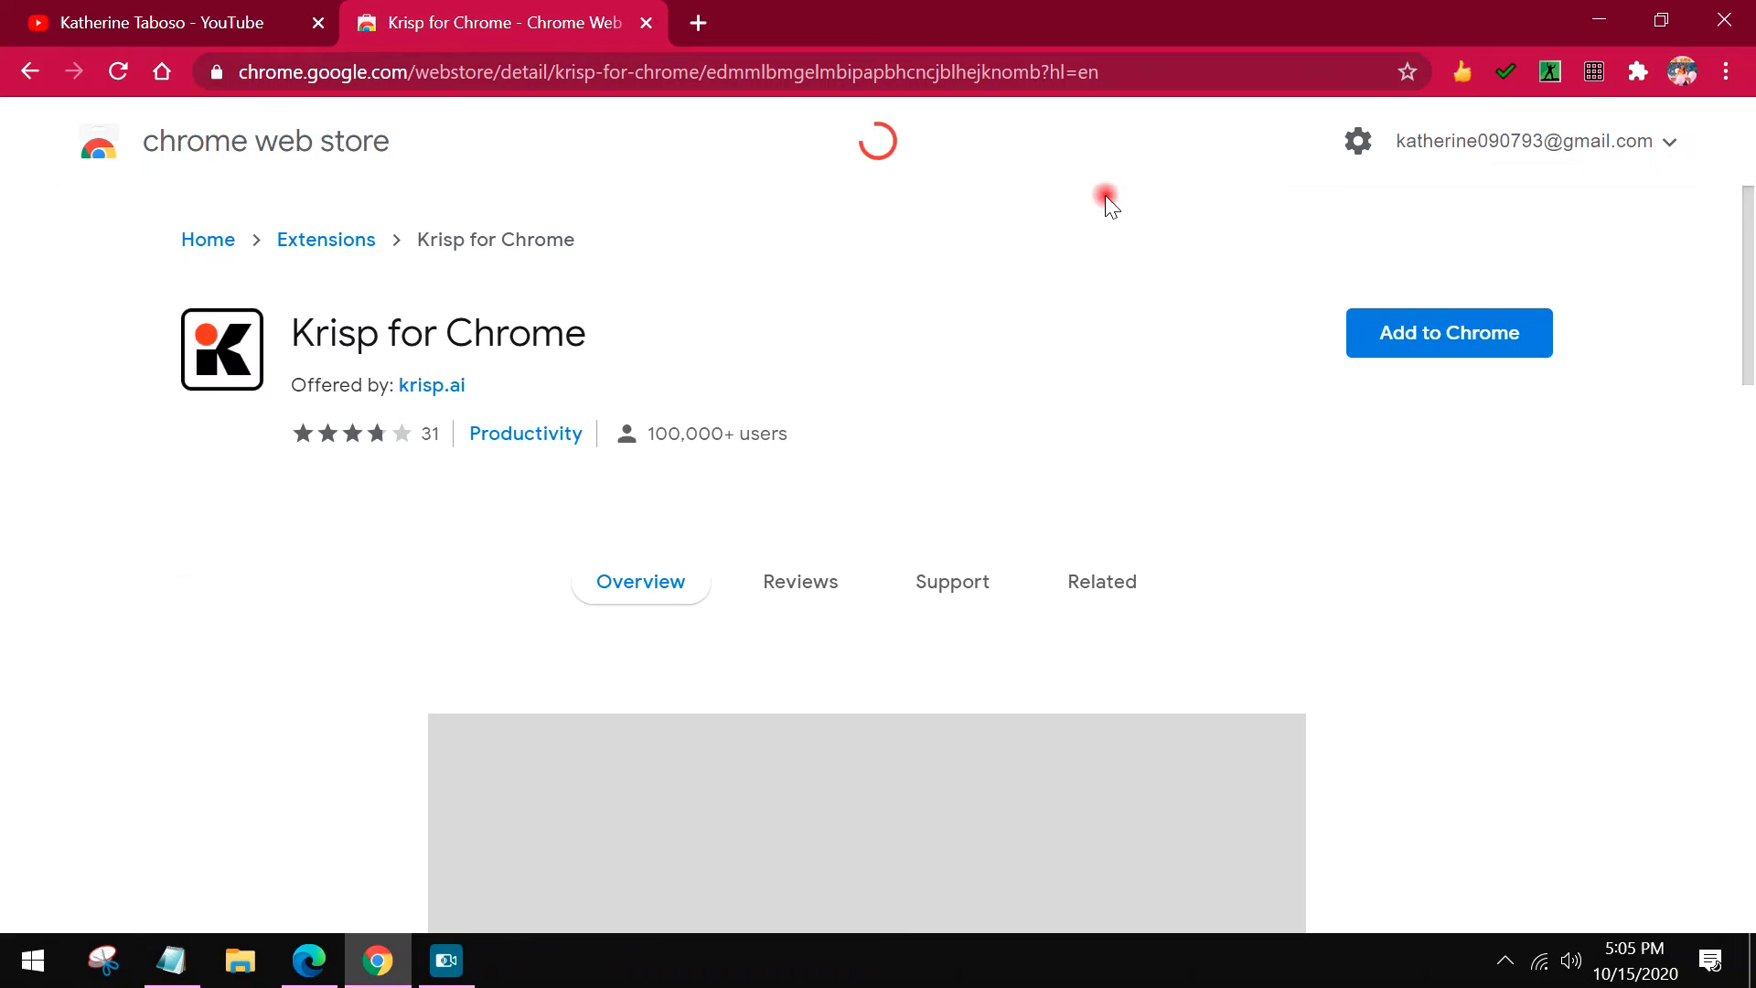
click(1447, 333)
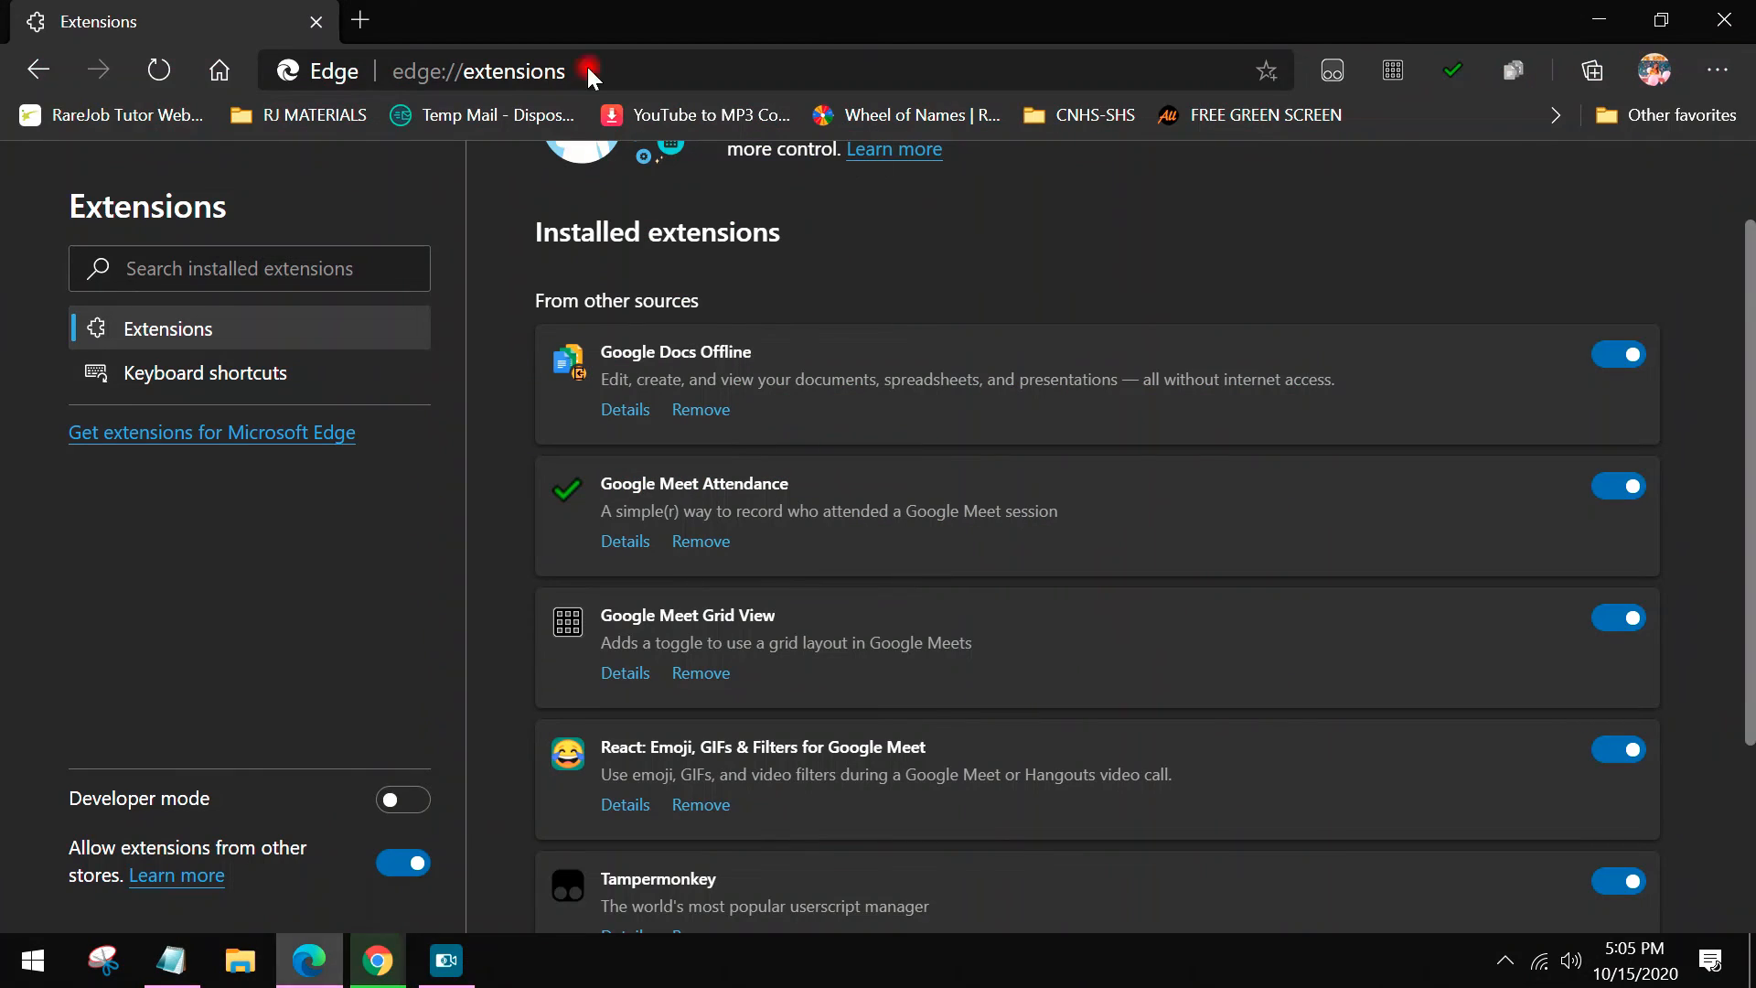
click(358, 21)
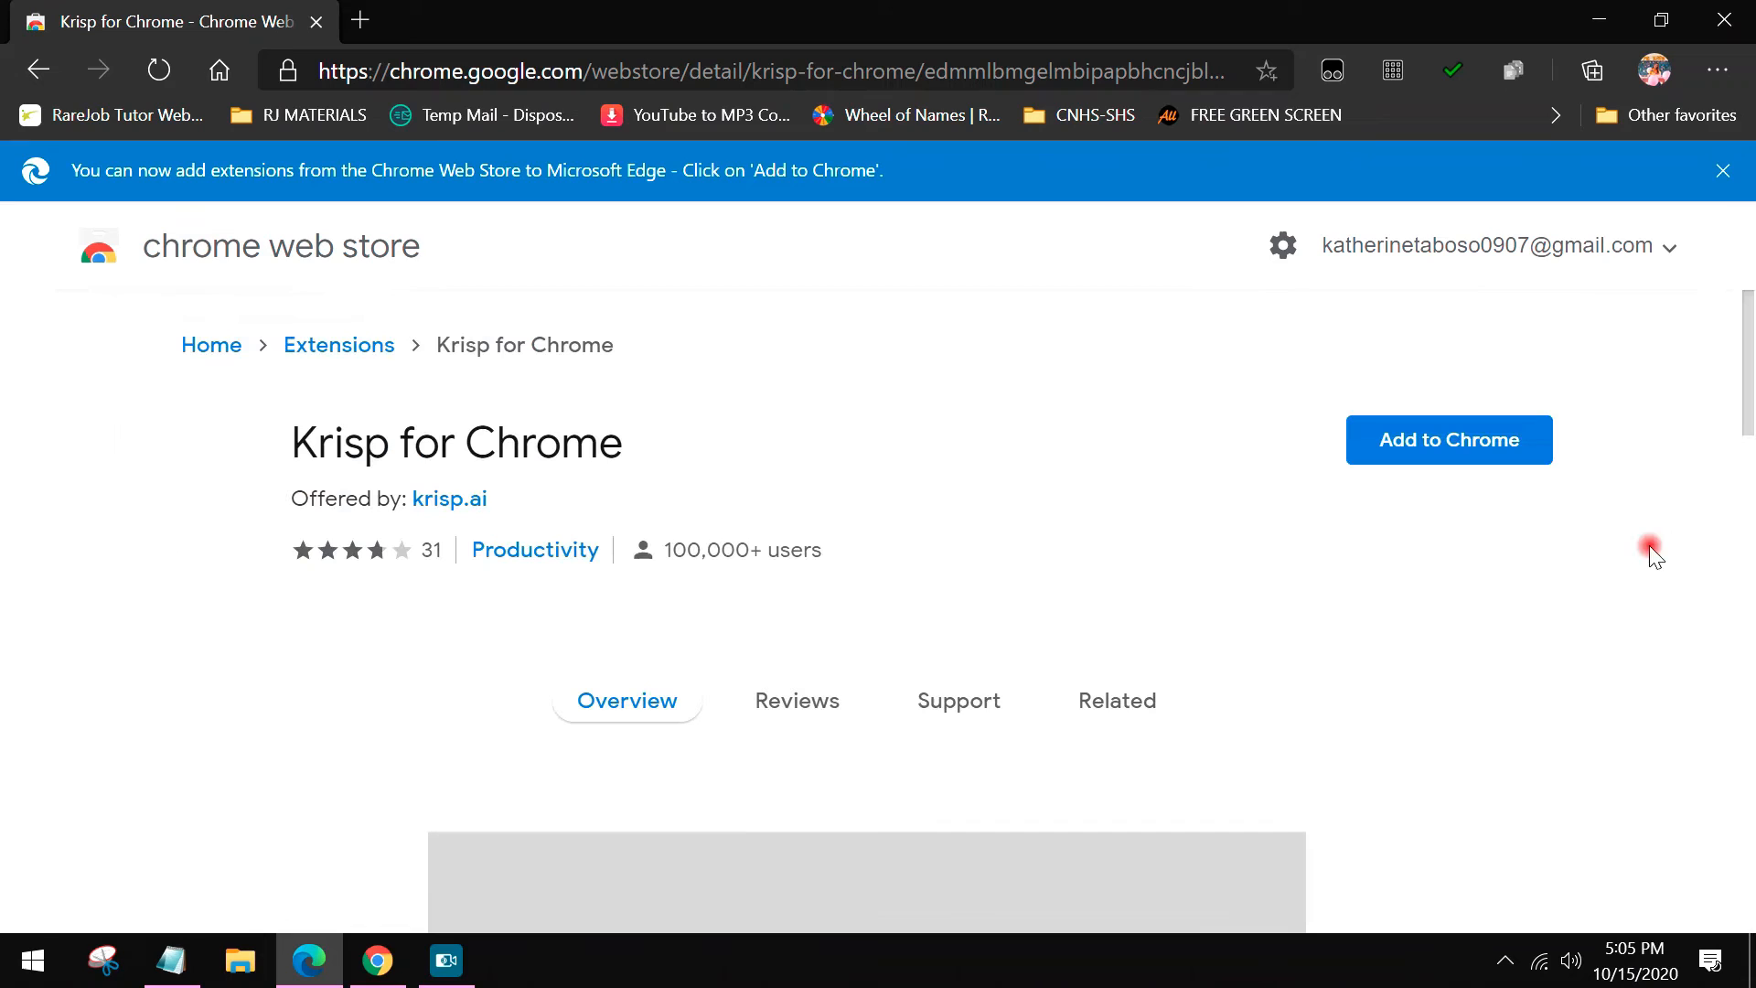
click(1447, 439)
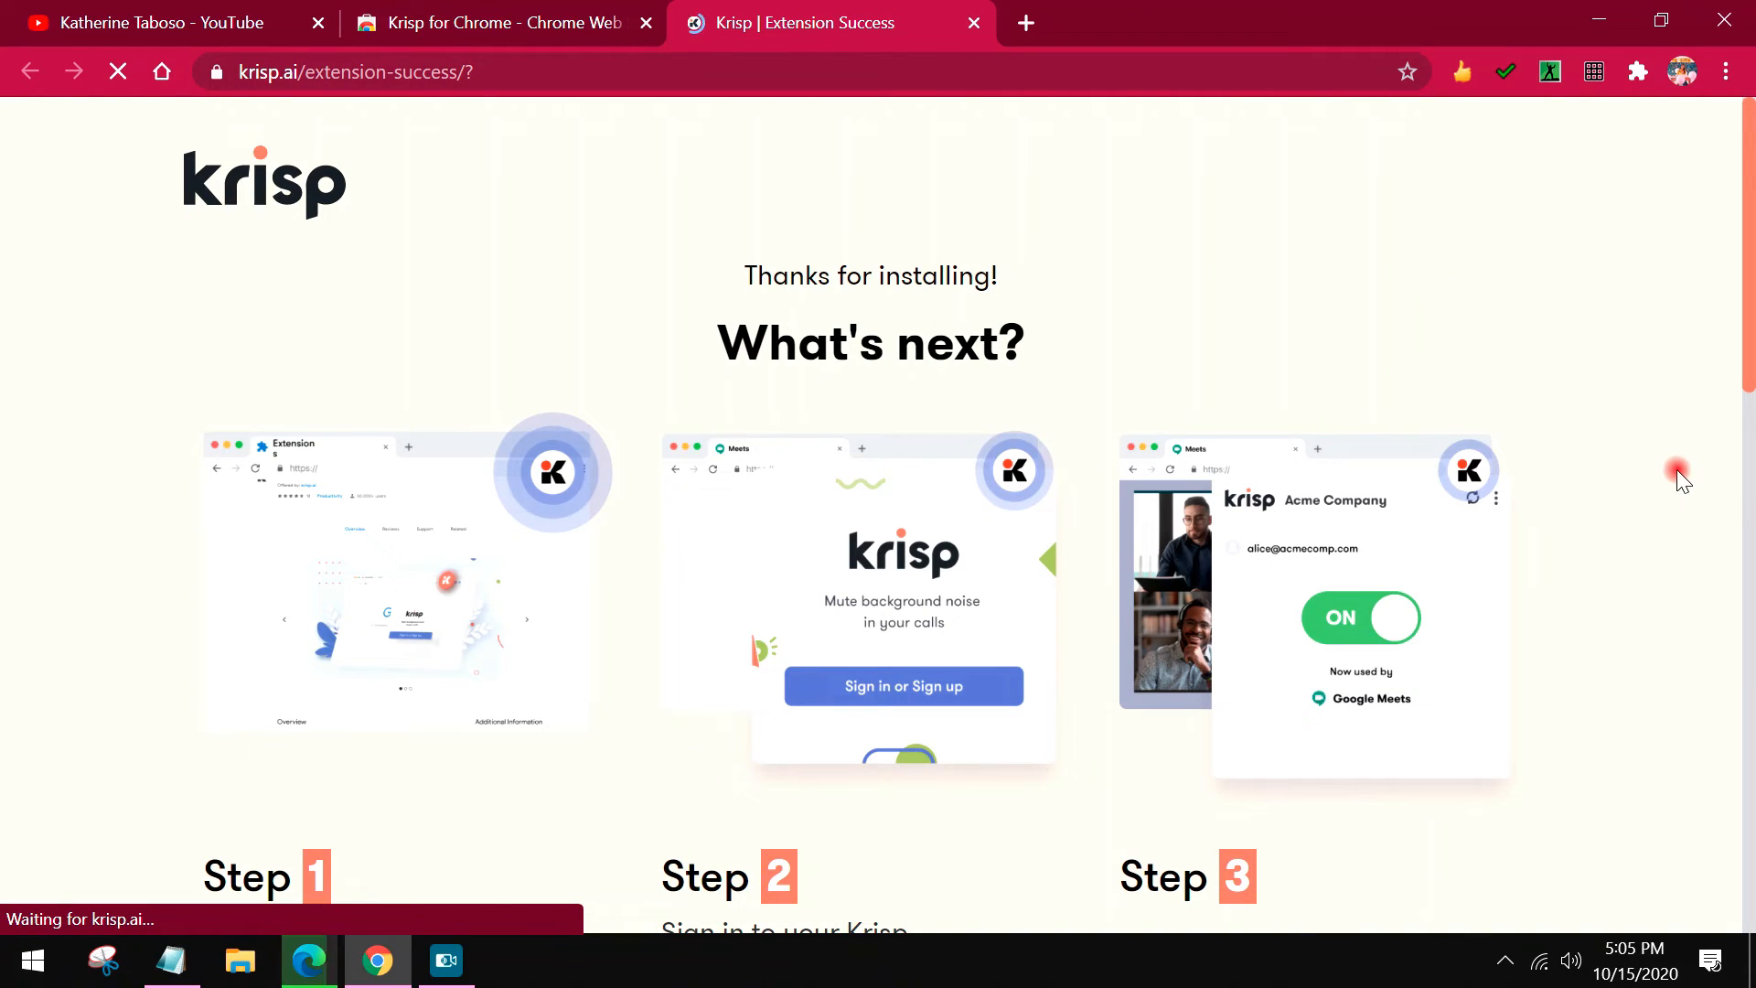
mouse_move(1397, 283)
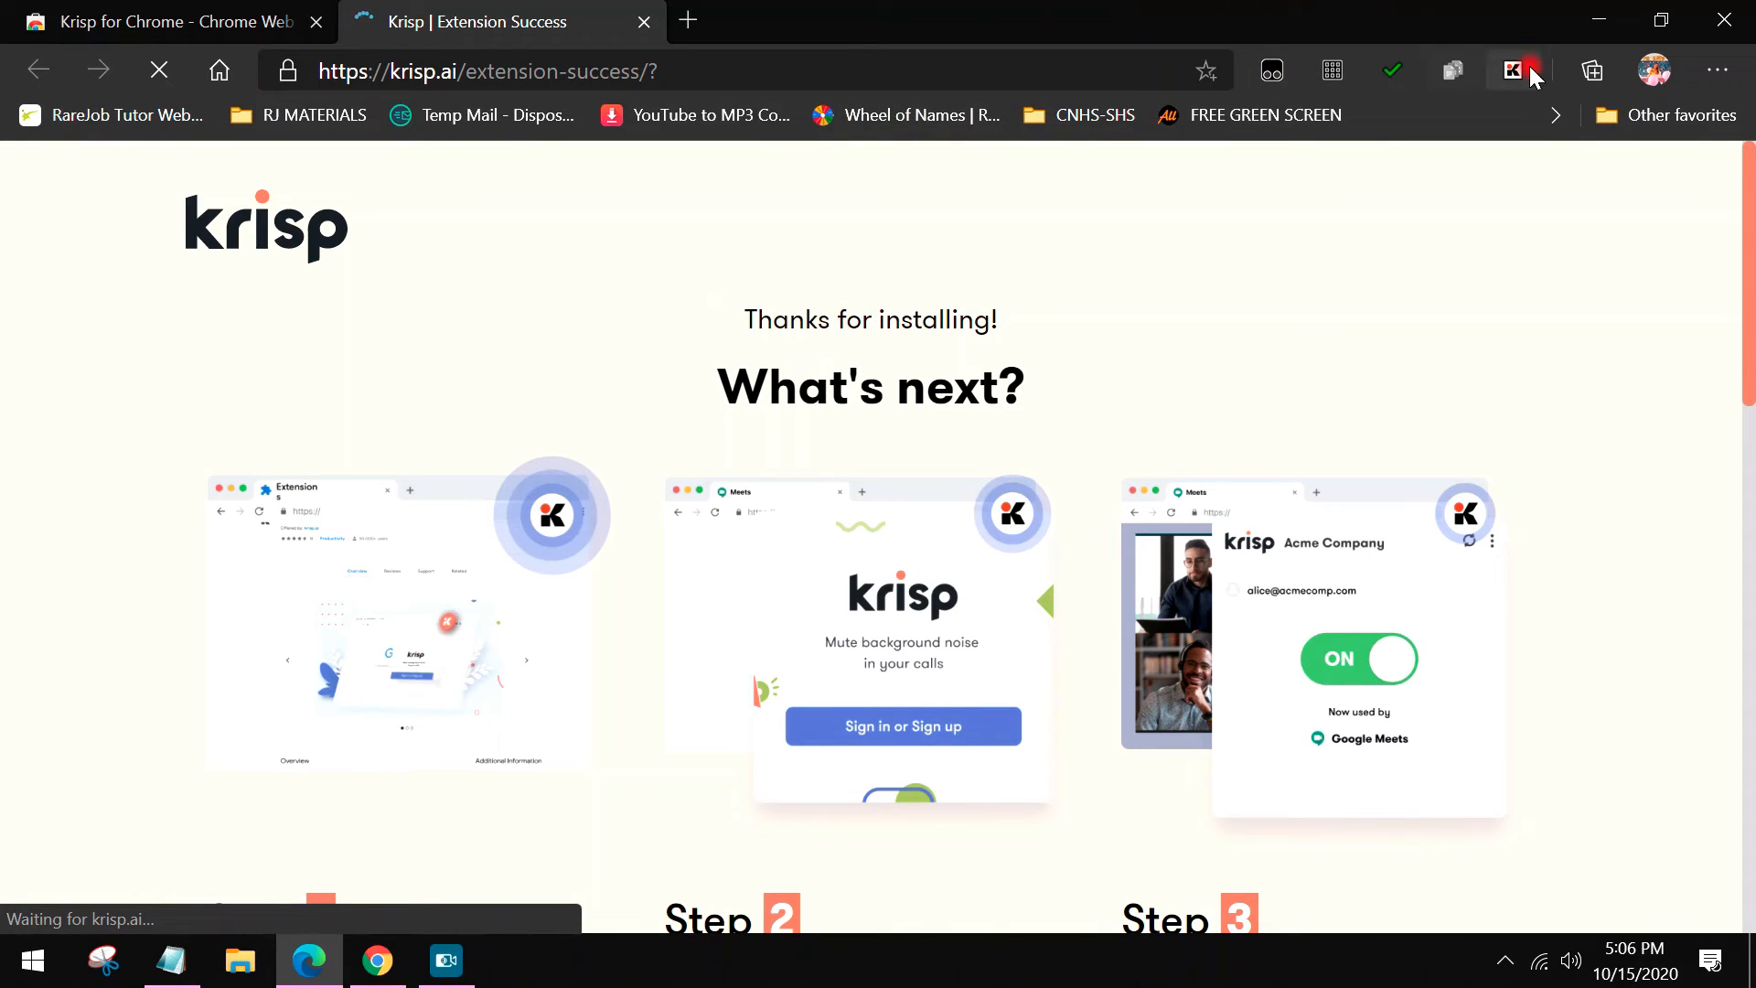
mouse_move(1487, 65)
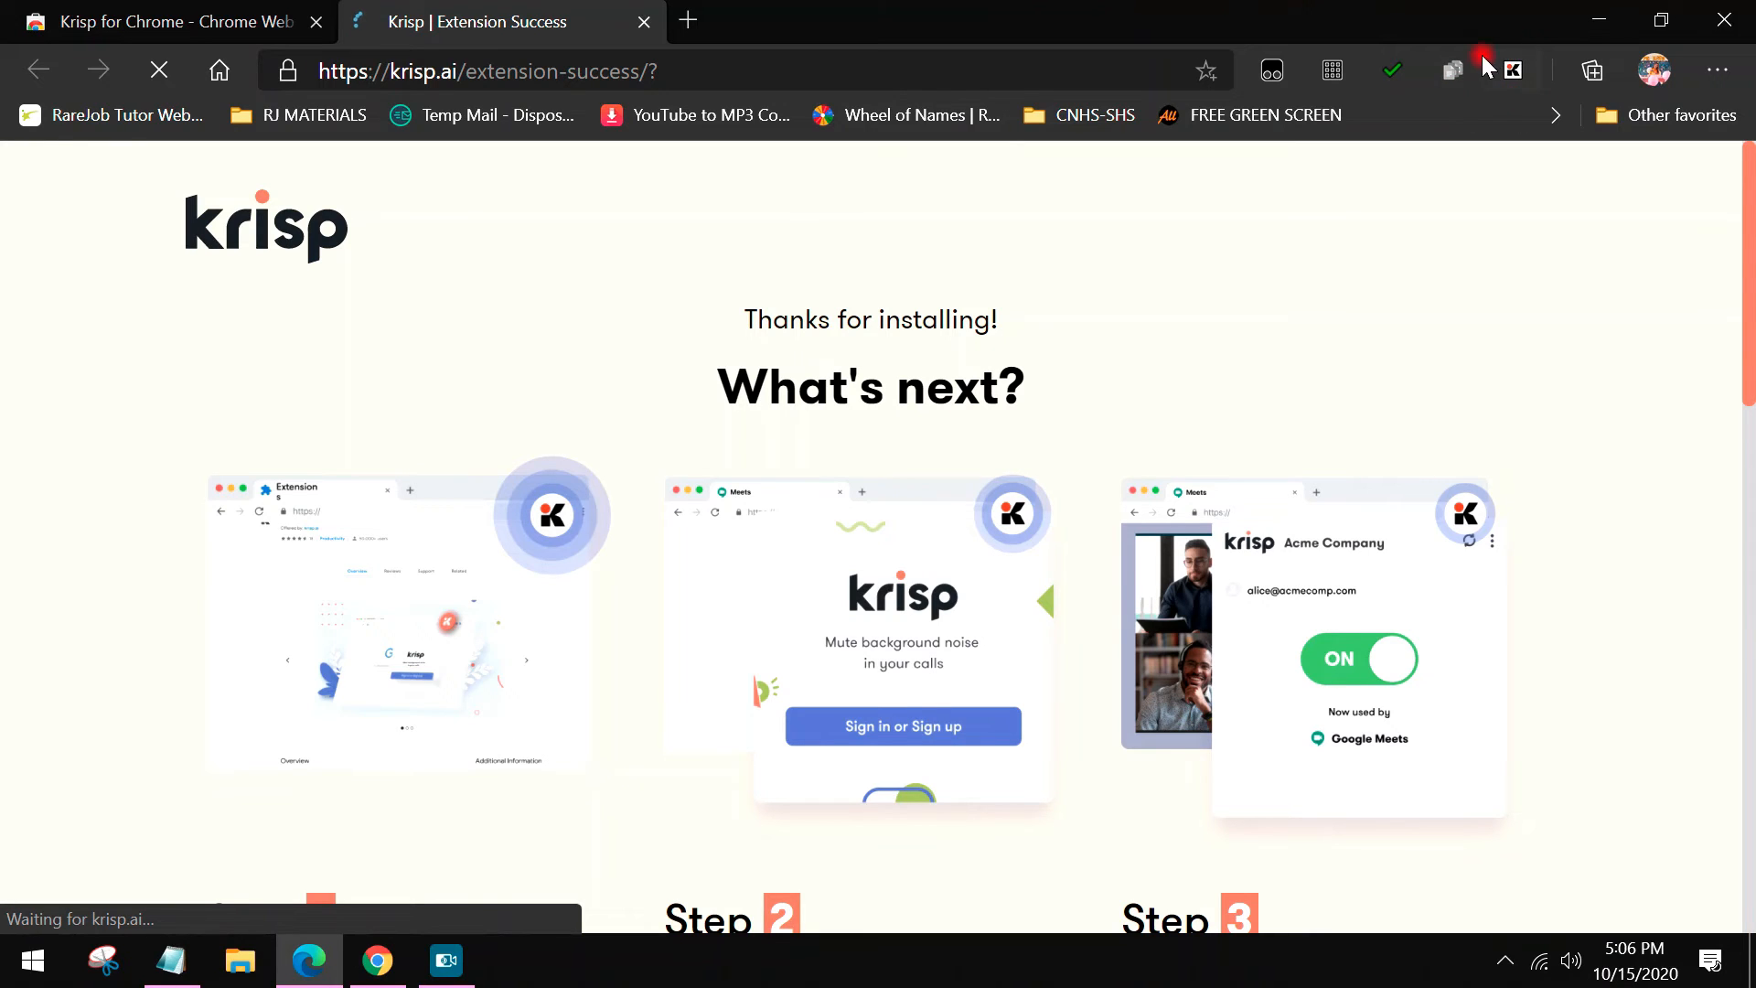
Step: Sign in to the Krisp account from the Krisp extension panel in Edge
click(1513, 69)
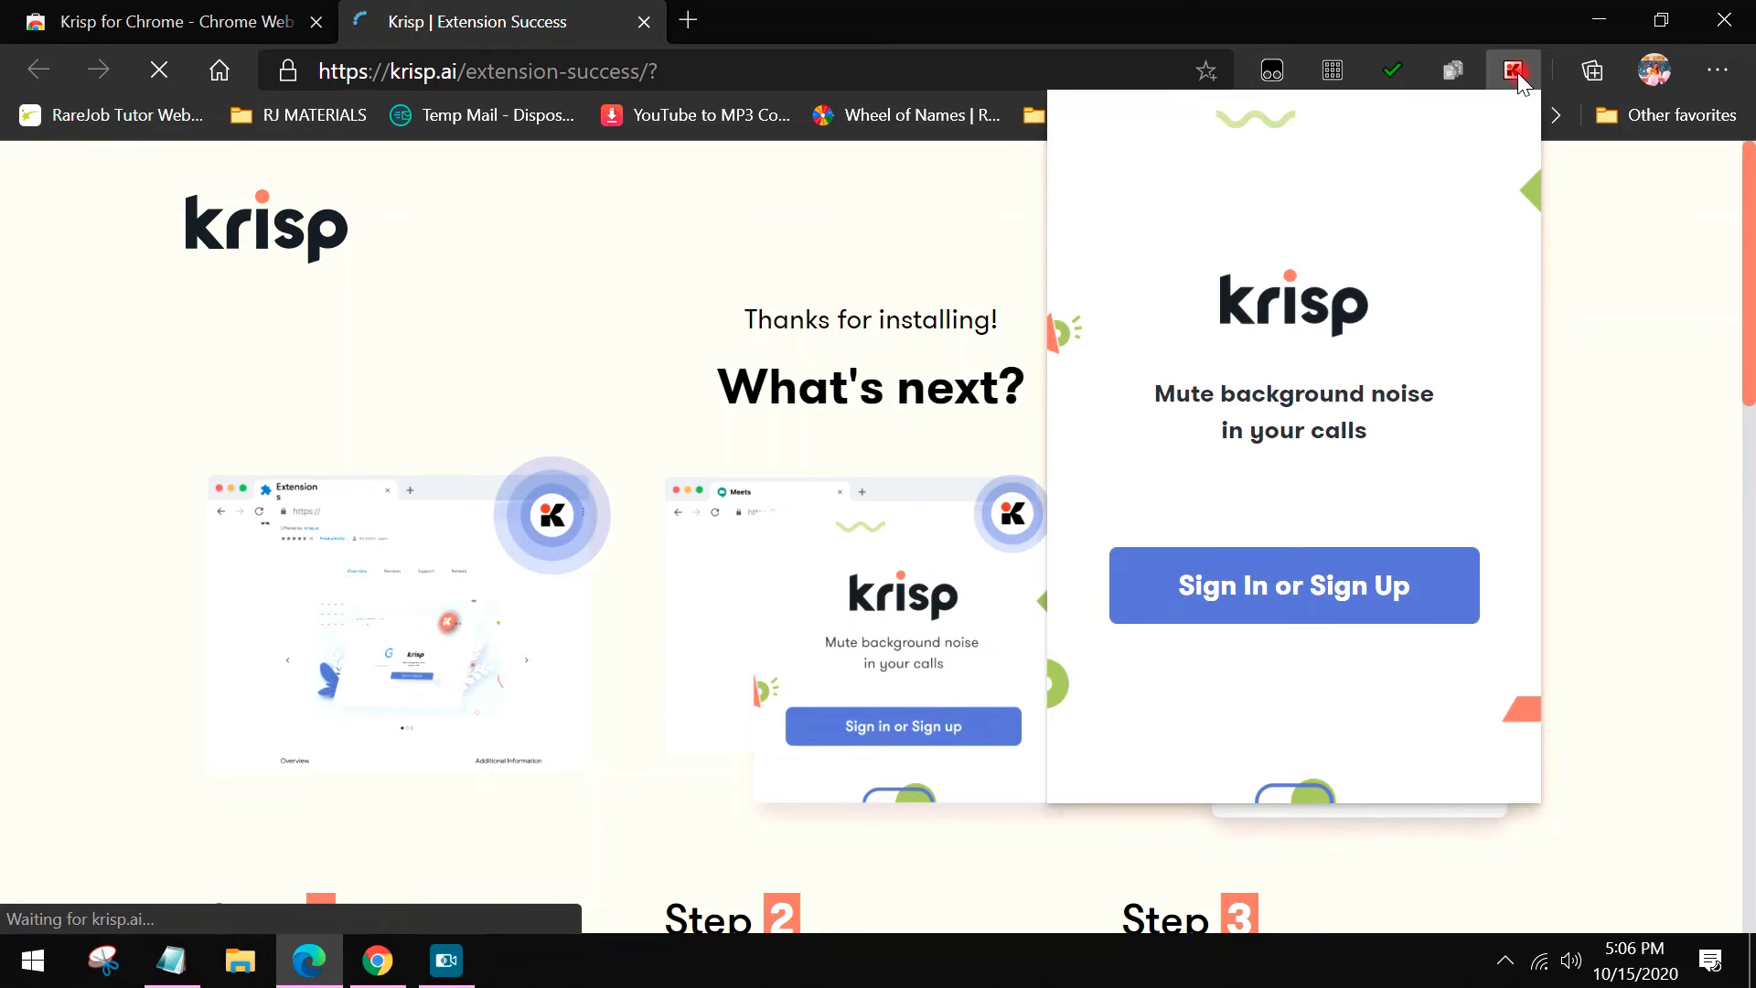
click(1292, 584)
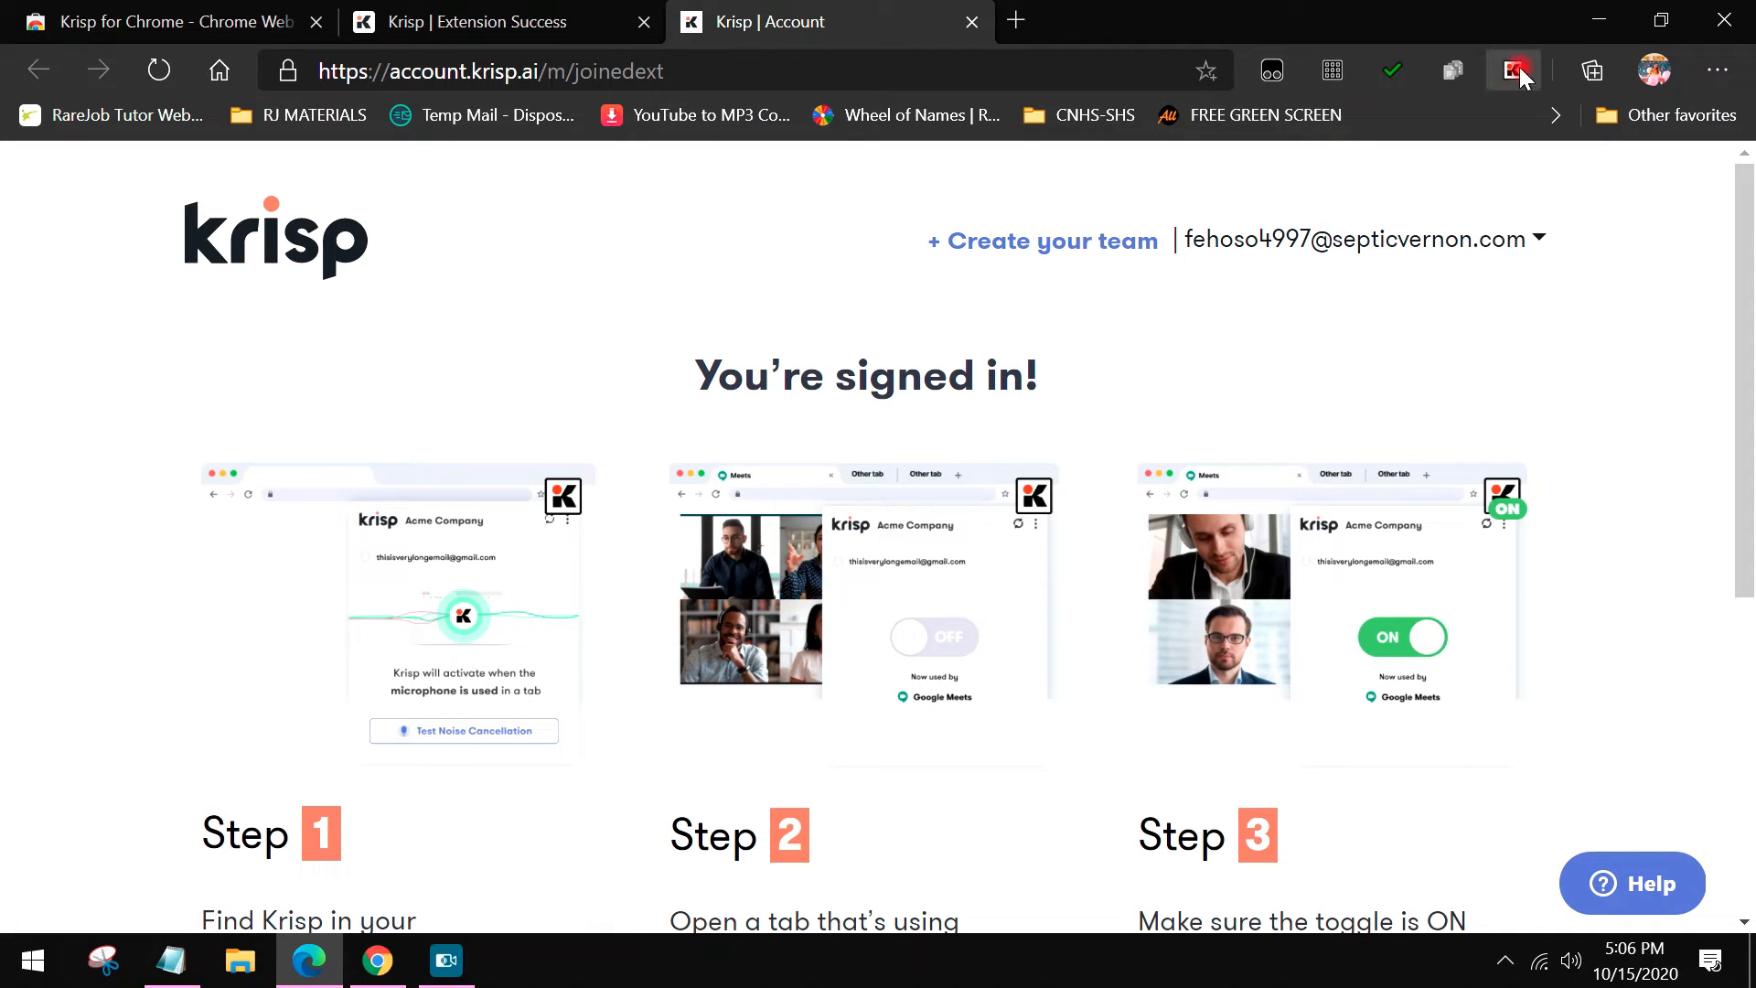
Step: Toggle the extension's Remove Noise switch off and back on
click(1512, 71)
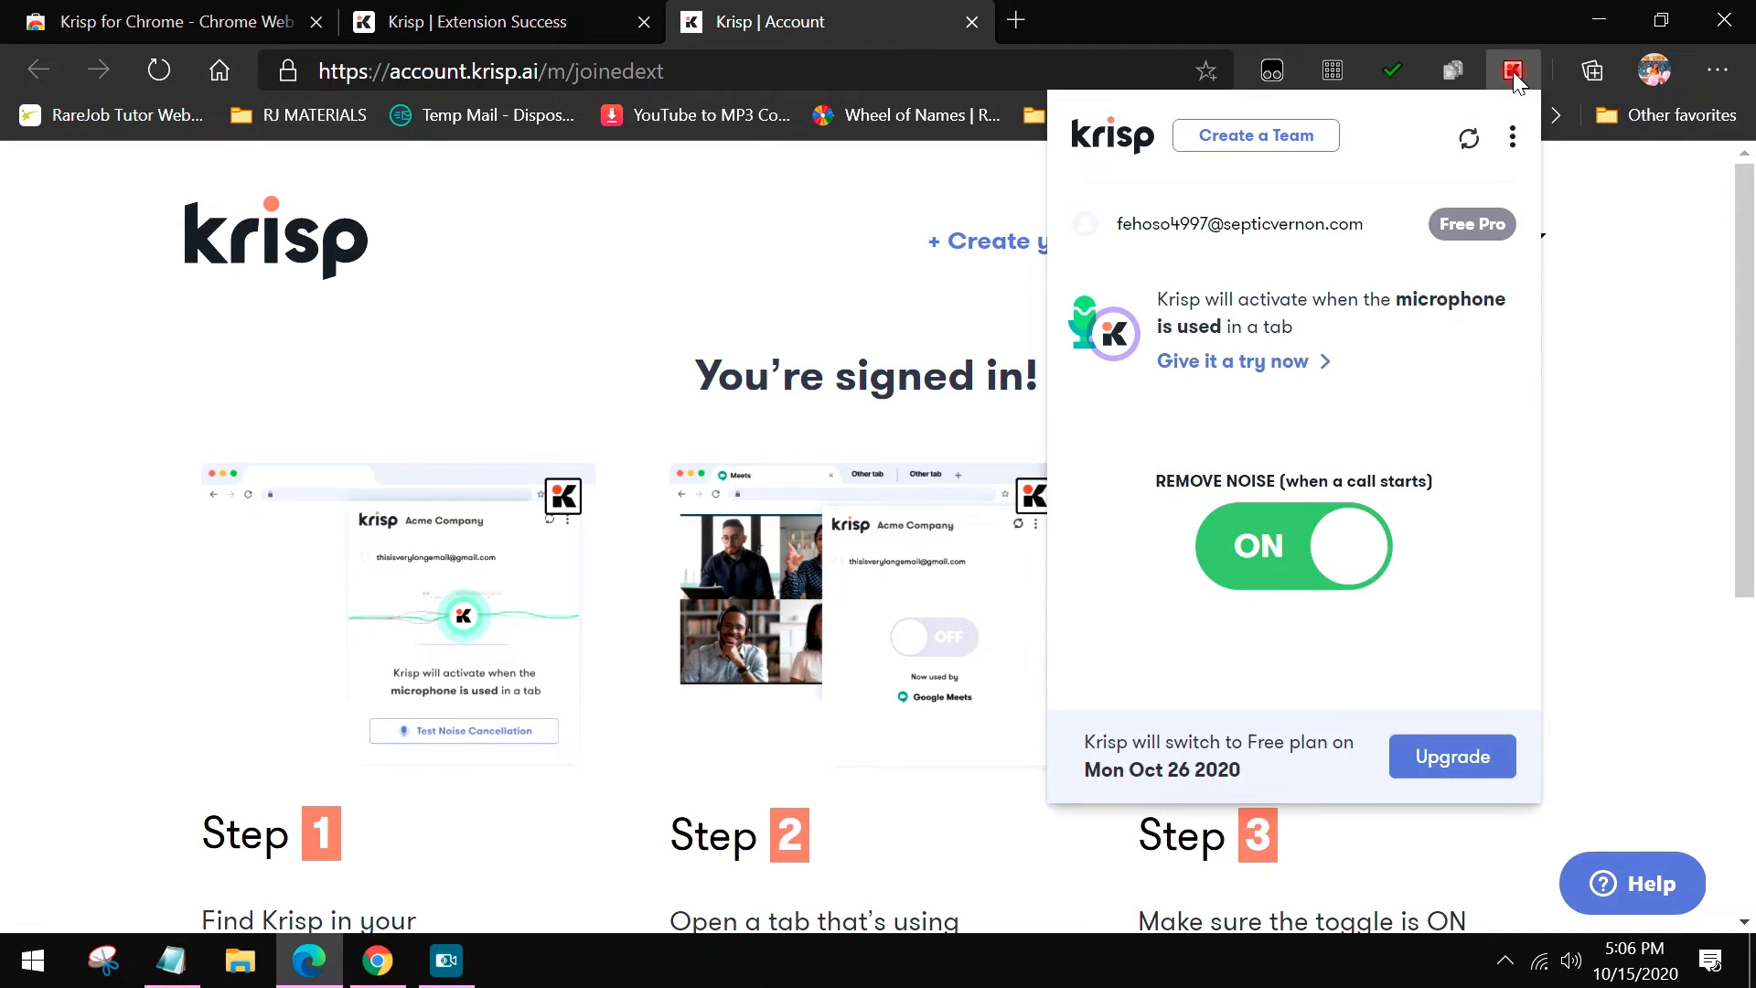
mouse_move(1242, 310)
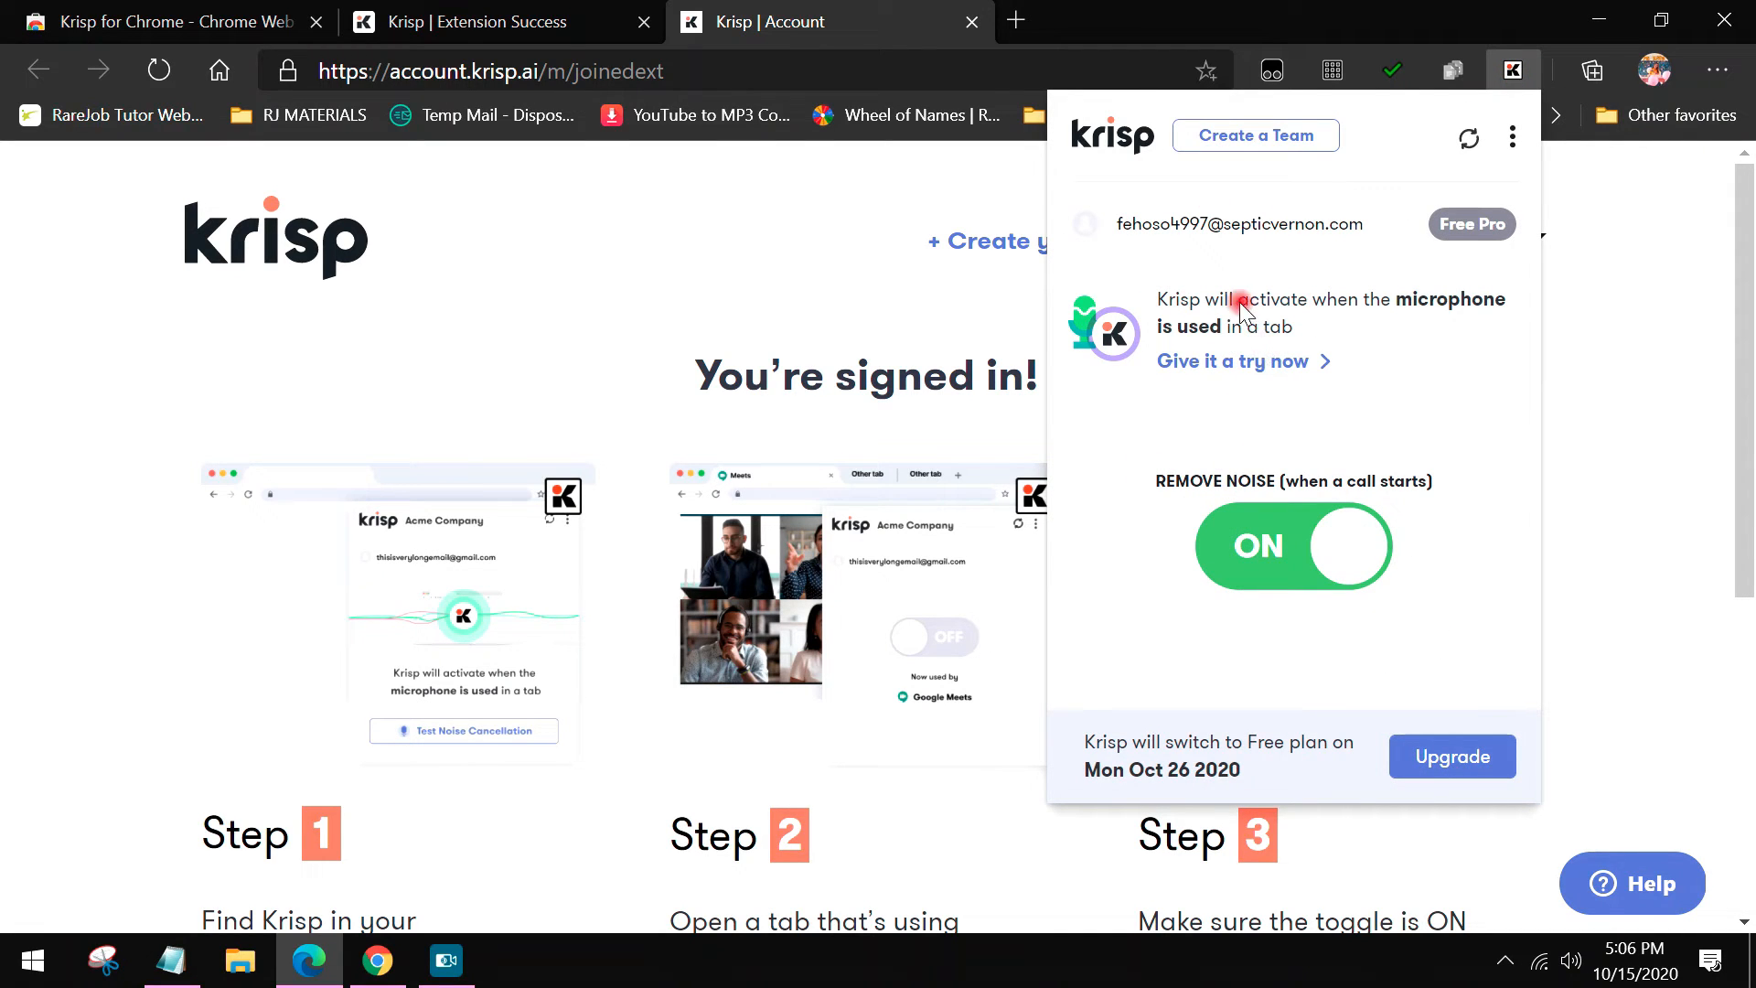
mouse_move(1271, 337)
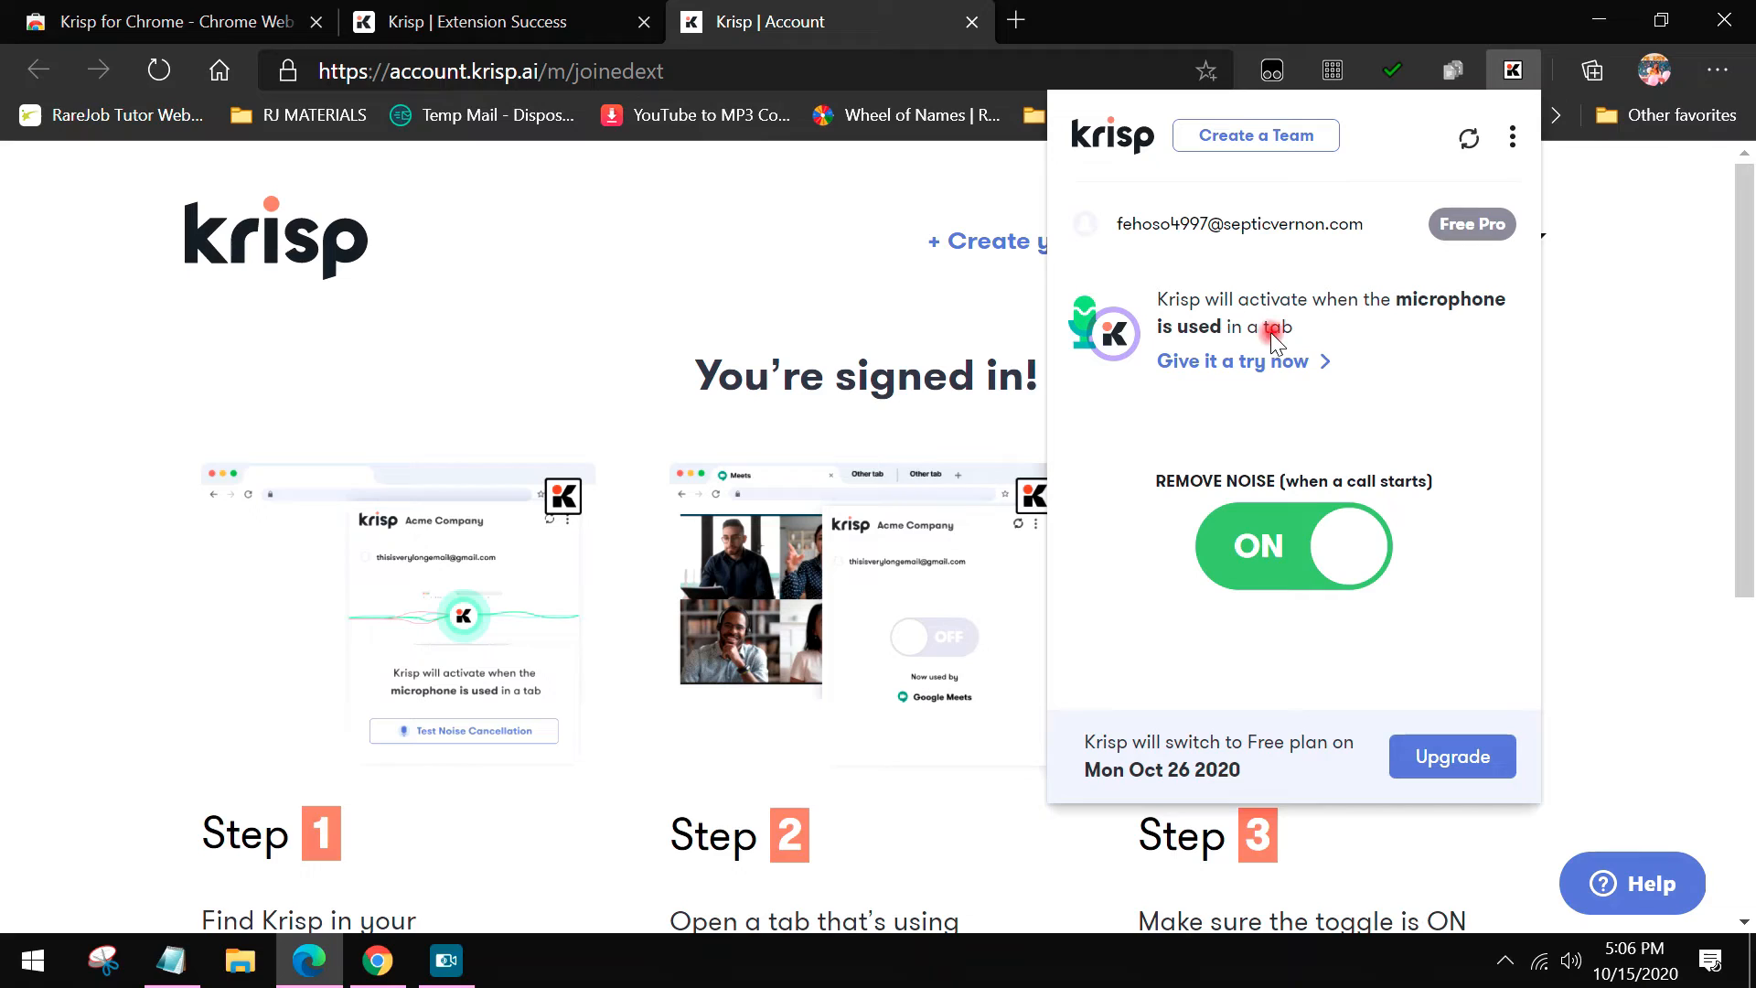
mouse_move(1313, 329)
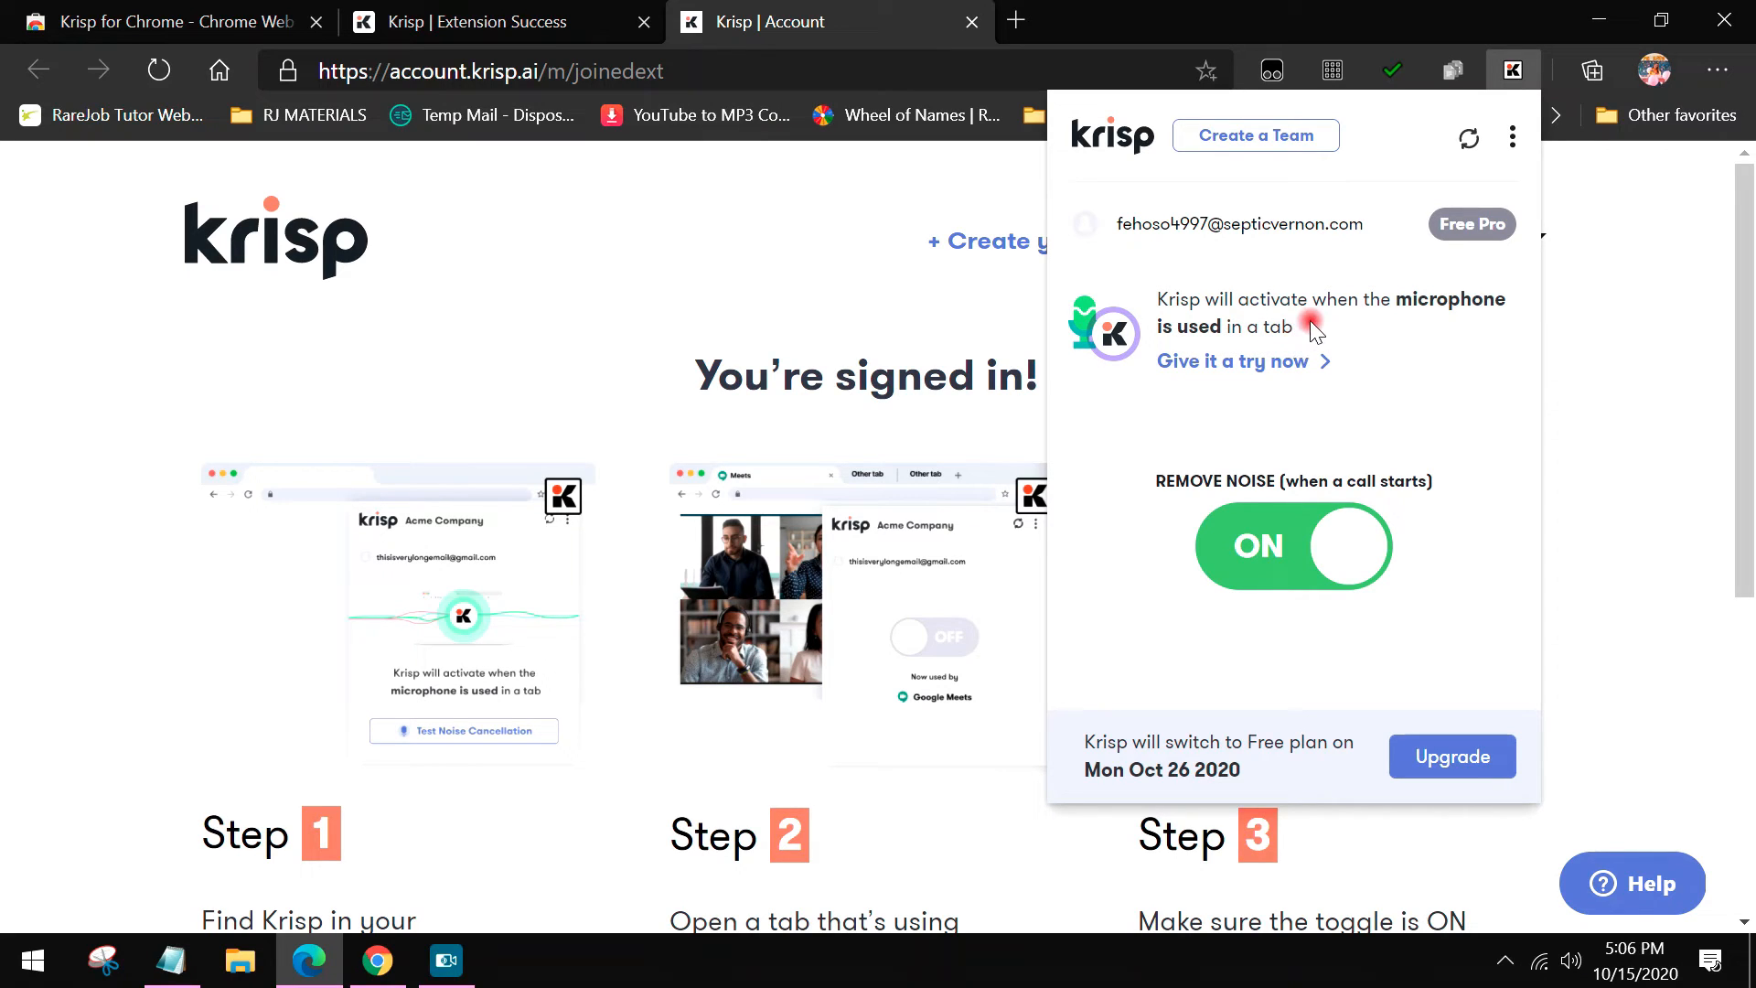
mouse_move(1319, 377)
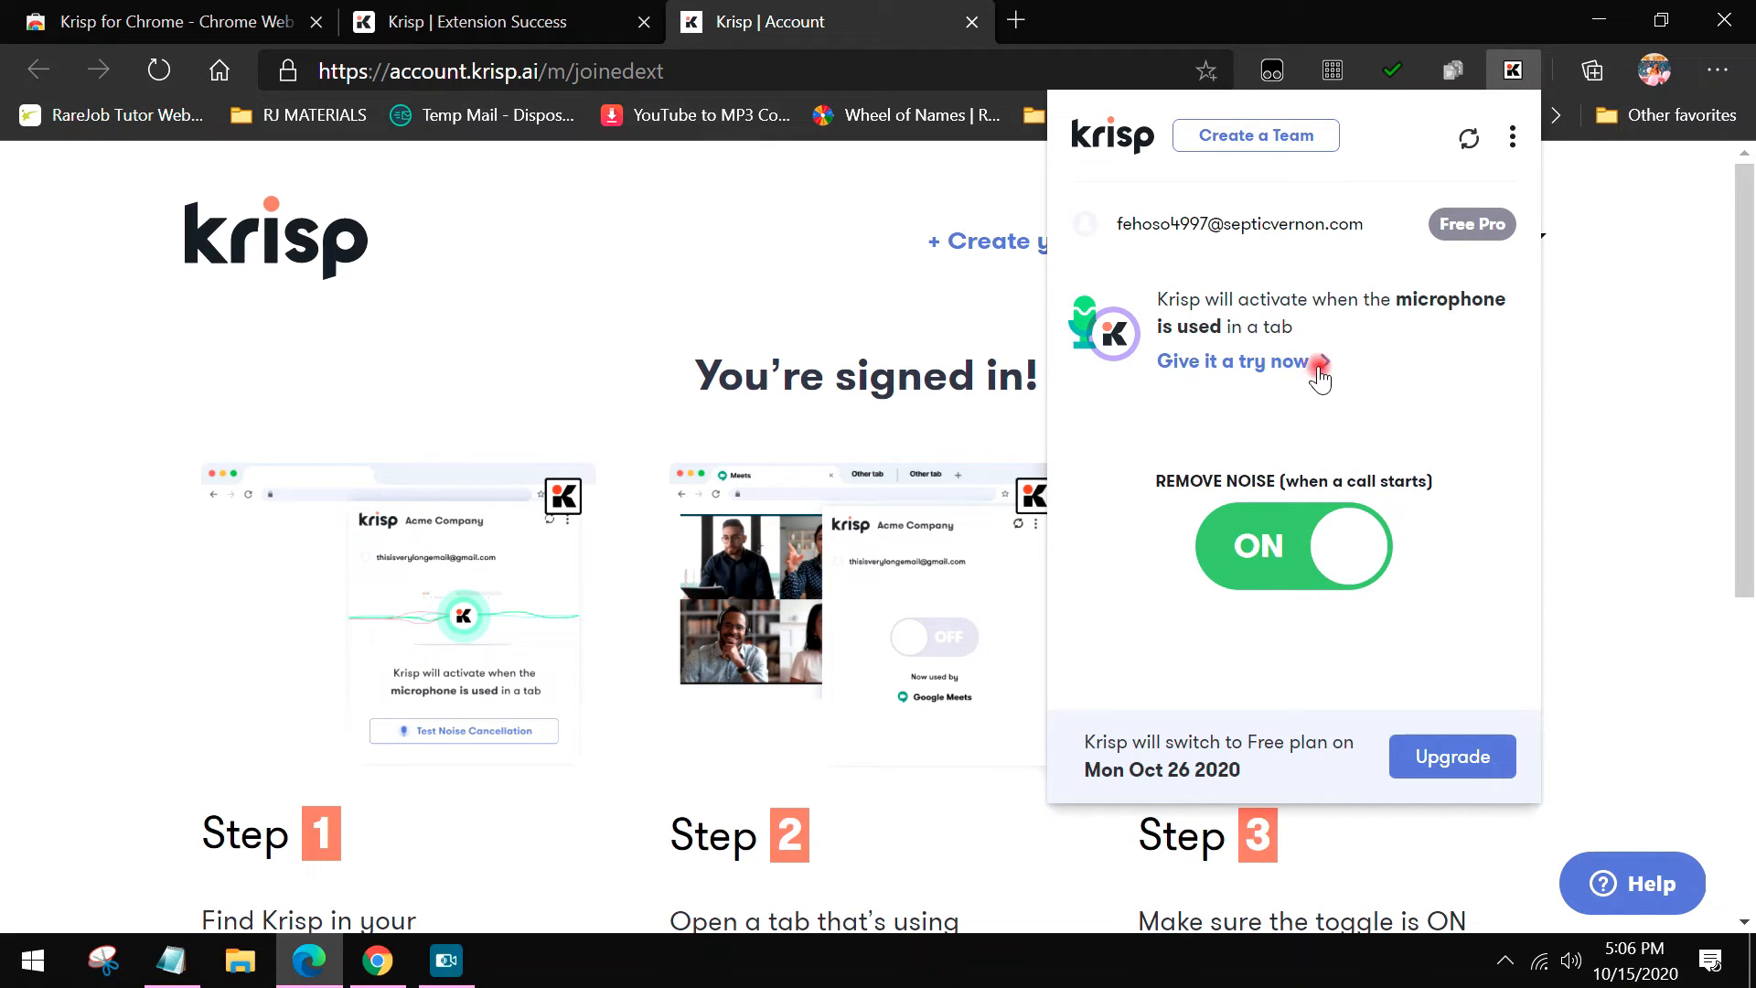
mouse_move(1247, 483)
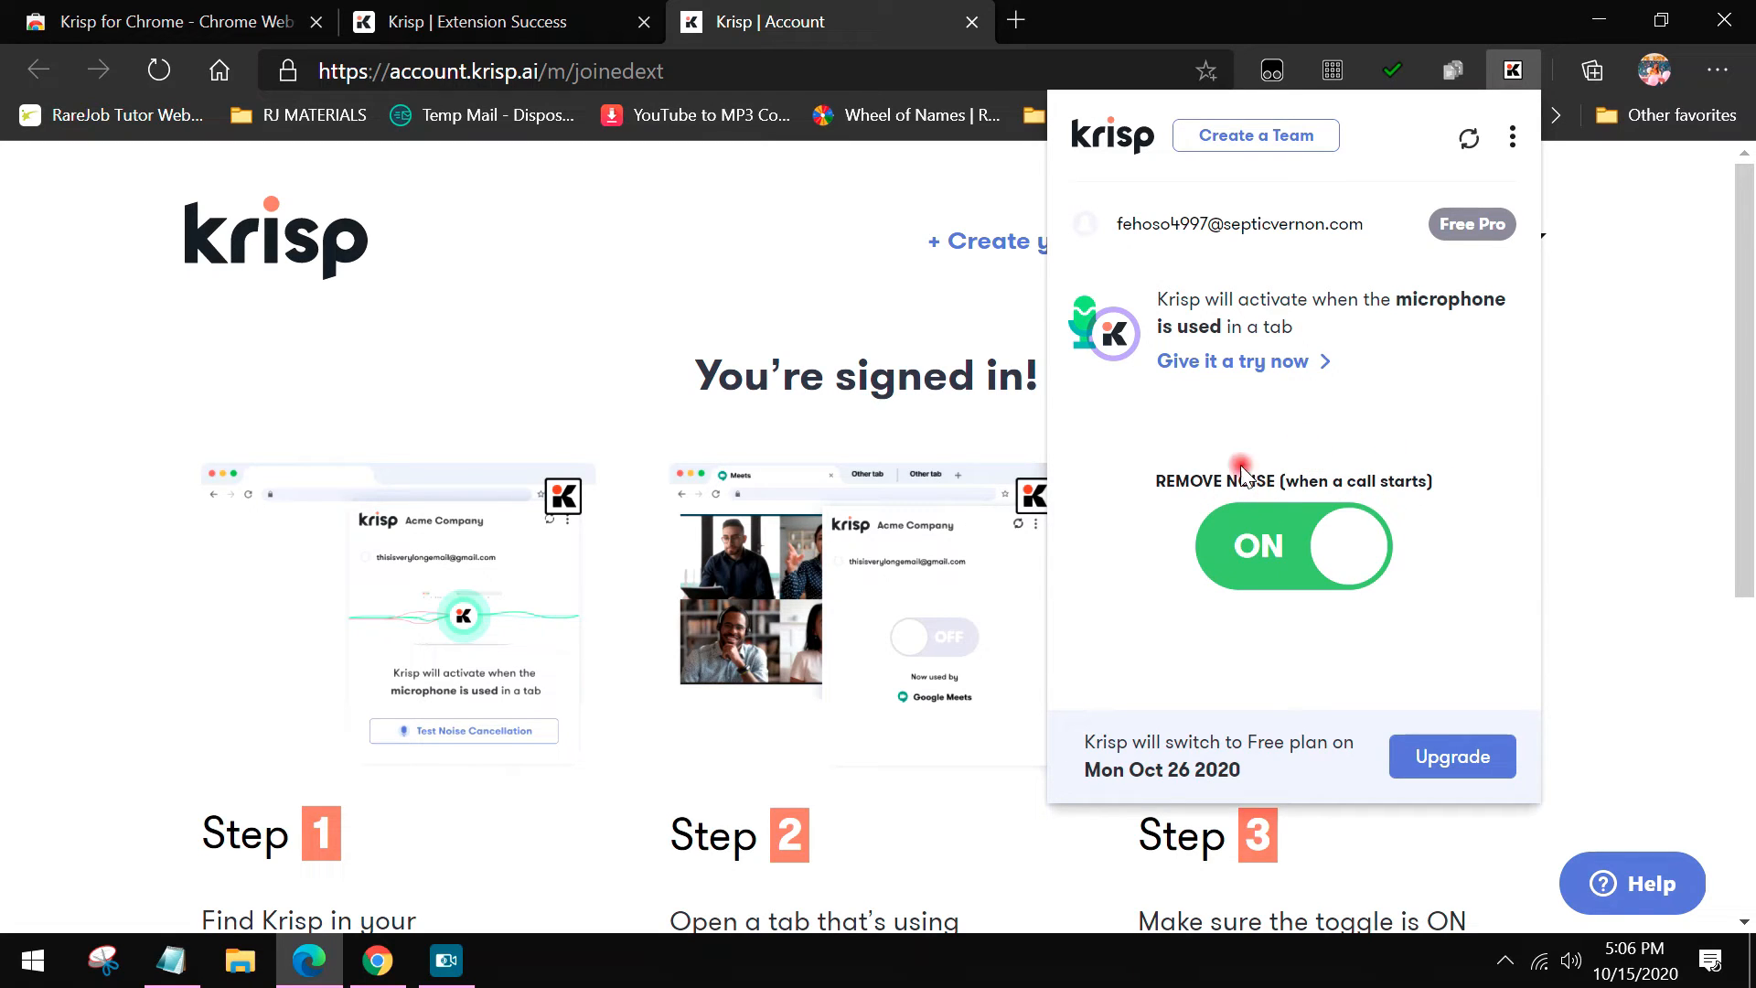
click(1292, 547)
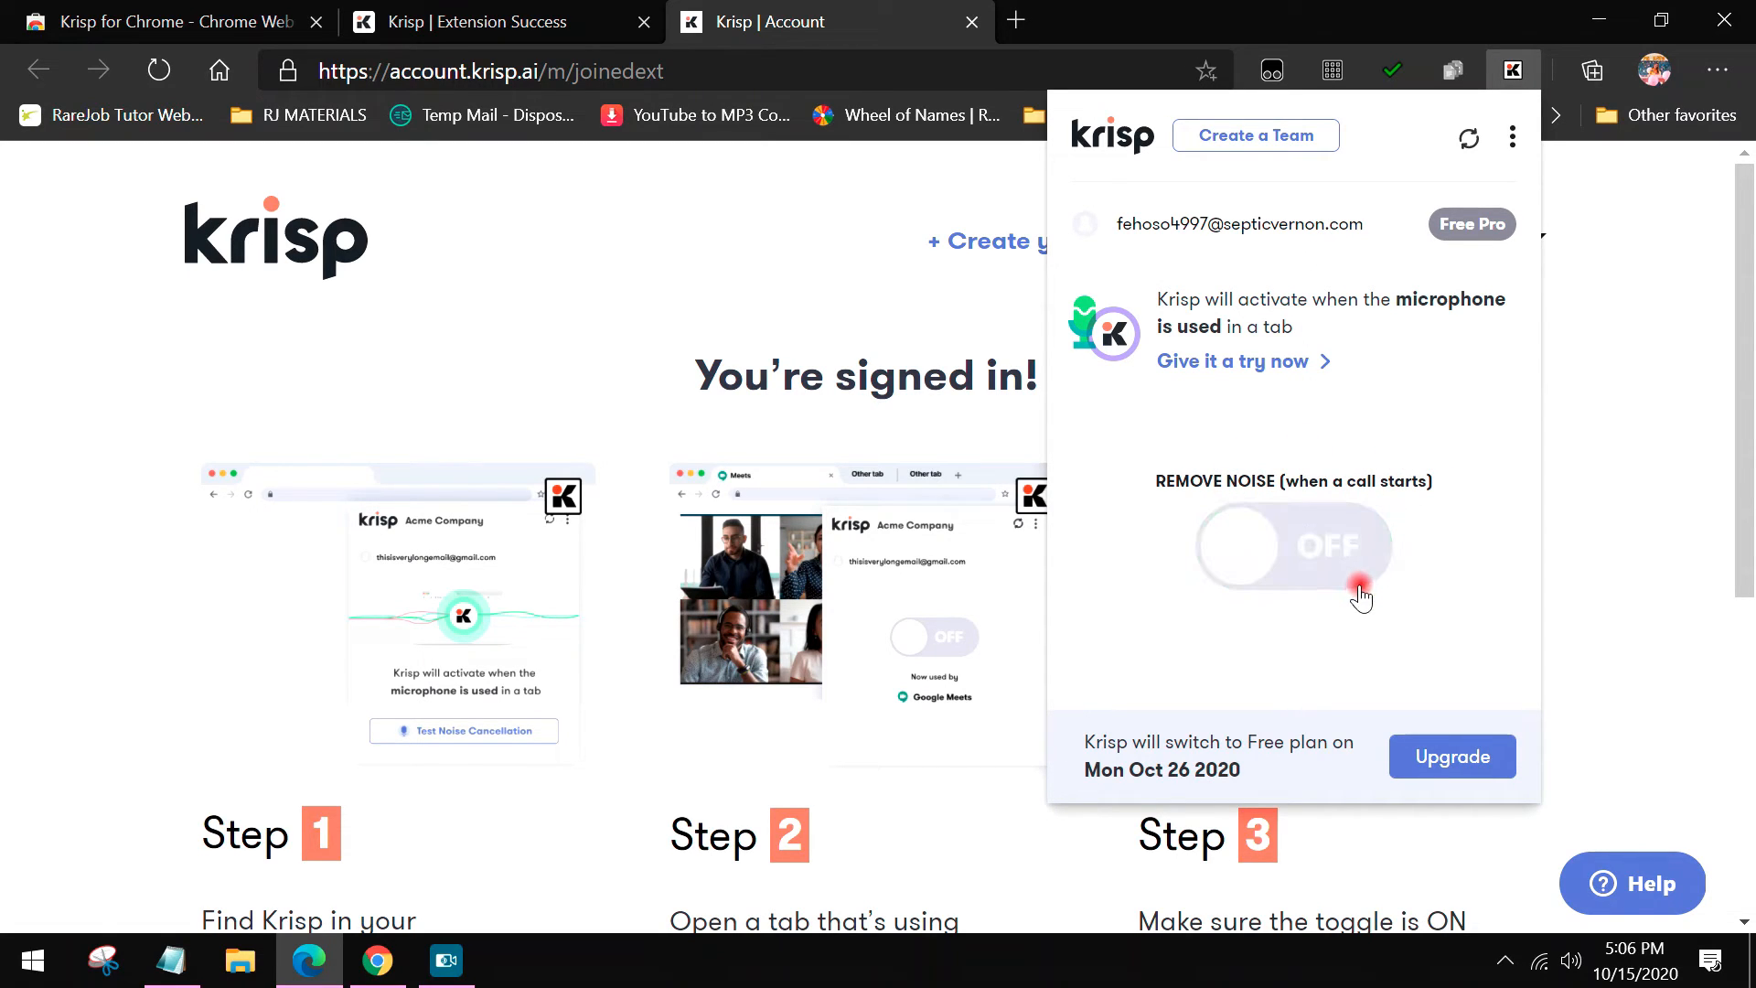
click(1293, 547)
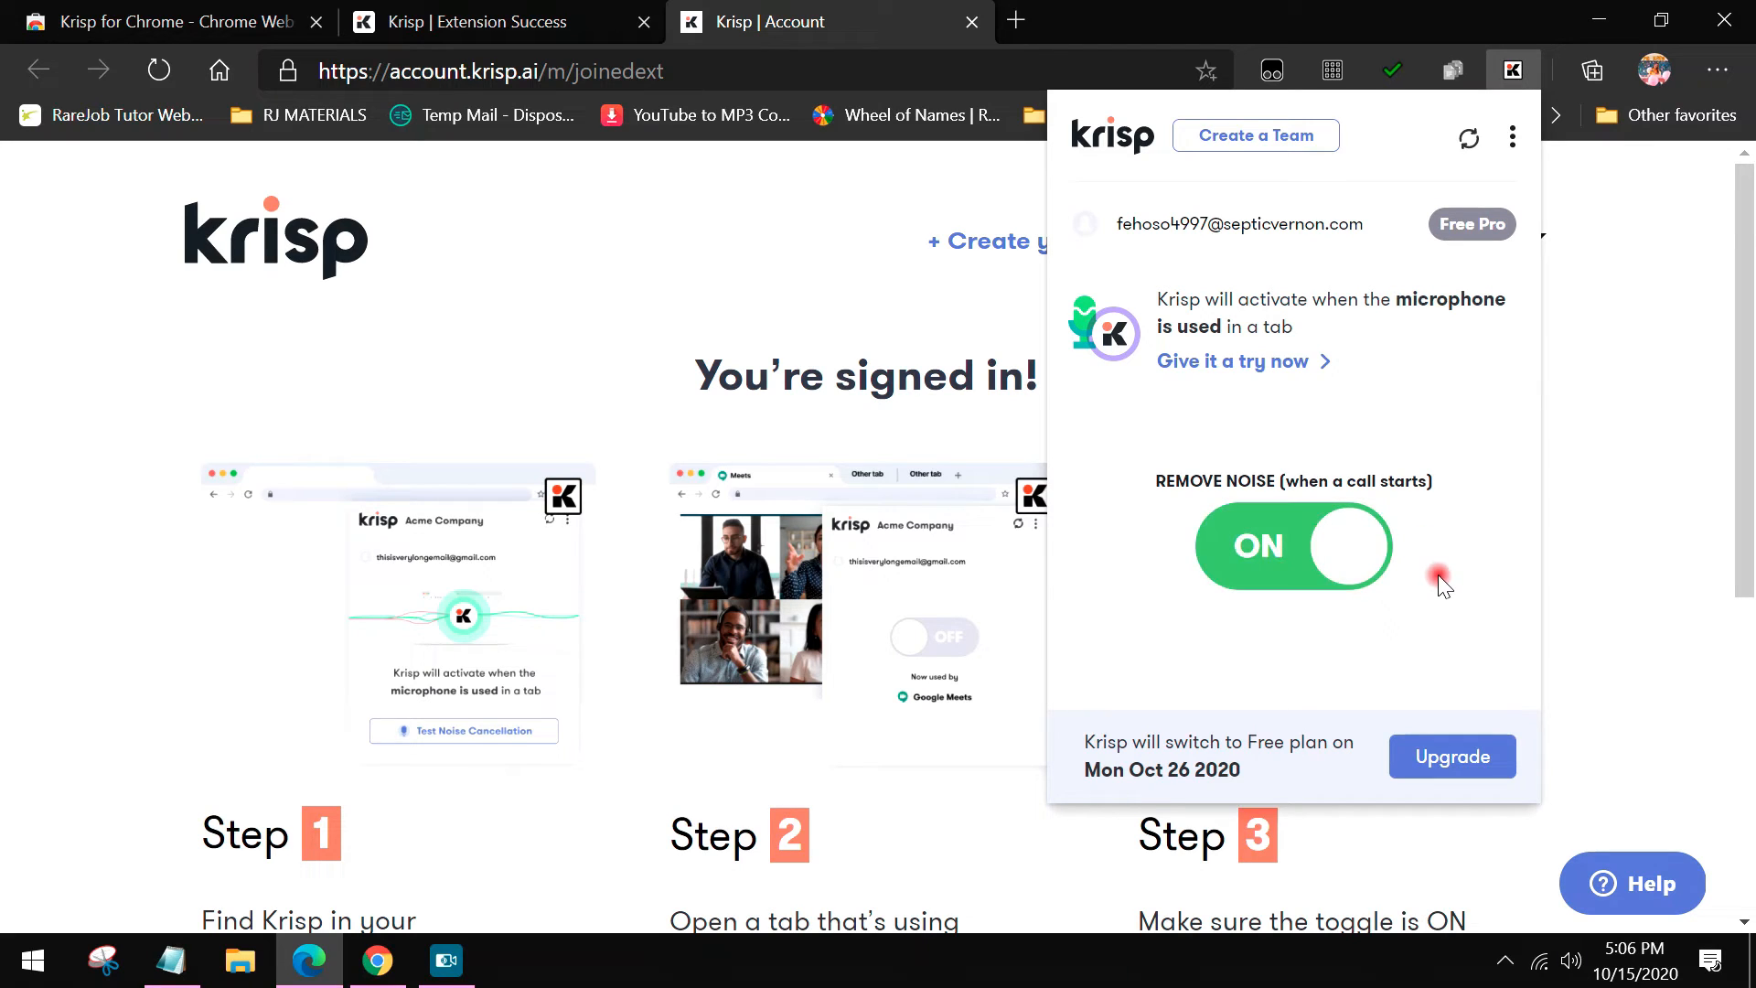
mouse_move(1209, 577)
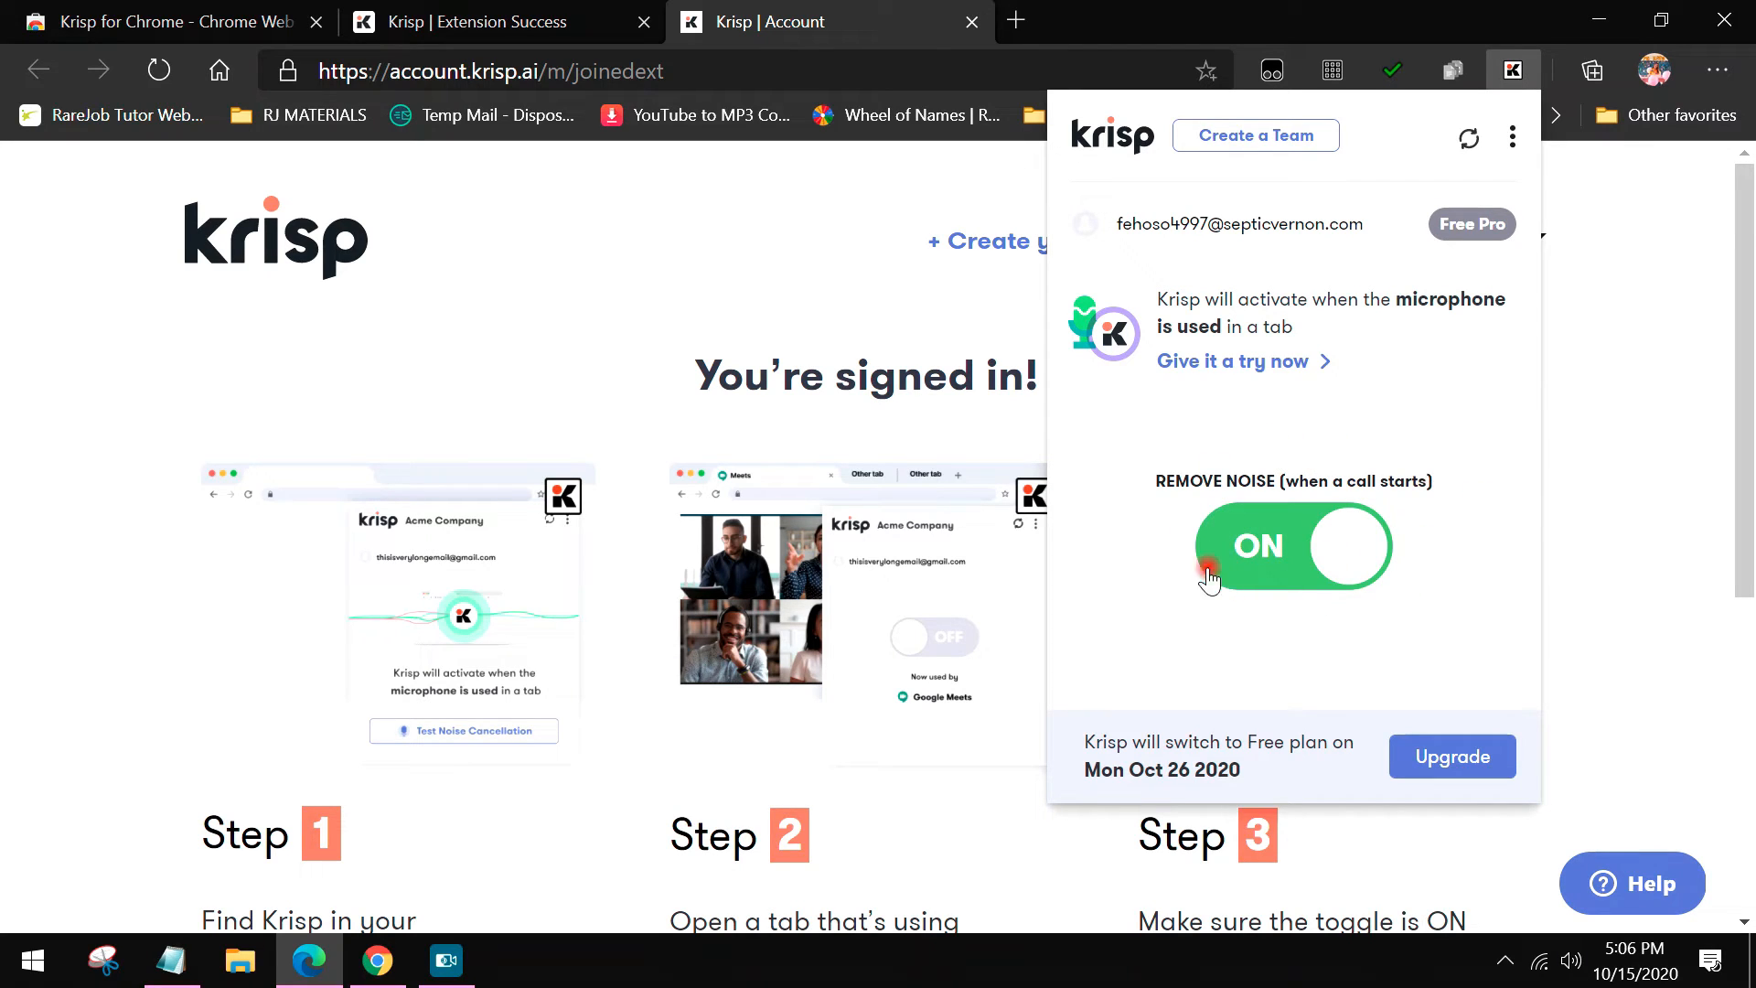
mouse_move(1138, 763)
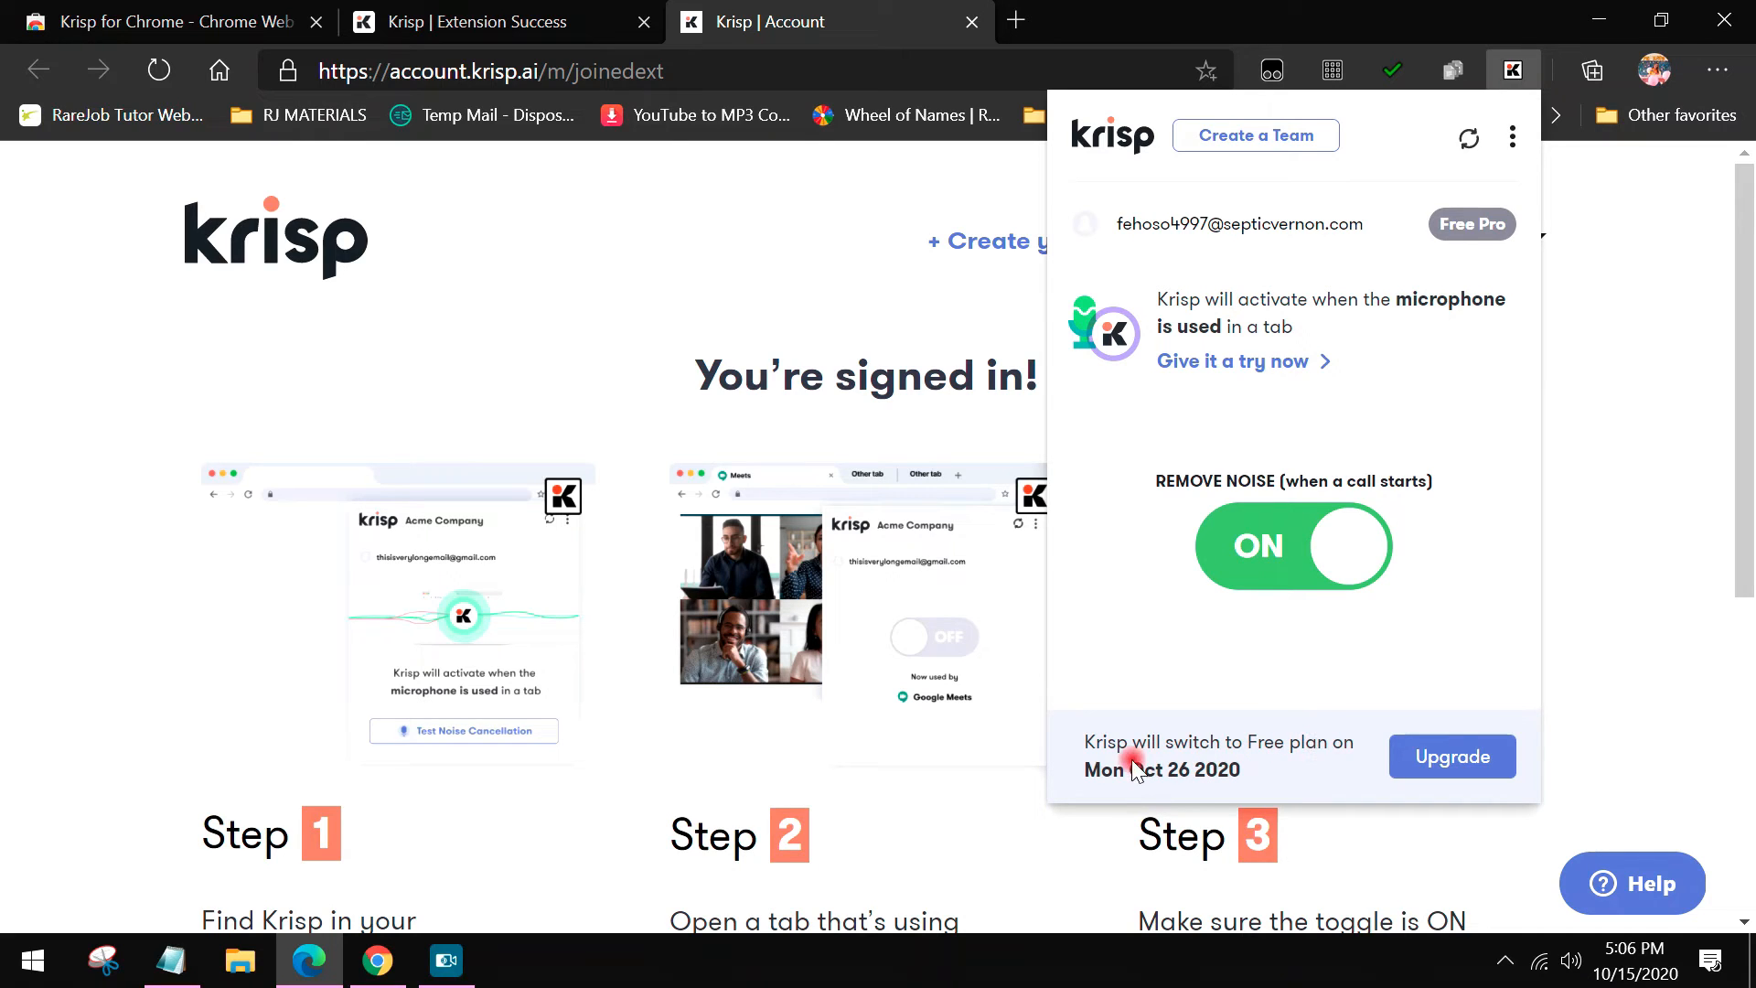
mouse_move(1254, 782)
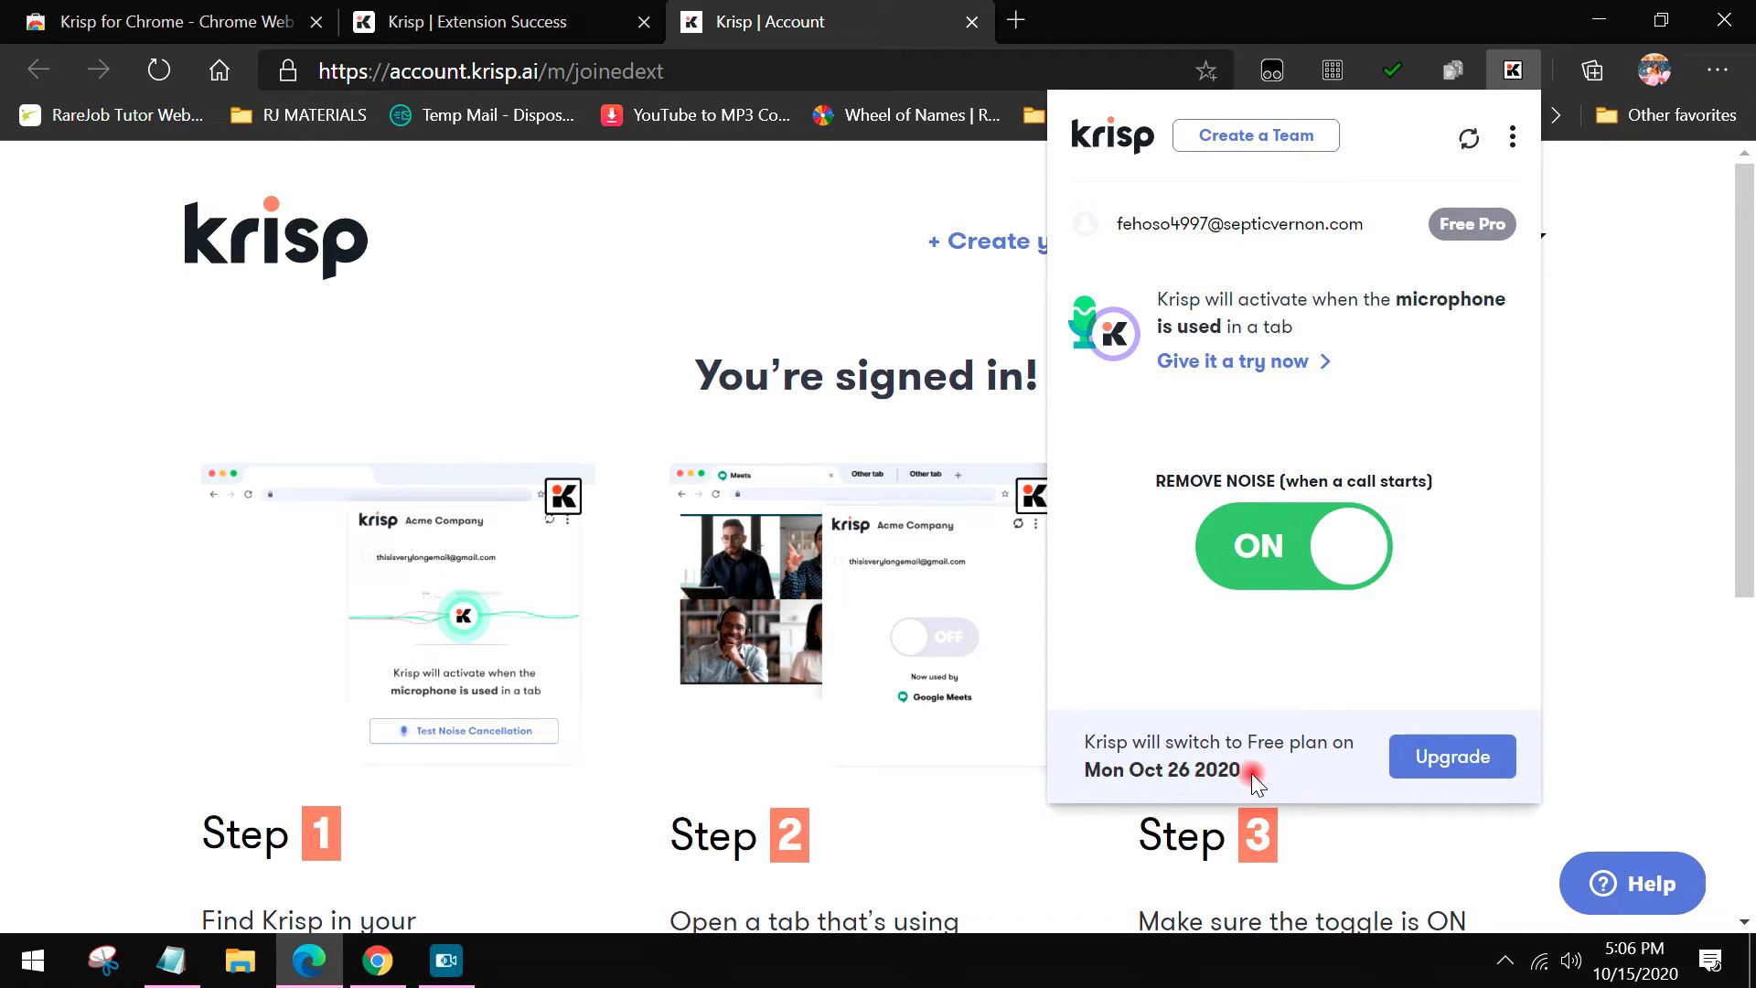
mouse_move(1269, 598)
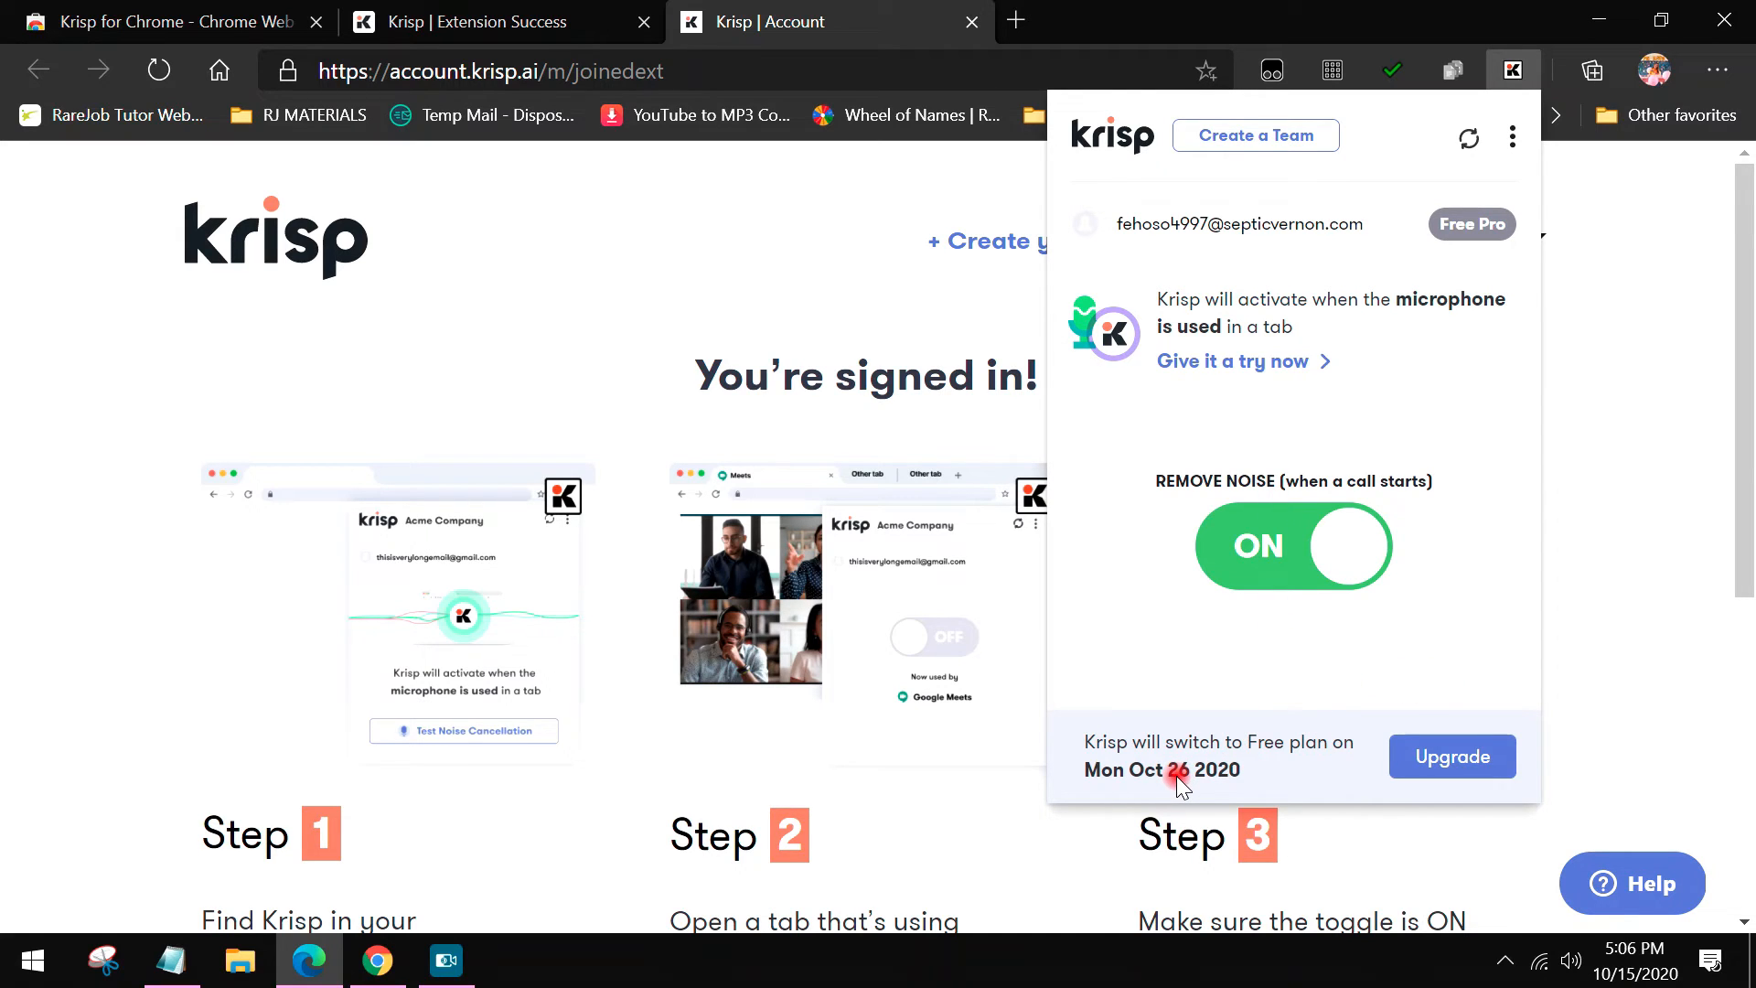
mouse_move(1332, 639)
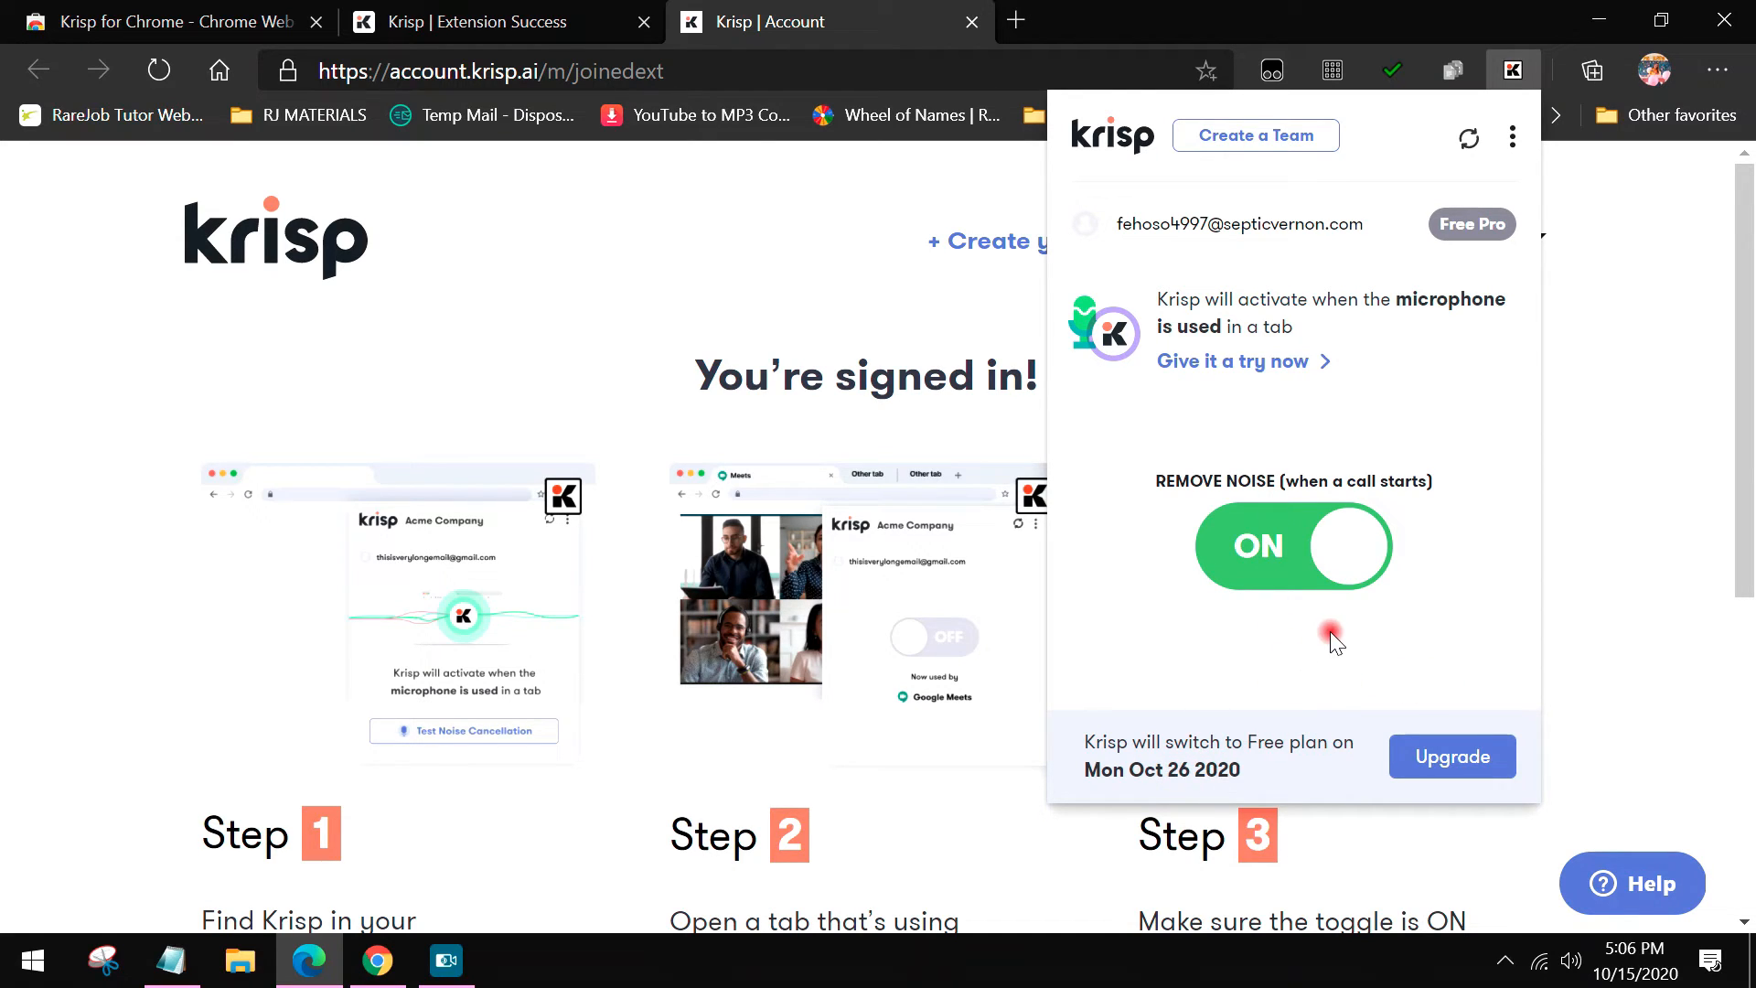
mouse_move(1417, 314)
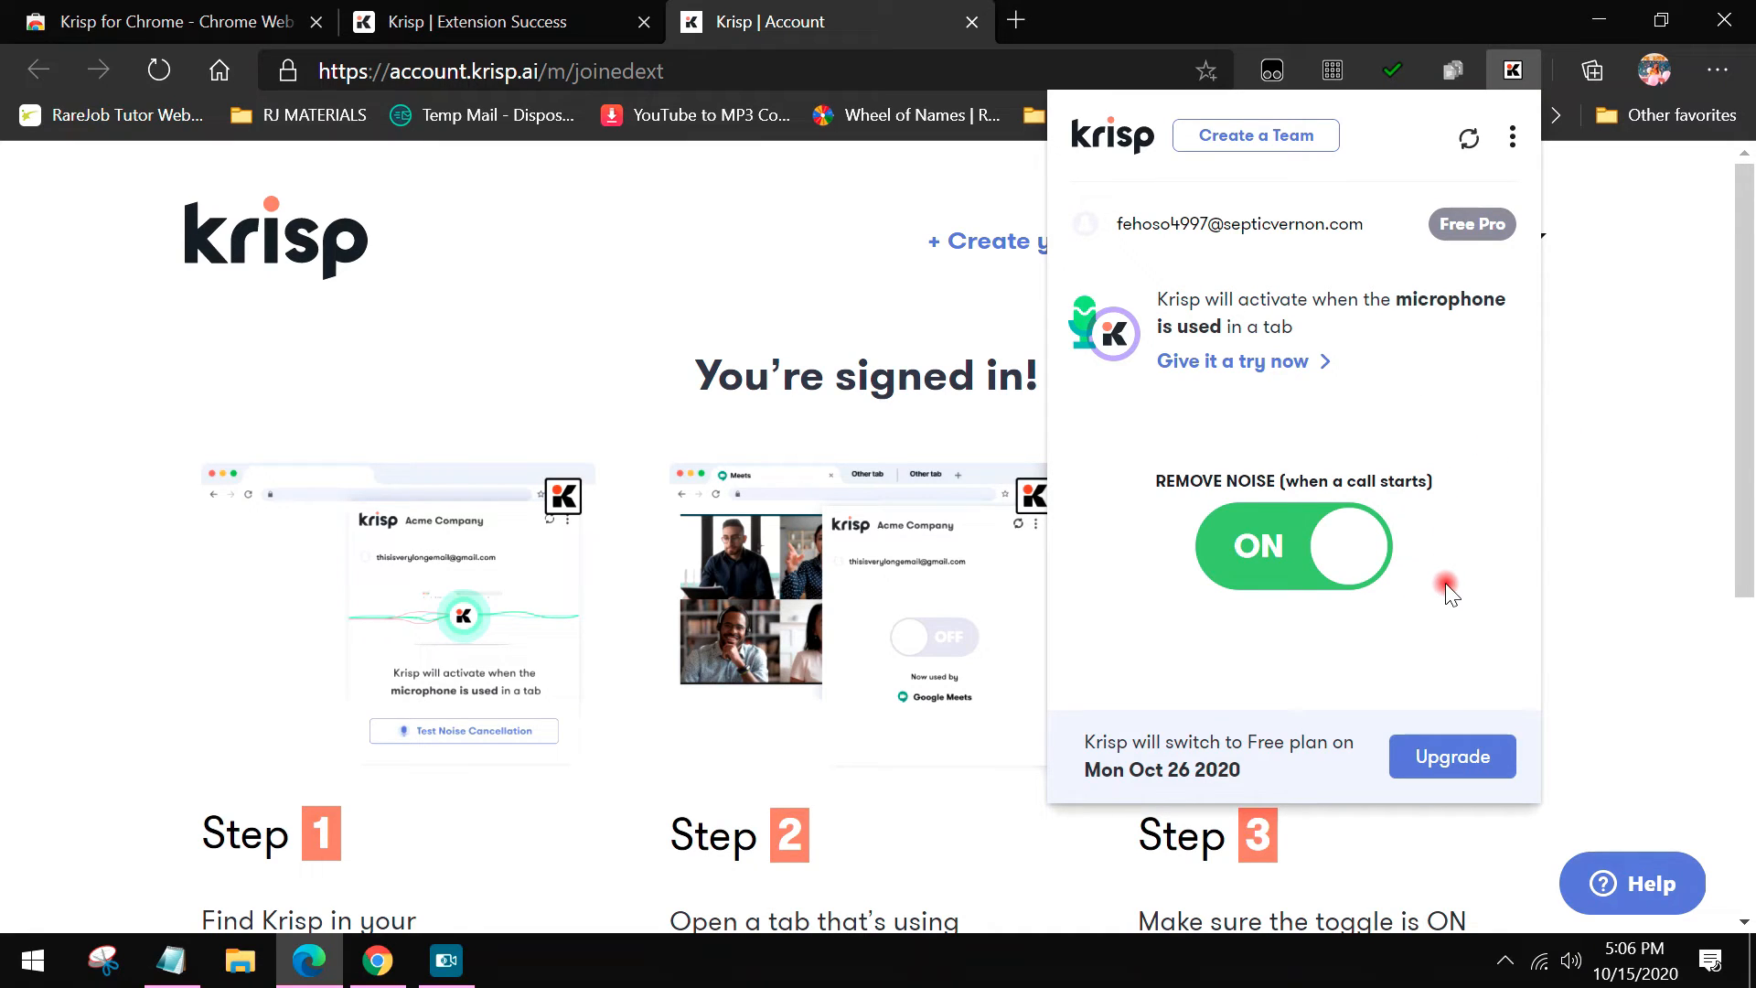
mouse_move(1437, 575)
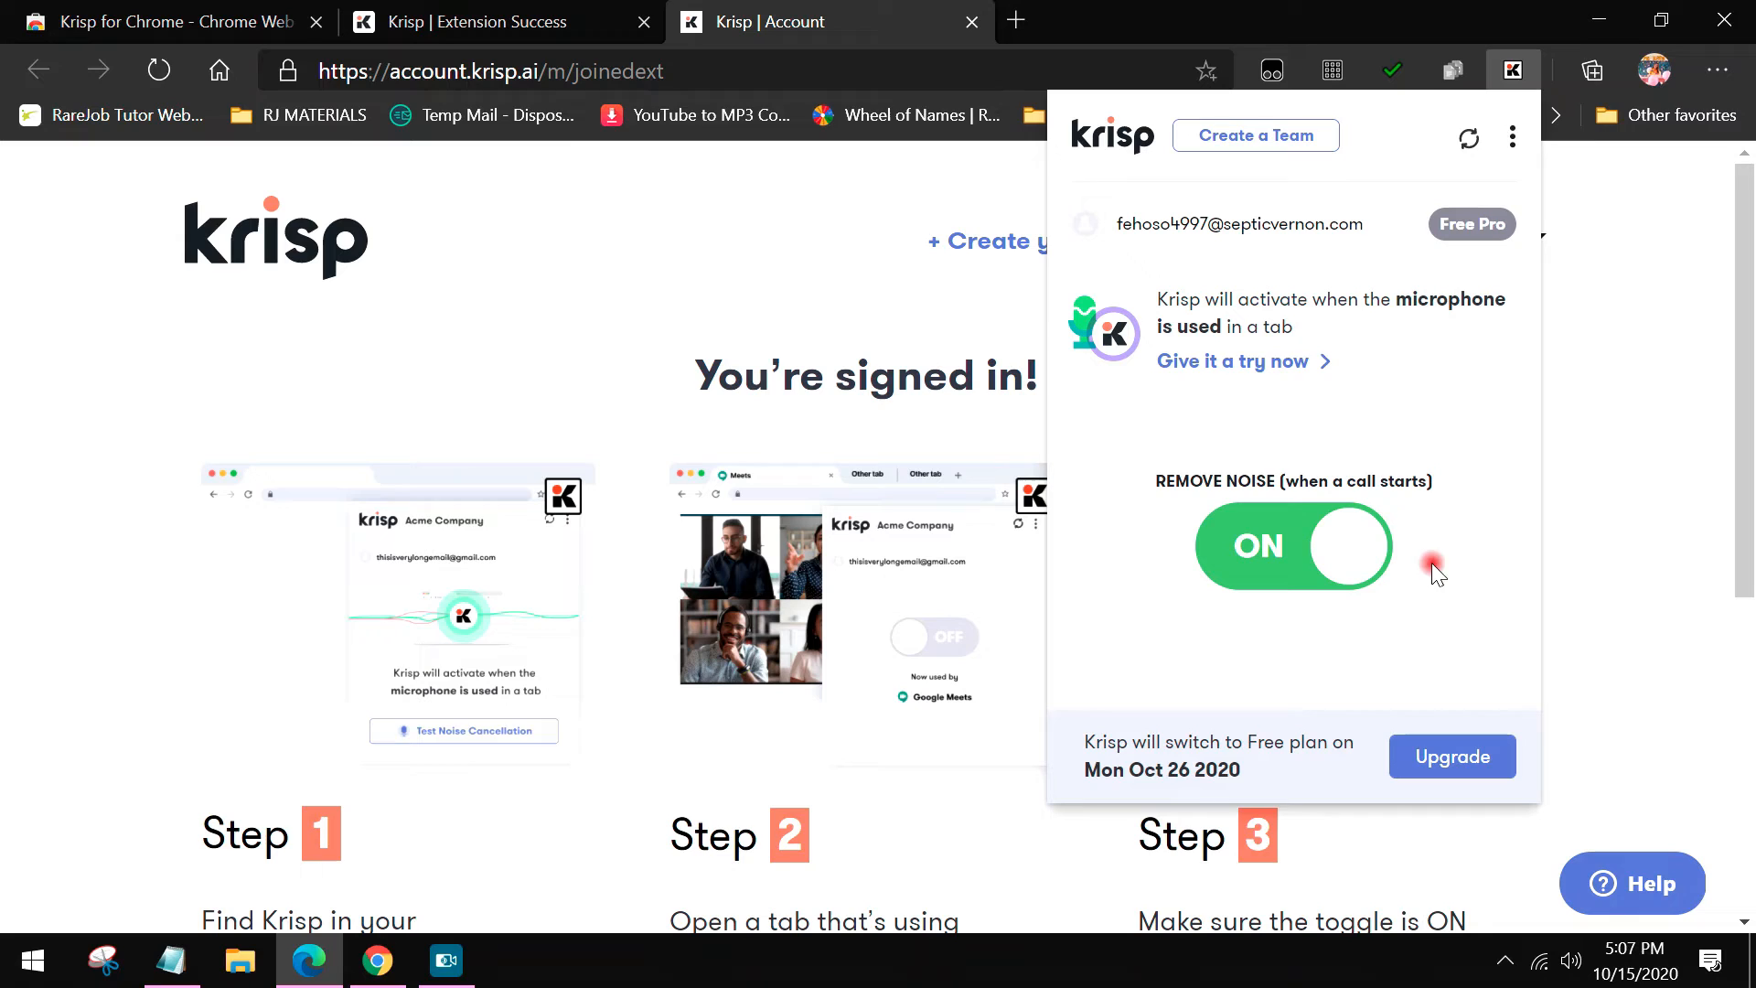
mouse_move(1455, 474)
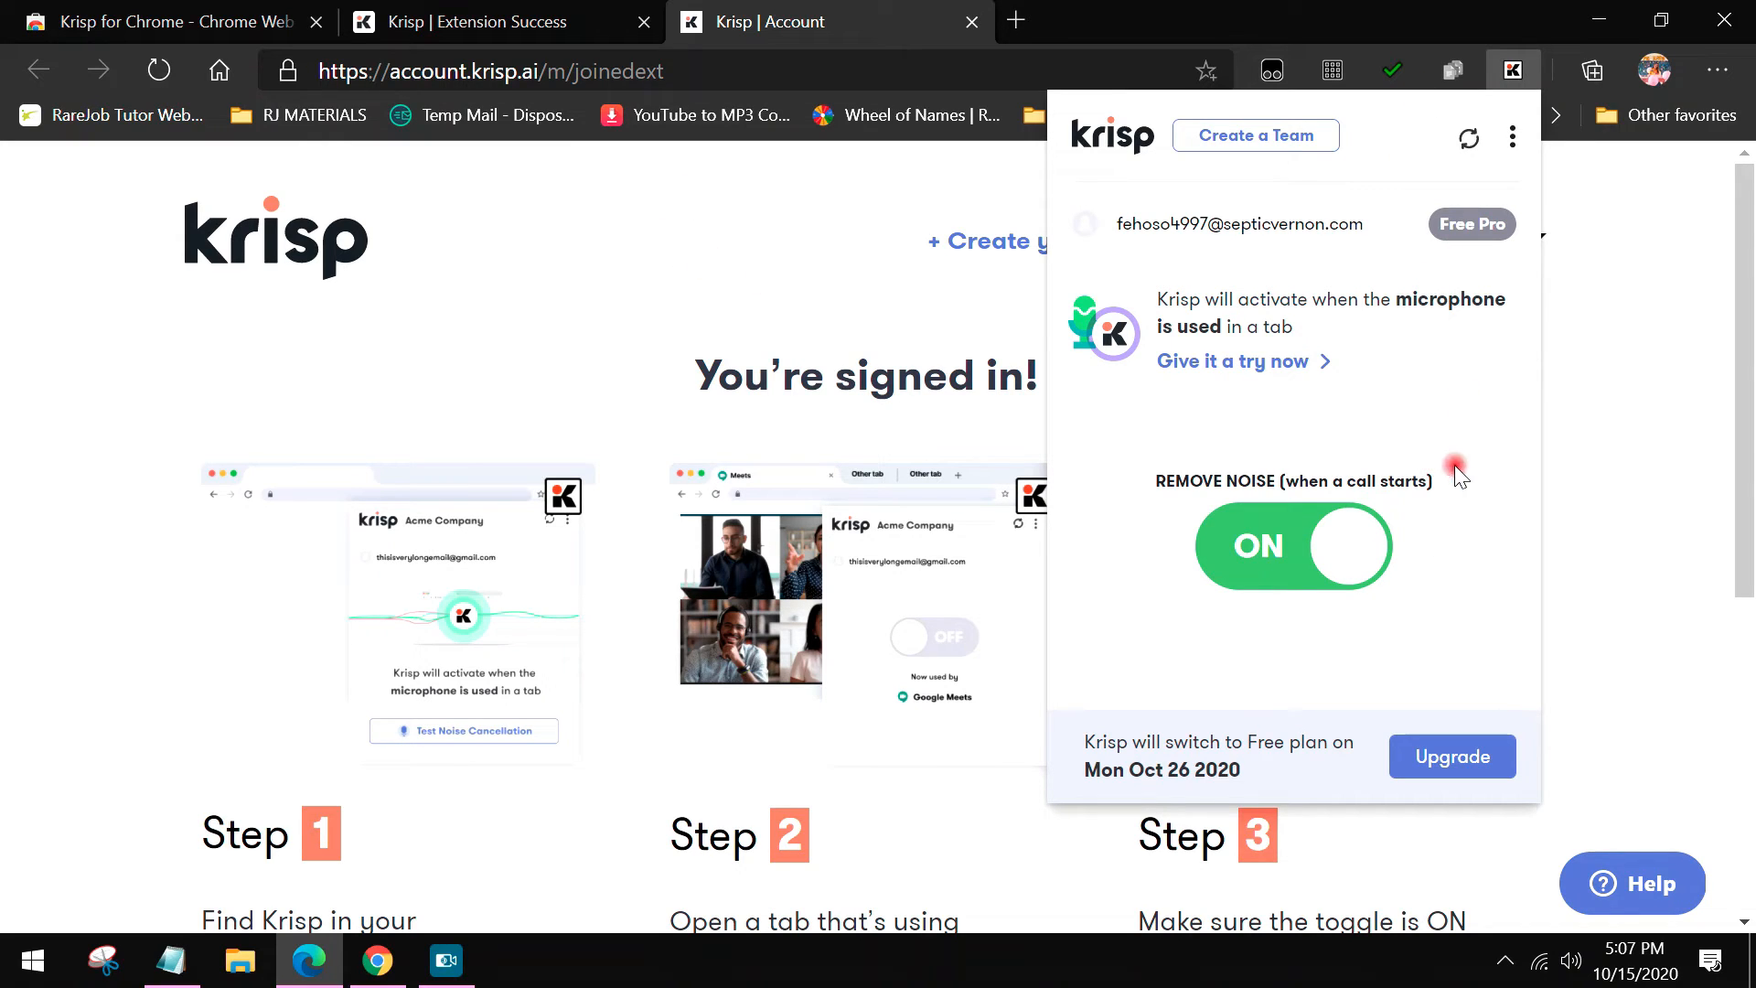
mouse_move(1592, 485)
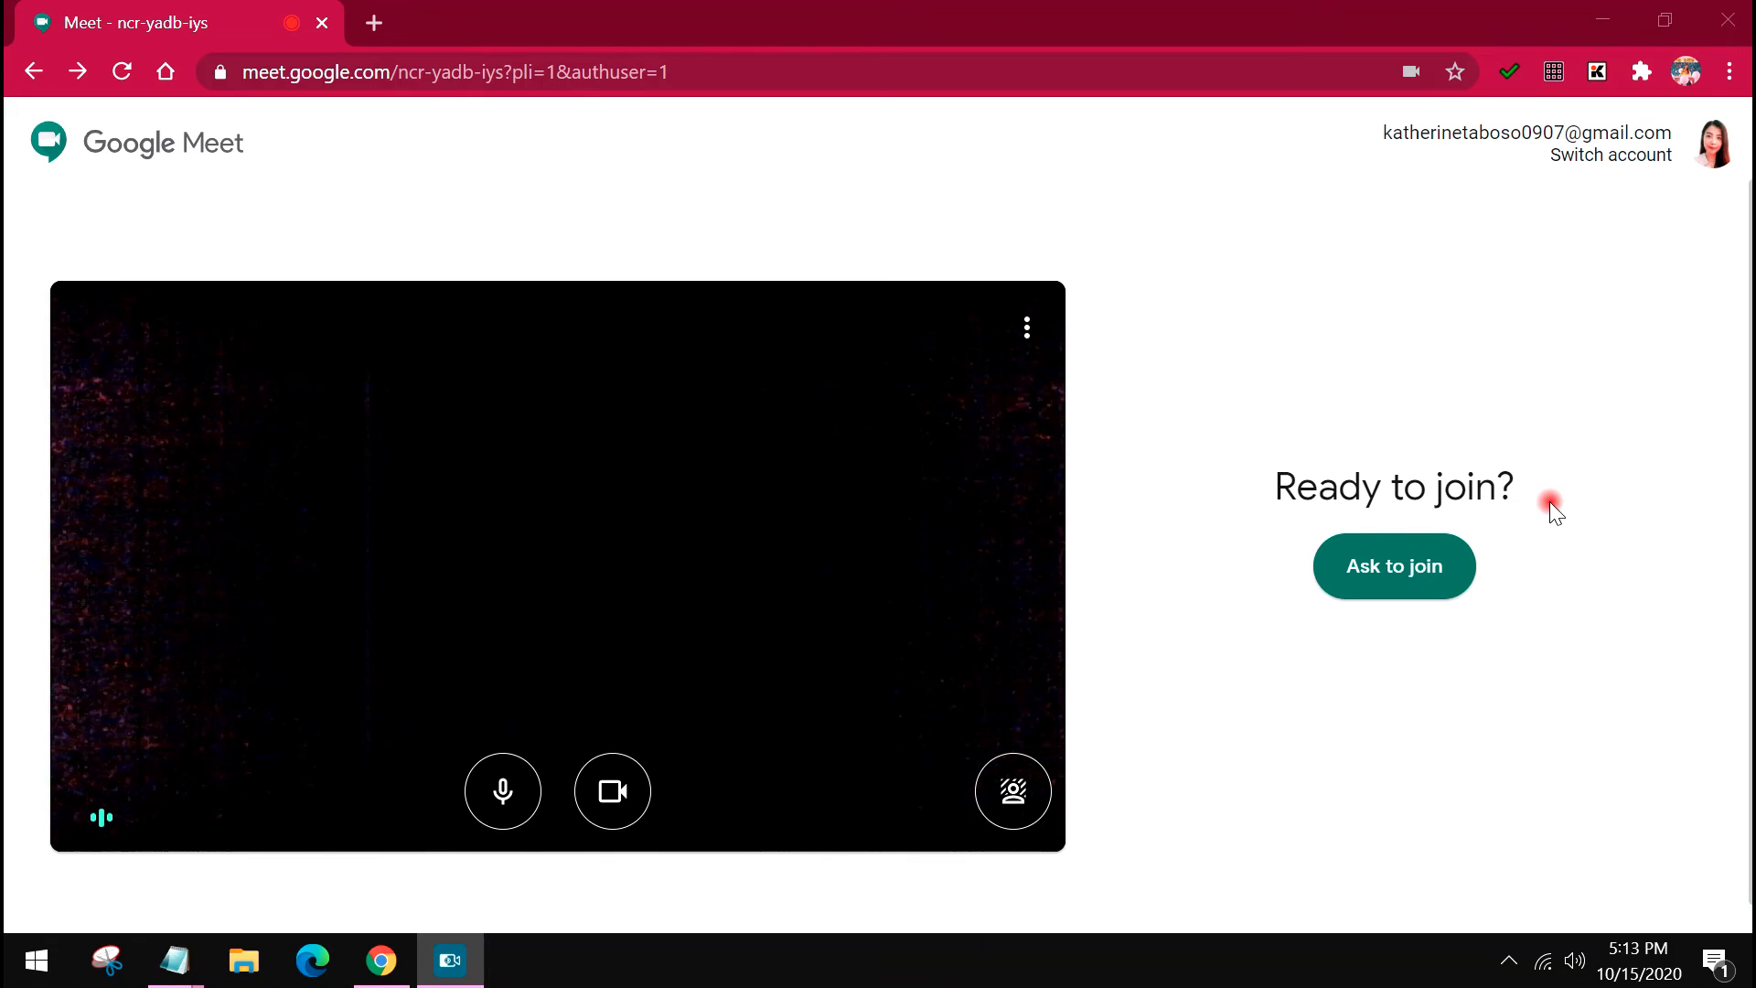
mouse_move(859, 336)
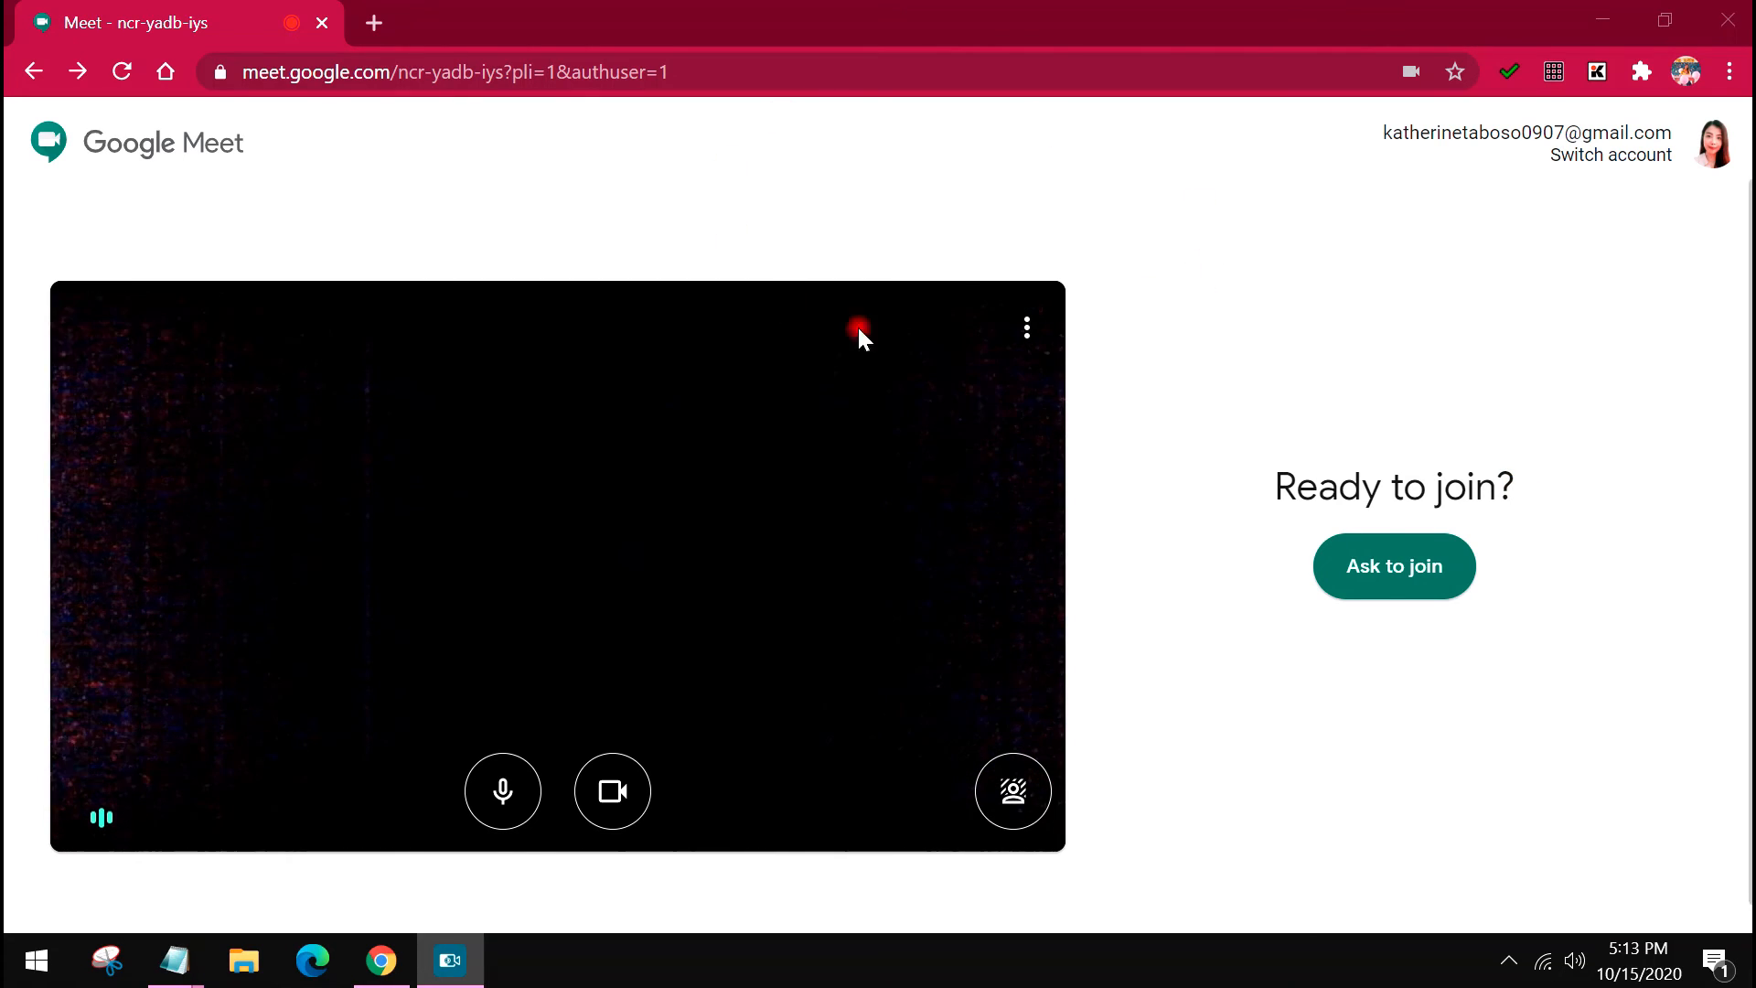
mouse_move(991, 280)
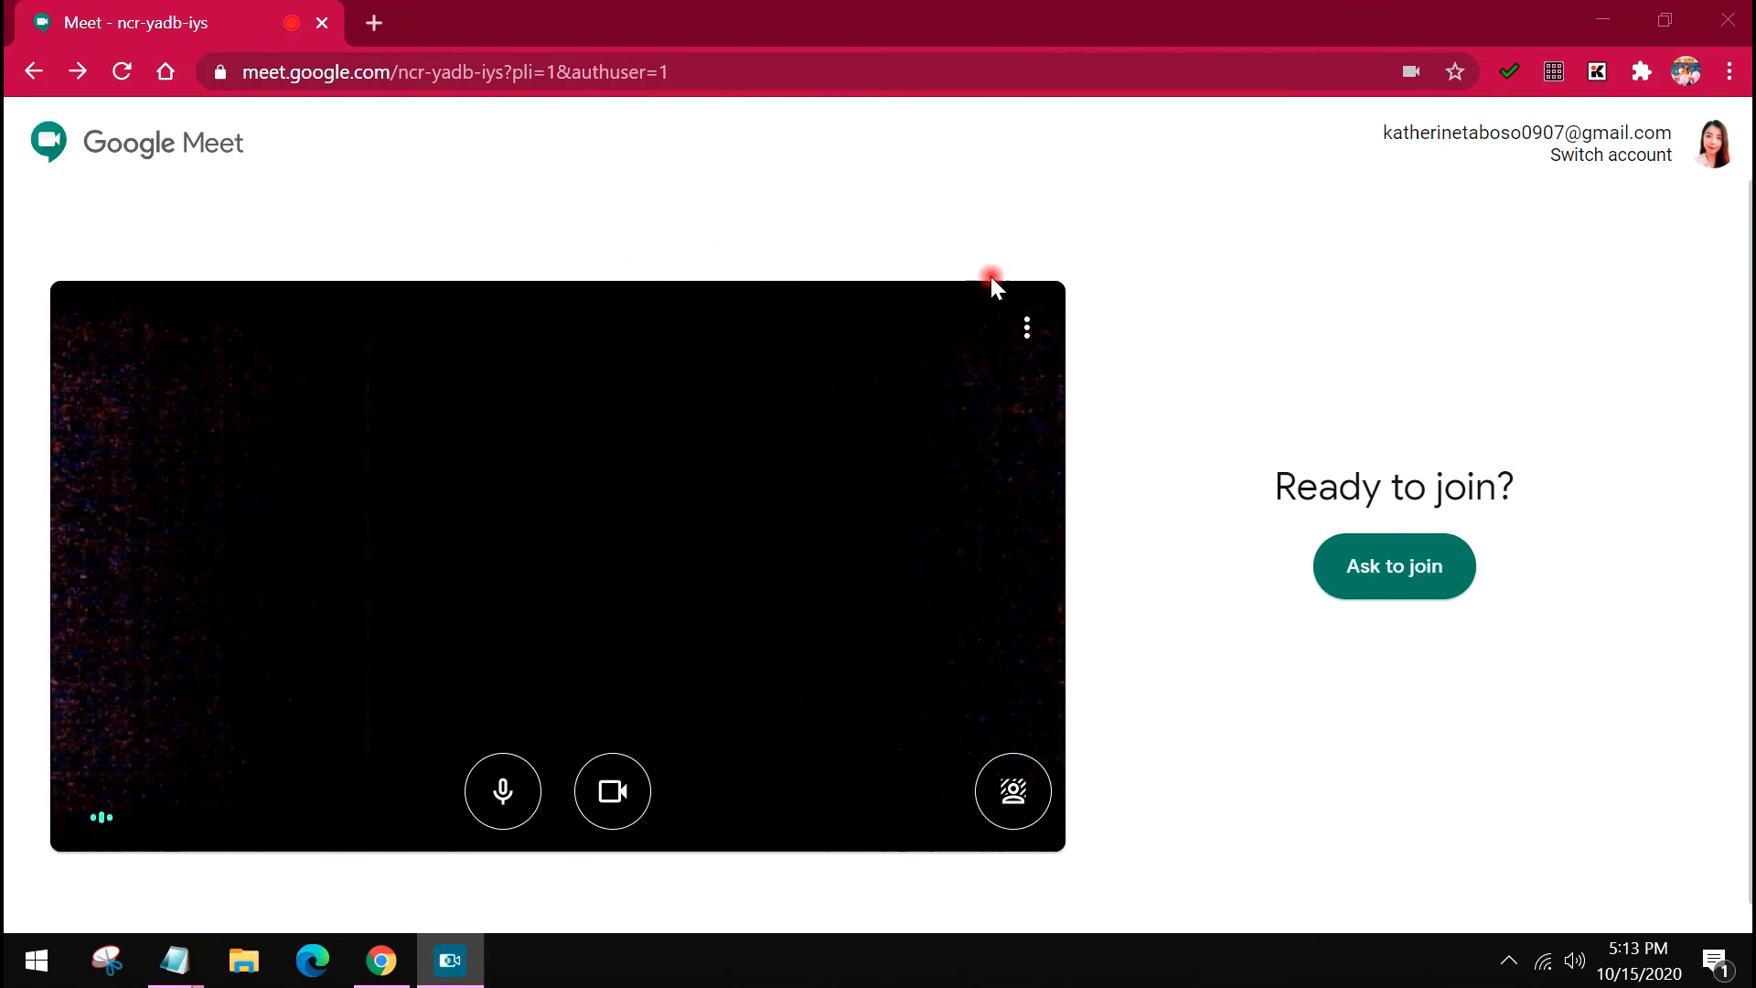
mouse_move(1196, 341)
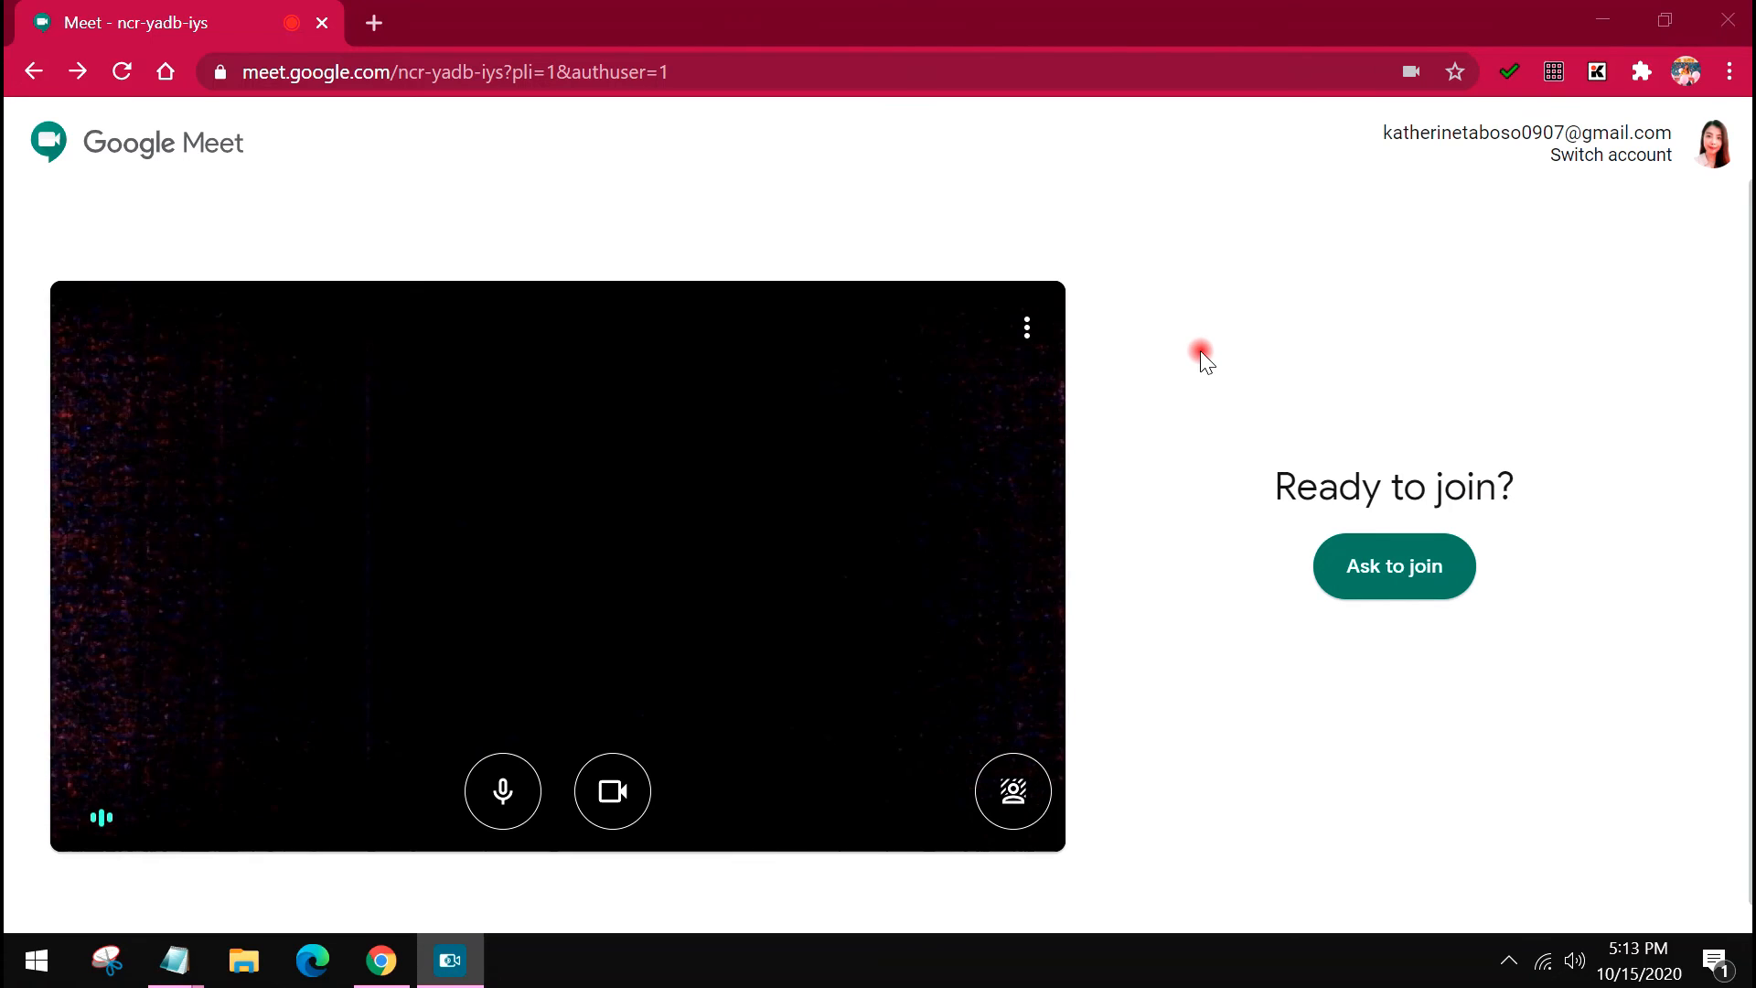
mouse_move(1196, 372)
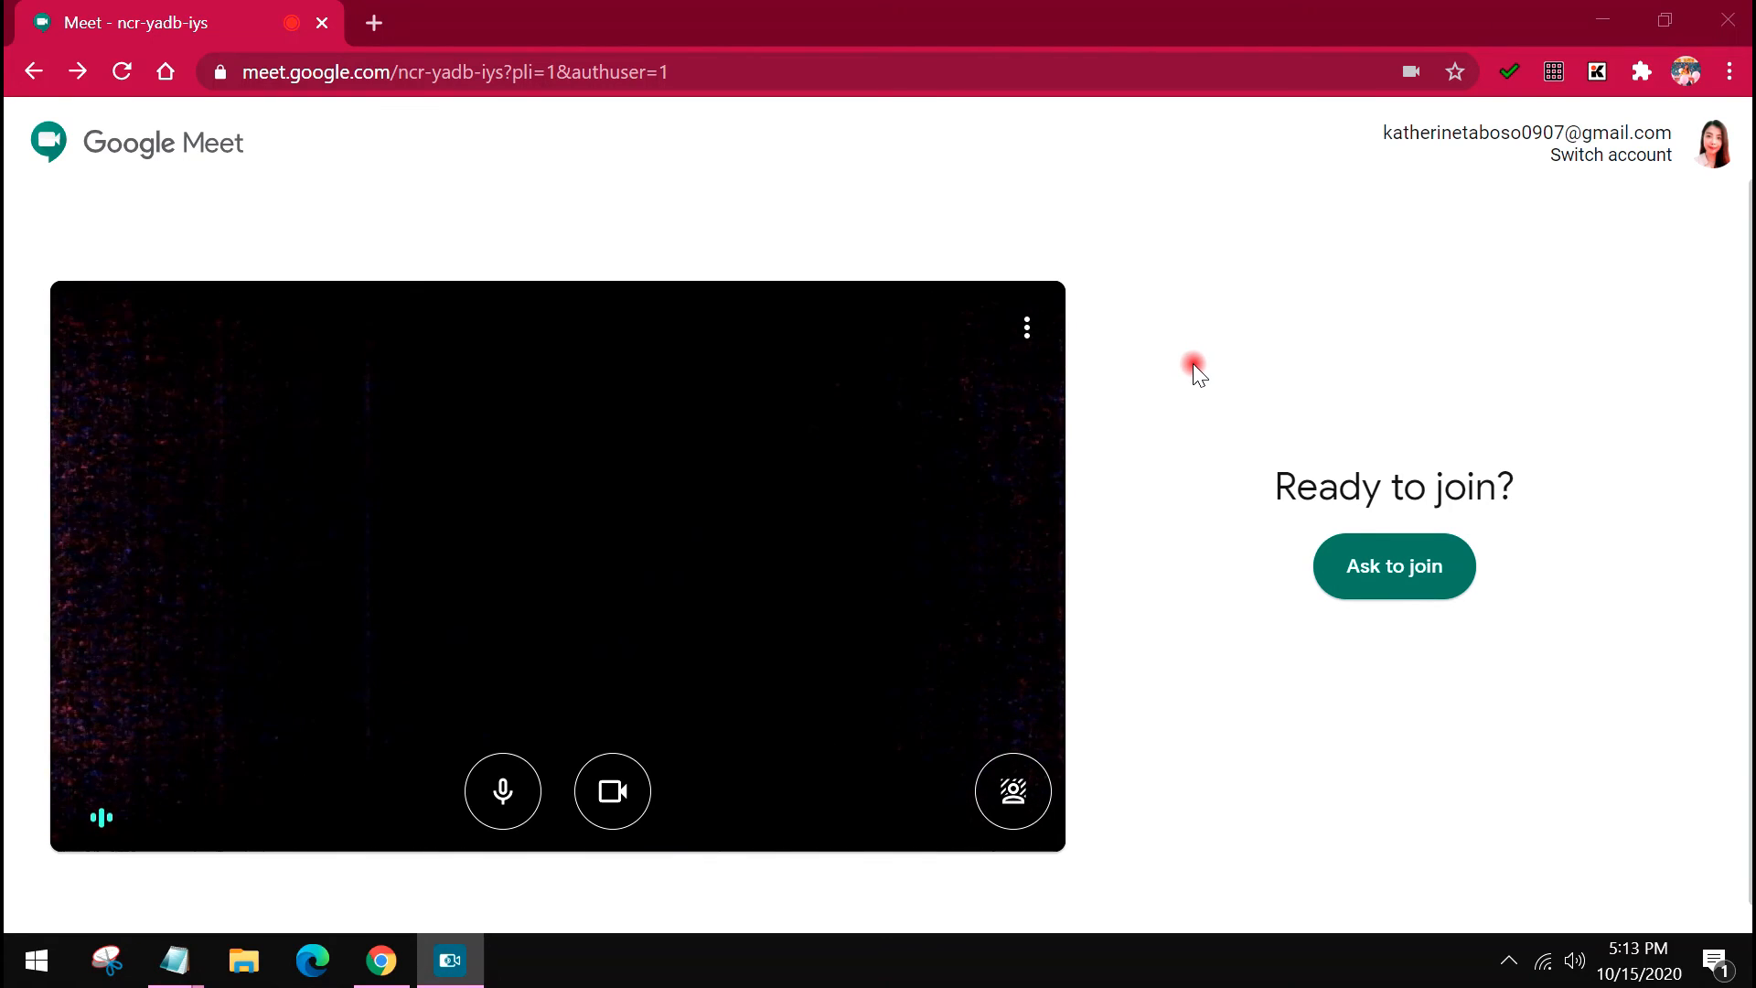
Step: Open Meet Settings from the preview's three-dot menu and expand the Audio tab's microphone list
click(1024, 328)
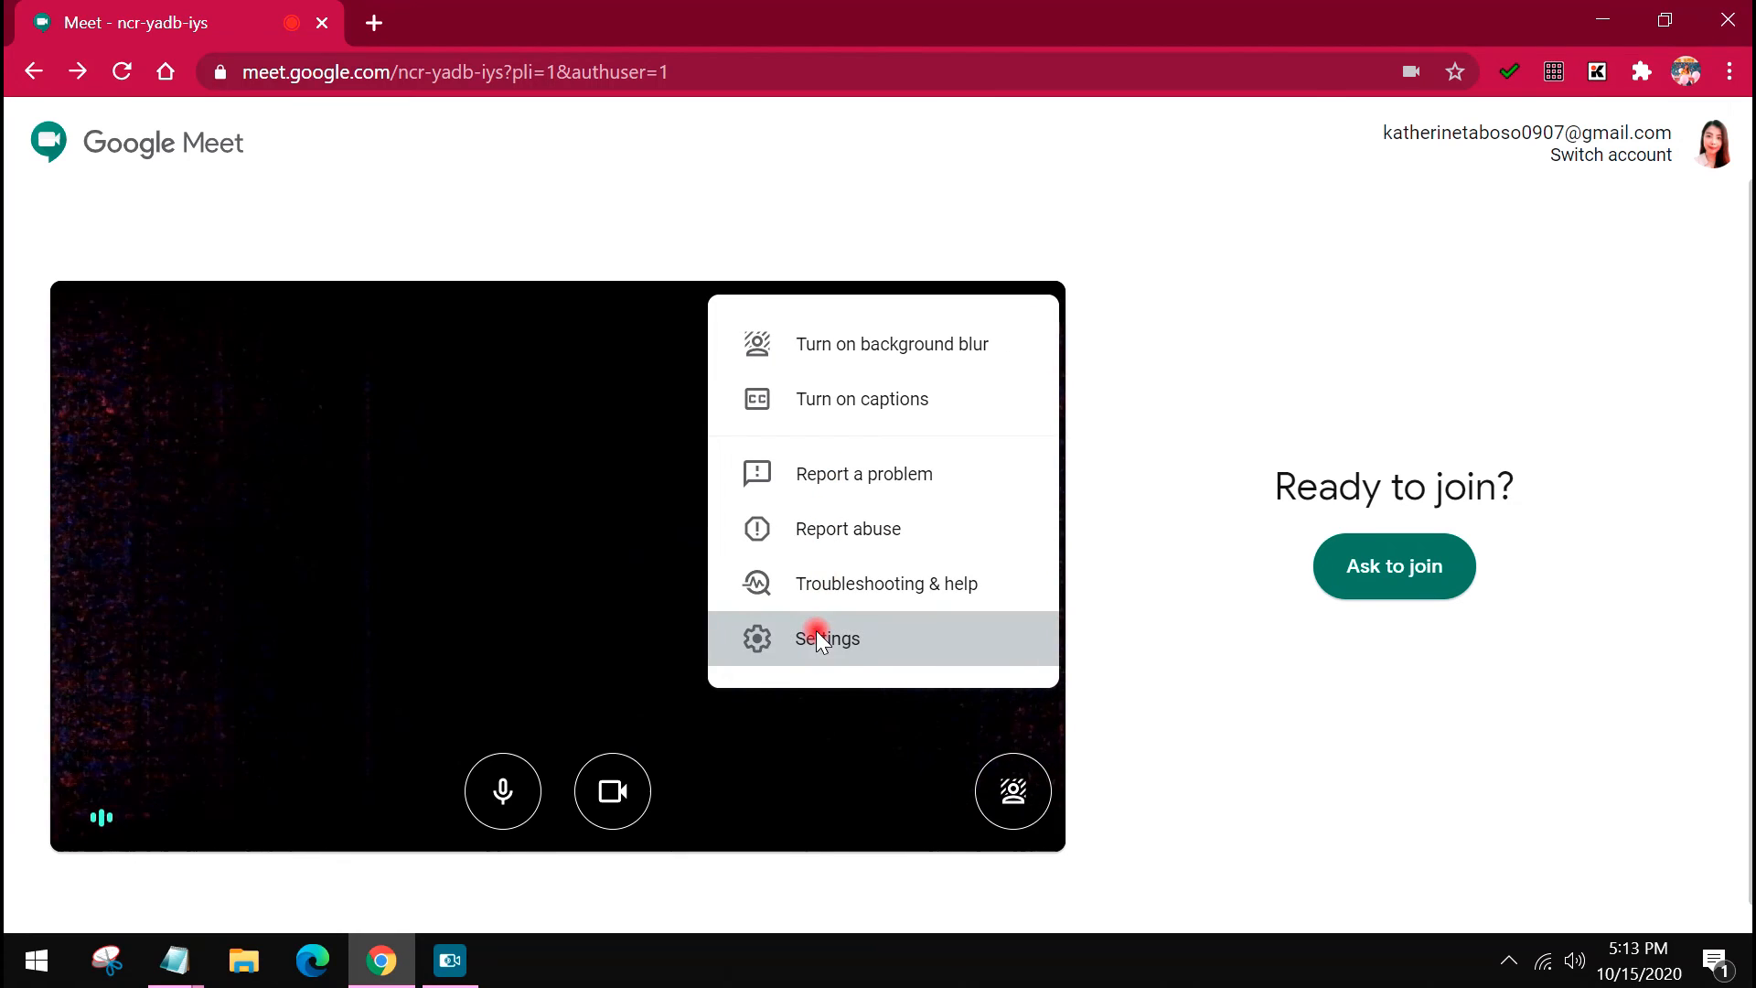
click(827, 639)
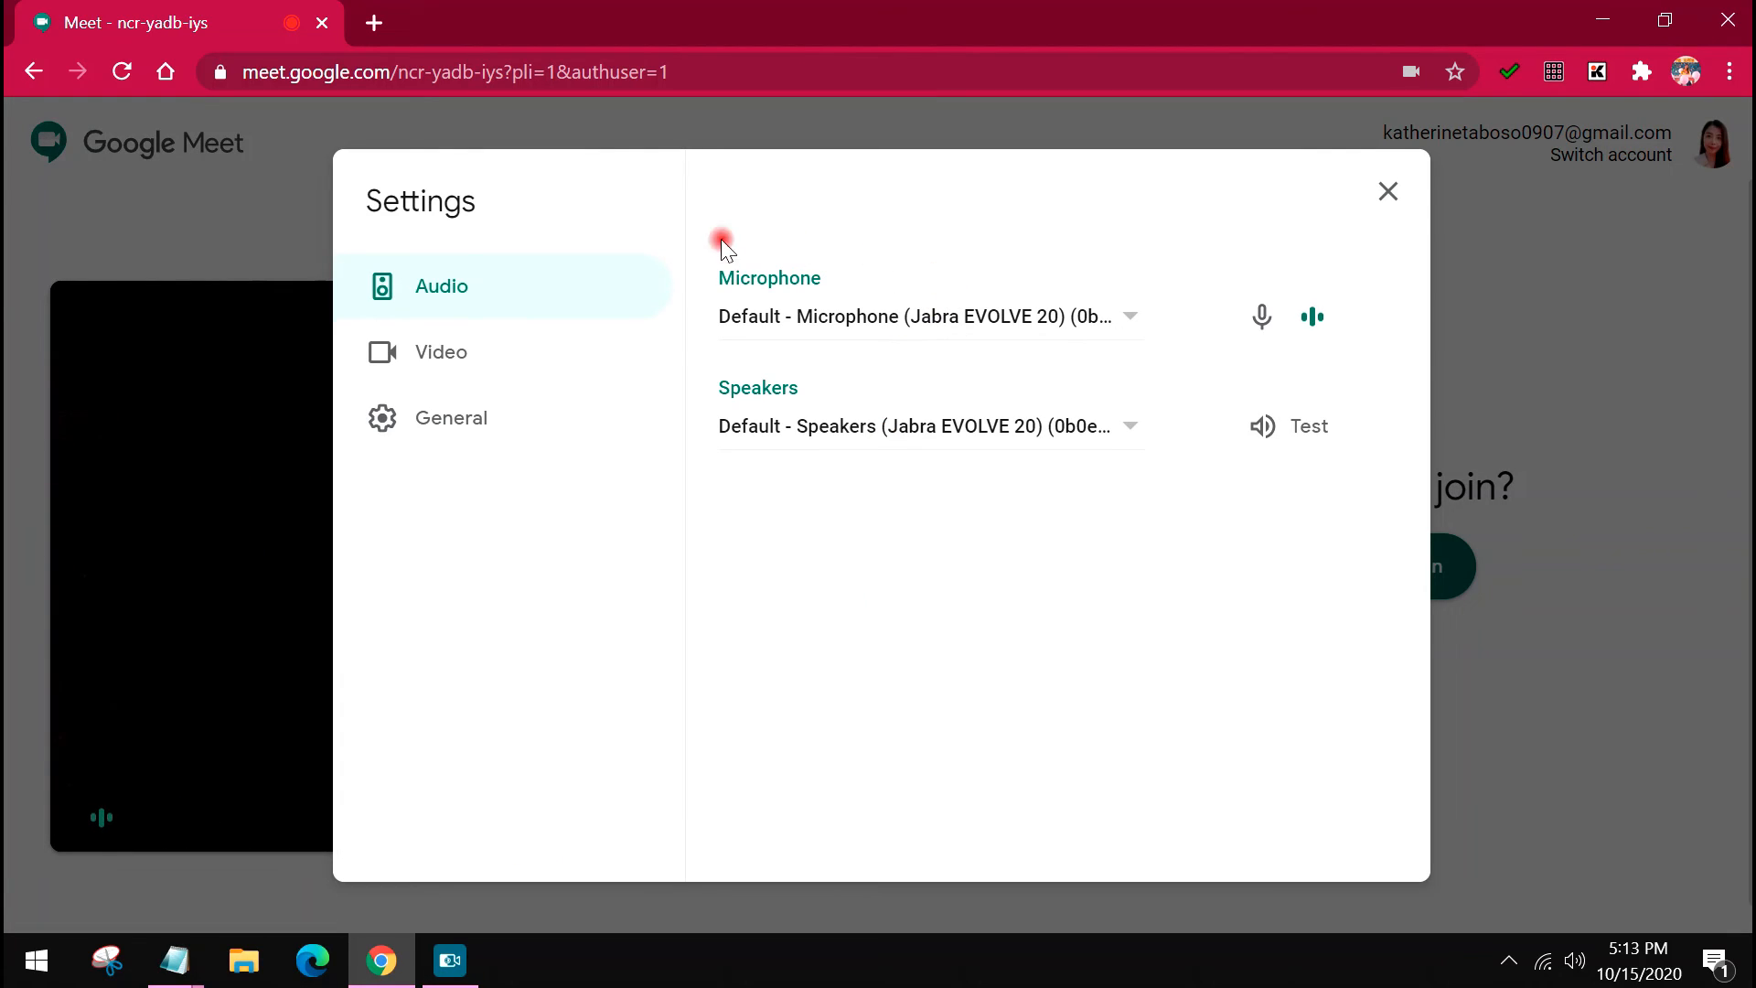
mouse_move(717, 315)
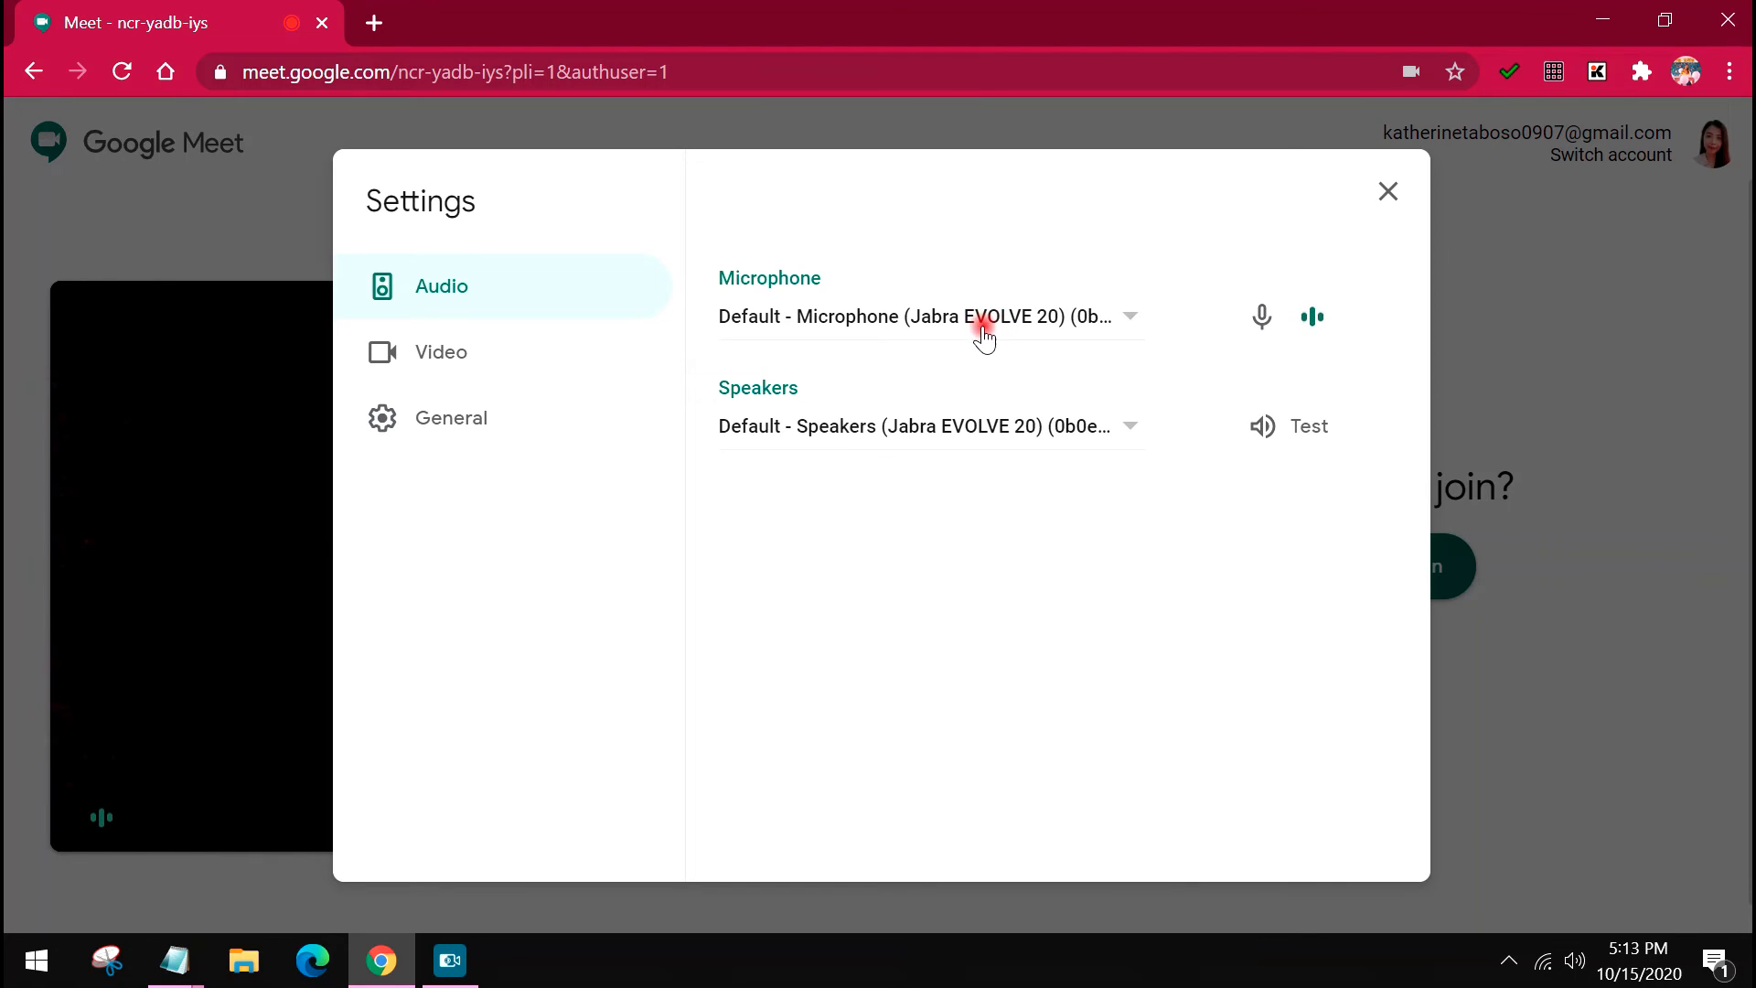
mouse_move(1032, 274)
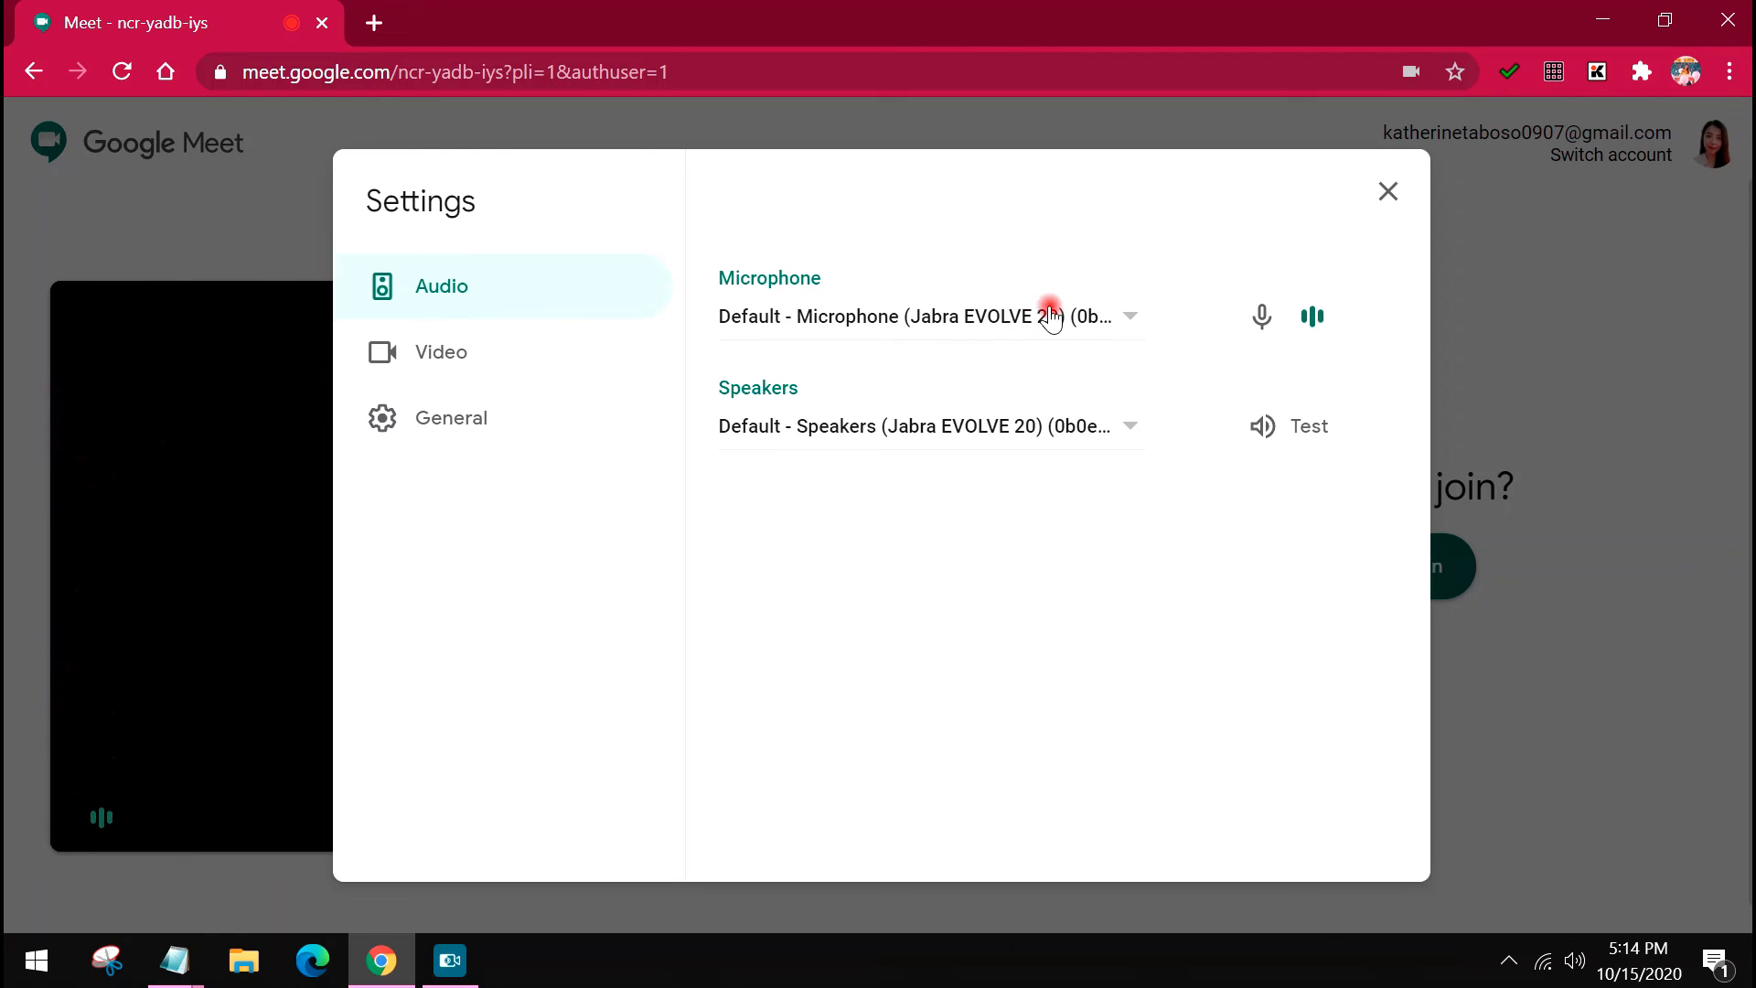
click(1128, 316)
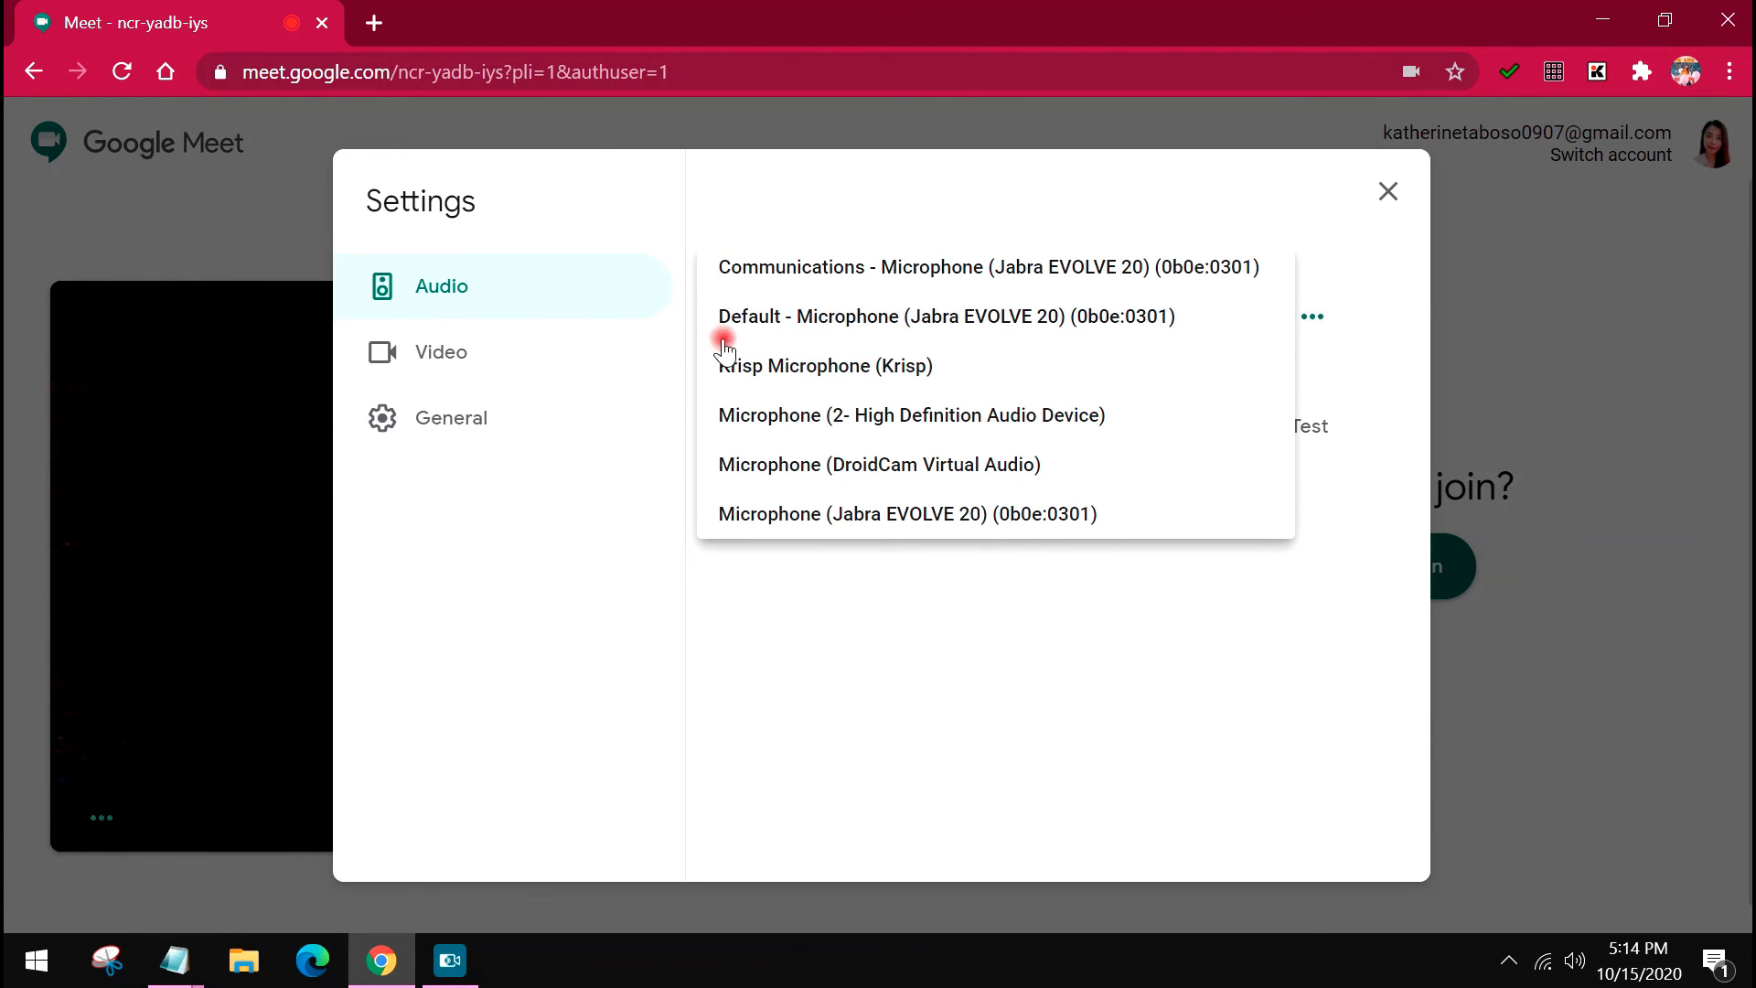
Step: Select Krisp Microphone (Krisp) as Meet's microphone and Krisp Speaker (Krisp) as its speakers
click(825, 365)
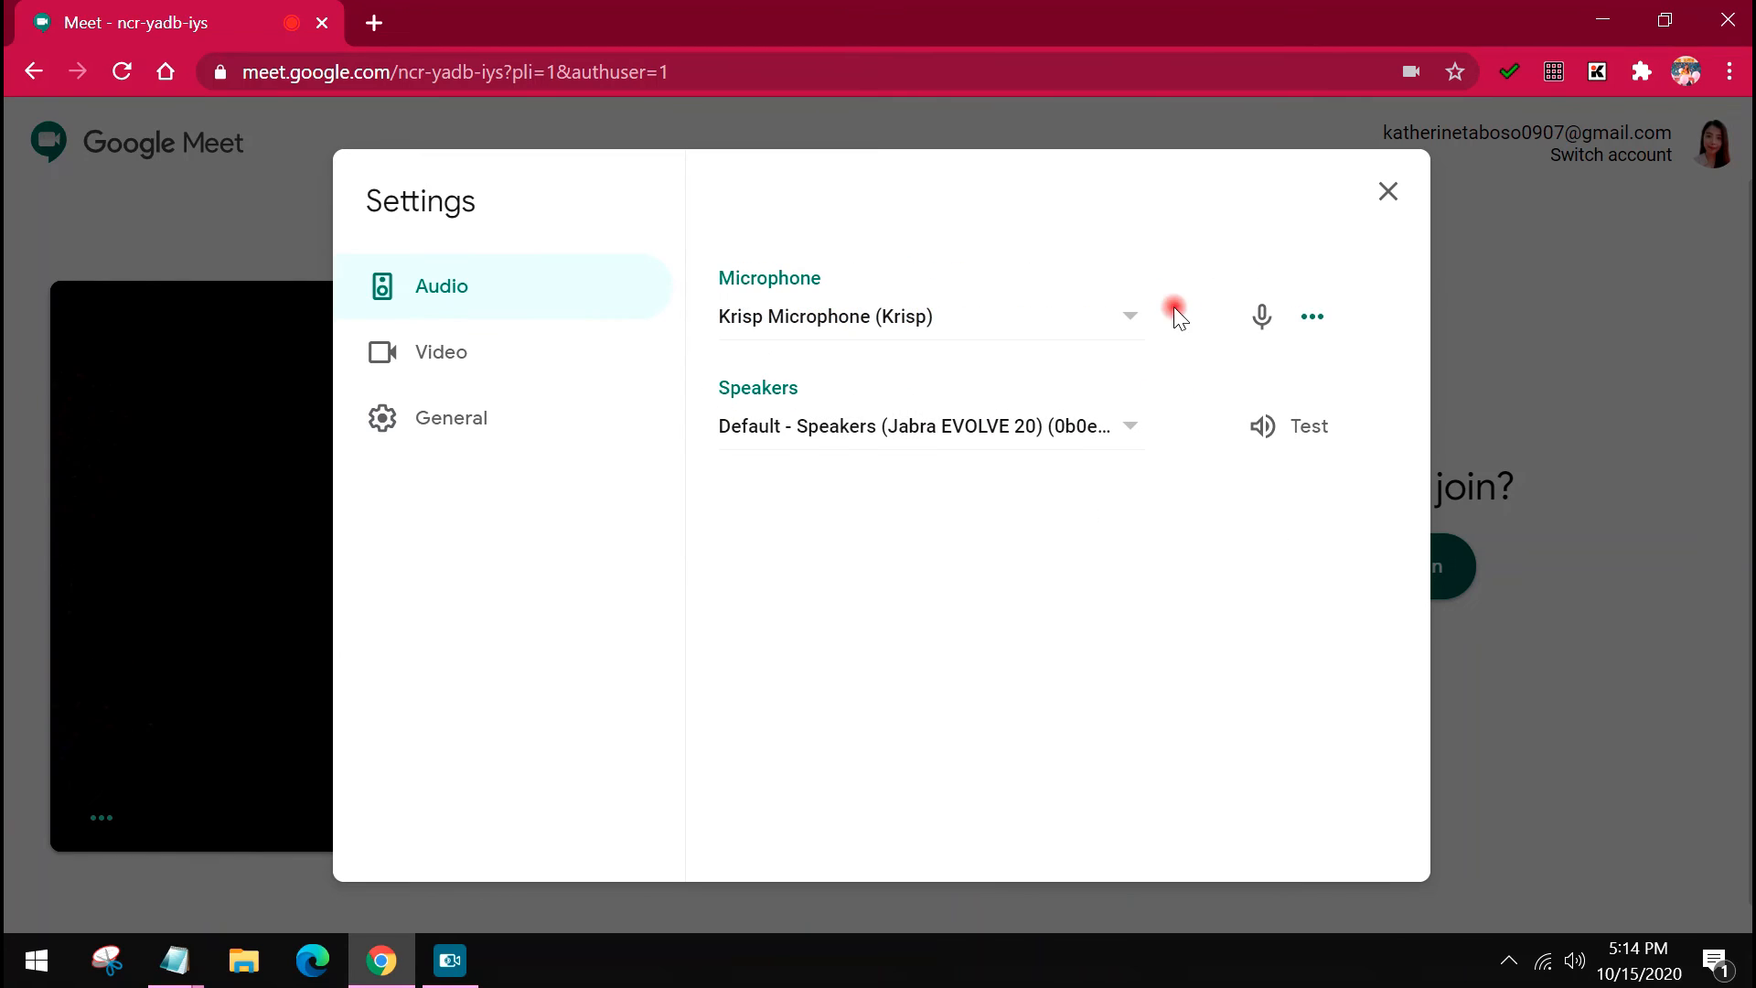
mouse_move(1098, 417)
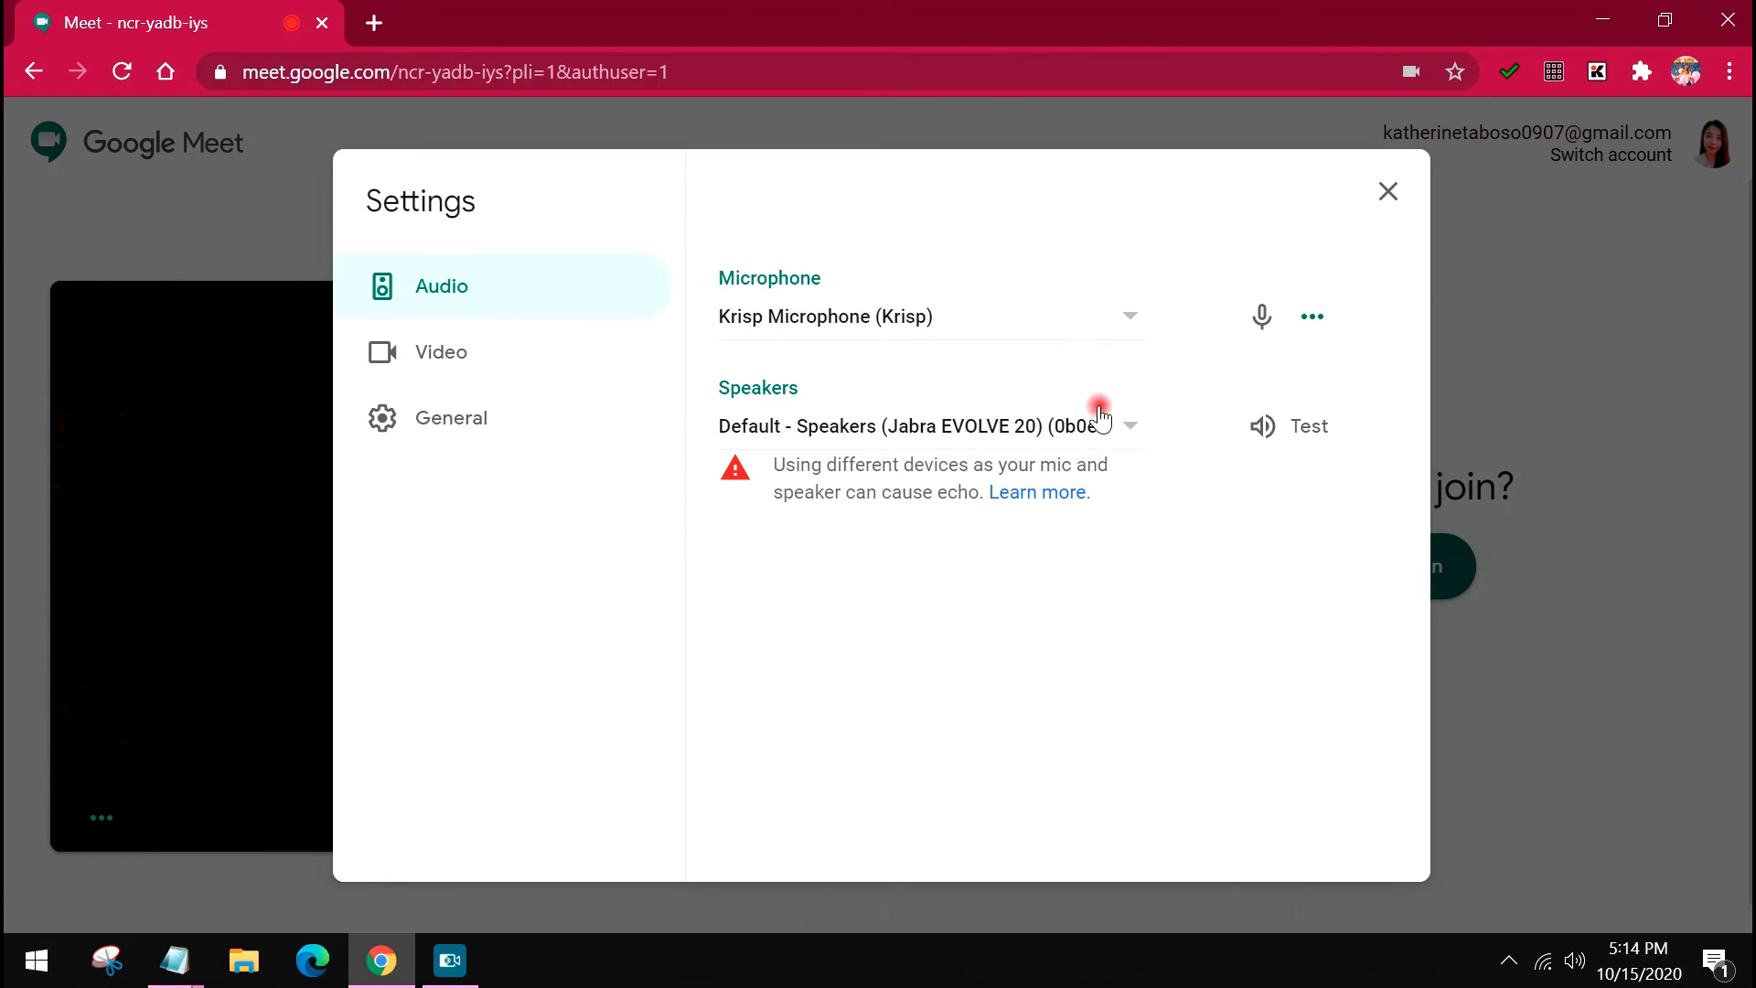
mouse_move(1114, 319)
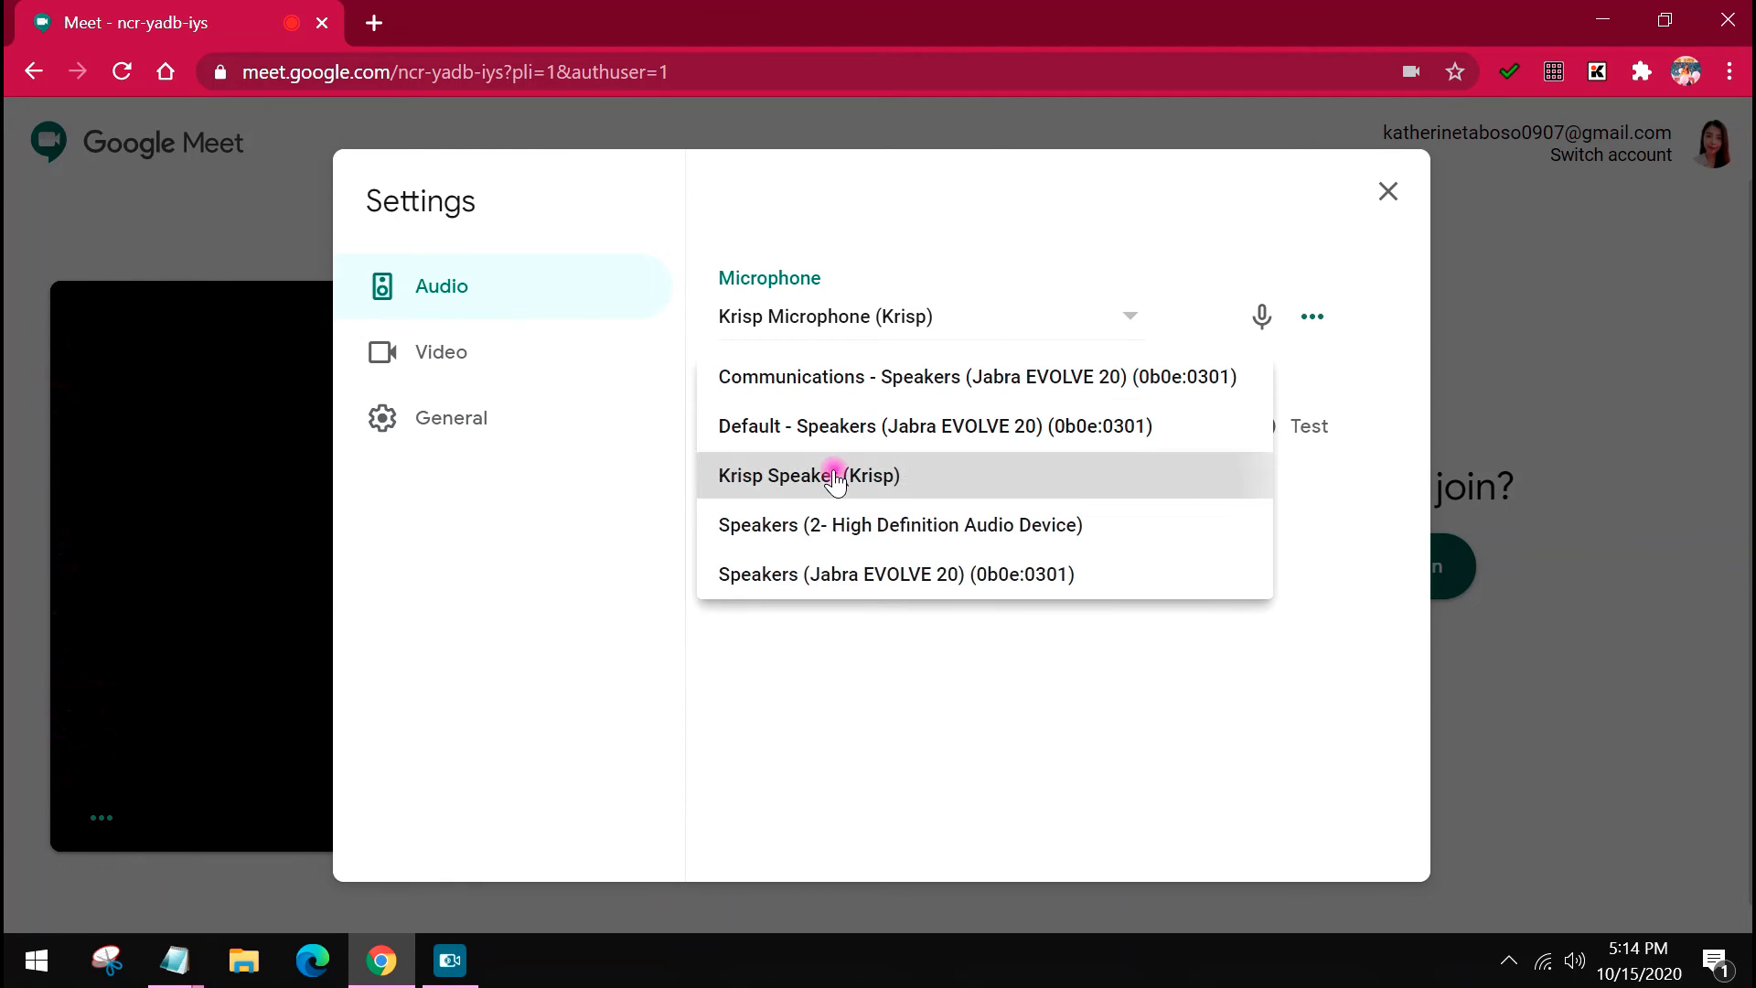
click(809, 474)
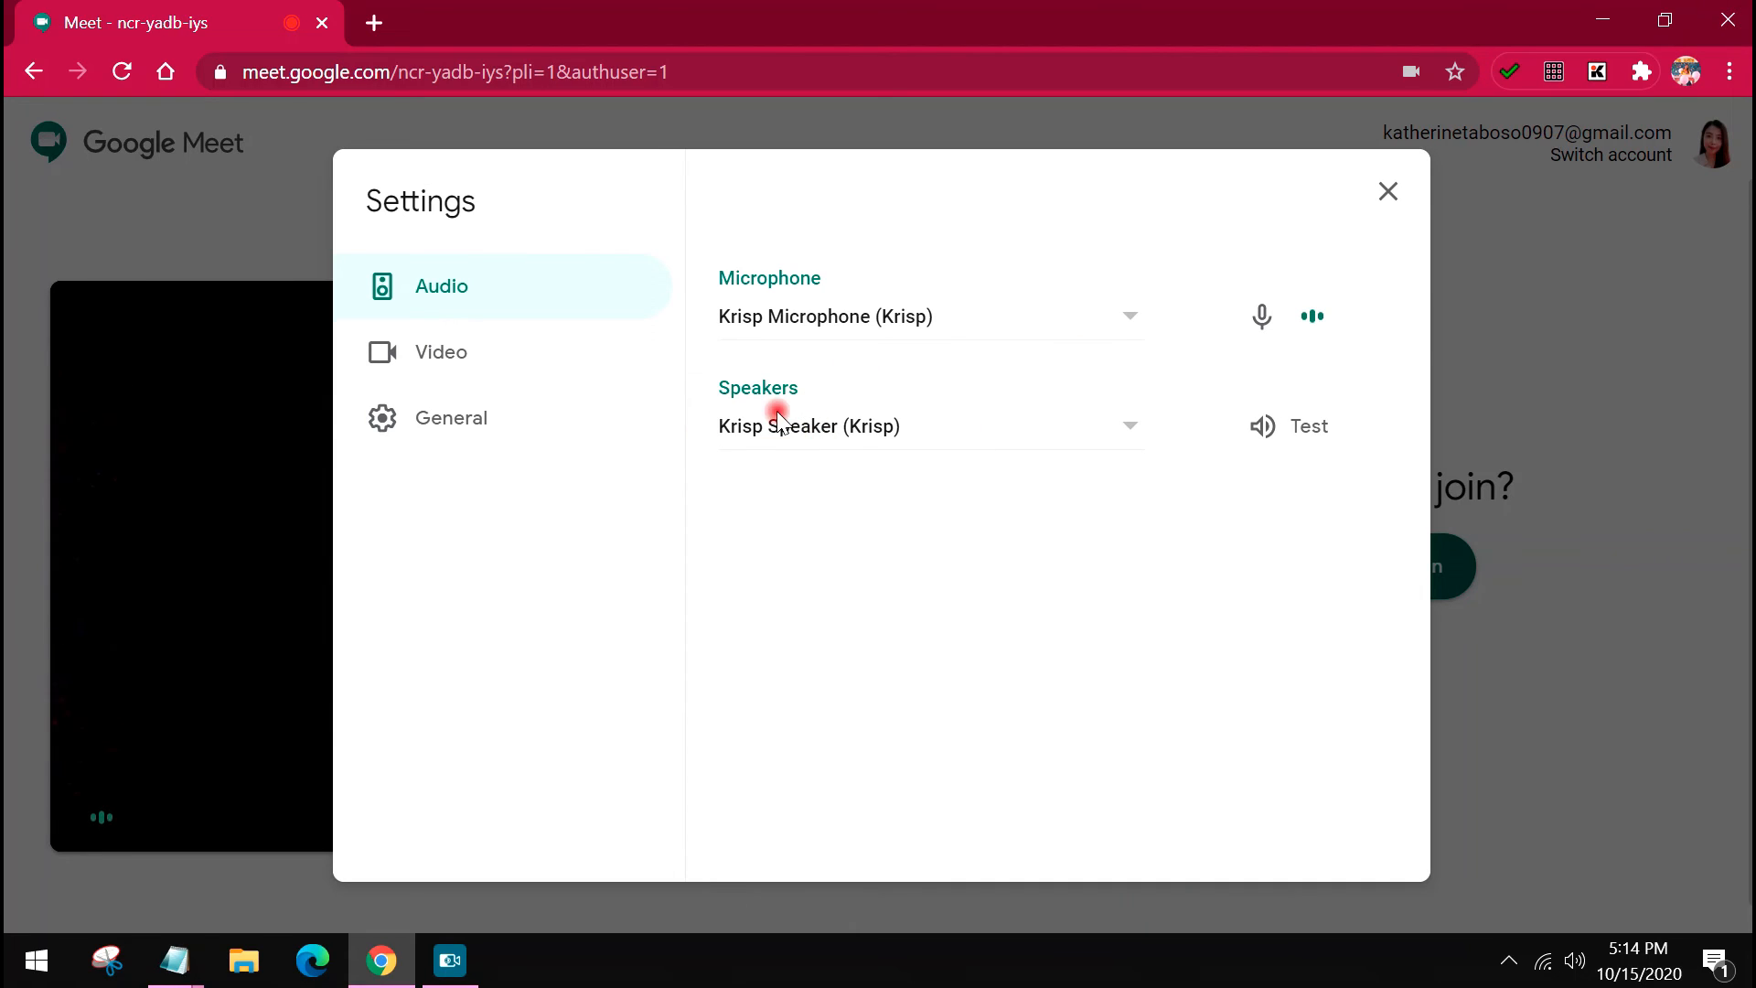
mouse_move(933, 496)
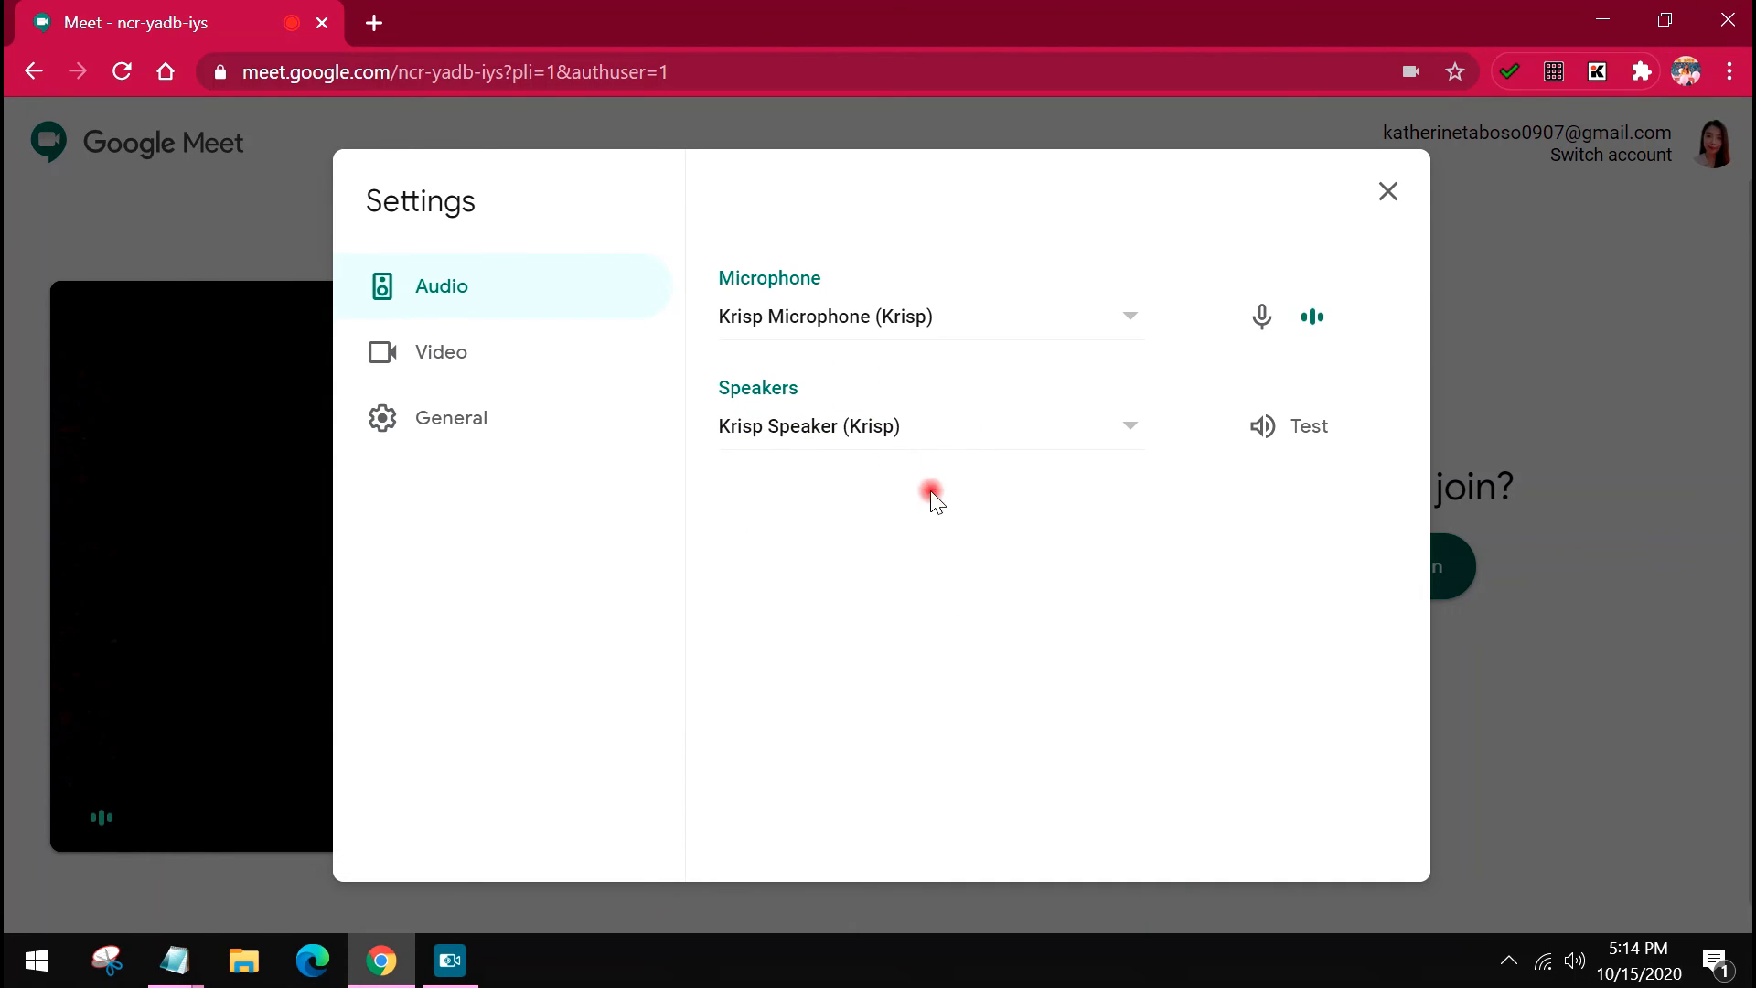
mouse_move(916, 559)
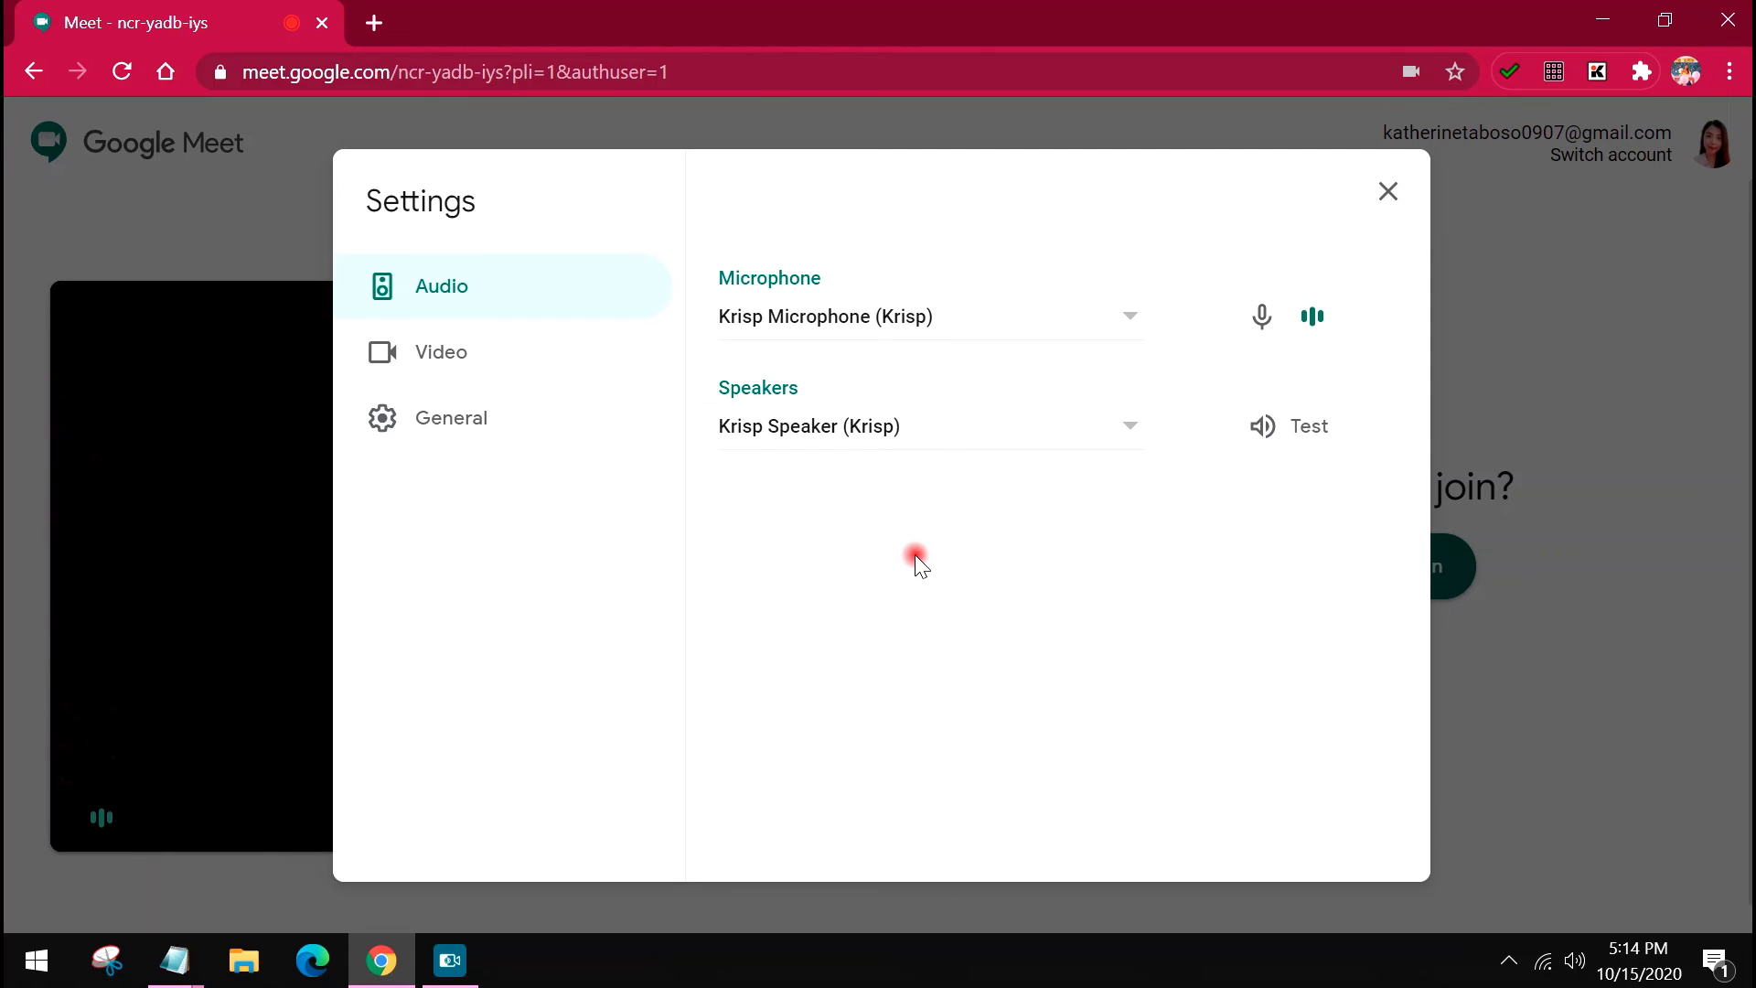
mouse_move(749, 502)
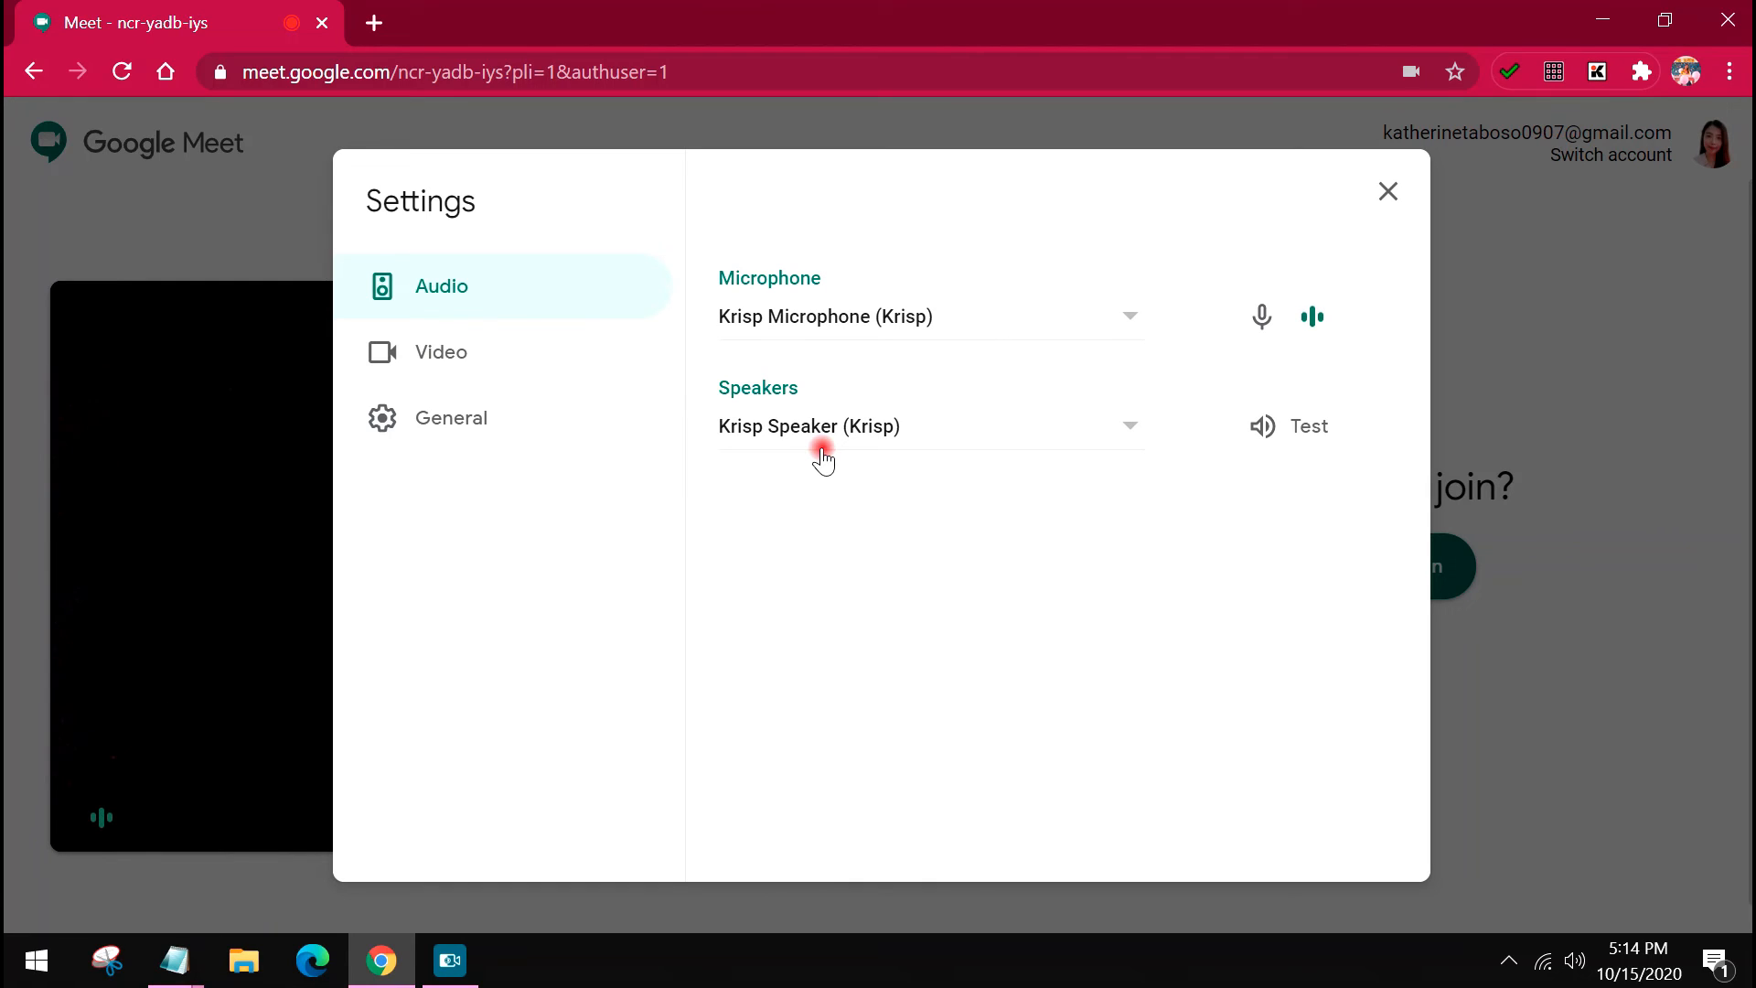
mouse_move(759, 403)
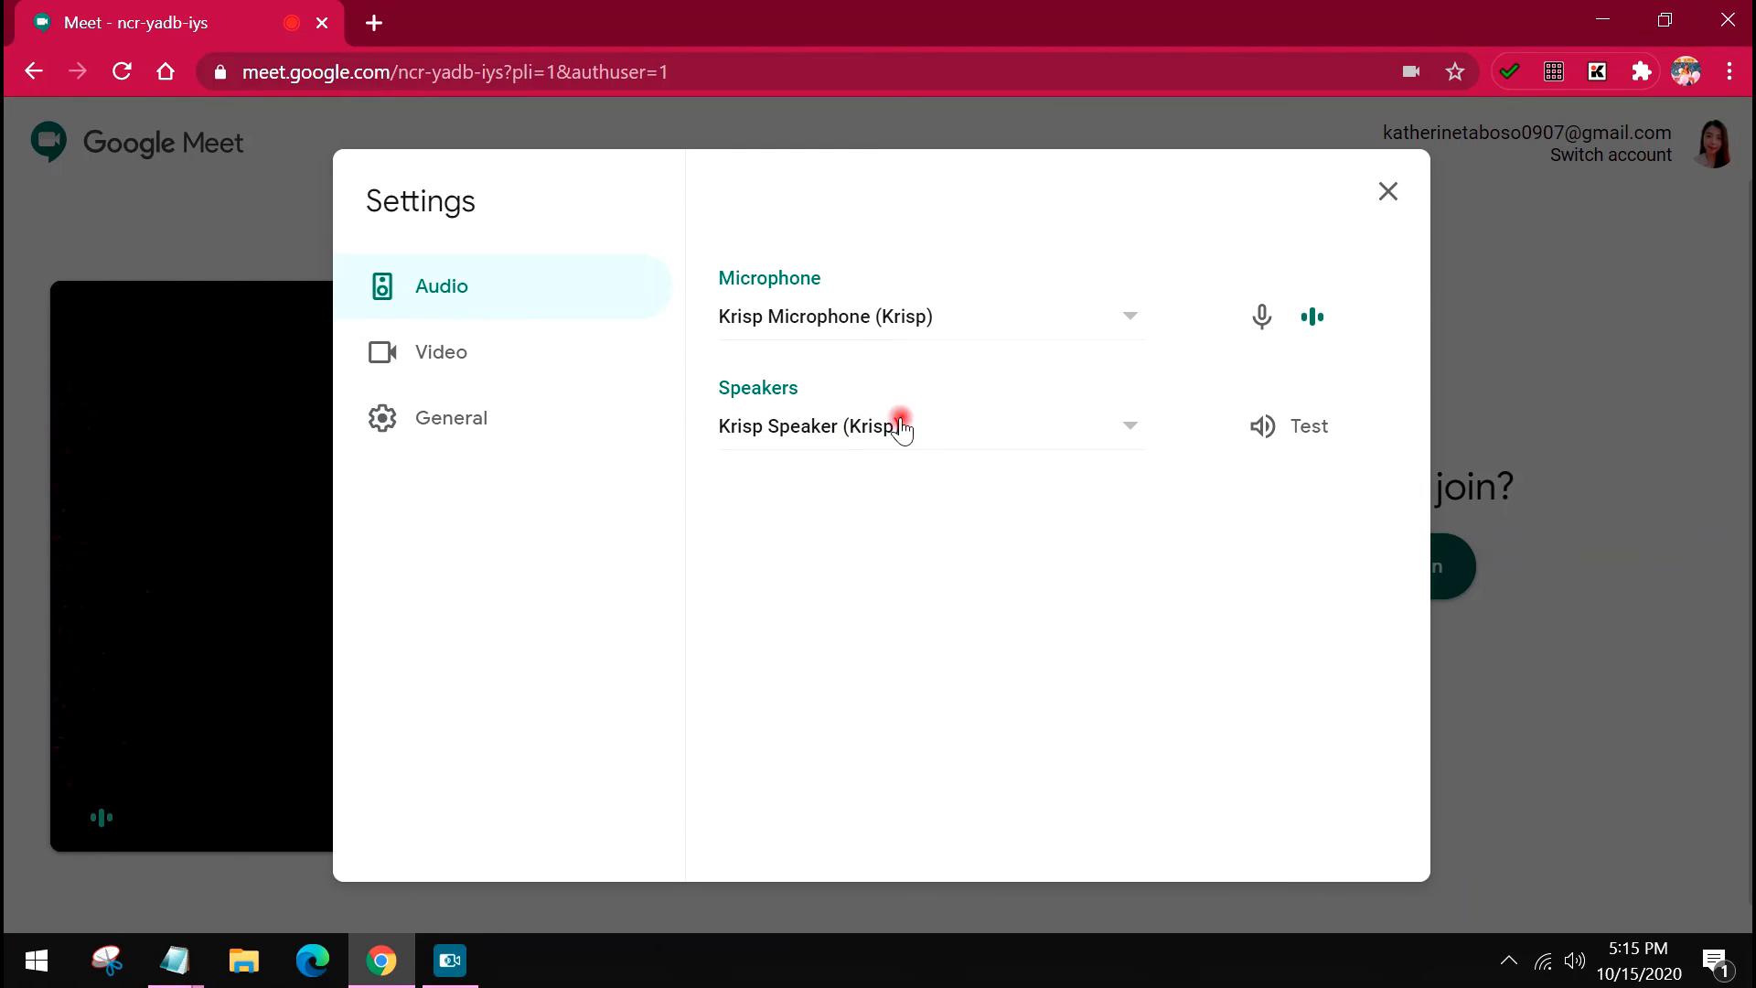
mouse_move(827, 394)
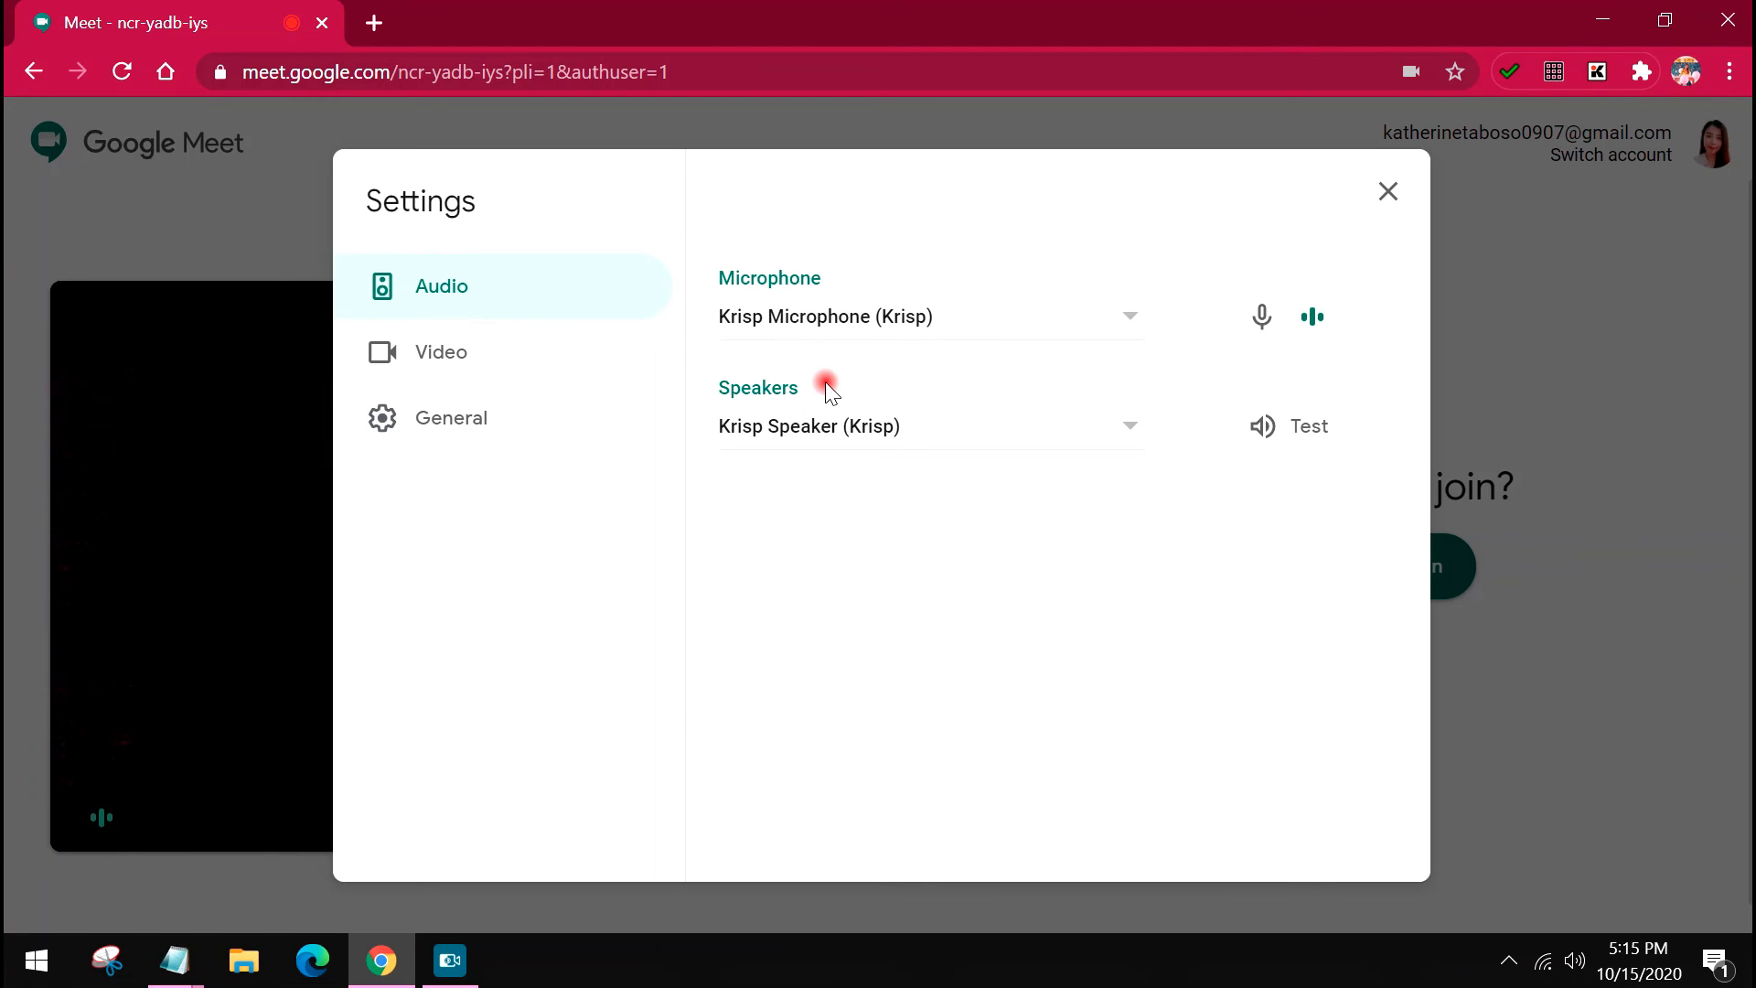
mouse_move(1356, 218)
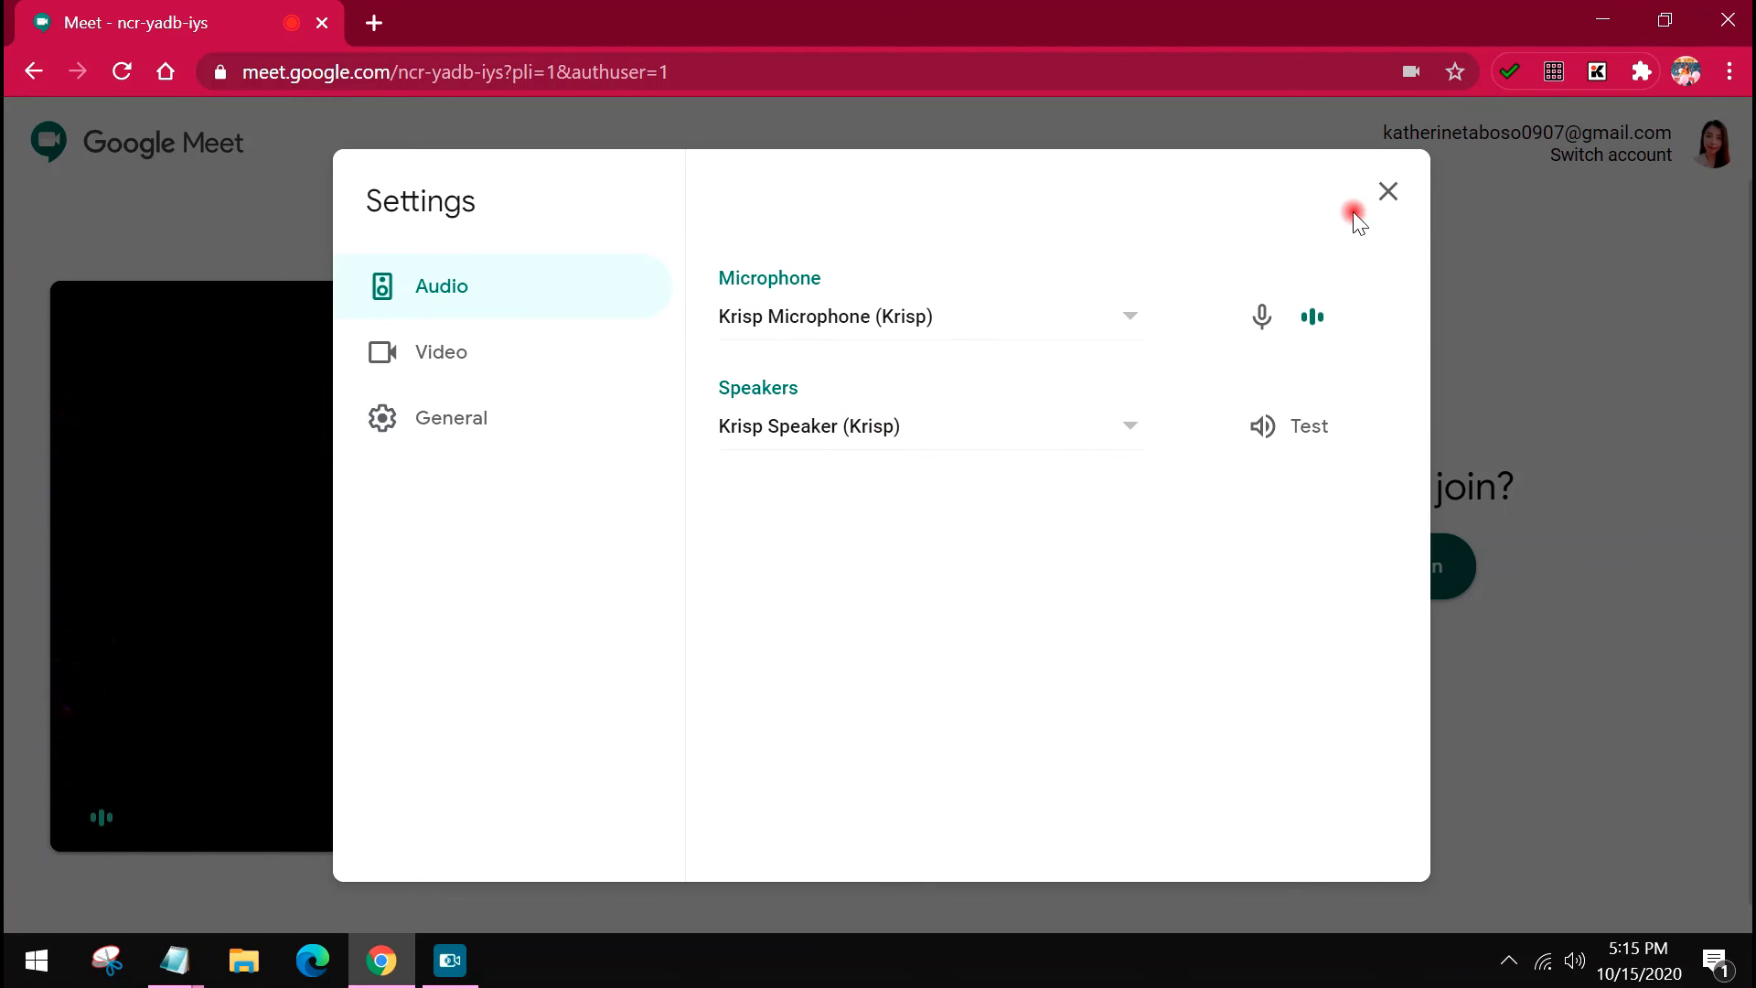
Step: Close Meet Settings, then set Krisp's microphone to Jabra EVOLVE 20 and speaker to Default Device
click(1388, 191)
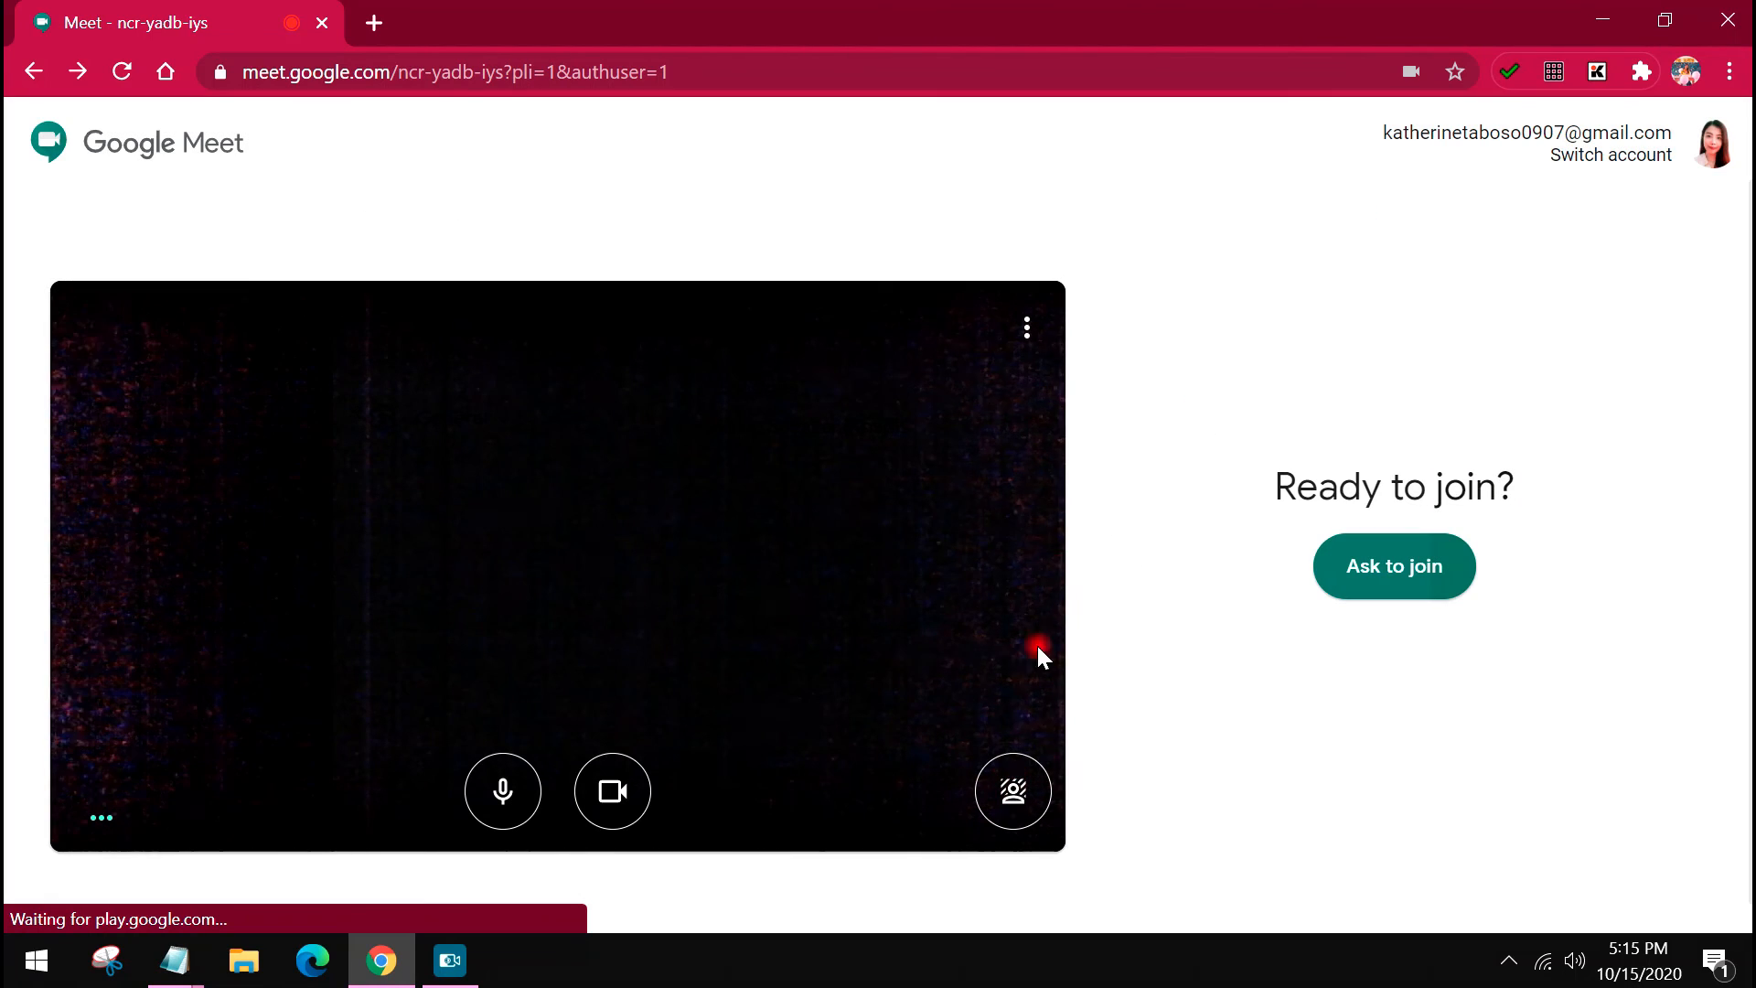
mouse_move(967, 496)
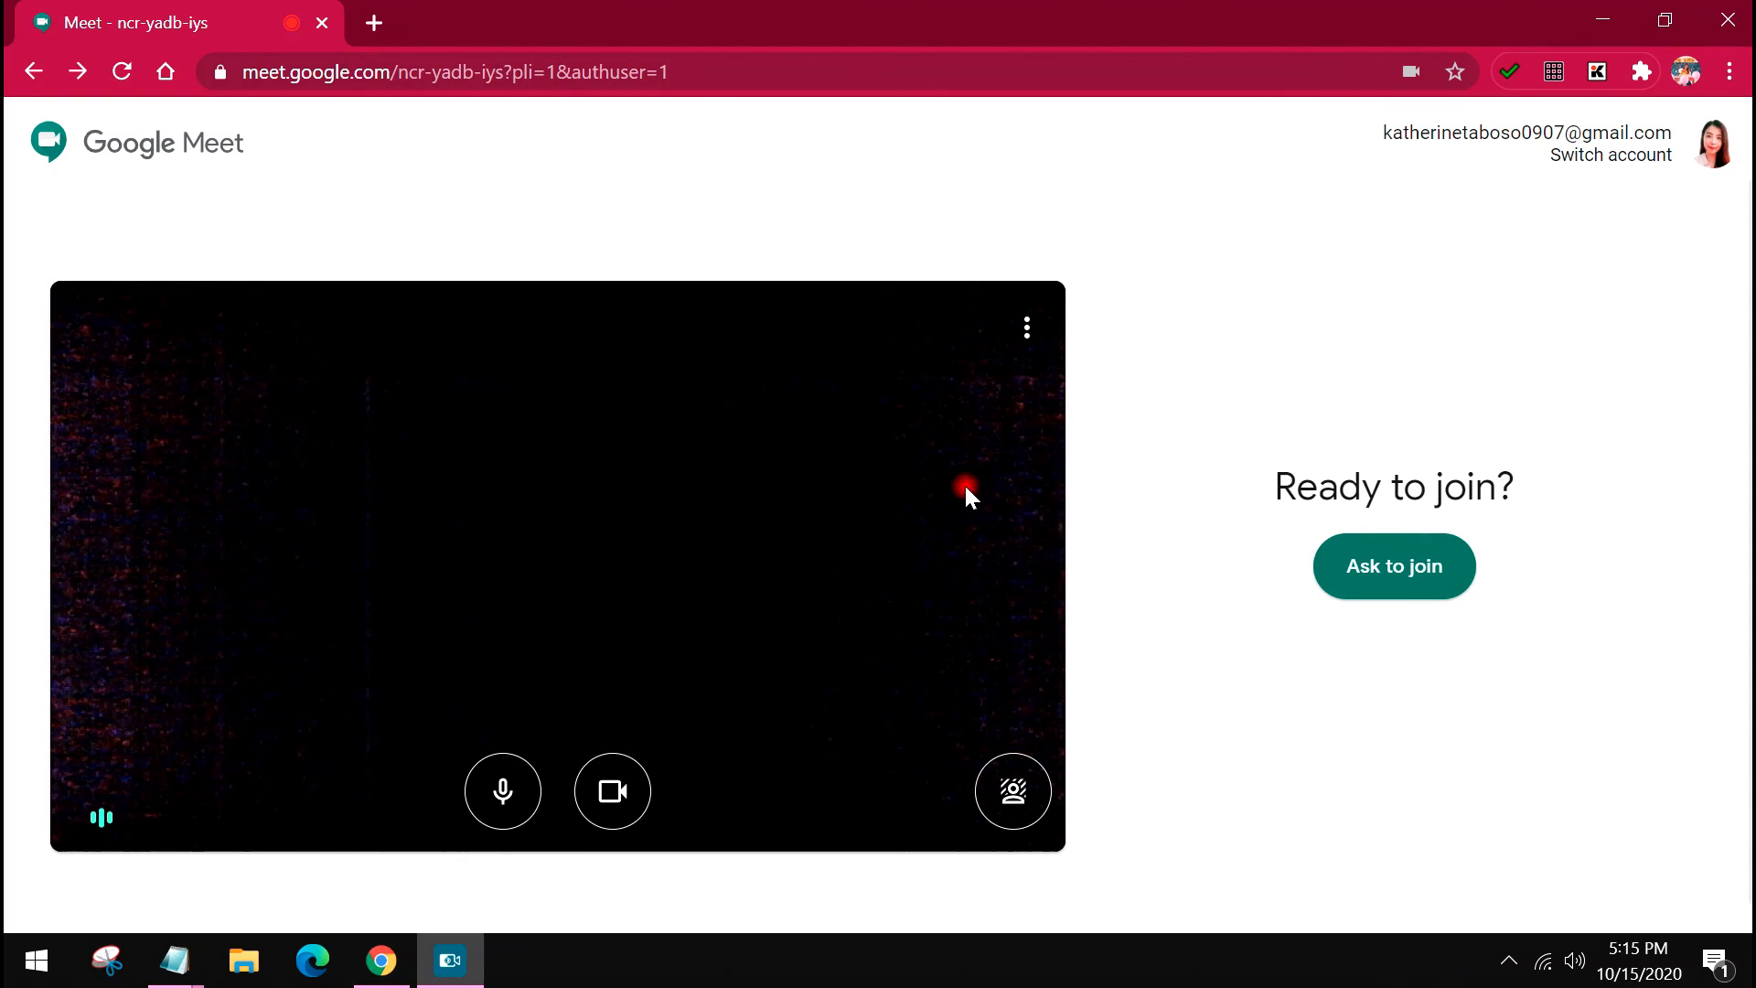
mouse_move(1503, 957)
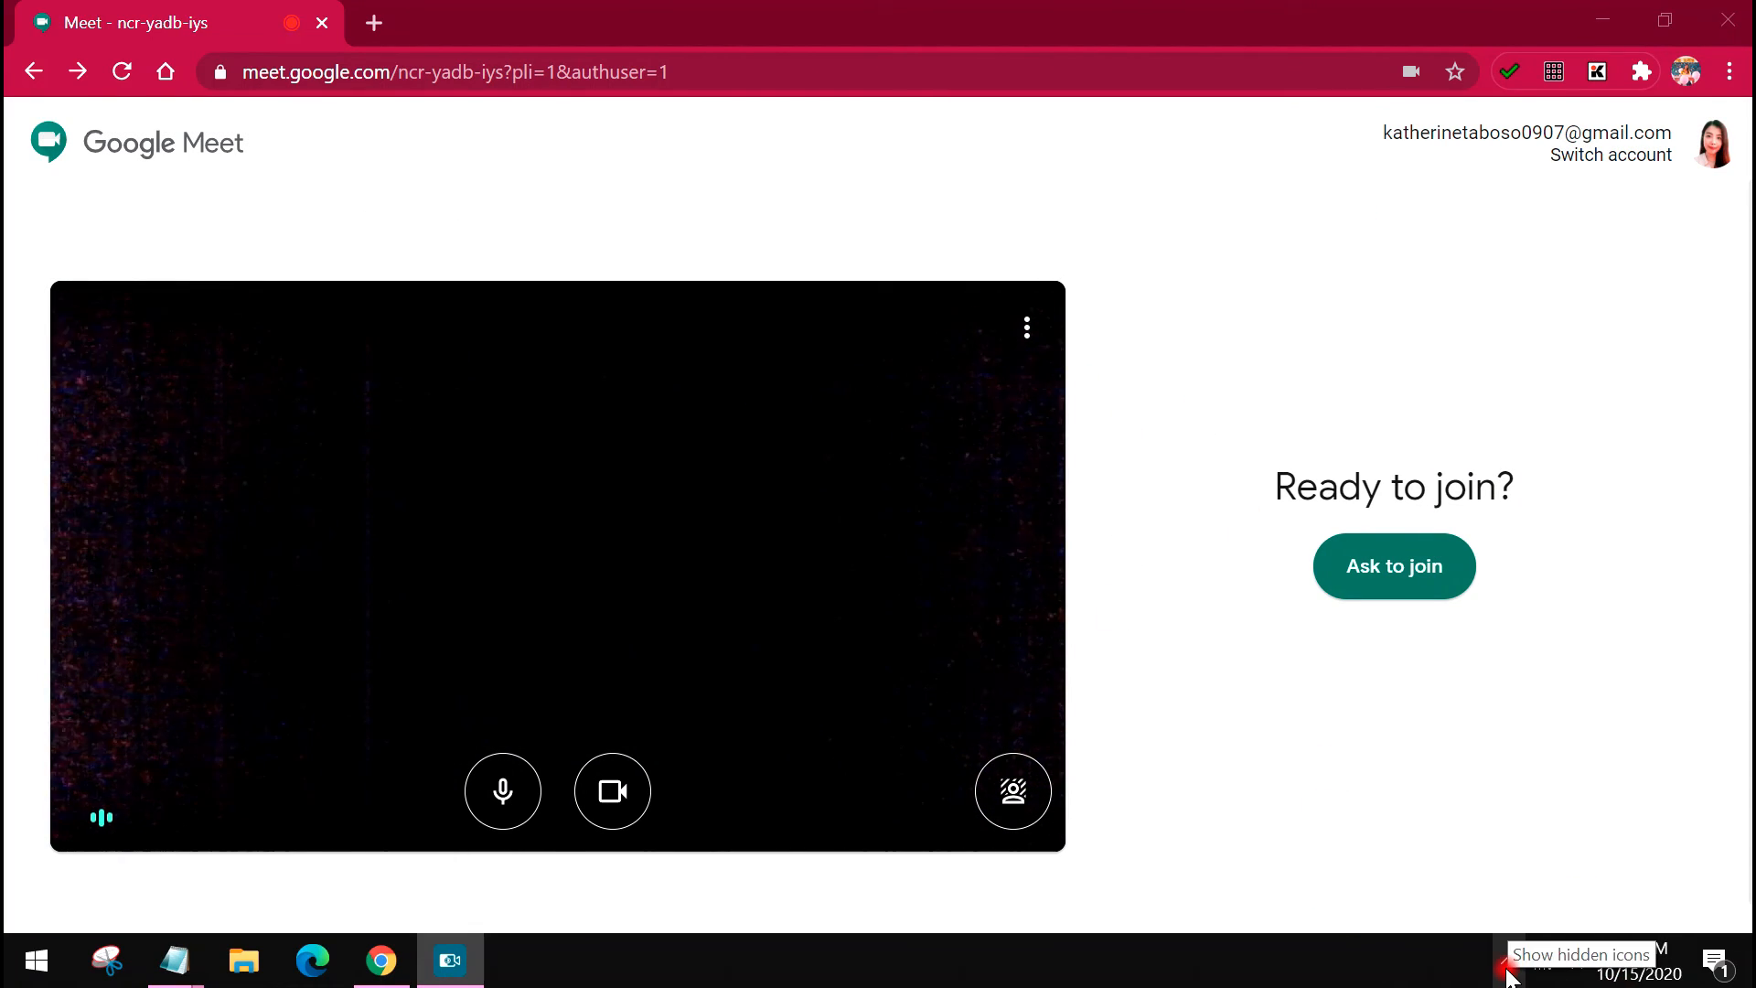
click(1507, 962)
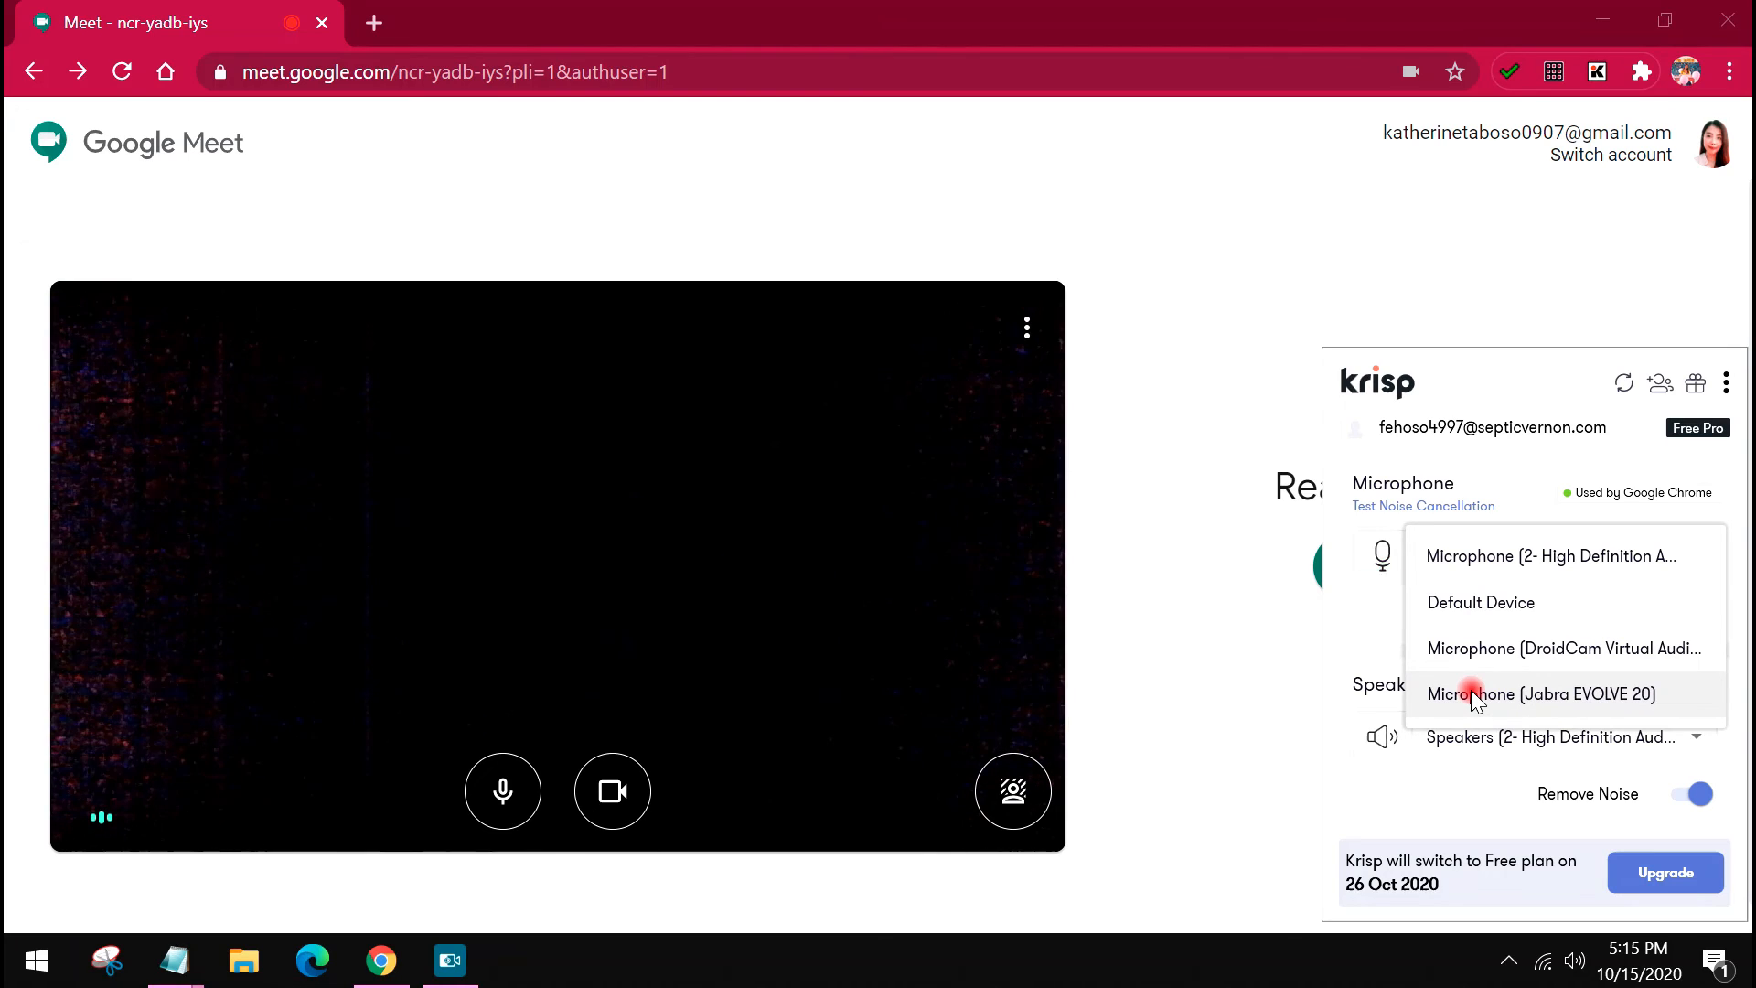
click(1541, 693)
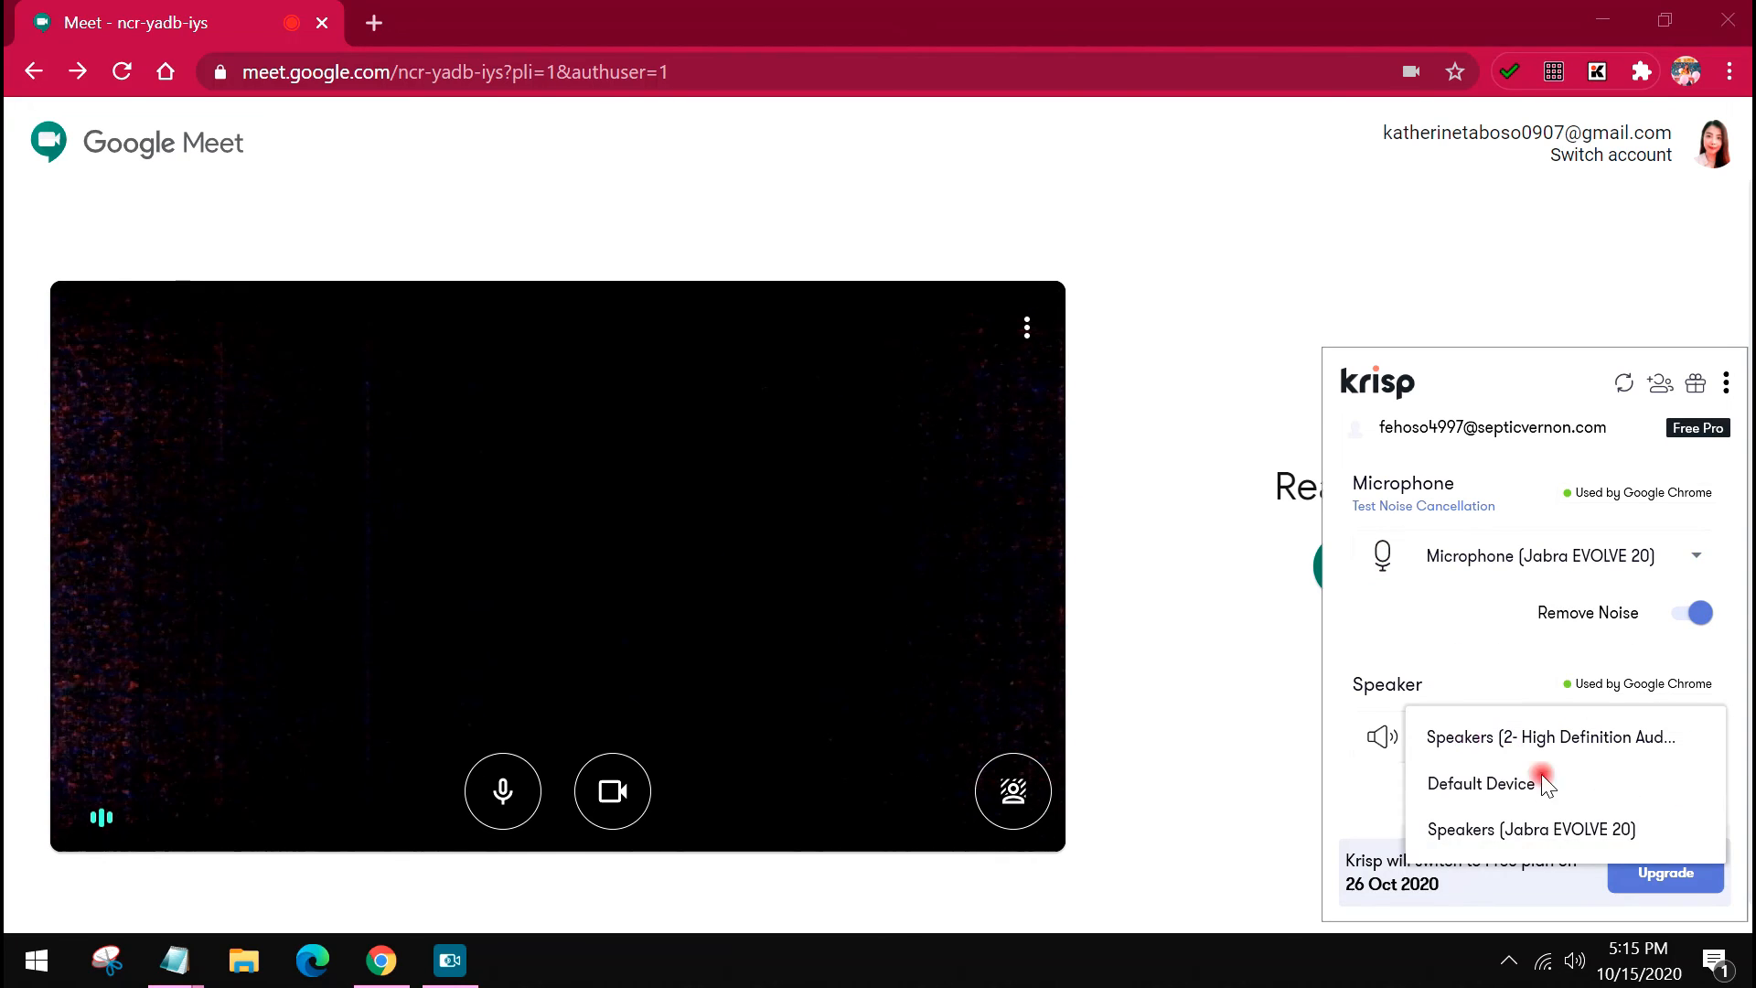
click(1531, 829)
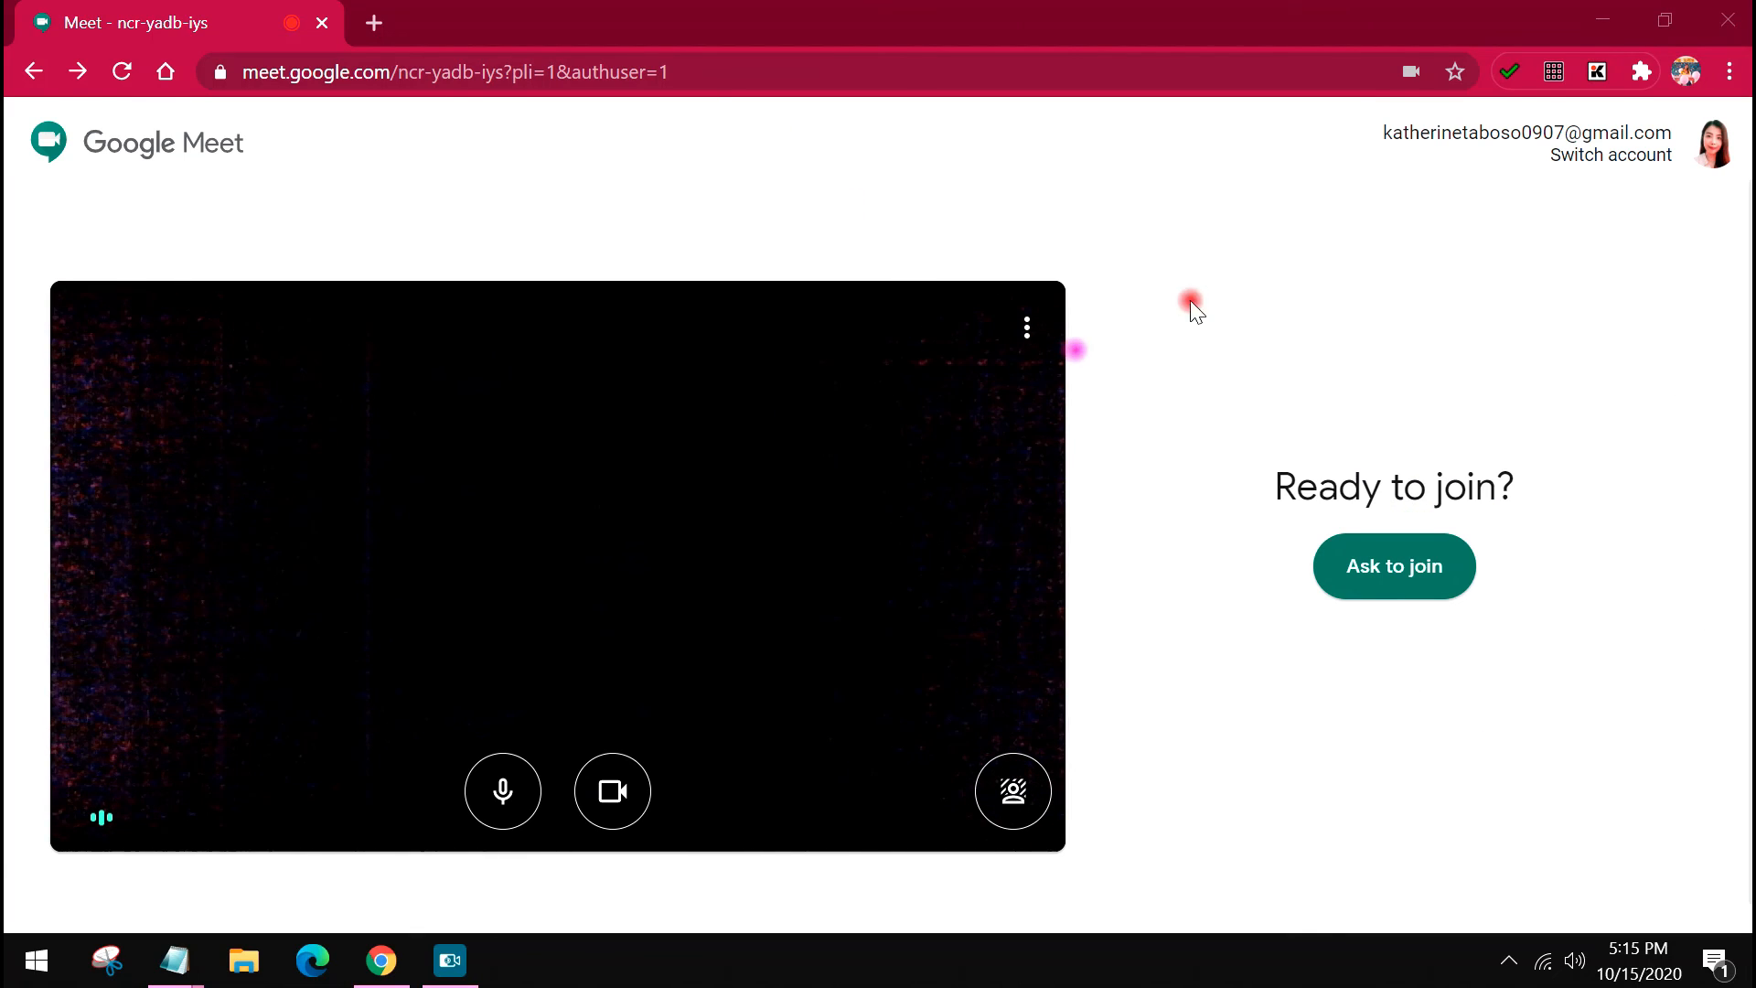
mouse_move(1026, 328)
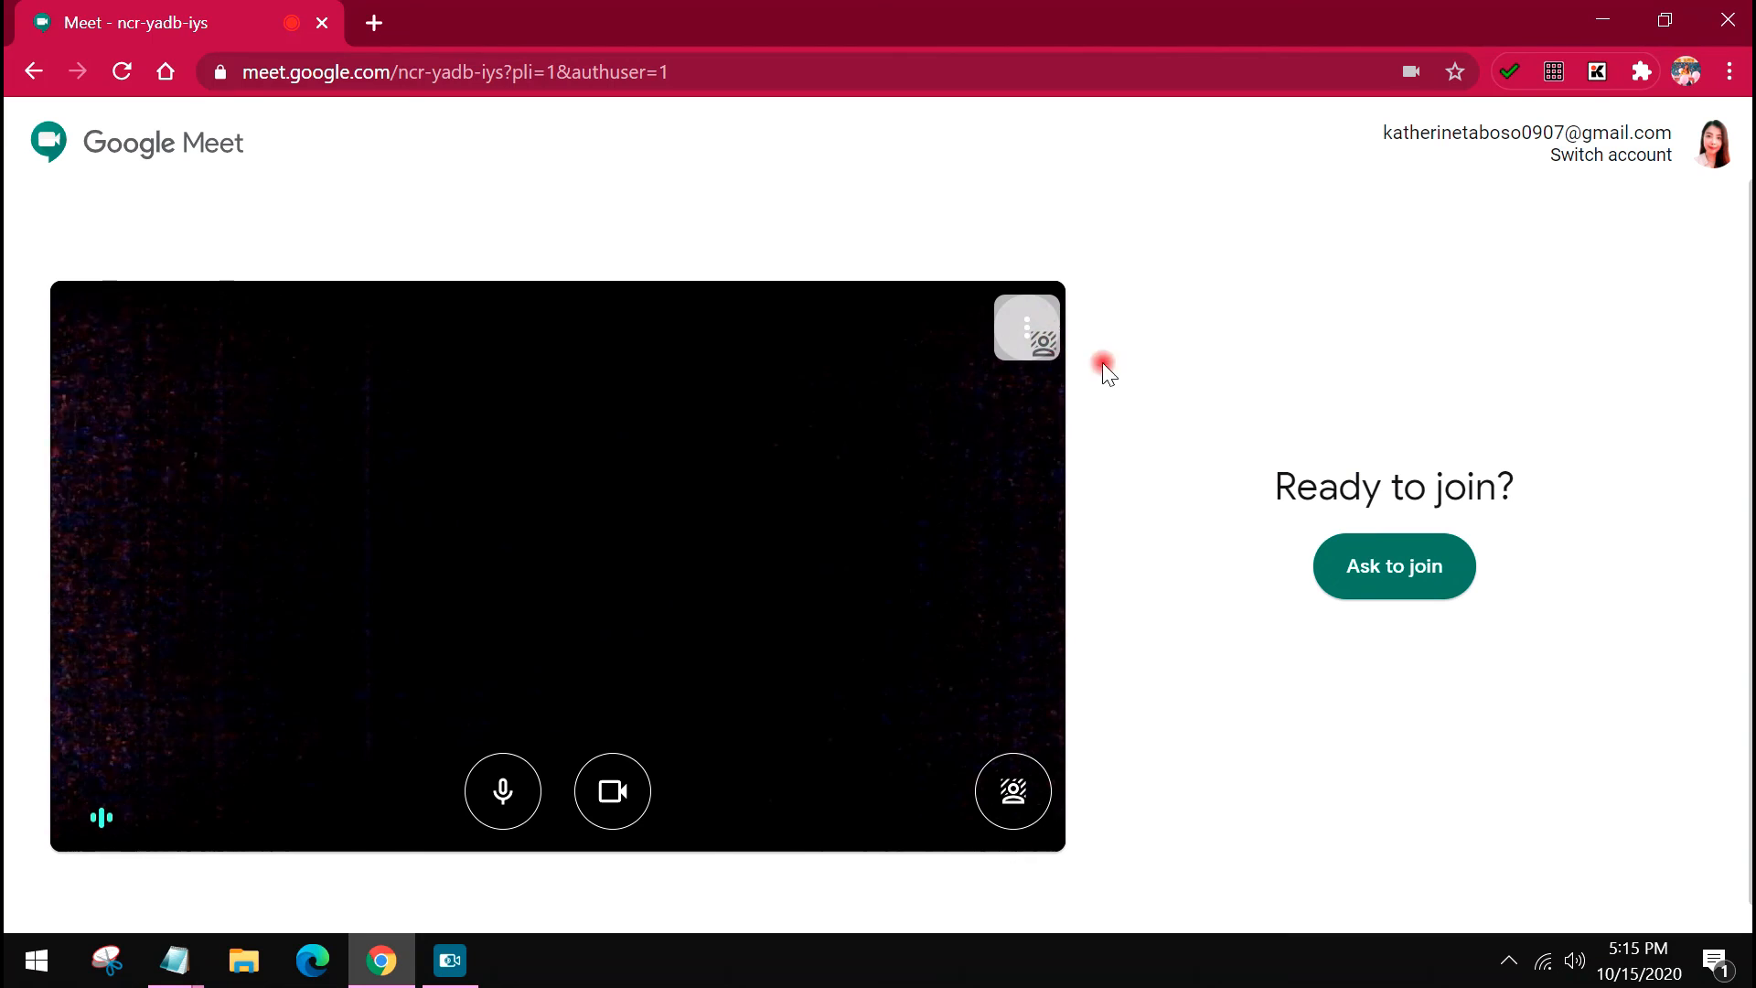
Step: Choose Microphone (Jabra EVOLVE 20) in the Krisp panel's microphone dropdown
click(1026, 328)
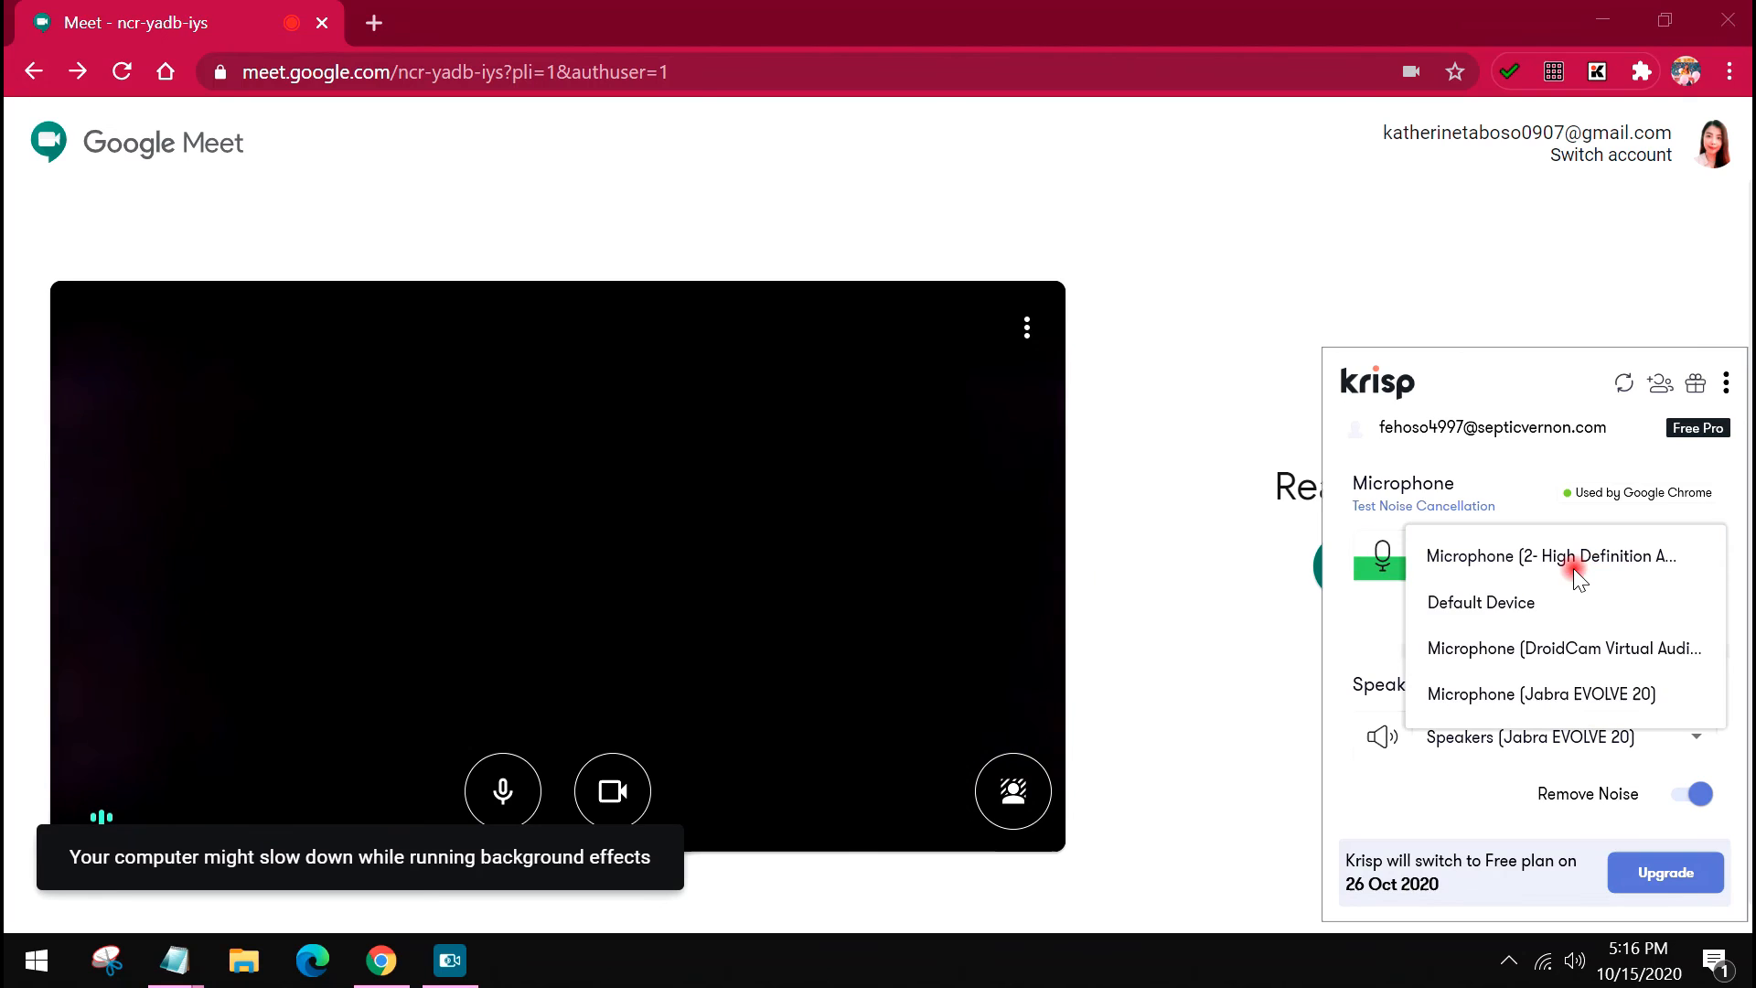
mouse_move(1540, 693)
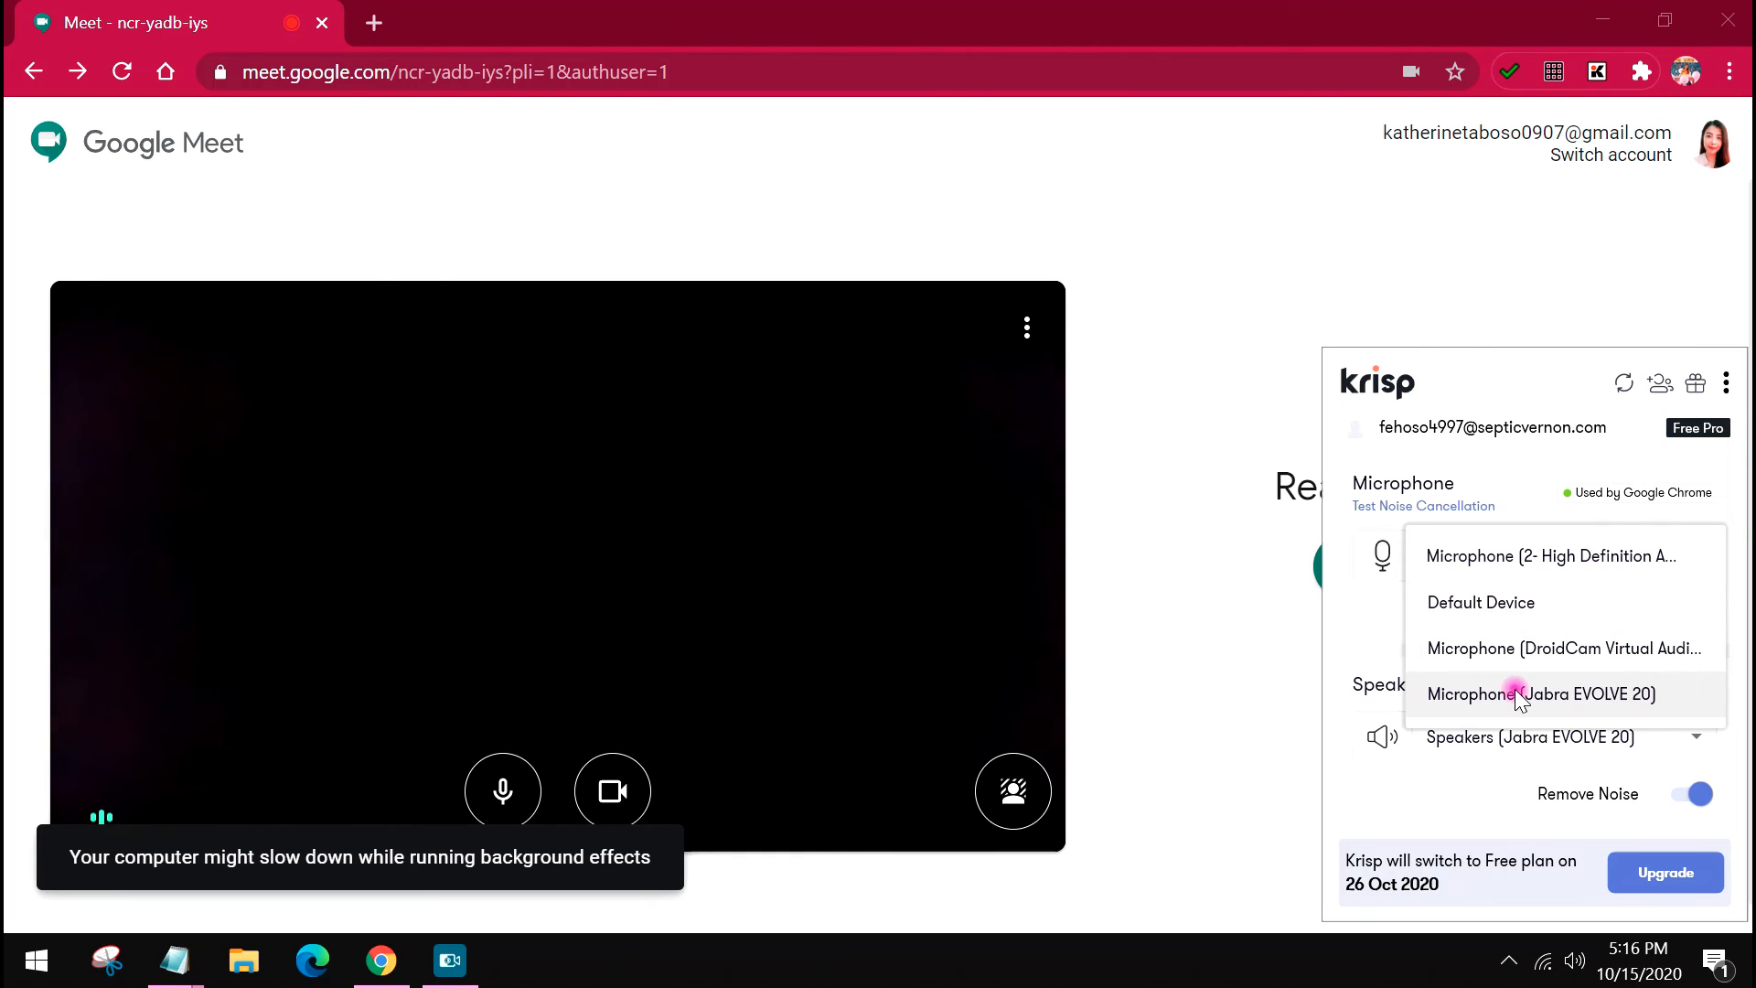
click(1540, 694)
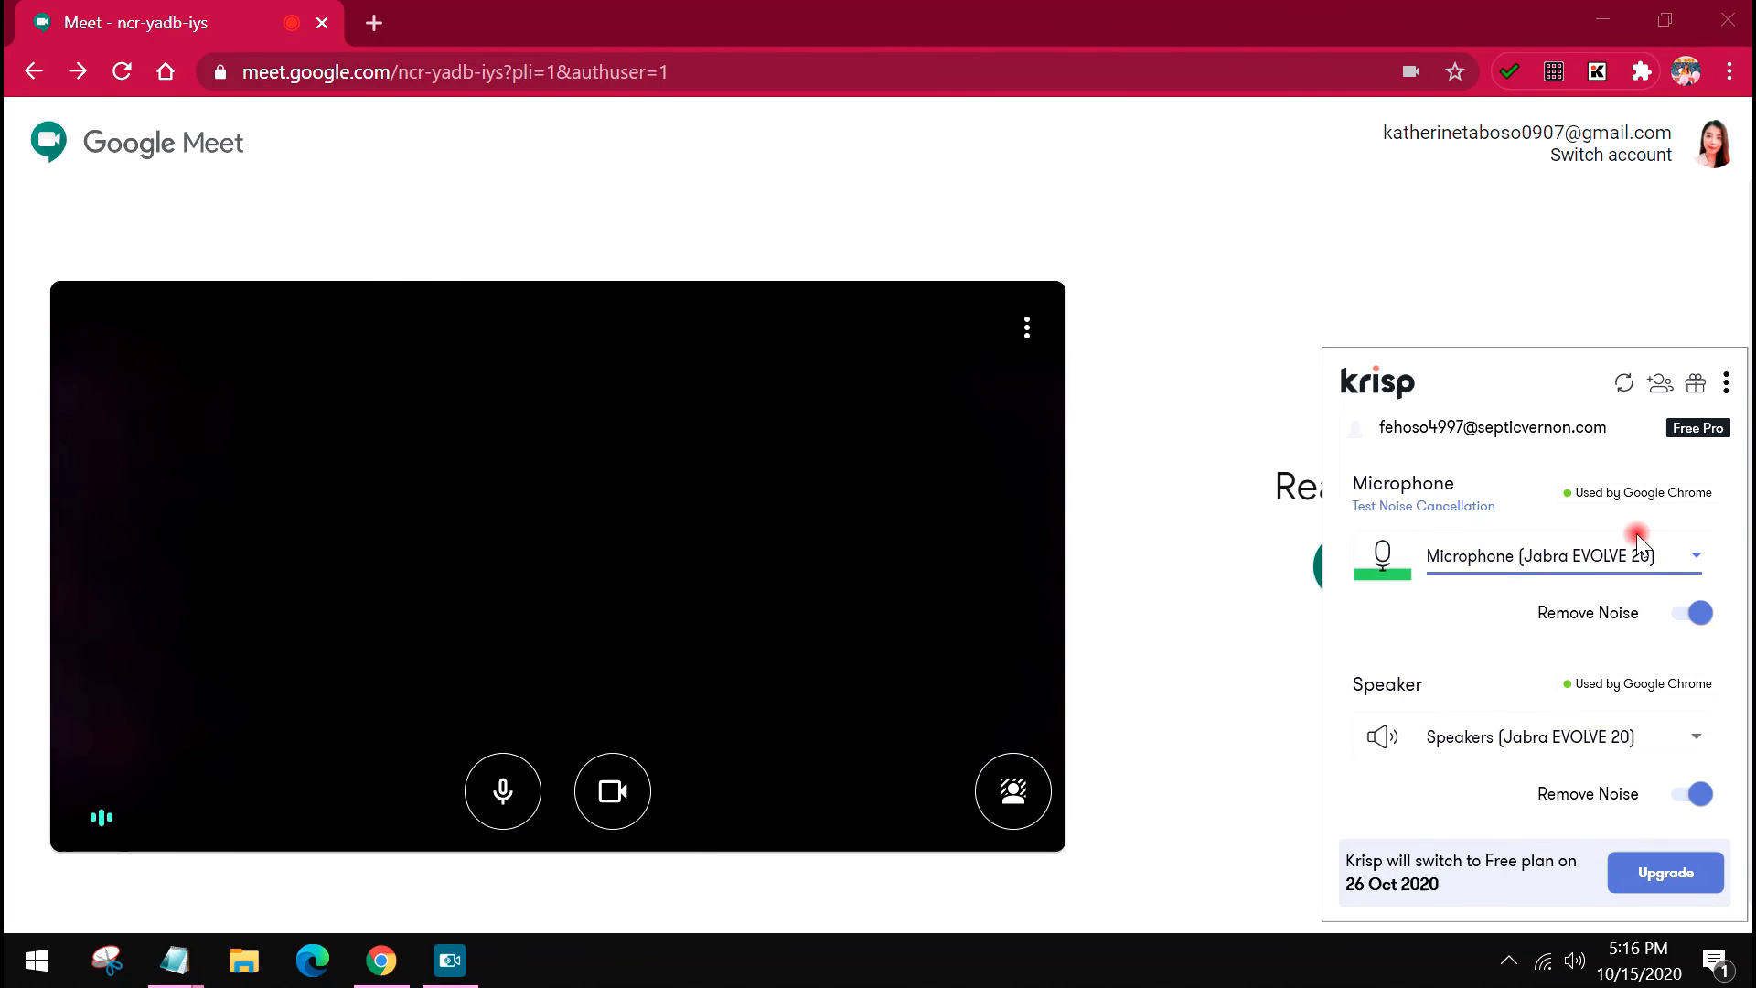
mouse_move(1455, 775)
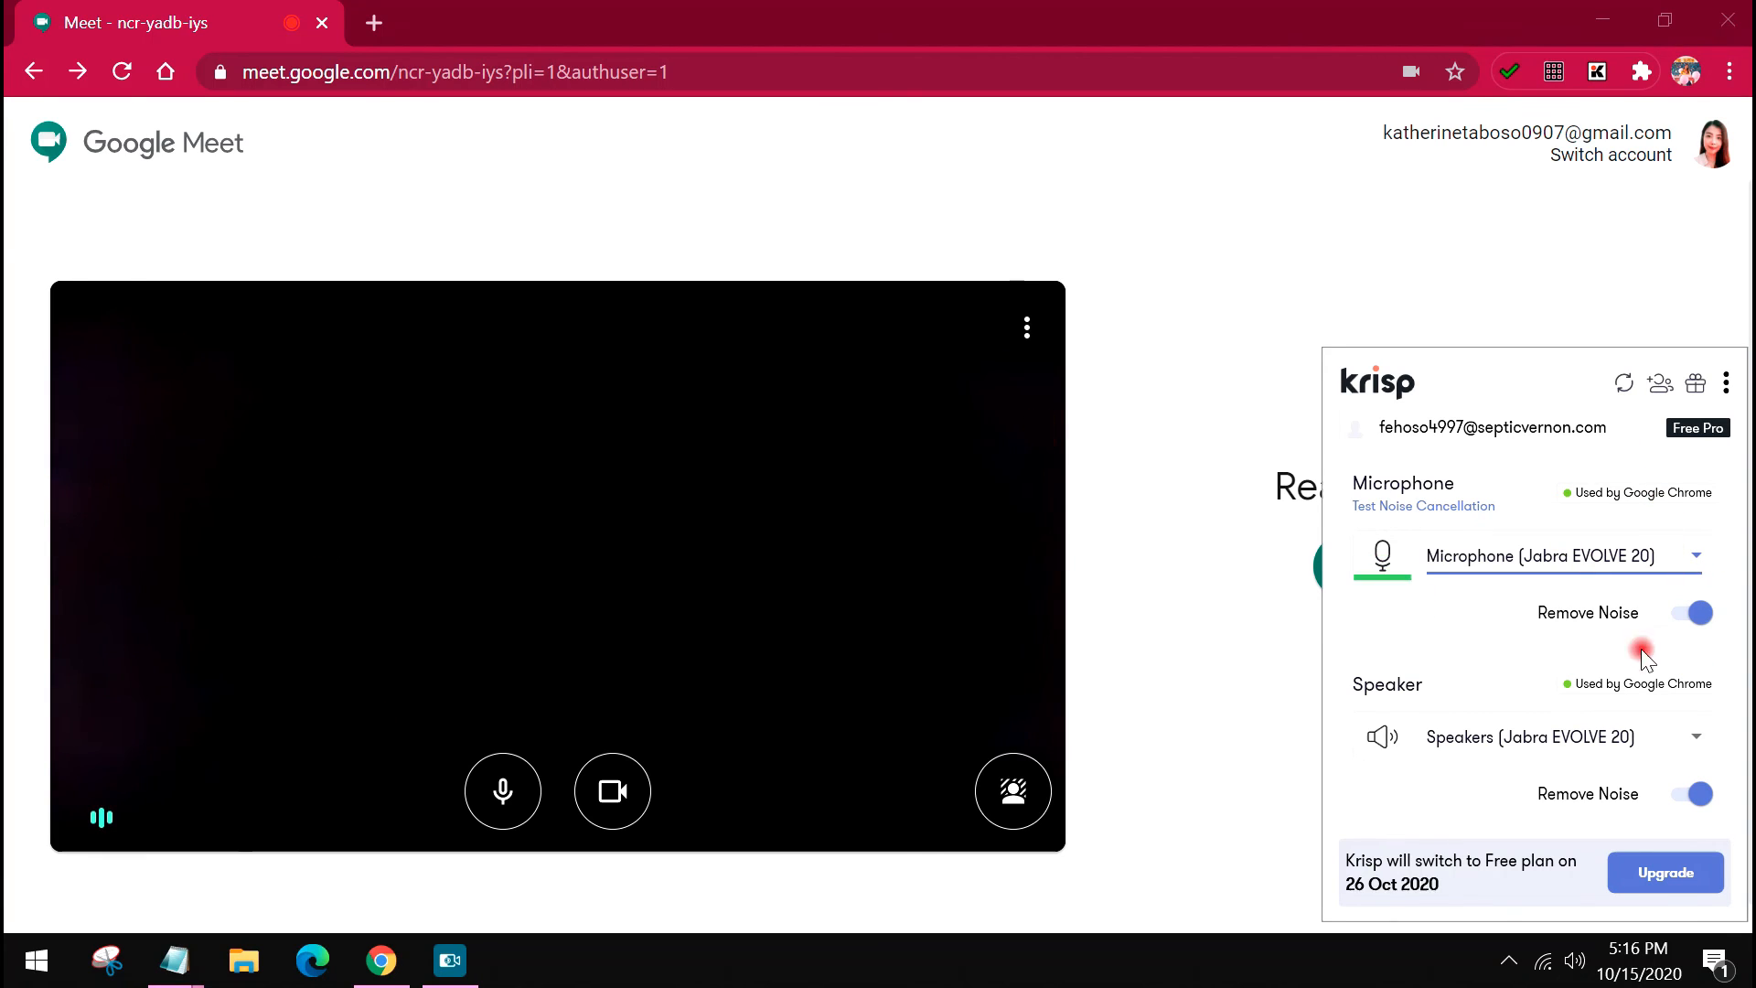
mouse_move(1635, 488)
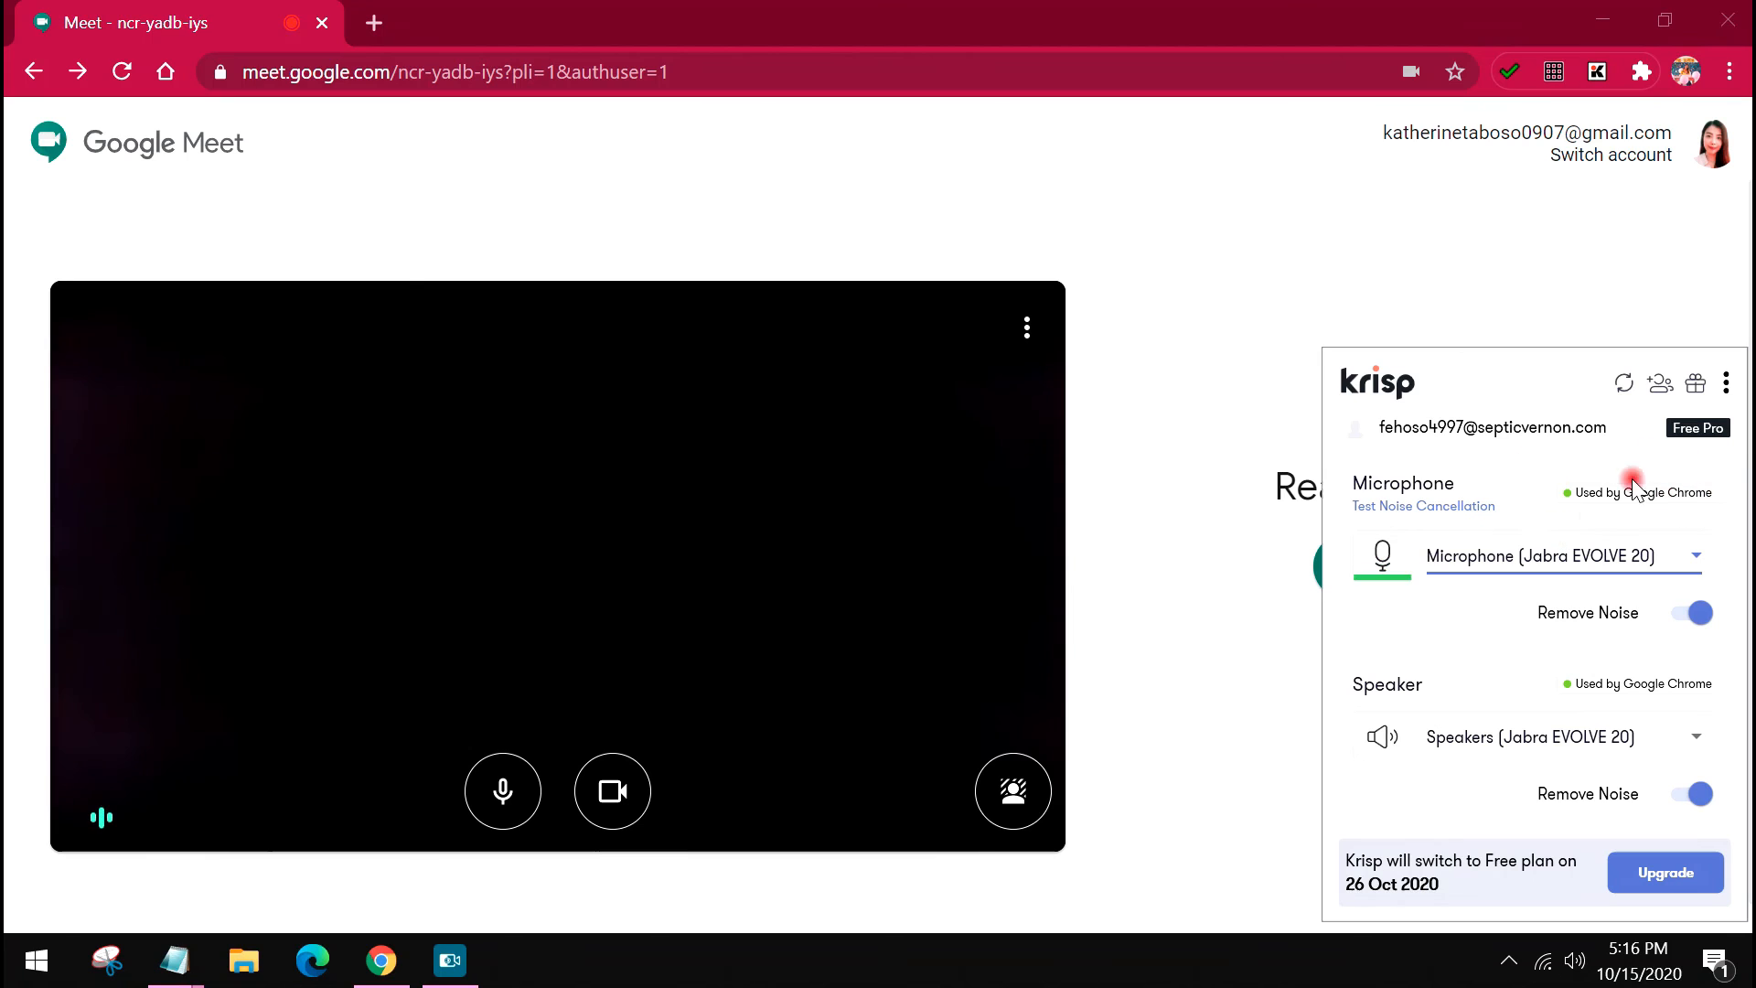
mouse_move(1202, 519)
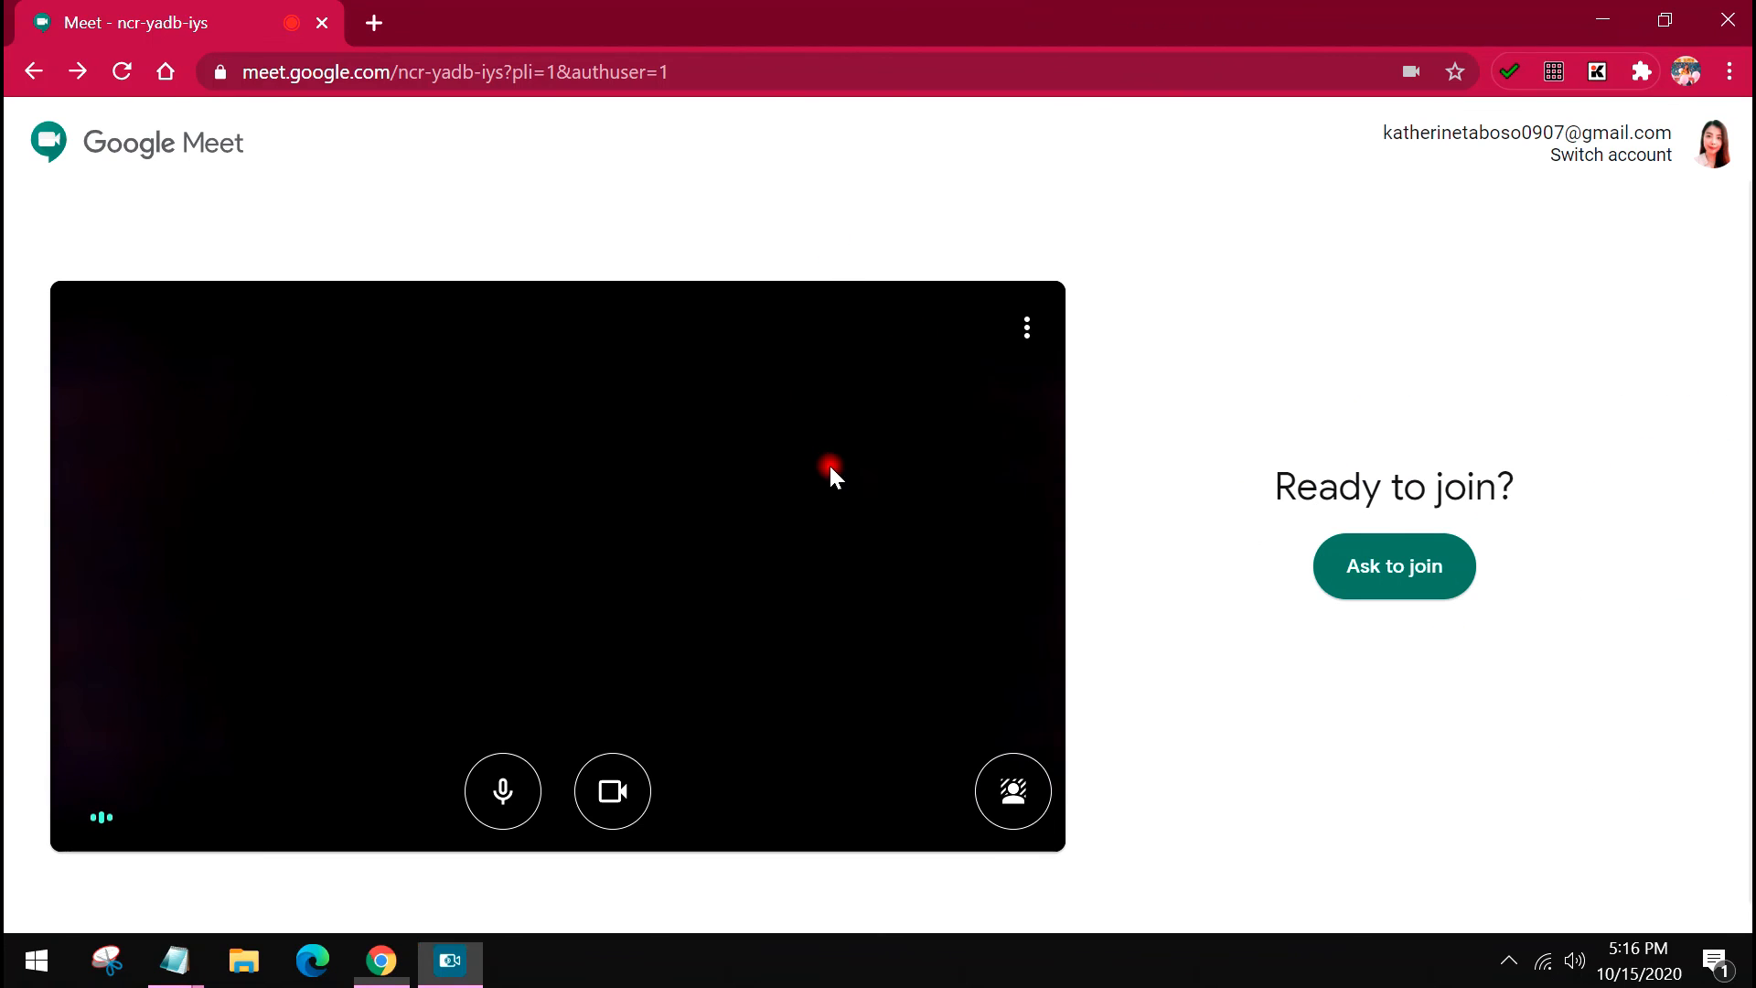
mouse_move(1347, 943)
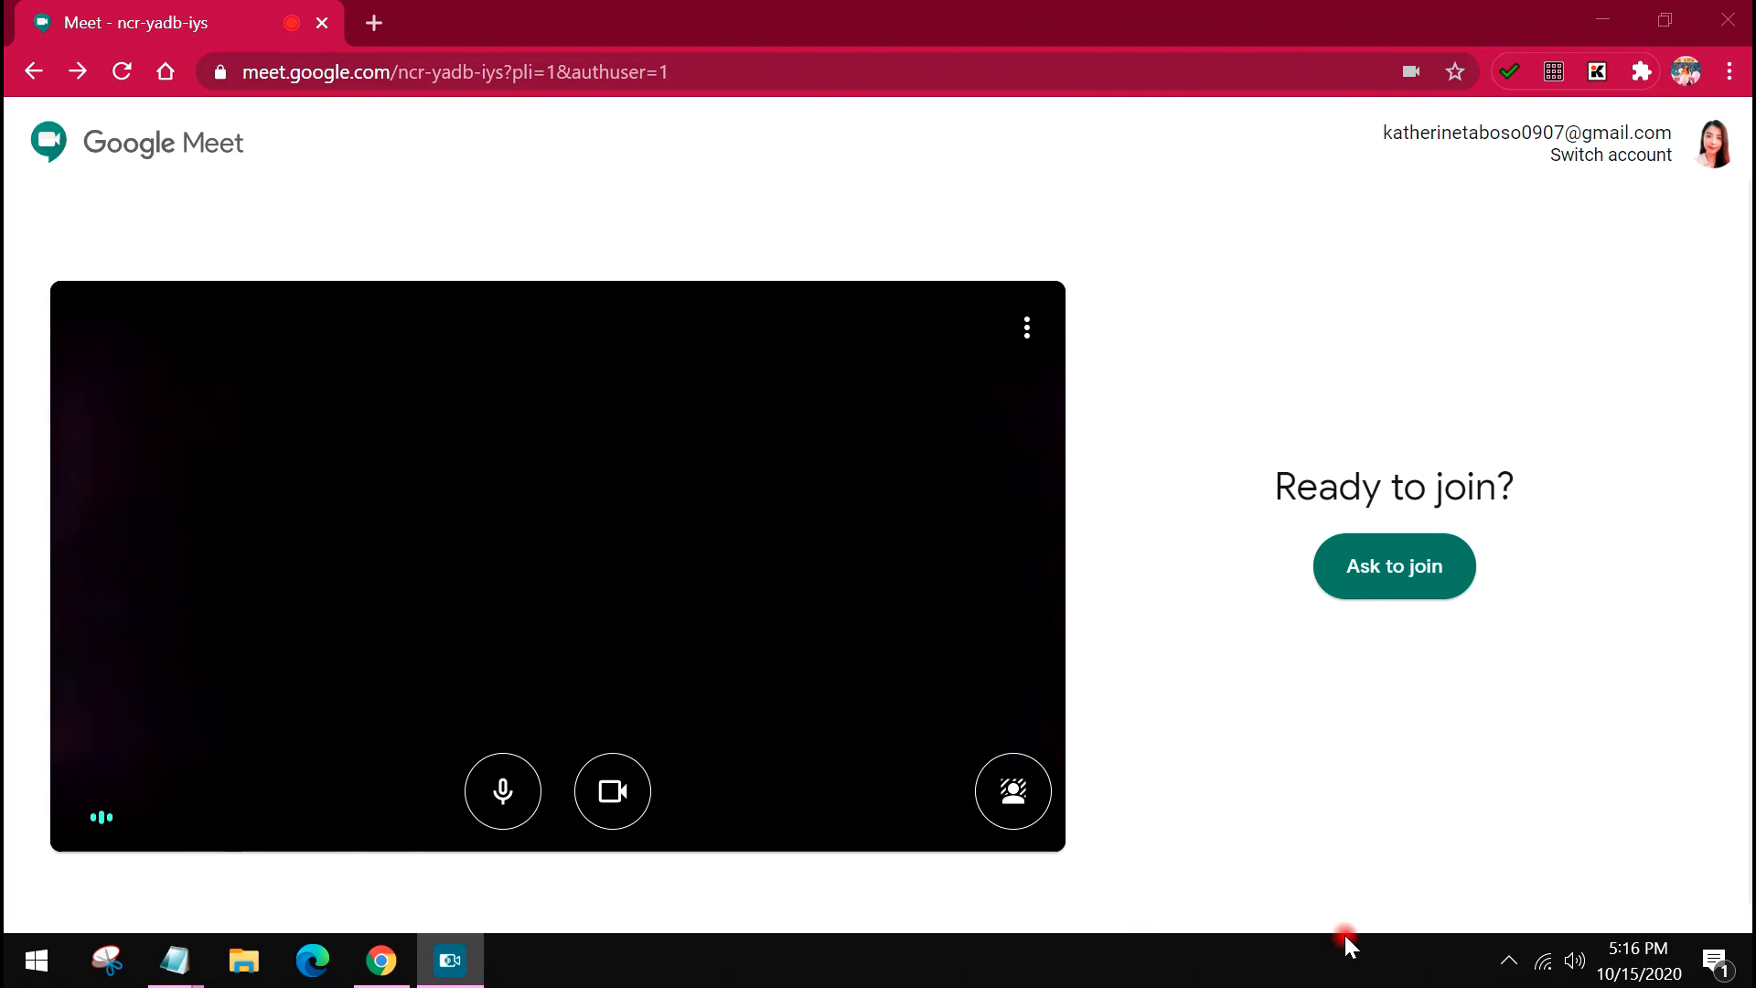
Step: Launch Zoom from the taskbar and complete the Google sign-in to reach Home
click(34, 960)
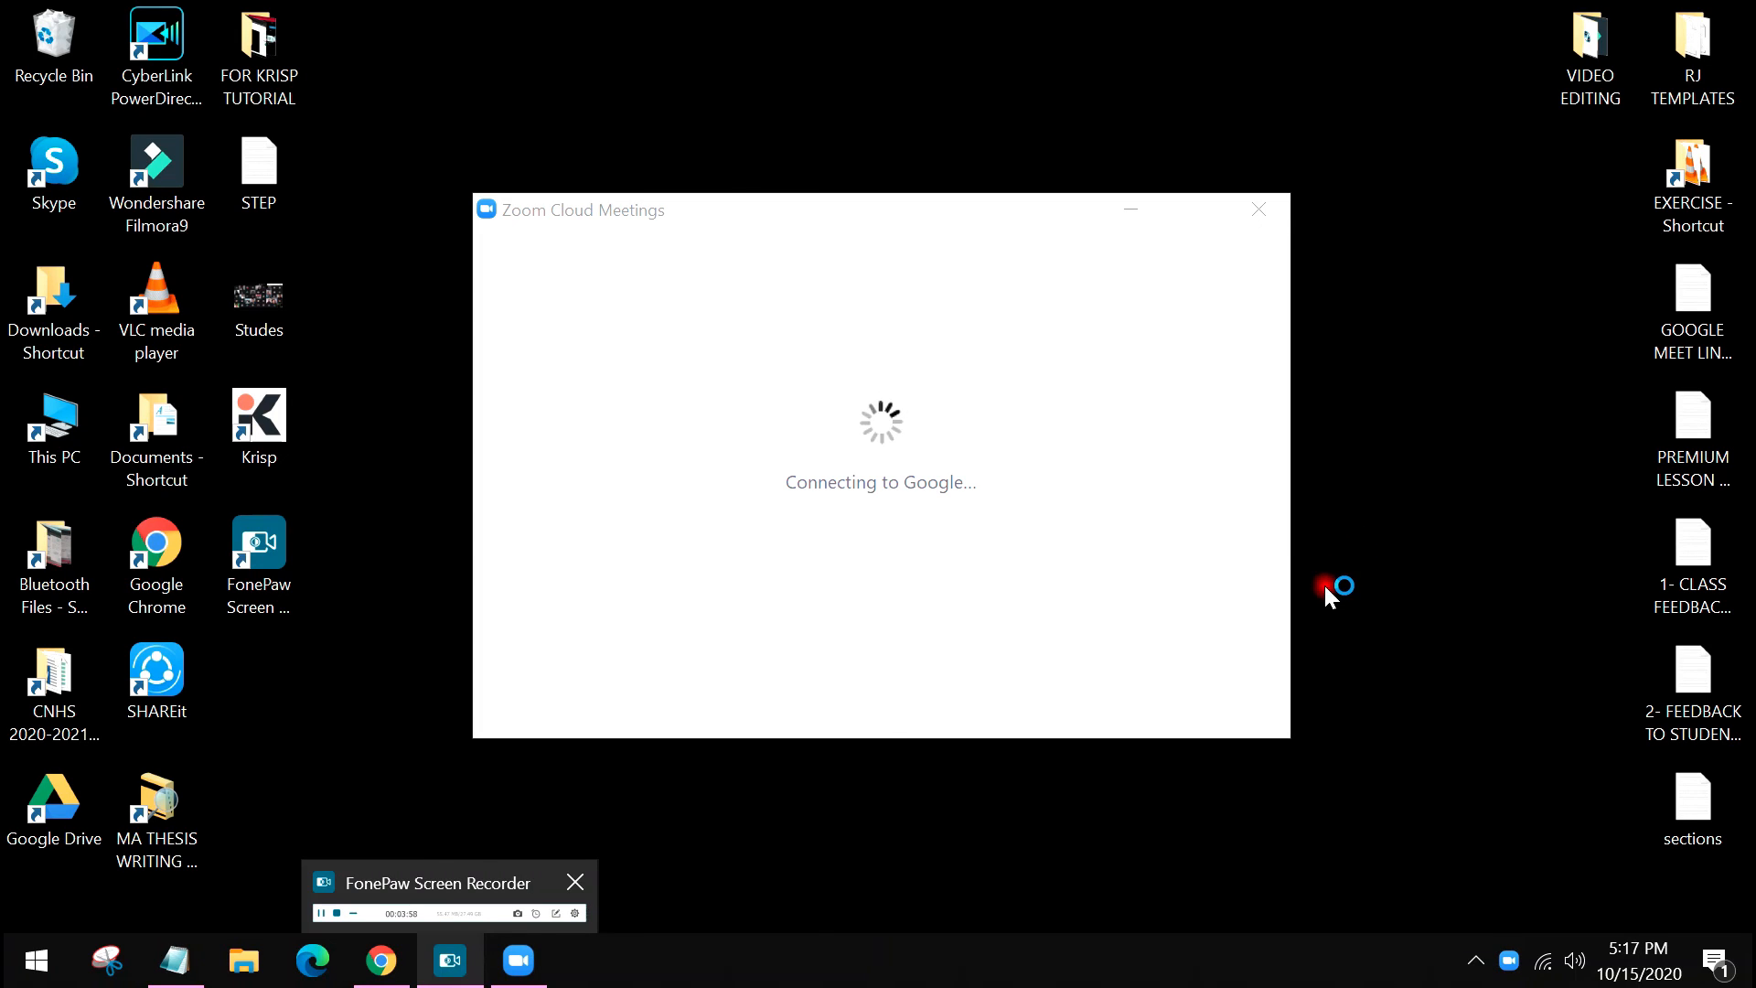
mouse_move(800, 475)
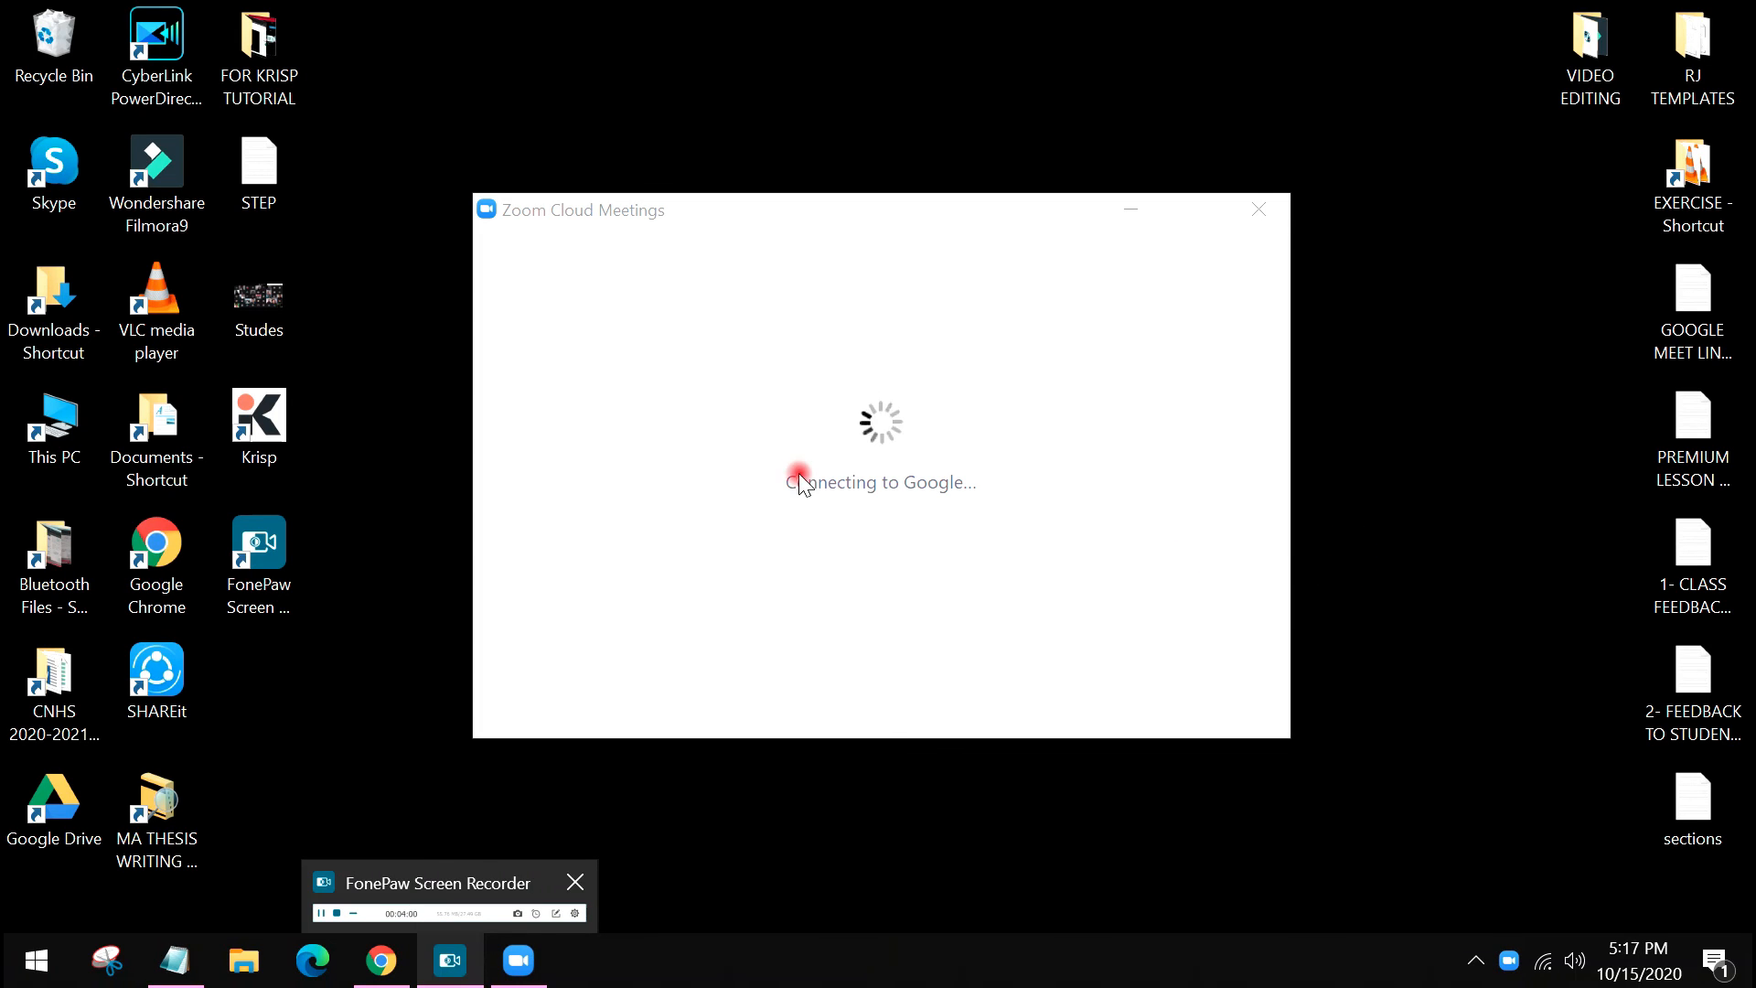
mouse_move(790, 303)
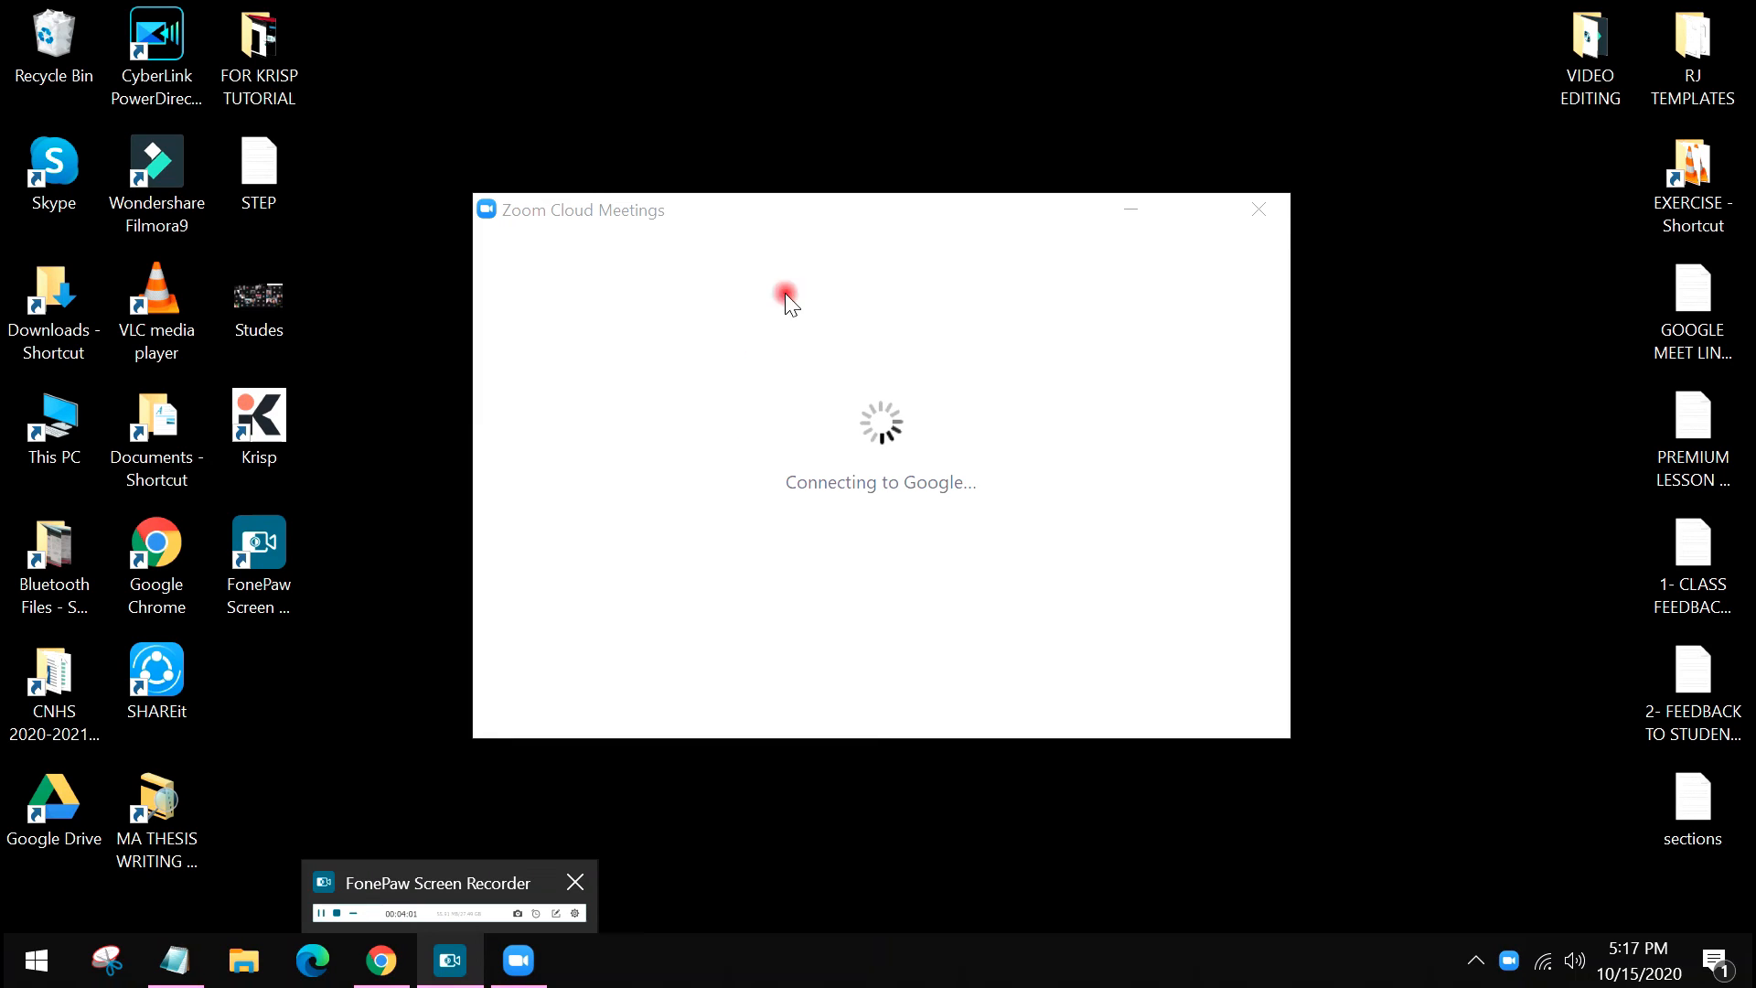
click(1258, 210)
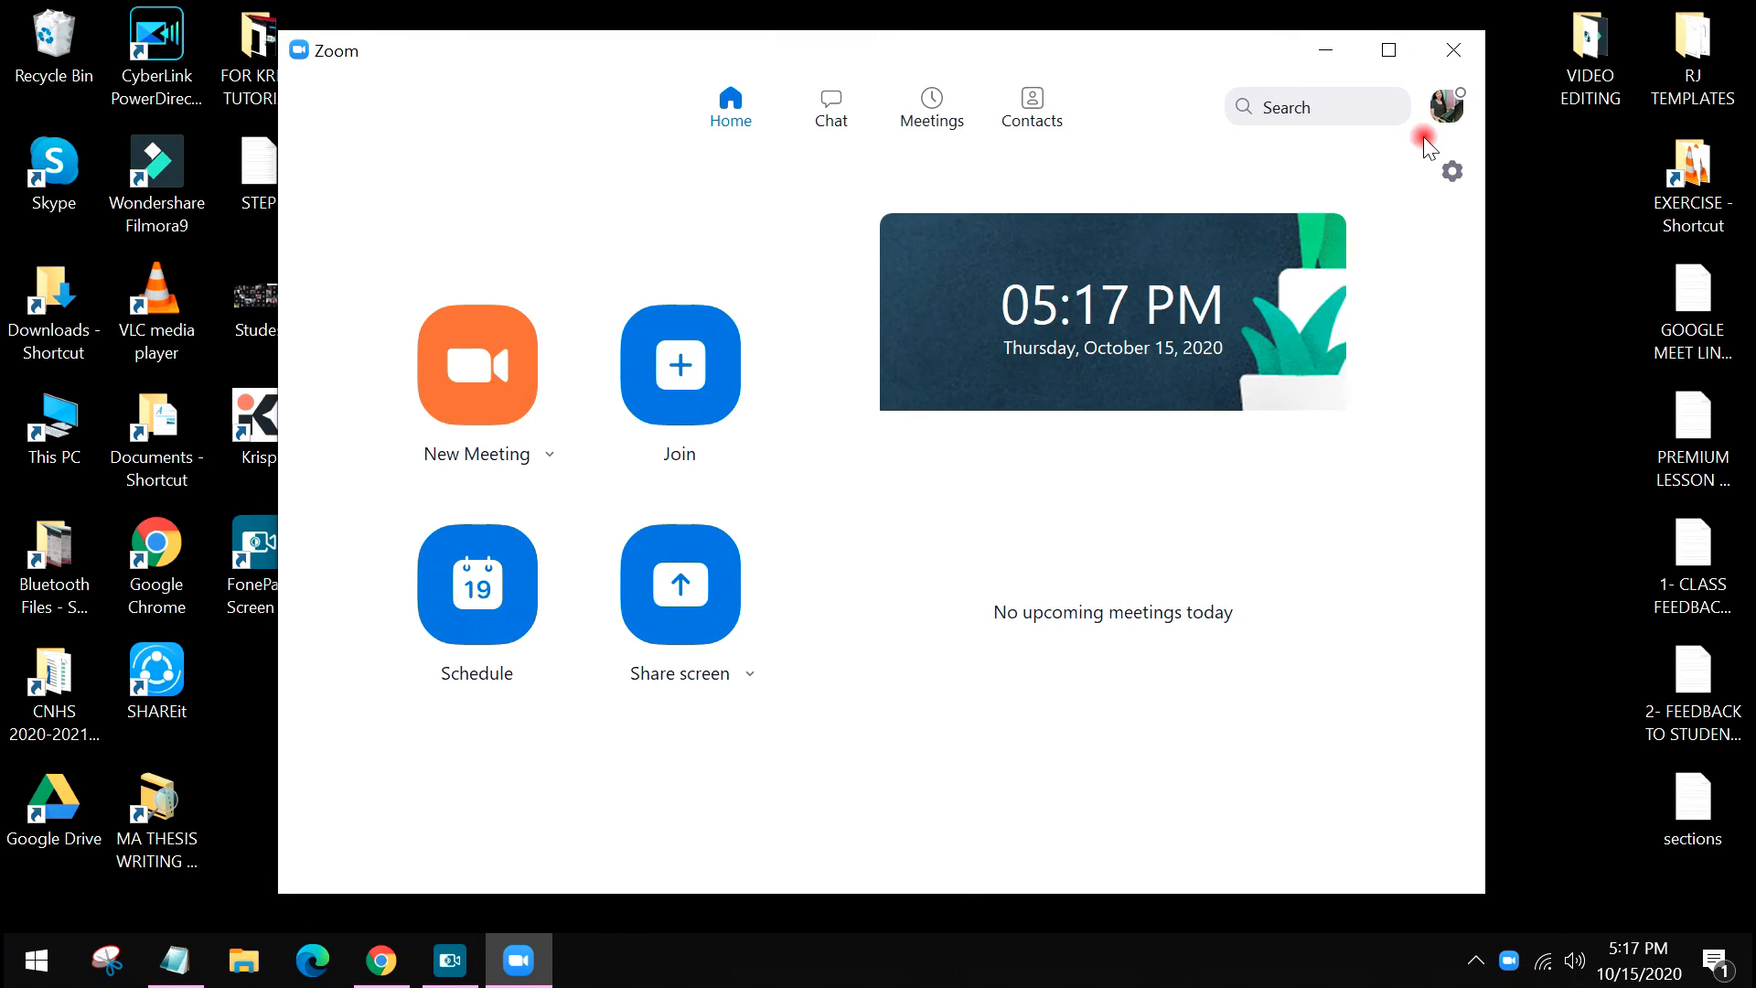
mouse_move(1452, 171)
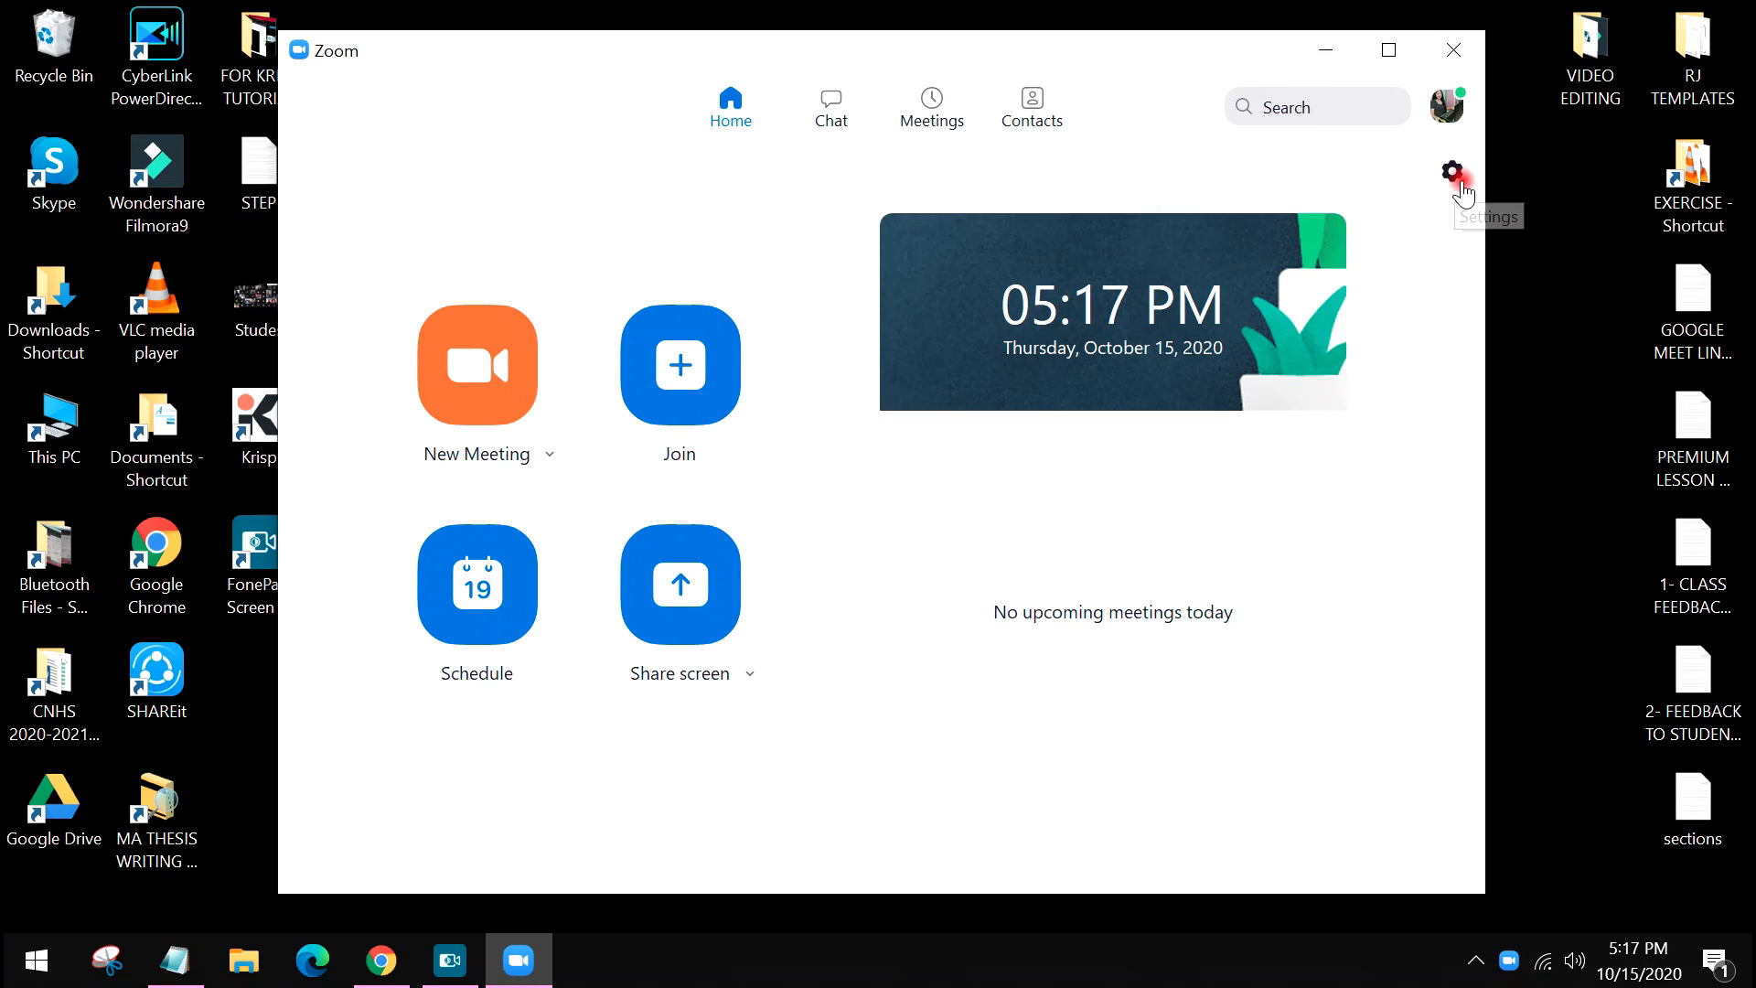
mouse_move(1446, 176)
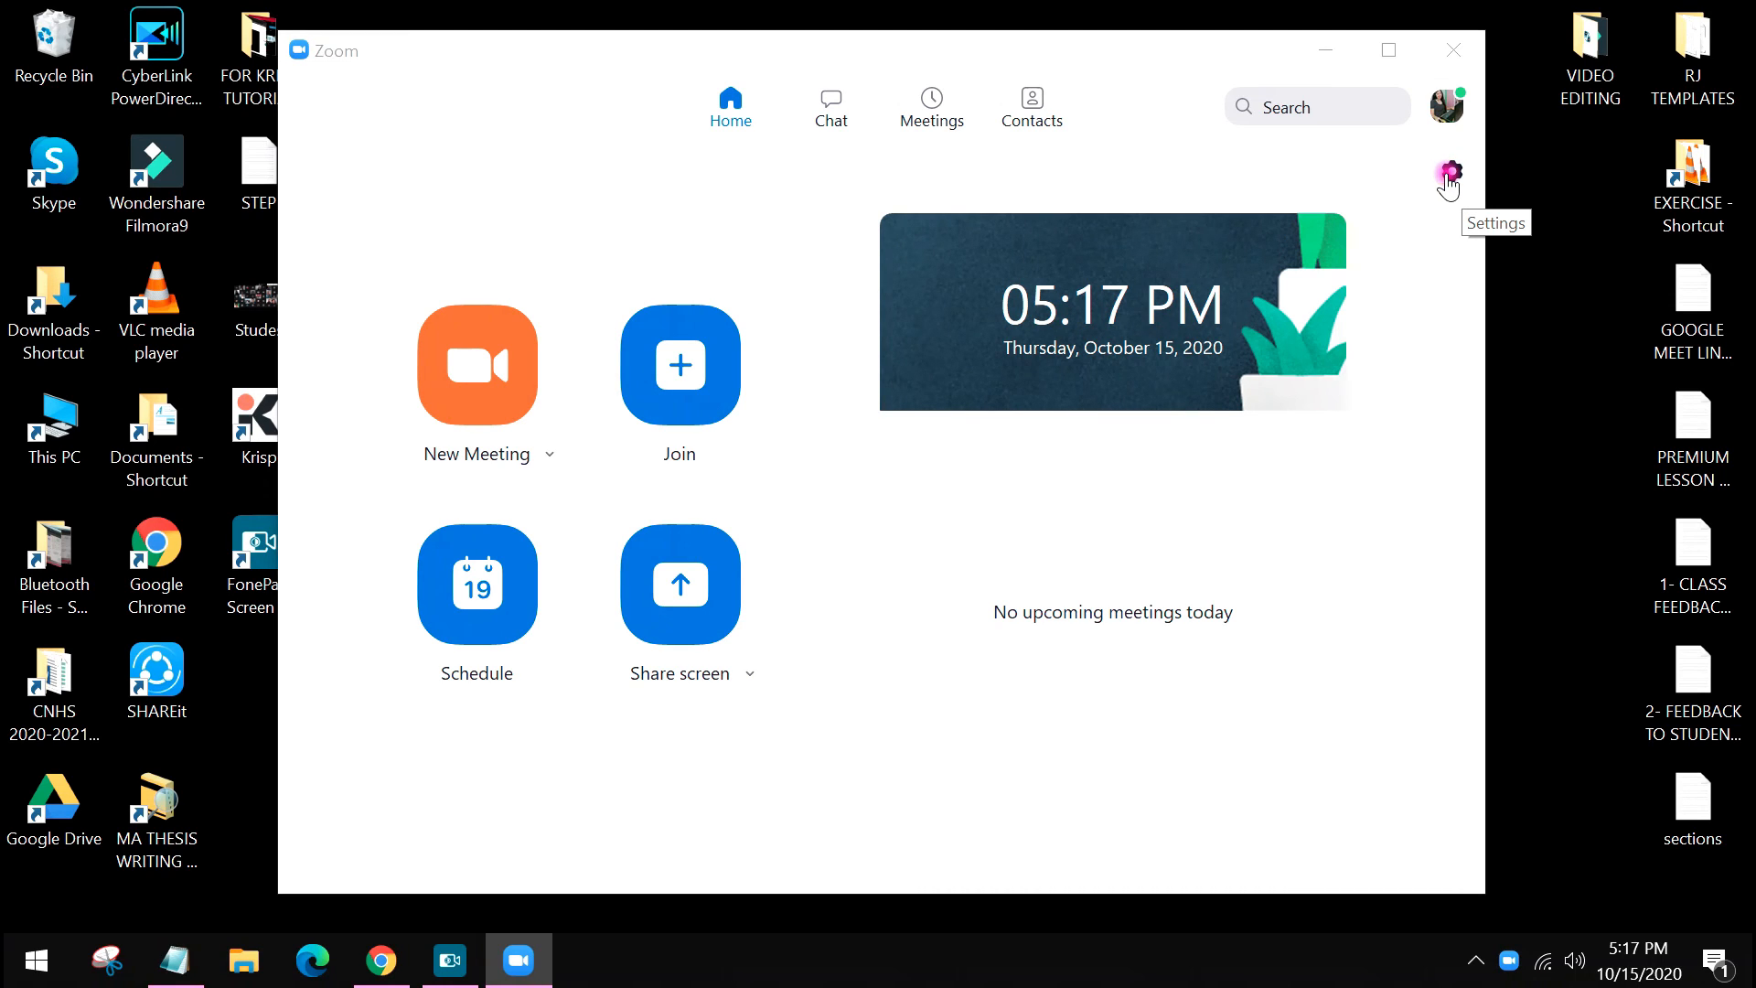
Step: Set Zoom's Audio speaker to Krisp Speaker, keeping Krisp Microphone as the microphone
click(1447, 174)
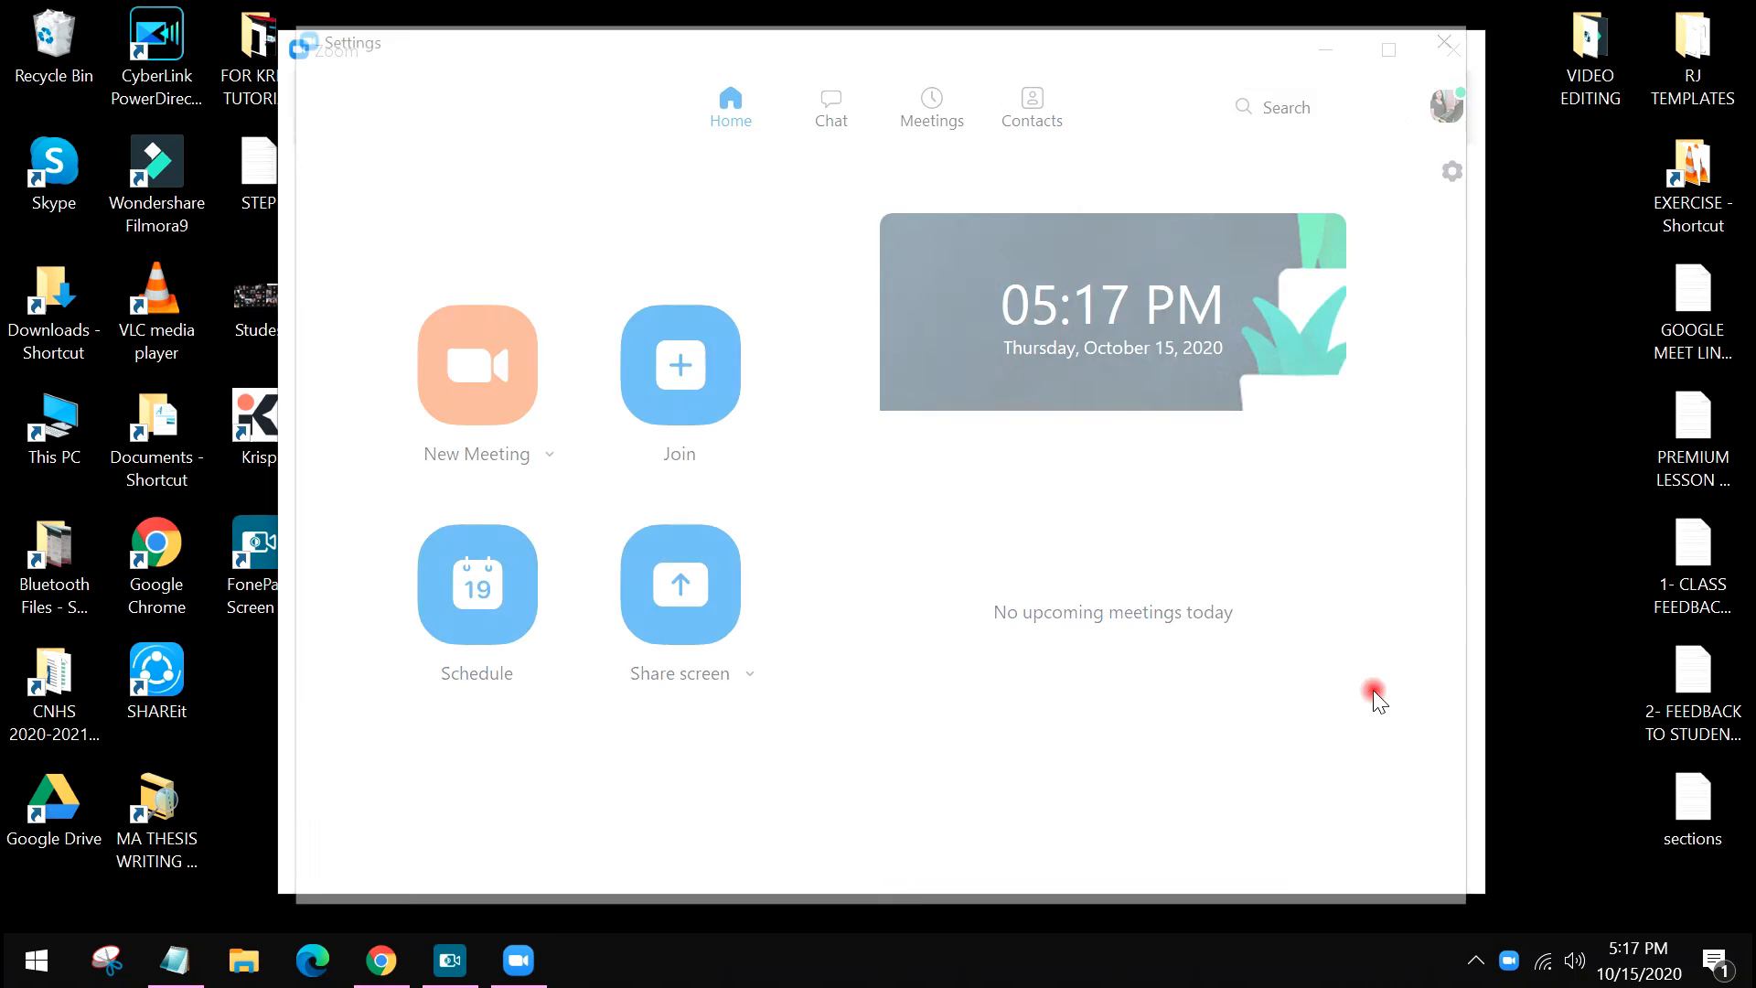
click(1452, 171)
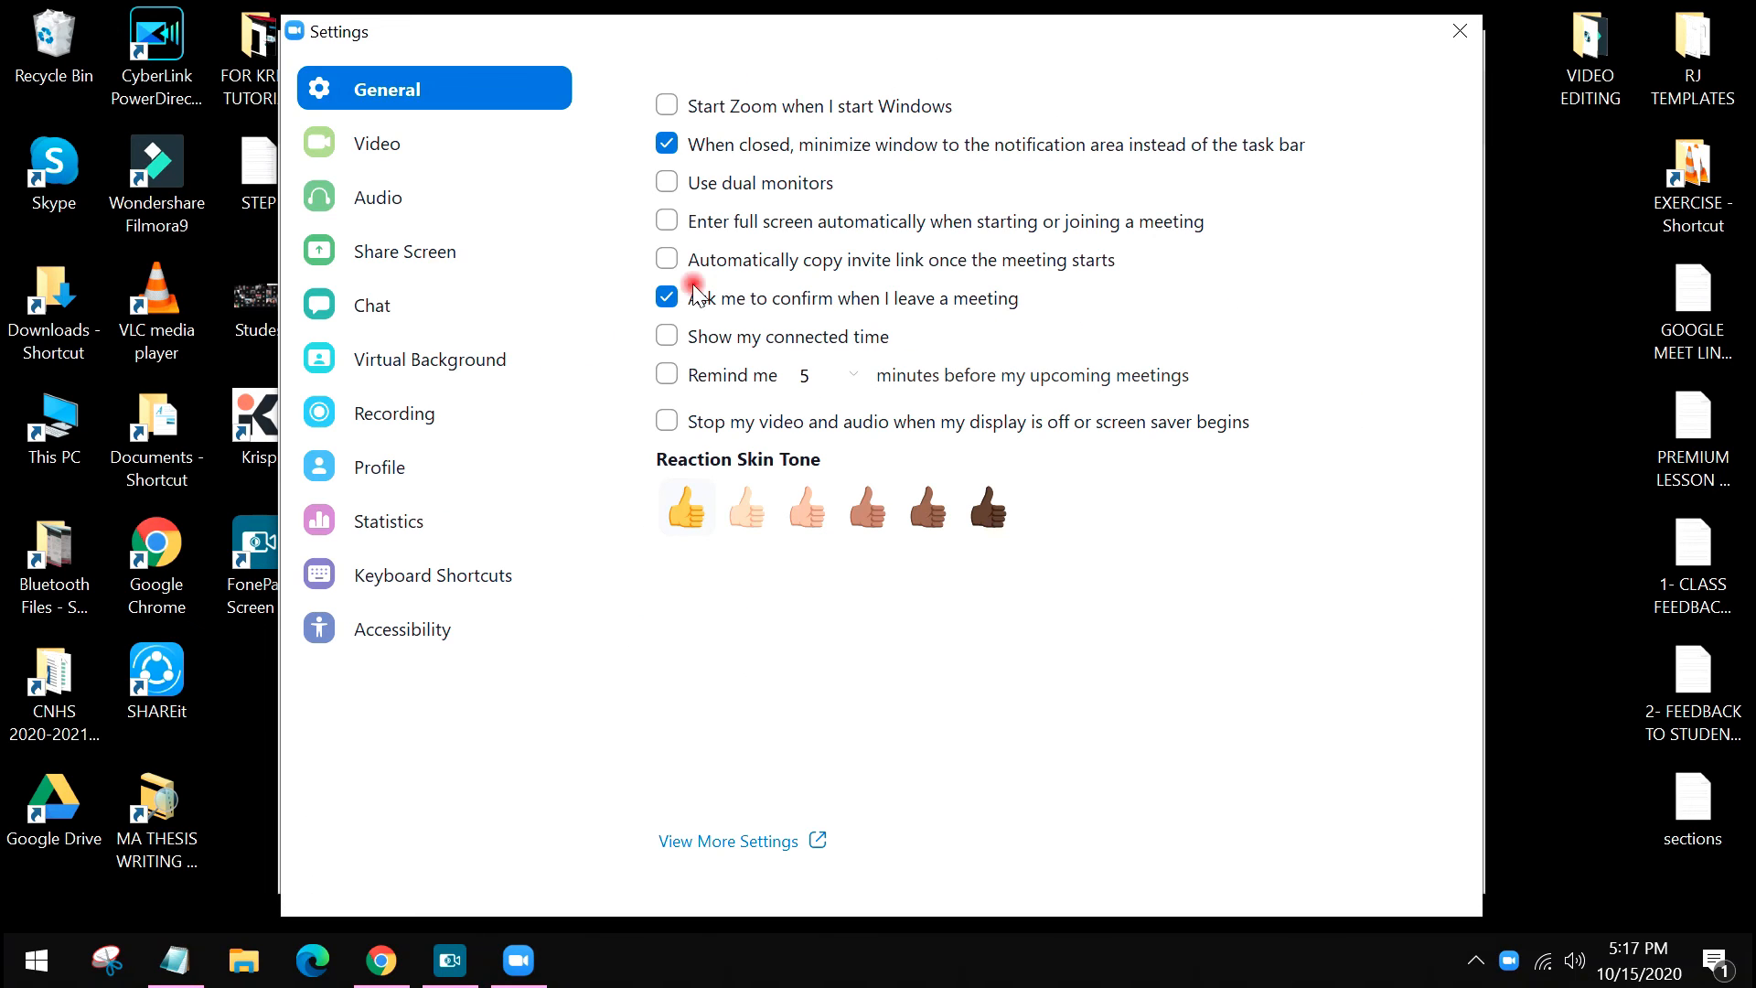
mouse_move(370, 498)
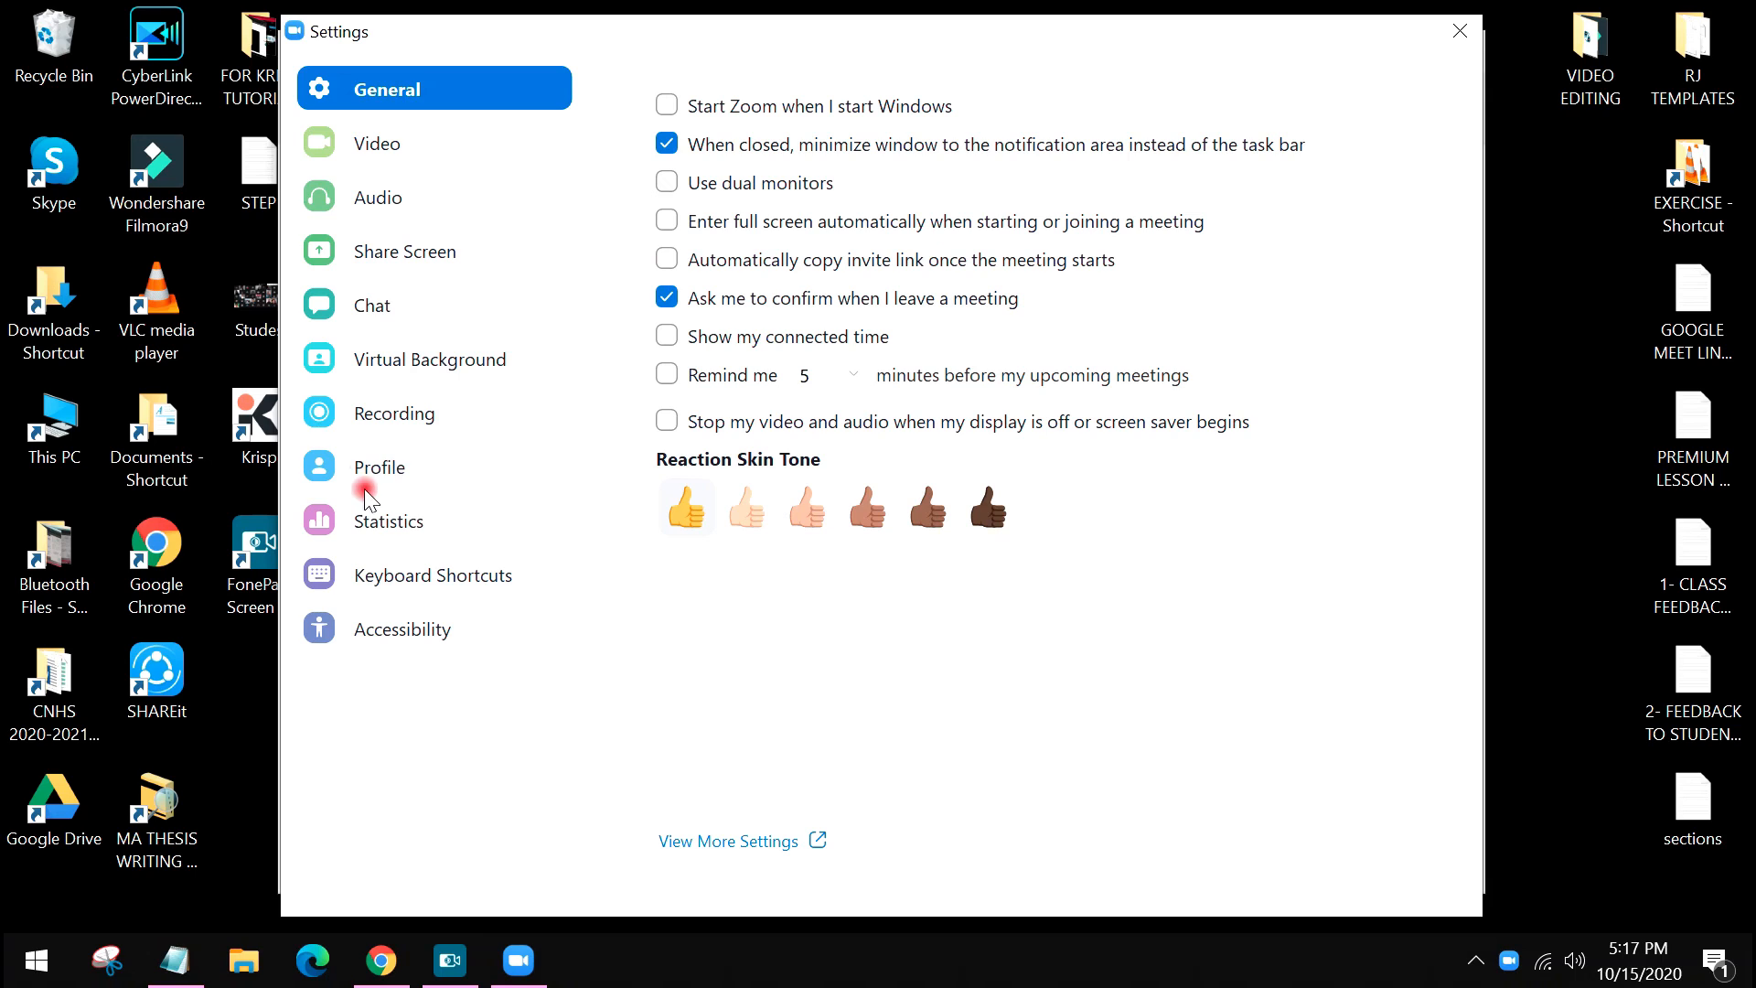
mouse_move(426, 216)
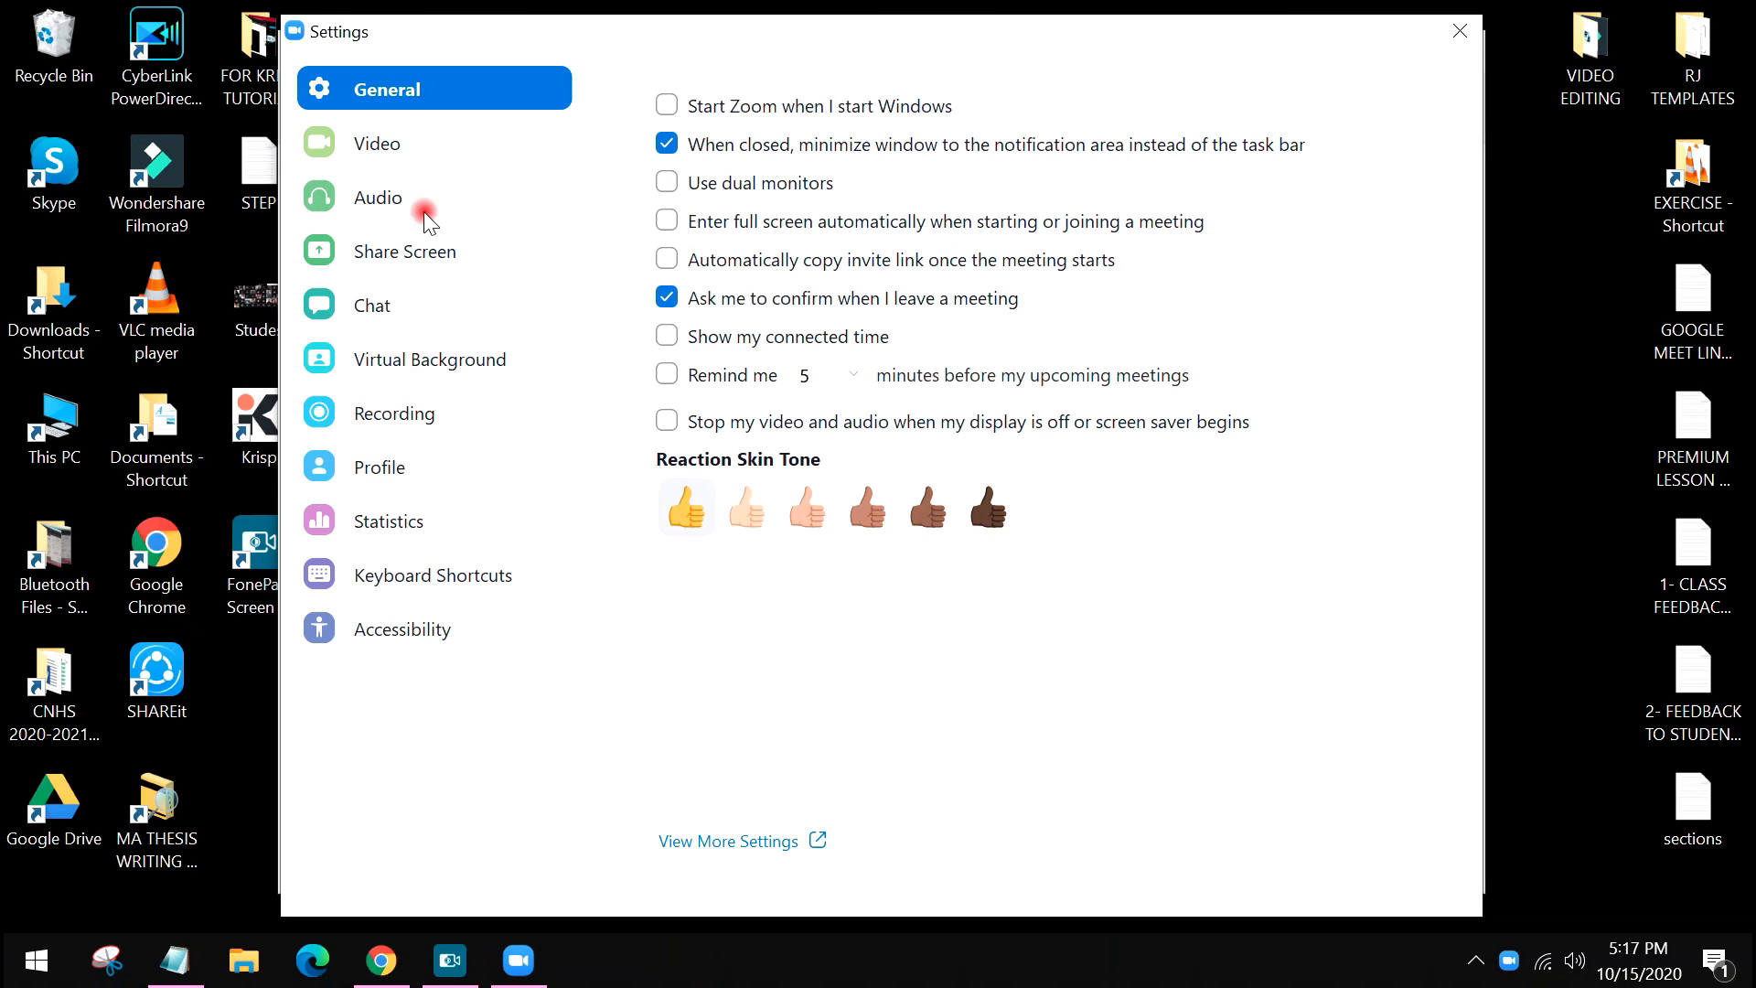
click(378, 198)
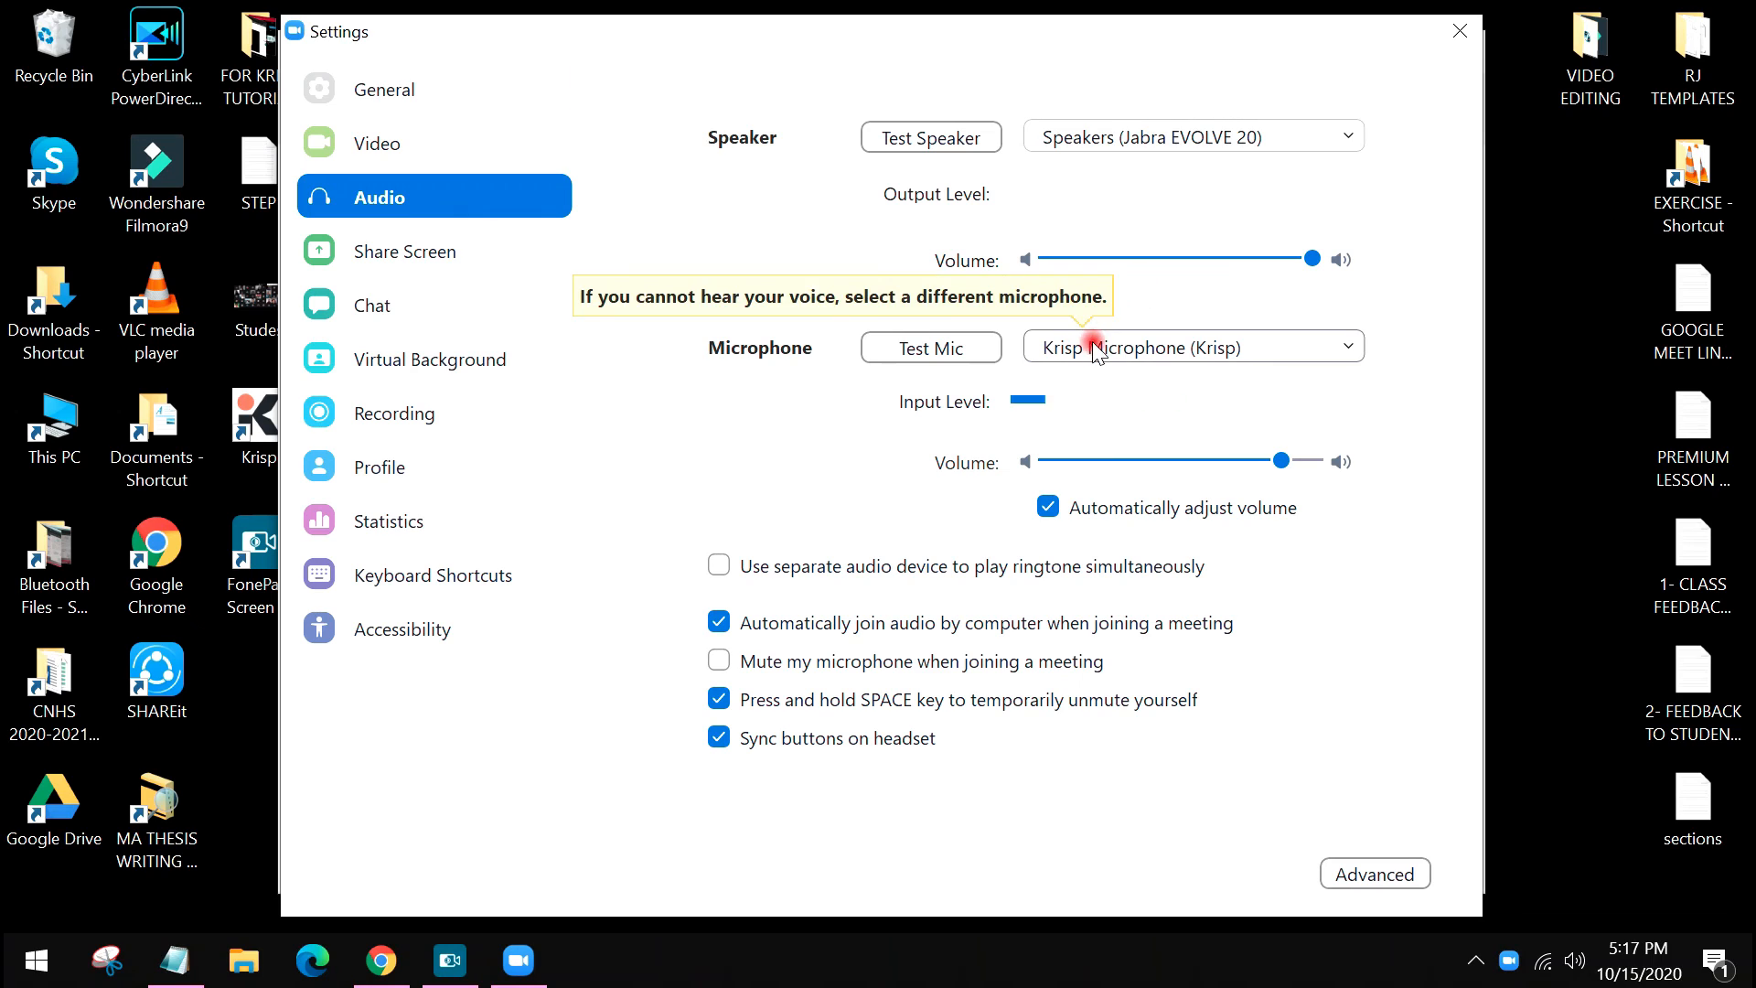
click(1190, 345)
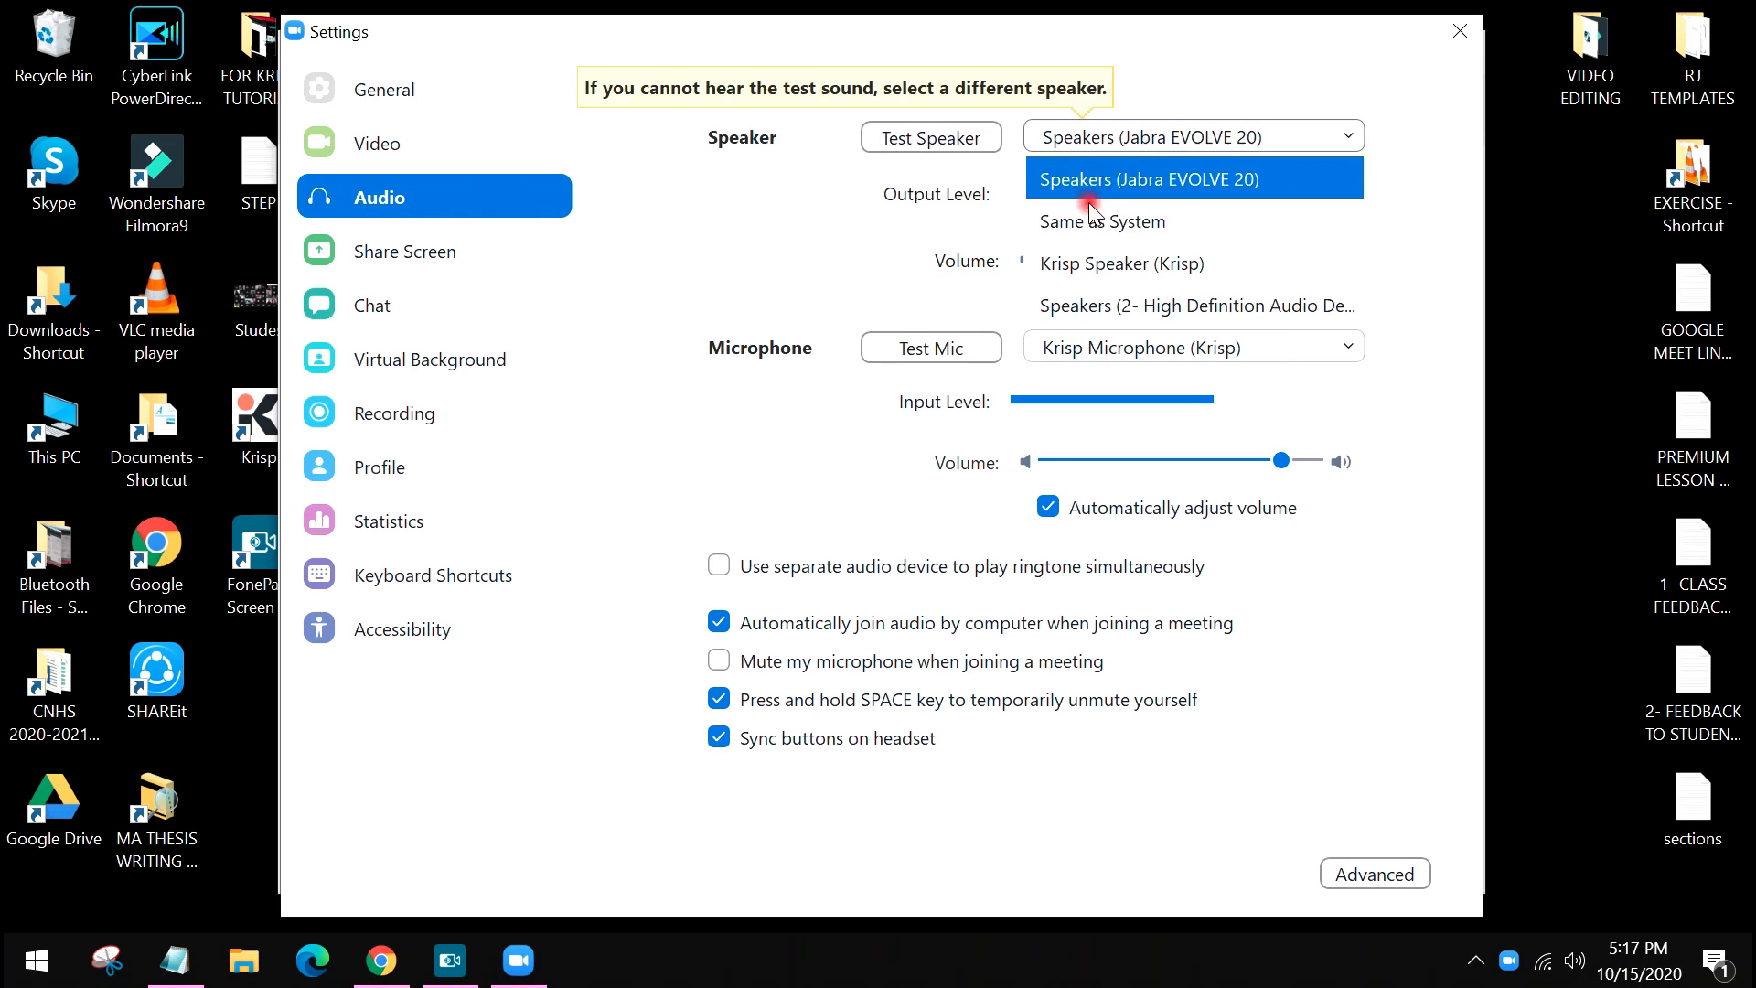
click(1148, 178)
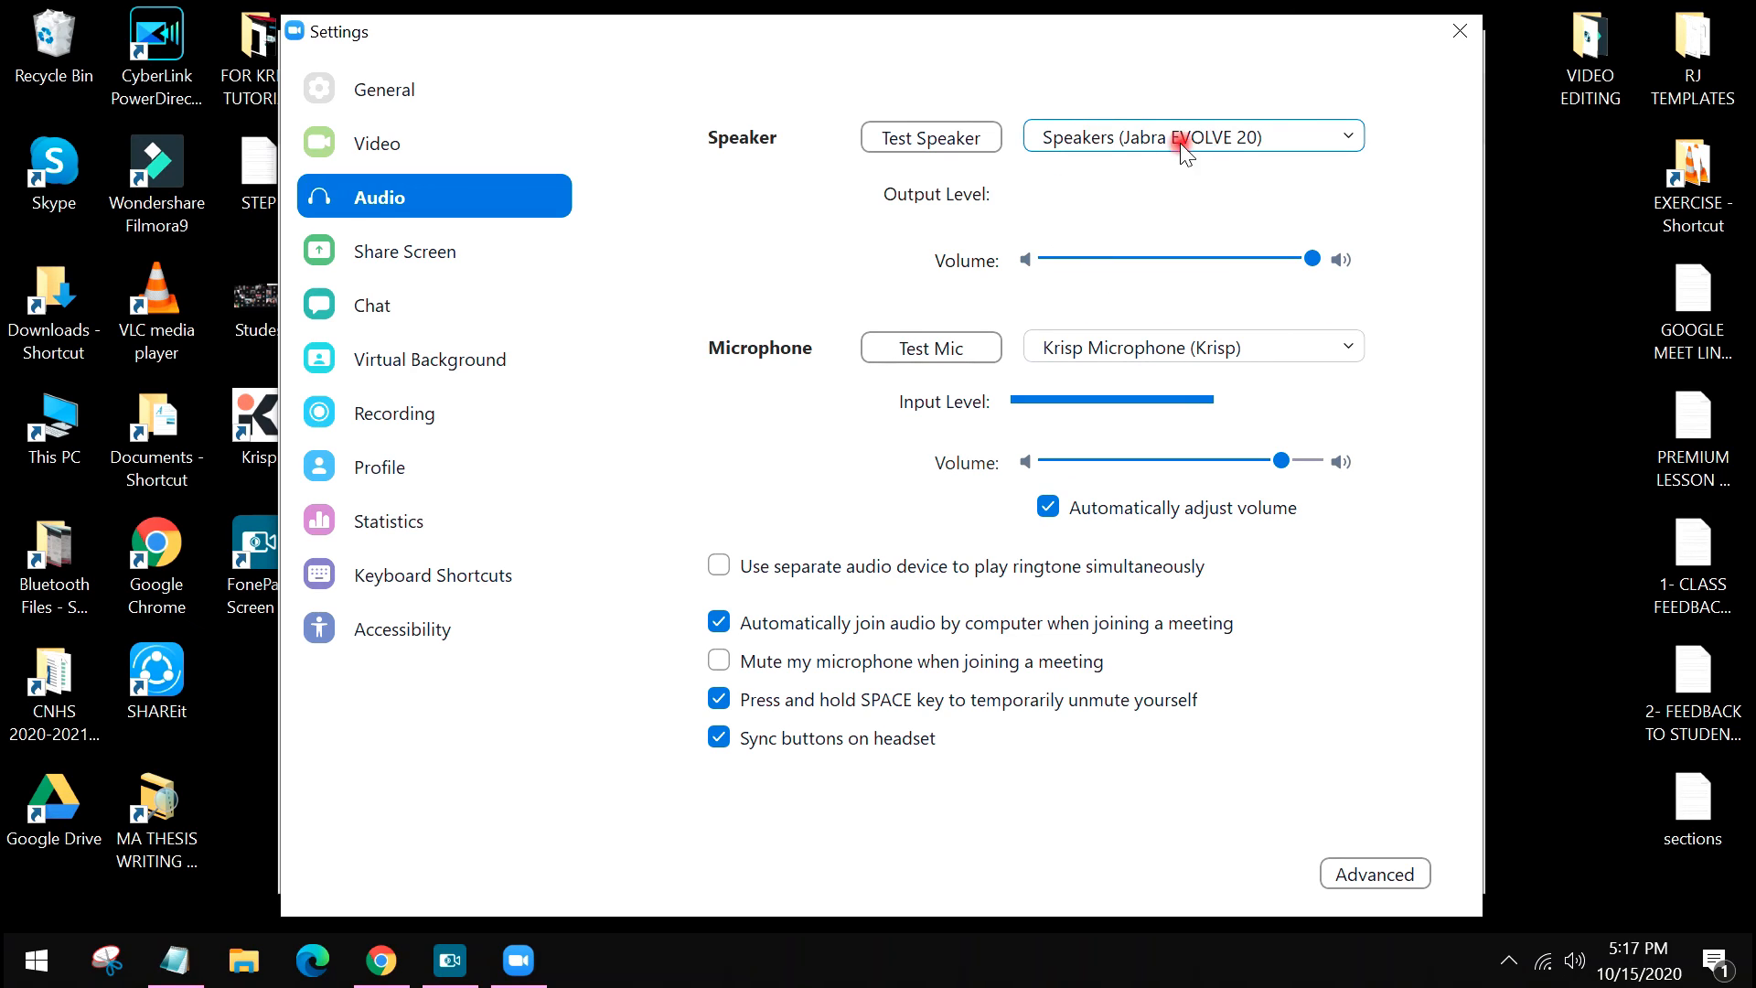
click(1191, 136)
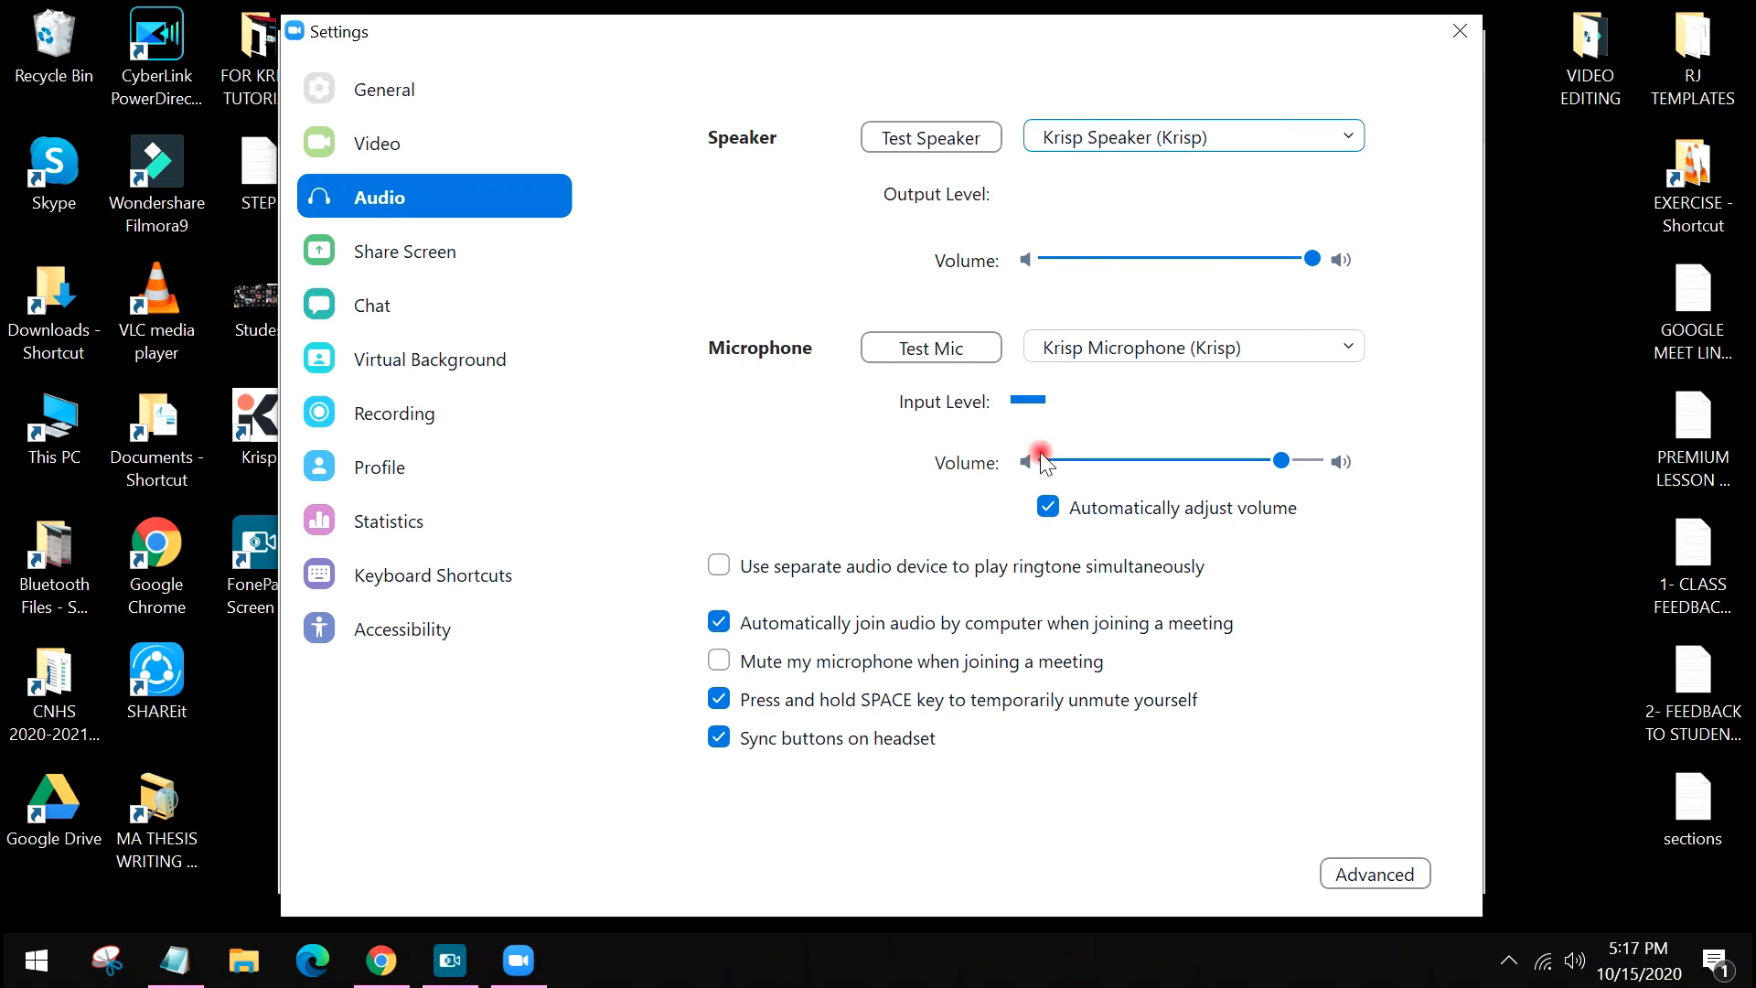
click(1509, 961)
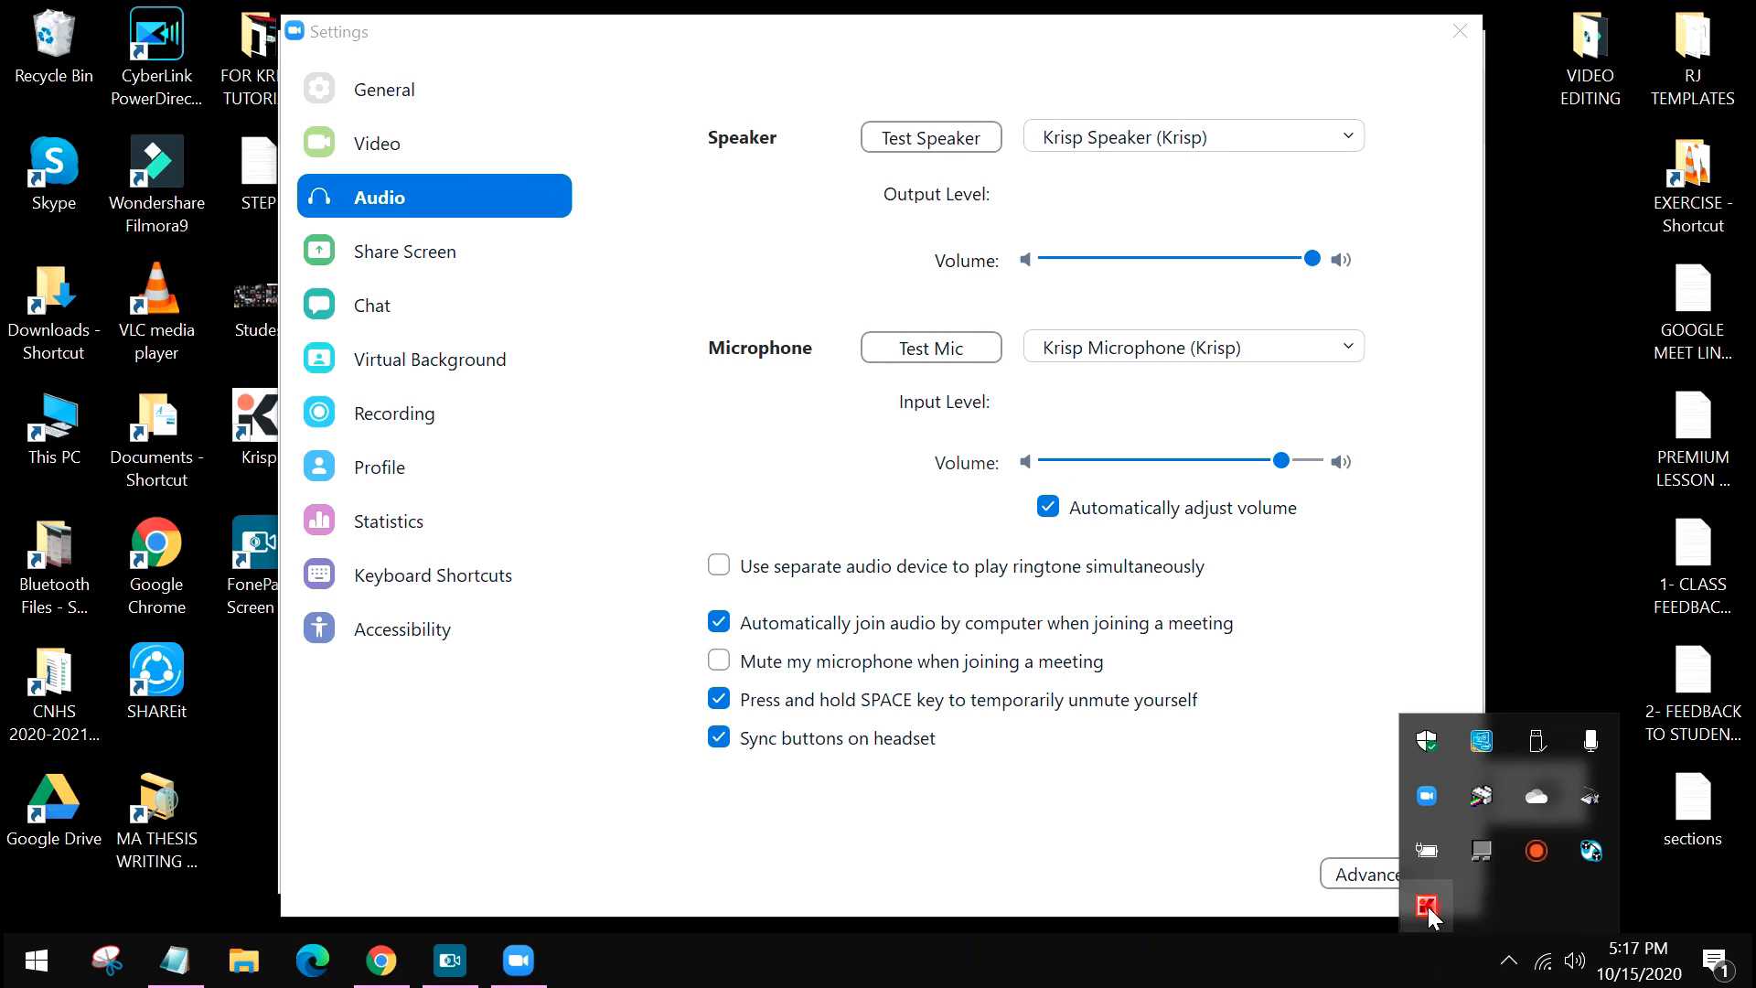
click(1426, 904)
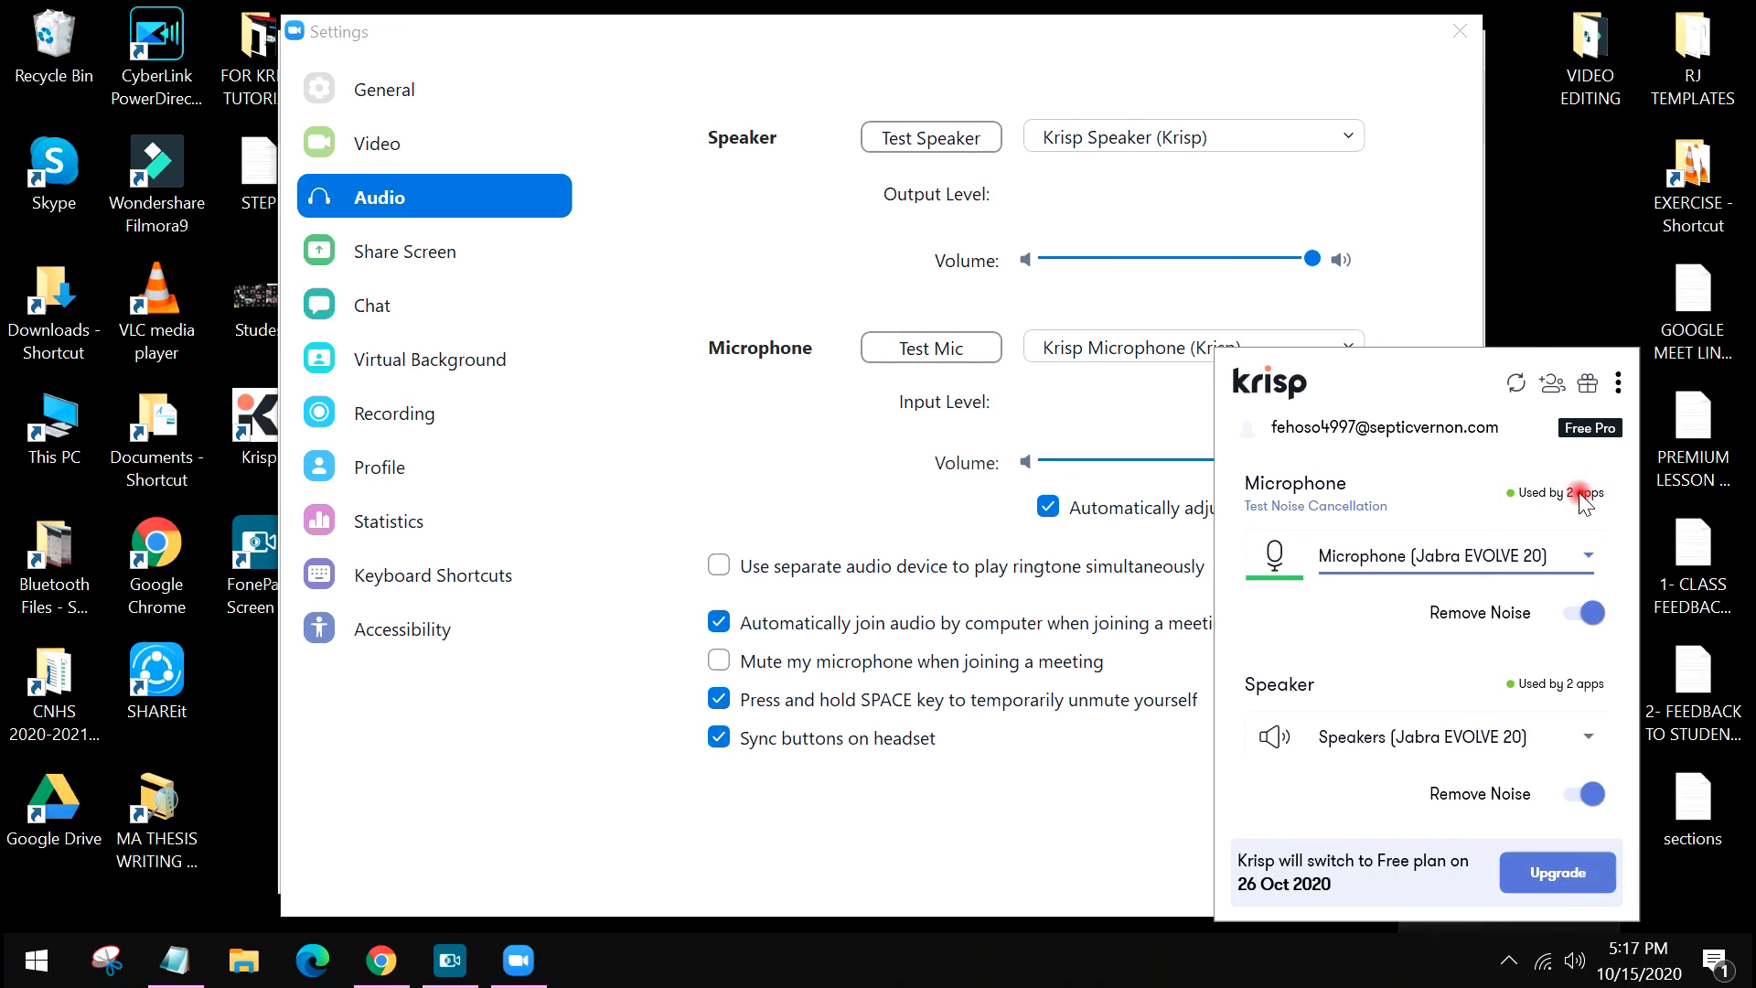
mouse_move(1576, 493)
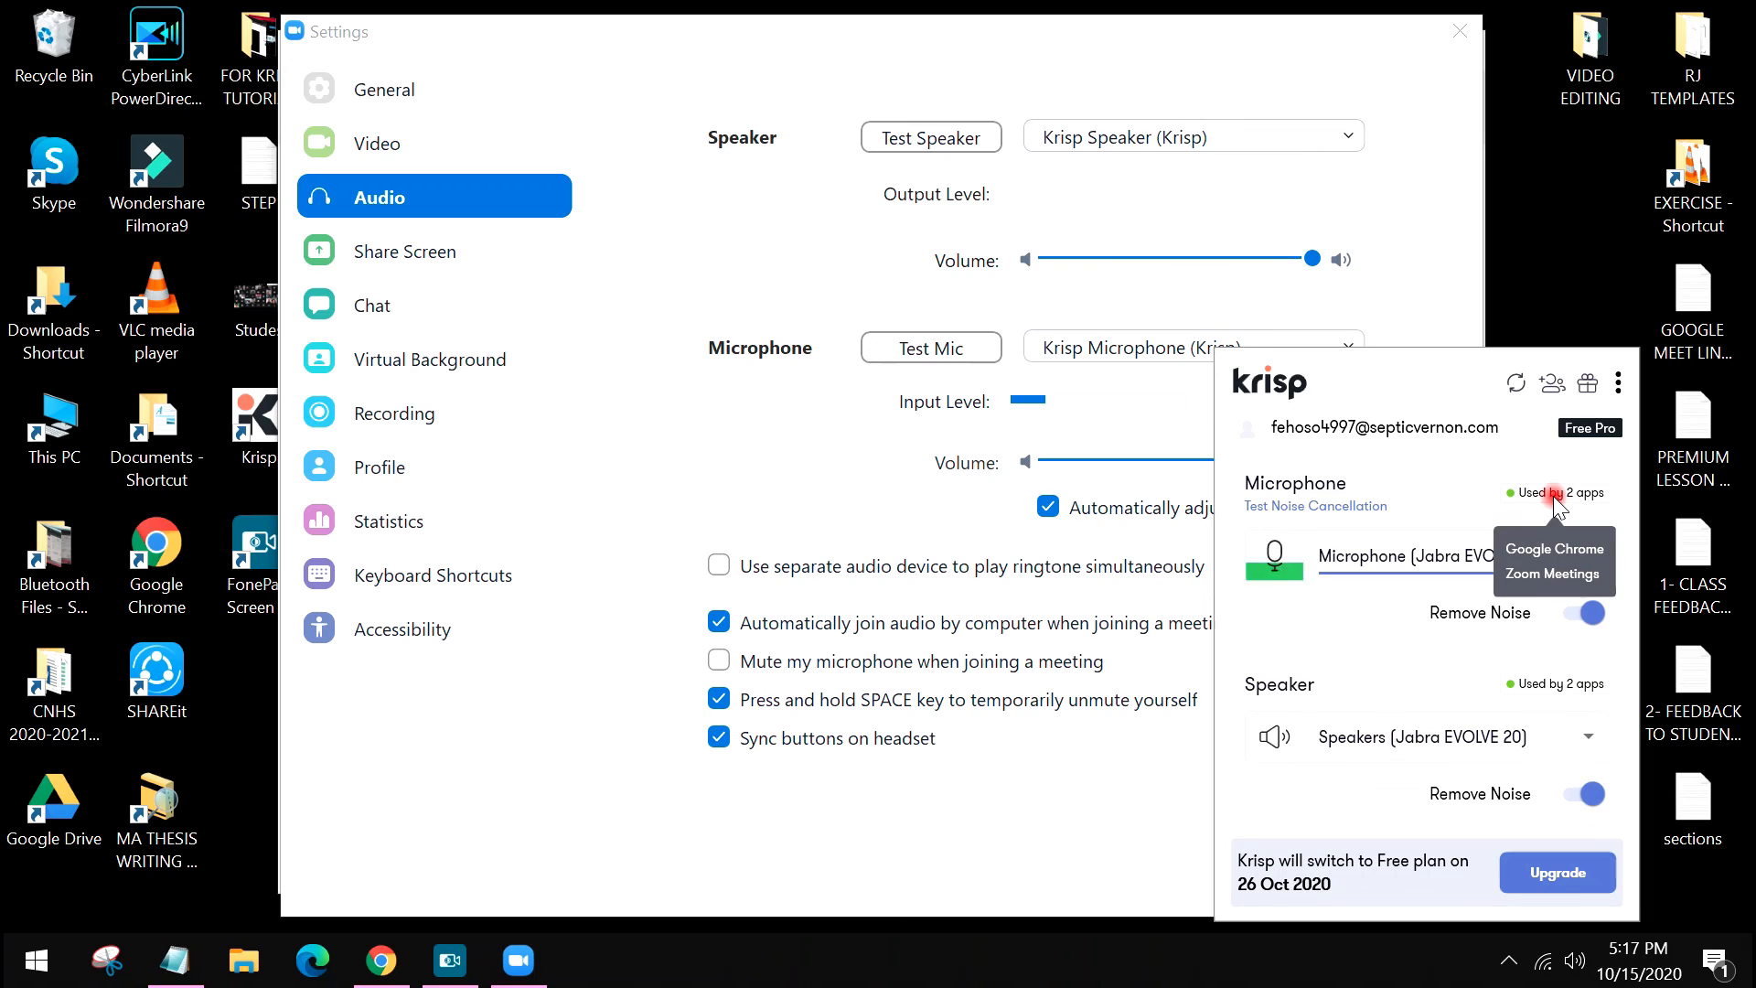
mouse_move(1560, 683)
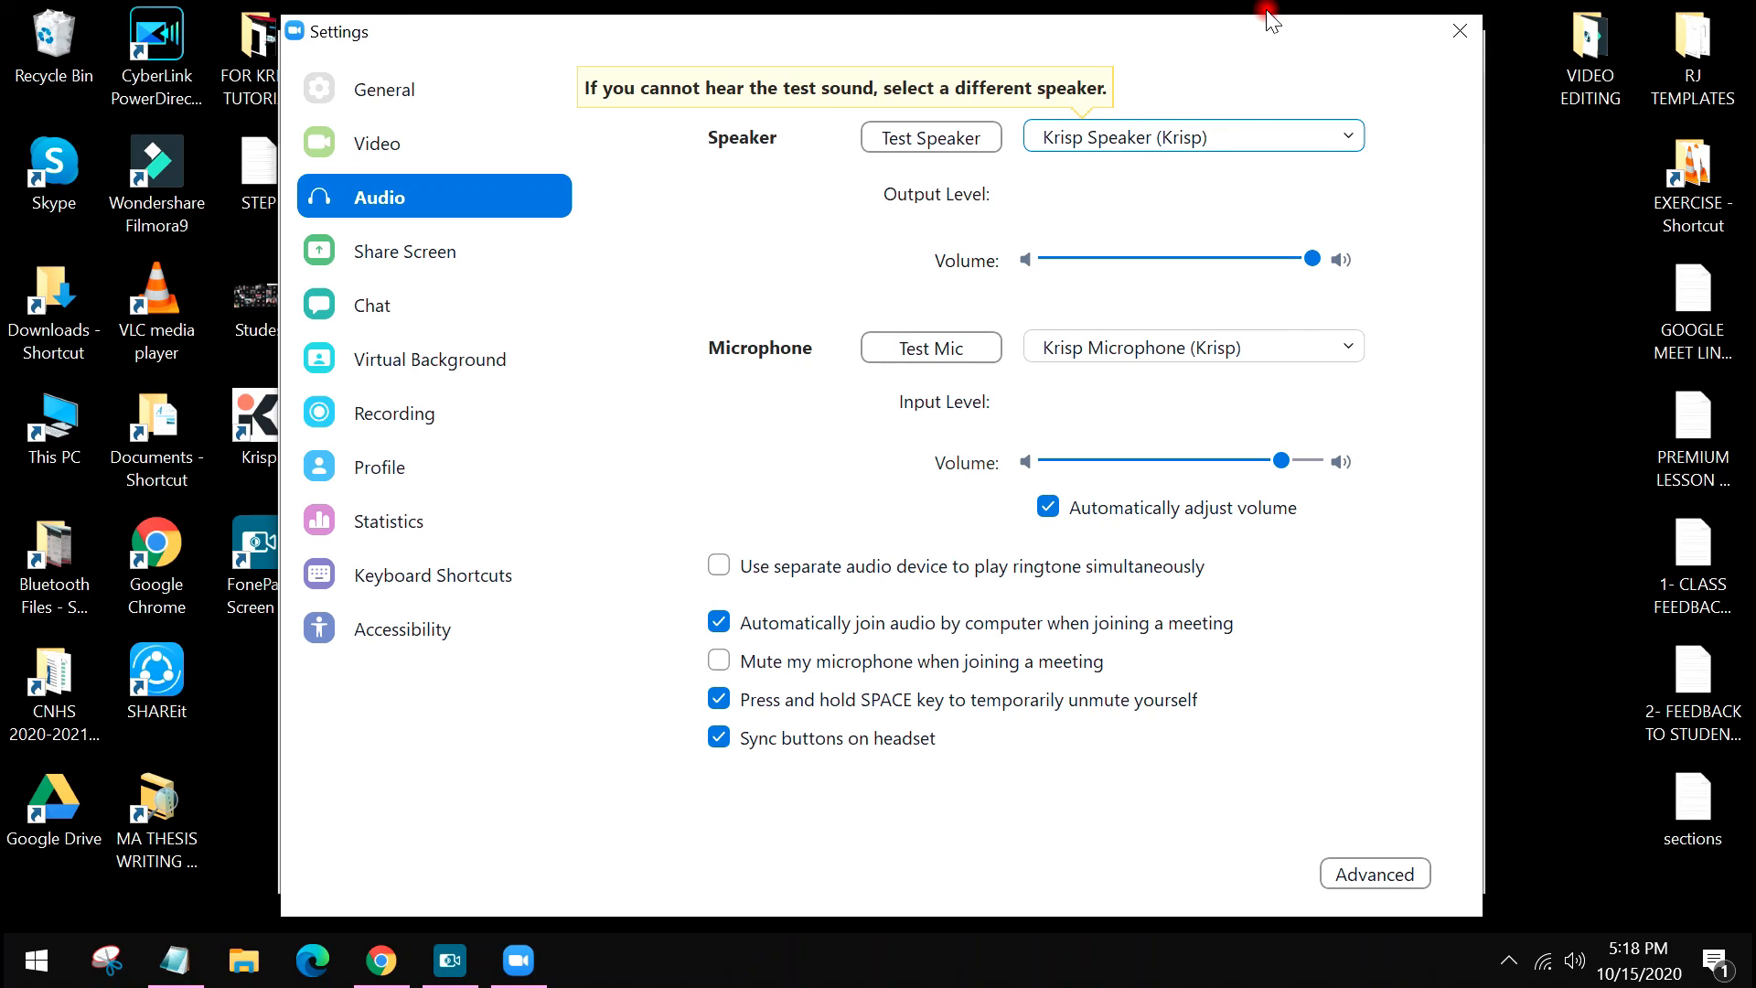
click(930, 349)
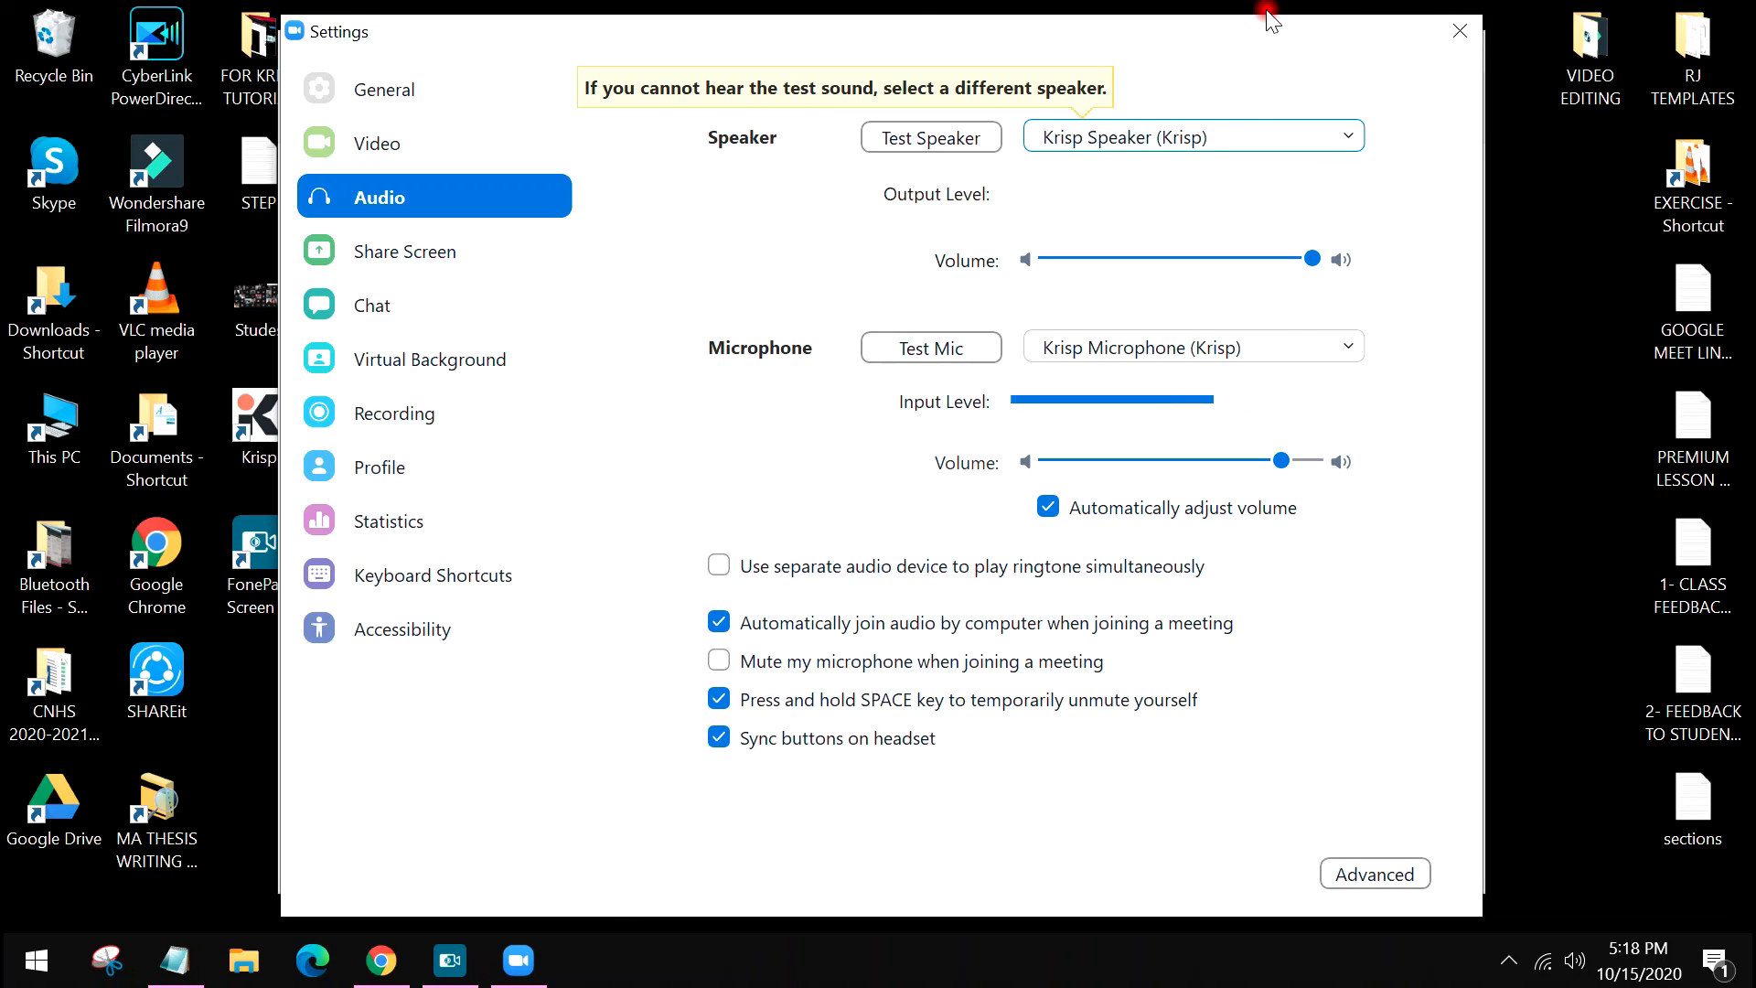